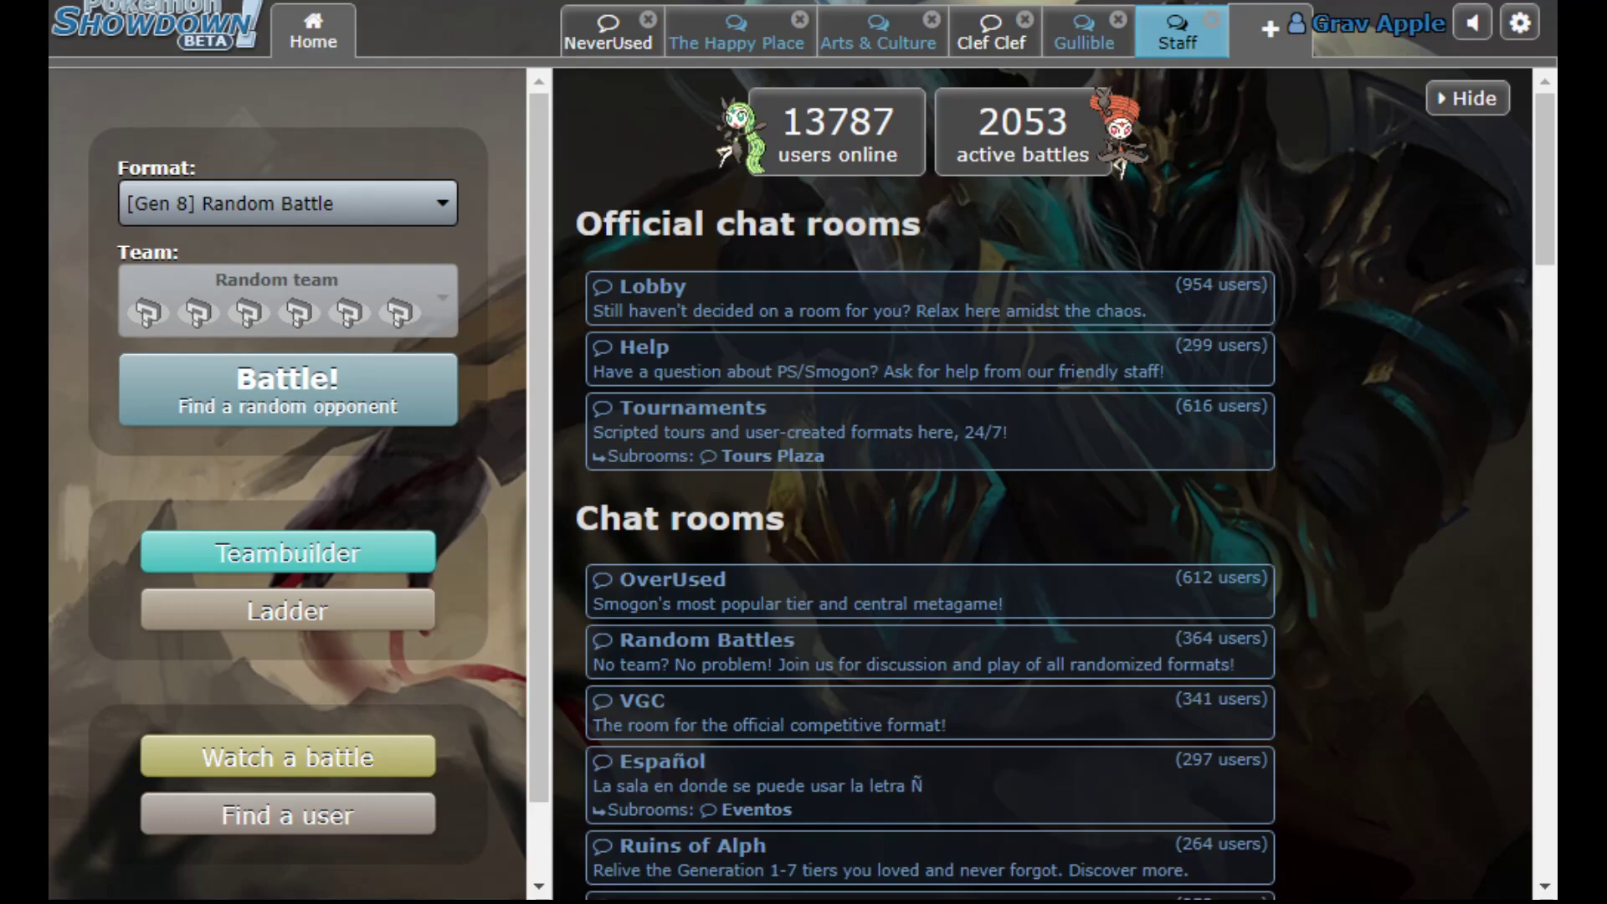
{"action": "mouse_move", "coordinate": [286, 127]}
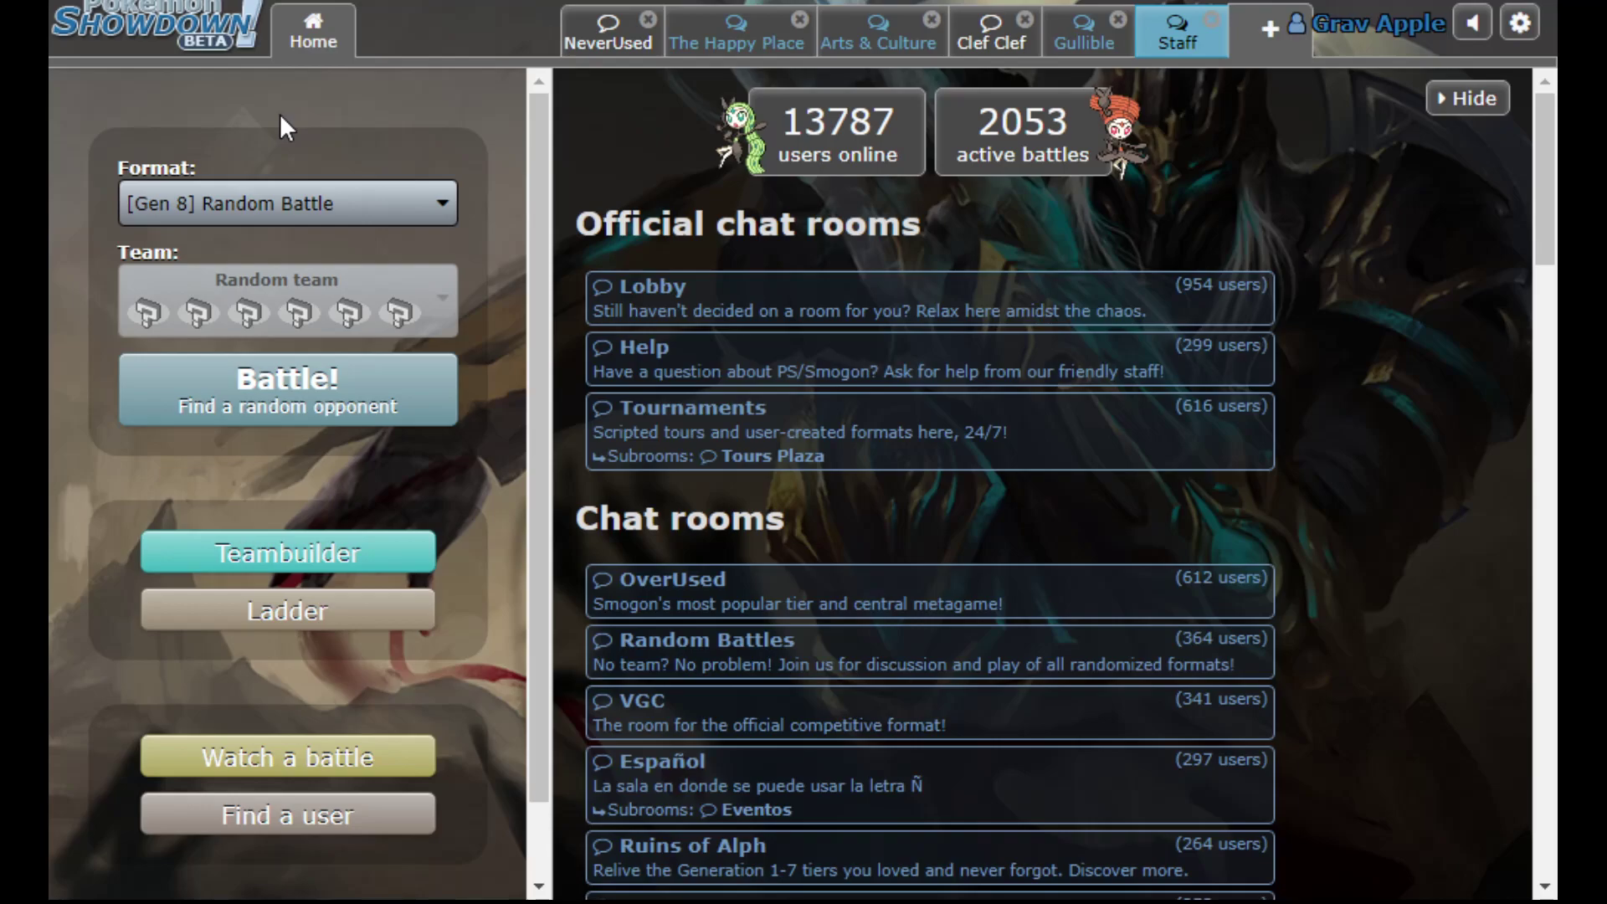
{"action": "mouse_move", "coordinate": [204, 10]}
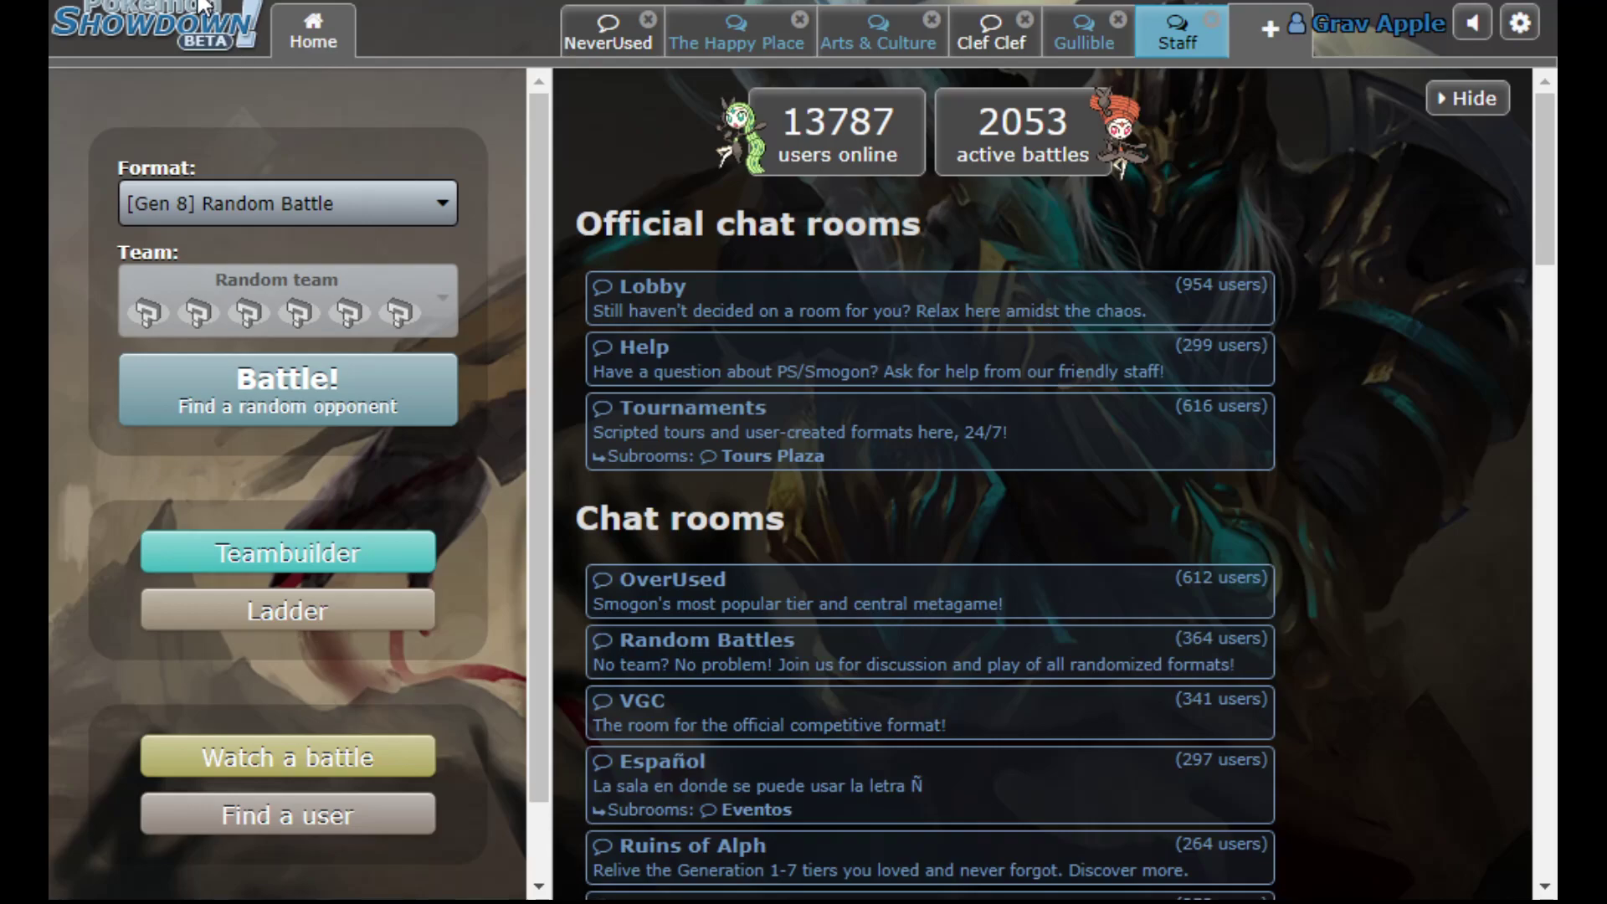
{"action": "mouse_move", "coordinate": [221, 92]}
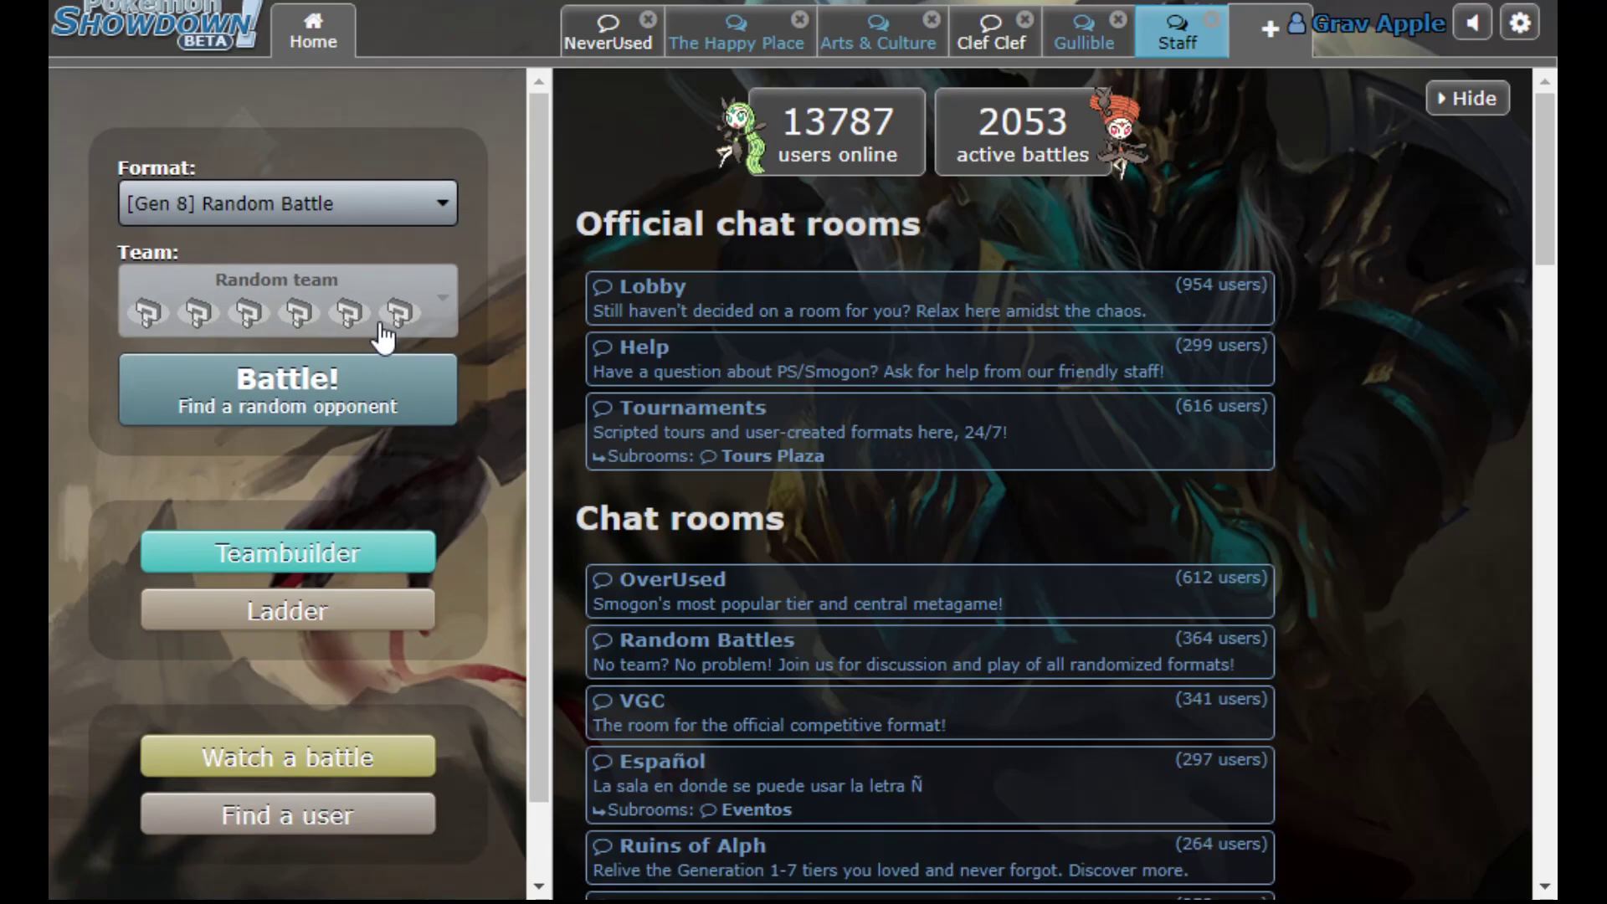
{"action": "mouse_move", "coordinate": [58, 201]}
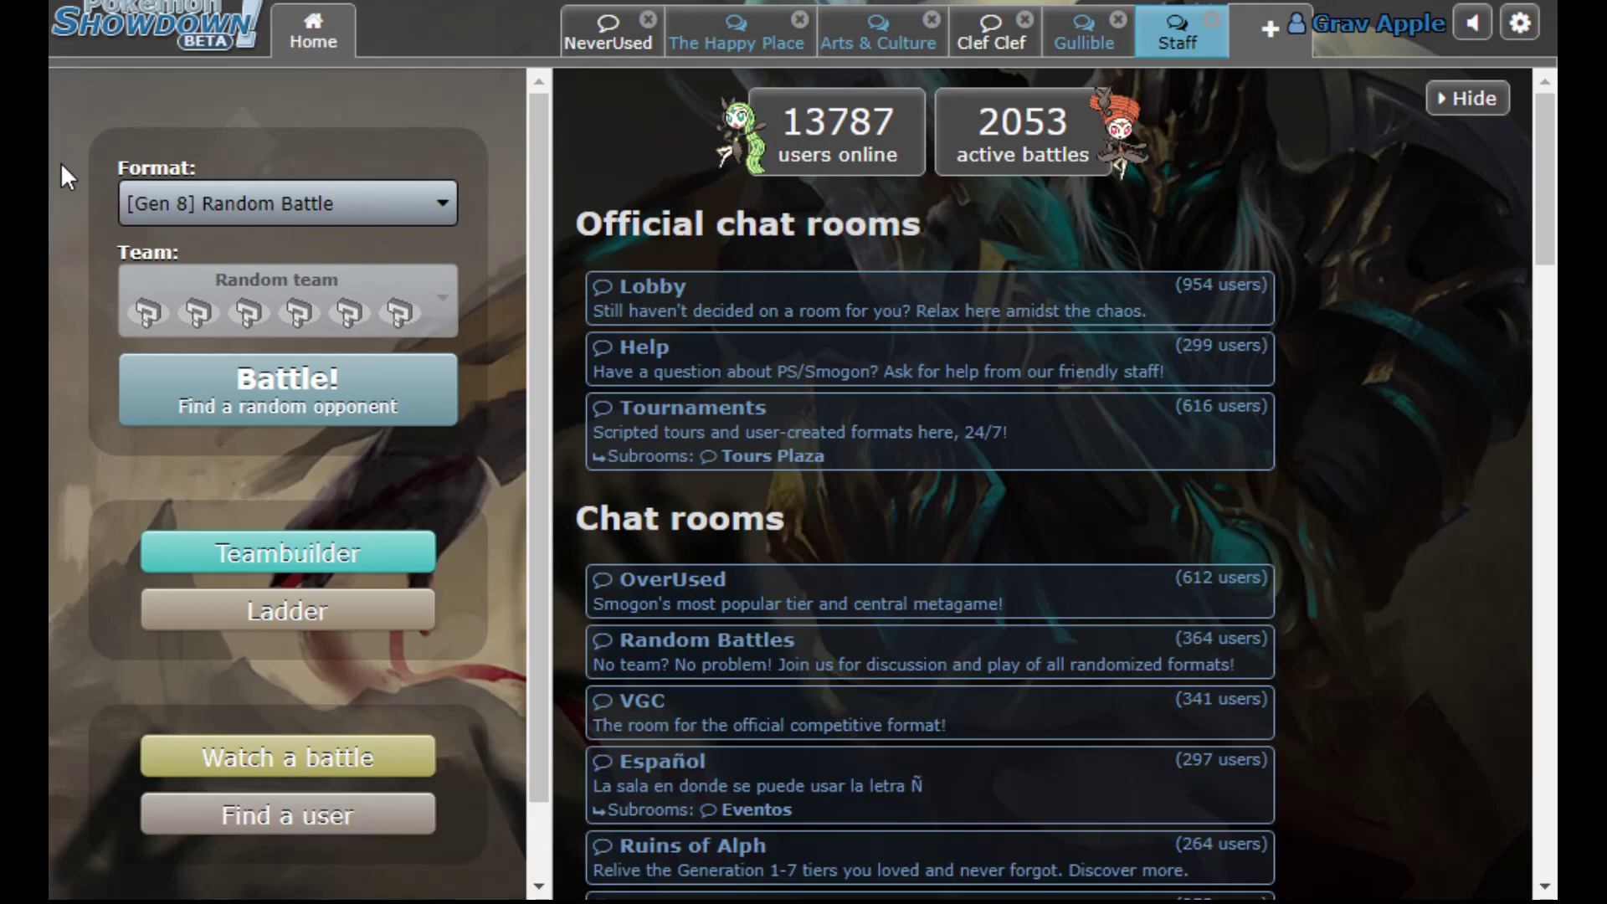
{"action": "mouse_move", "coordinate": [188, 188]}
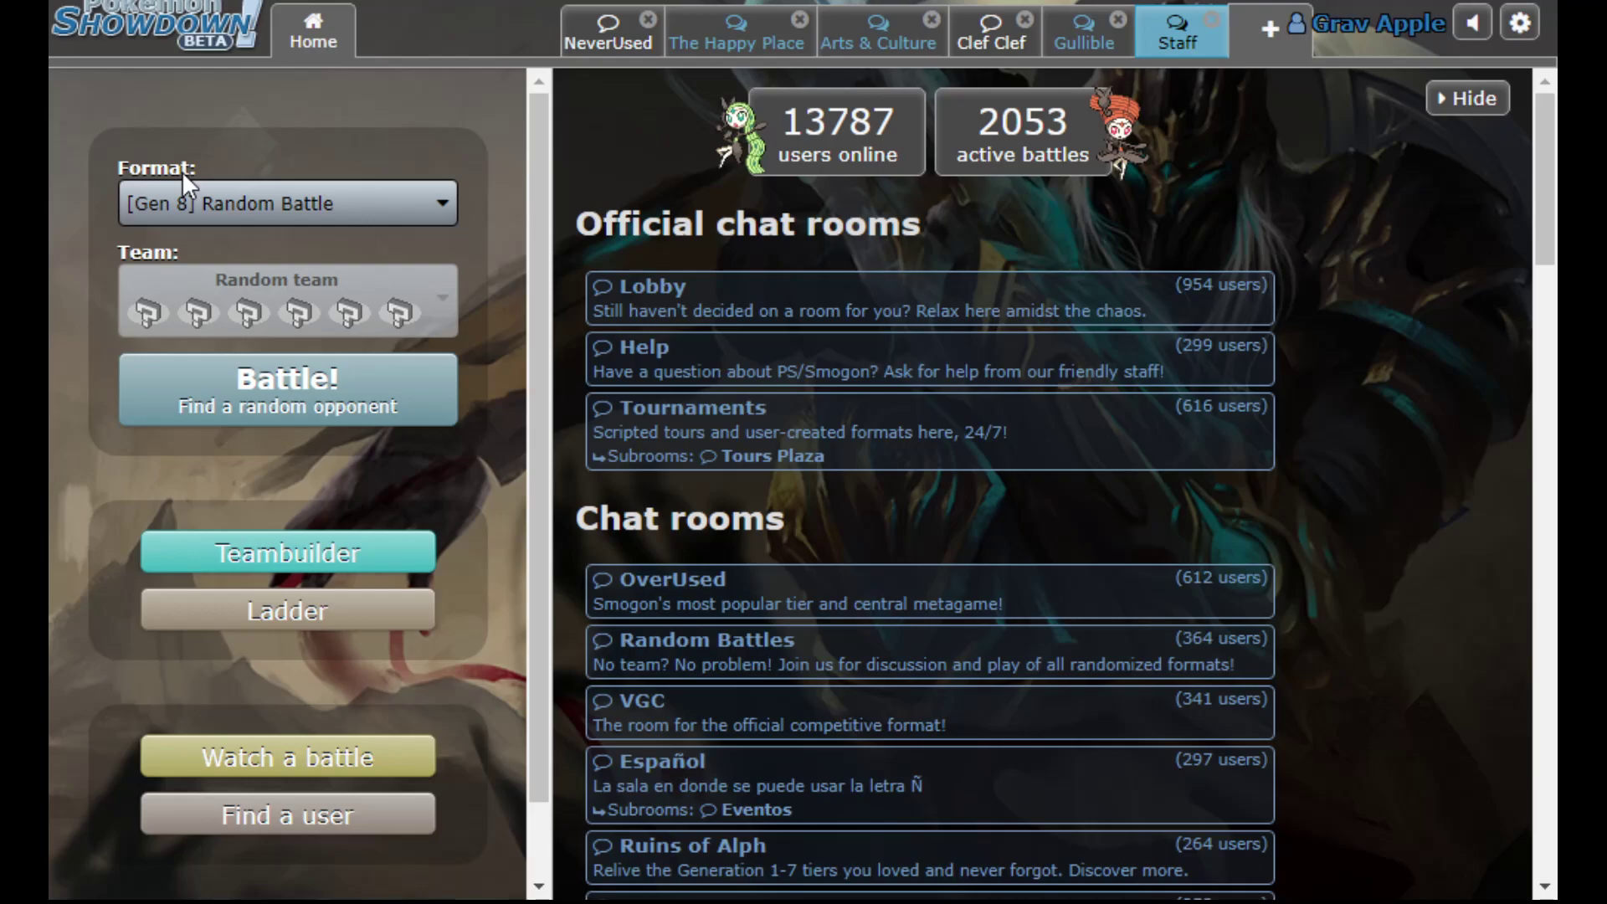
{"action": "mouse_move", "coordinate": [218, 162]}
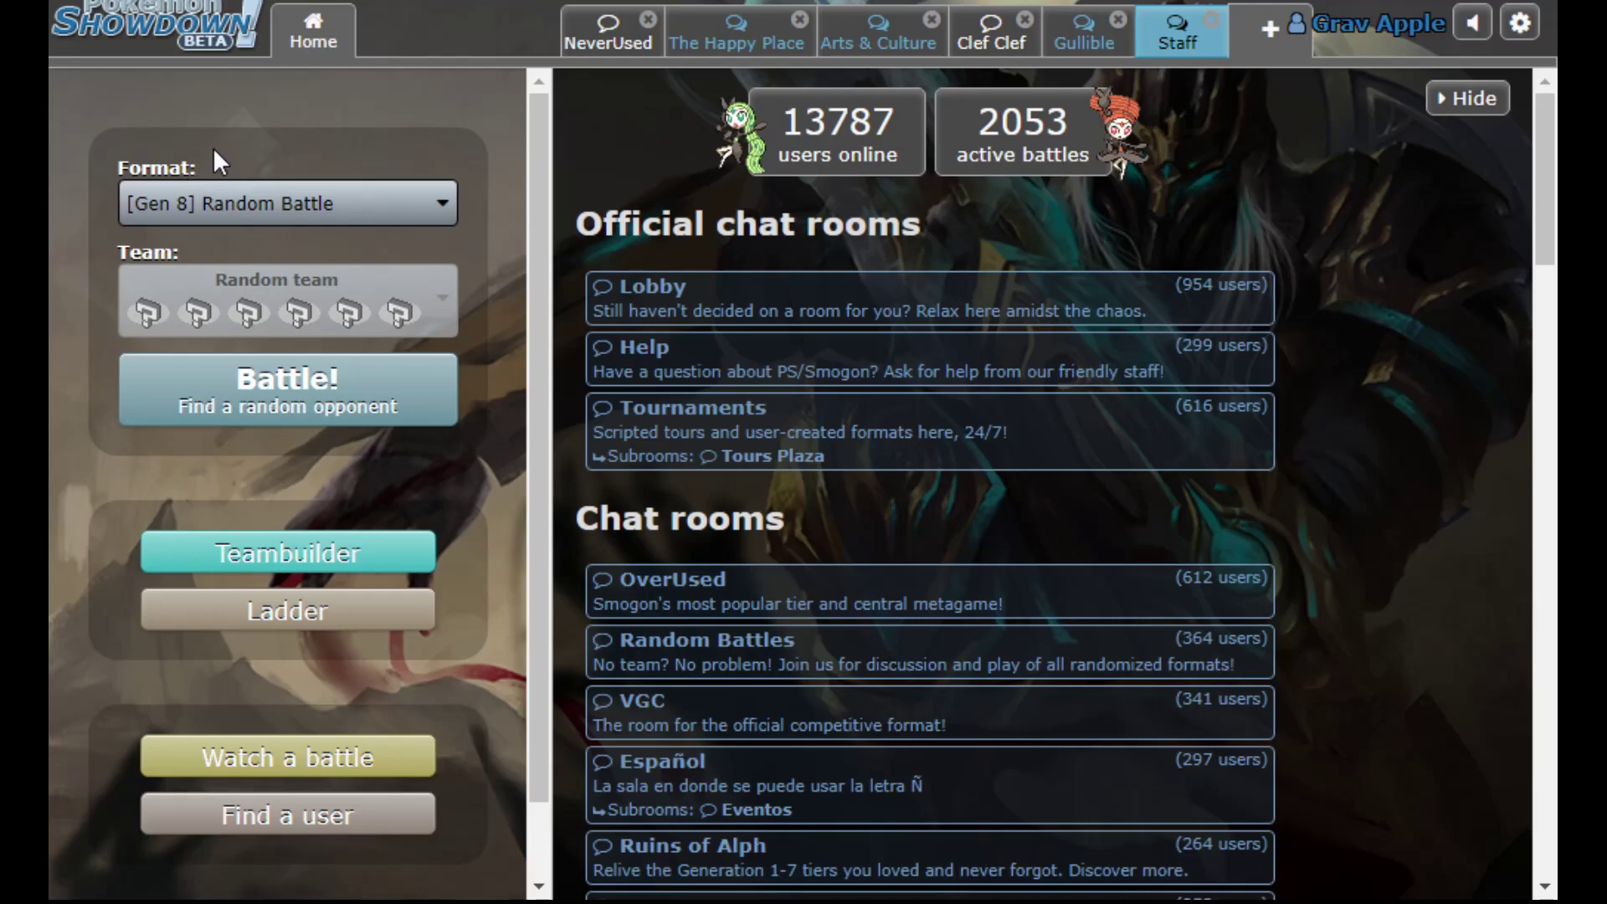
{"action": "mouse_move", "coordinate": [218, 154]}
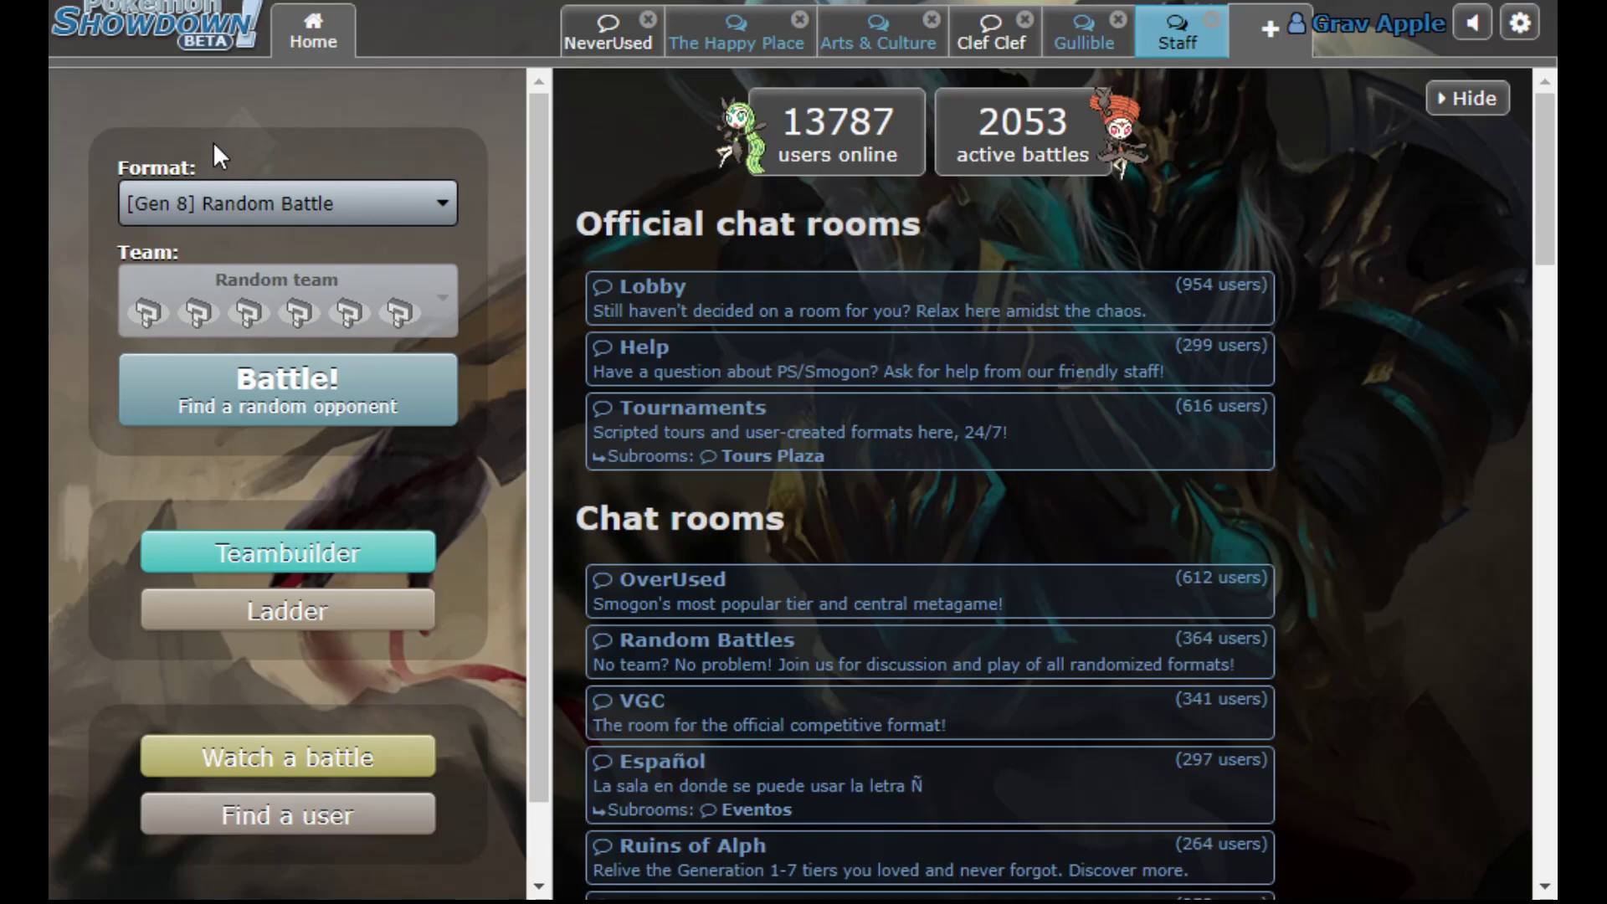
{"action": "mouse_move", "coordinate": [247, 186]}
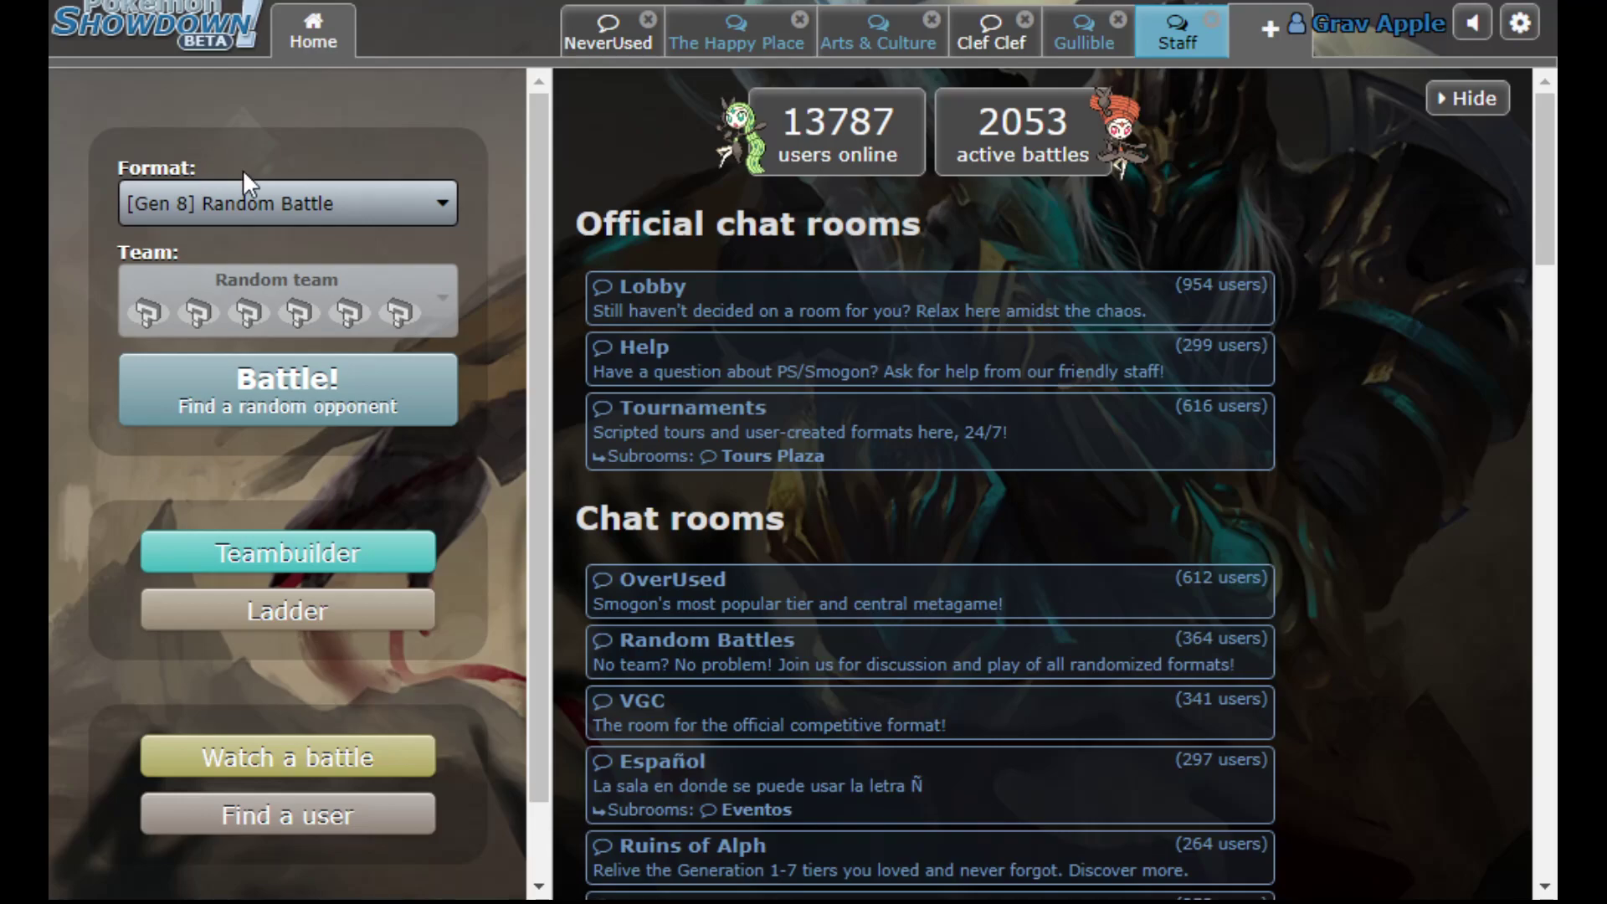
Choose the [Gen 8] NU format with the cb pard team and search for a ladder battle
{"action": "left_click", "coordinate": [286, 202]}
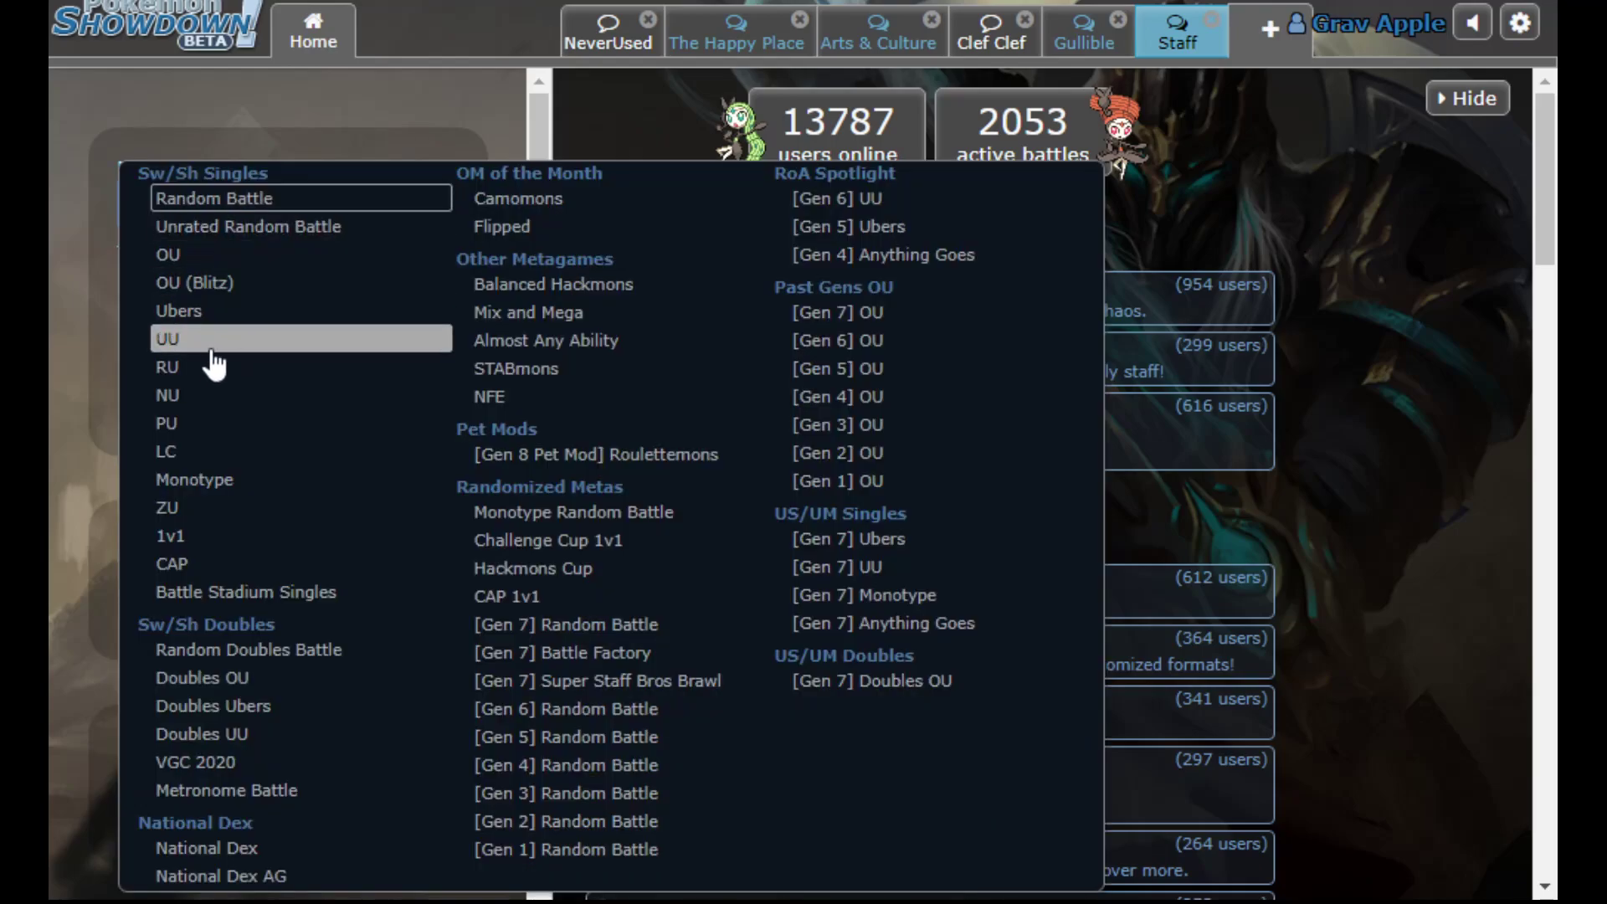
{"action": "left_click", "coordinate": [167, 395]}
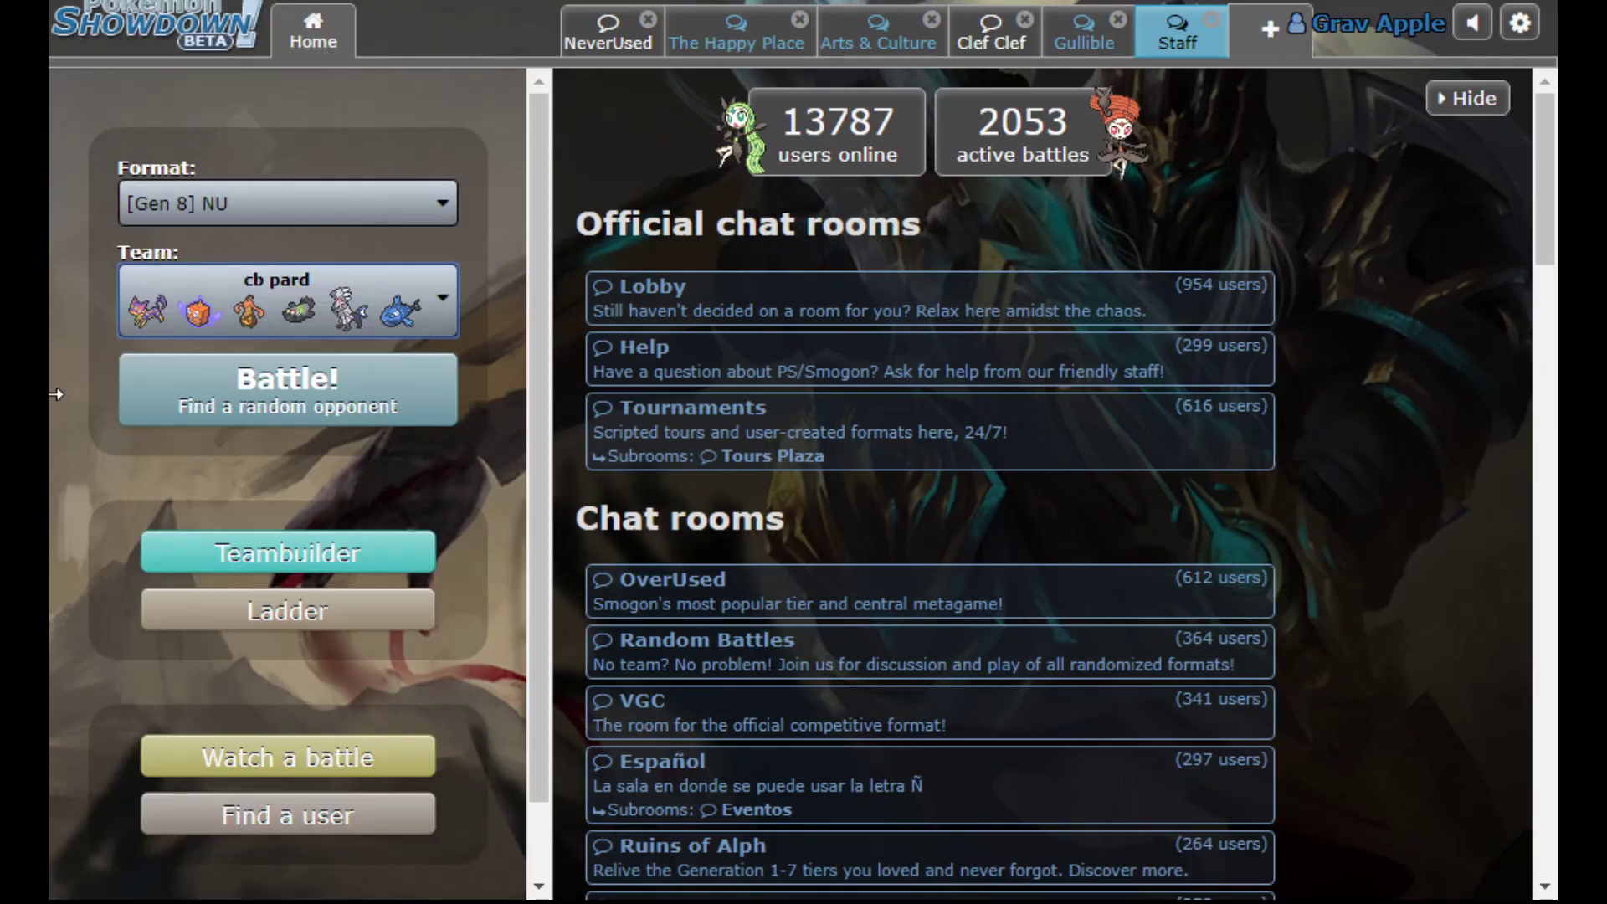
{"action": "left_click", "coordinate": [286, 388]}
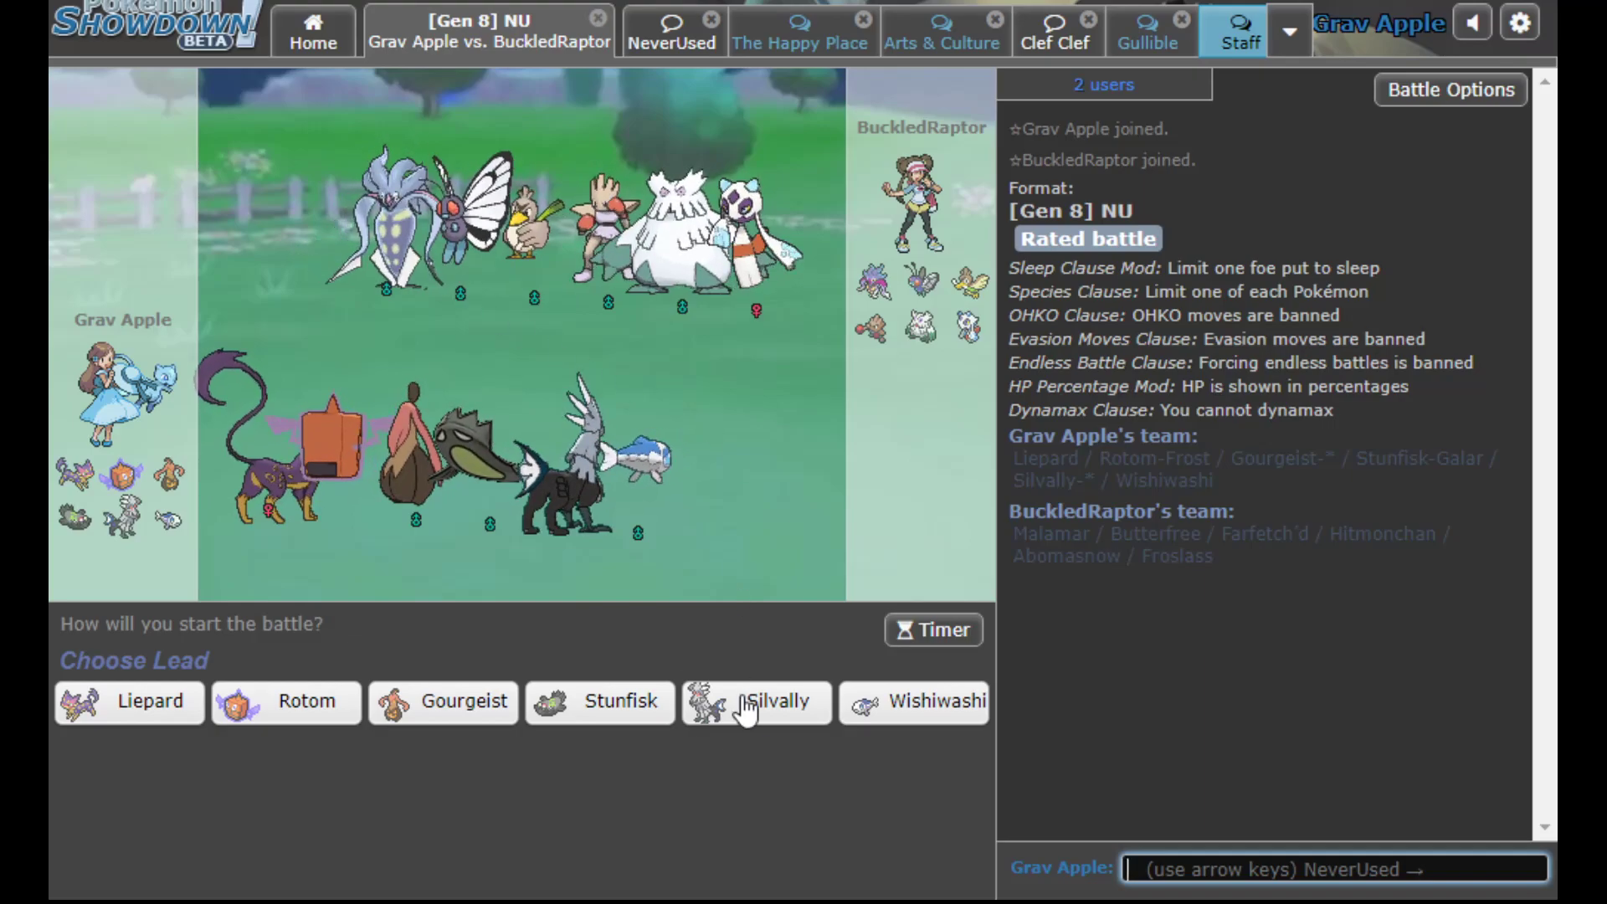
{"action": "mouse_move", "coordinate": [757, 701]}
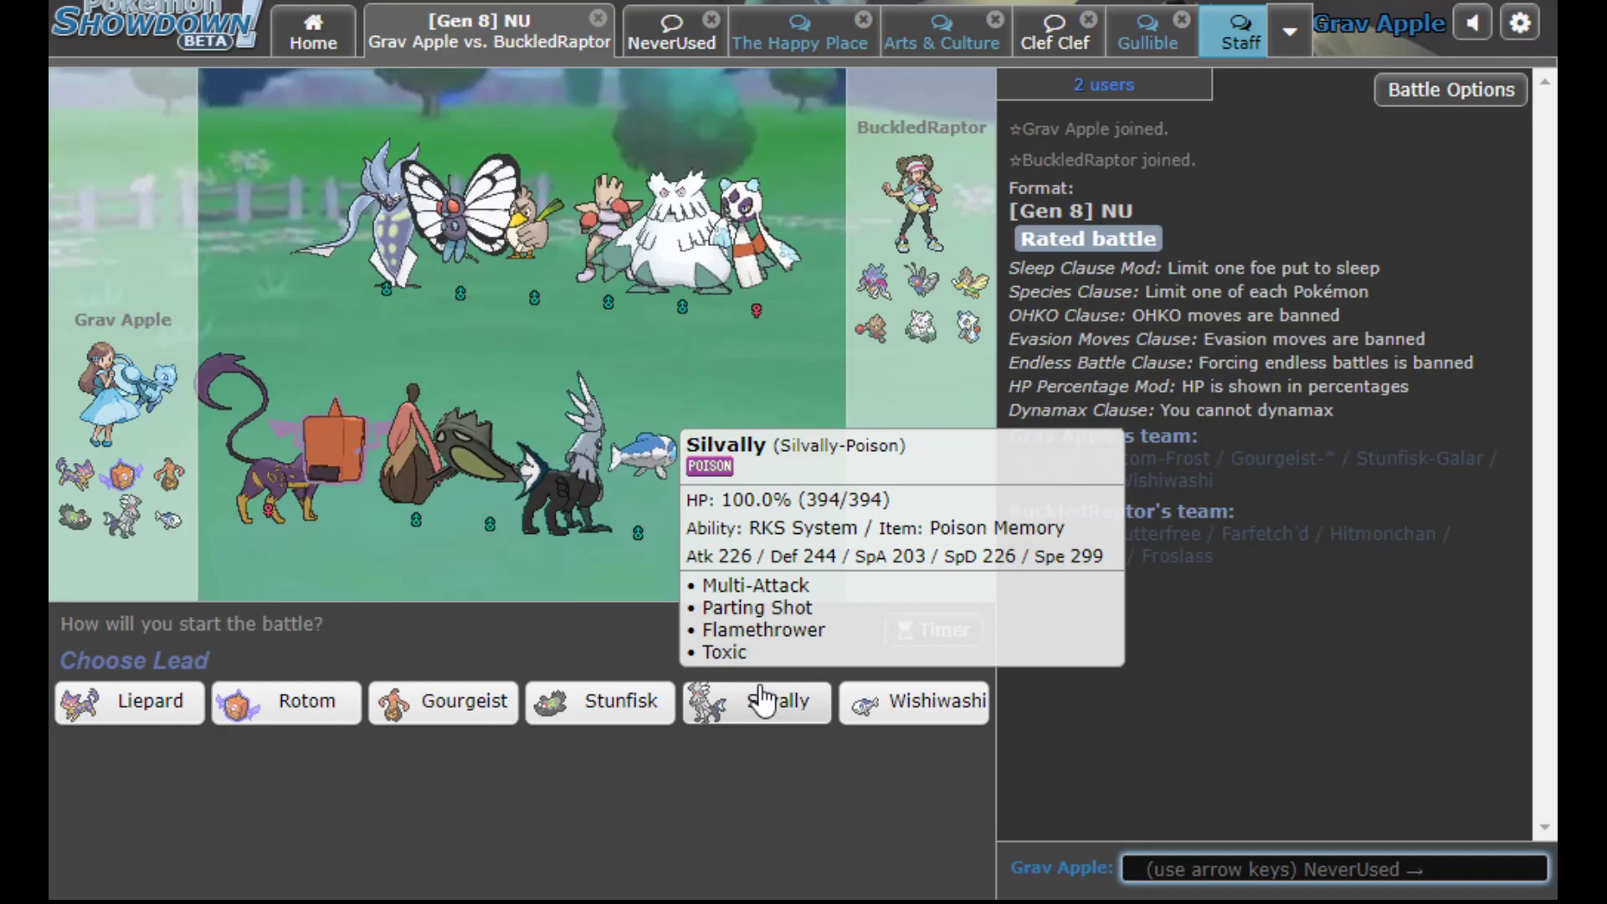
{"action": "mouse_move", "coordinate": [129, 701]}
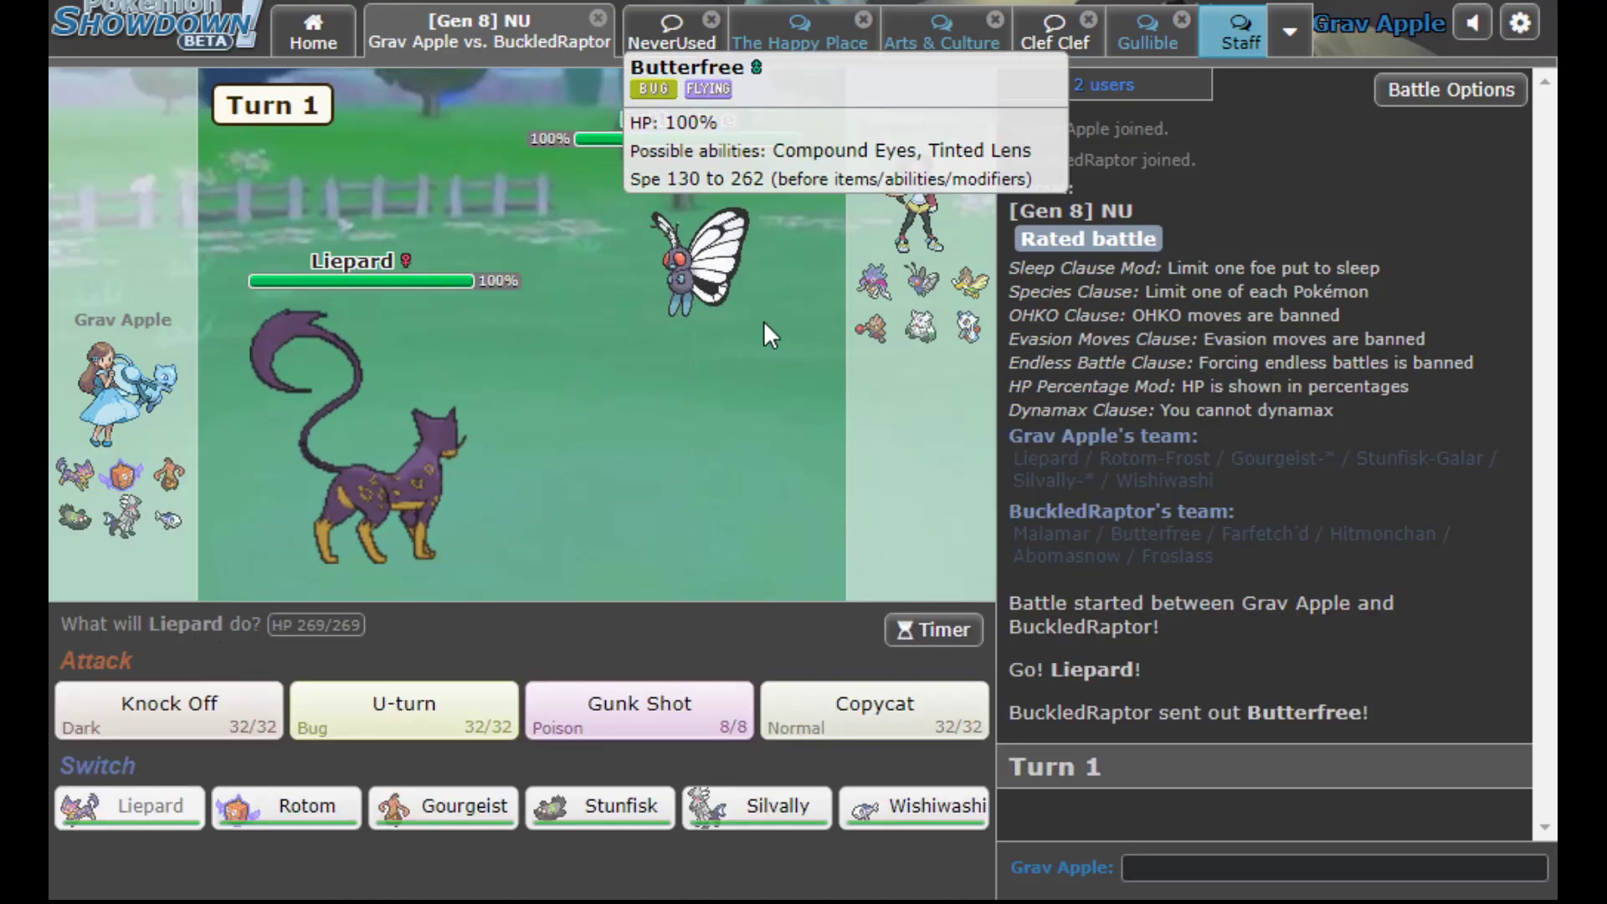
Hit Butterfree with Liepard's Knock Off, then swap Liepard out for Stunfisk
{"action": "left_click", "coordinate": [168, 710]}
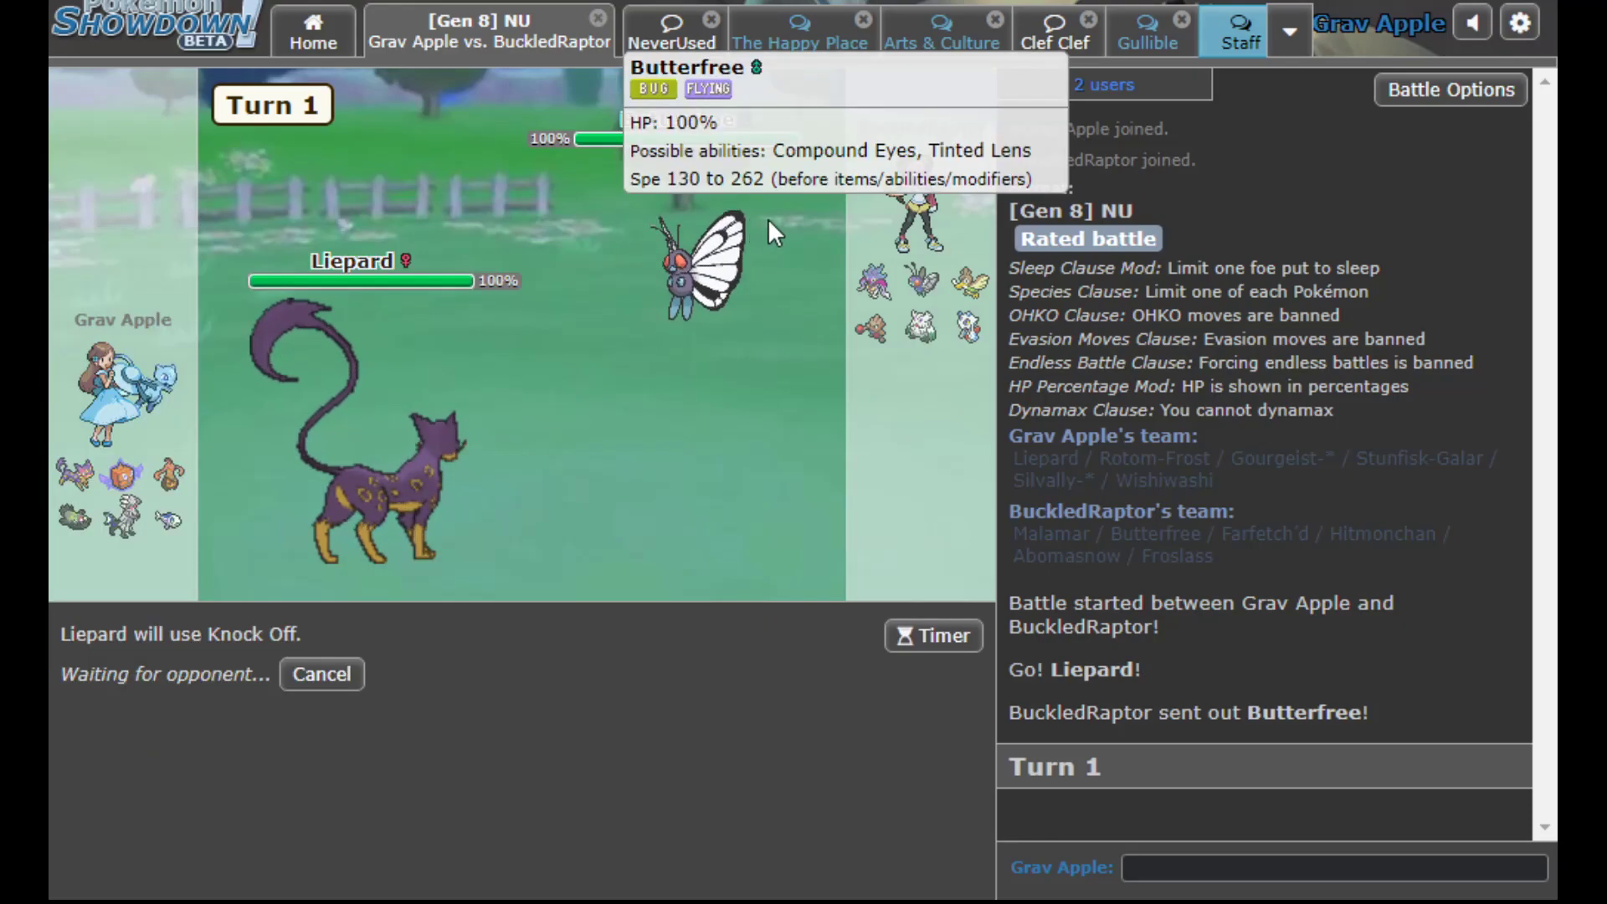
{"action": "mouse_move", "coordinate": [425, 468]}
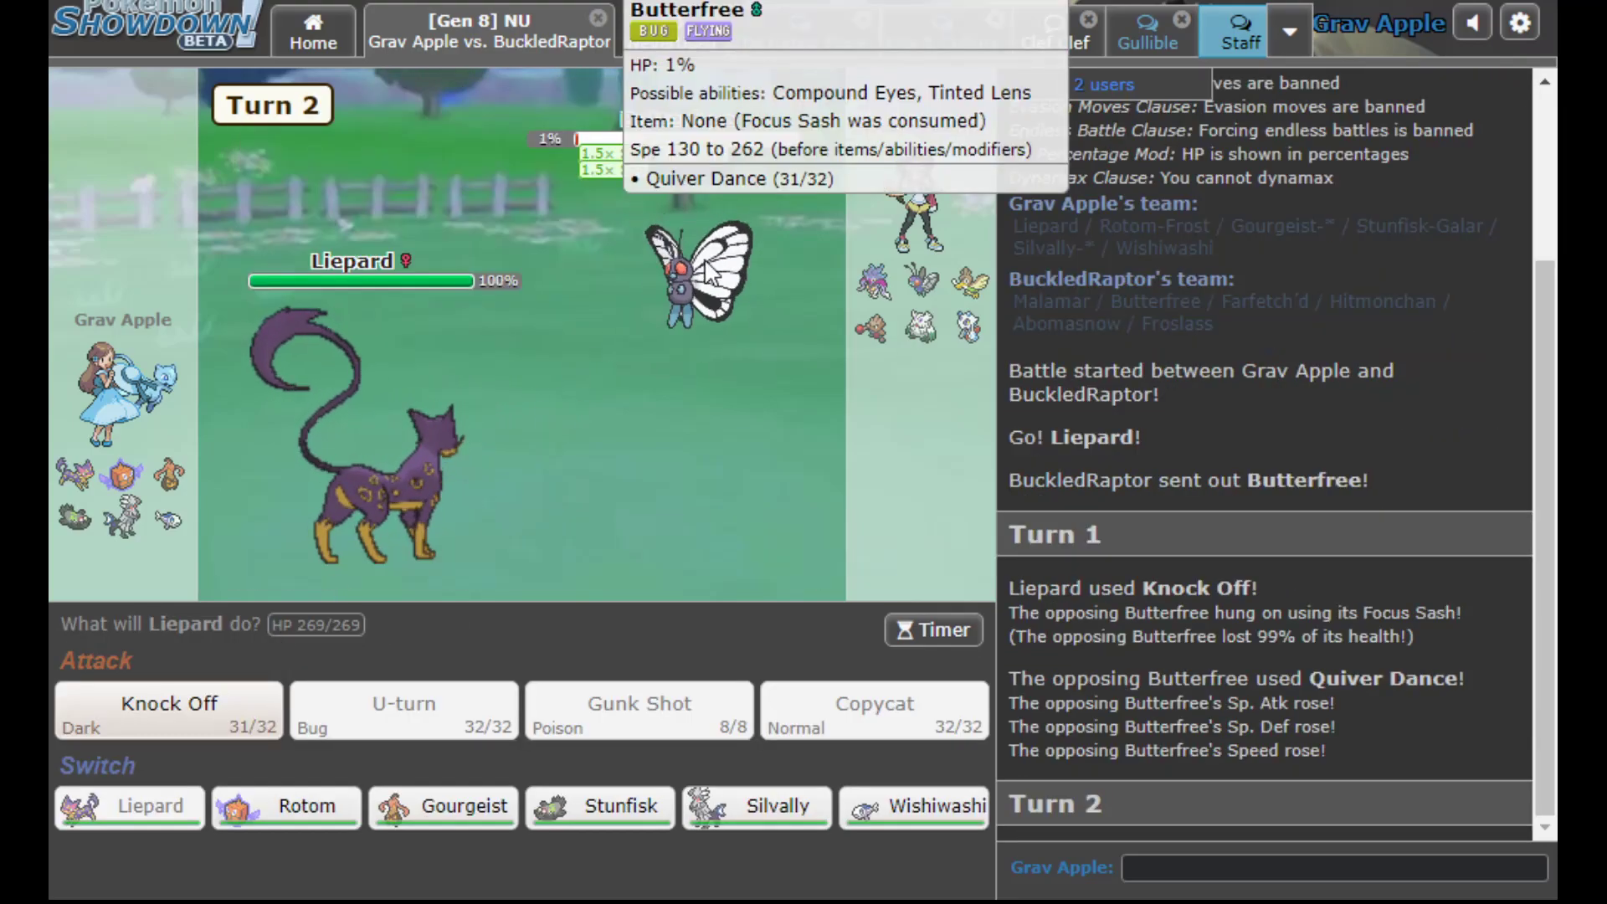
{"action": "left_click", "coordinate": [600, 807]}
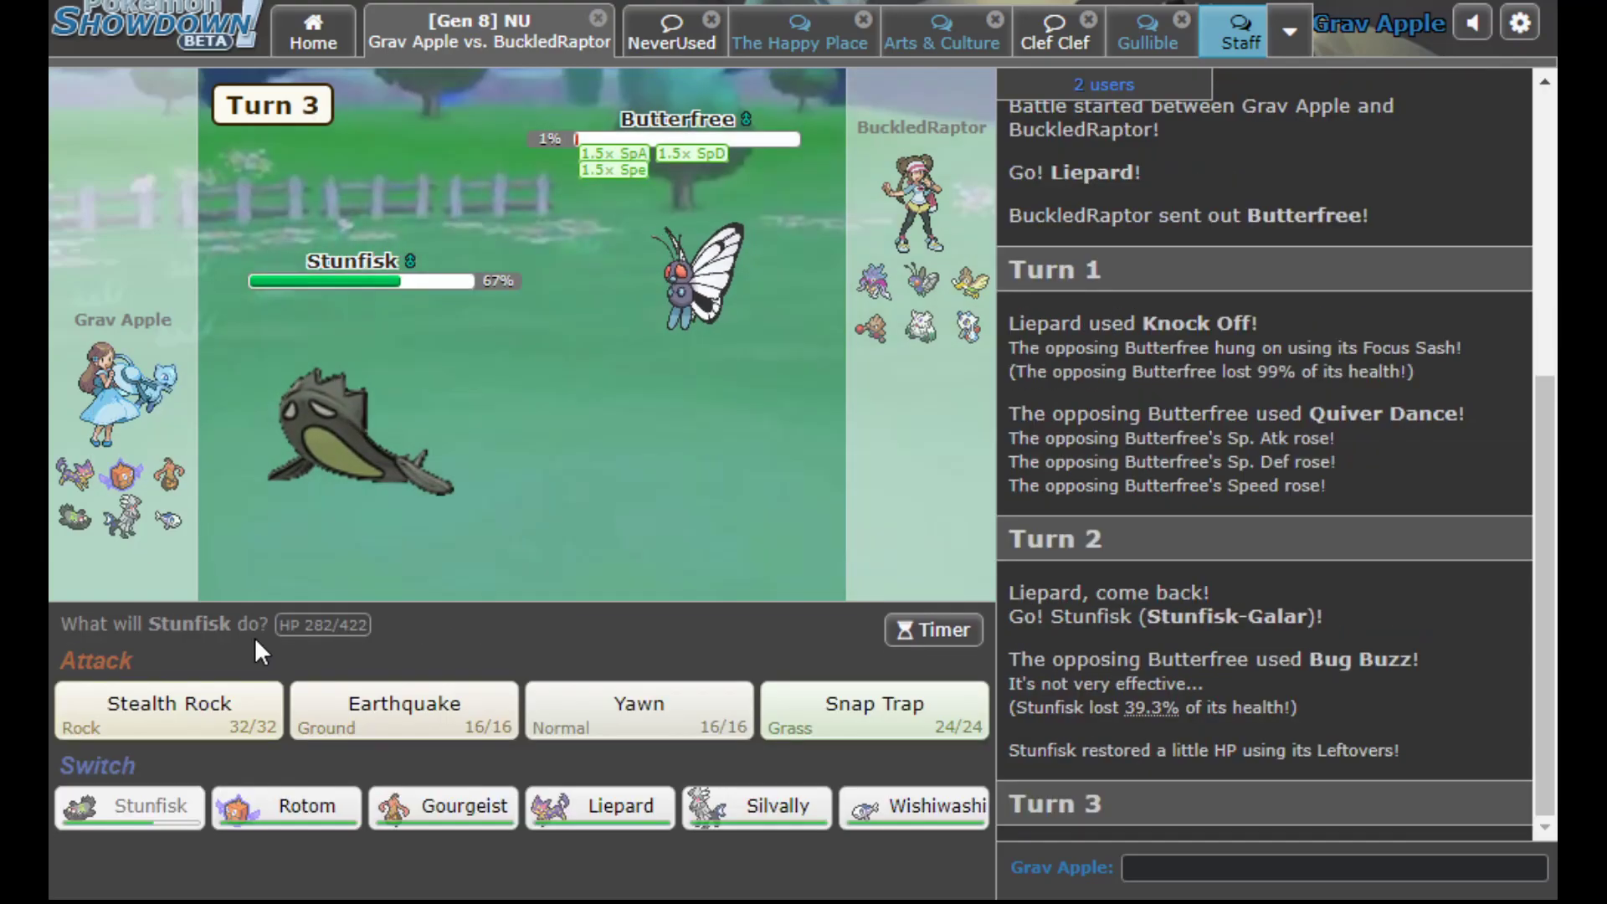
{"action": "mouse_move", "coordinate": [693, 271]}
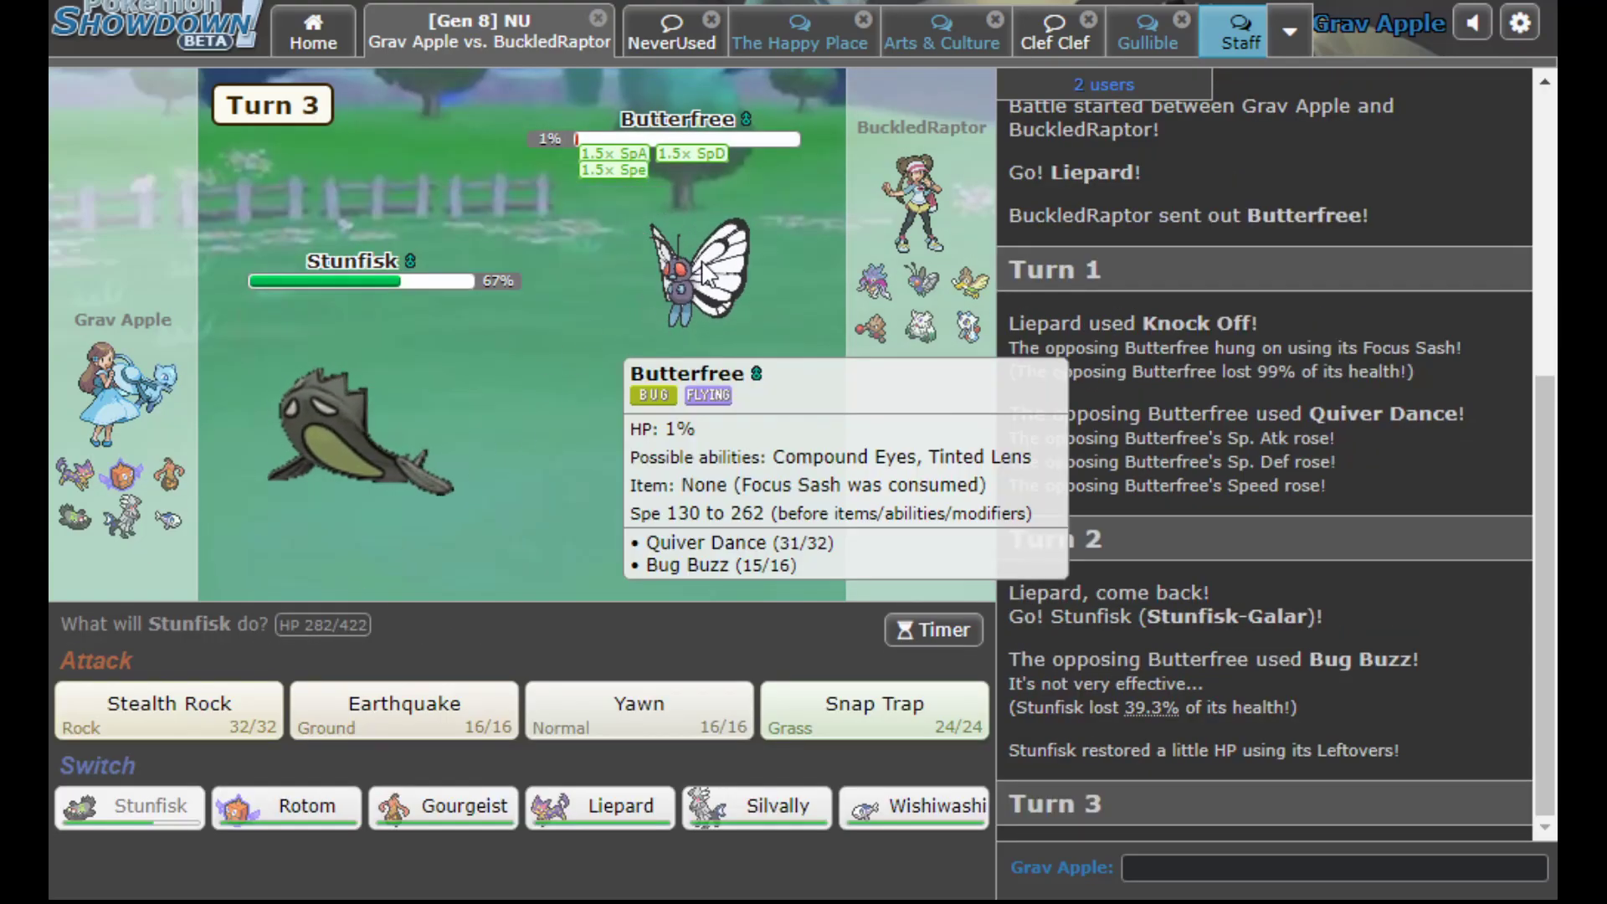
{"action": "mouse_move", "coordinate": [825, 272]}
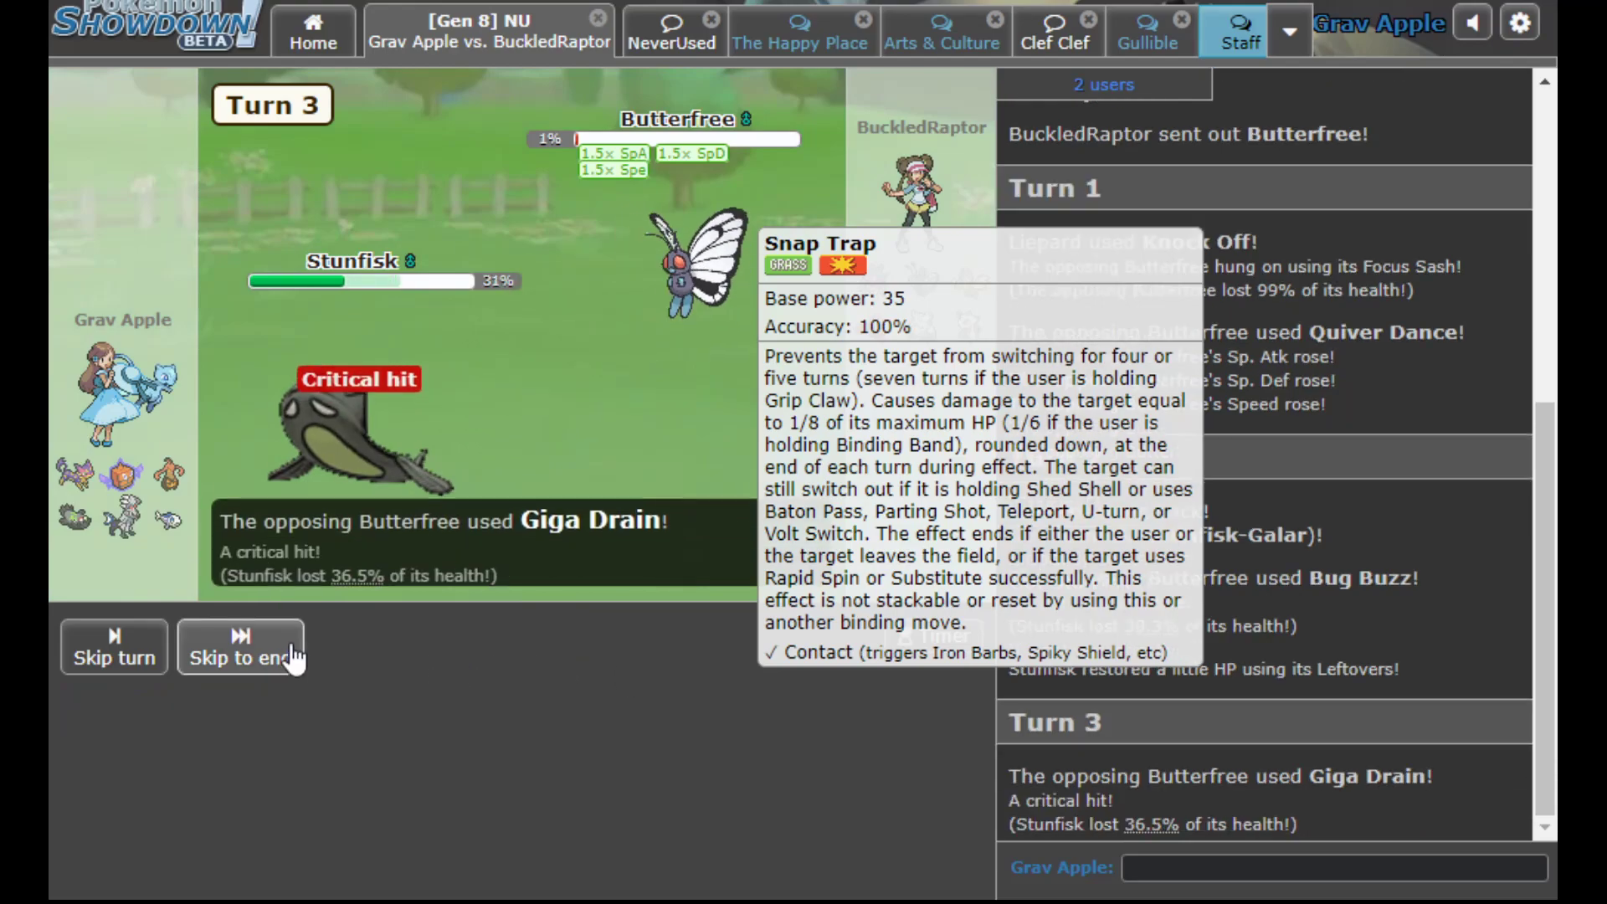
Swap Stunfisk out for Gourgeist and attack Butterfree with Shadow Sneak
{"action": "left_click", "coordinate": [241, 646]}
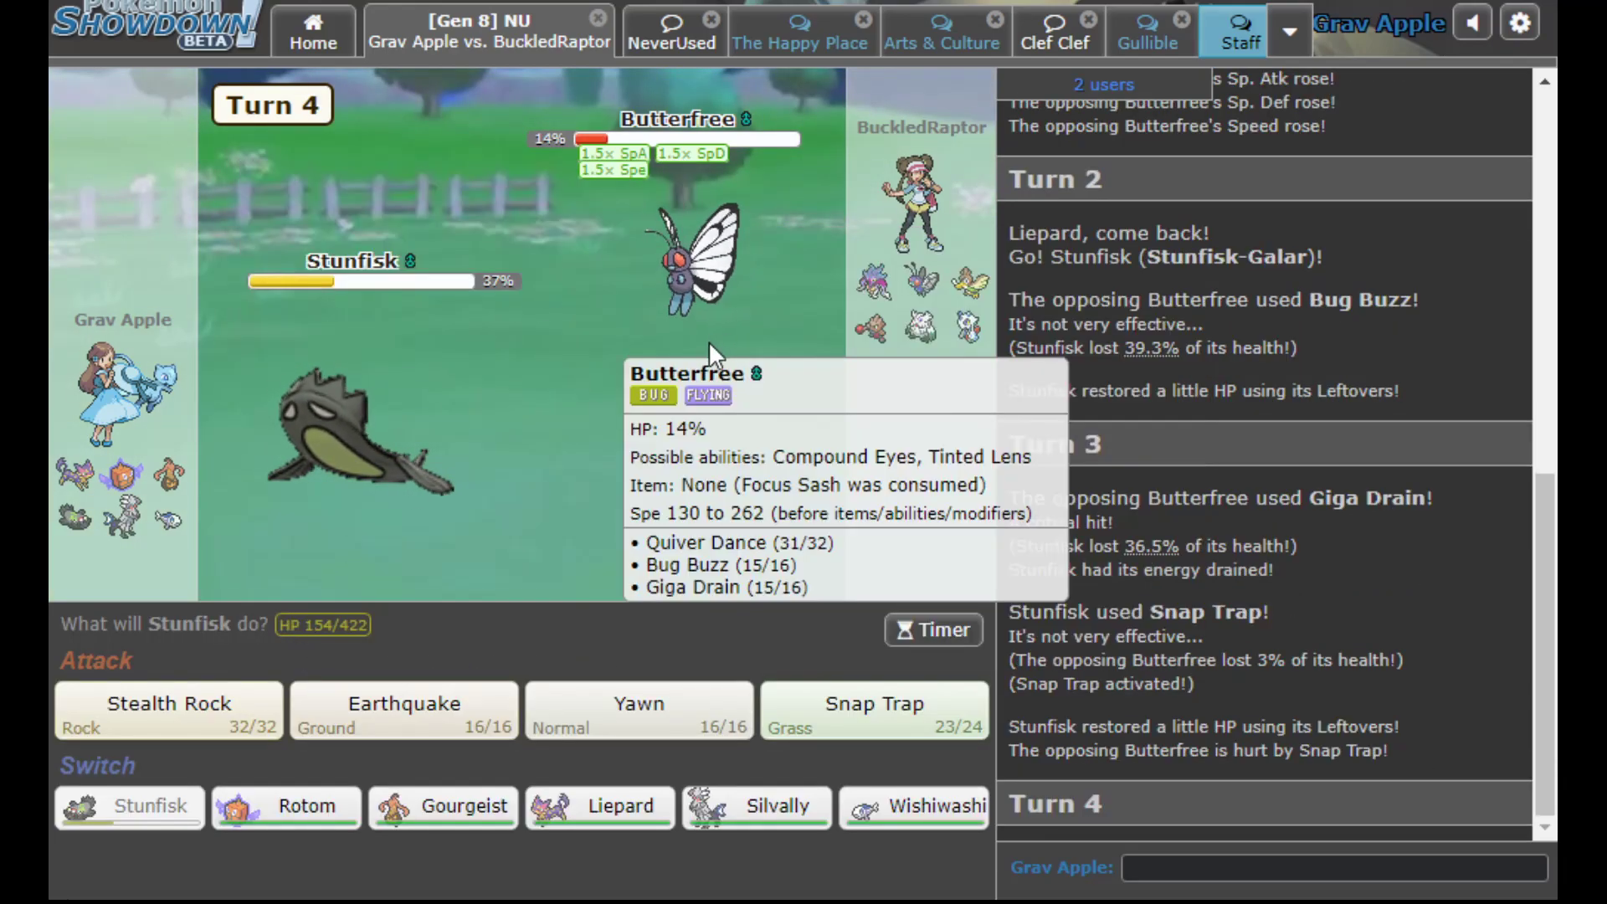
{"action": "mouse_move", "coordinate": [638, 705]}
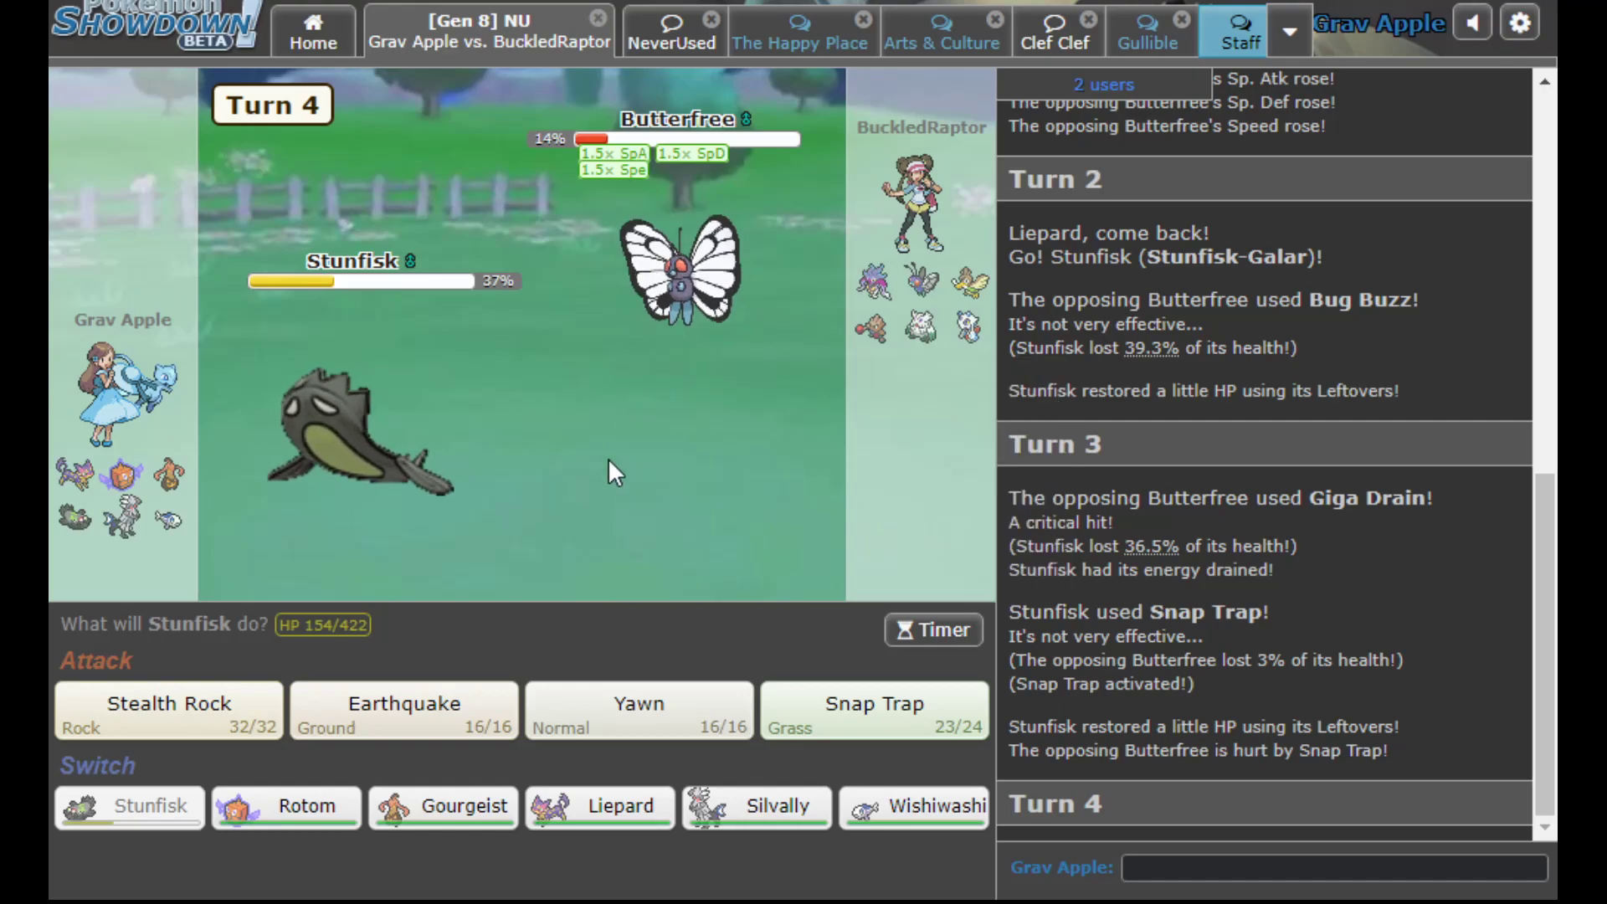
{"action": "mouse_move", "coordinate": [685, 262]}
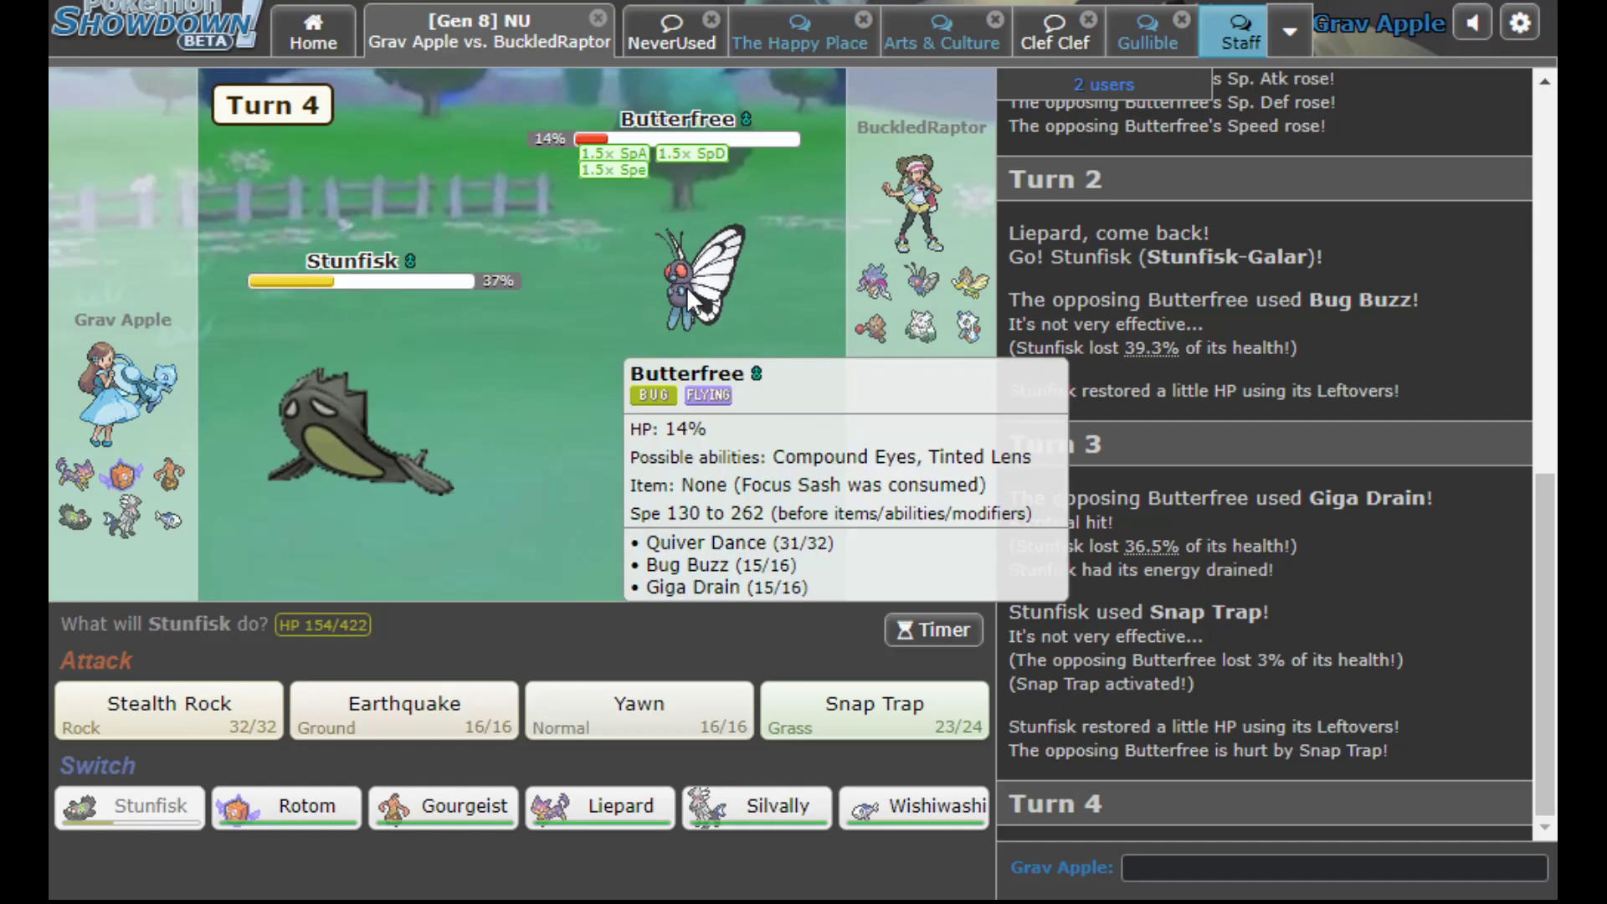
{"action": "left_click", "coordinate": [441, 807]}
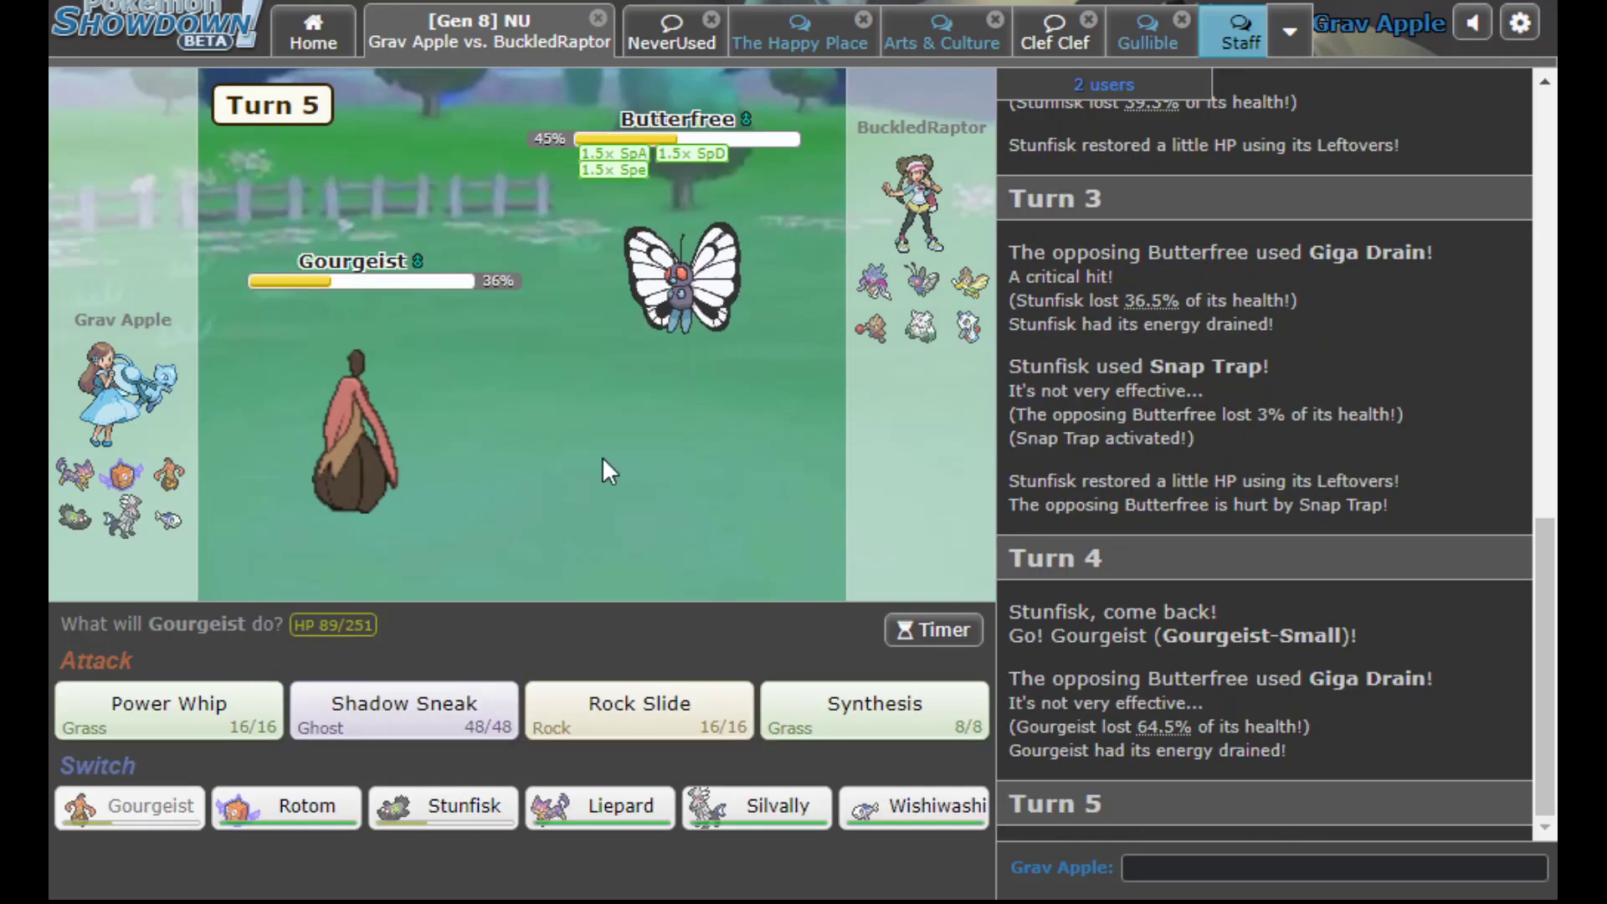
{"action": "left_click", "coordinate": [403, 709]}
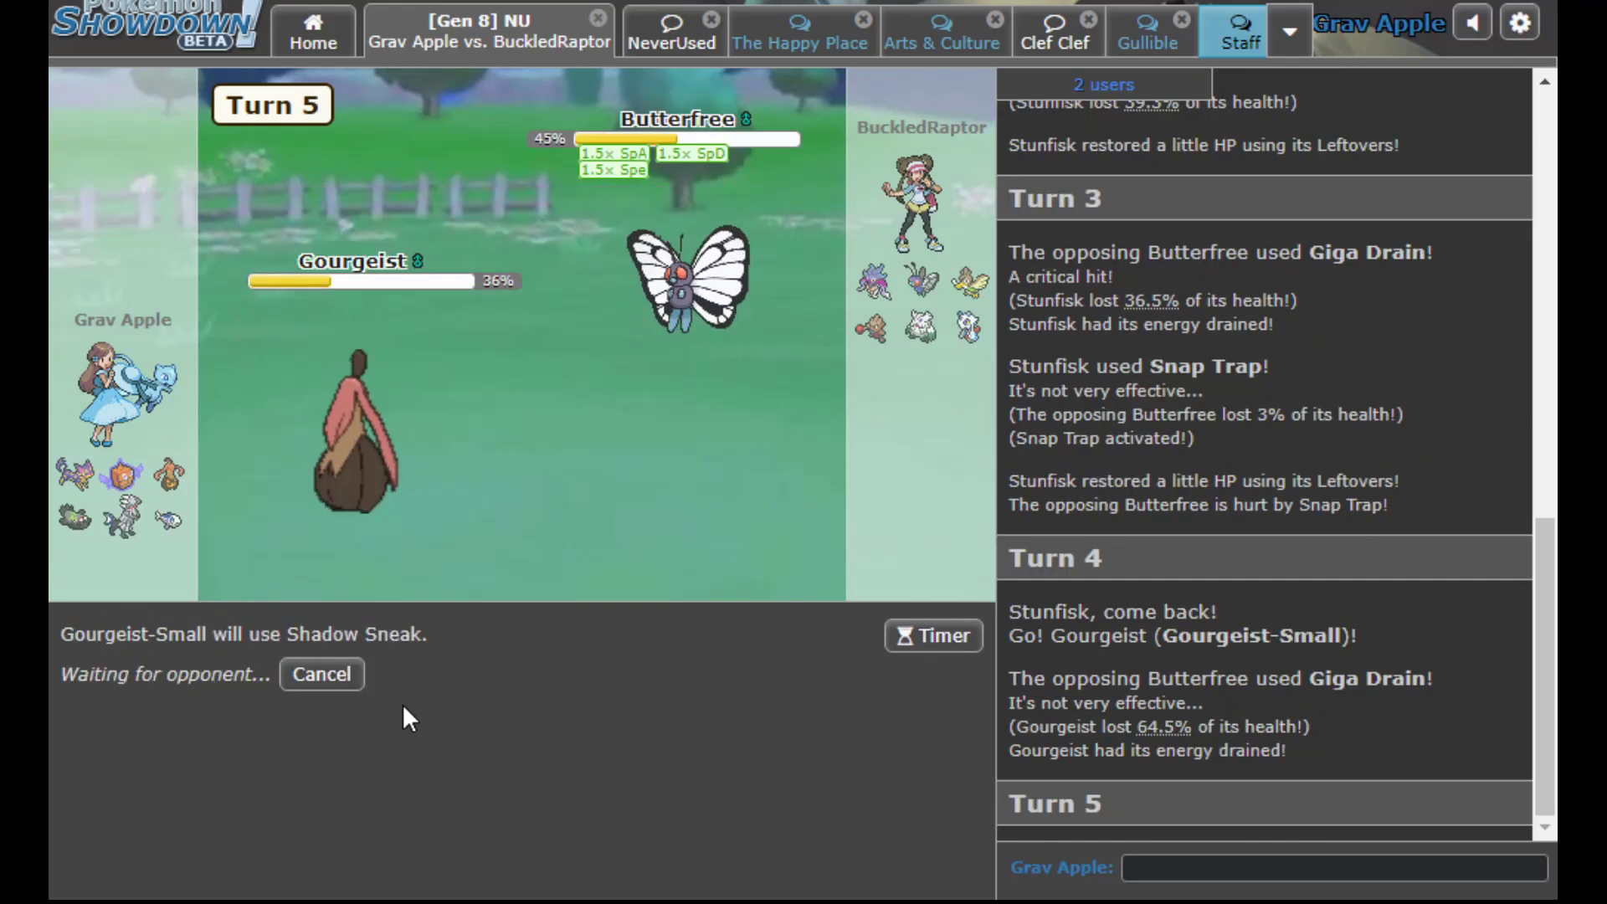
{"action": "mouse_move", "coordinate": [682, 276]}
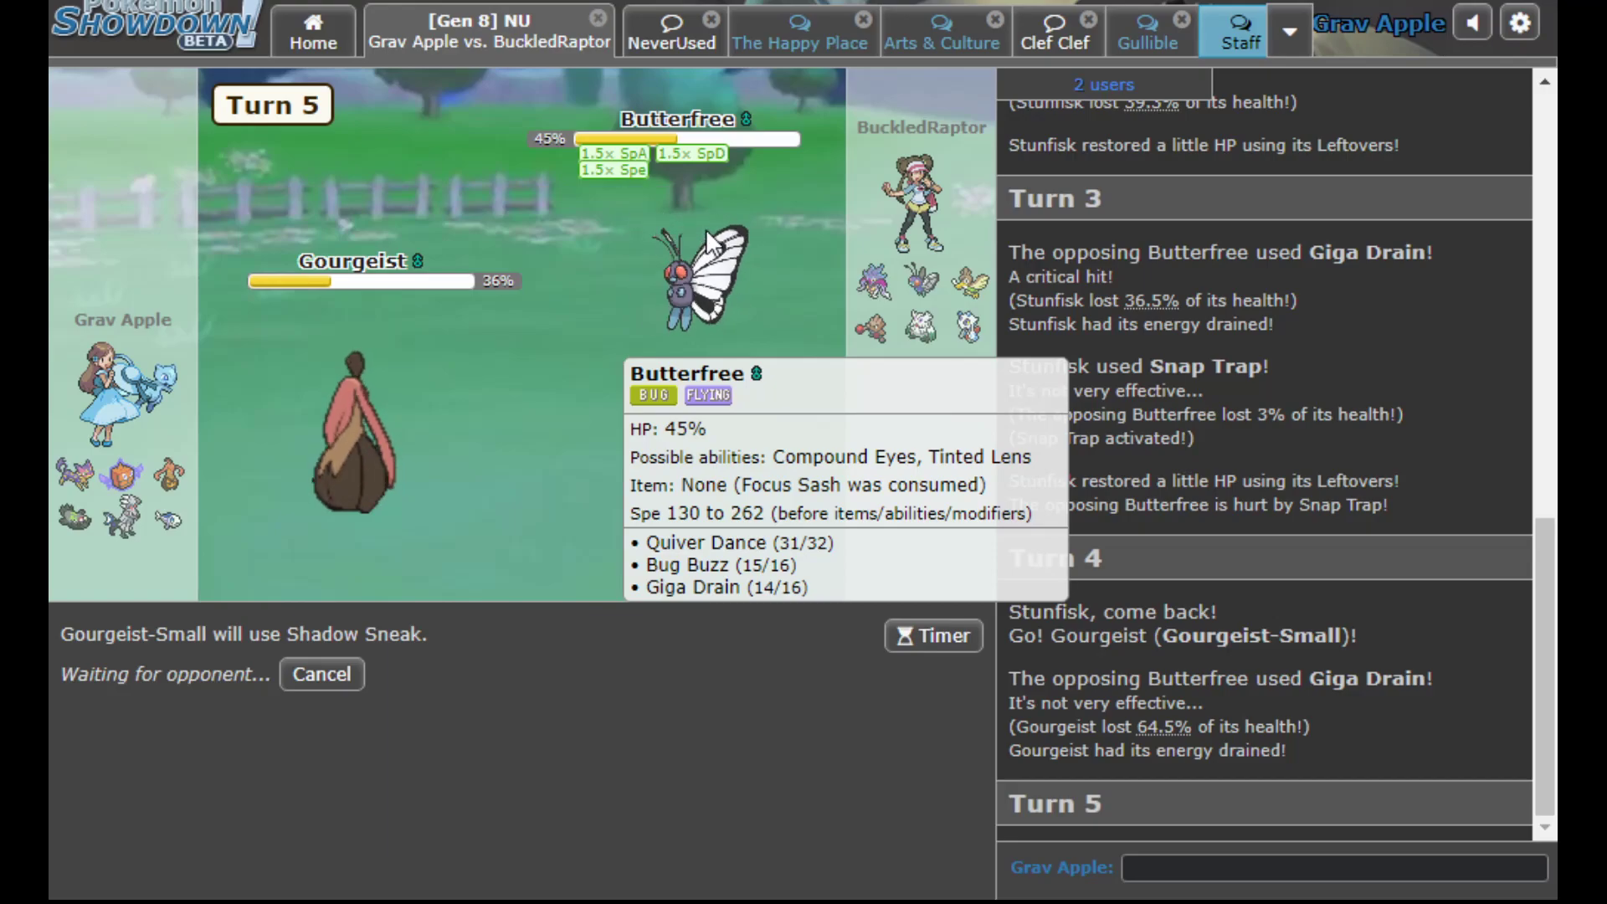
{"action": "mouse_move", "coordinate": [353, 451]}
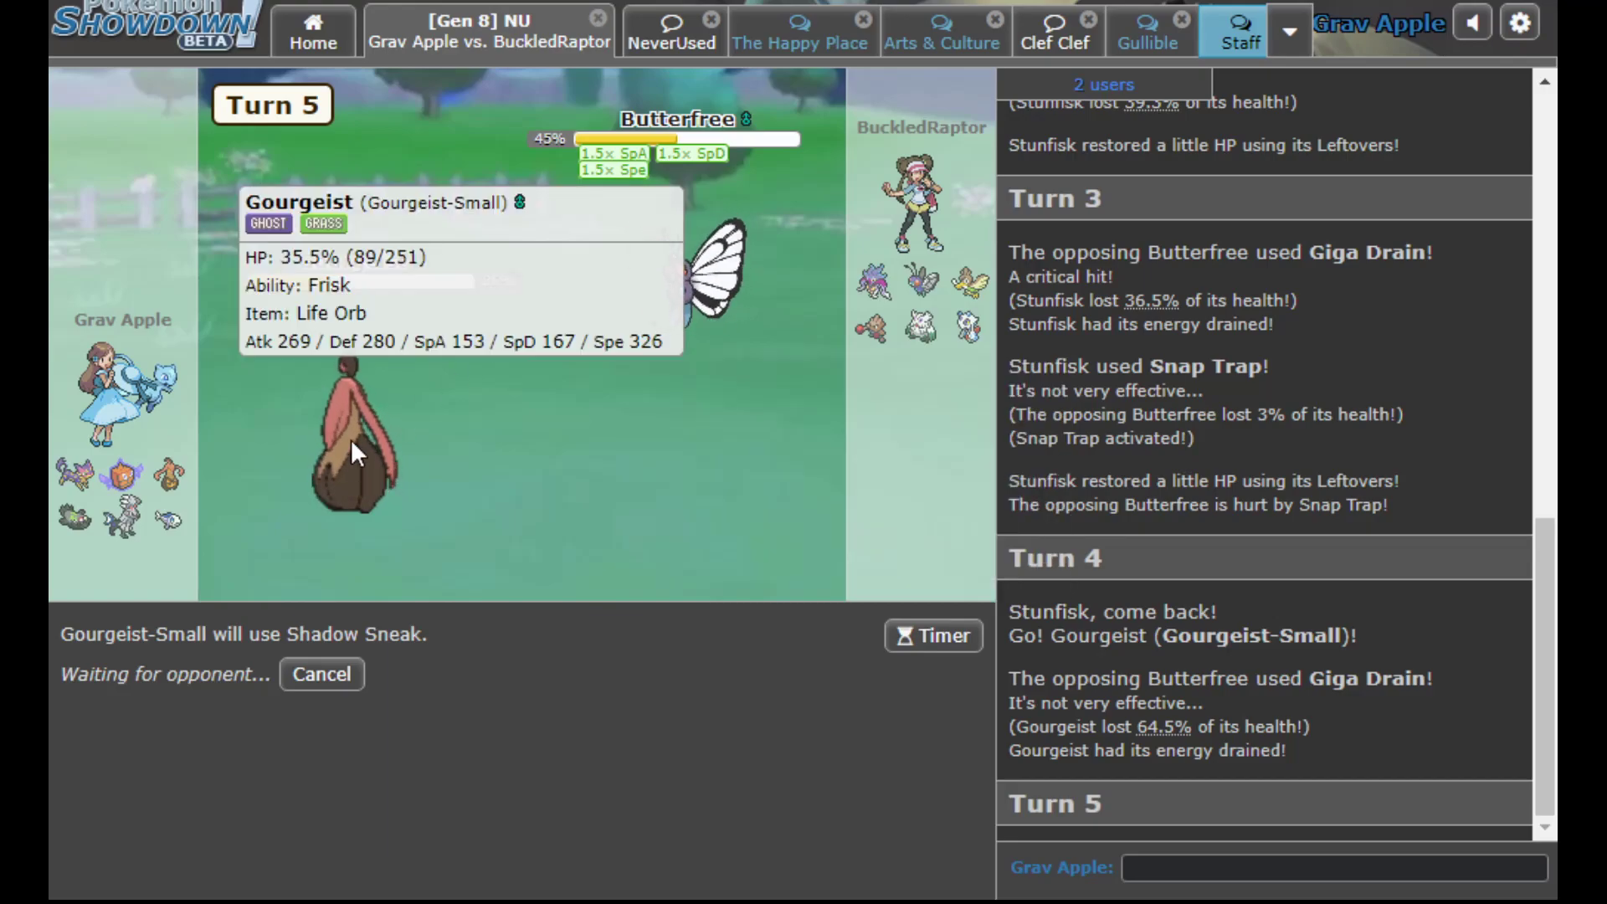
{"action": "mouse_move", "coordinate": [676, 559]}
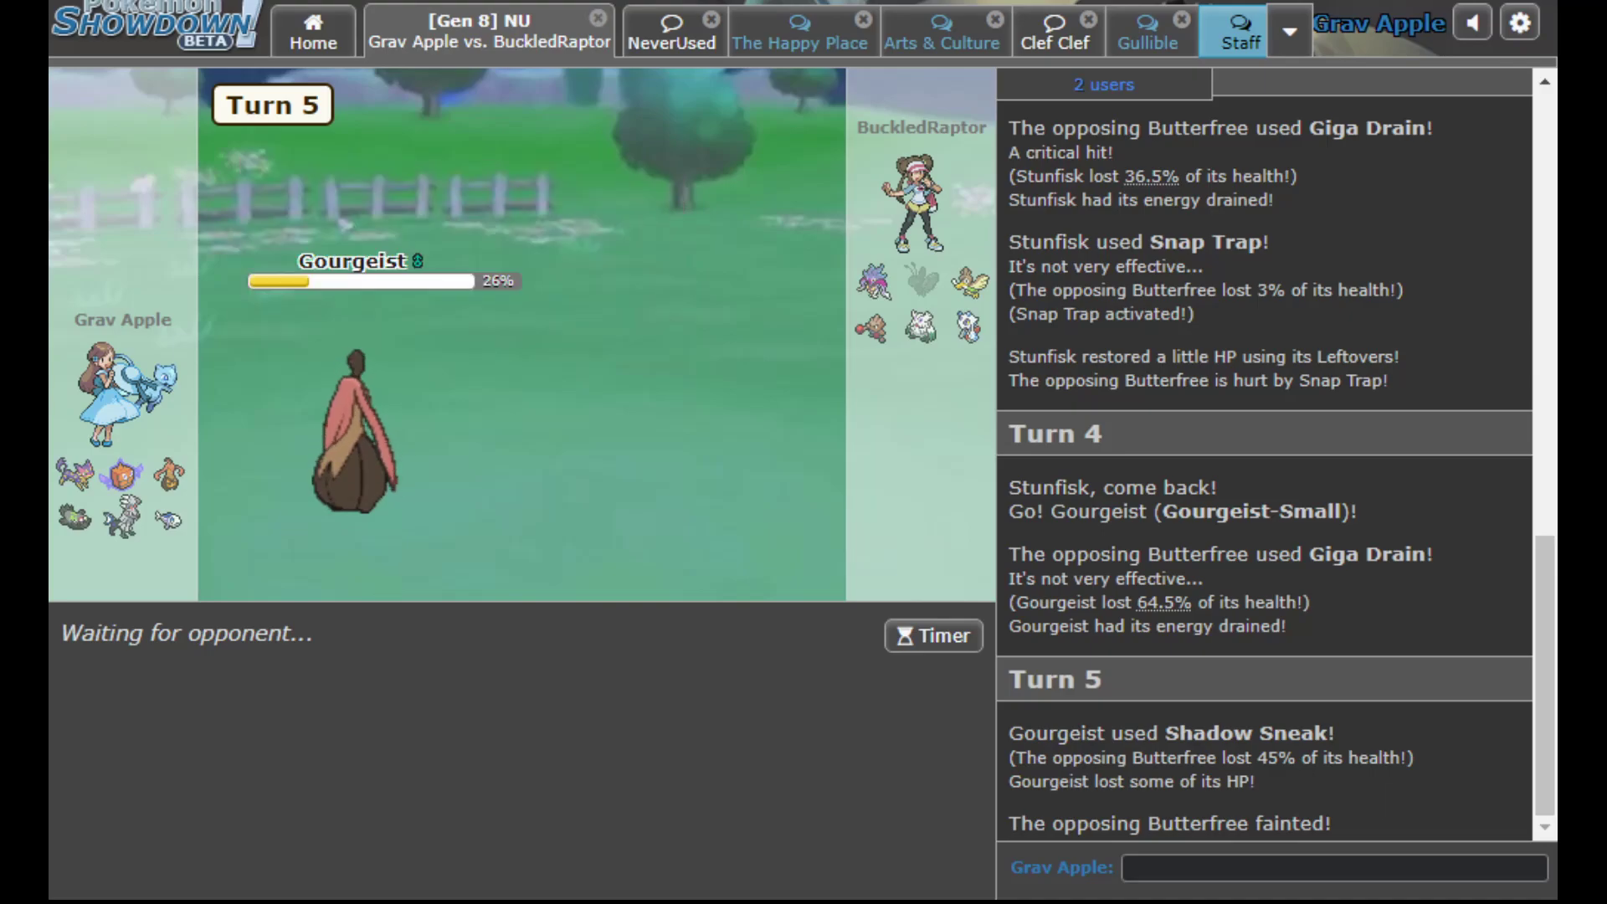
{"action": "mouse_move", "coordinate": [842, 235]}
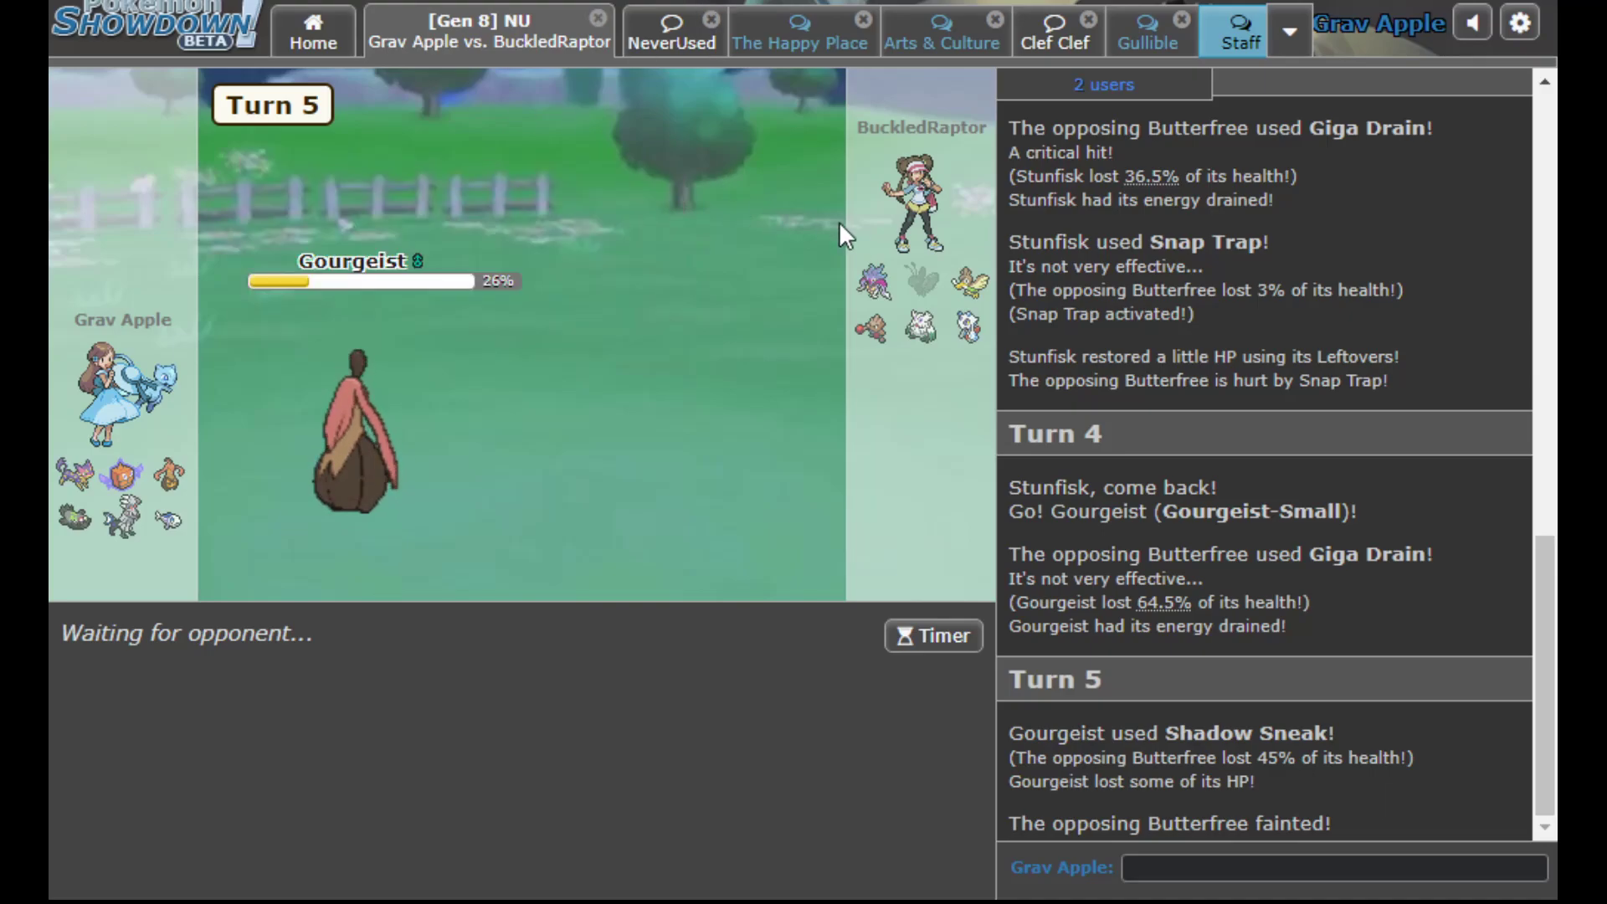
{"action": "mouse_move", "coordinate": [919, 277]}
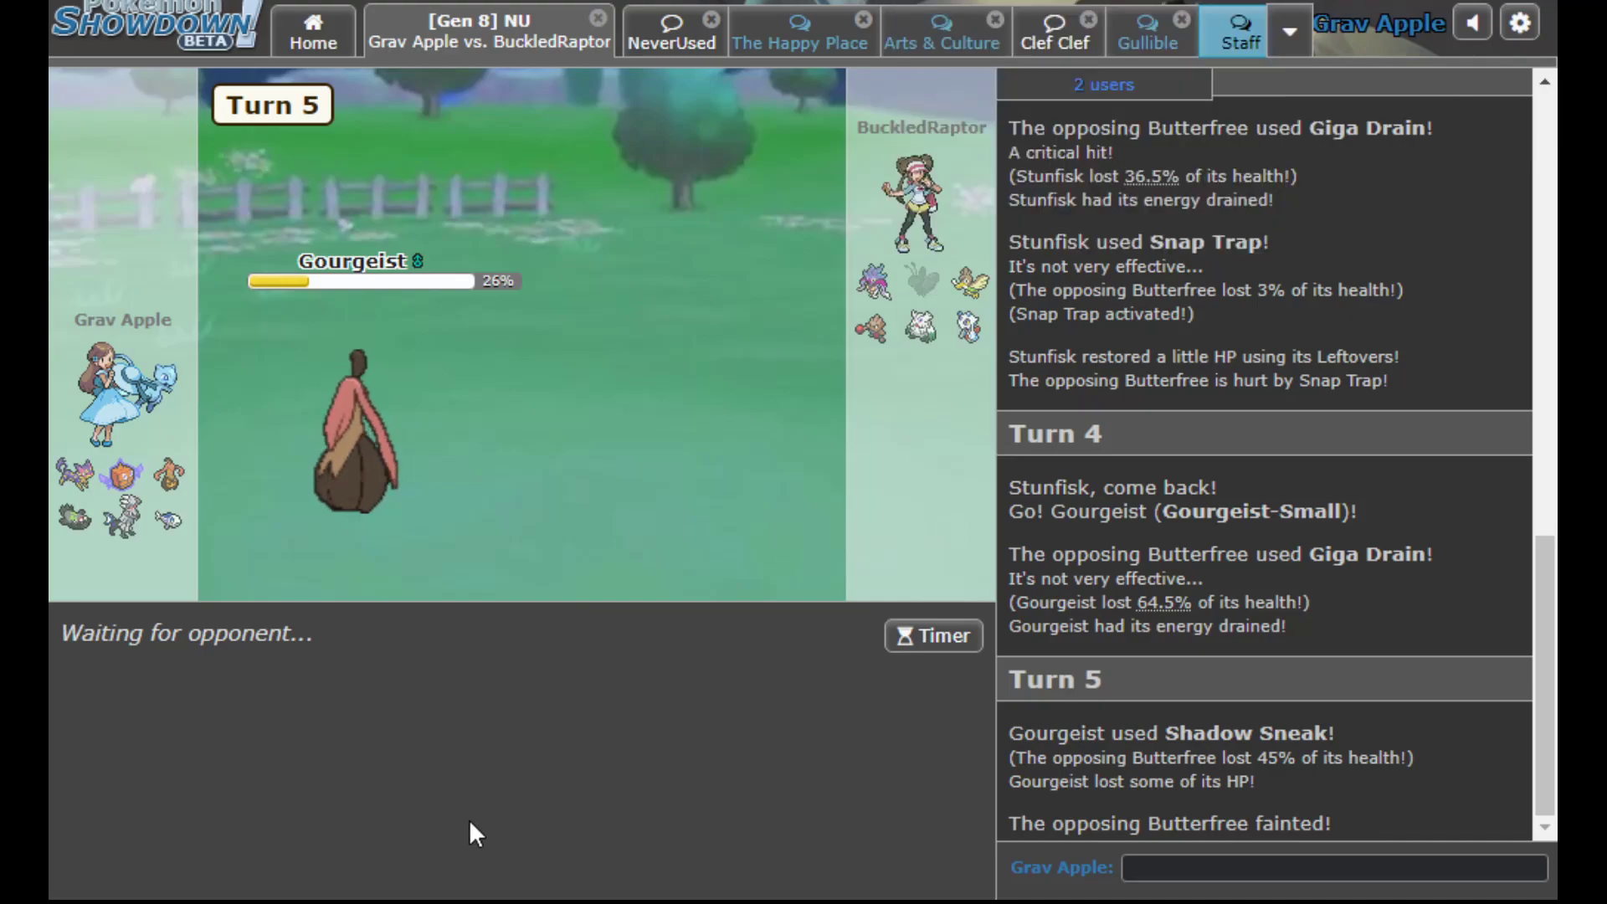
{"action": "mouse_move", "coordinate": [503, 817]}
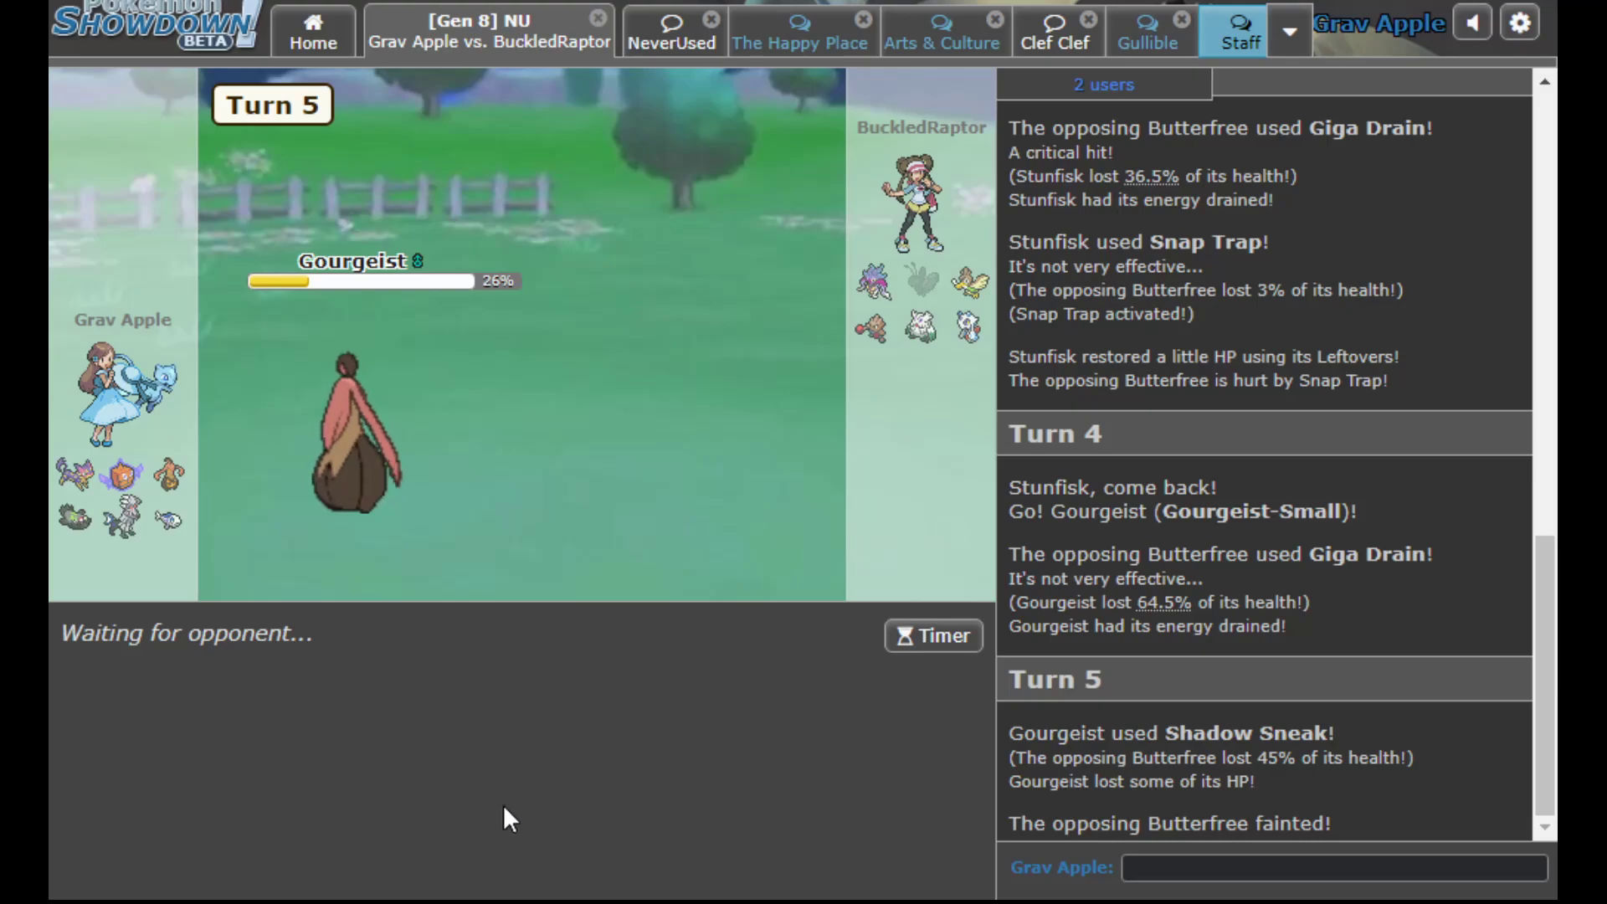
{"action": "mouse_move", "coordinate": [646, 572]}
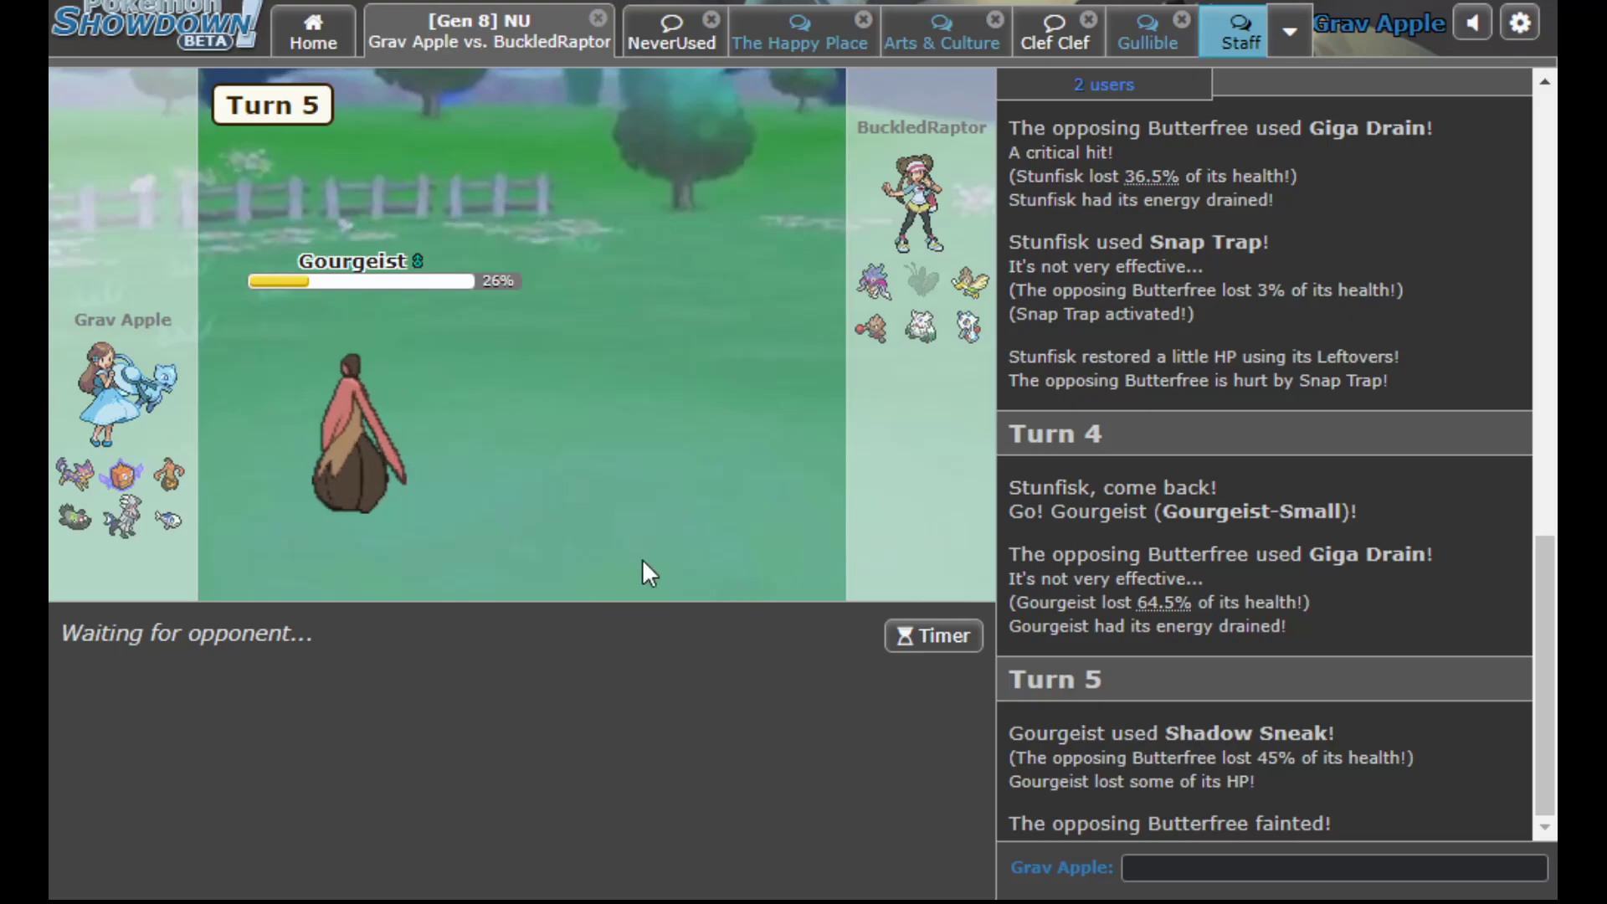
{"action": "mouse_move", "coordinate": [603, 599]}
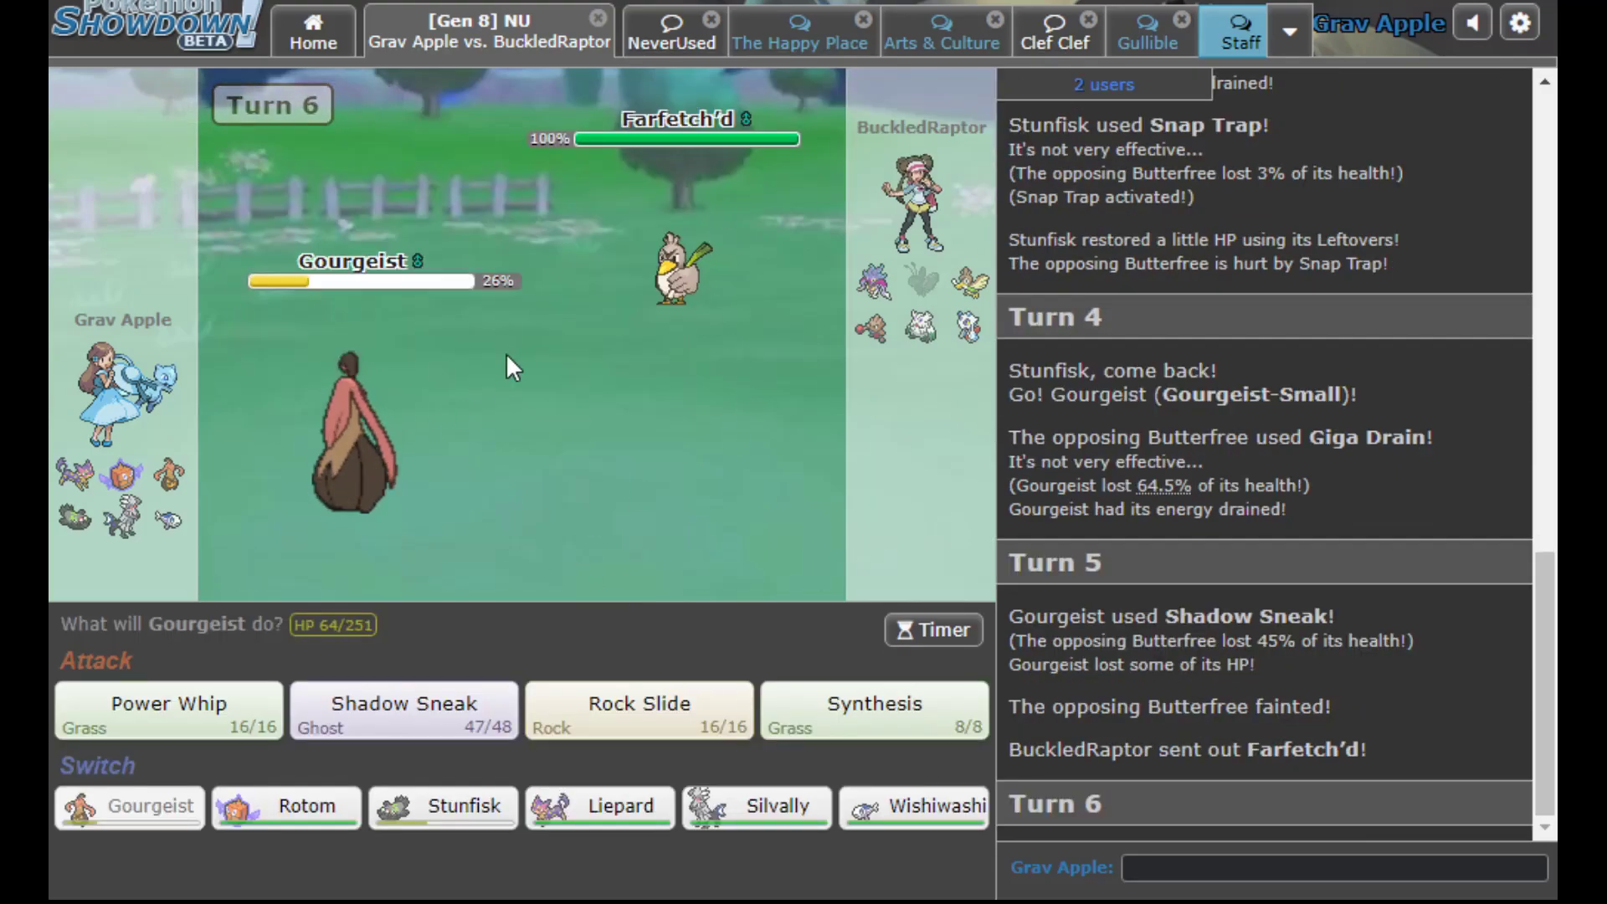
{"action": "mouse_move", "coordinate": [676, 266]}
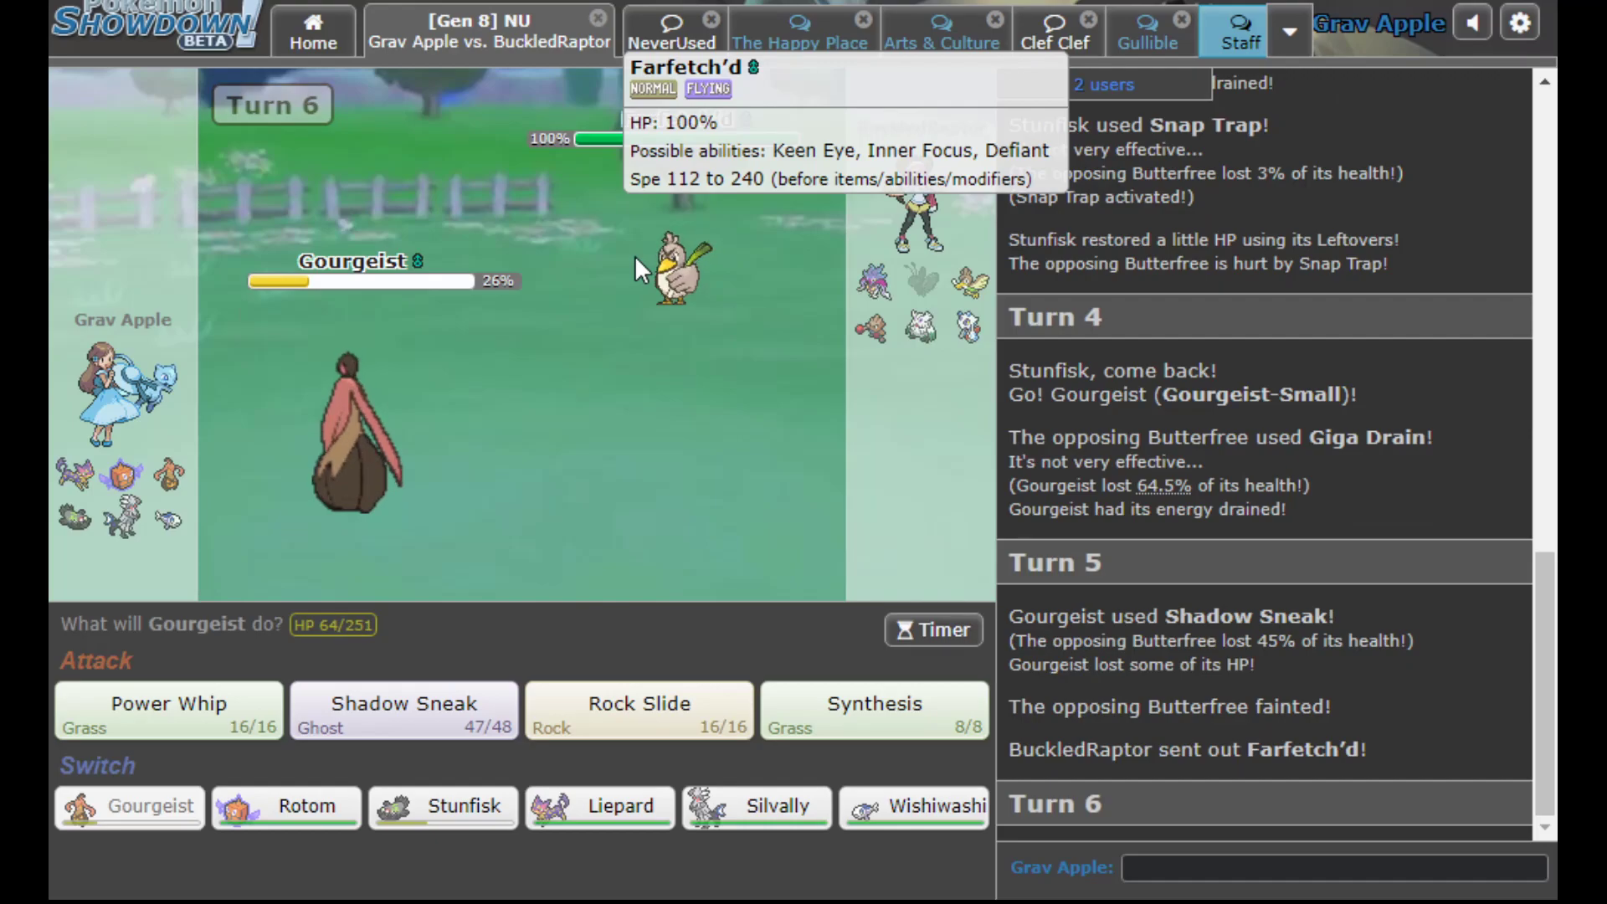
{"action": "mouse_move", "coordinate": [584, 604]}
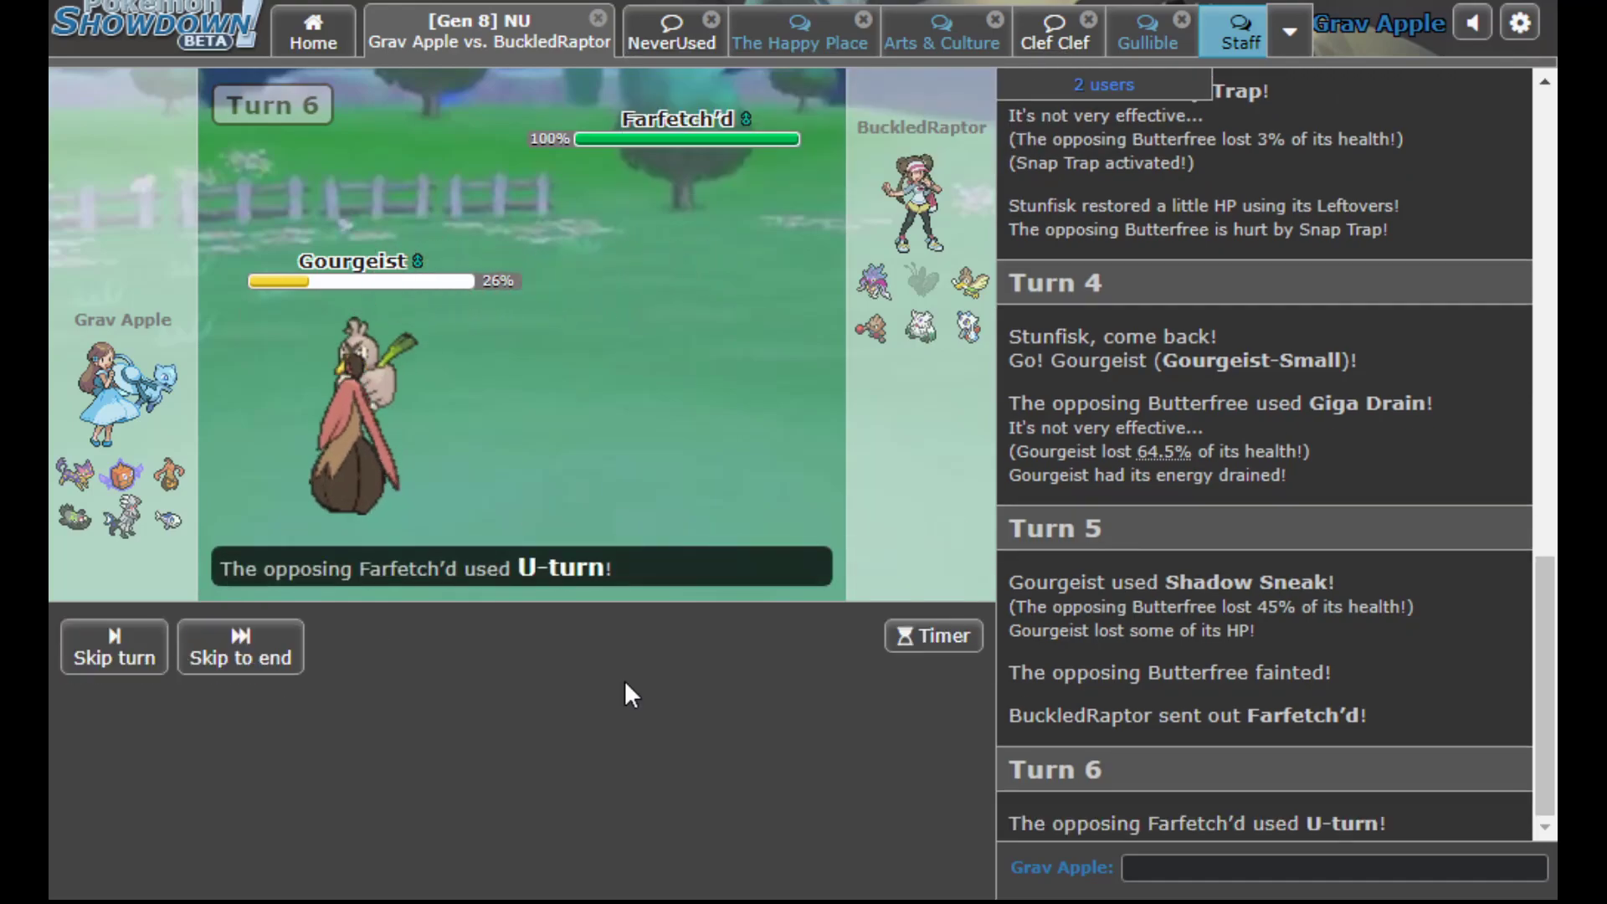
{"action": "mouse_move", "coordinate": [671, 261]}
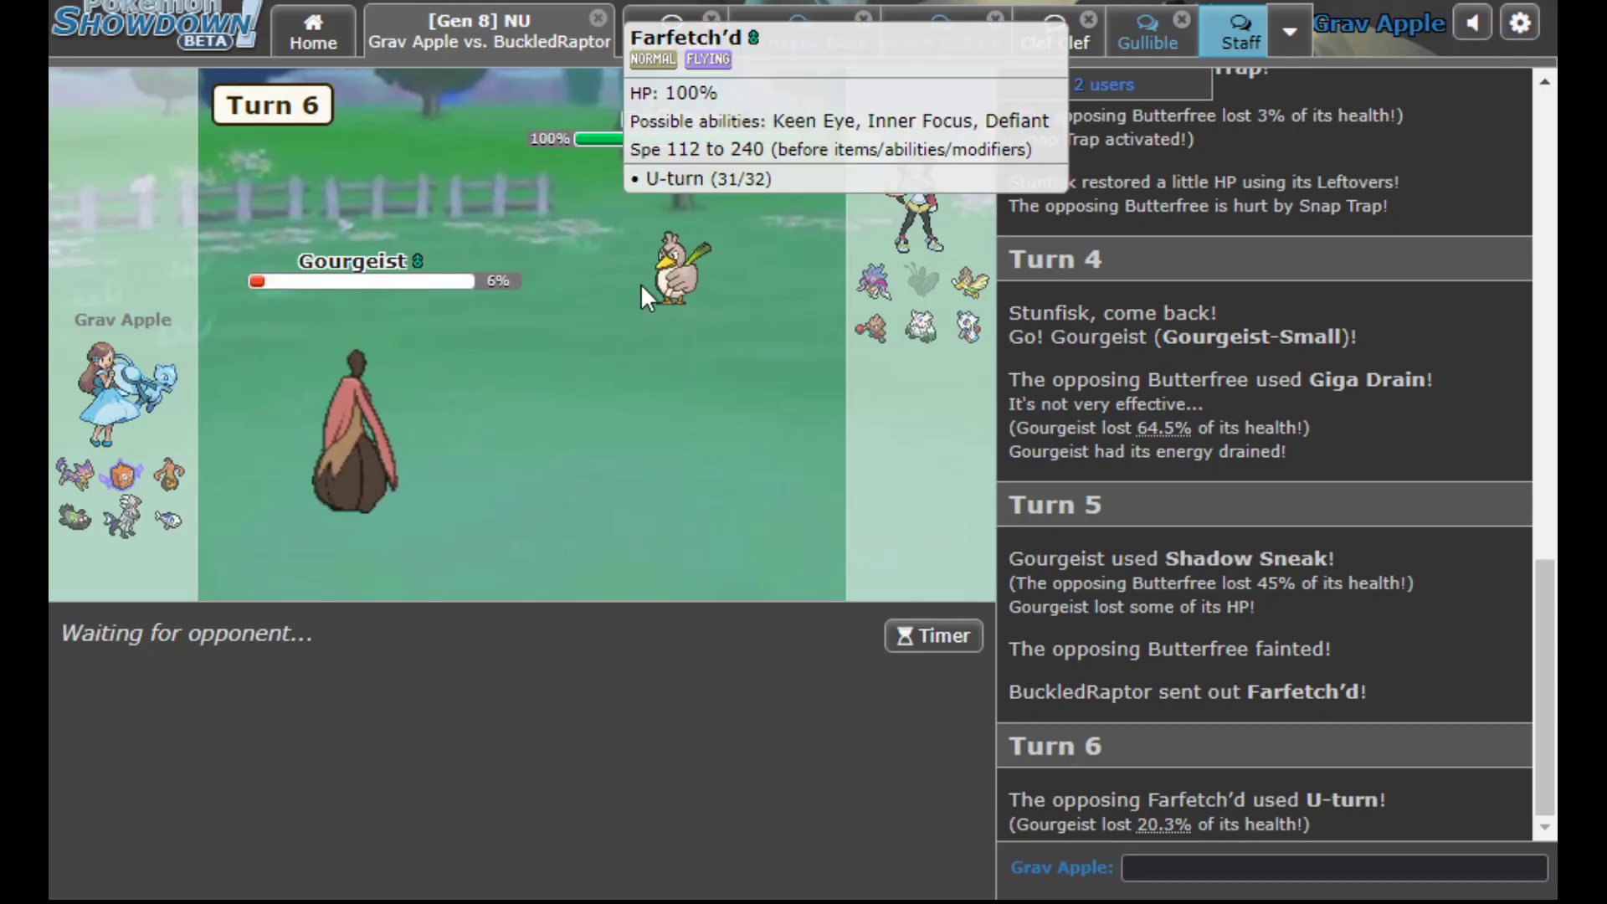
{"action": "mouse_move", "coordinate": [912, 362]}
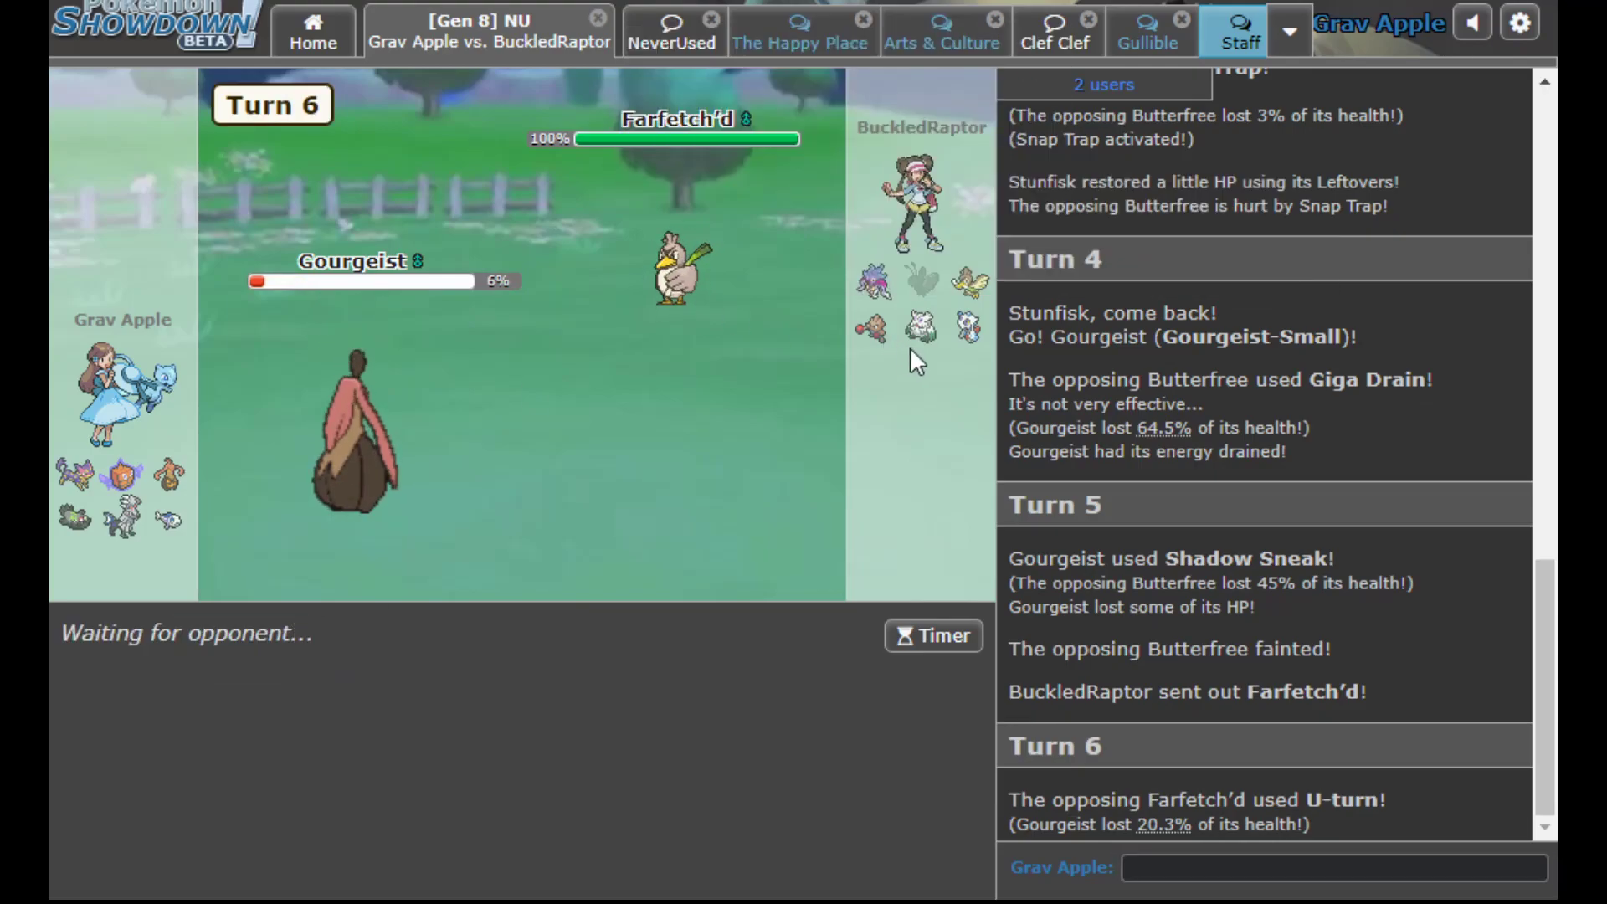
{"action": "mouse_move", "coordinate": [656, 642]}
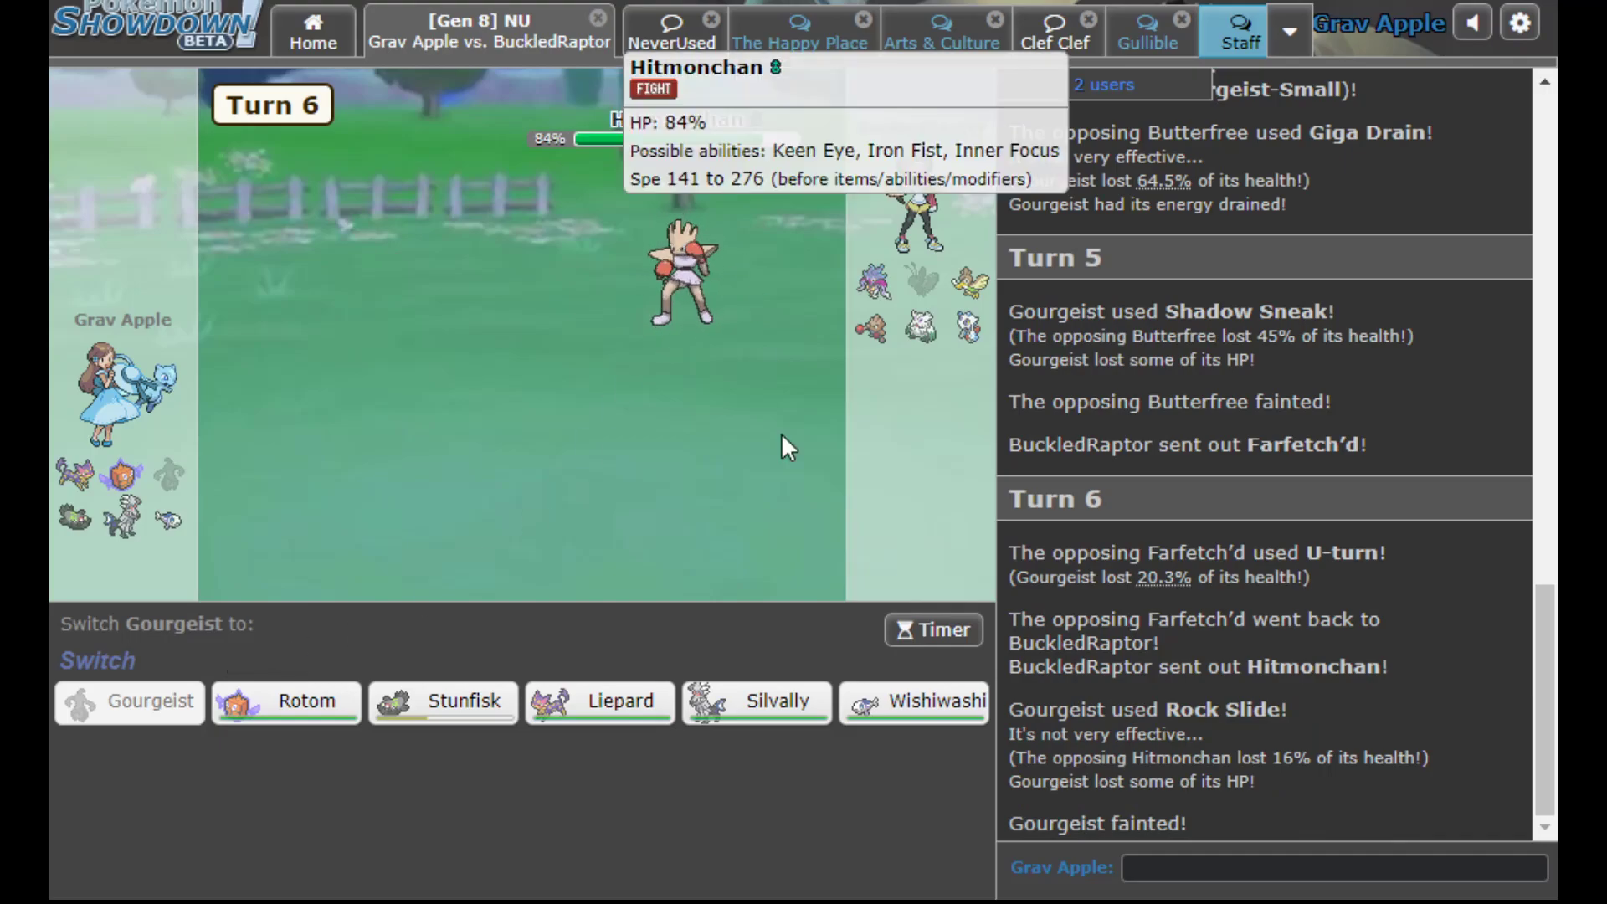
{"action": "mouse_move", "coordinate": [757, 701]}
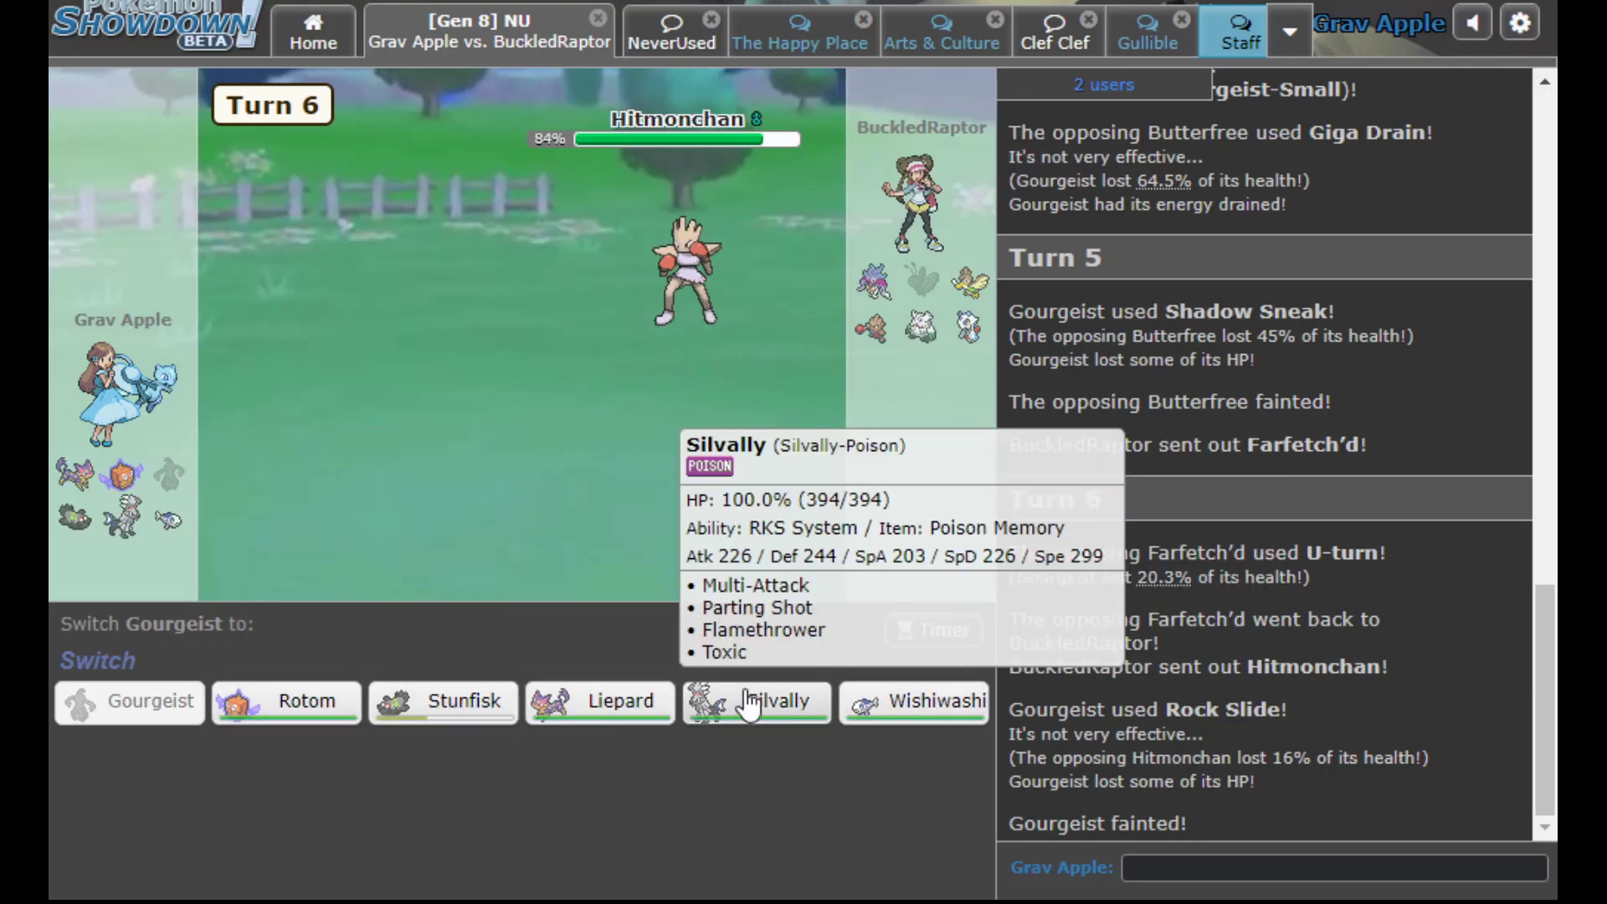
{"action": "mouse_move", "coordinate": [805, 690]}
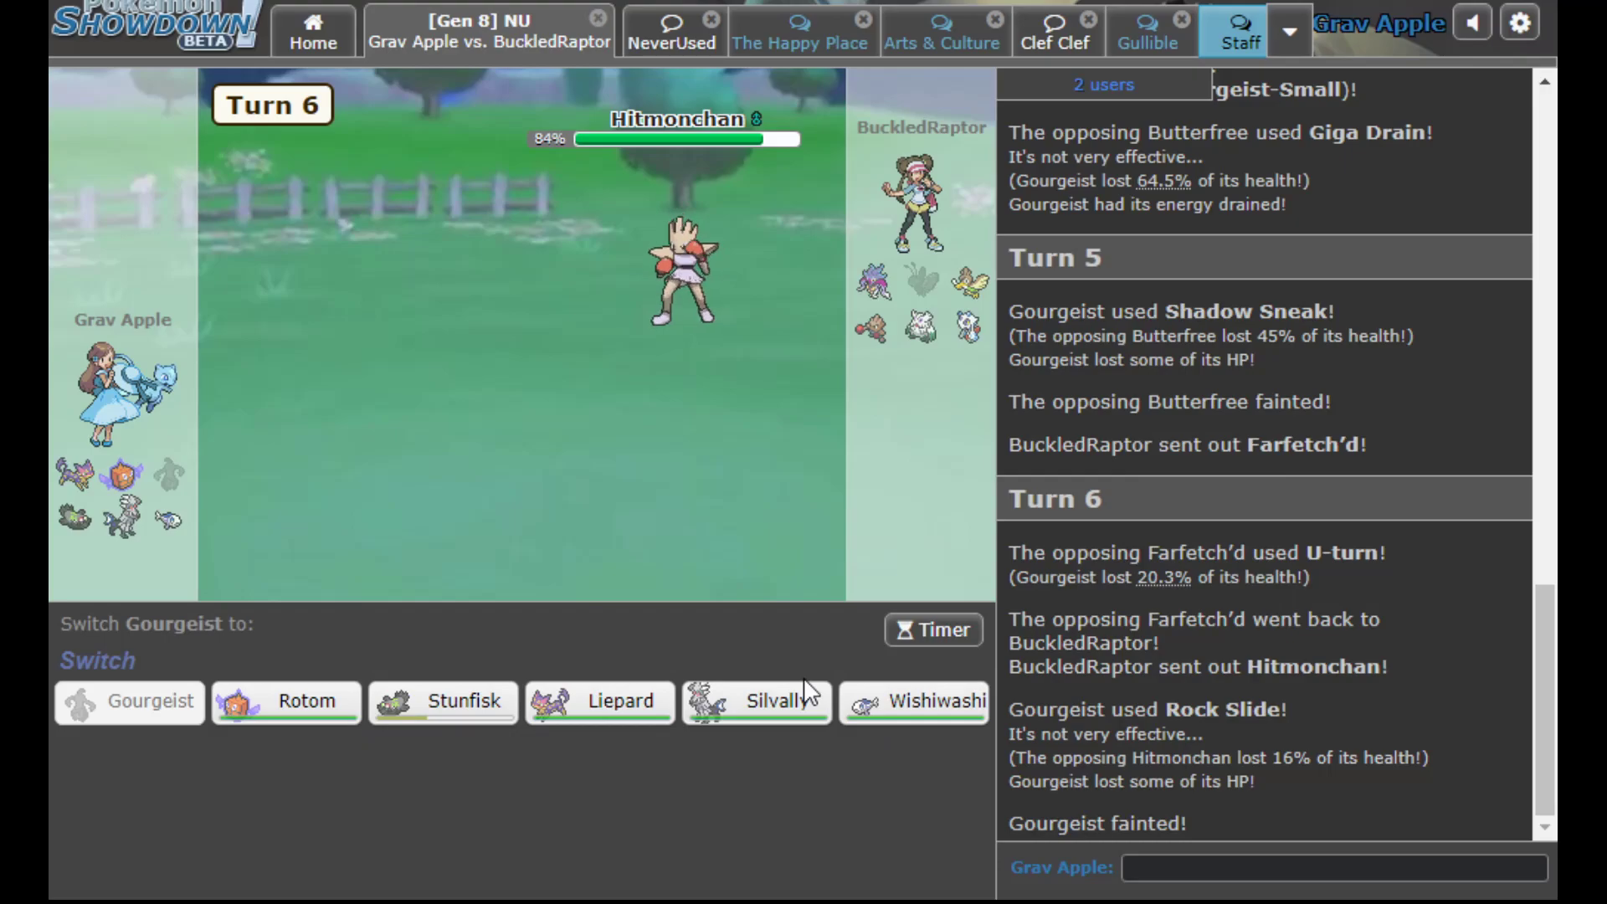
{"action": "mouse_move", "coordinate": [910, 703]}
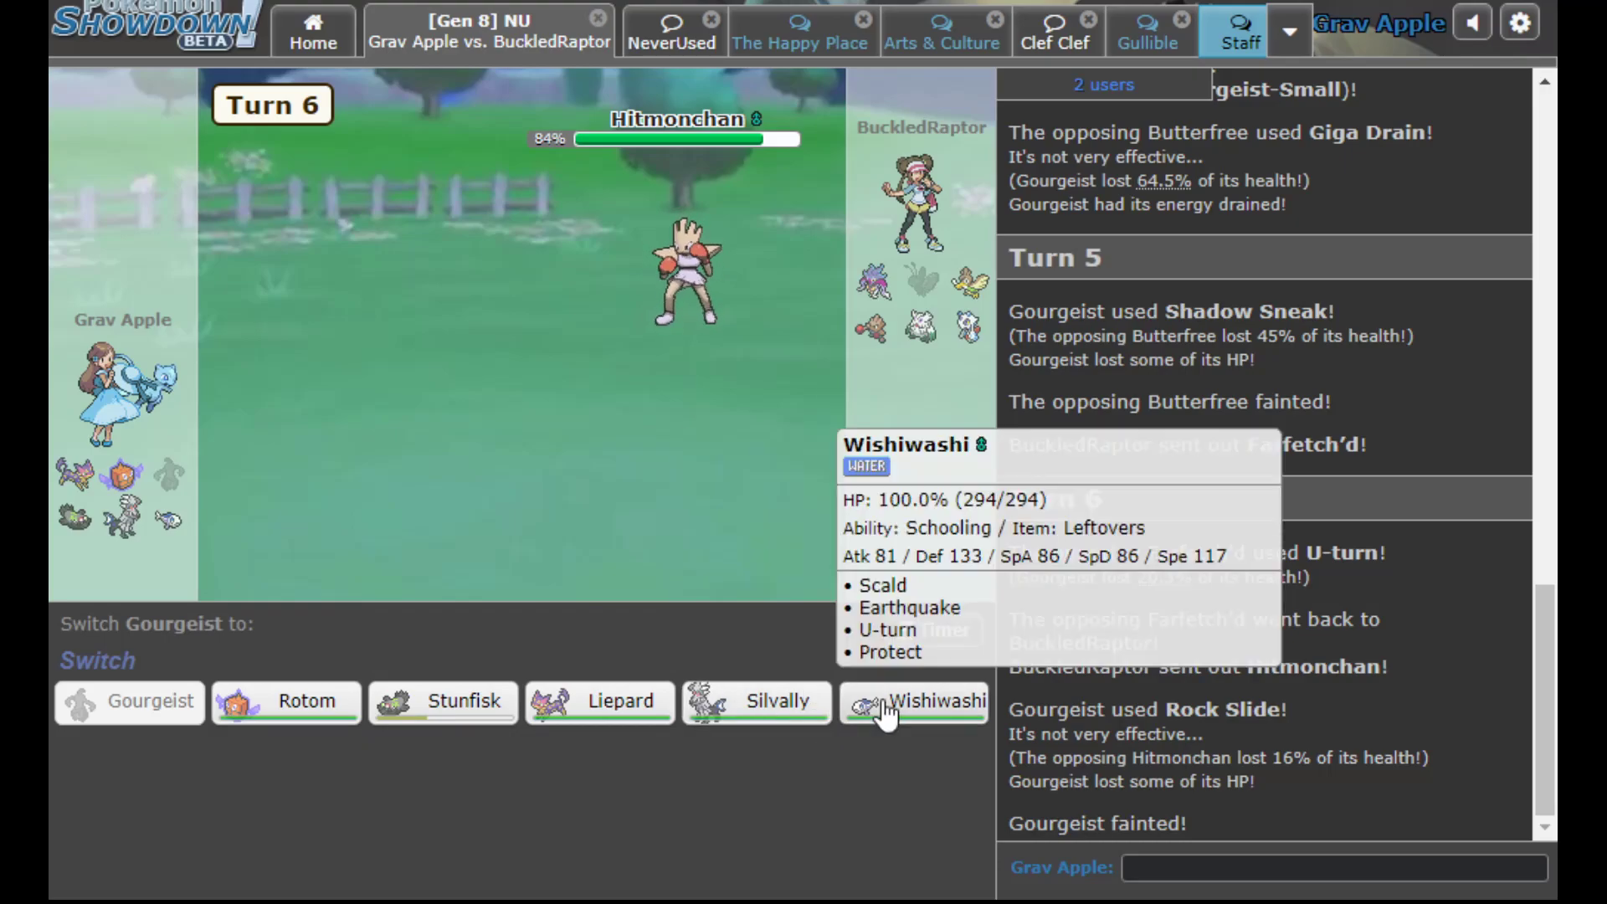
Send Silvally in for Gourgeist and use Multi-Attack on Hitmonchan on turns 7 and 8
{"action": "left_click", "coordinate": [758, 701]}
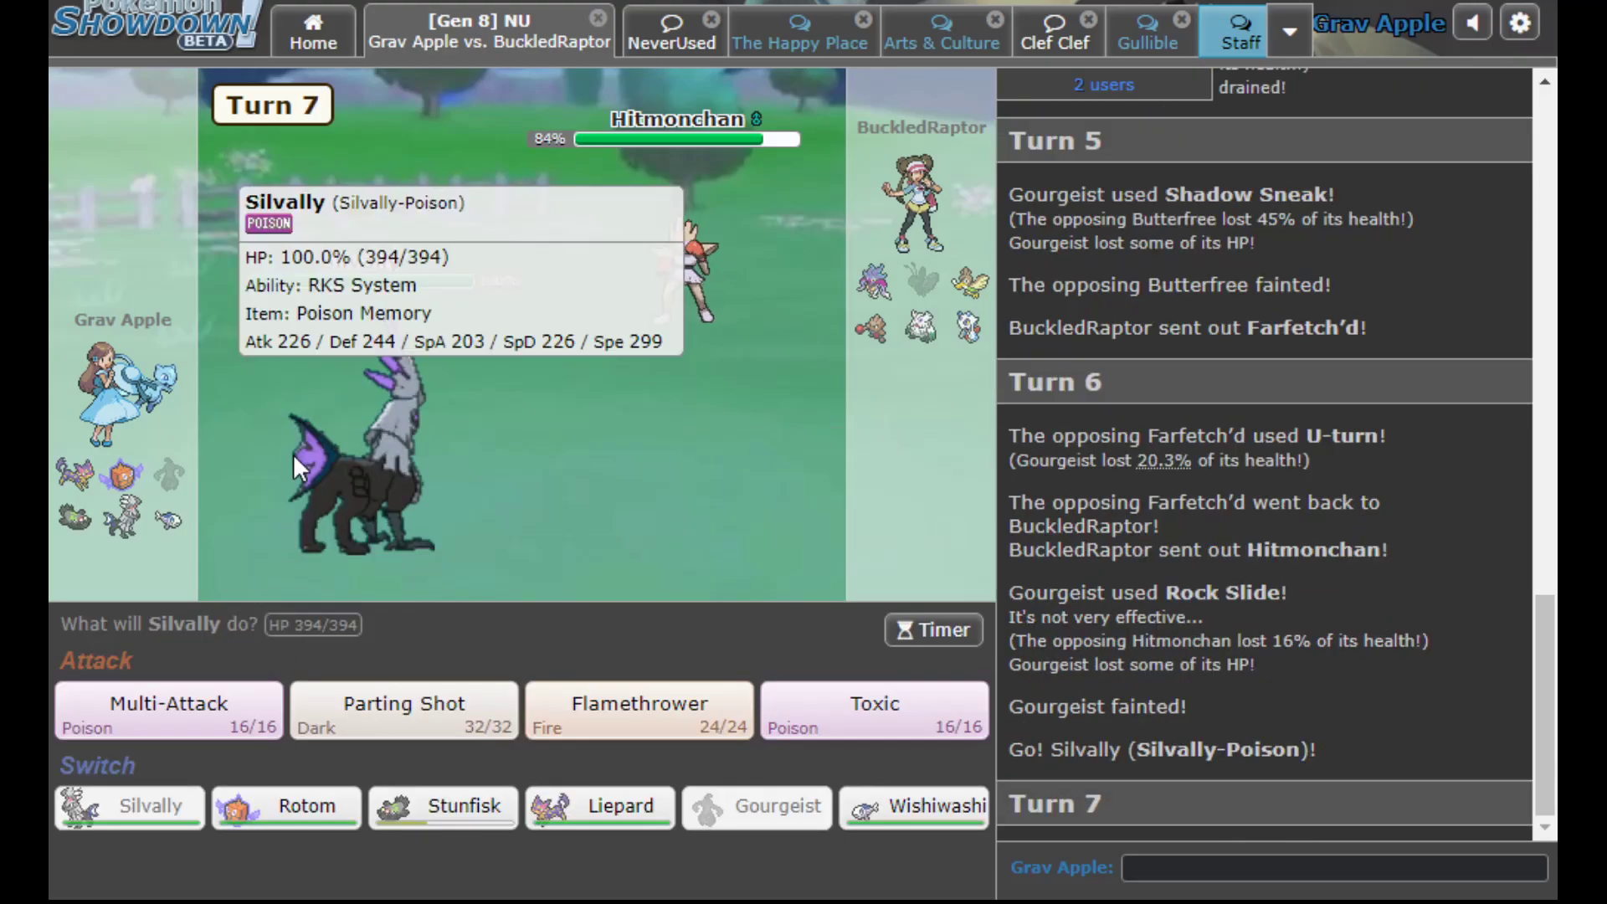
{"action": "left_click", "coordinate": [167, 710]}
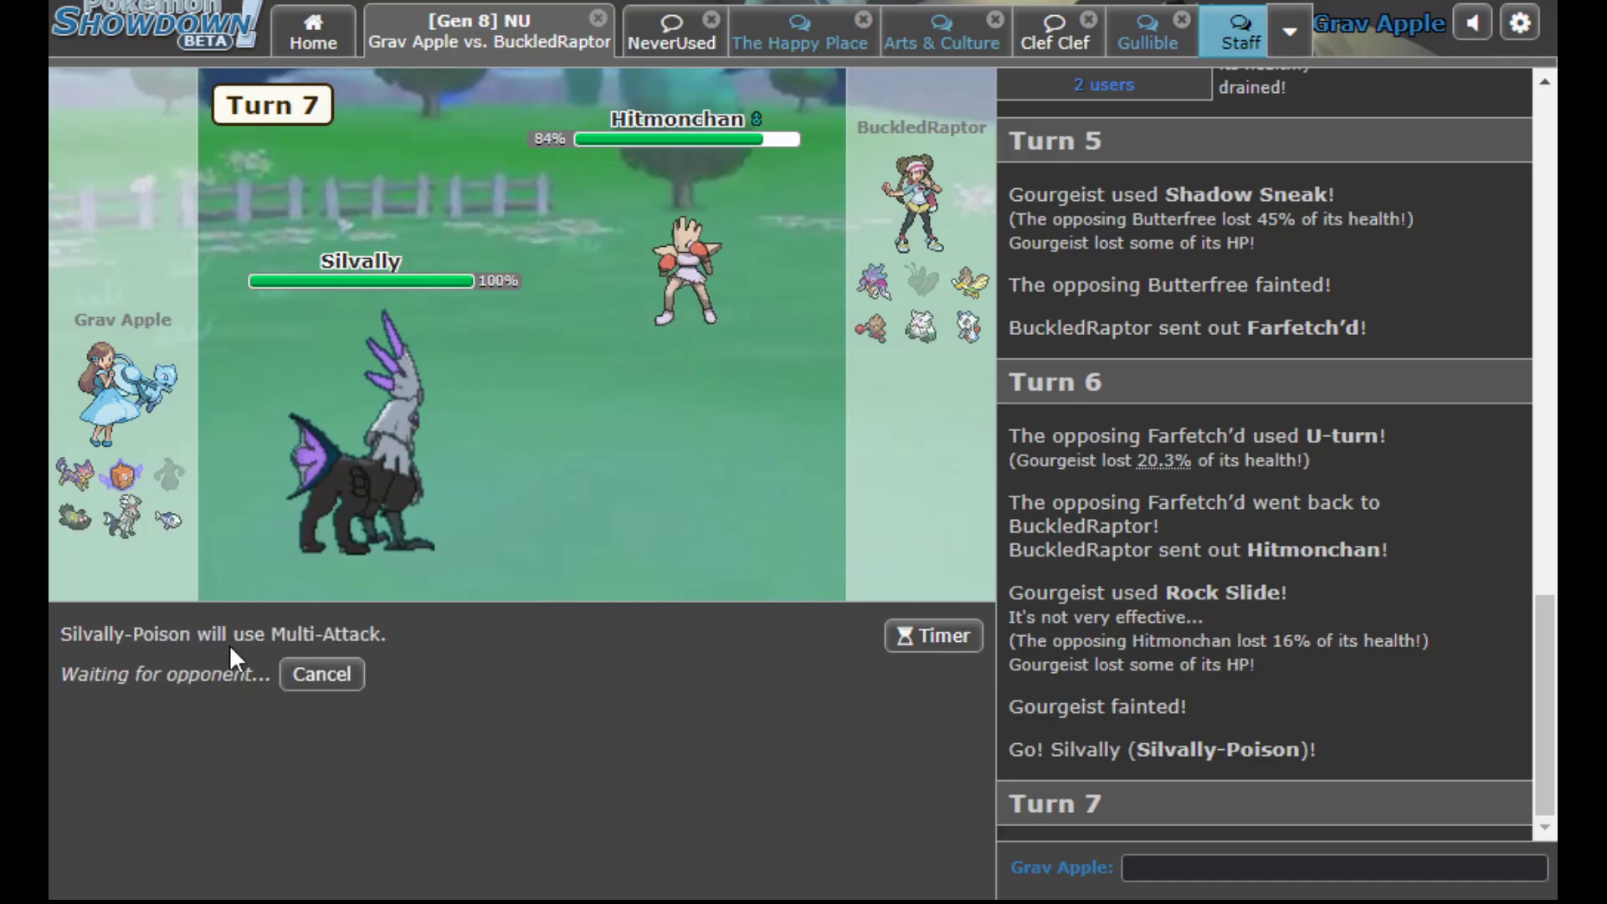
{"action": "mouse_move", "coordinate": [228, 531]}
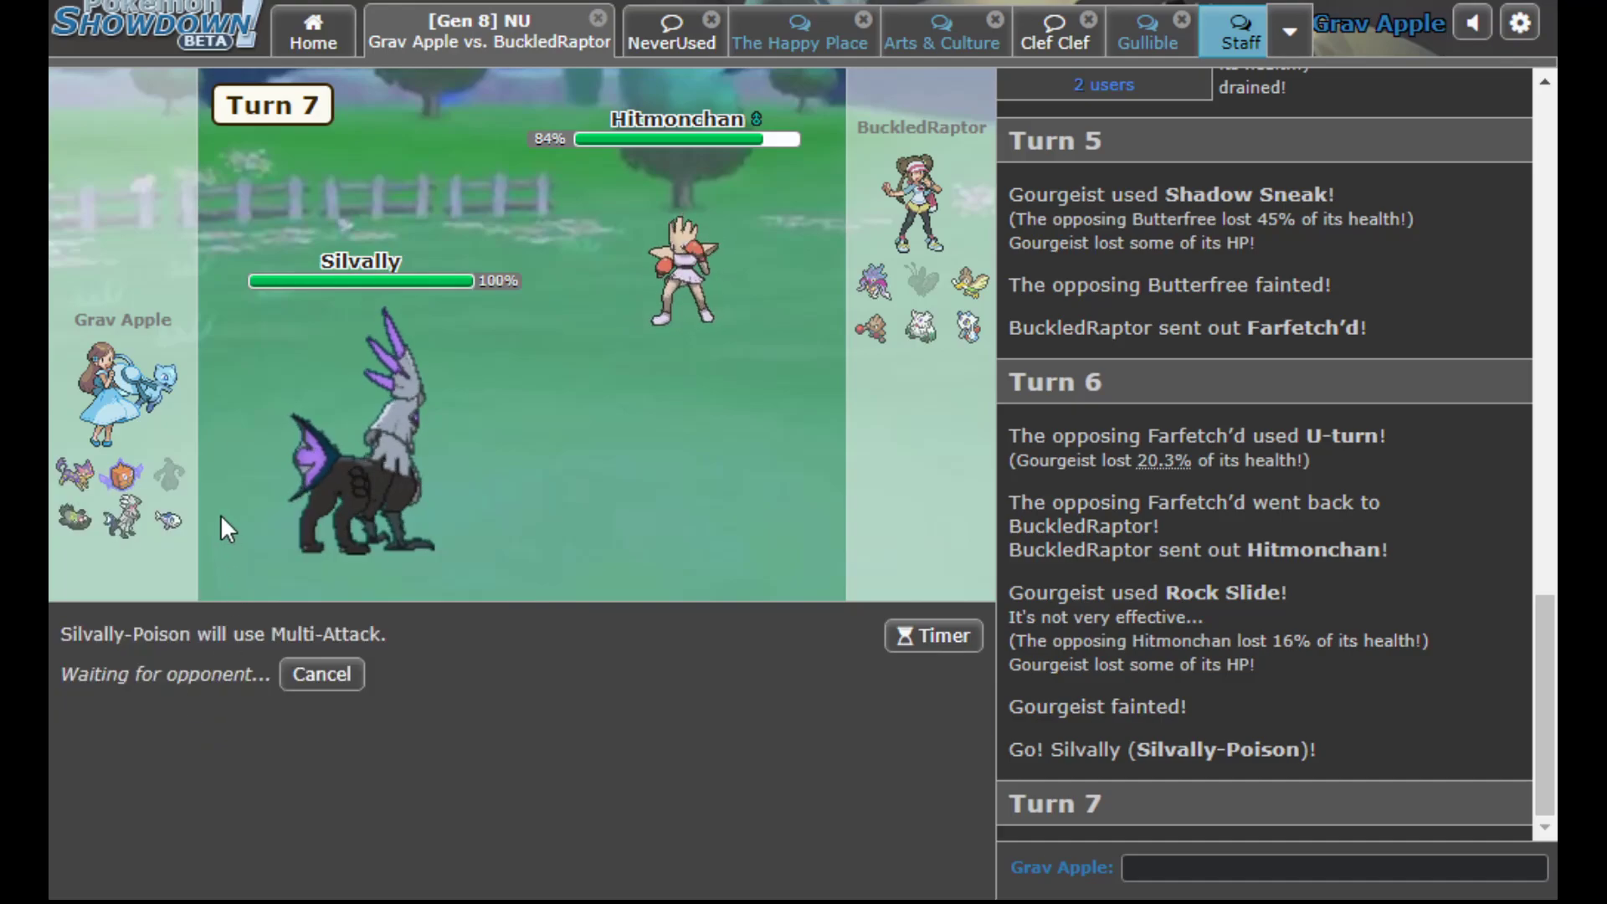
{"action": "mouse_move", "coordinate": [405, 482]}
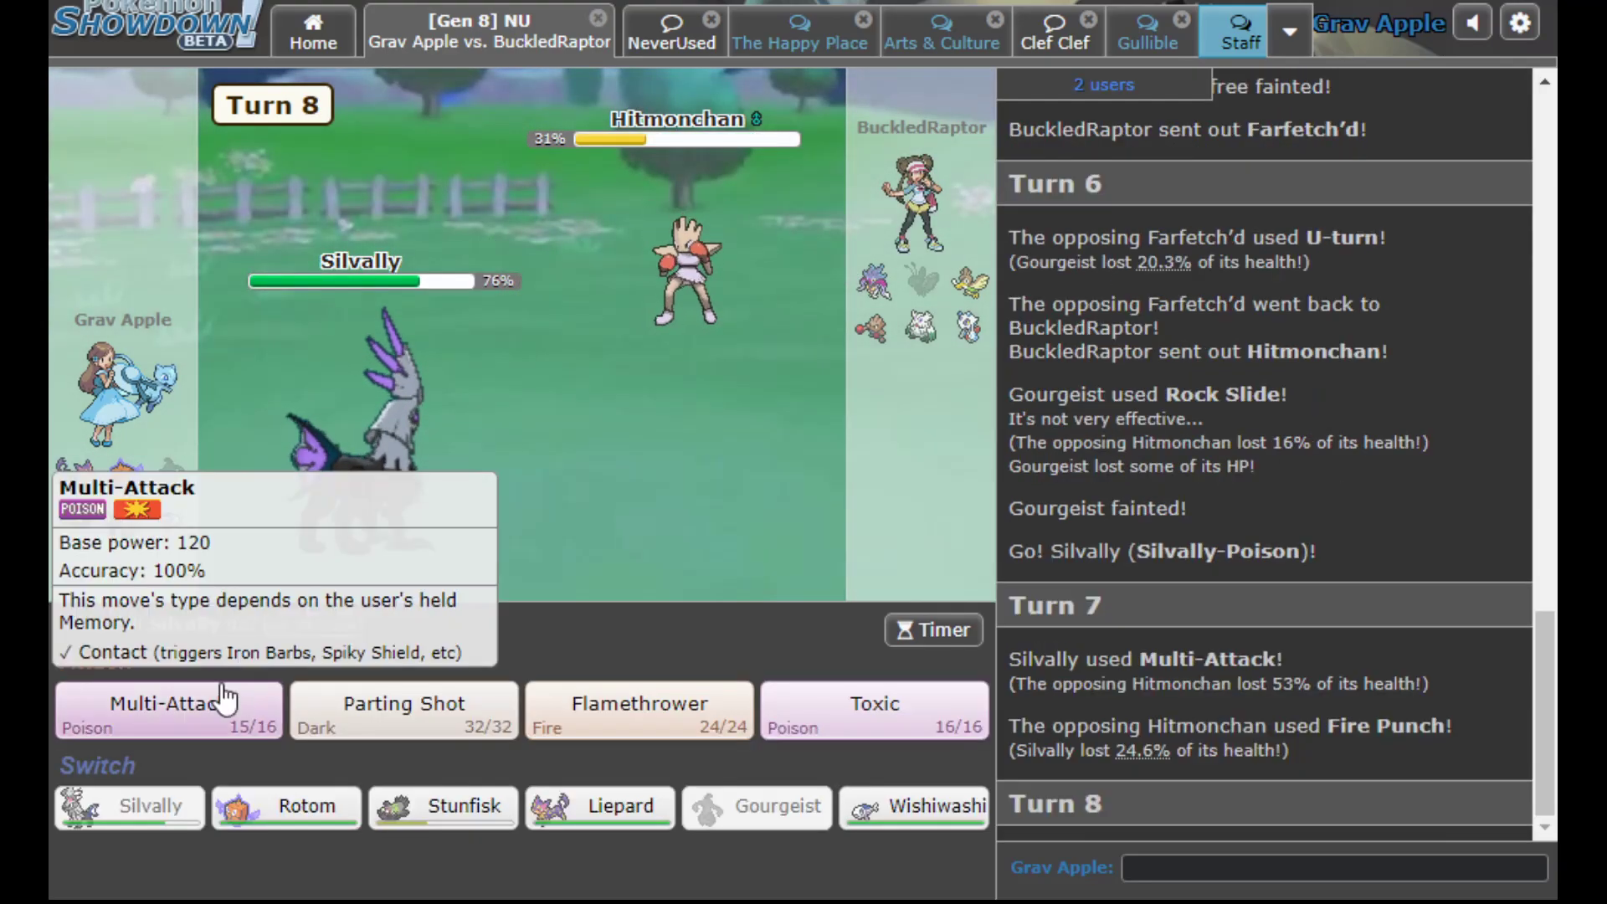
{"action": "left_click", "coordinate": [167, 708]}
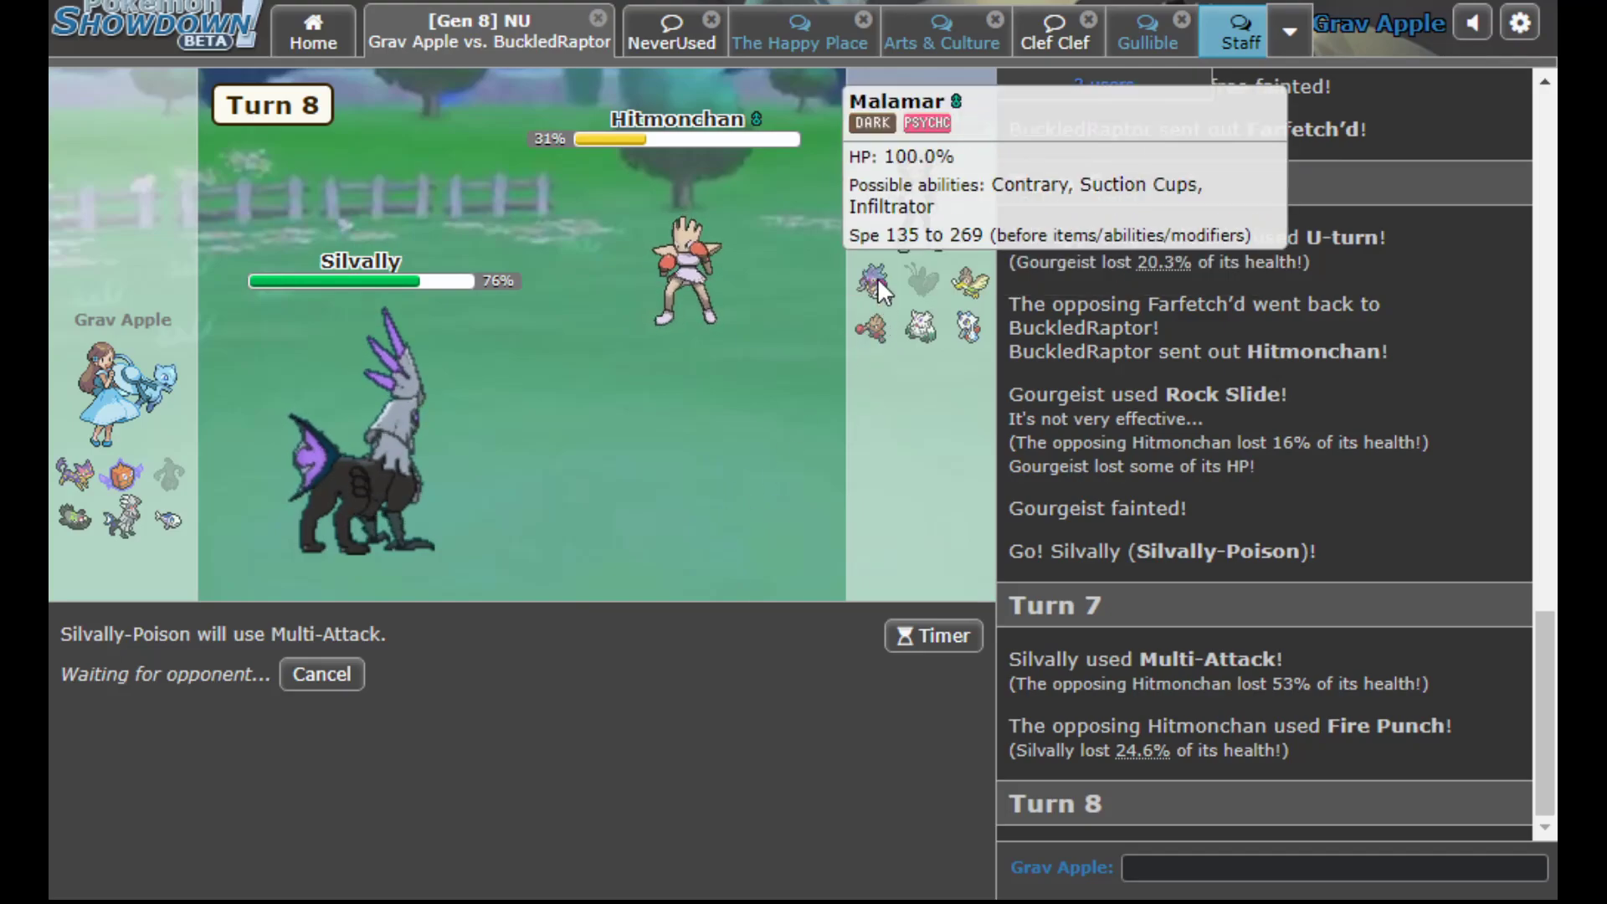
{"action": "mouse_move", "coordinate": [363, 497]}
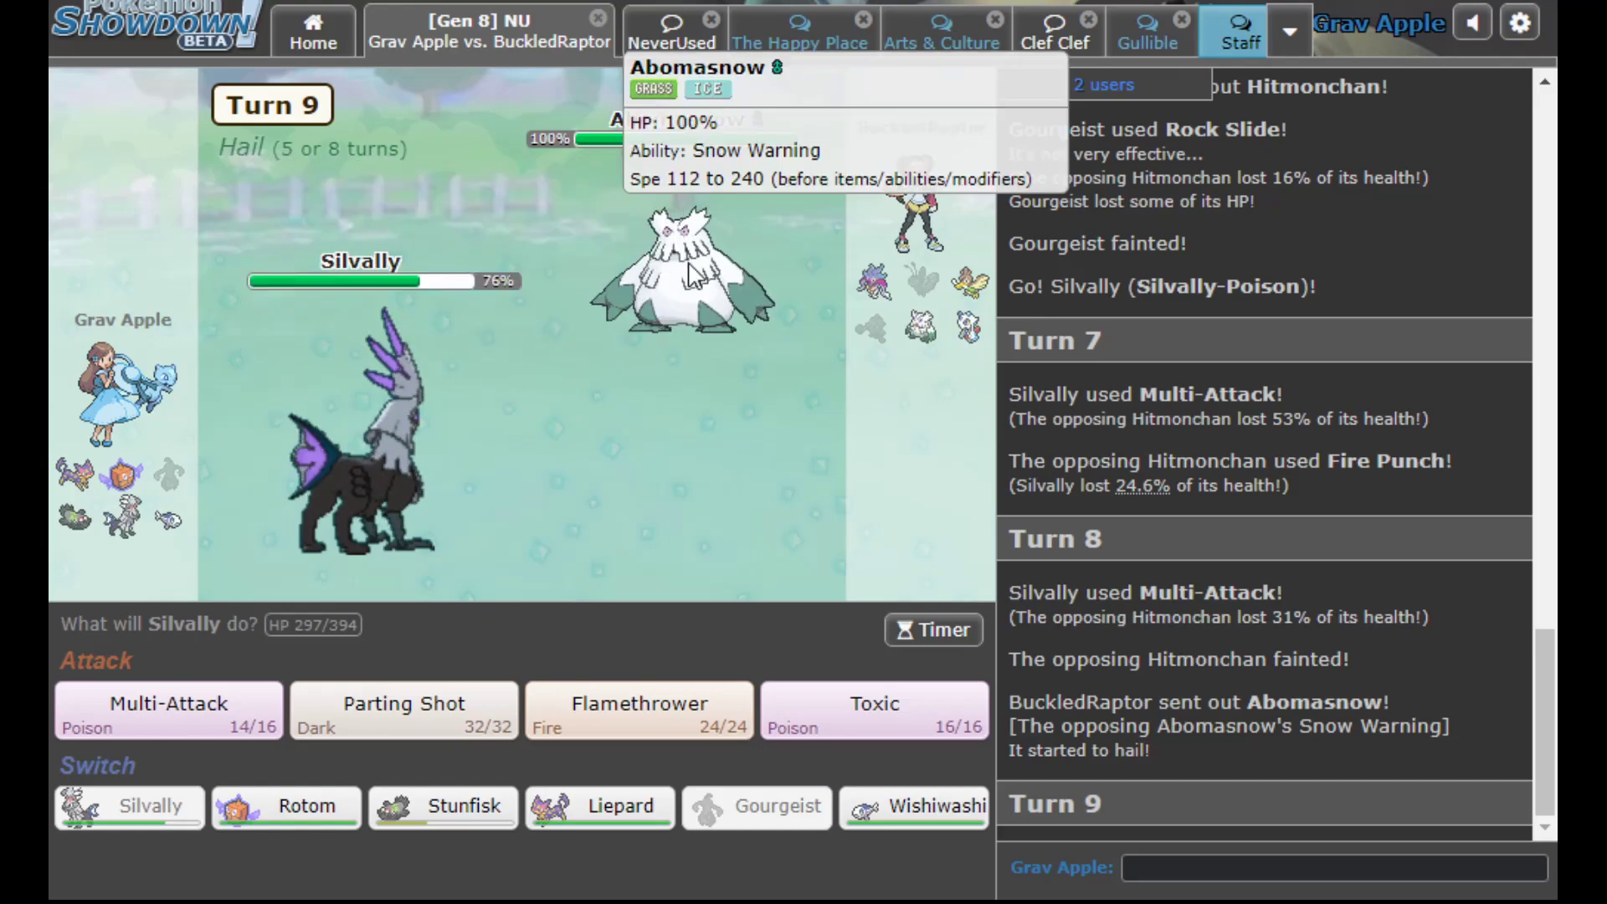
{"action": "mouse_move", "coordinate": [403, 710]}
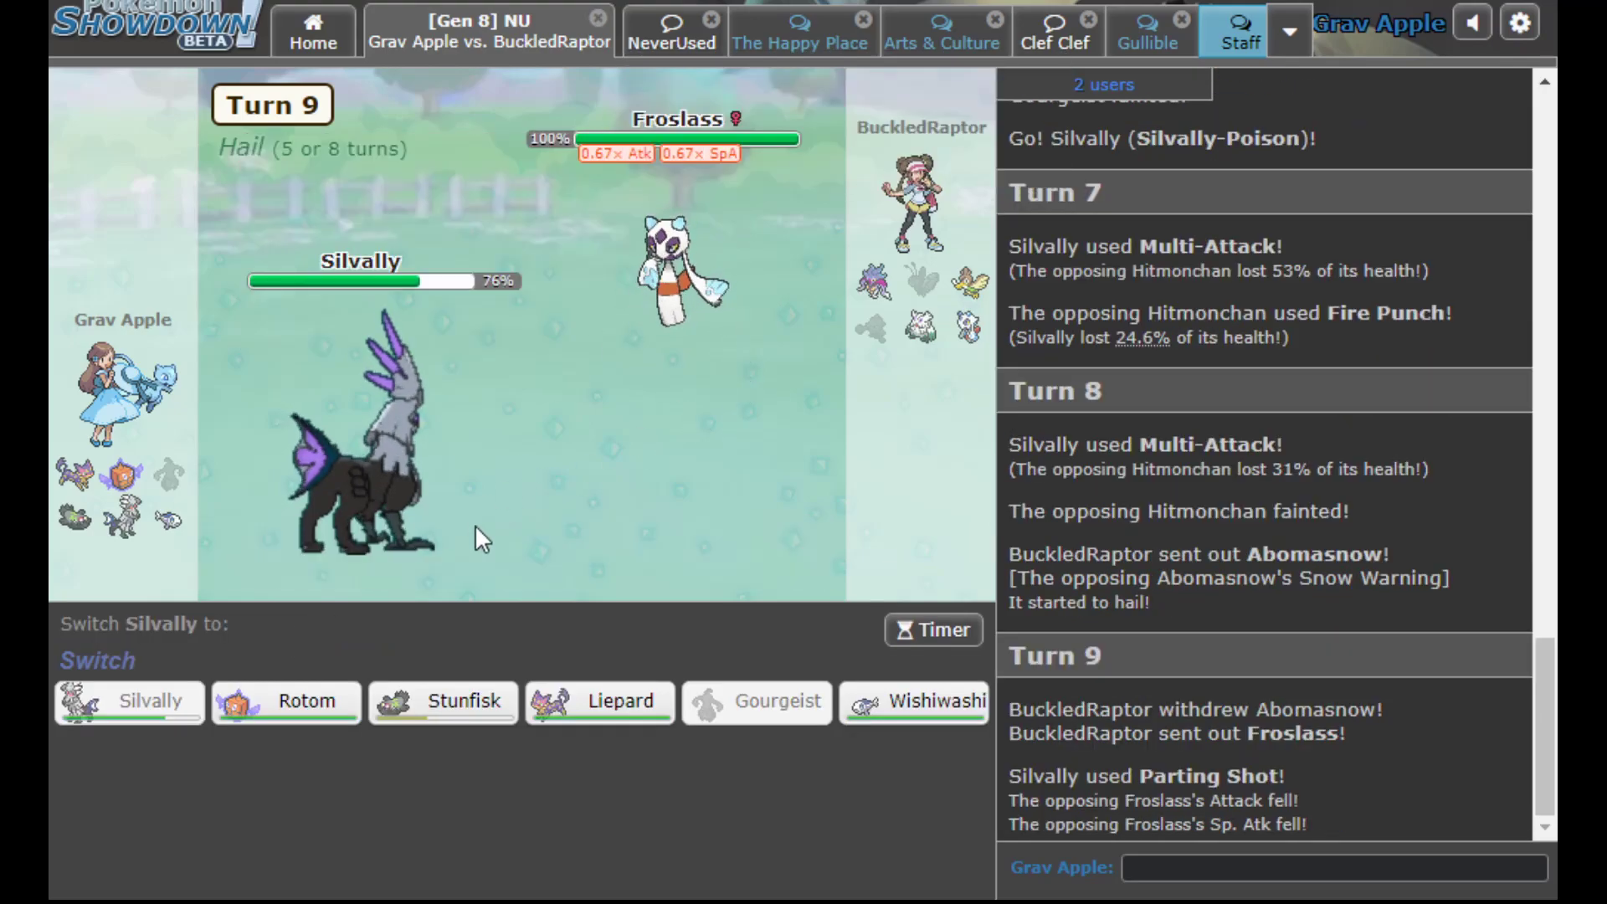
{"action": "mouse_move", "coordinate": [288, 701]}
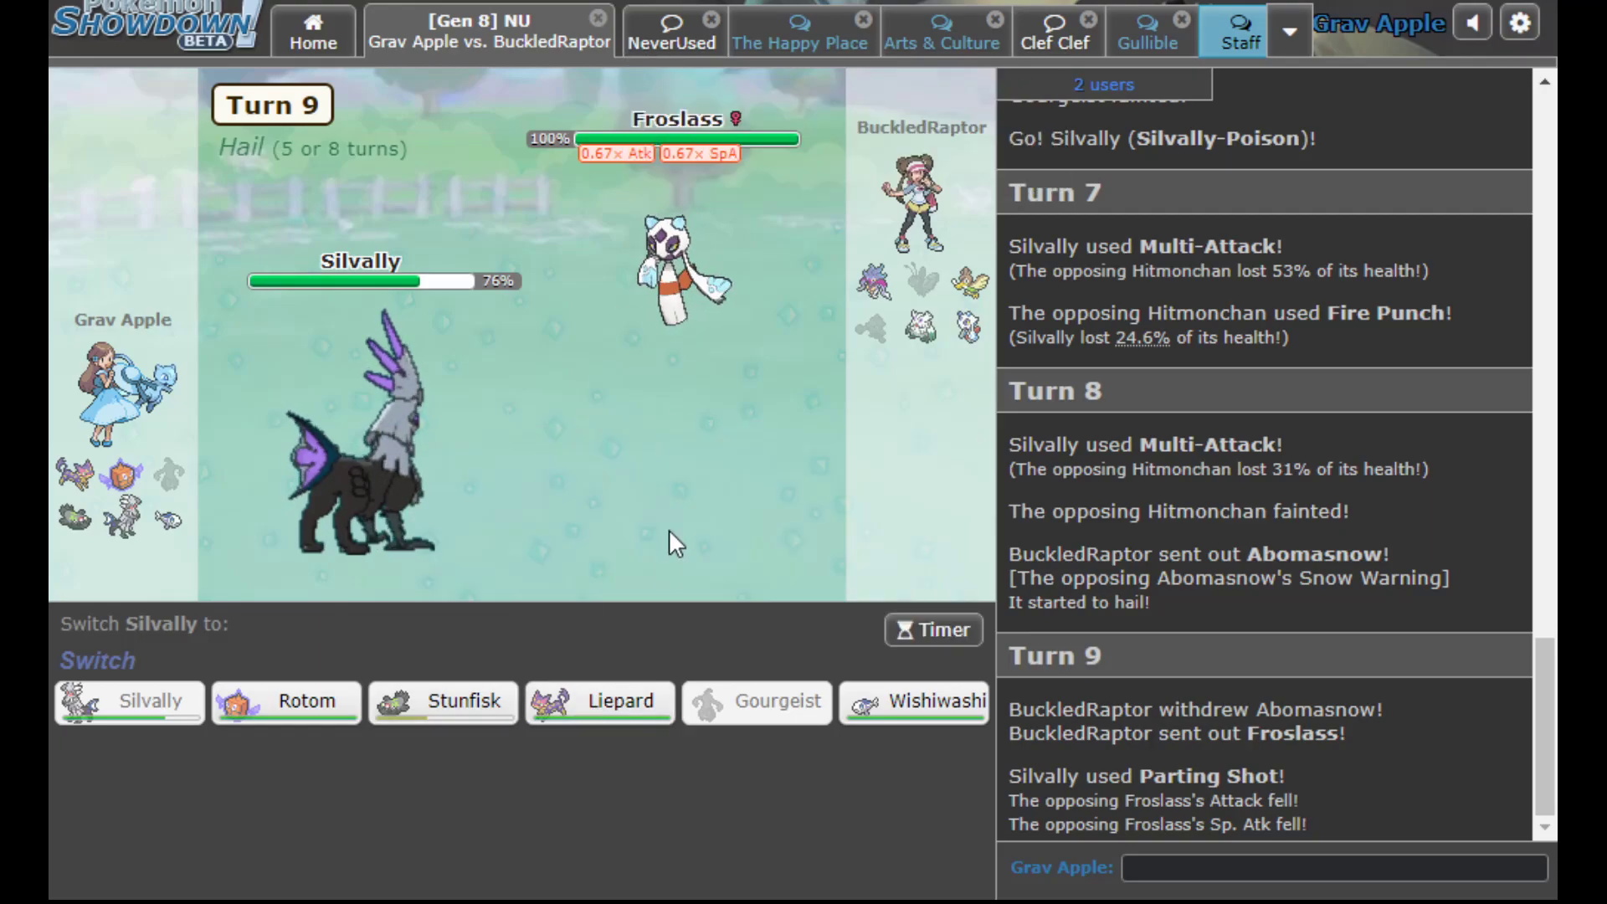
{"action": "mouse_move", "coordinate": [931, 723]}
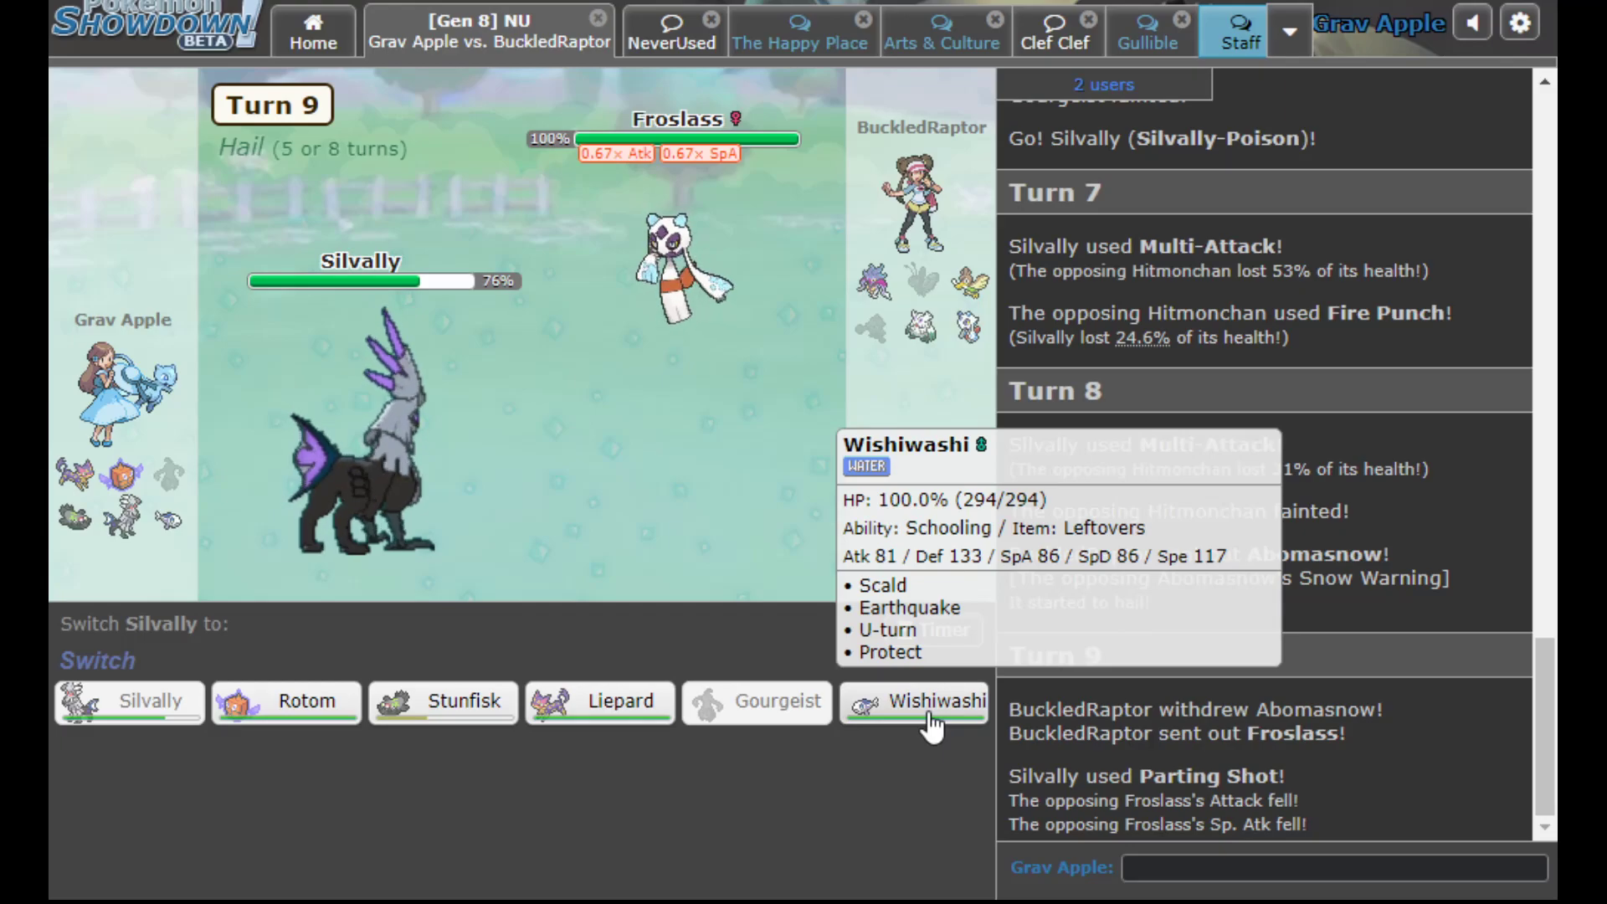
Bring Wishiwashi in after Parting Shot and Scald Froslass and Abomasnow on turns 10 and 11
{"action": "left_click", "coordinate": [914, 702]}
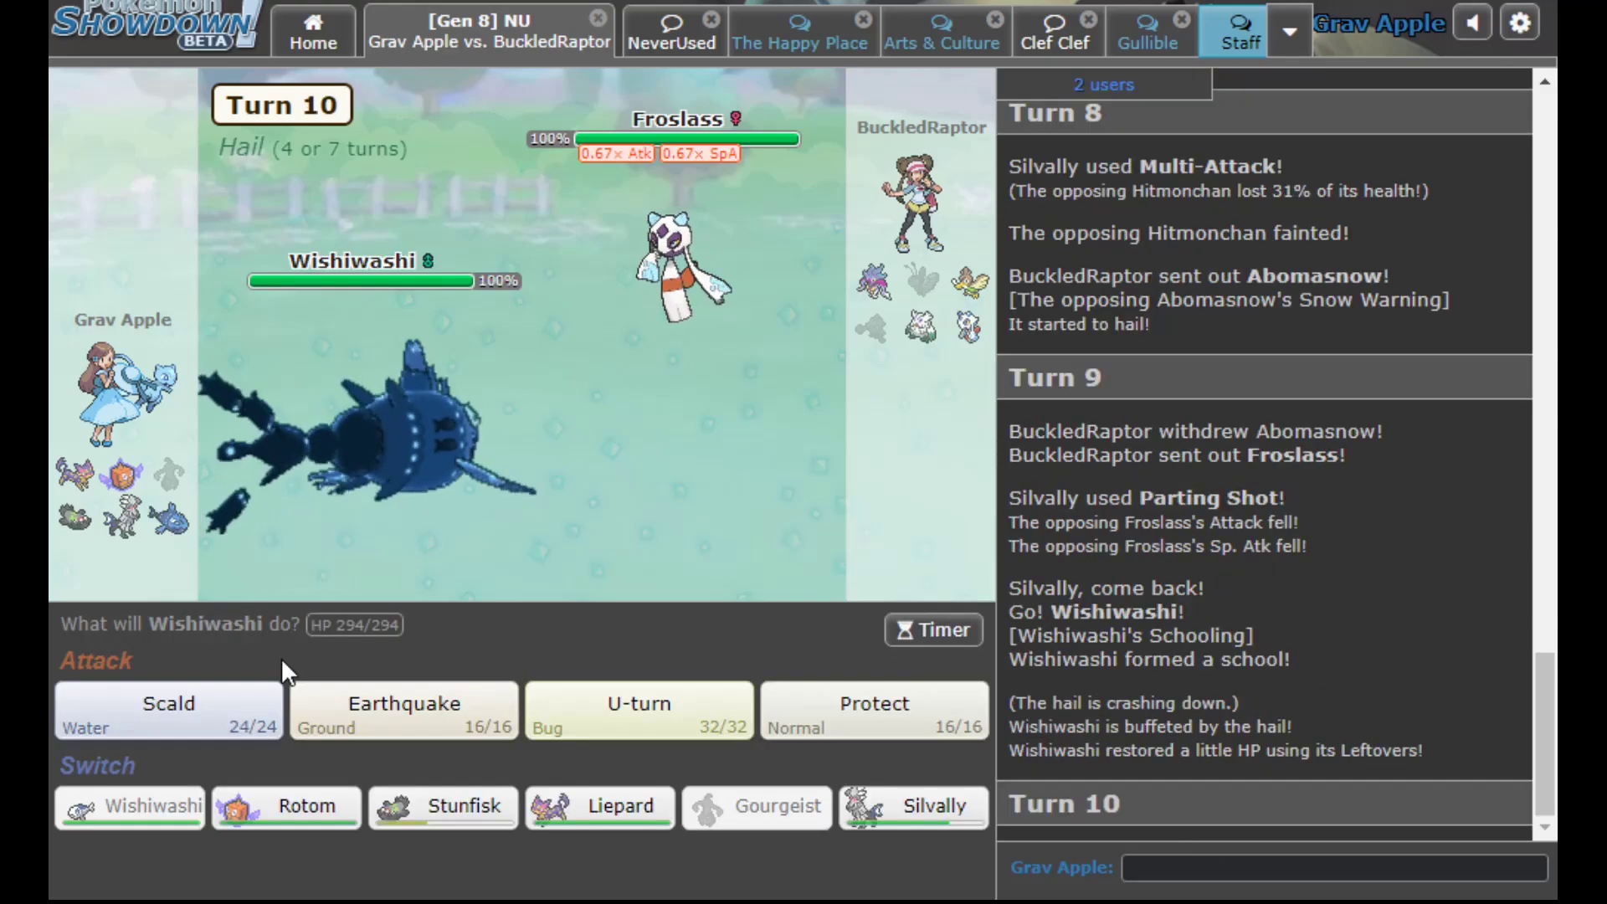
{"action": "left_click", "coordinate": [167, 710]}
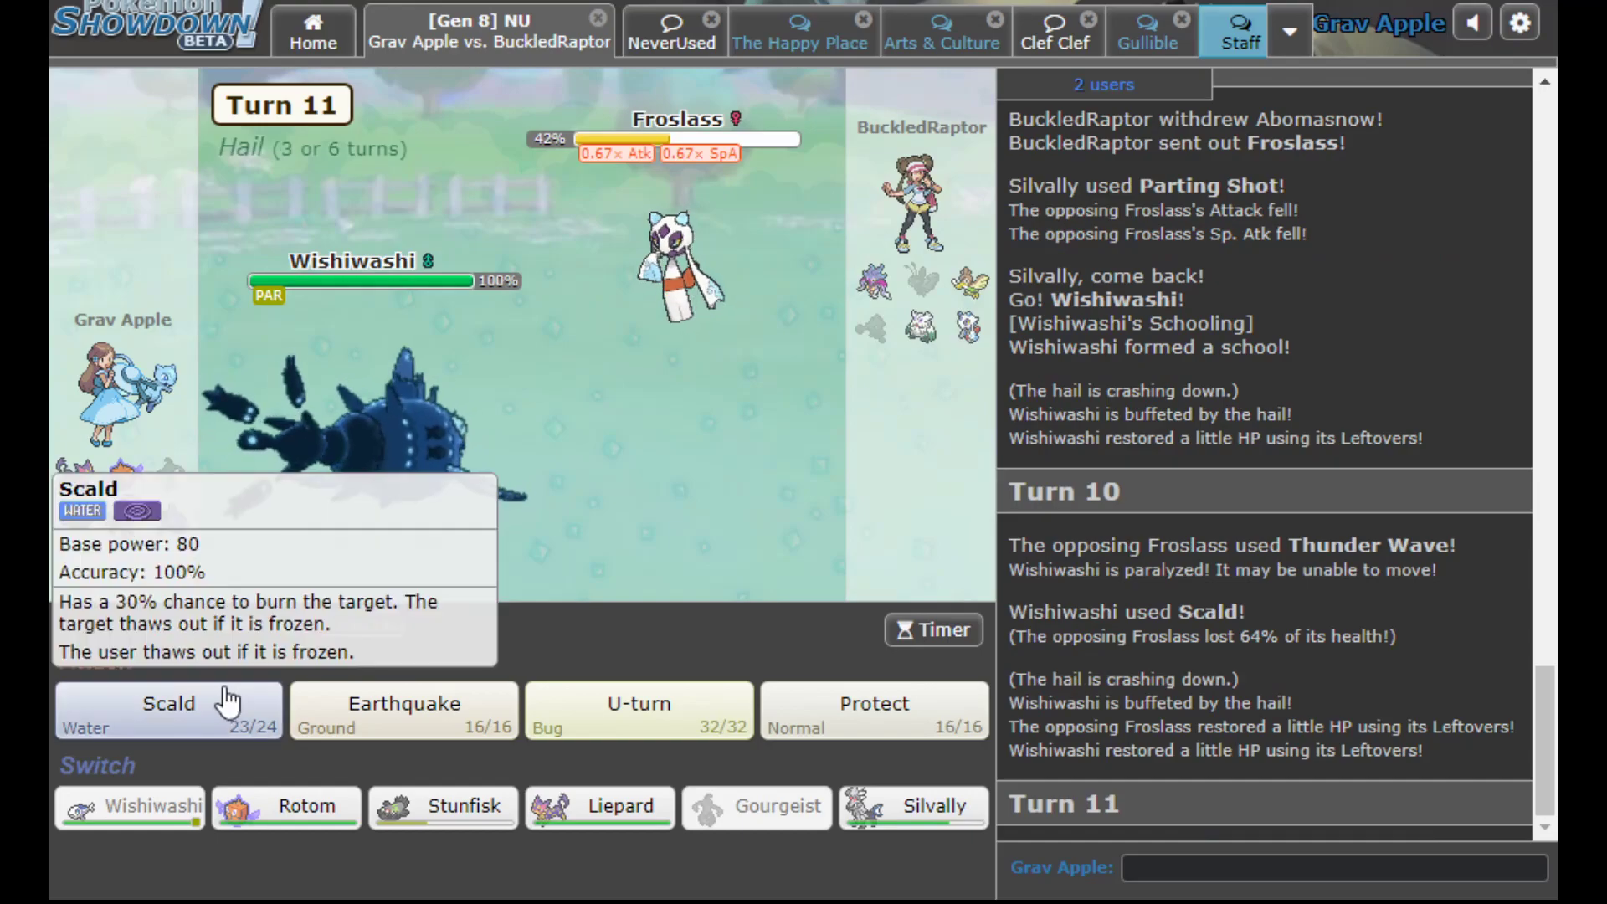
{"action": "left_click", "coordinate": [167, 710]}
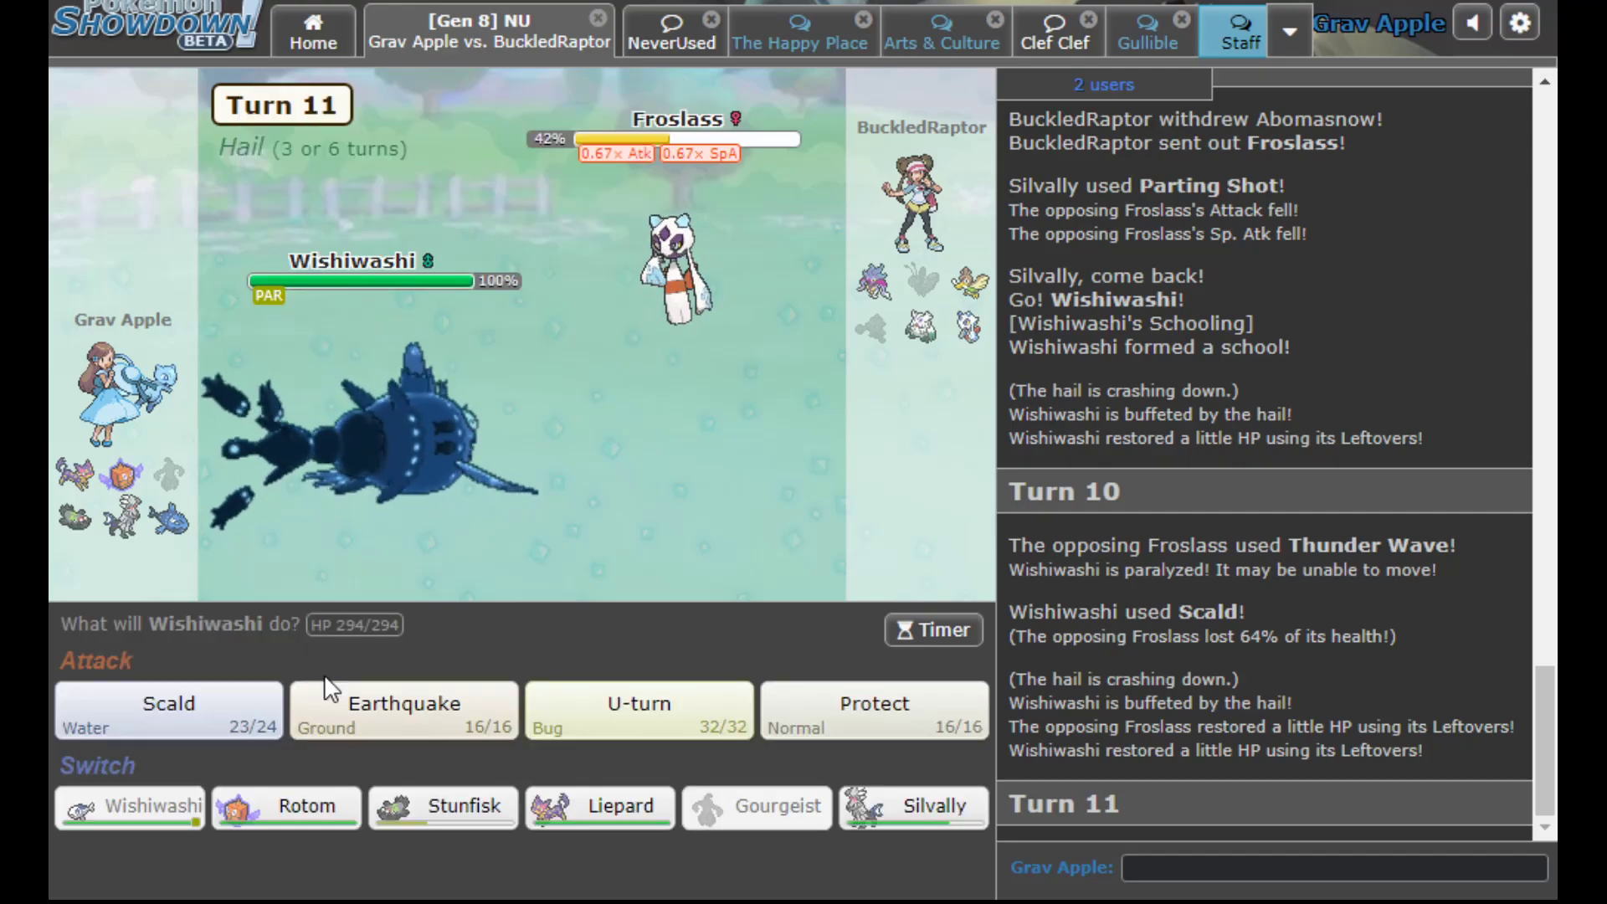
{"action": "mouse_move", "coordinate": [167, 710]}
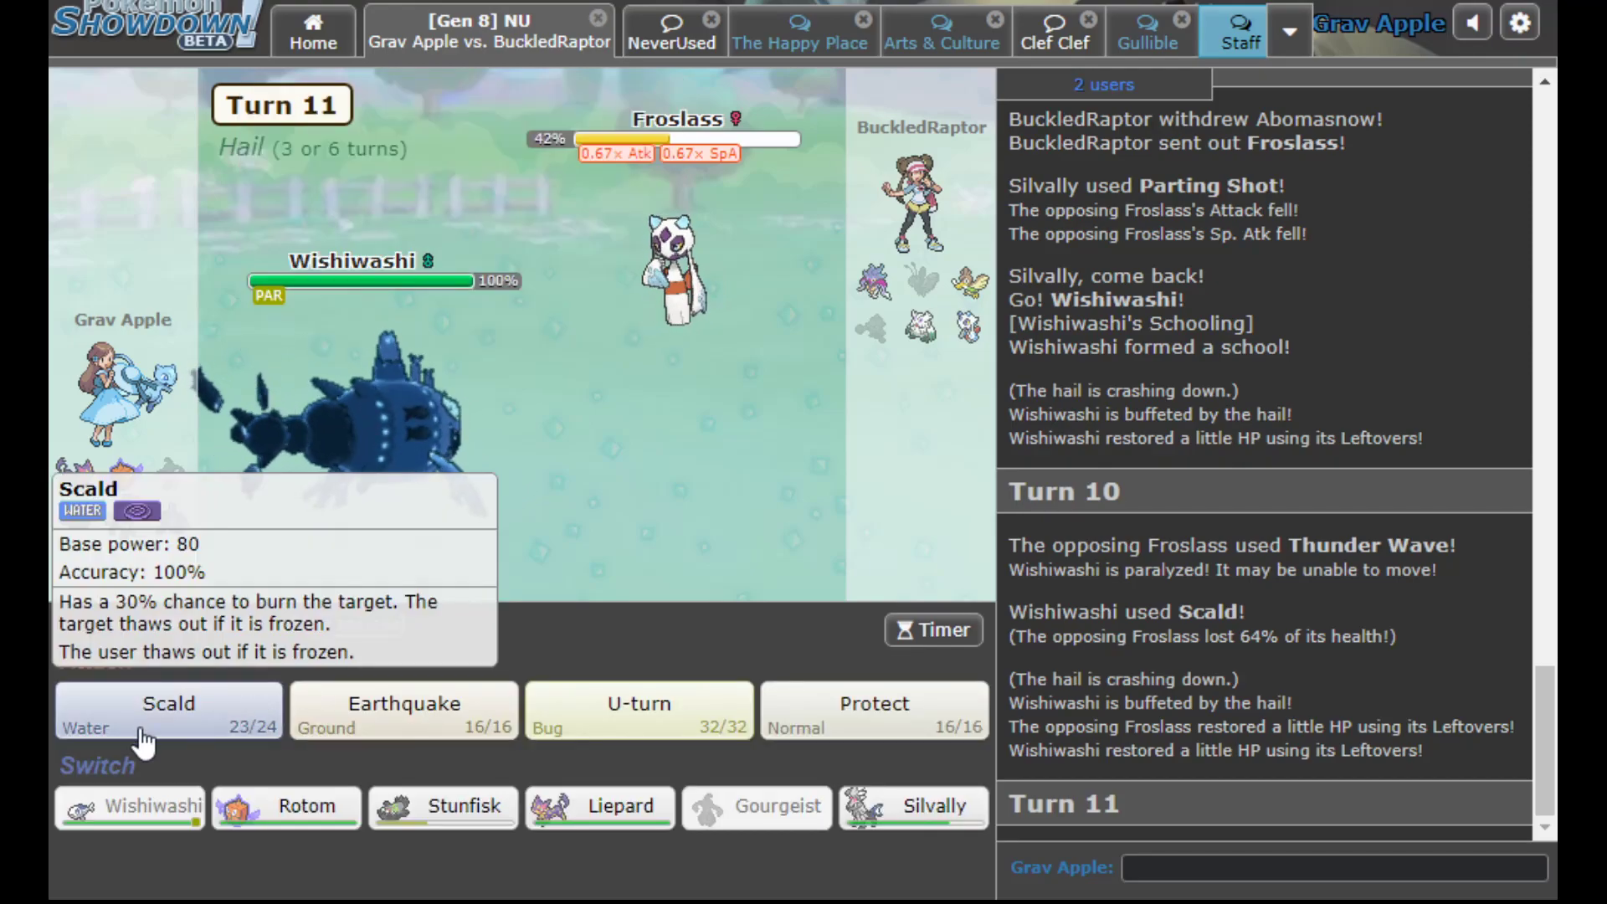
{"action": "left_click", "coordinate": [167, 710]}
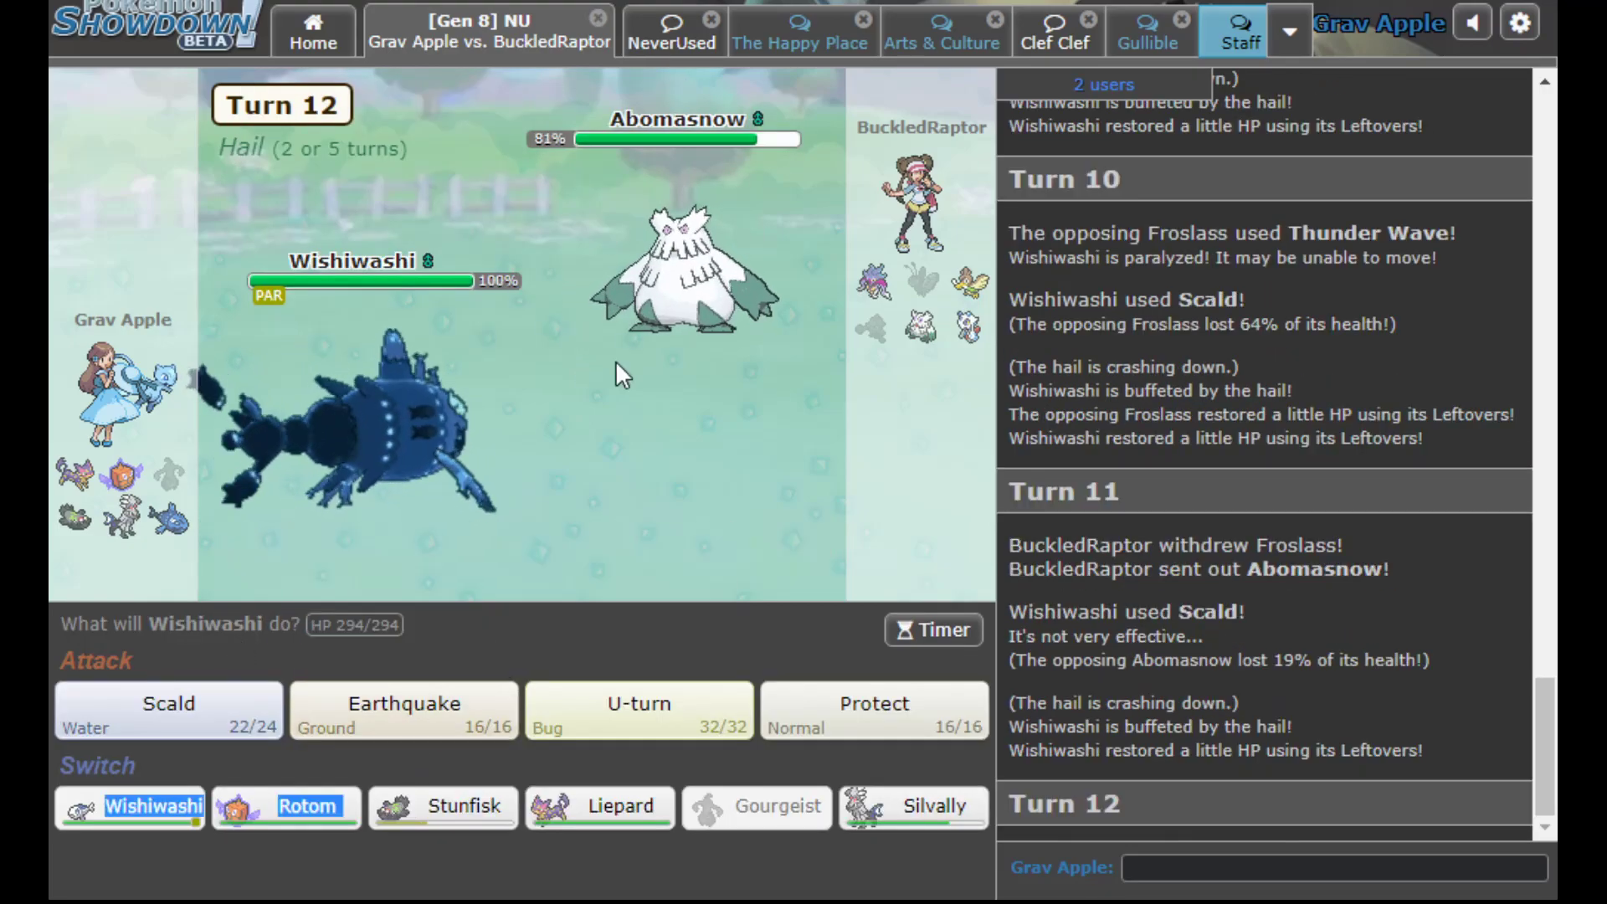
Switch Wishiwashi out for Stunfisk, then bring Rotom in after Stunfisk faints
{"action": "left_click", "coordinate": [442, 807]}
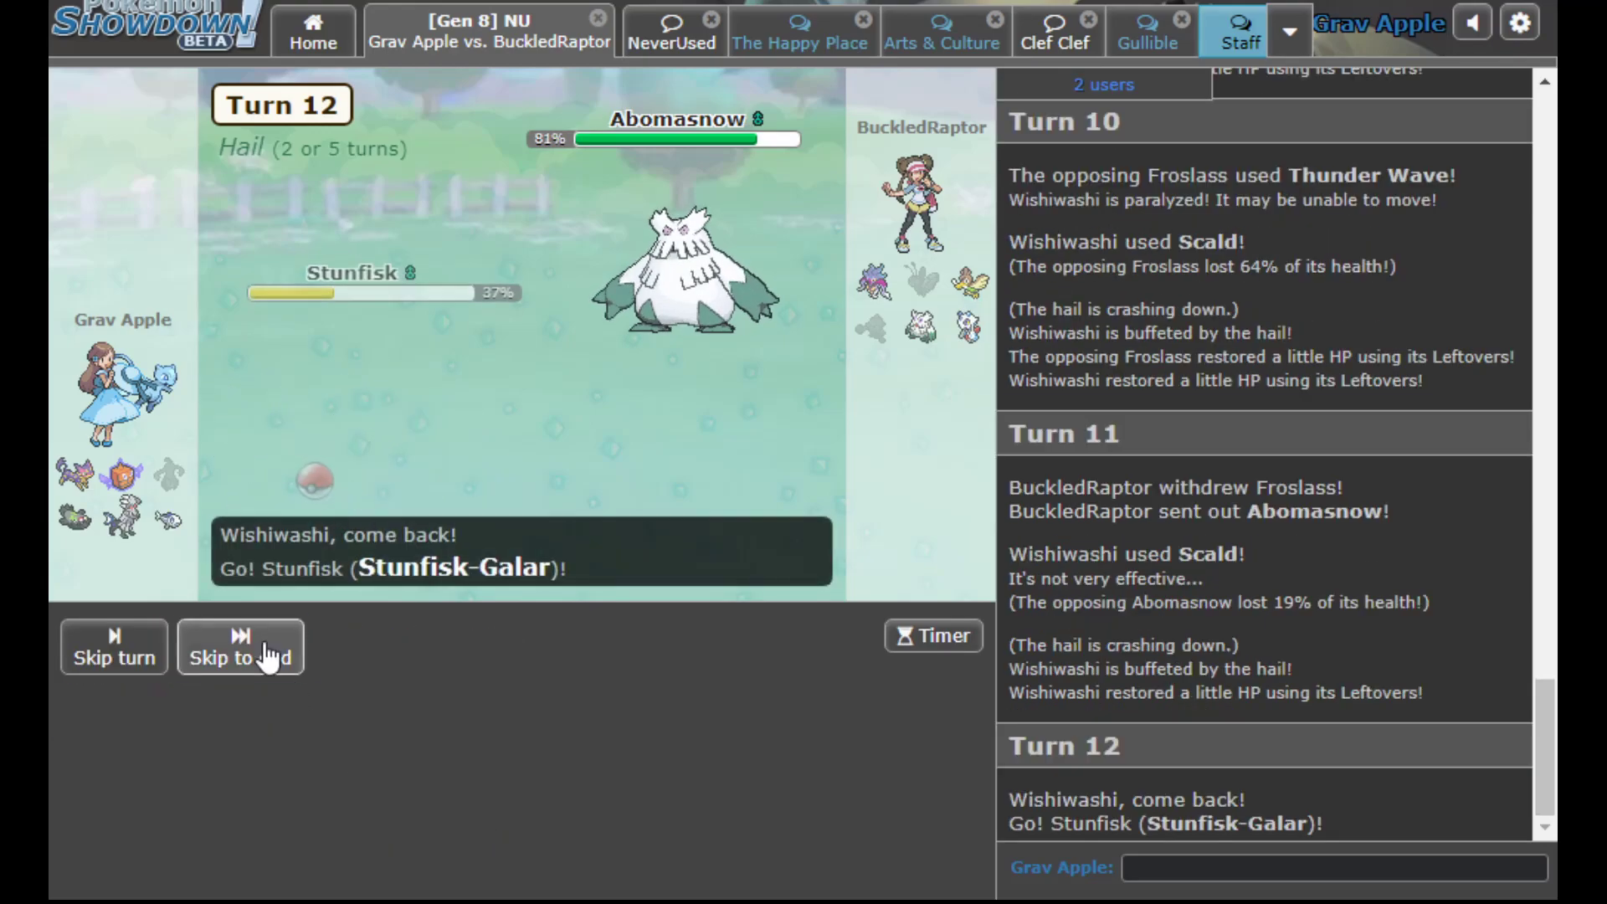
{"action": "left_click", "coordinate": [239, 646]}
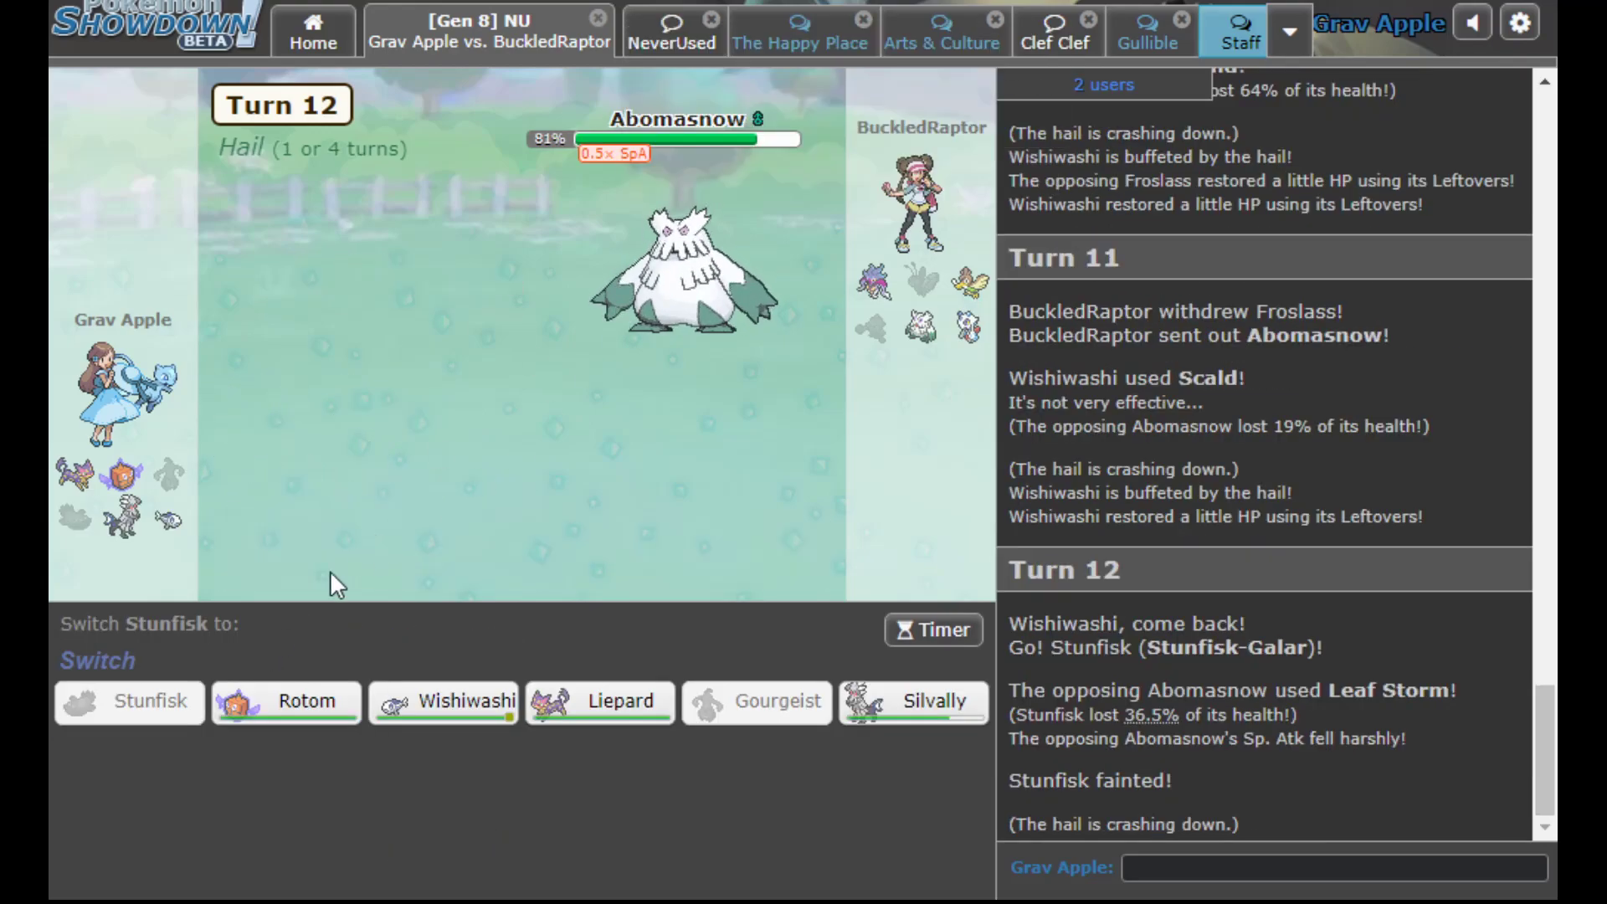
{"action": "mouse_move", "coordinate": [285, 624]}
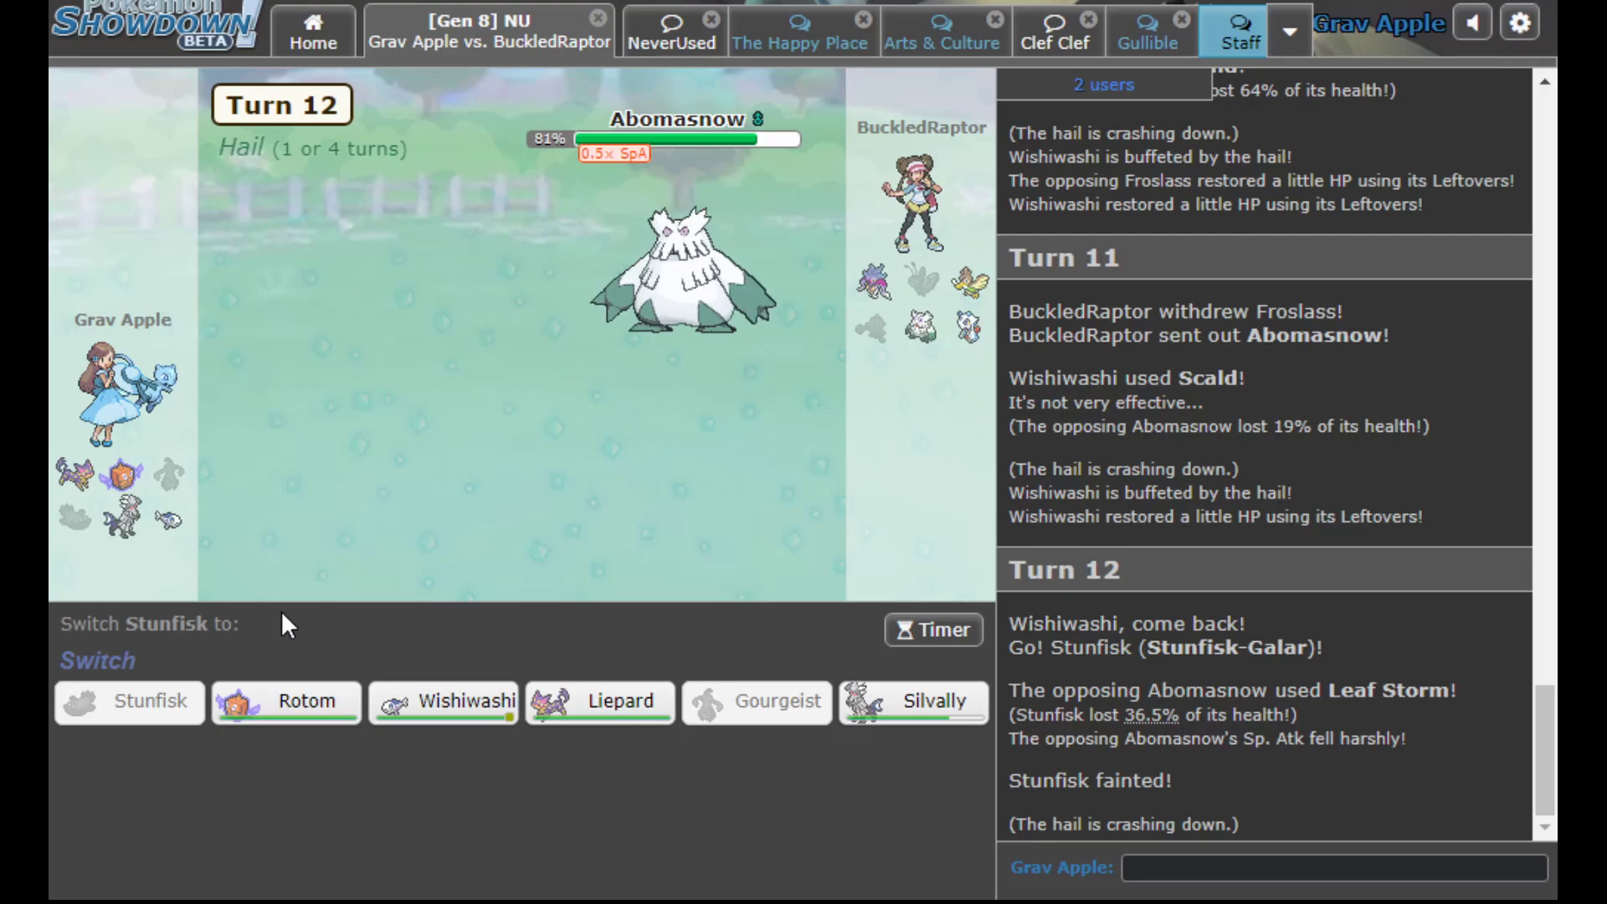
{"action": "mouse_move", "coordinate": [681, 276]}
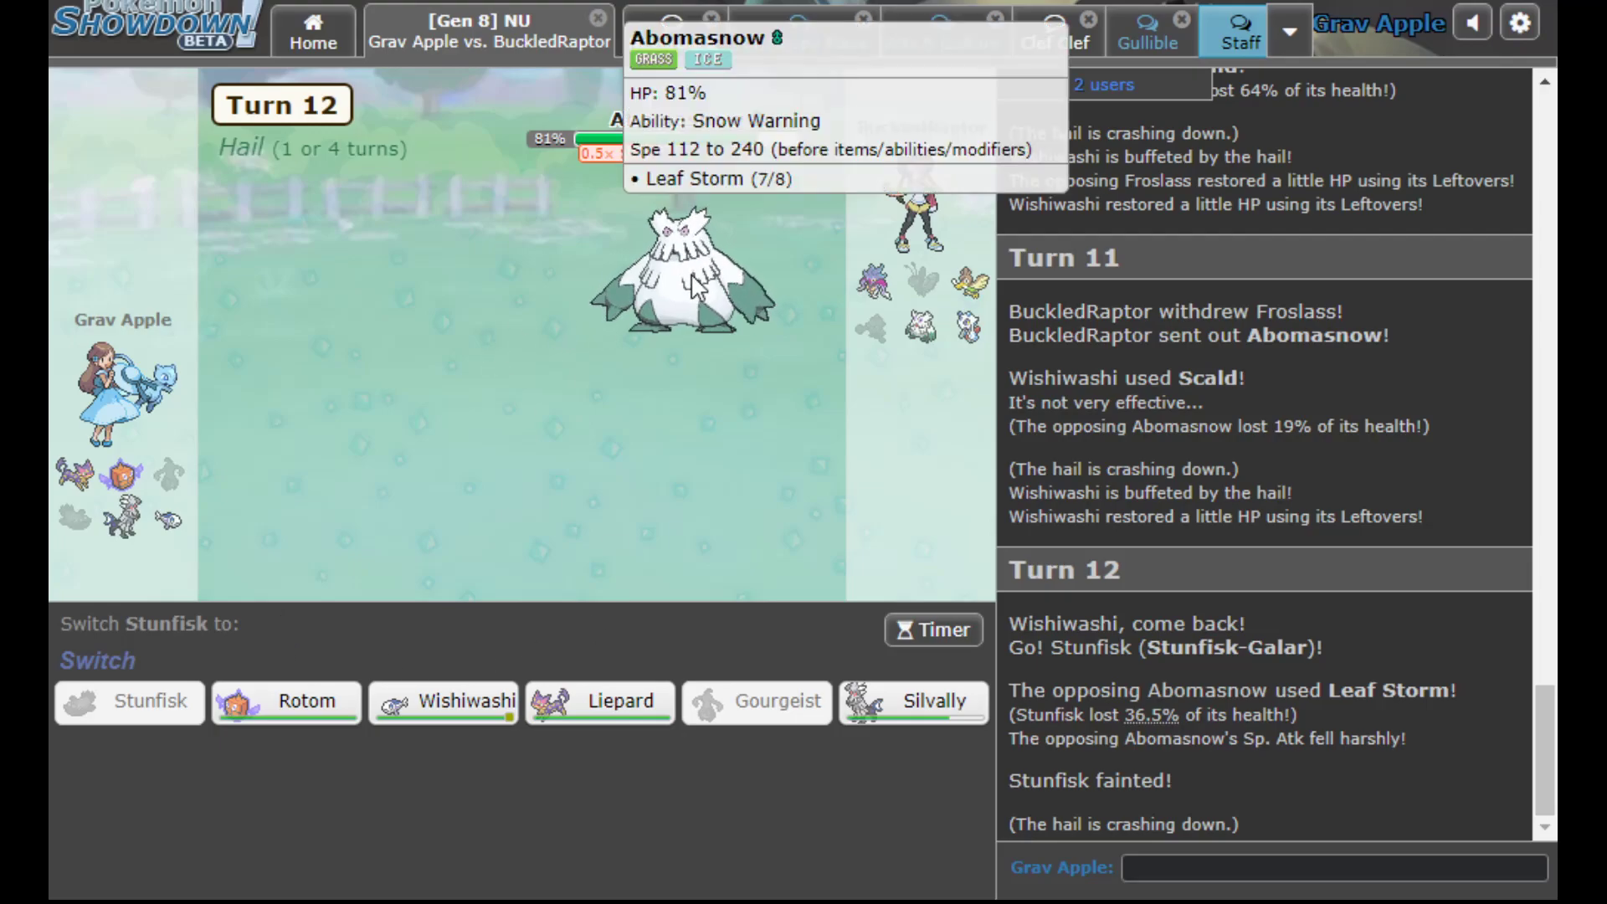
{"action": "mouse_move", "coordinate": [964, 308]}
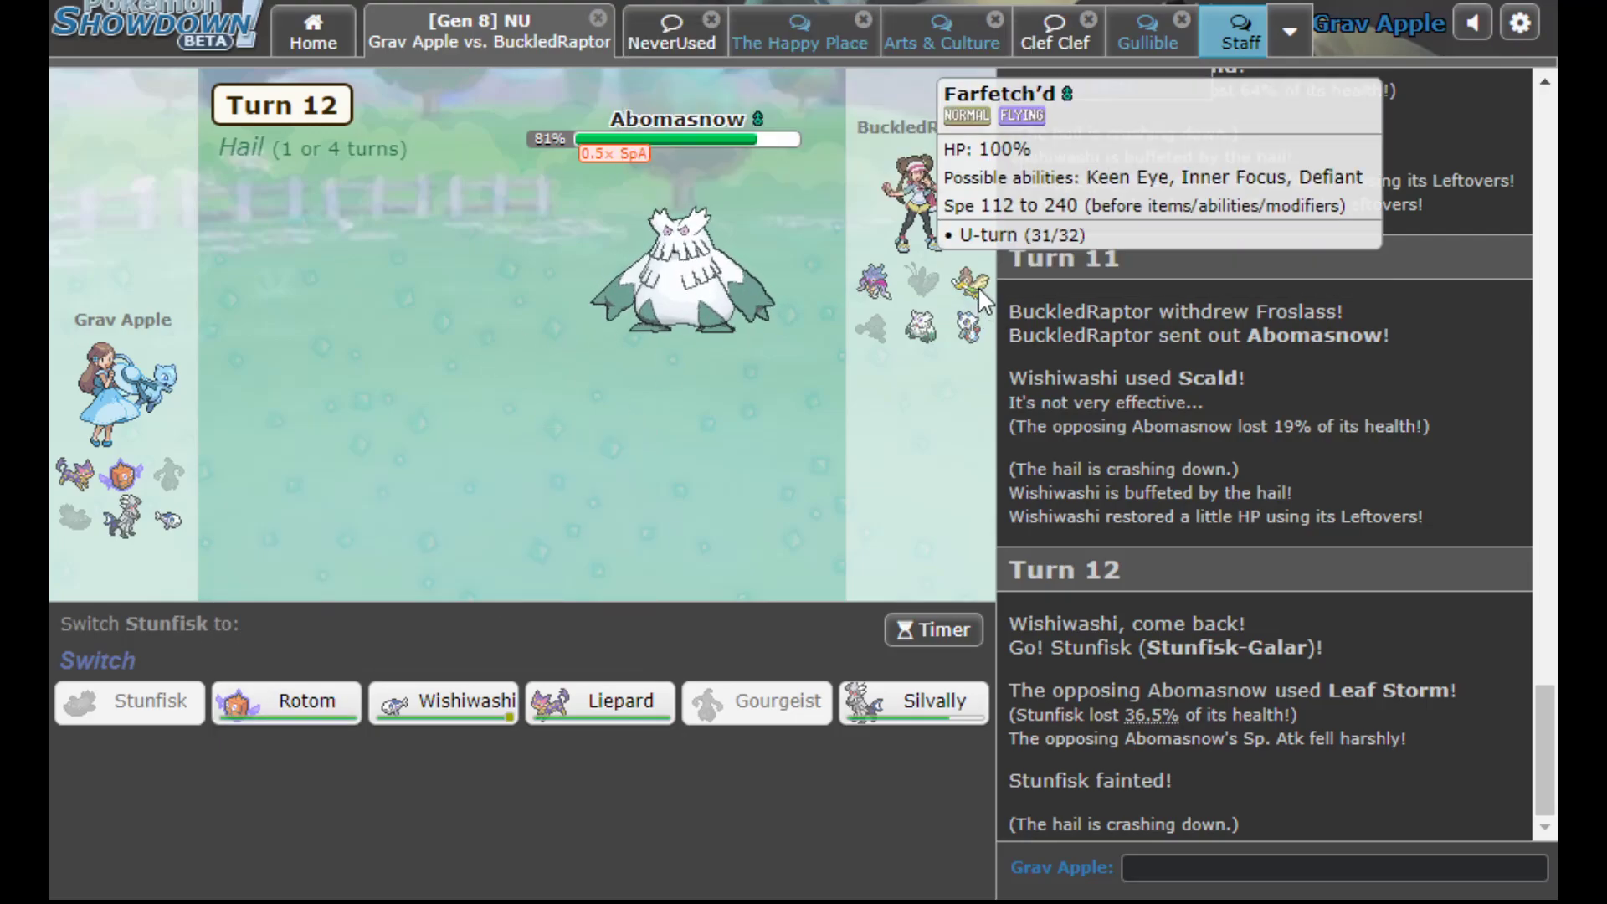
{"action": "mouse_move", "coordinate": [286, 701]}
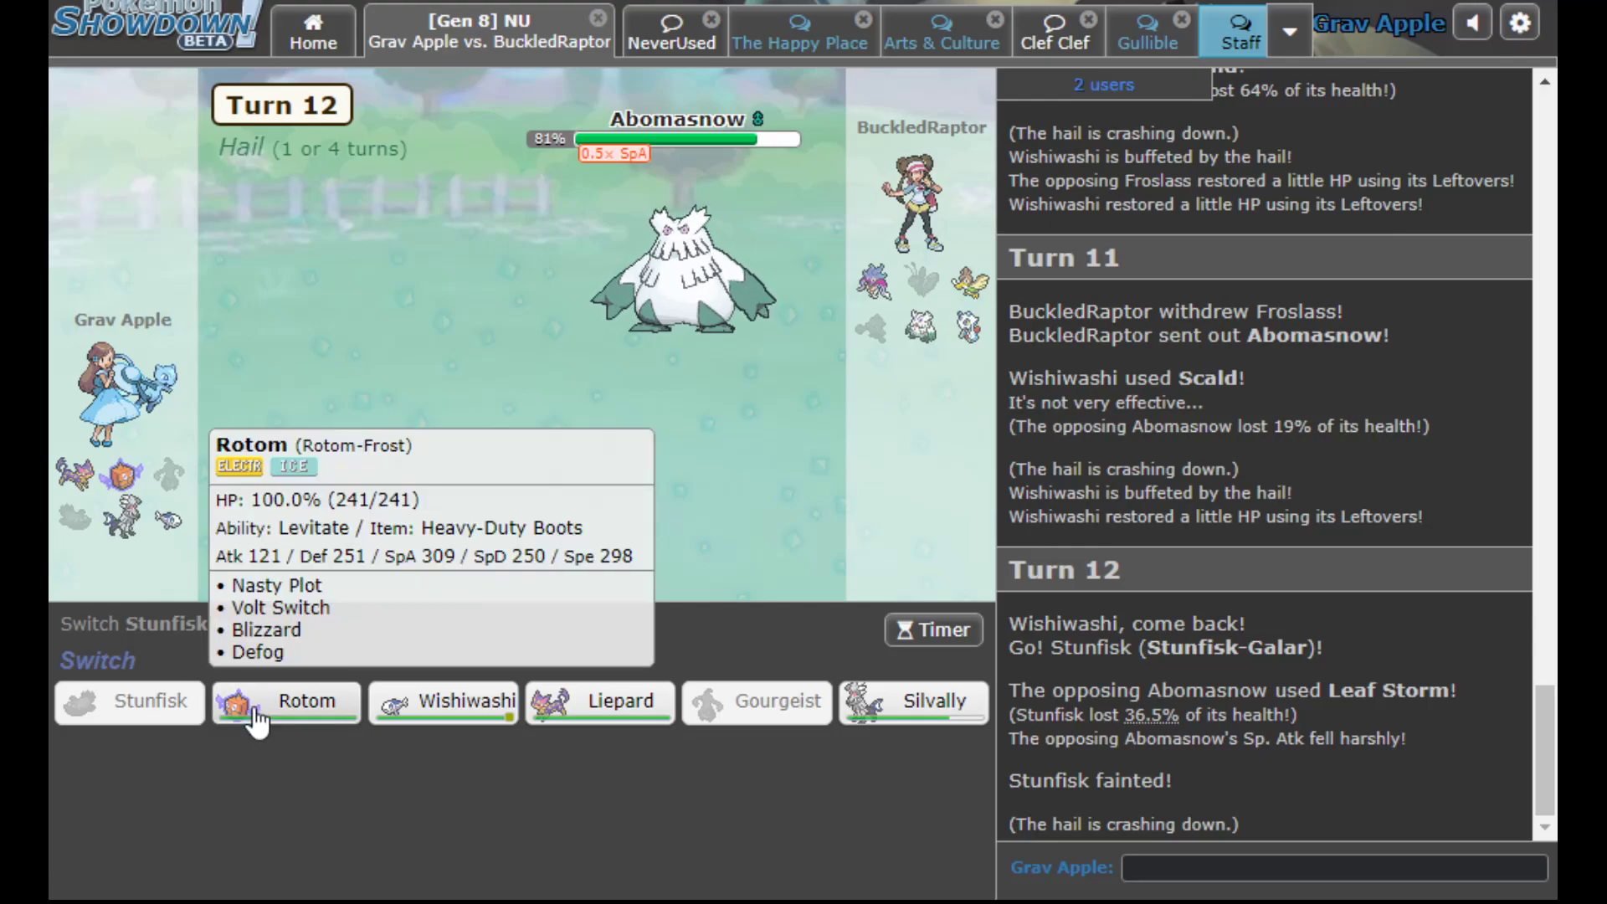
{"action": "left_click", "coordinate": [284, 702]}
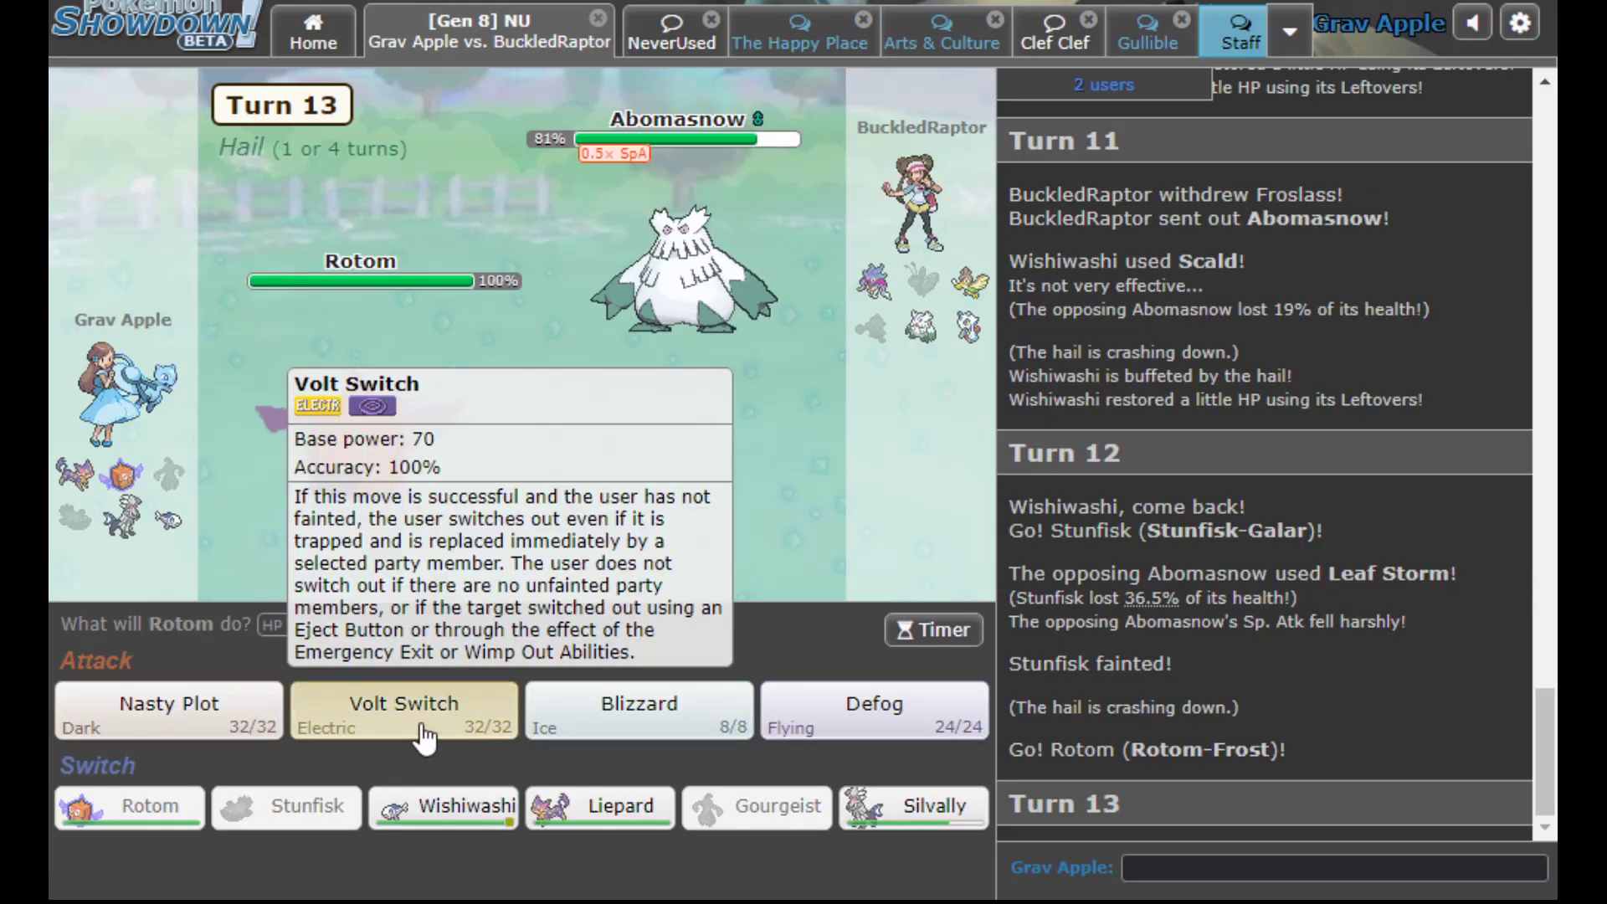
Have Rotom Volt Switch into Froslass and send Silvally in
{"action": "left_click", "coordinate": [403, 710]}
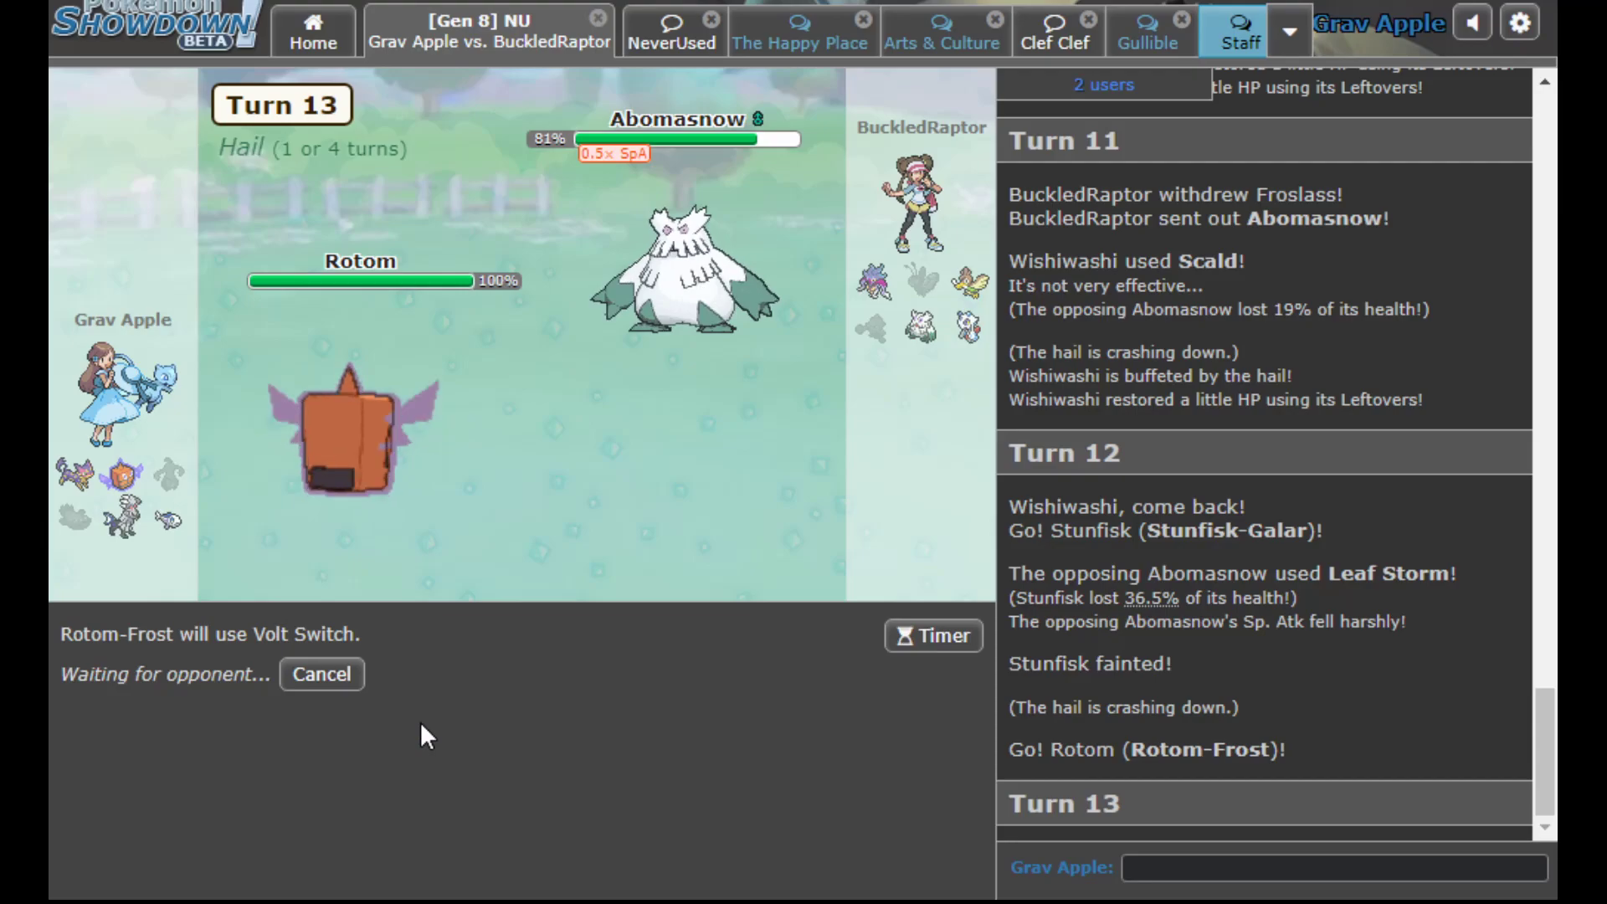
{"action": "mouse_move", "coordinate": [720, 637]}
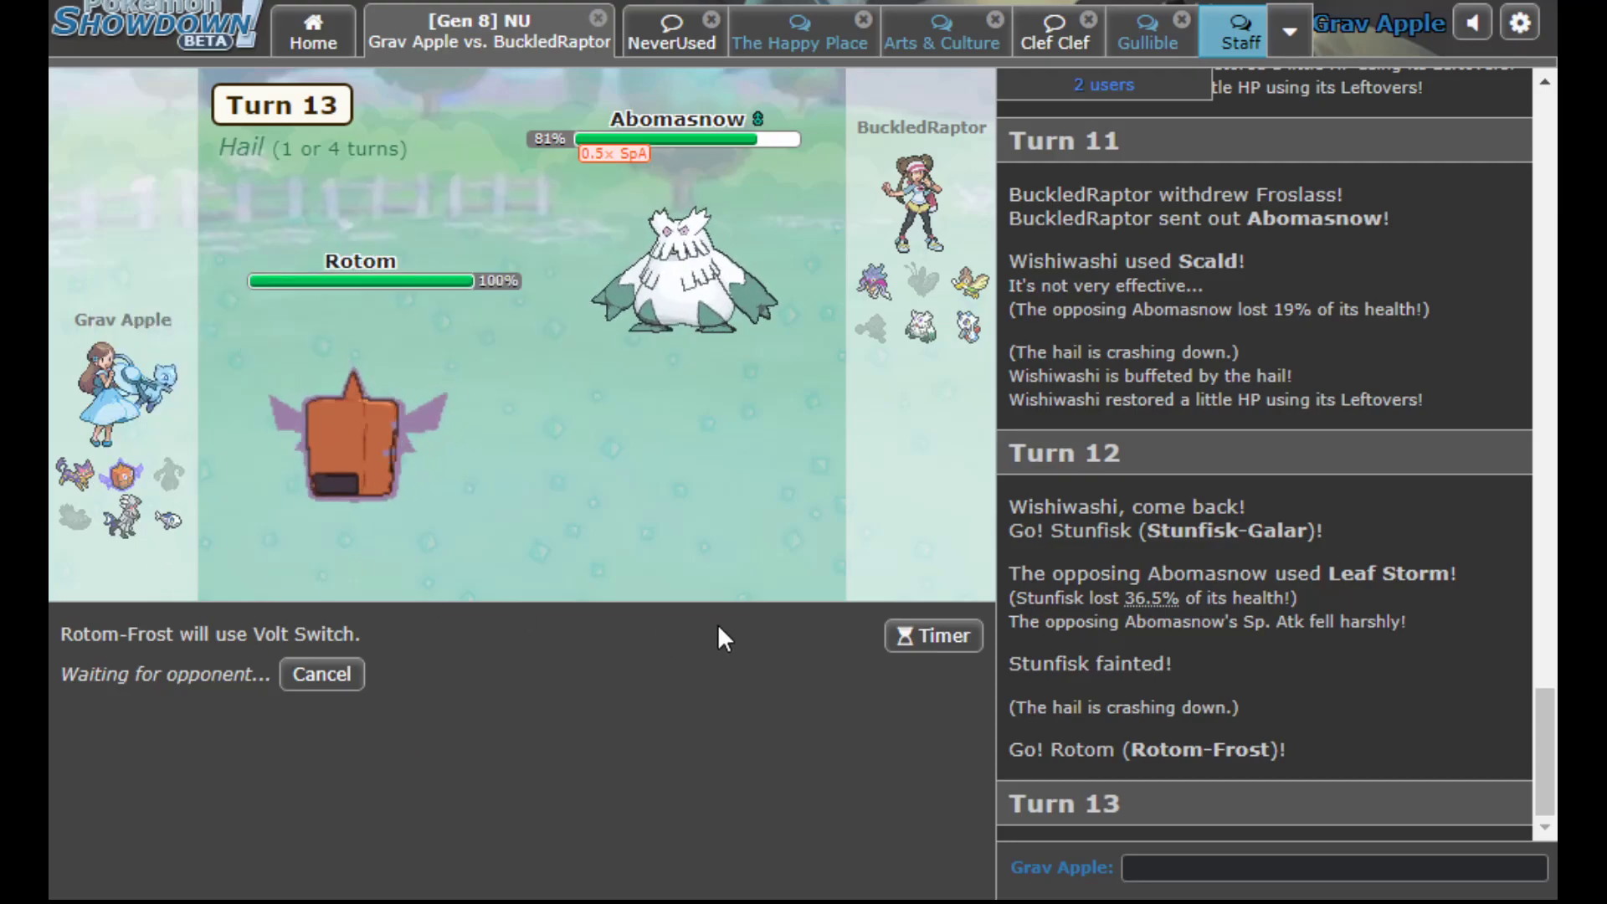
{"action": "mouse_move", "coordinate": [718, 627]}
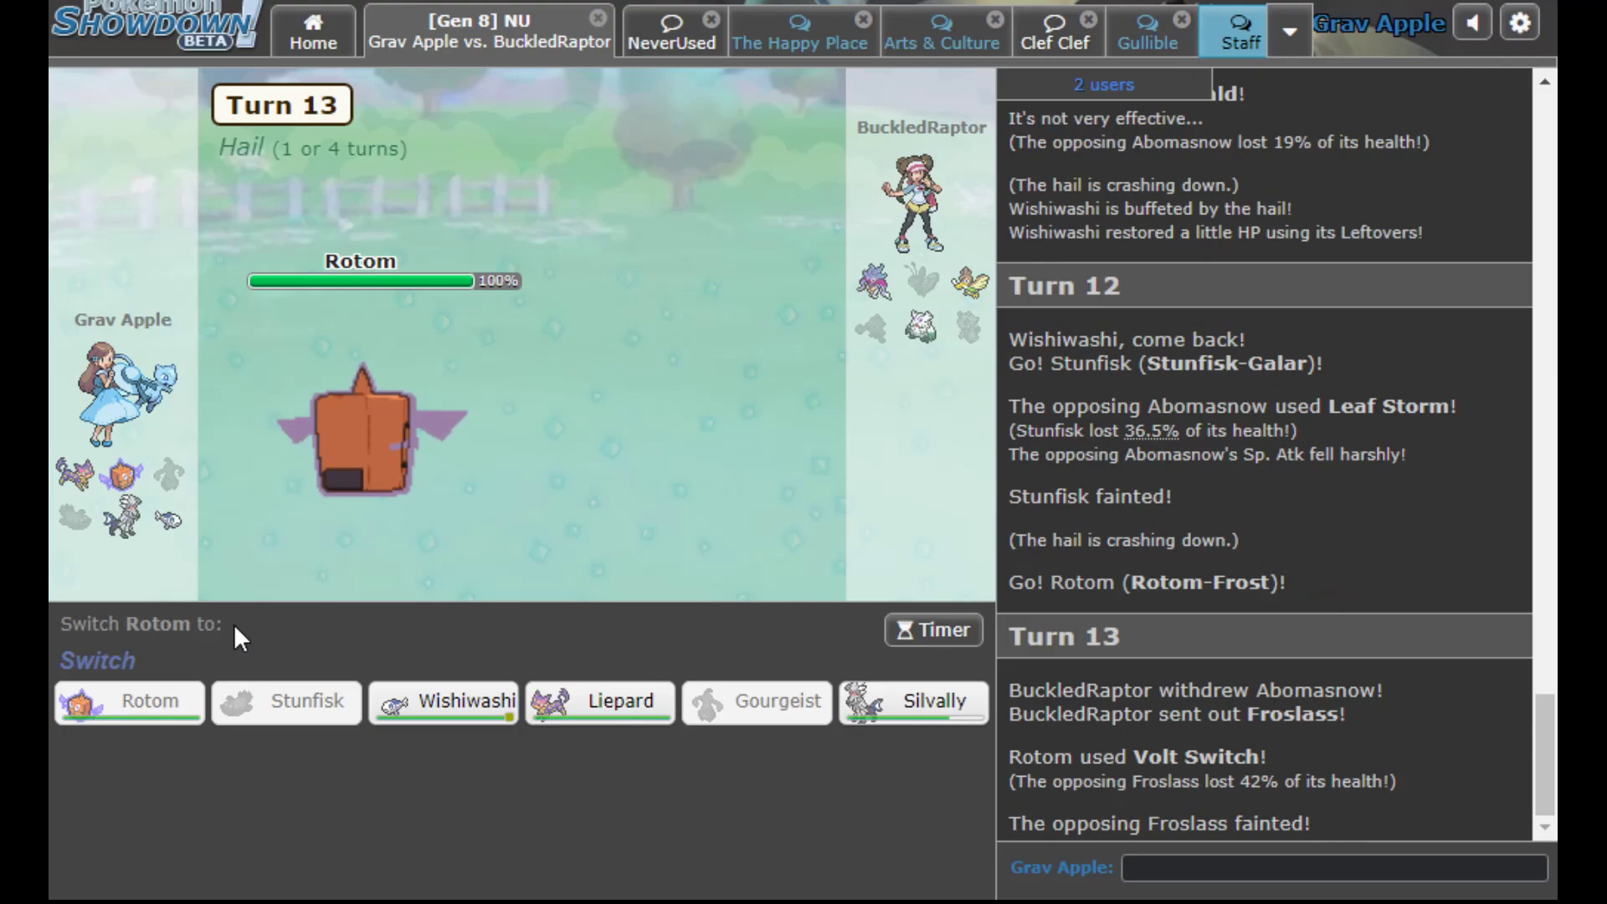
{"action": "mouse_move", "coordinate": [599, 702]}
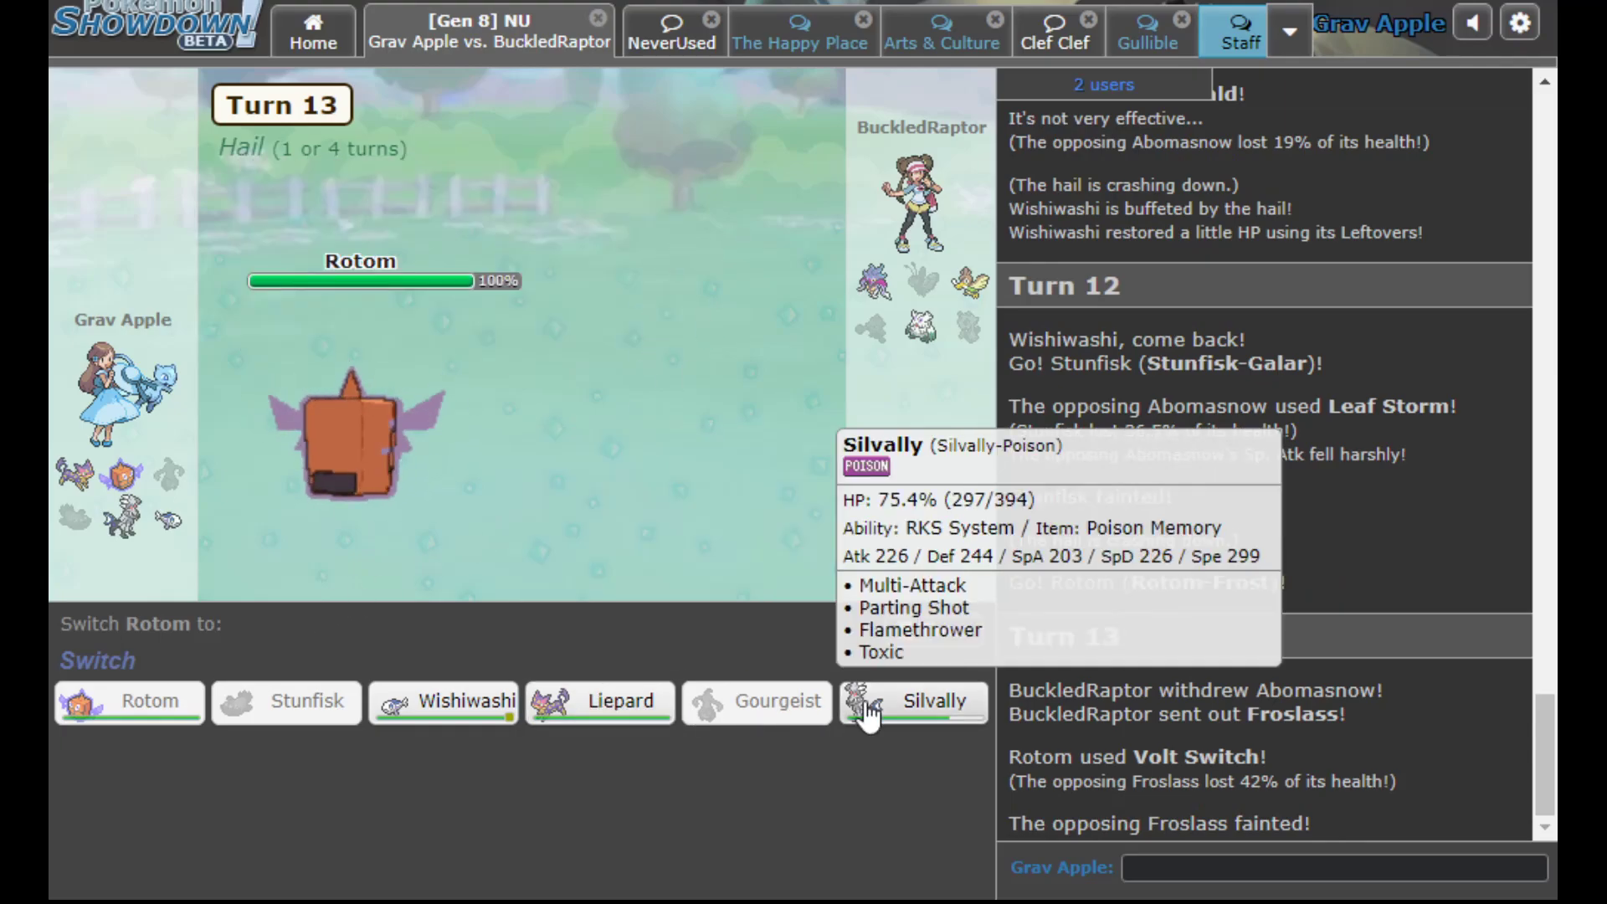
{"action": "left_click", "coordinate": [911, 701]}
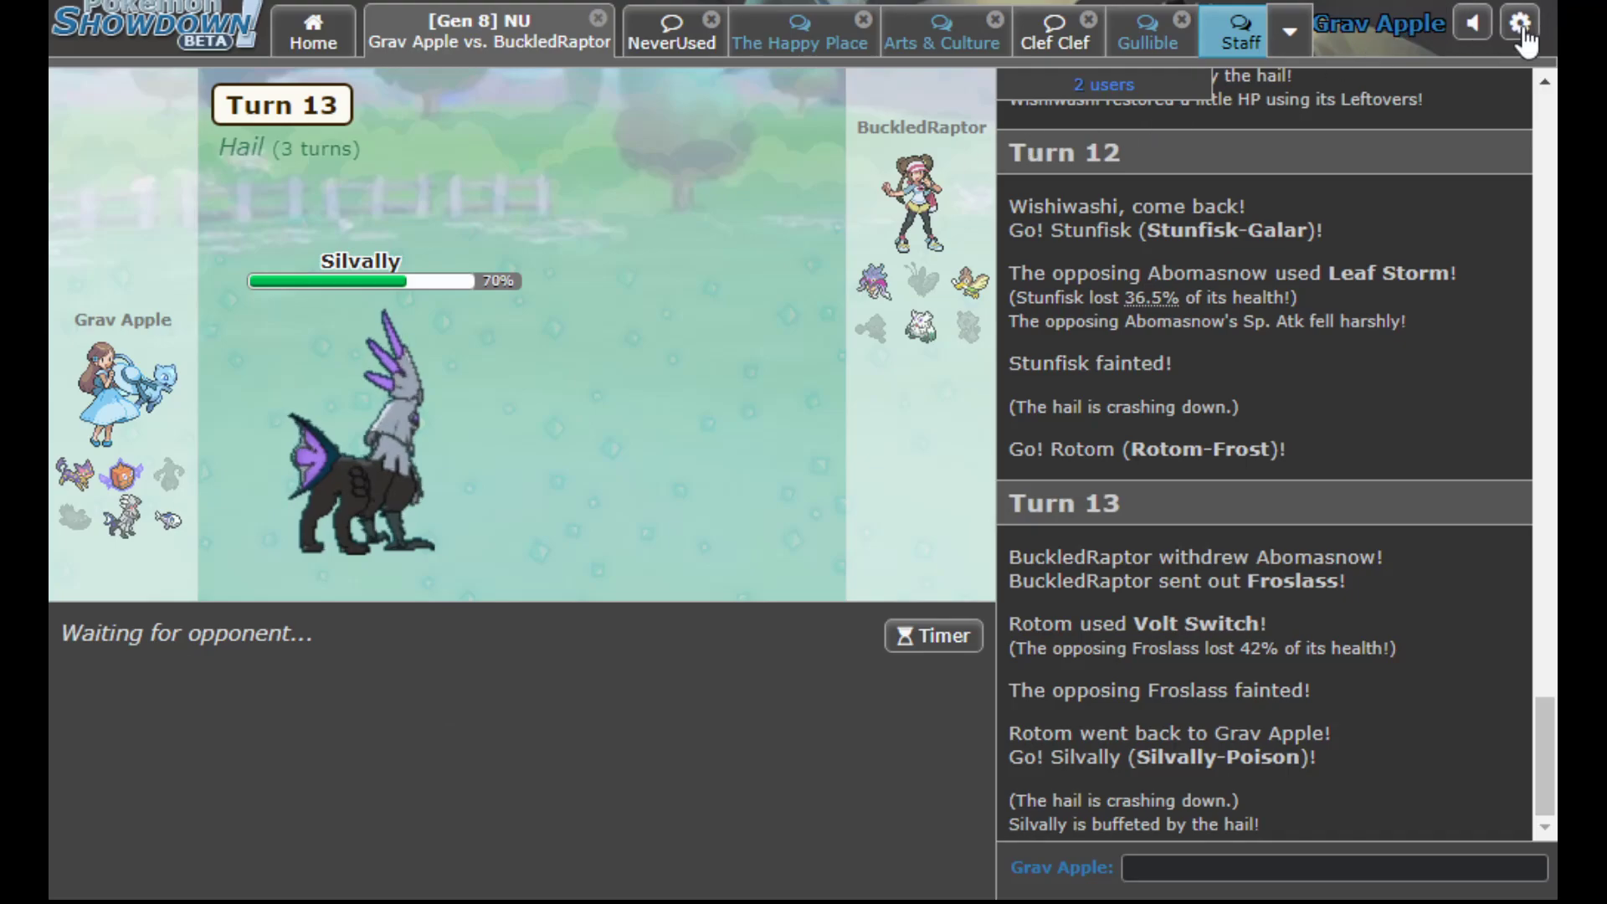
Browse the 'Choose an avatar' grid of trainer avatars without picking one
{"action": "left_click", "coordinate": [1521, 22]}
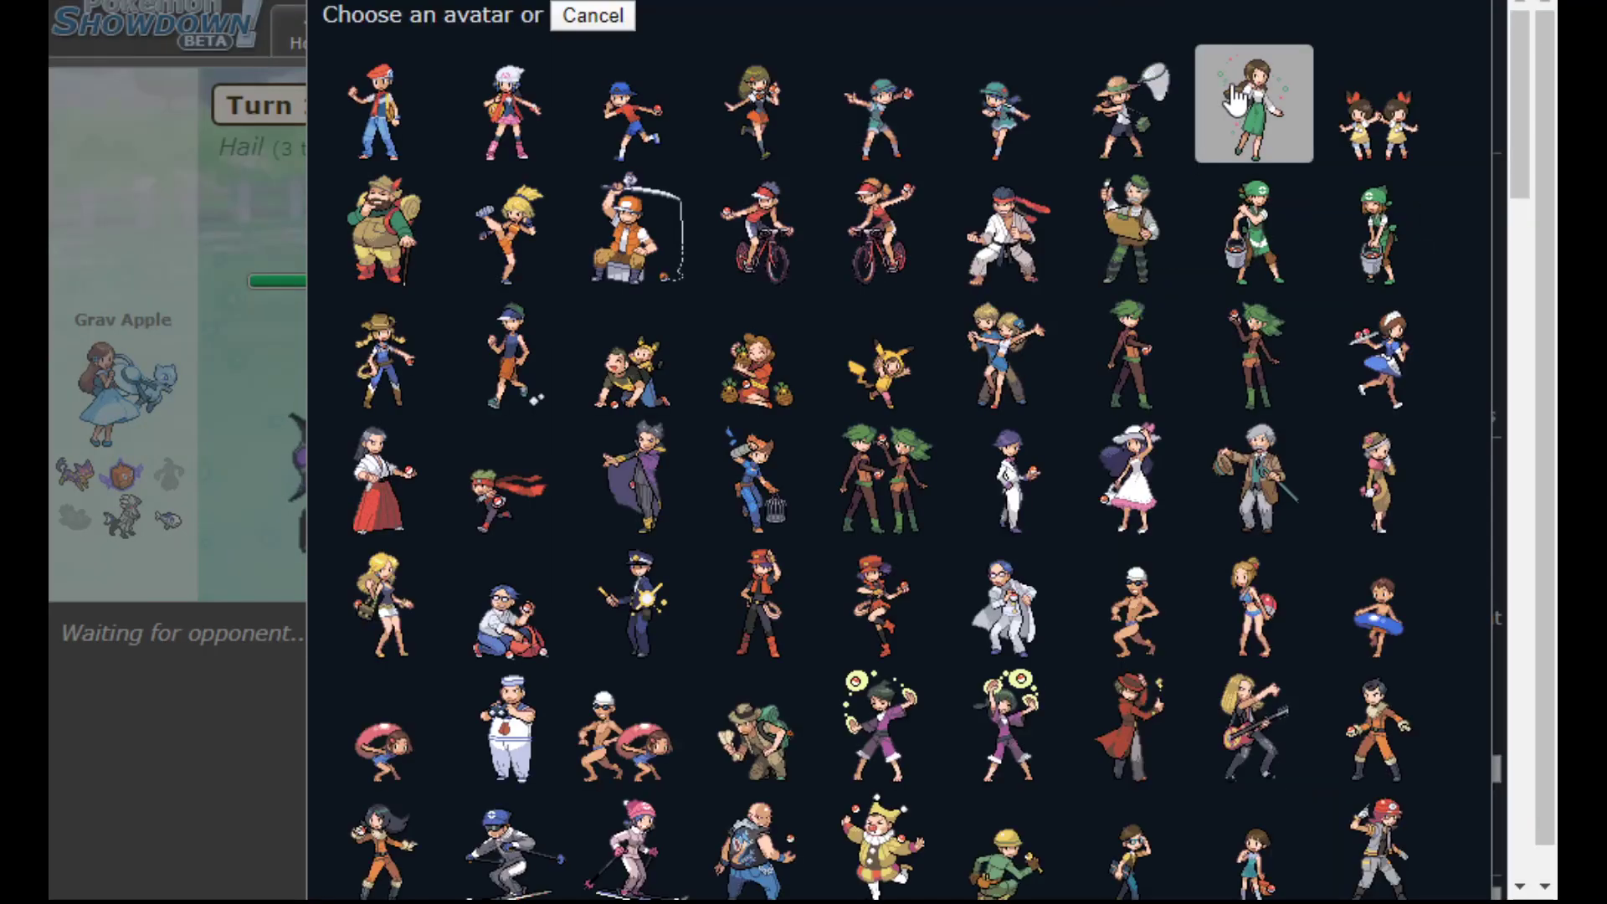
{"action": "scroll", "scroll_direction": "down", "scroll_amount": 3}
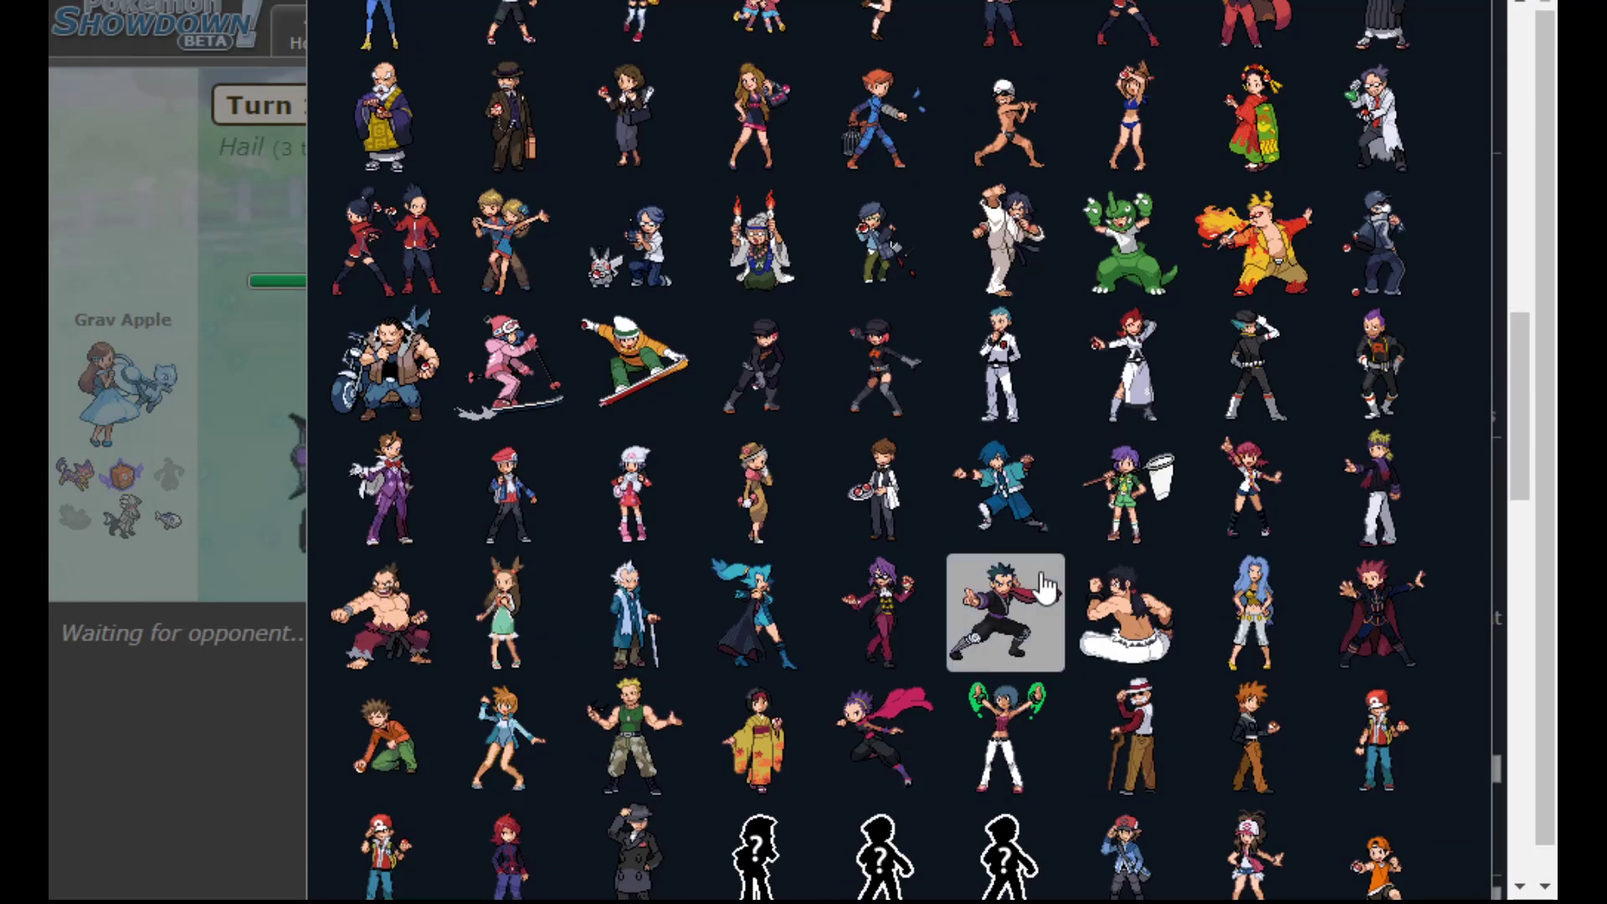
{"action": "scroll", "scroll_direction": "down", "scroll_amount": 3}
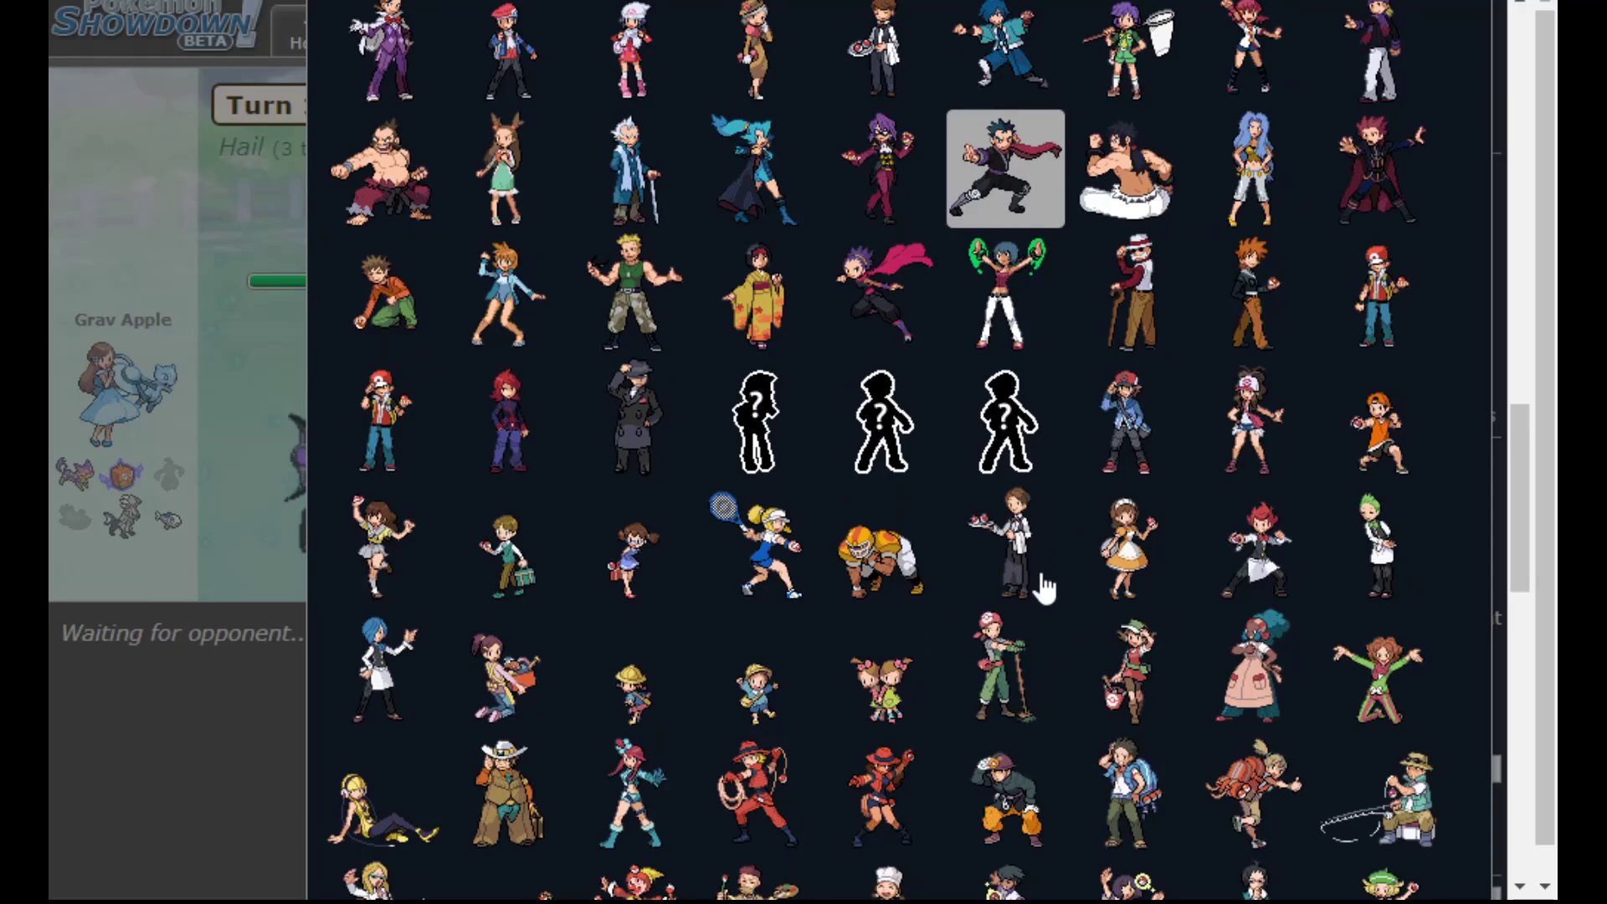
{"action": "scroll", "scroll_direction": "down", "scroll_amount": 3}
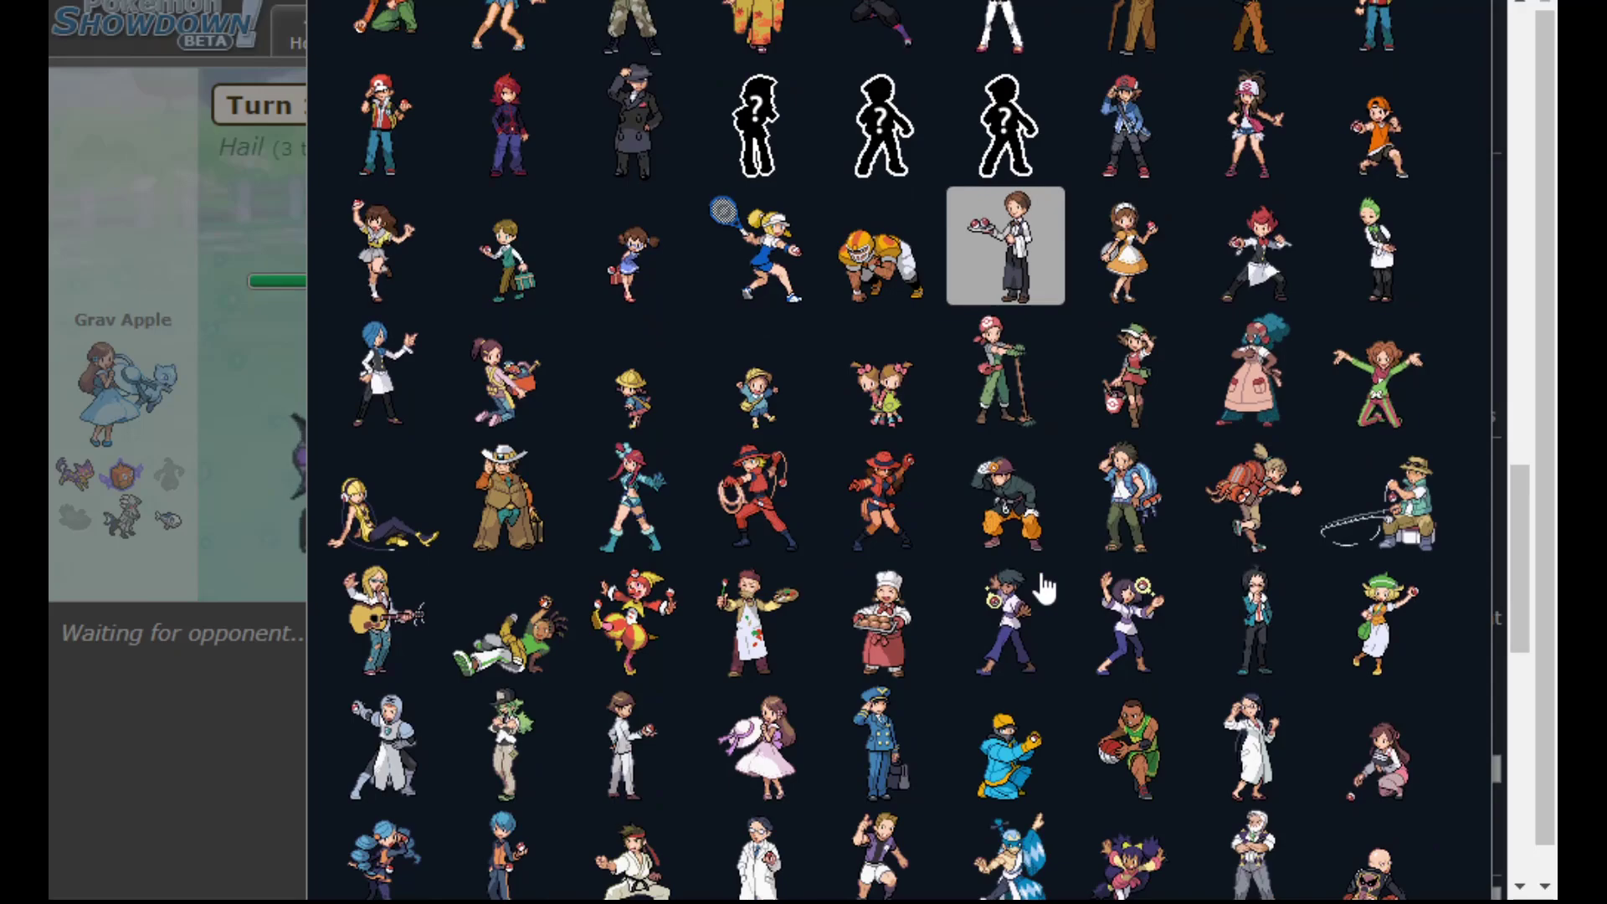
{"action": "scroll", "scroll_direction": "down", "scroll_amount": 3}
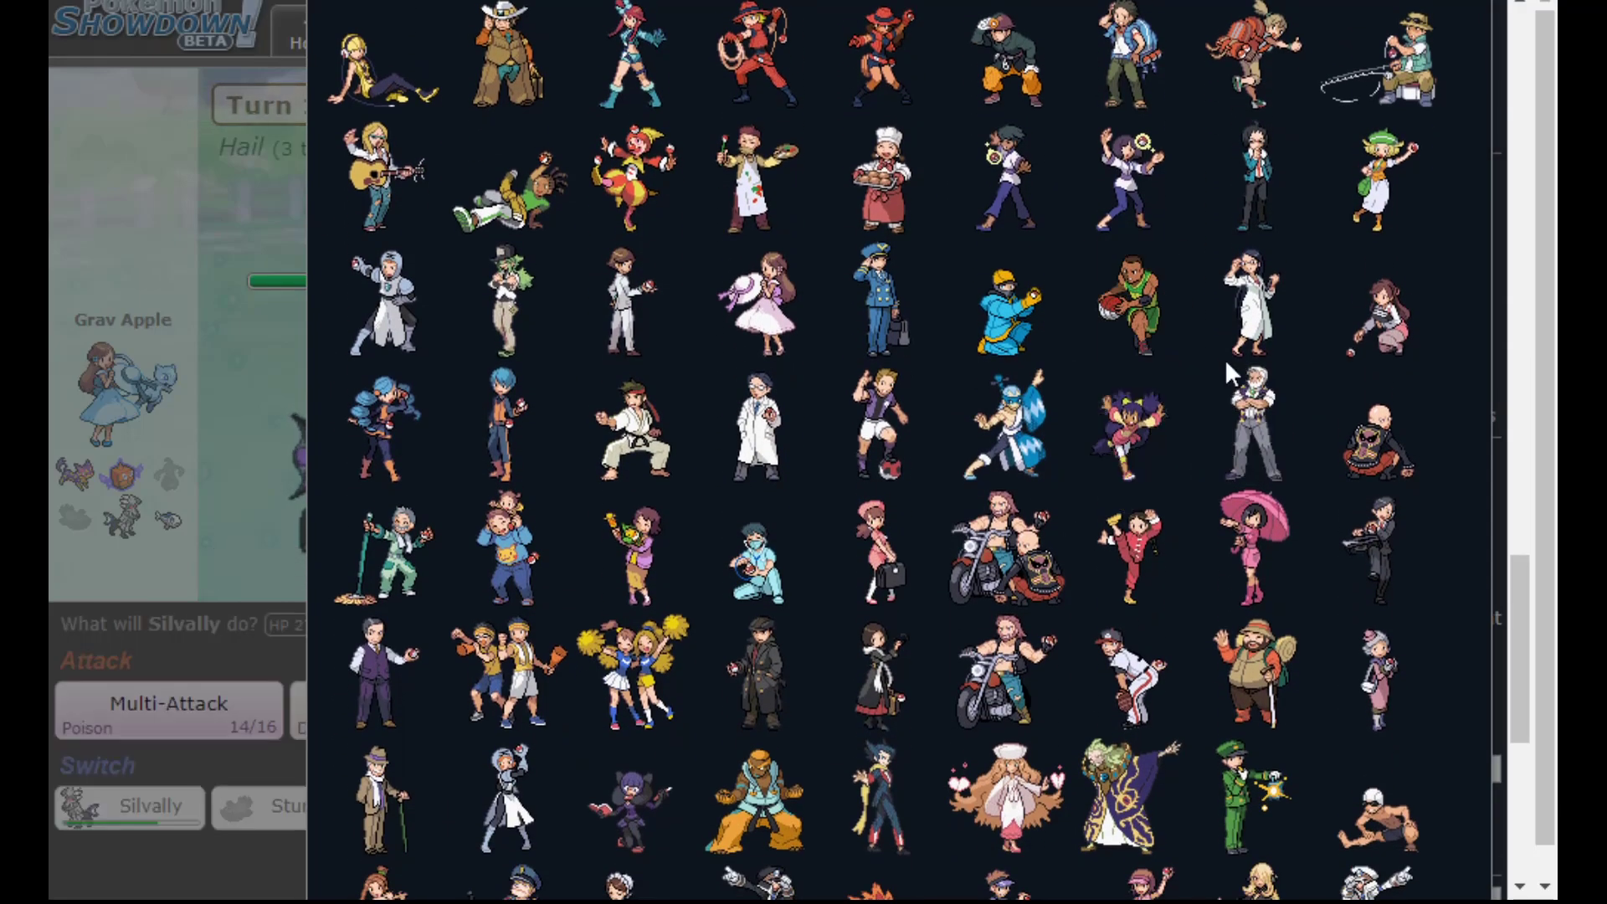
{"action": "scroll", "scroll_direction": "down", "scroll_amount": 3}
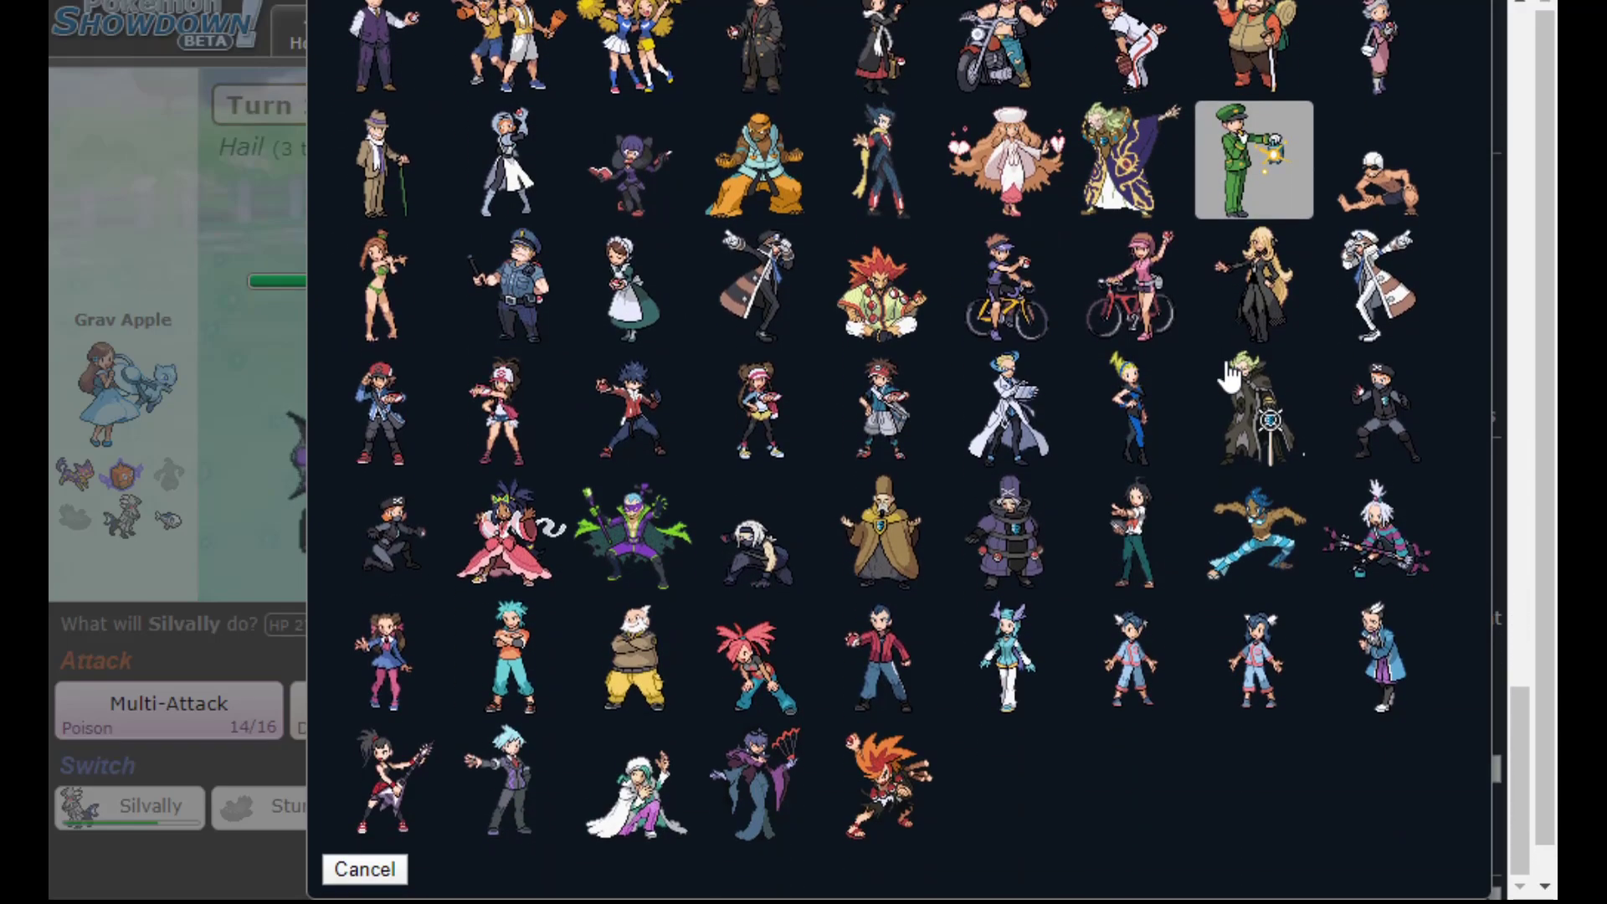
{"action": "scroll", "scroll_direction": "up", "scroll_amount": 3}
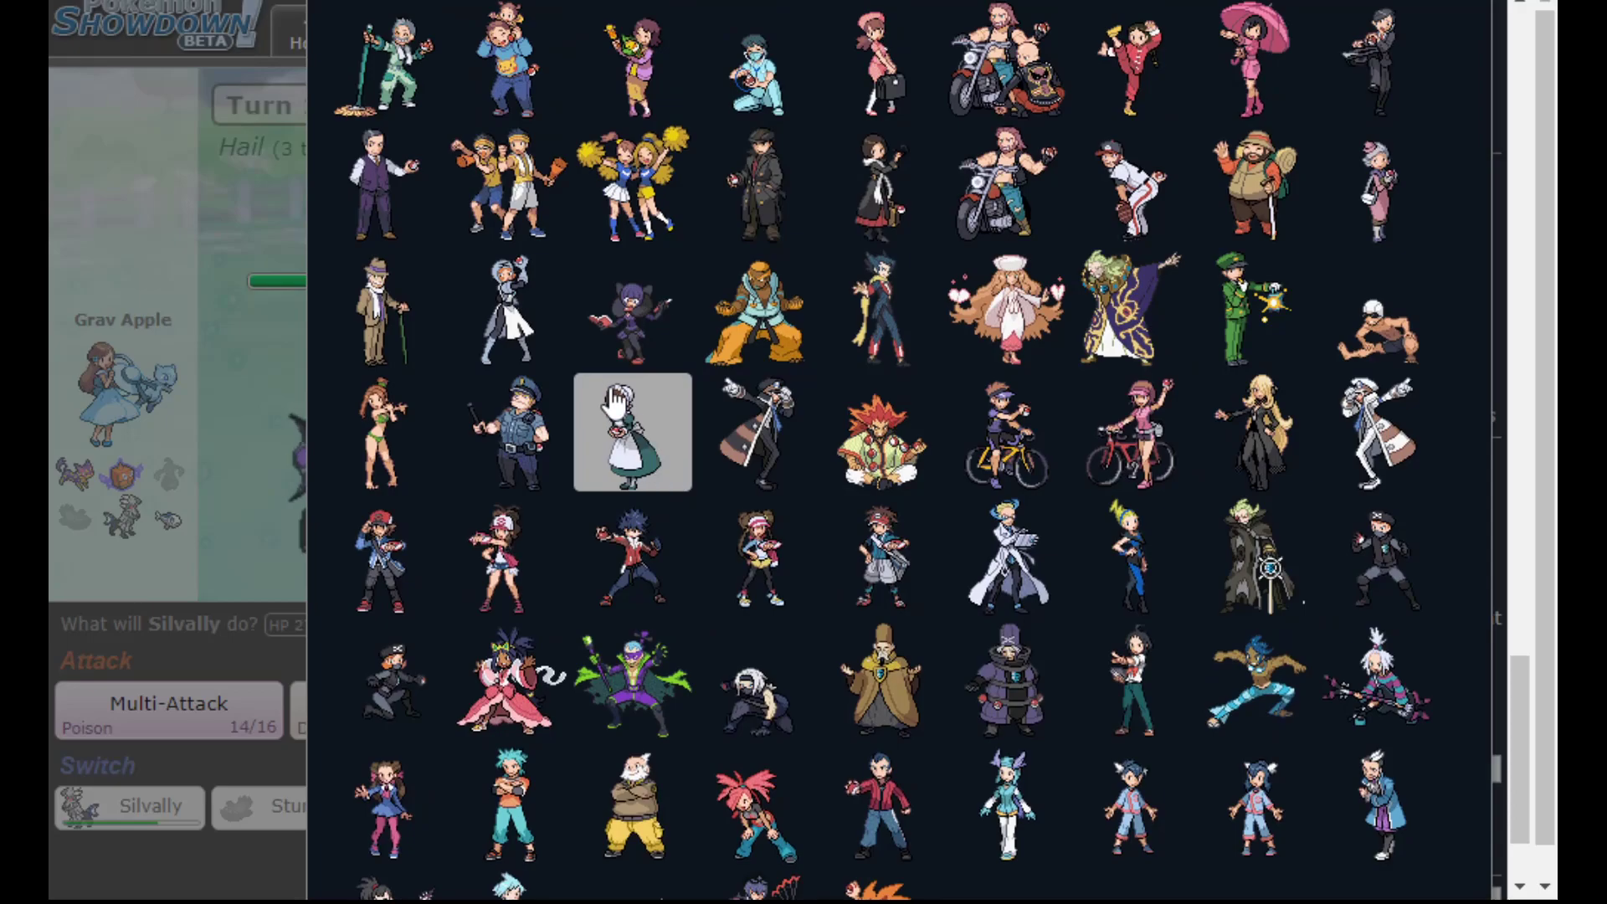
{"action": "scroll", "scroll_direction": "up", "scroll_amount": 3}
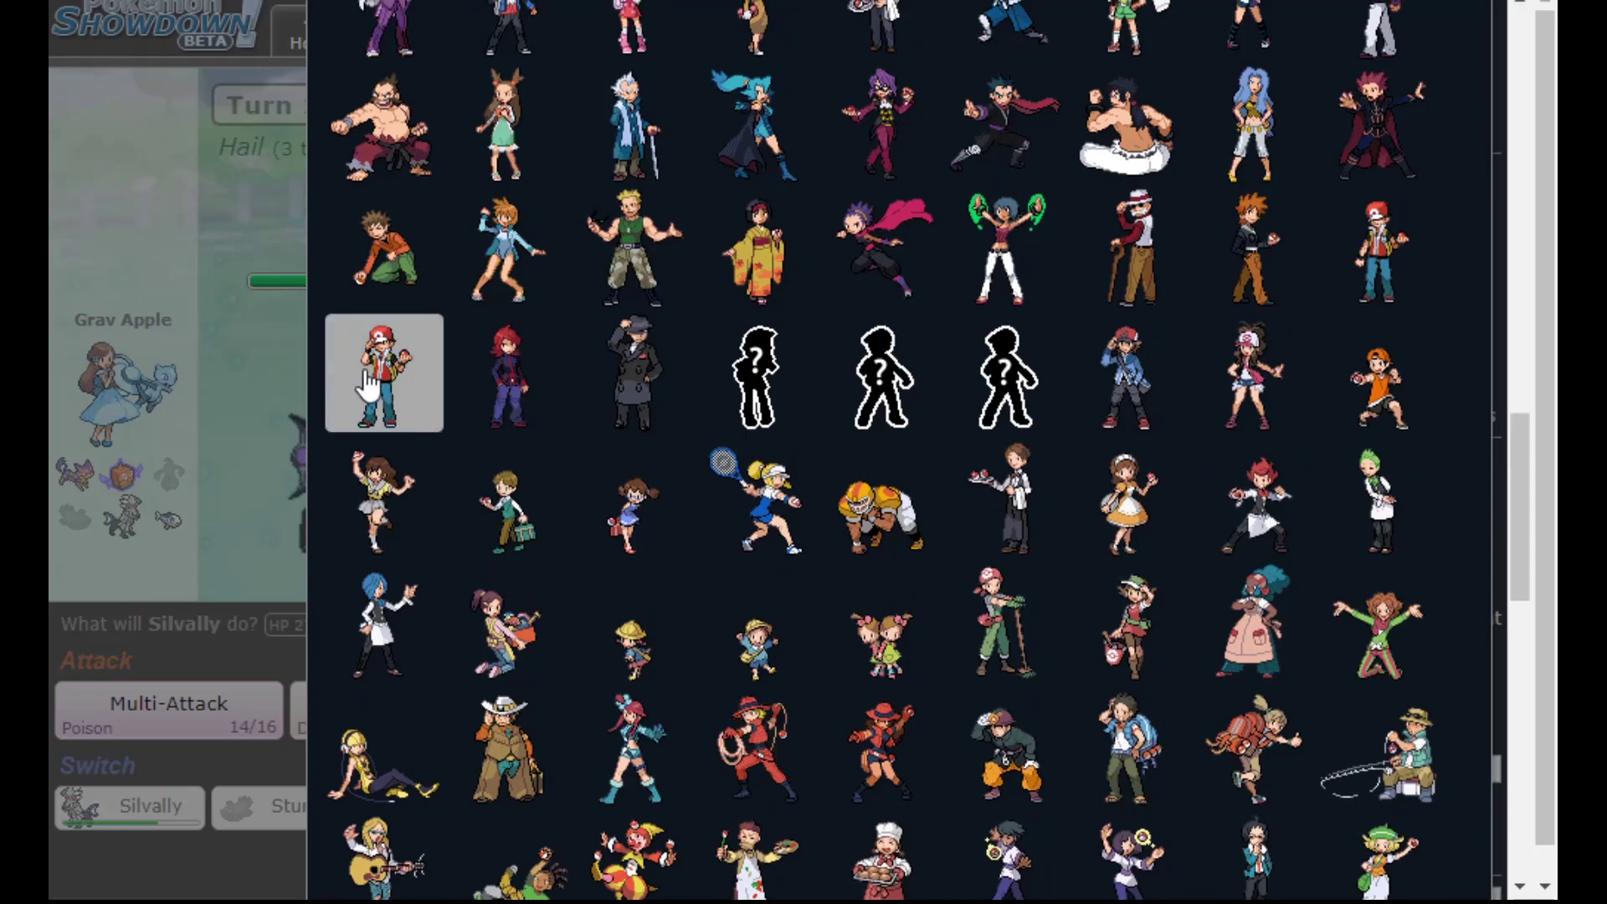
Dismiss the avatar chooser and pivot Silvally out with Parting Shot into Rotom
{"action": "left_click", "coordinate": [385, 372]}
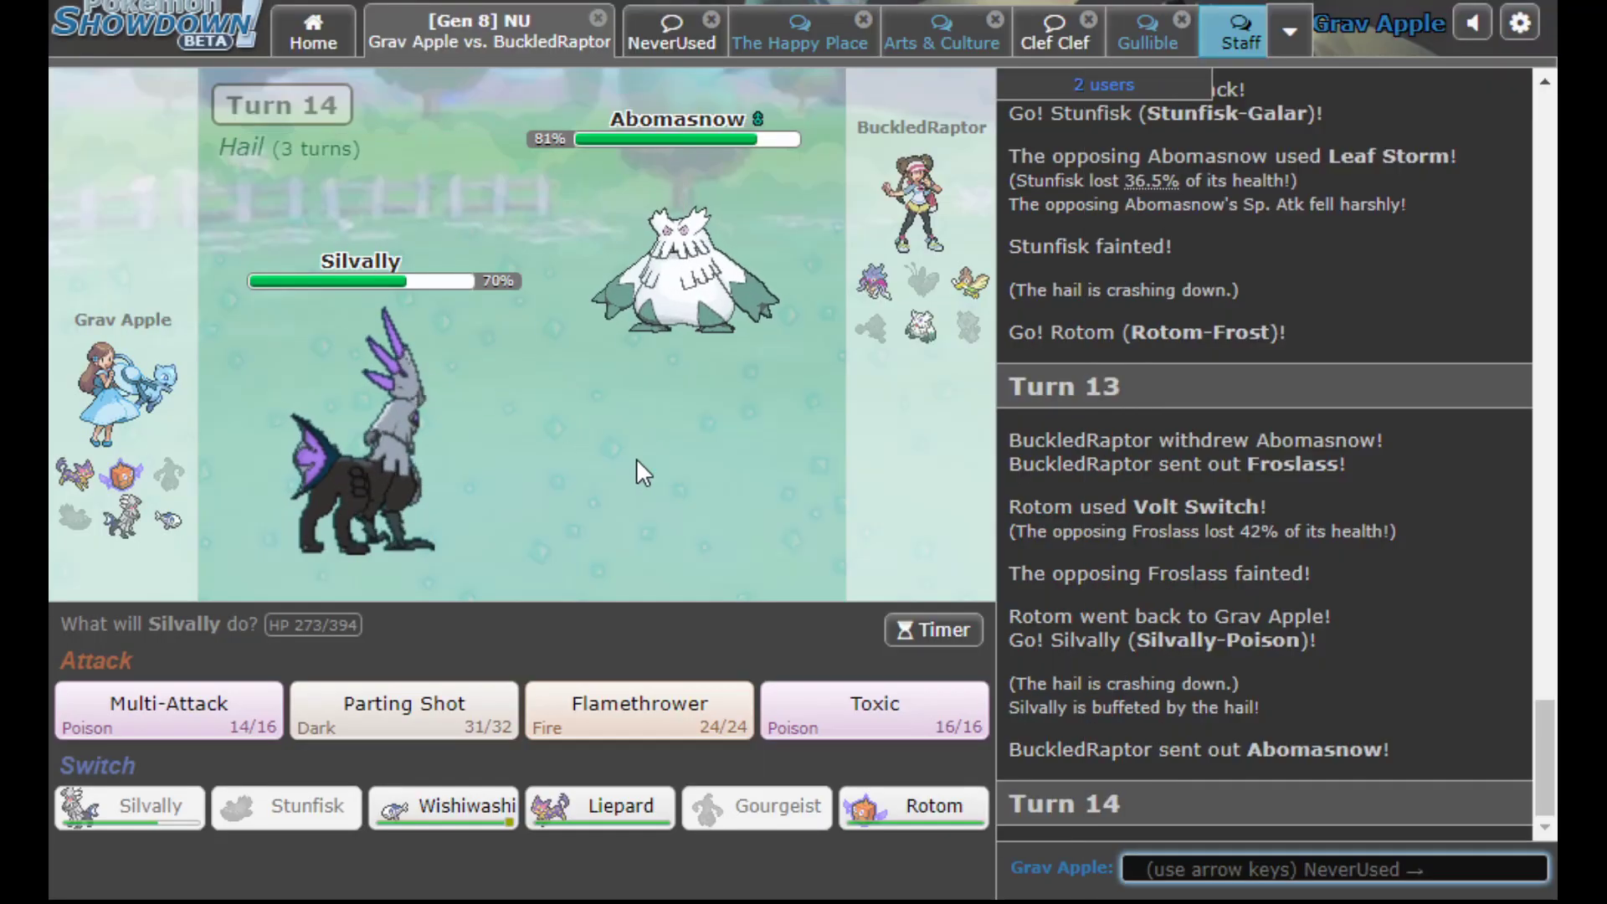
{"action": "mouse_move", "coordinate": [559, 338]}
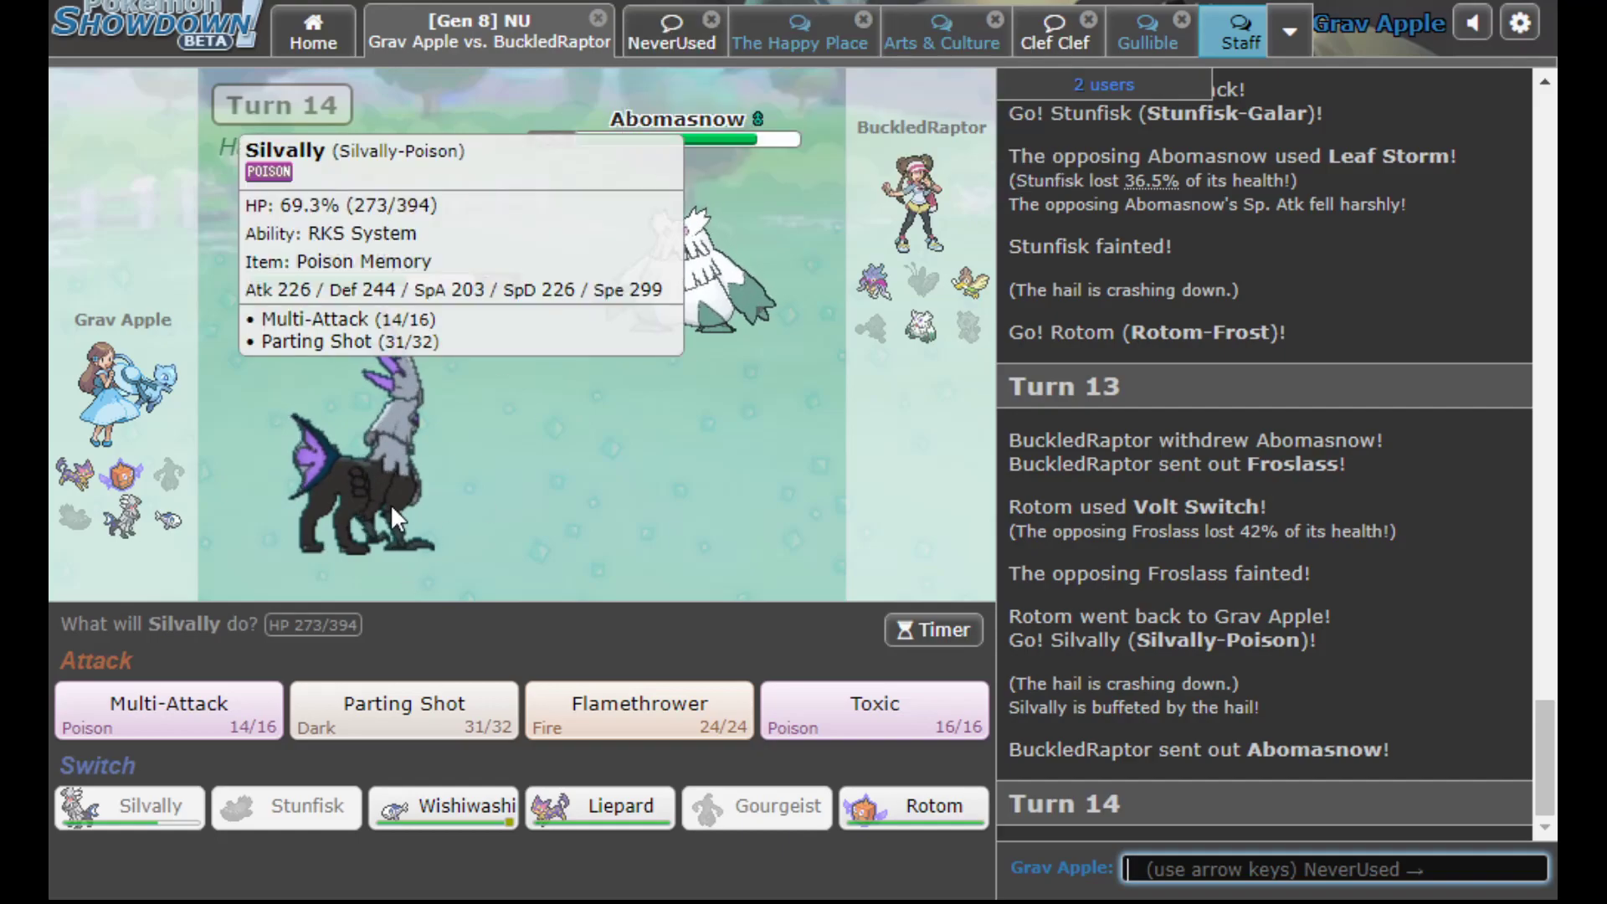
{"action": "mouse_move", "coordinate": [340, 474]}
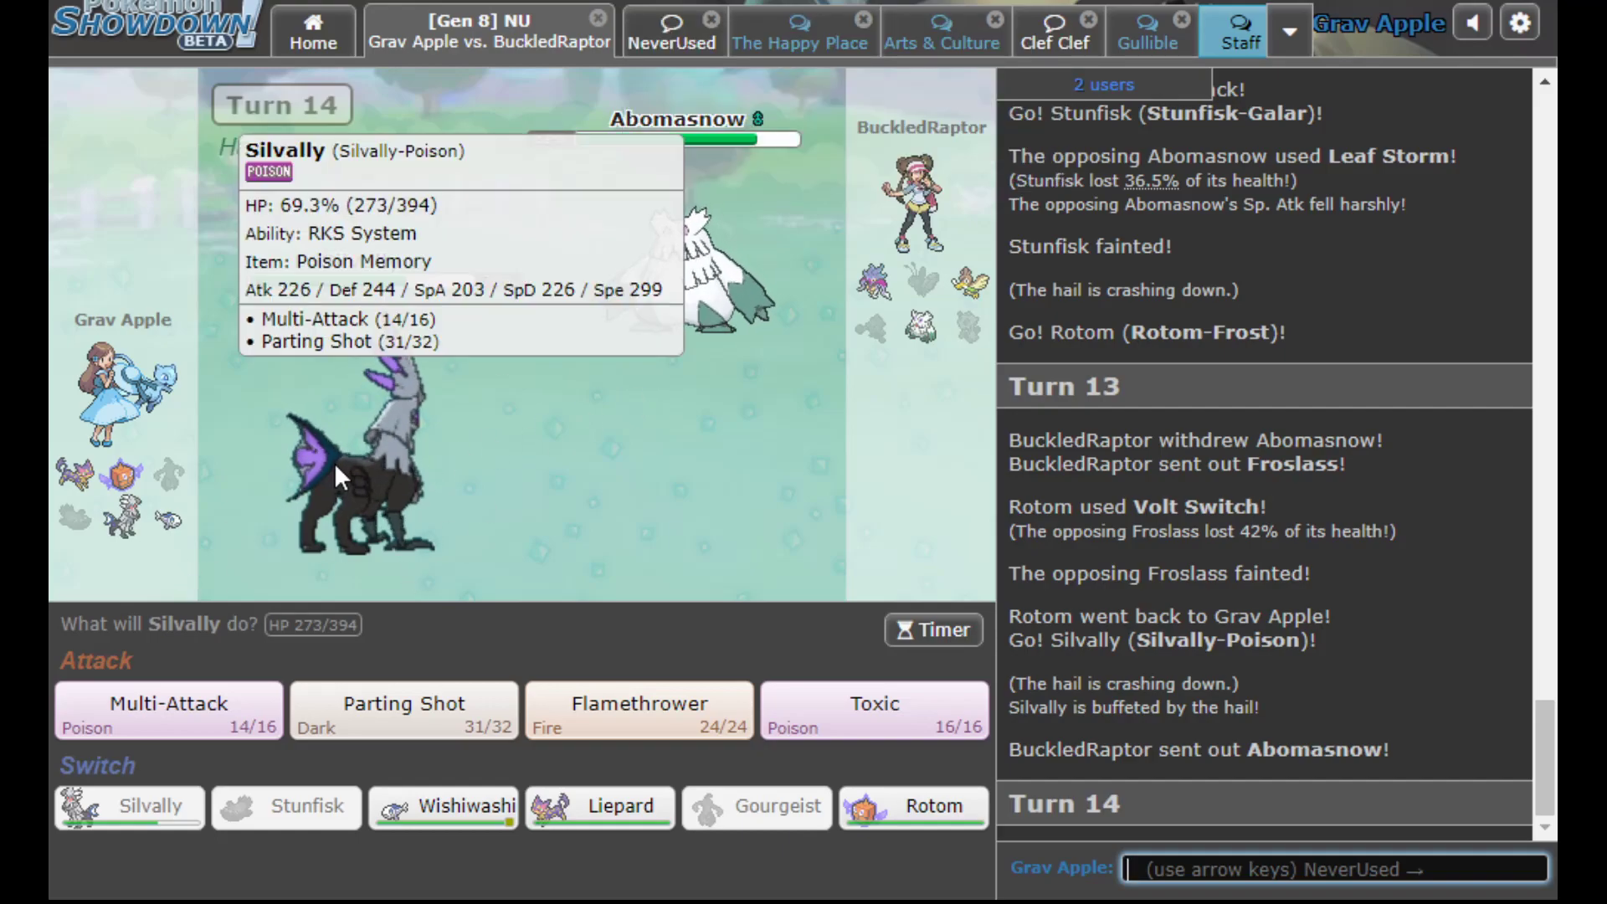
{"action": "left_click", "coordinate": [403, 710]}
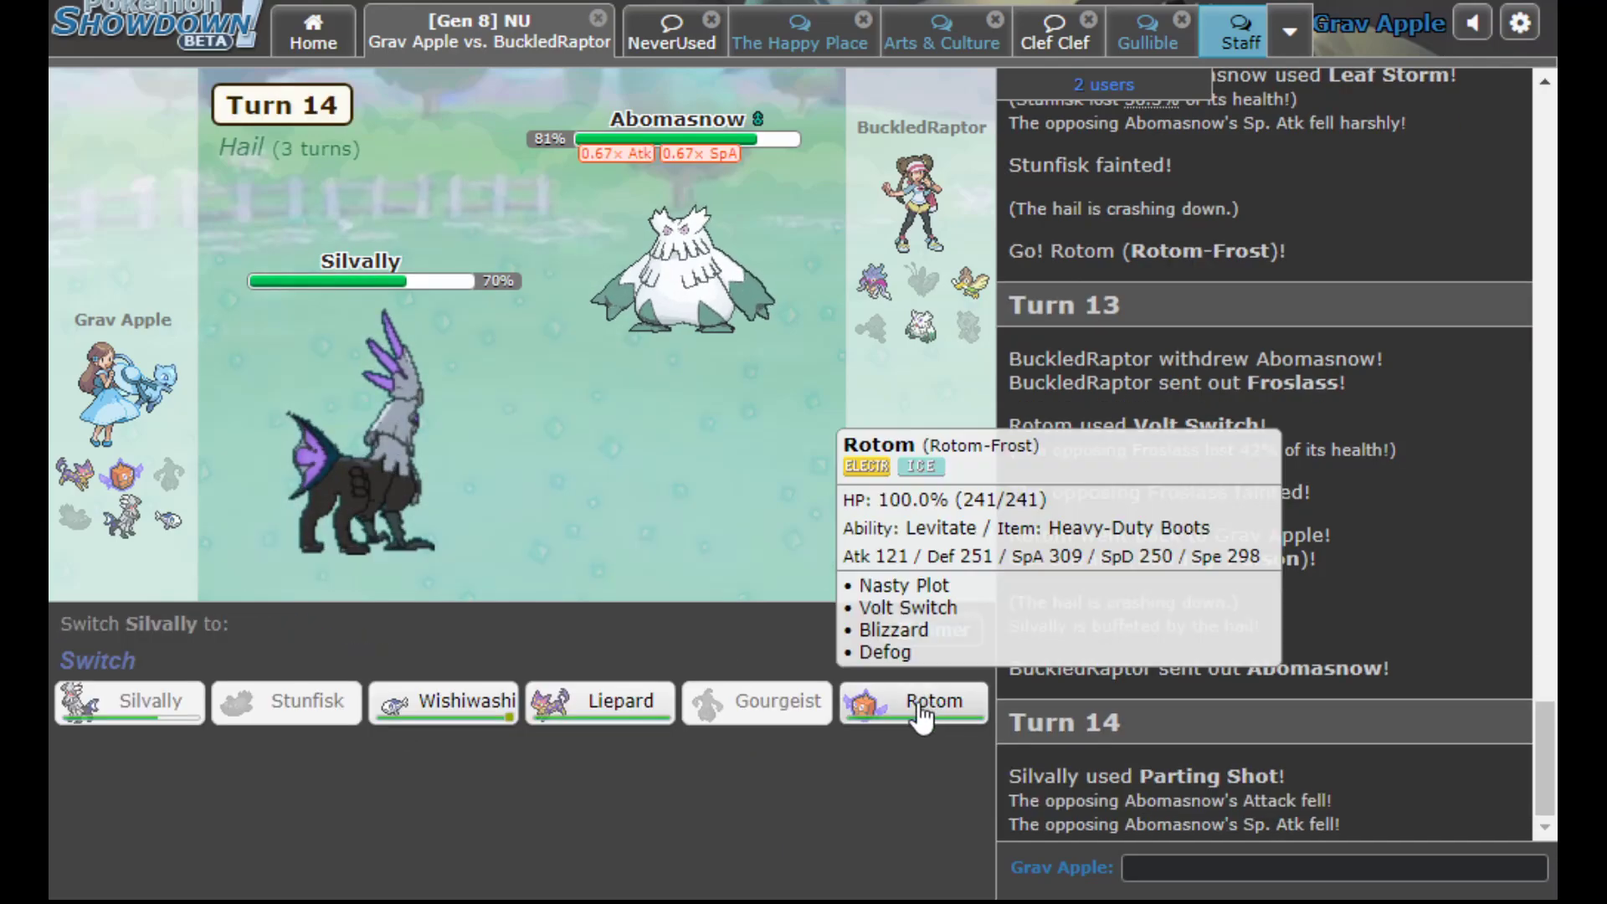
{"action": "left_click", "coordinate": [931, 701]}
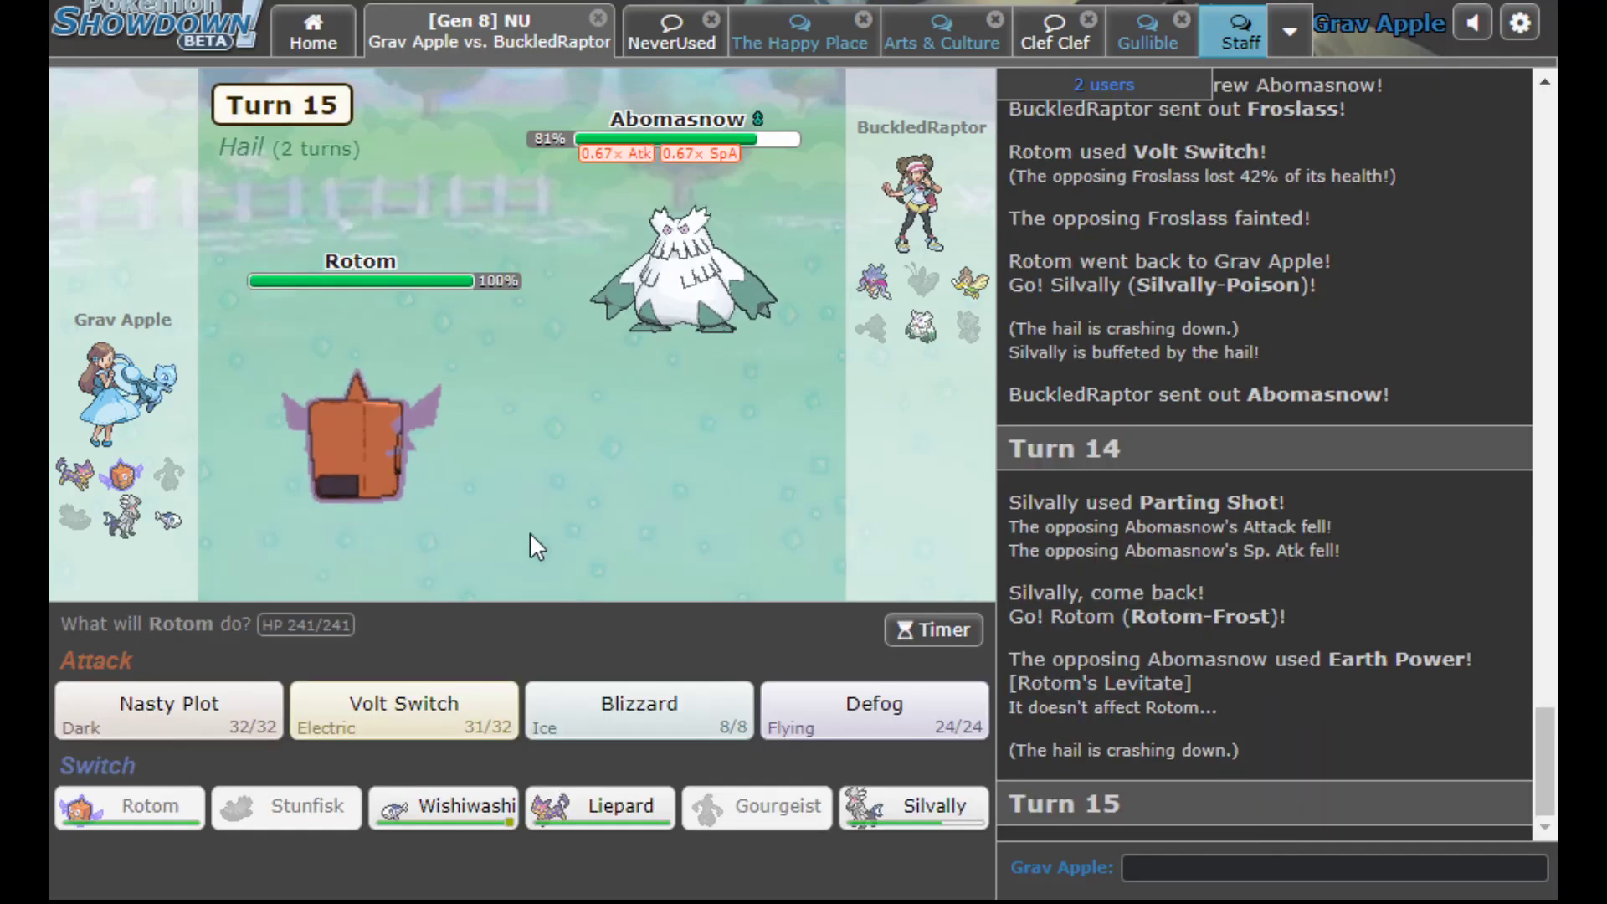
{"action": "mouse_move", "coordinate": [656, 179]}
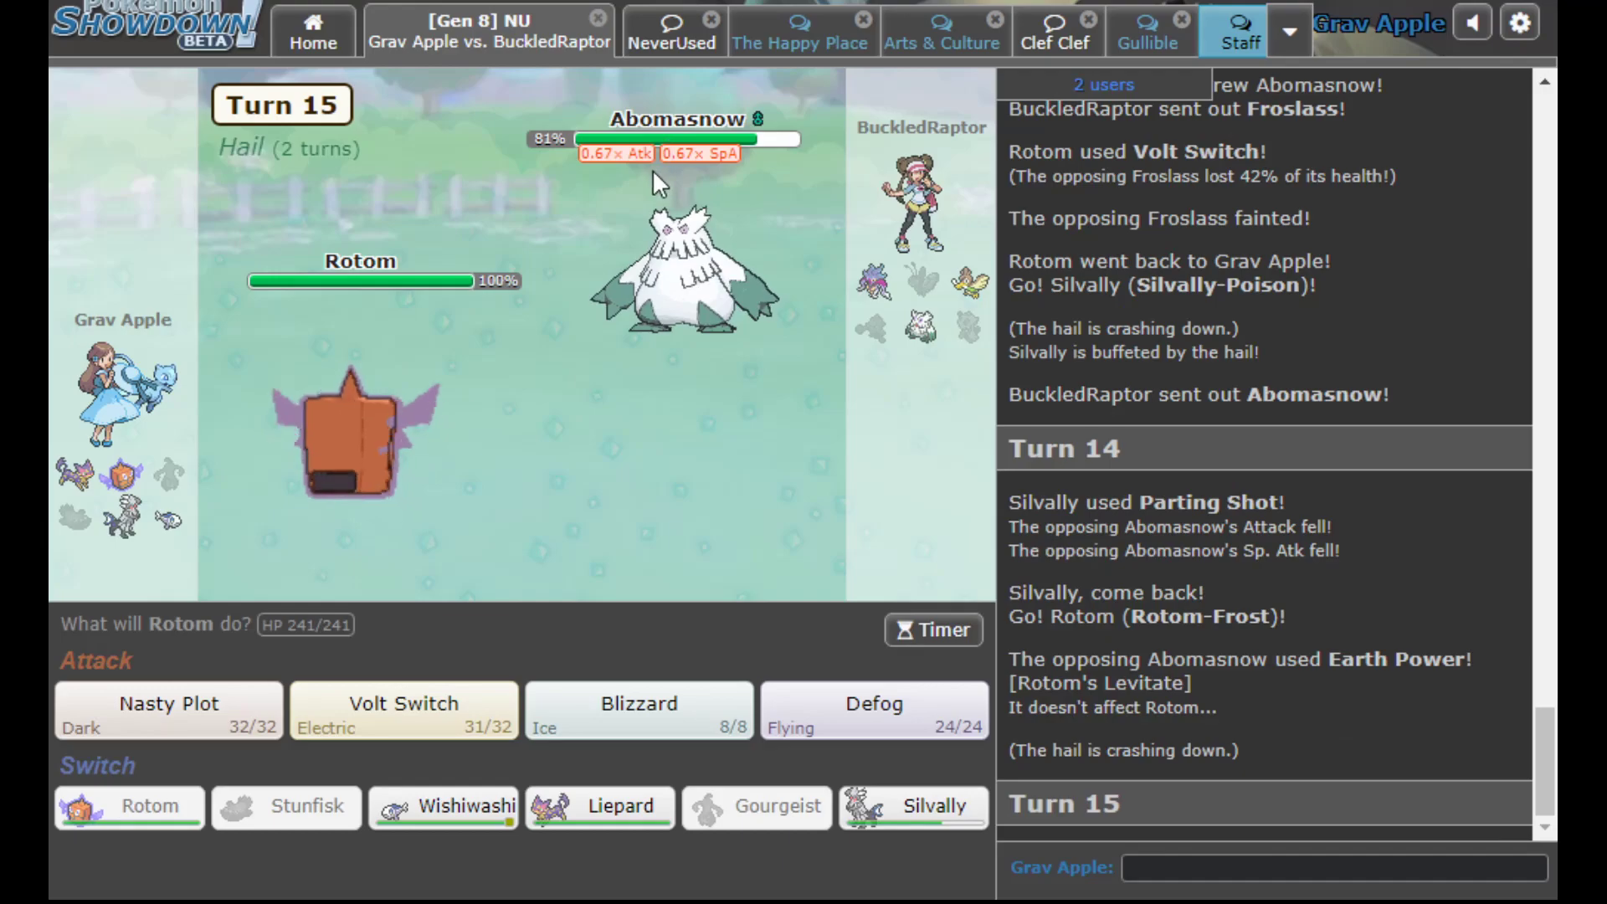
Have Rotom use Blizzard on Abomasnow, dropping it to 34%
{"action": "left_click", "coordinate": [638, 710]}
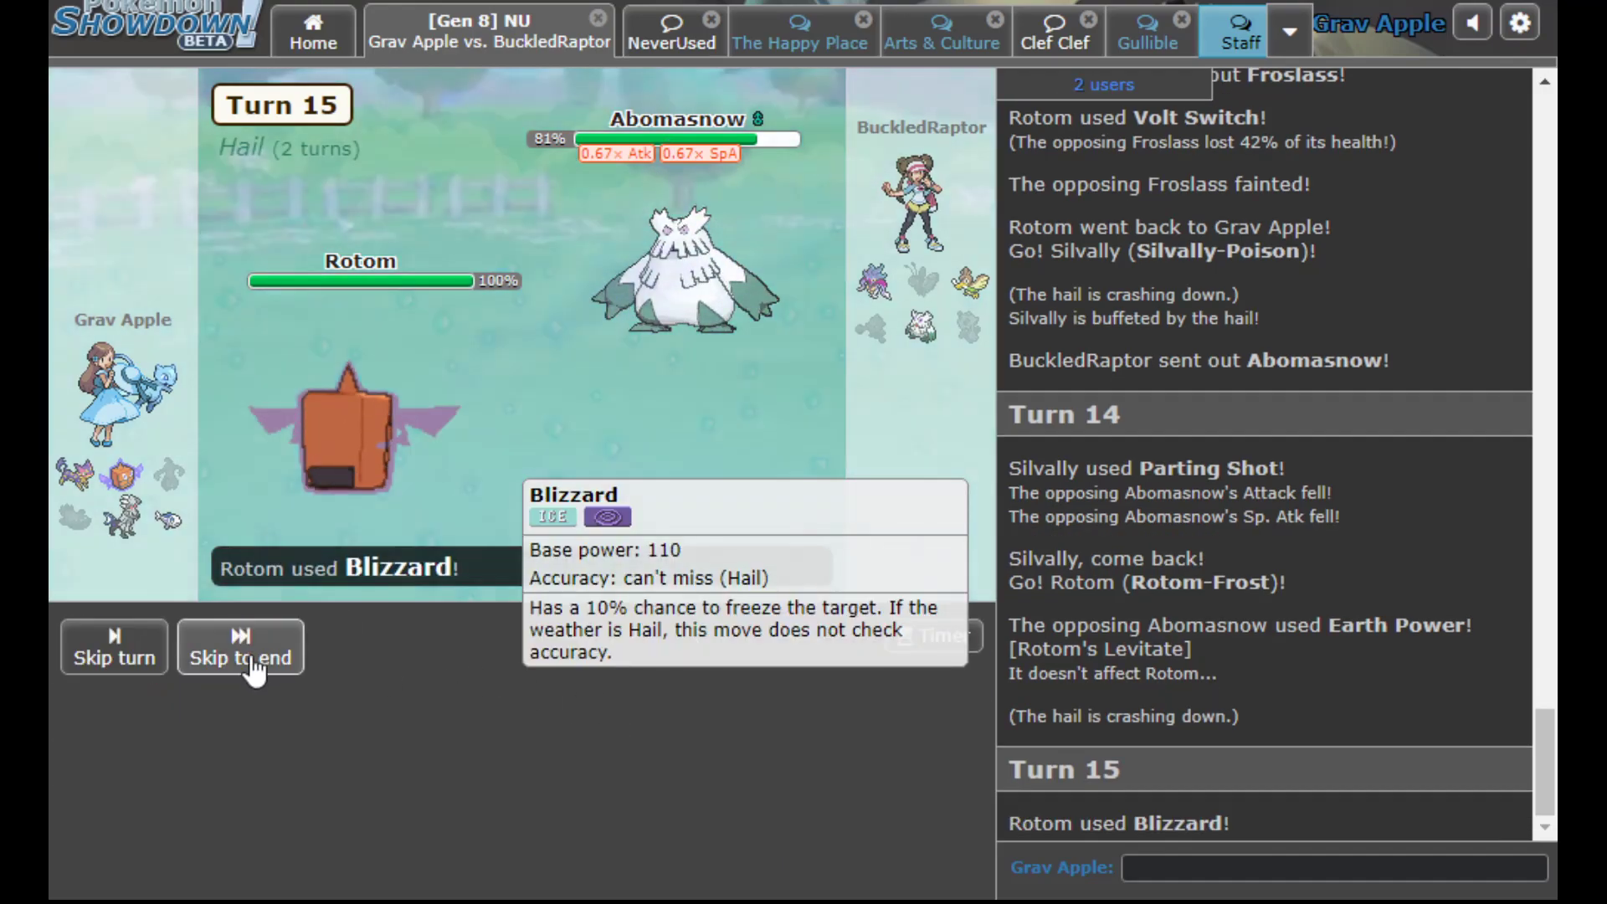
{"action": "left_click", "coordinate": [239, 658]}
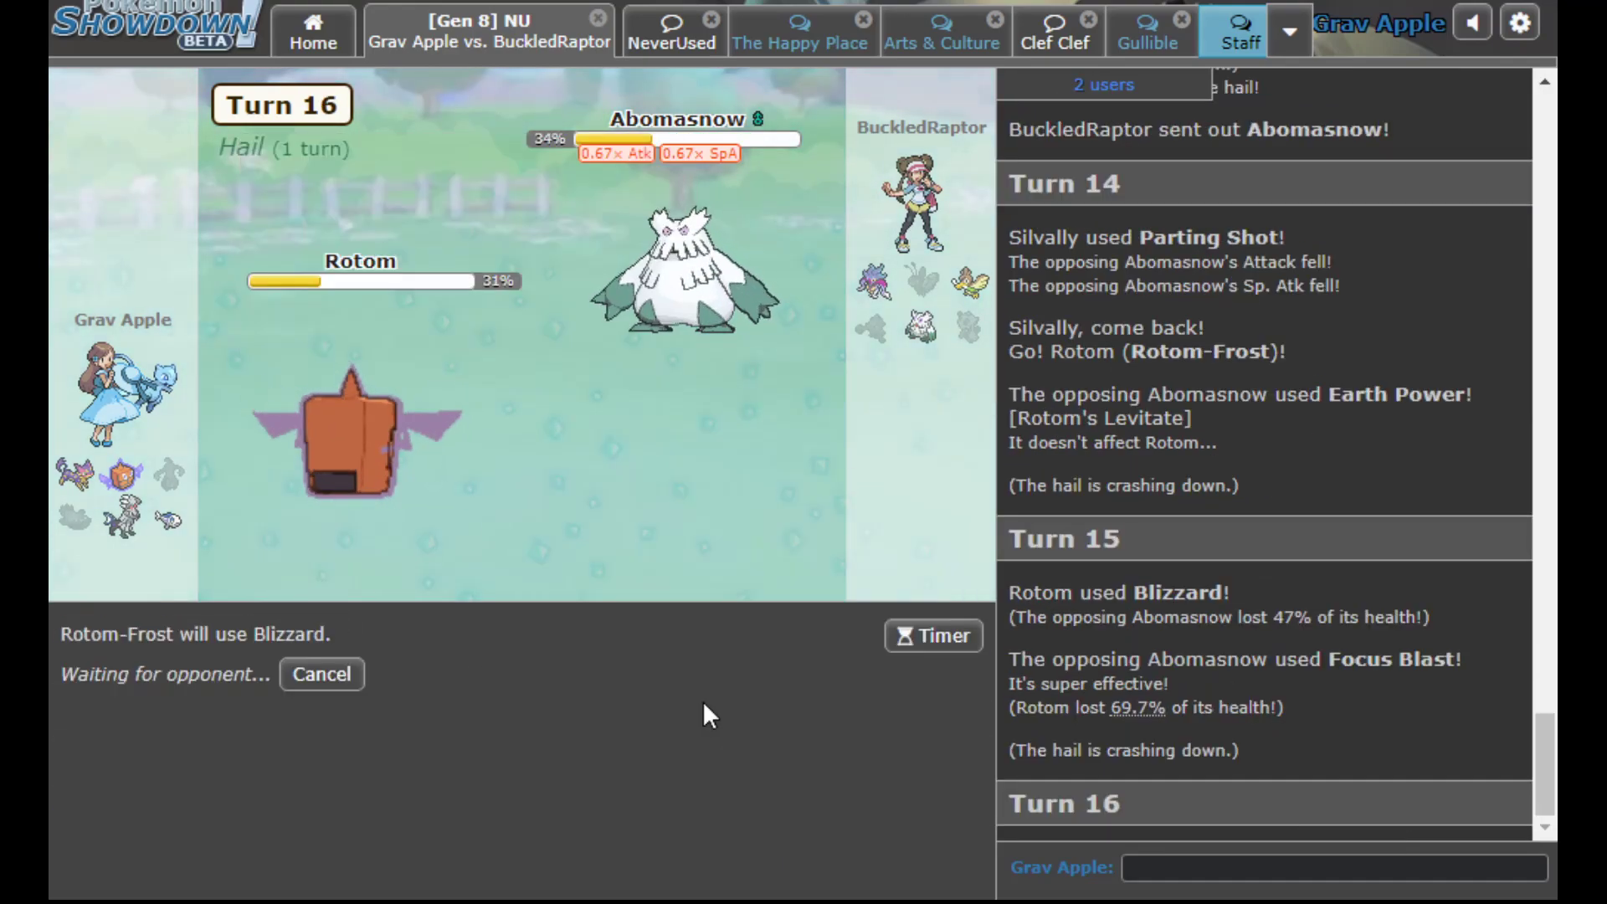
{"action": "mouse_move", "coordinate": [754, 374]}
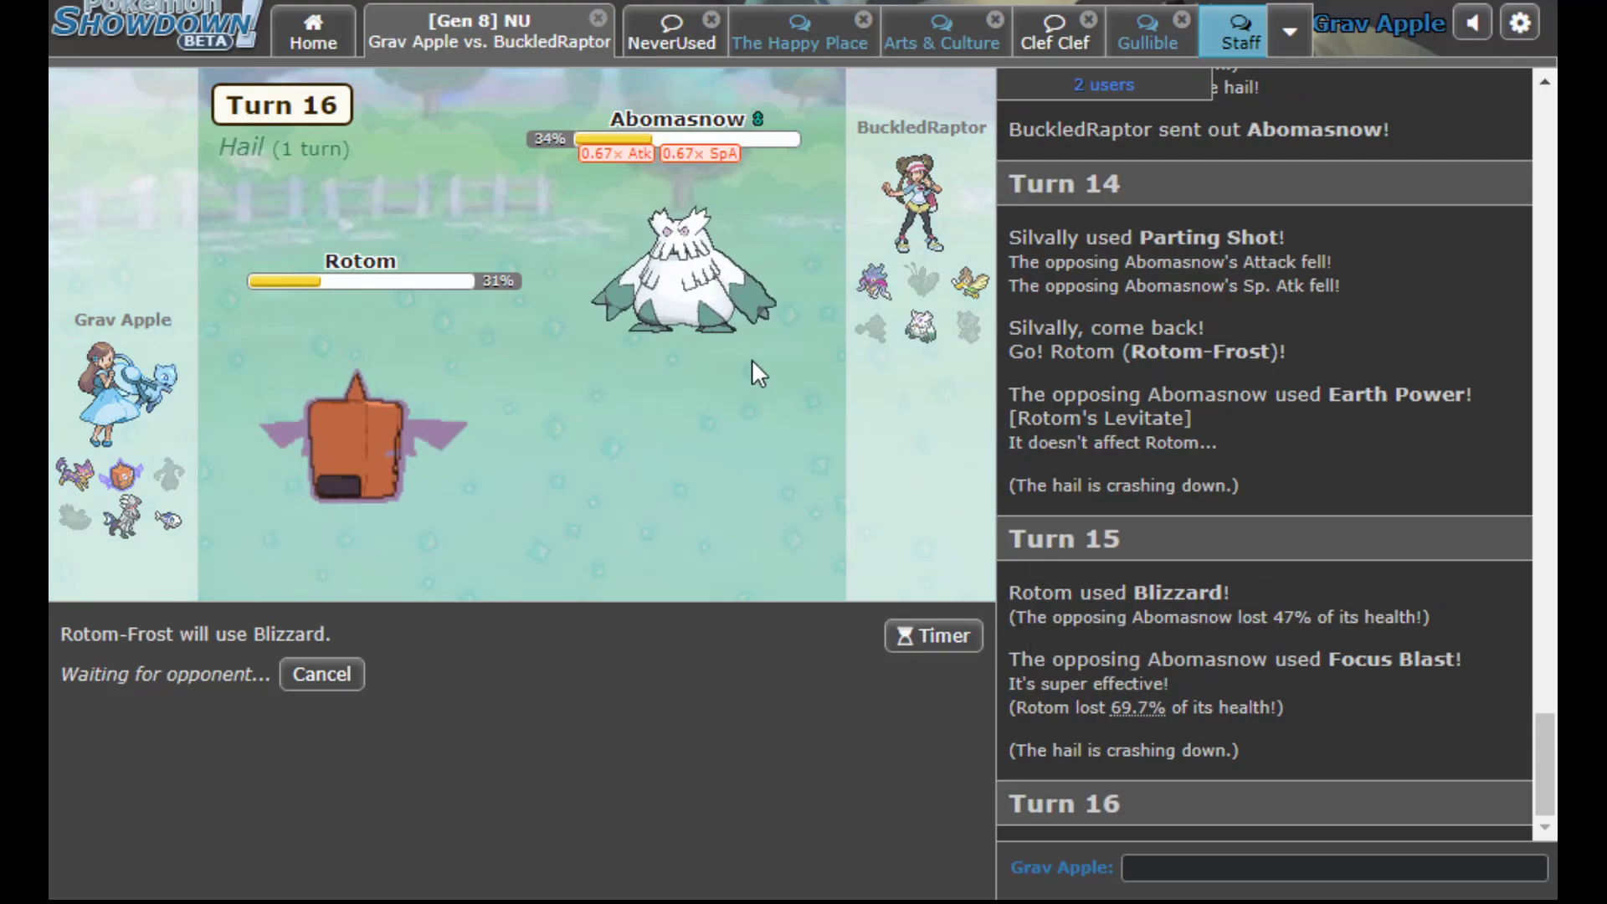
{"action": "mouse_move", "coordinate": [684, 298]}
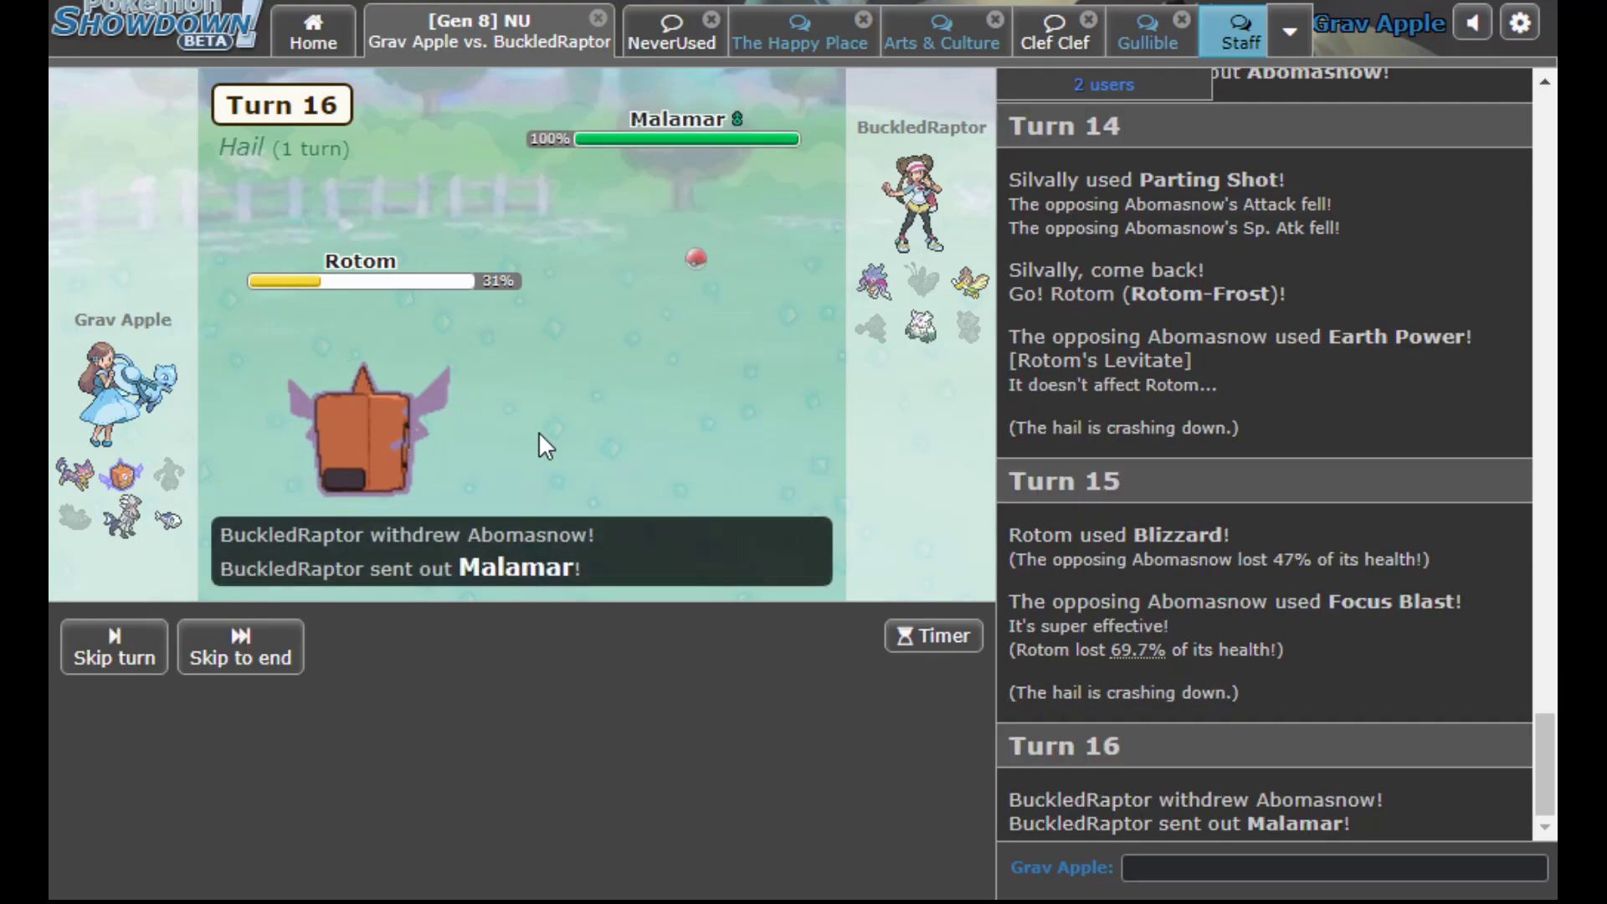
Have Silvally badly poison Malamar with Toxic
{"action": "left_click", "coordinate": [112, 646]}
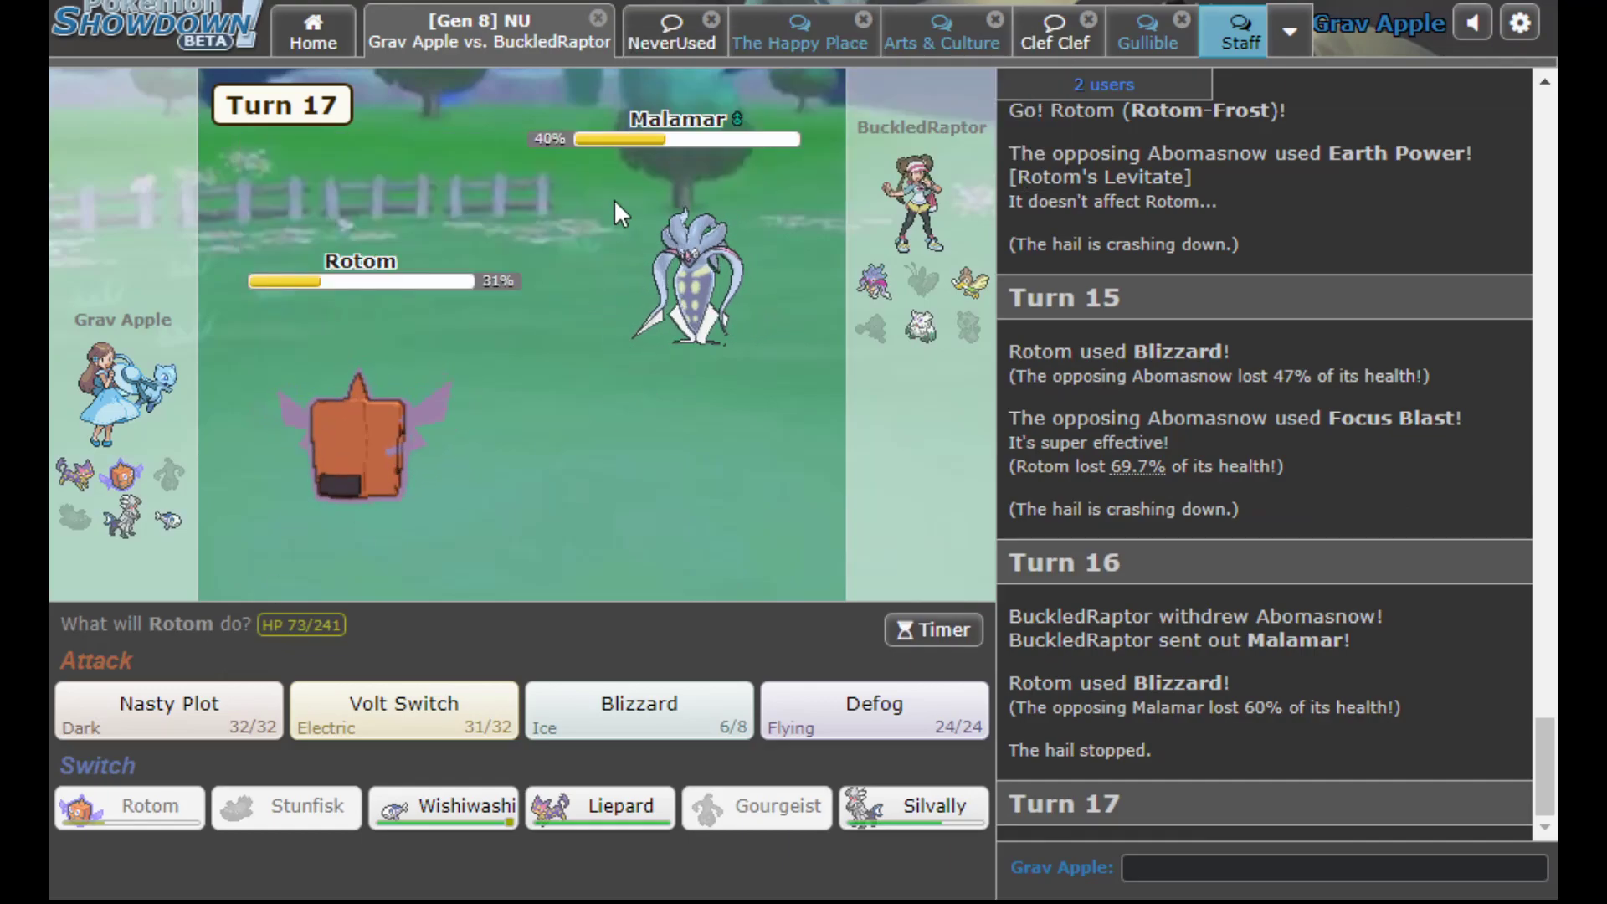
{"action": "mouse_move", "coordinate": [915, 806]}
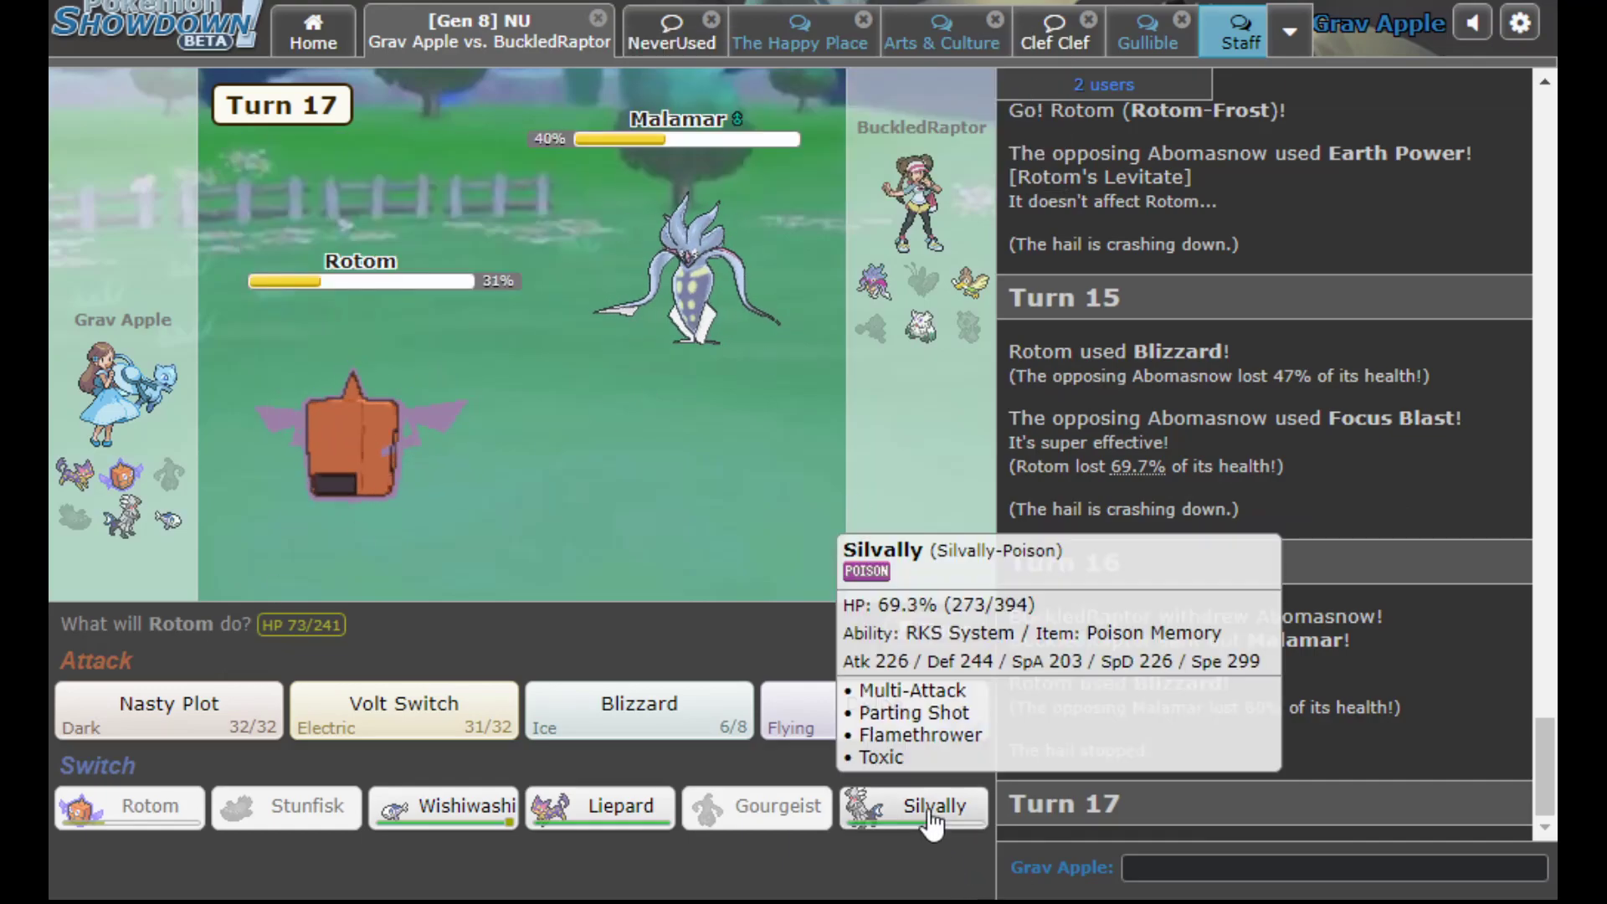
{"action": "mouse_move", "coordinate": [706, 256]}
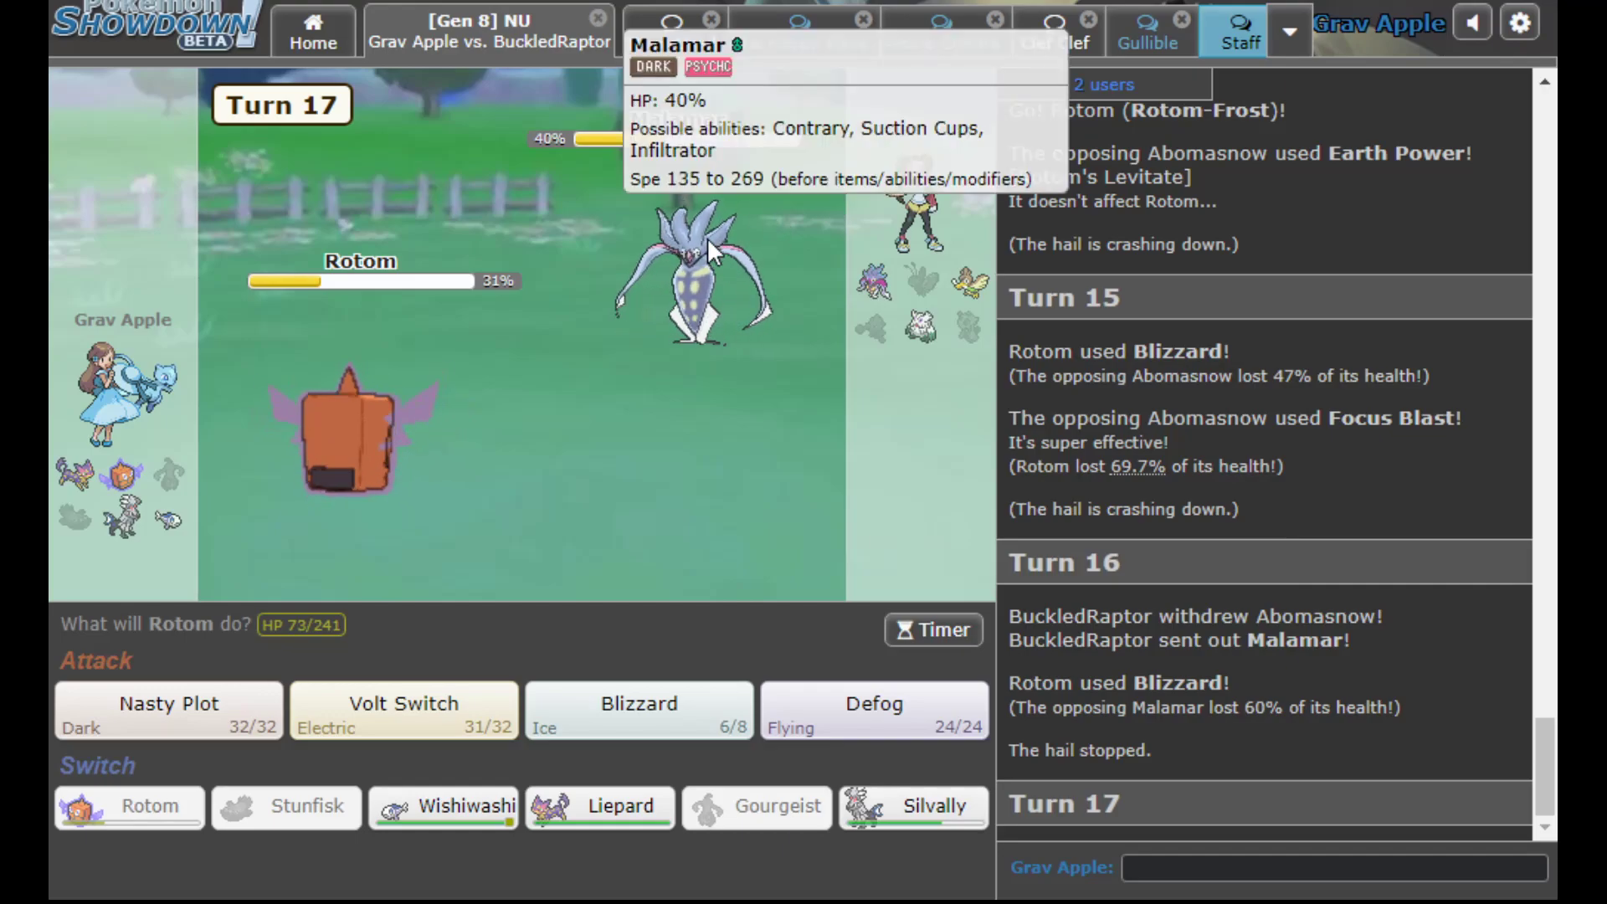
{"action": "mouse_move", "coordinate": [914, 807]}
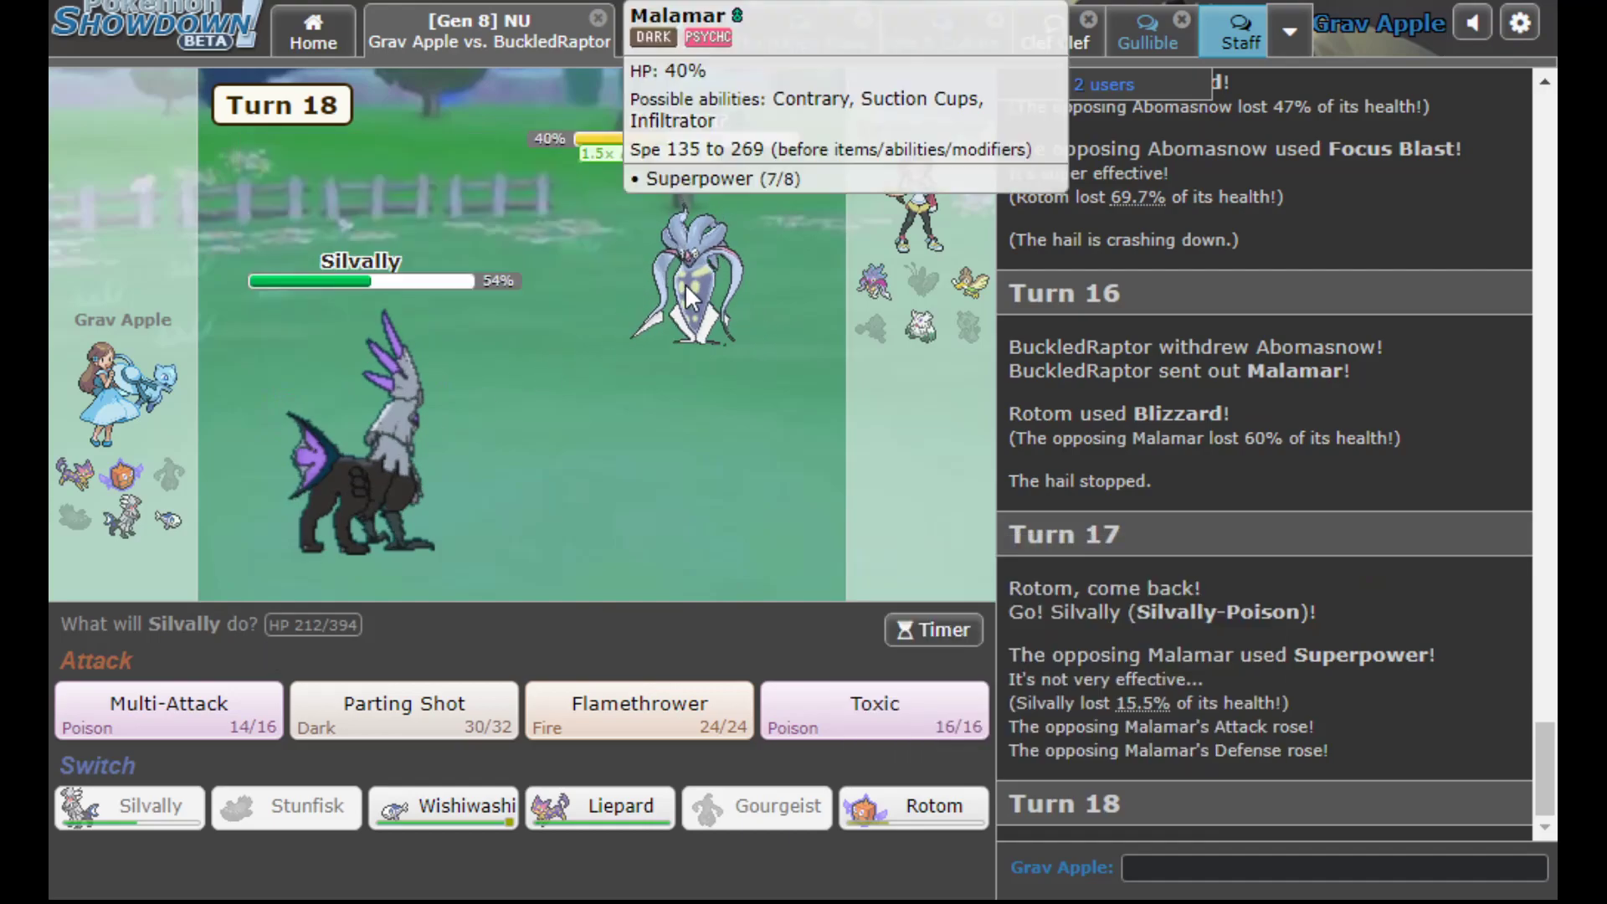
{"action": "left_click", "coordinate": [874, 705]}
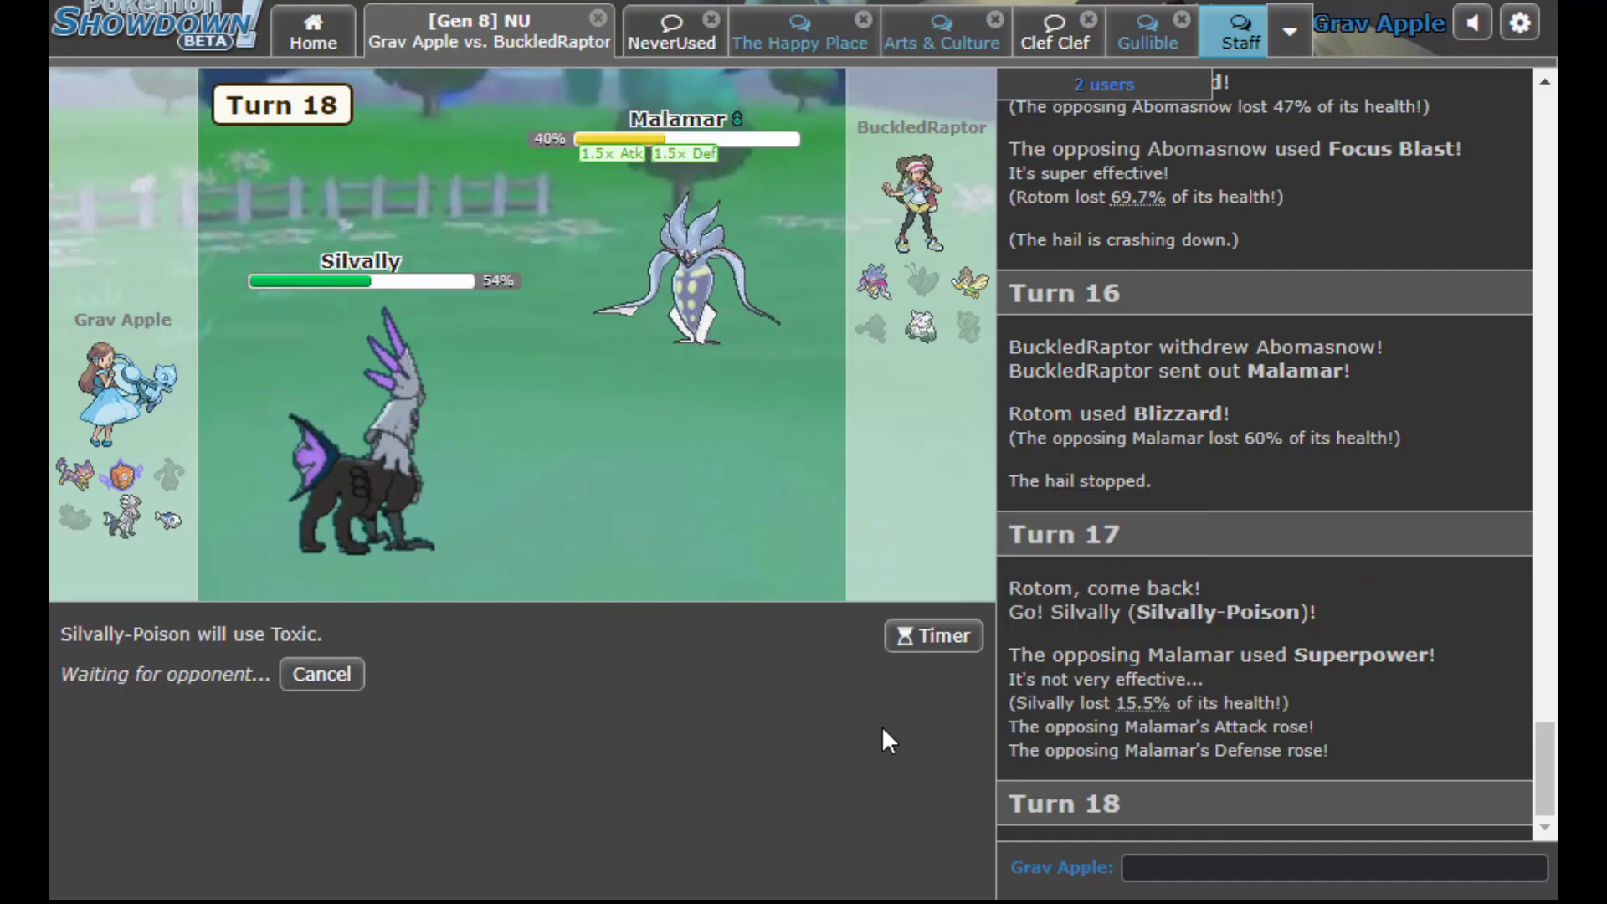
{"action": "mouse_move", "coordinate": [687, 266]}
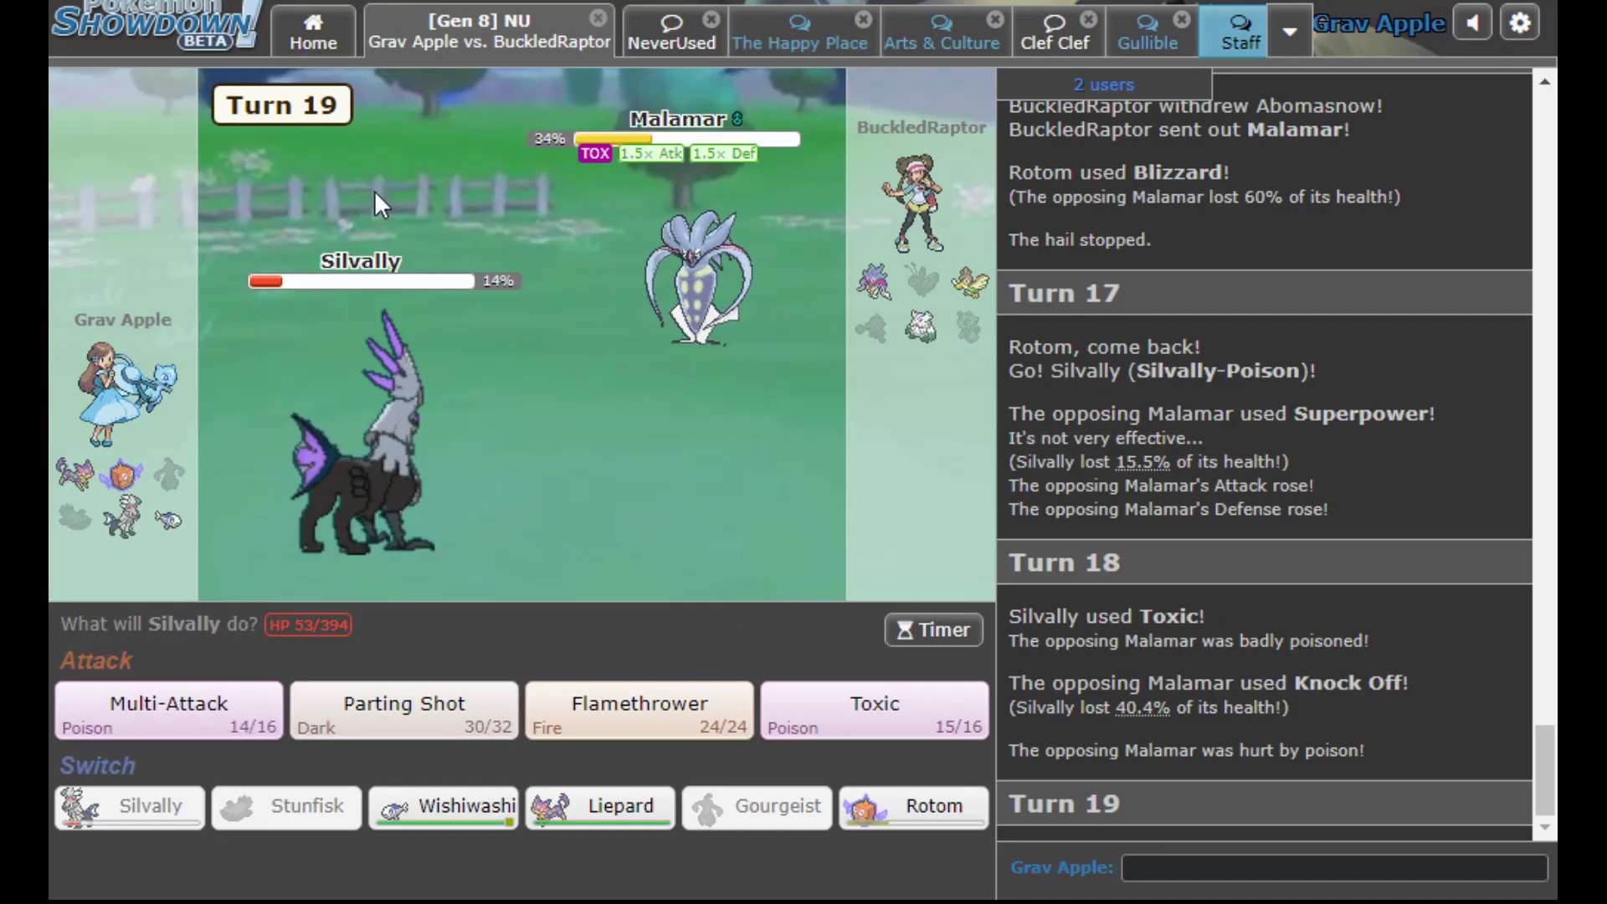
{"action": "mouse_move", "coordinate": [686, 298]}
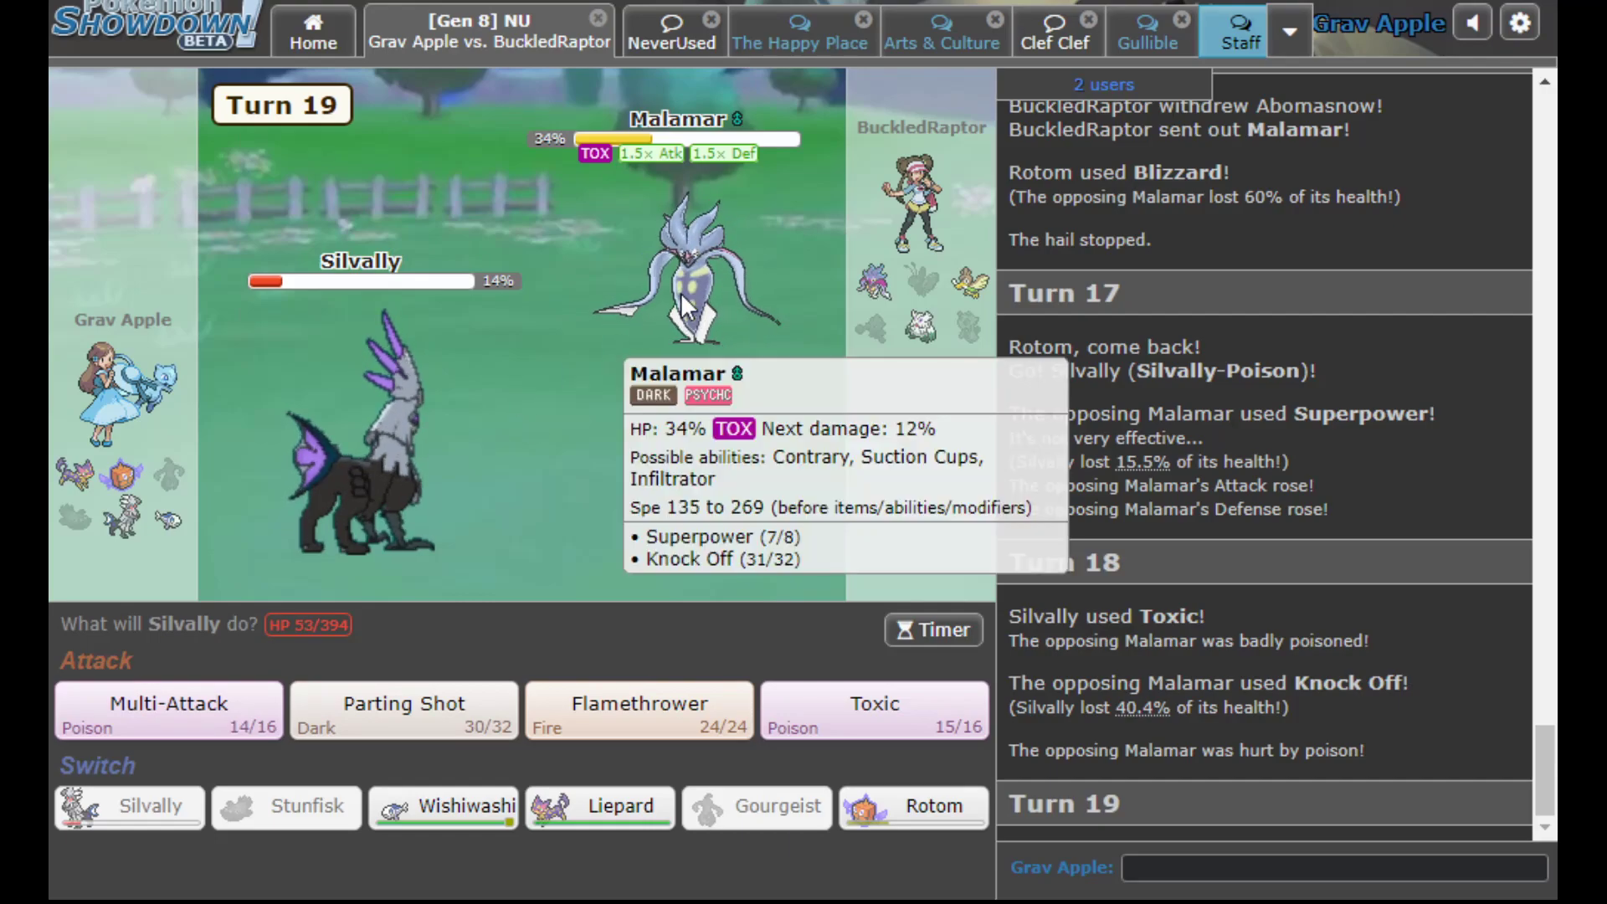
{"action": "mouse_move", "coordinate": [825, 711]}
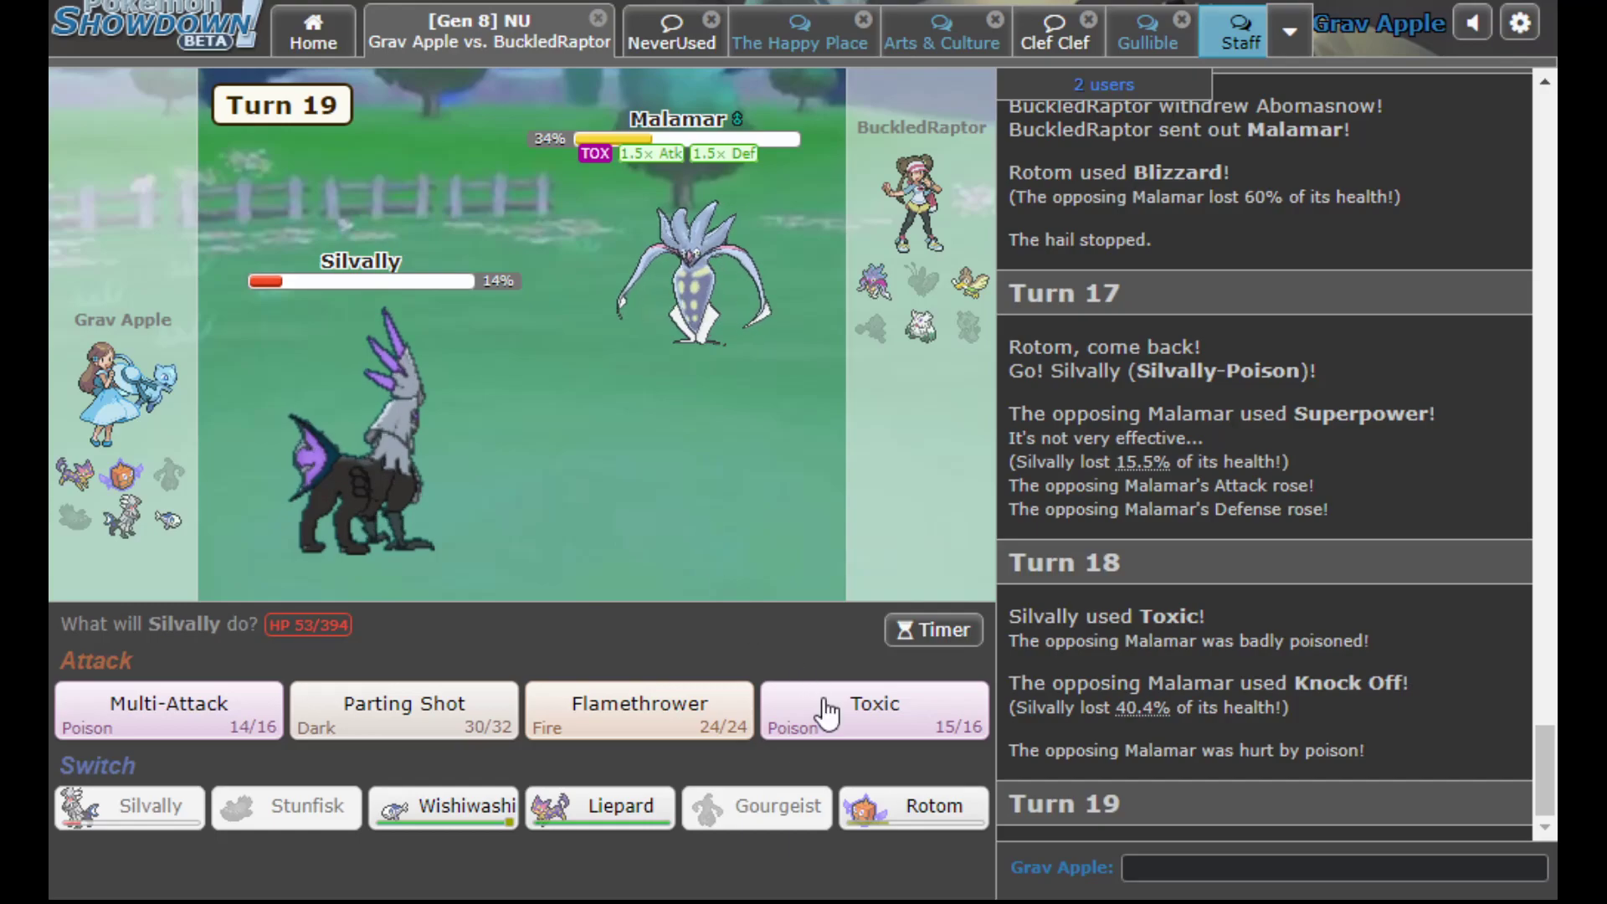
{"action": "mouse_move", "coordinate": [966, 281]}
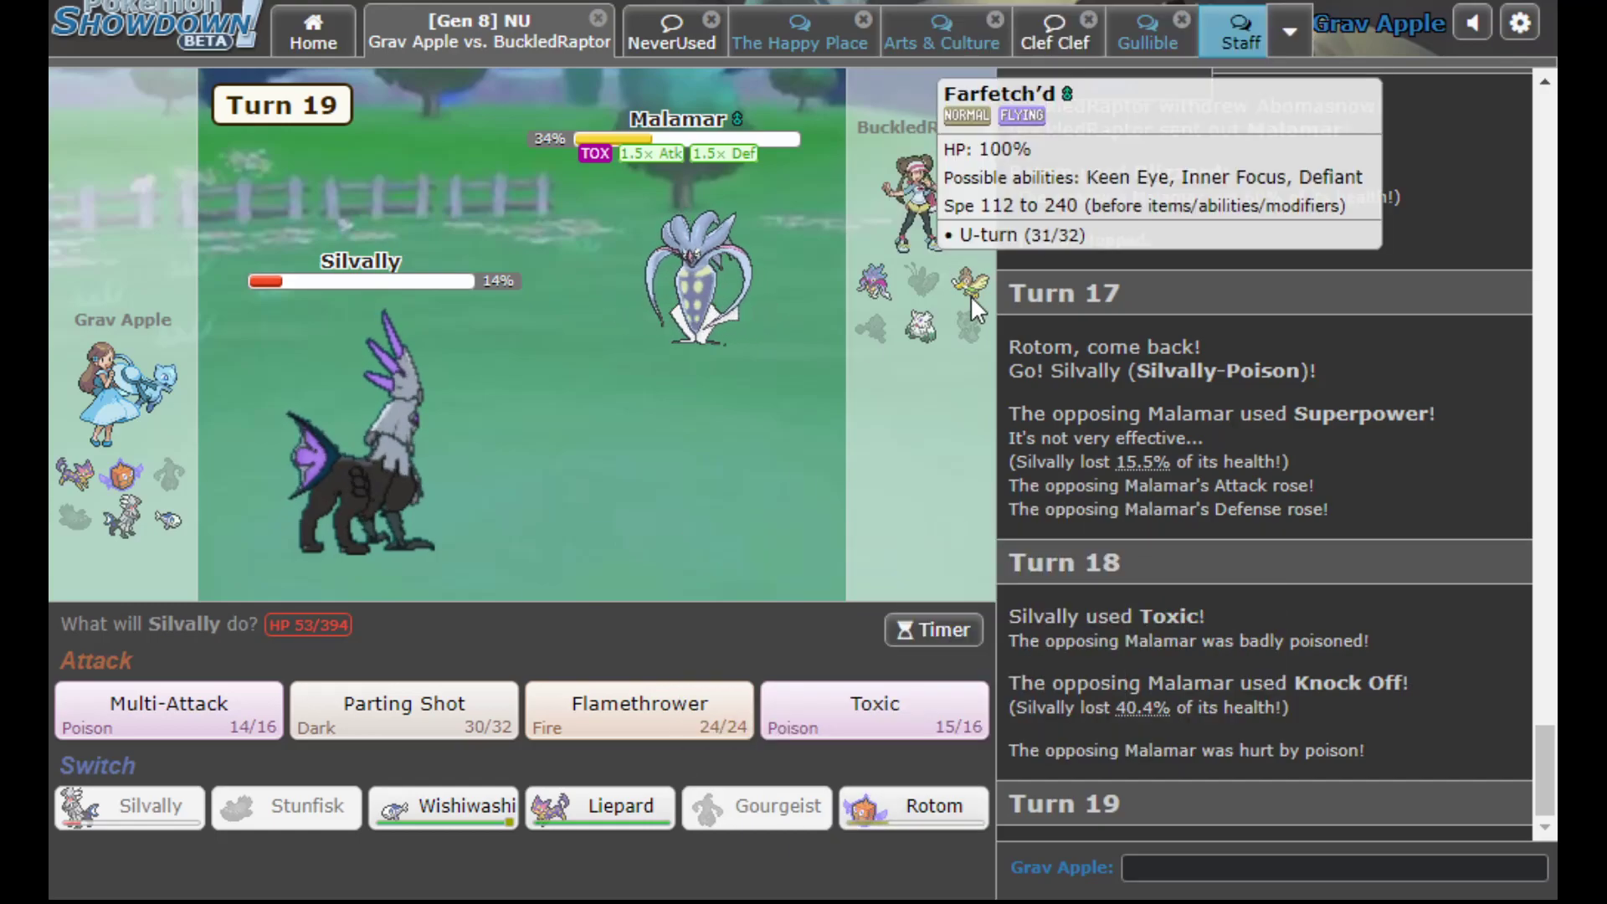
{"action": "mouse_move", "coordinate": [911, 807]}
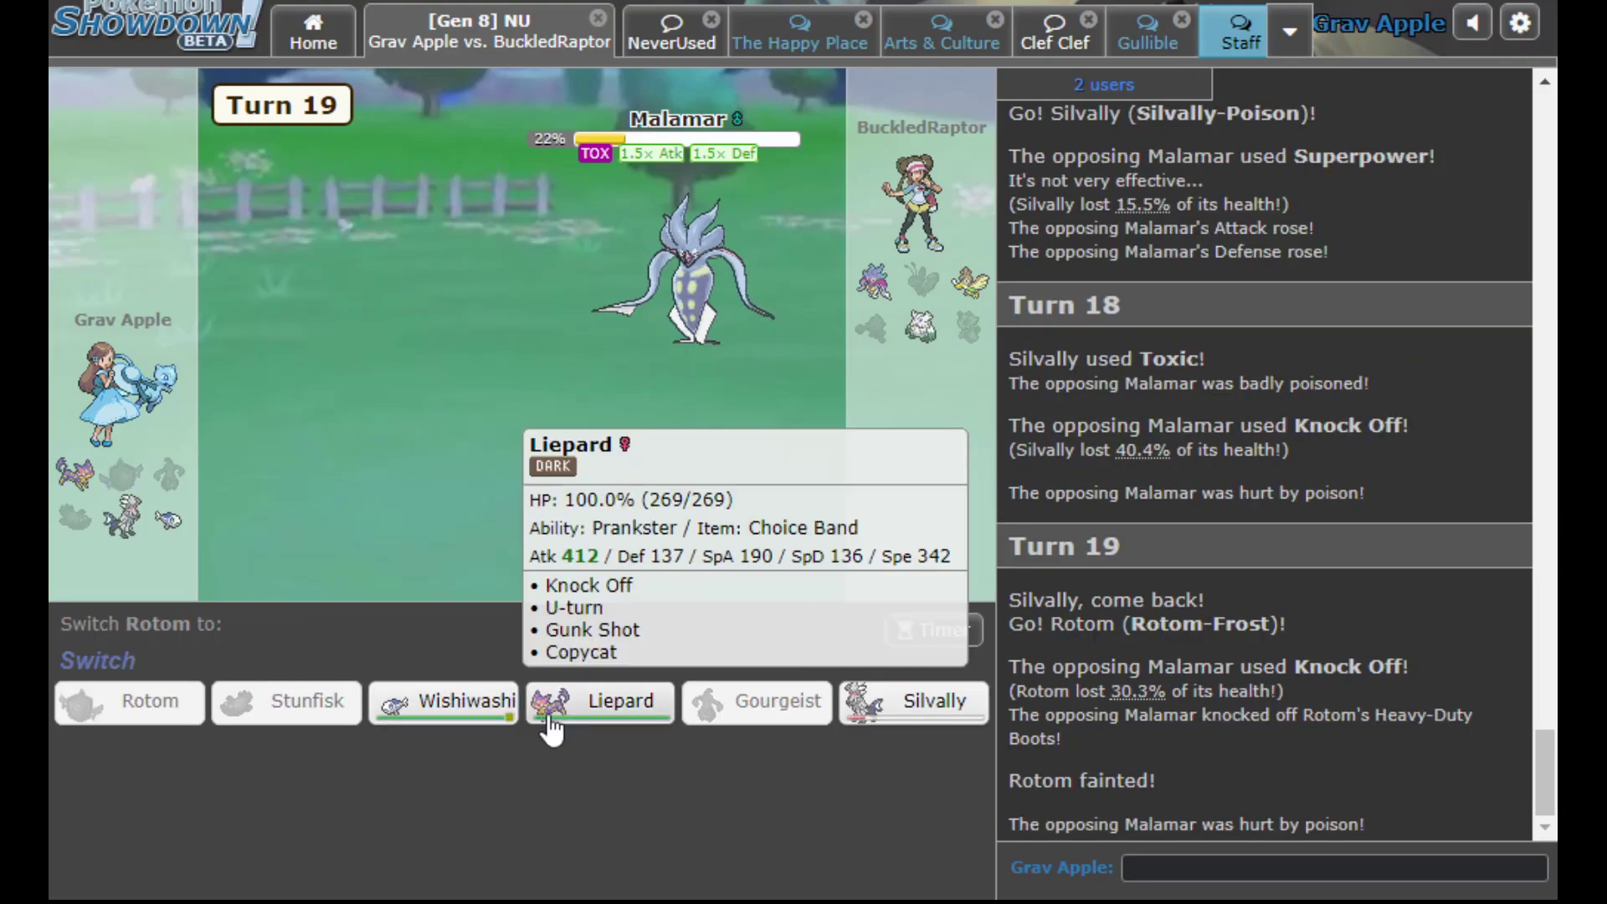
Send Liepard in for fainted Rotom, U-turn into Malamar, and bring Silvally back
{"action": "left_click", "coordinate": [599, 702]}
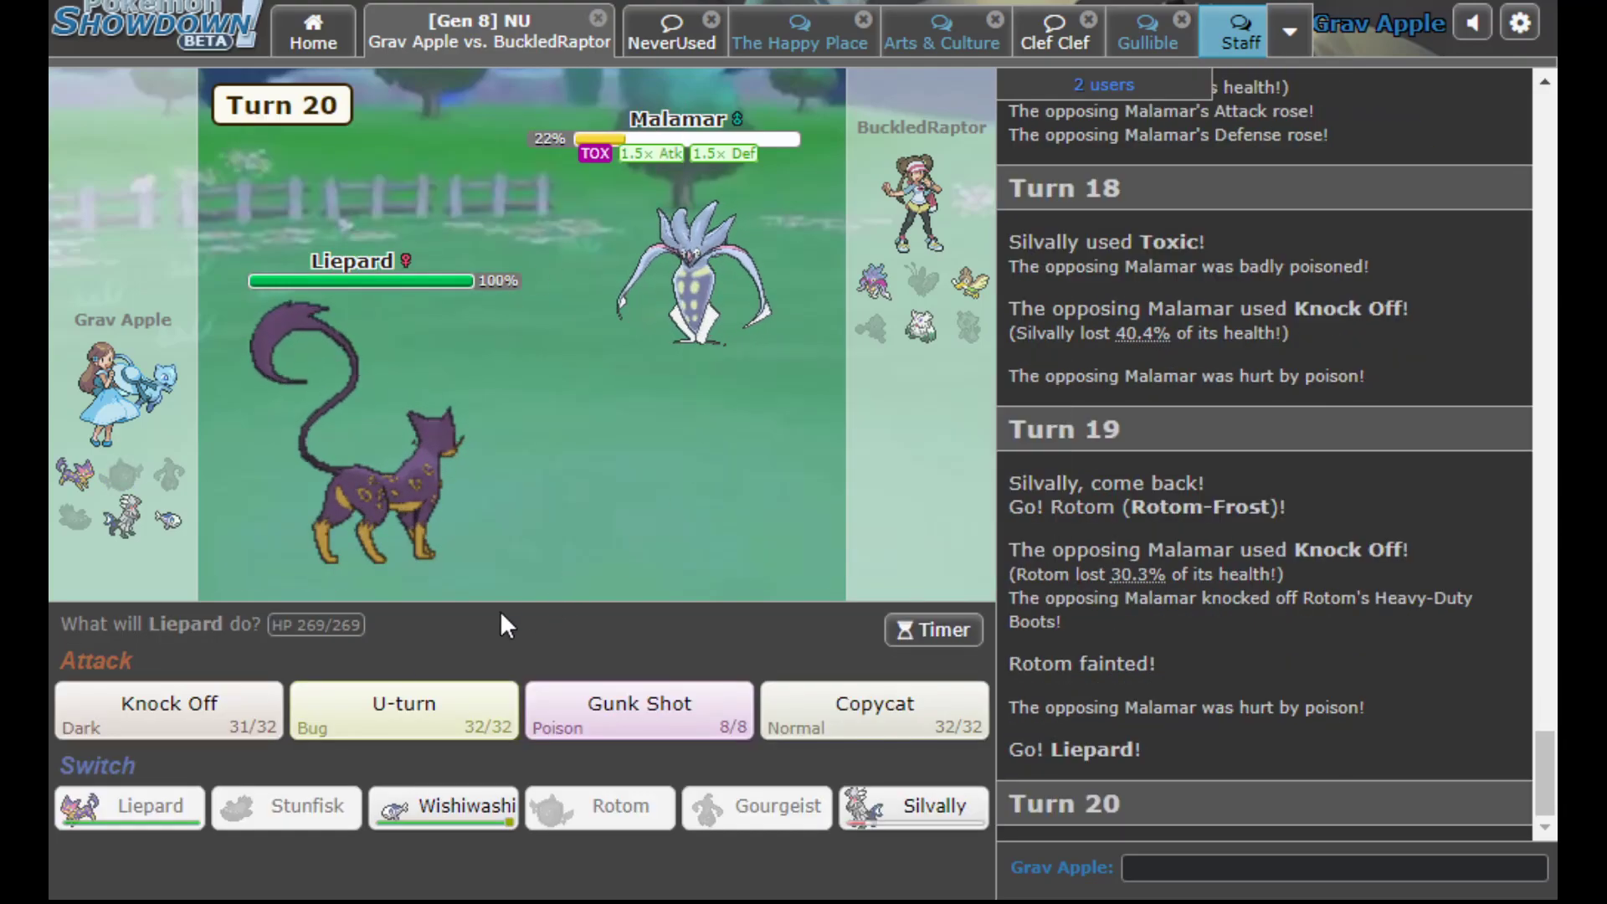
{"action": "left_click", "coordinate": [403, 703]}
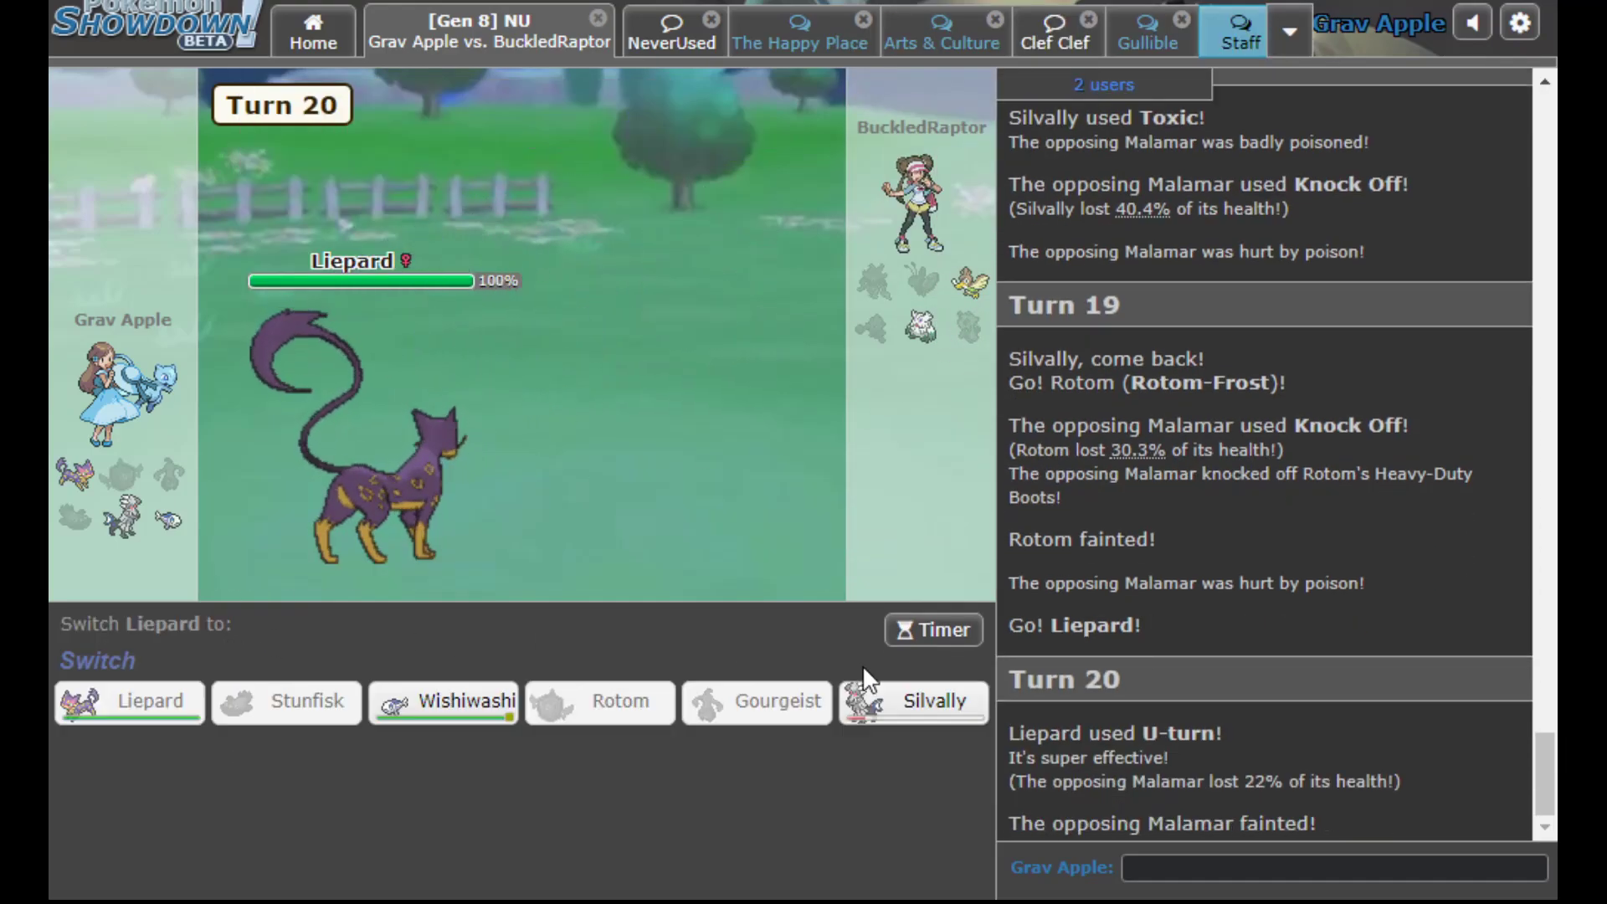
{"action": "left_click", "coordinate": [910, 702]}
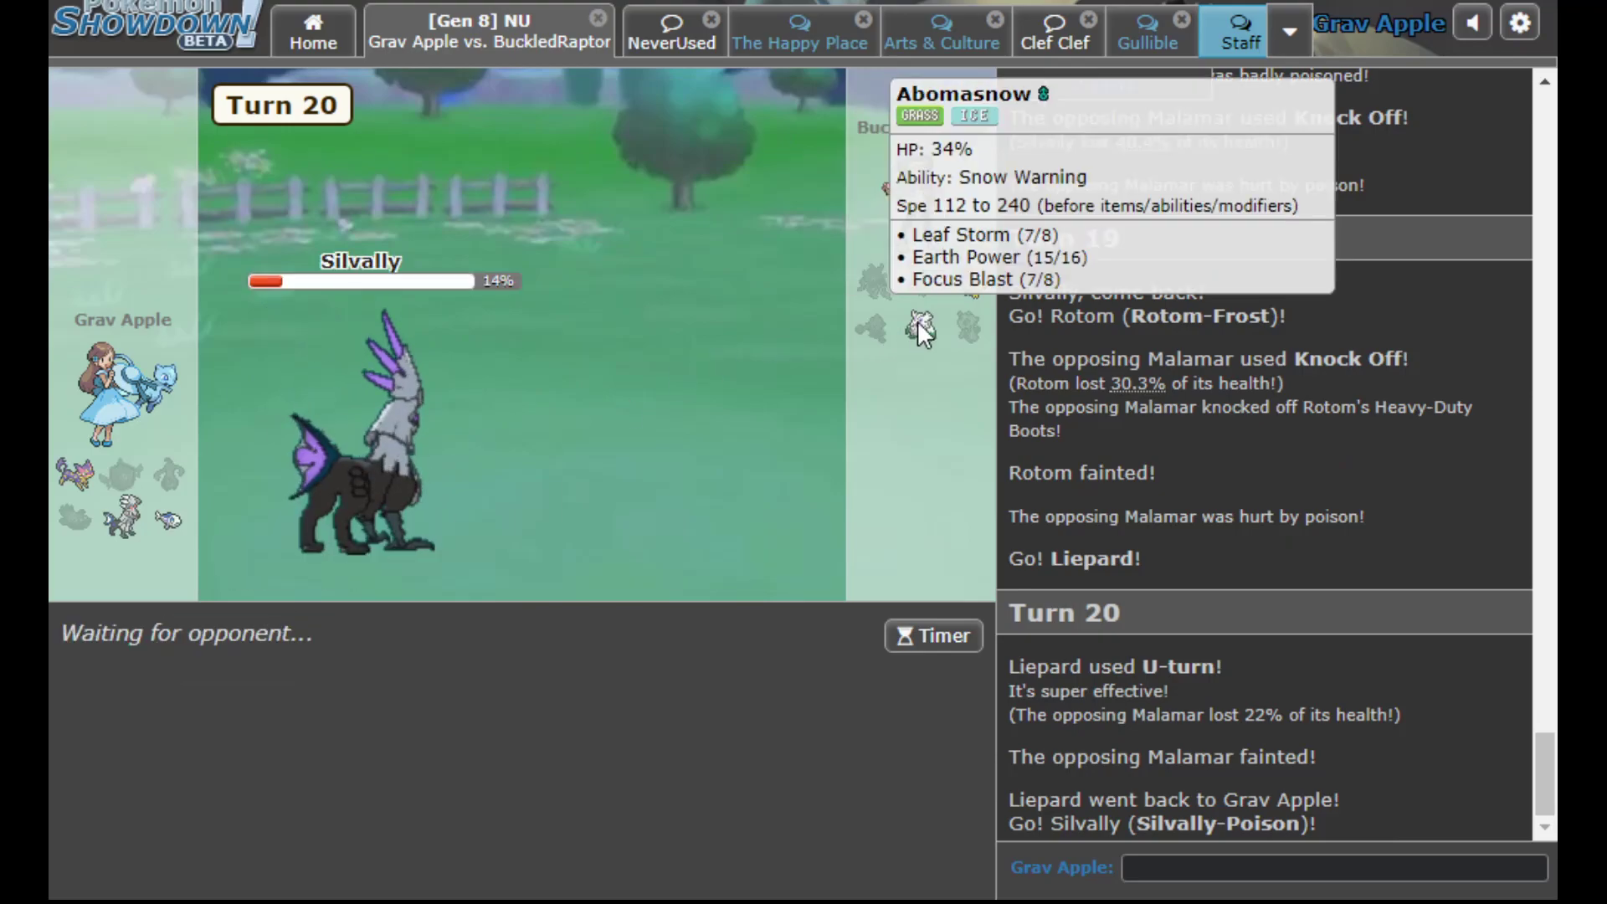
{"action": "mouse_move", "coordinate": [691, 537]}
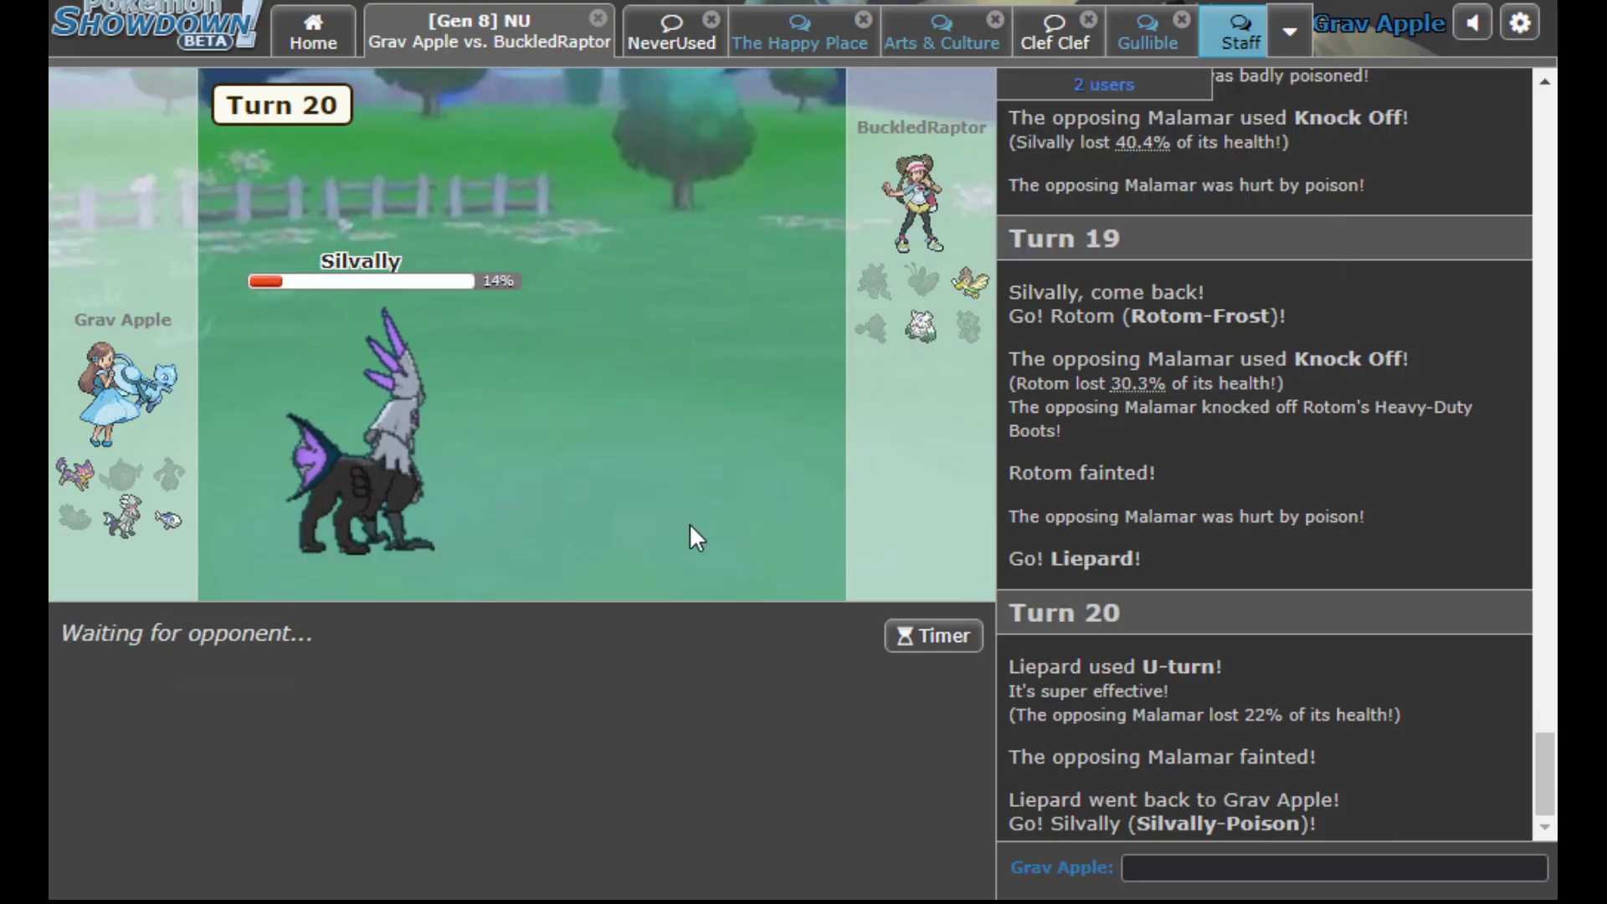
{"action": "mouse_move", "coordinate": [921, 326]}
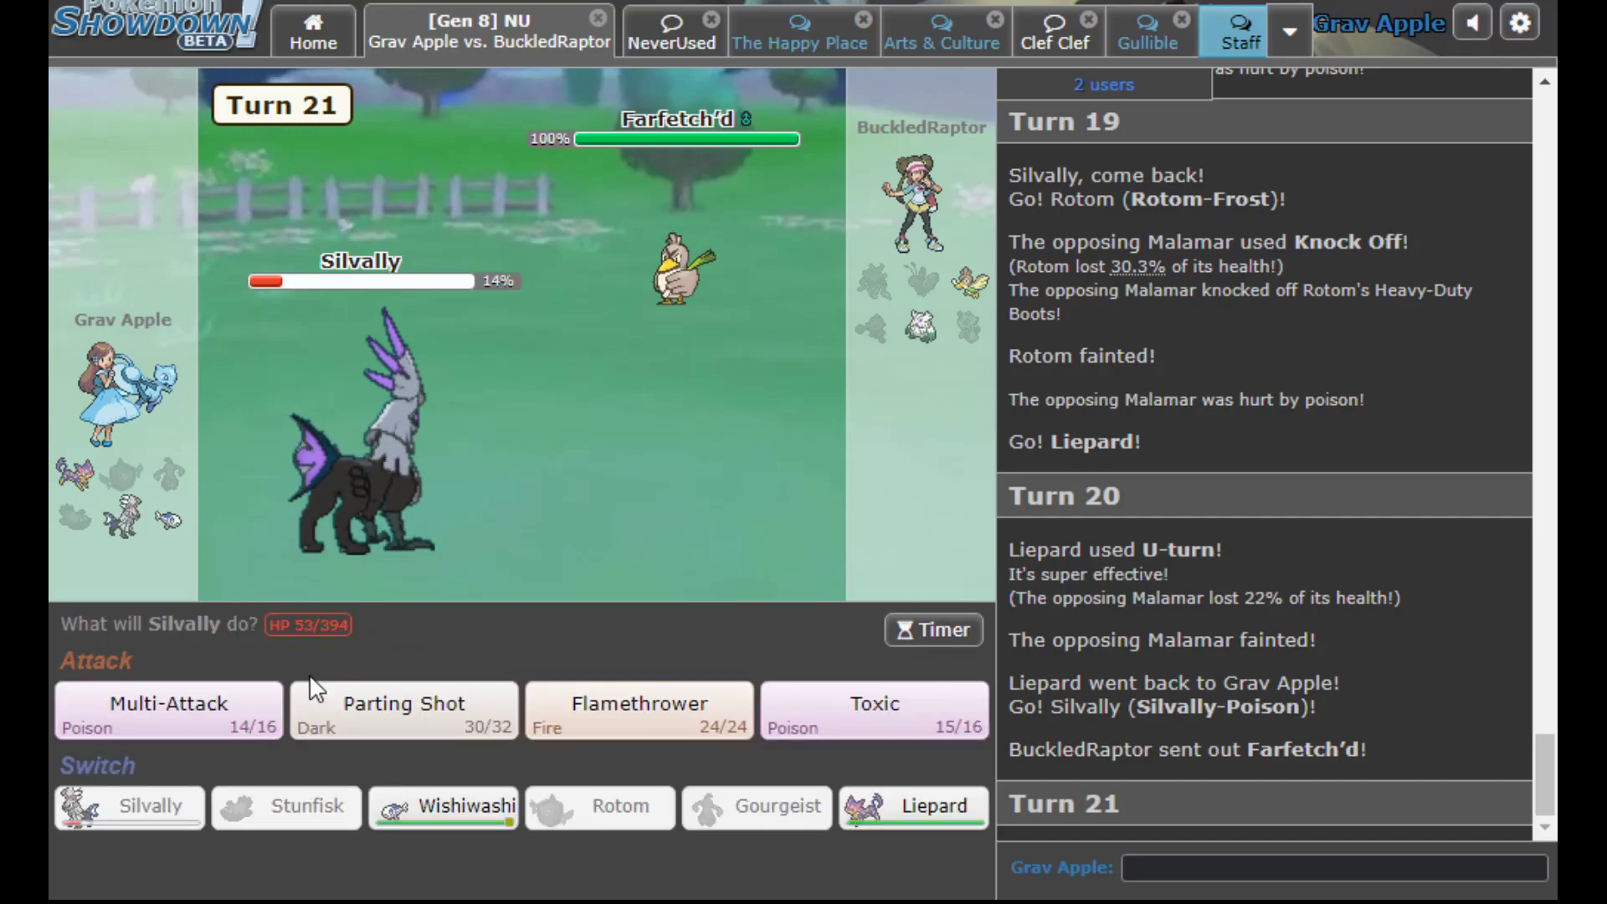
{"action": "mouse_move", "coordinate": [556, 499]}
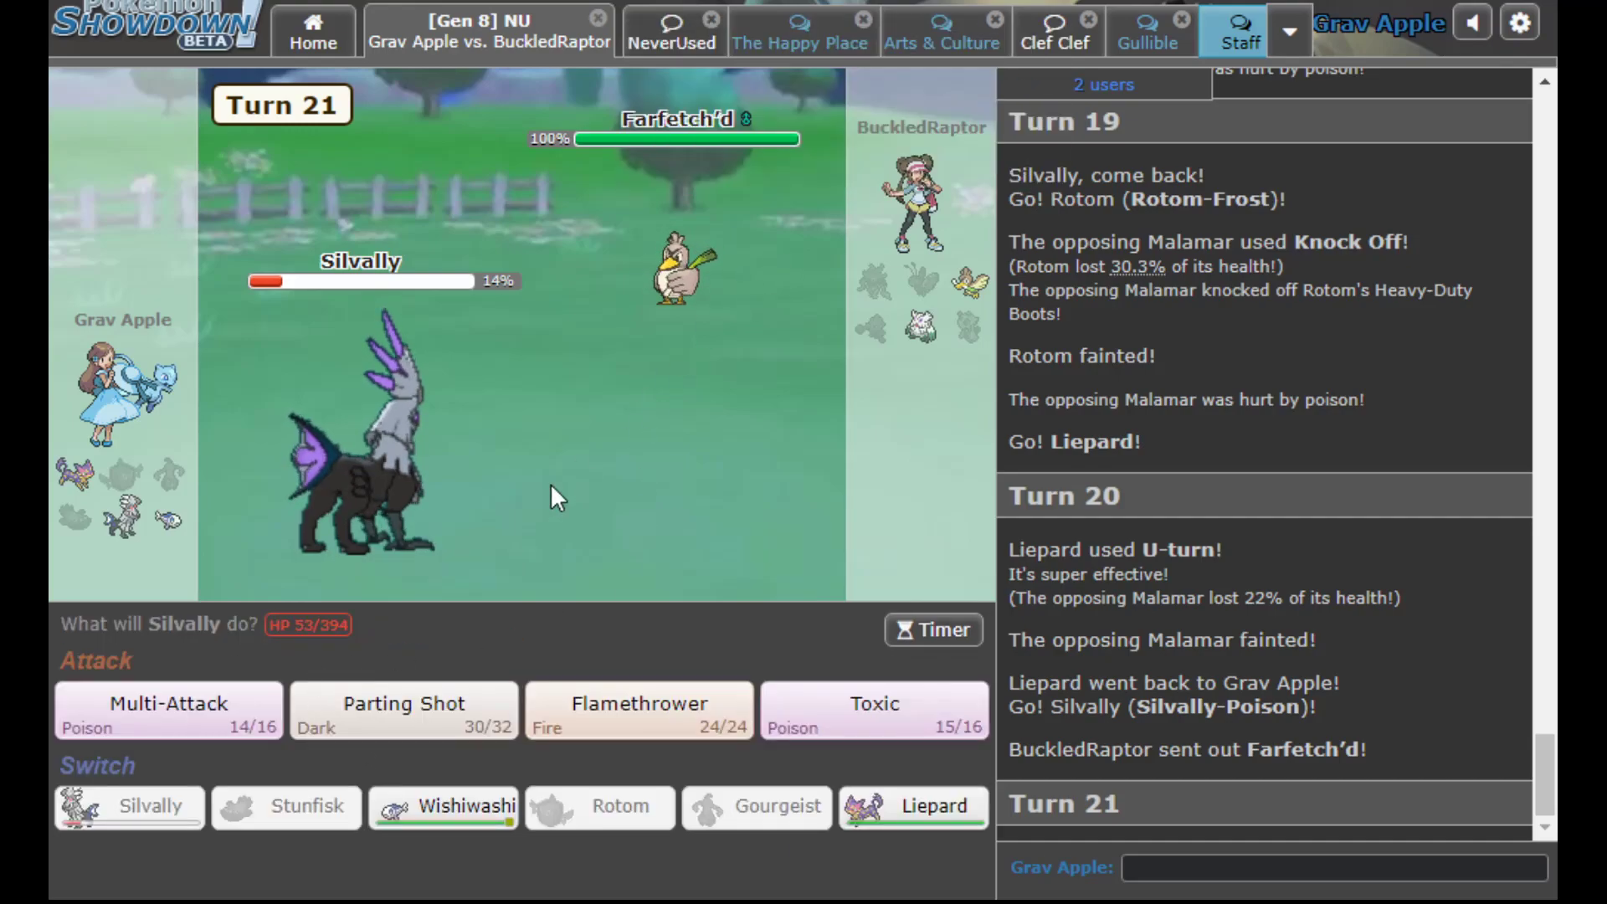
{"action": "mouse_move", "coordinate": [916, 328]}
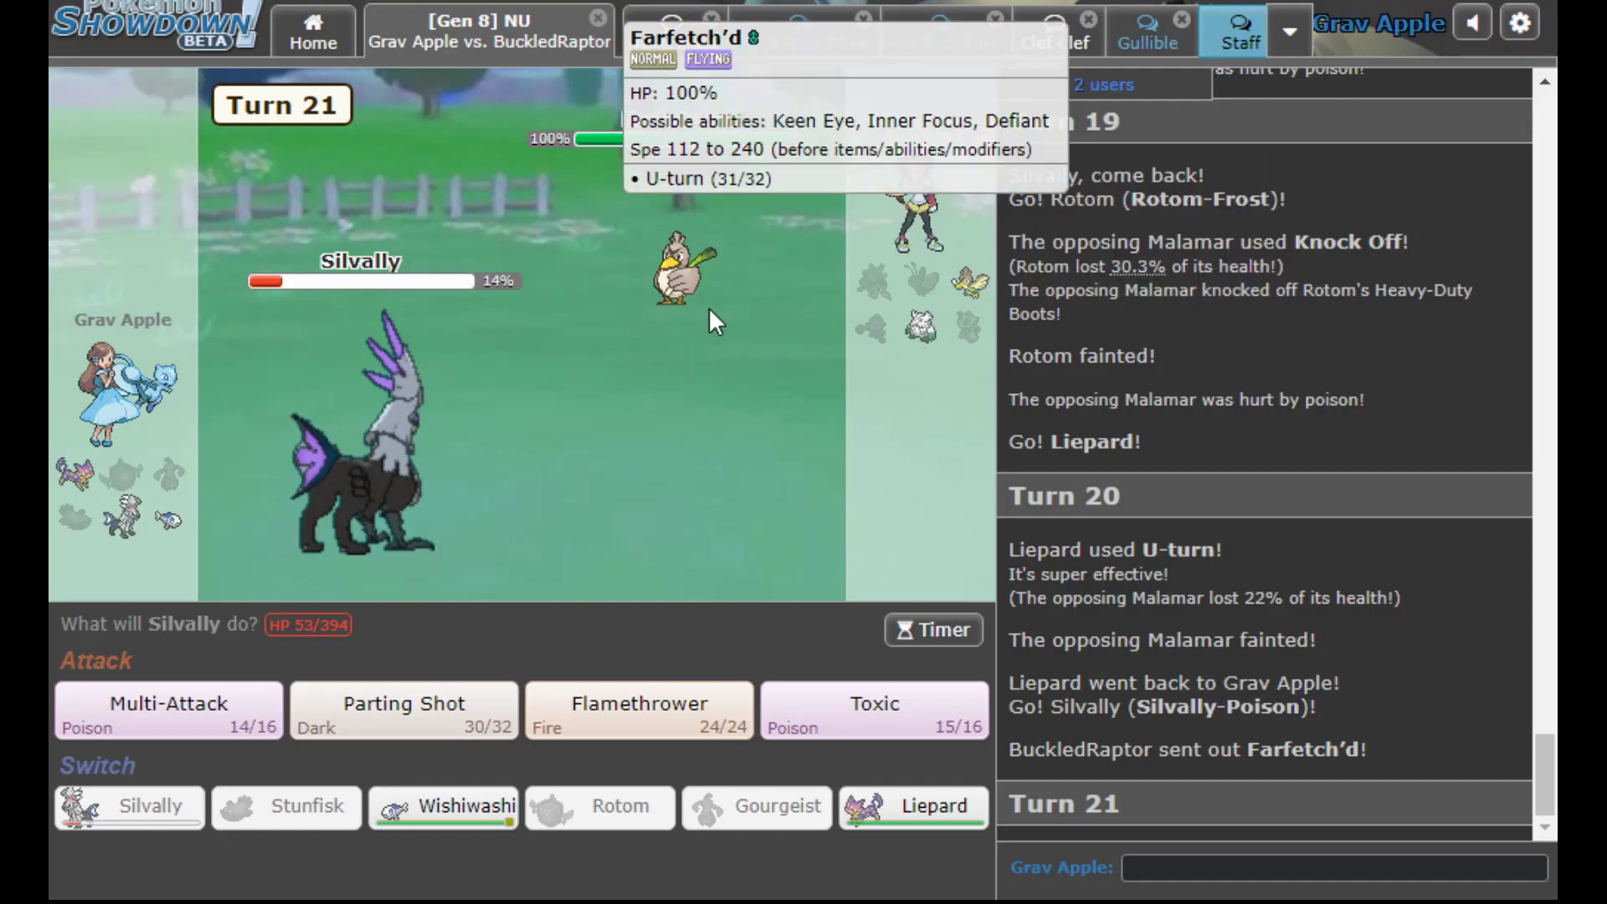
Have Silvally use Multi-Attack on the incoming Farfetch'd
{"action": "left_click", "coordinate": [167, 710]}
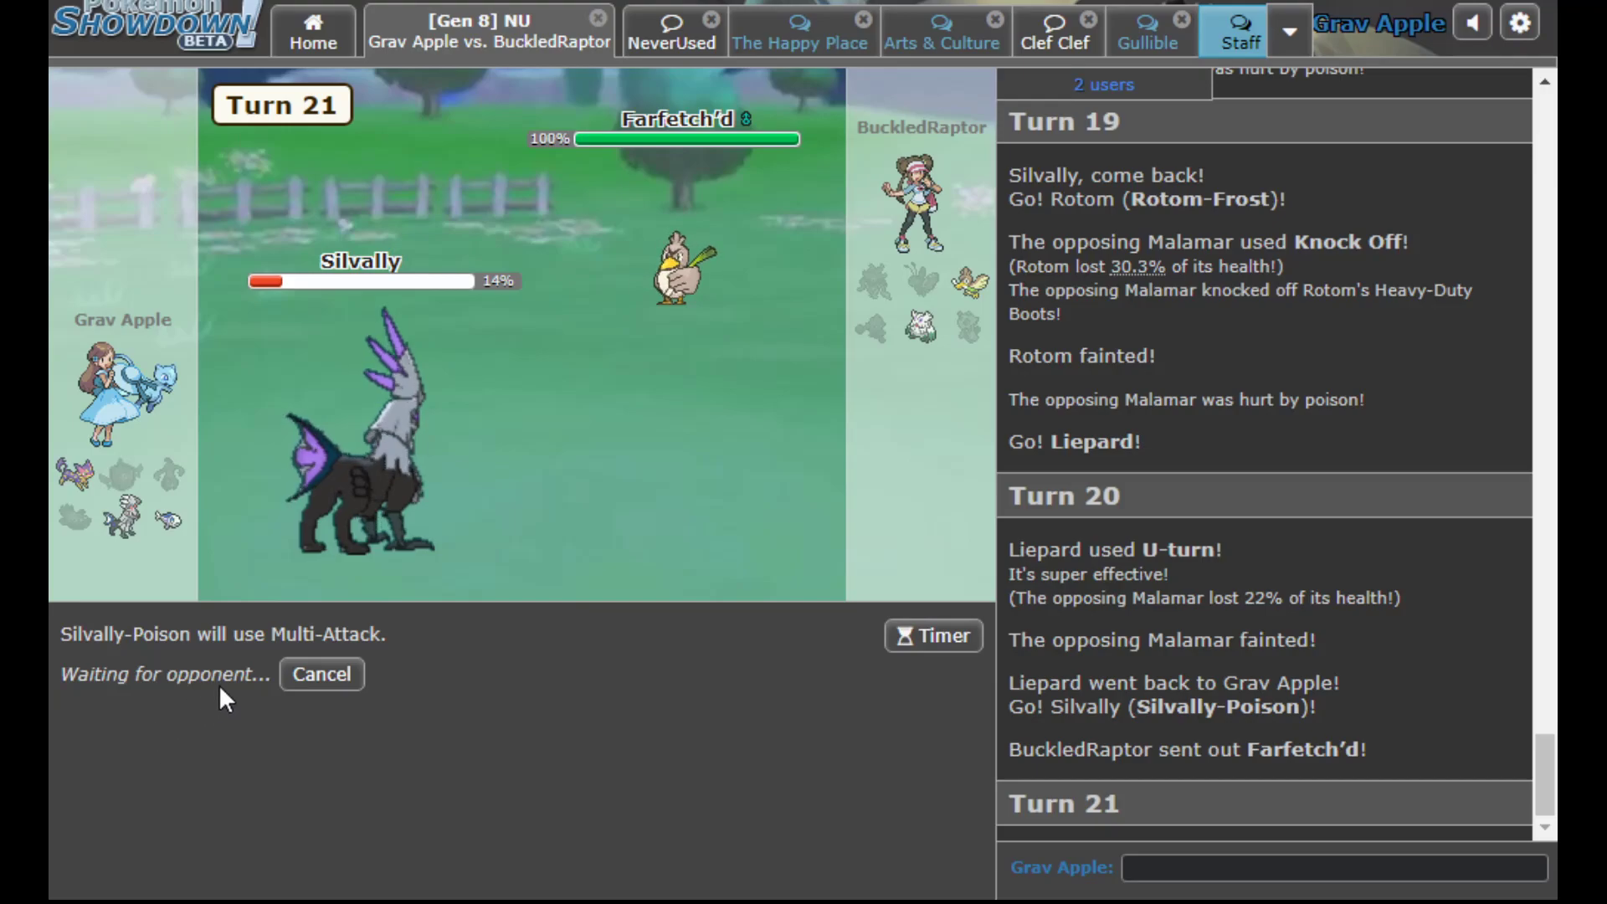
{"action": "mouse_move", "coordinate": [265, 673]}
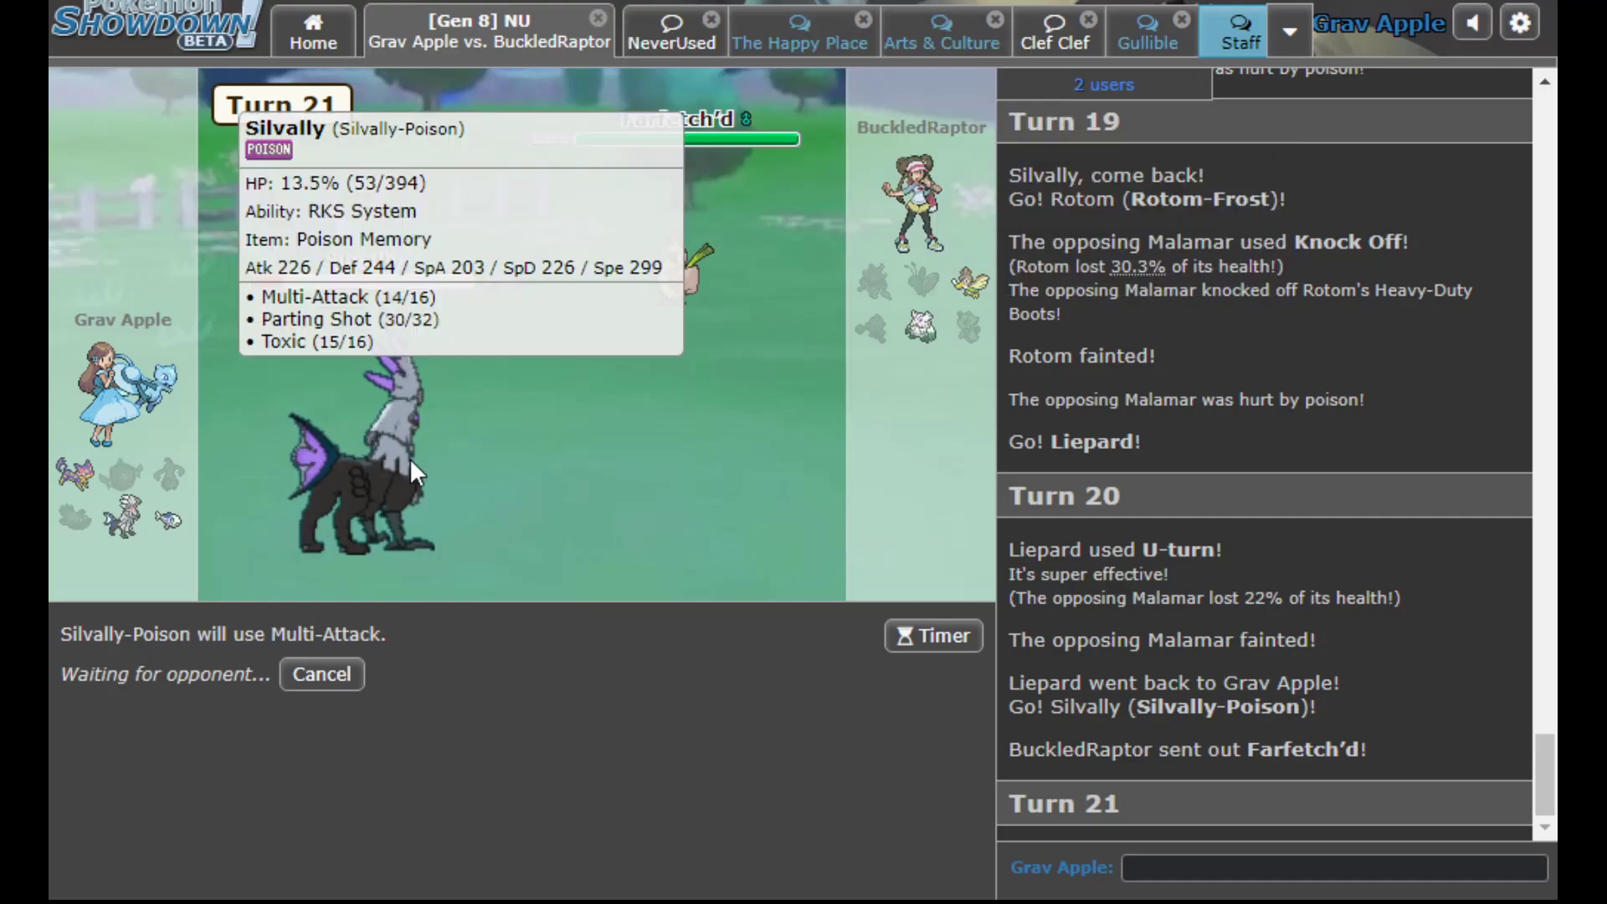
{"action": "mouse_move", "coordinate": [830, 757]}
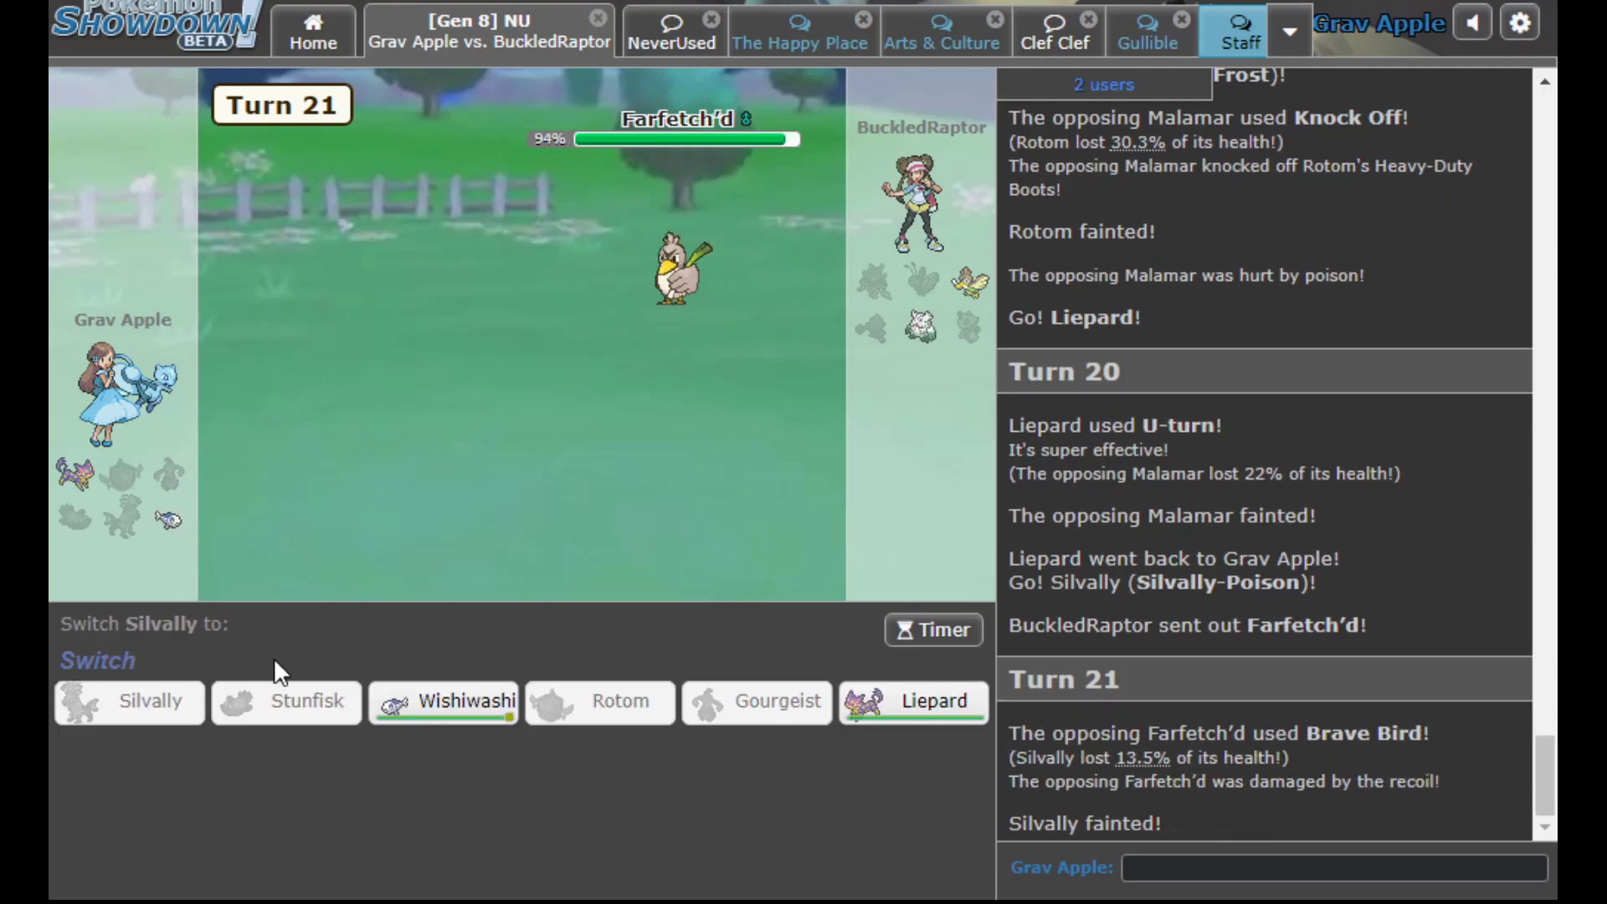
{"action": "mouse_move", "coordinate": [444, 702]}
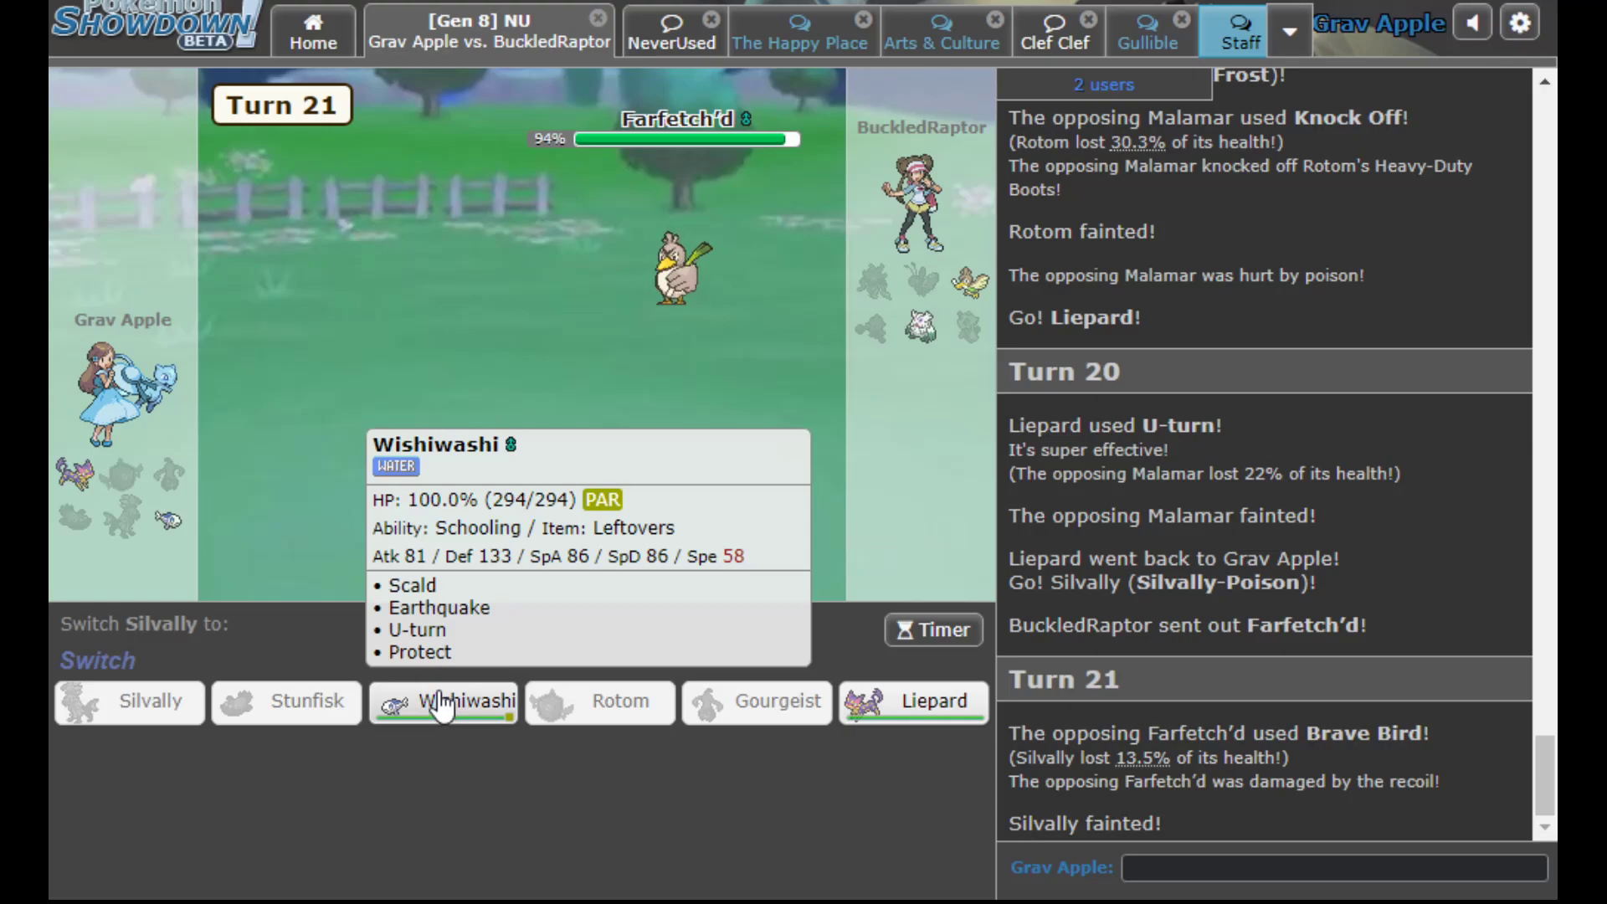
{"action": "mouse_move", "coordinate": [913, 707]}
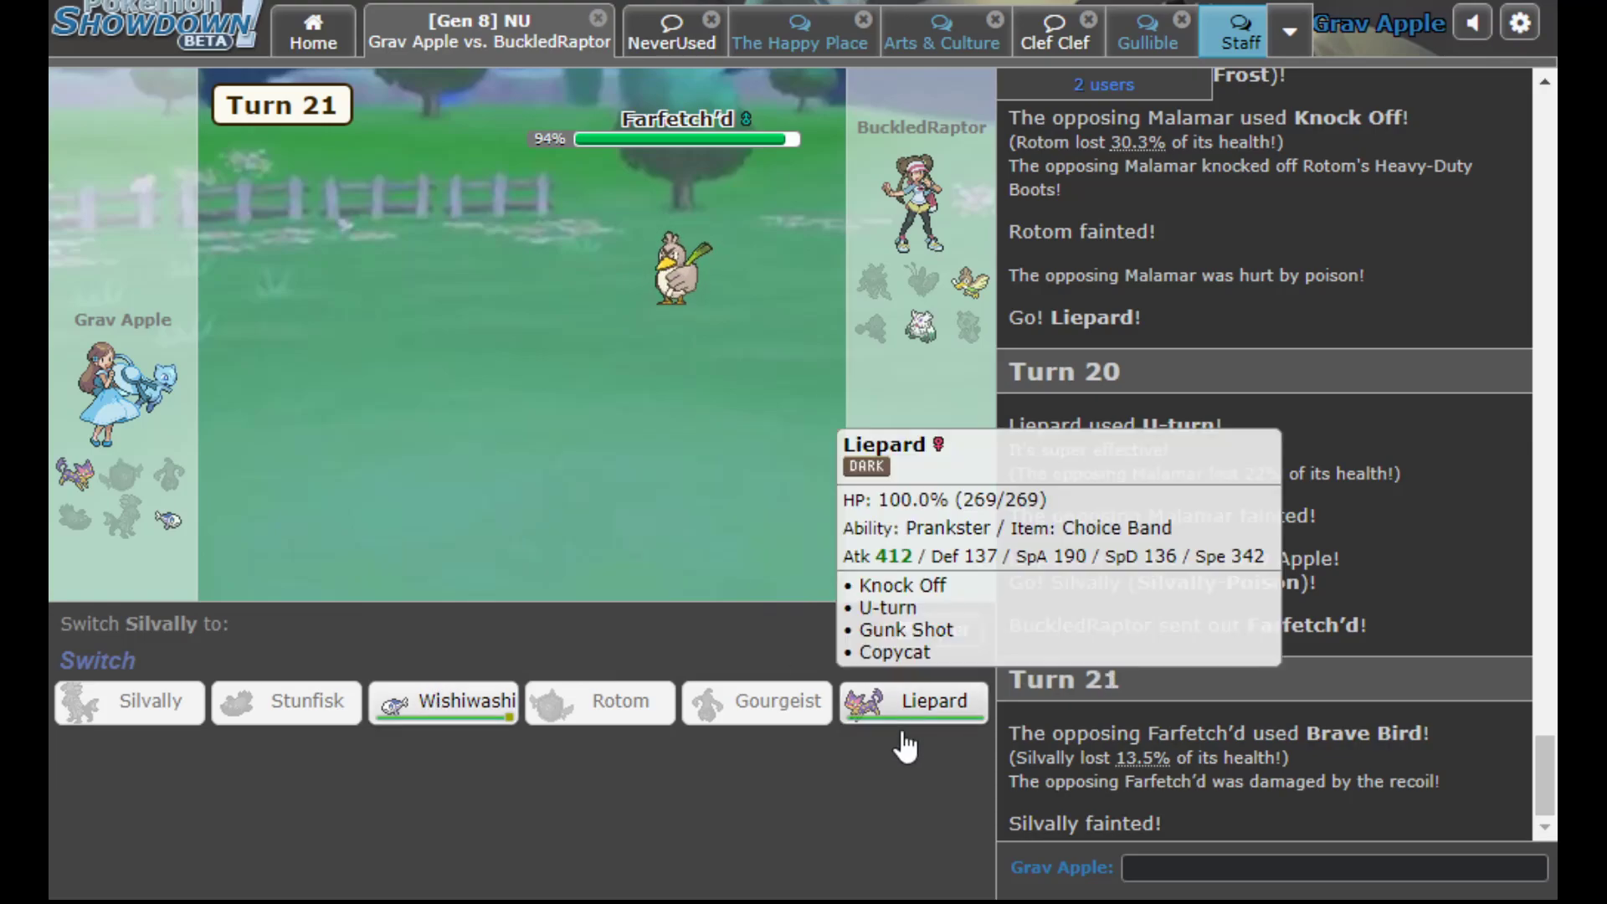
{"action": "mouse_move", "coordinate": [467, 703]}
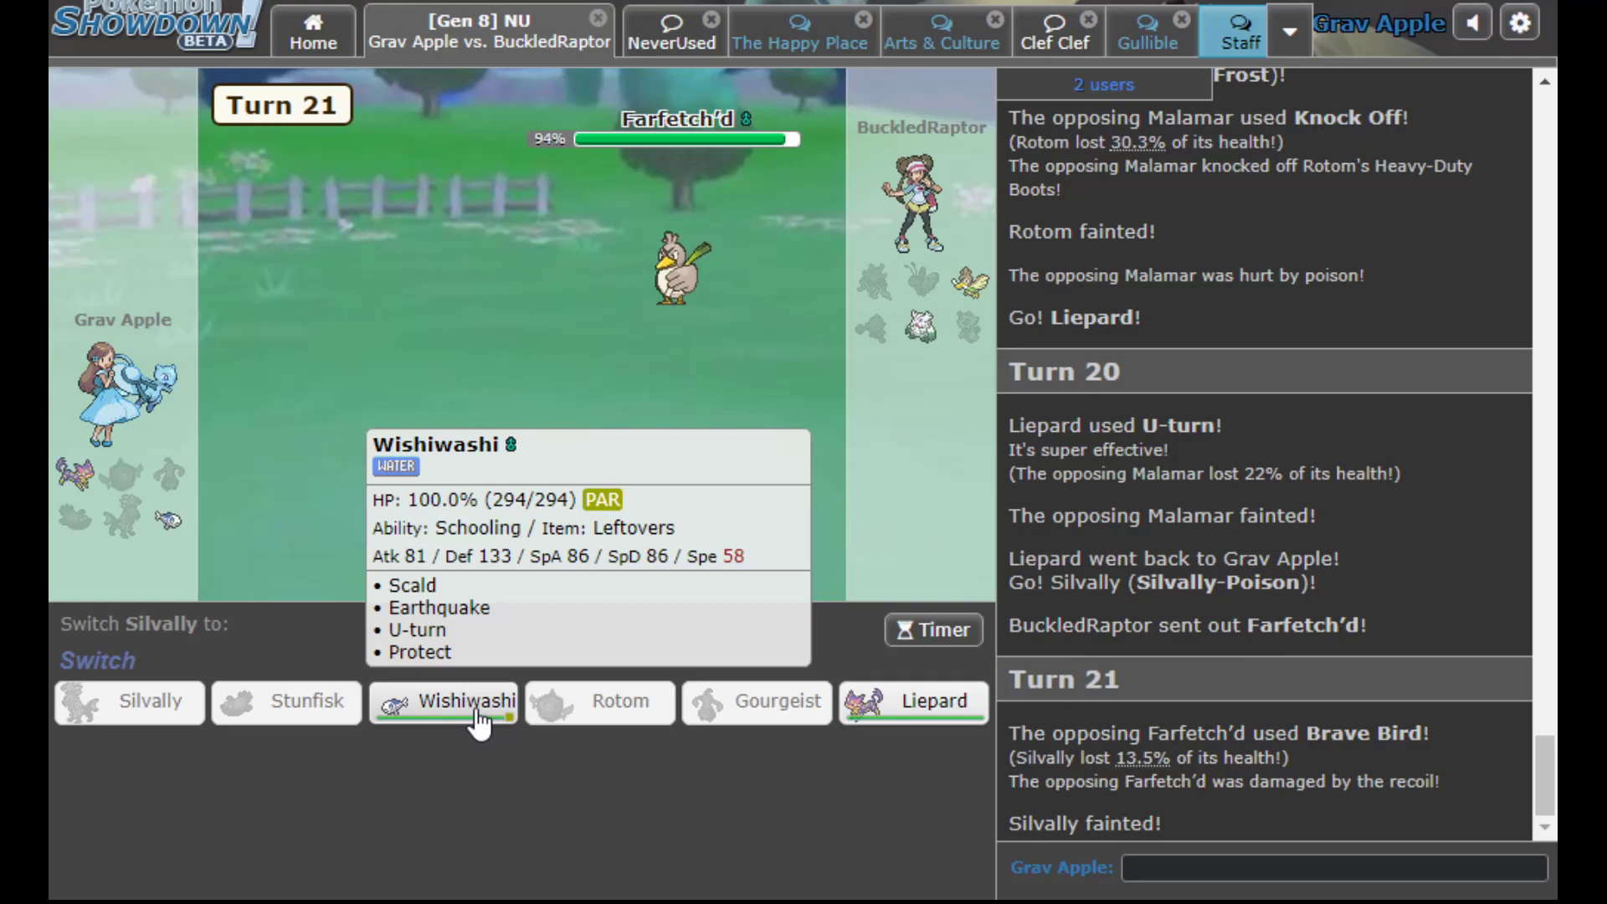
Send Liepard in for fainted Silvally, KO Farfetch'd with a Copycat Brave Bird, then Copycat again into Abomasnow
{"action": "left_click", "coordinate": [914, 701]}
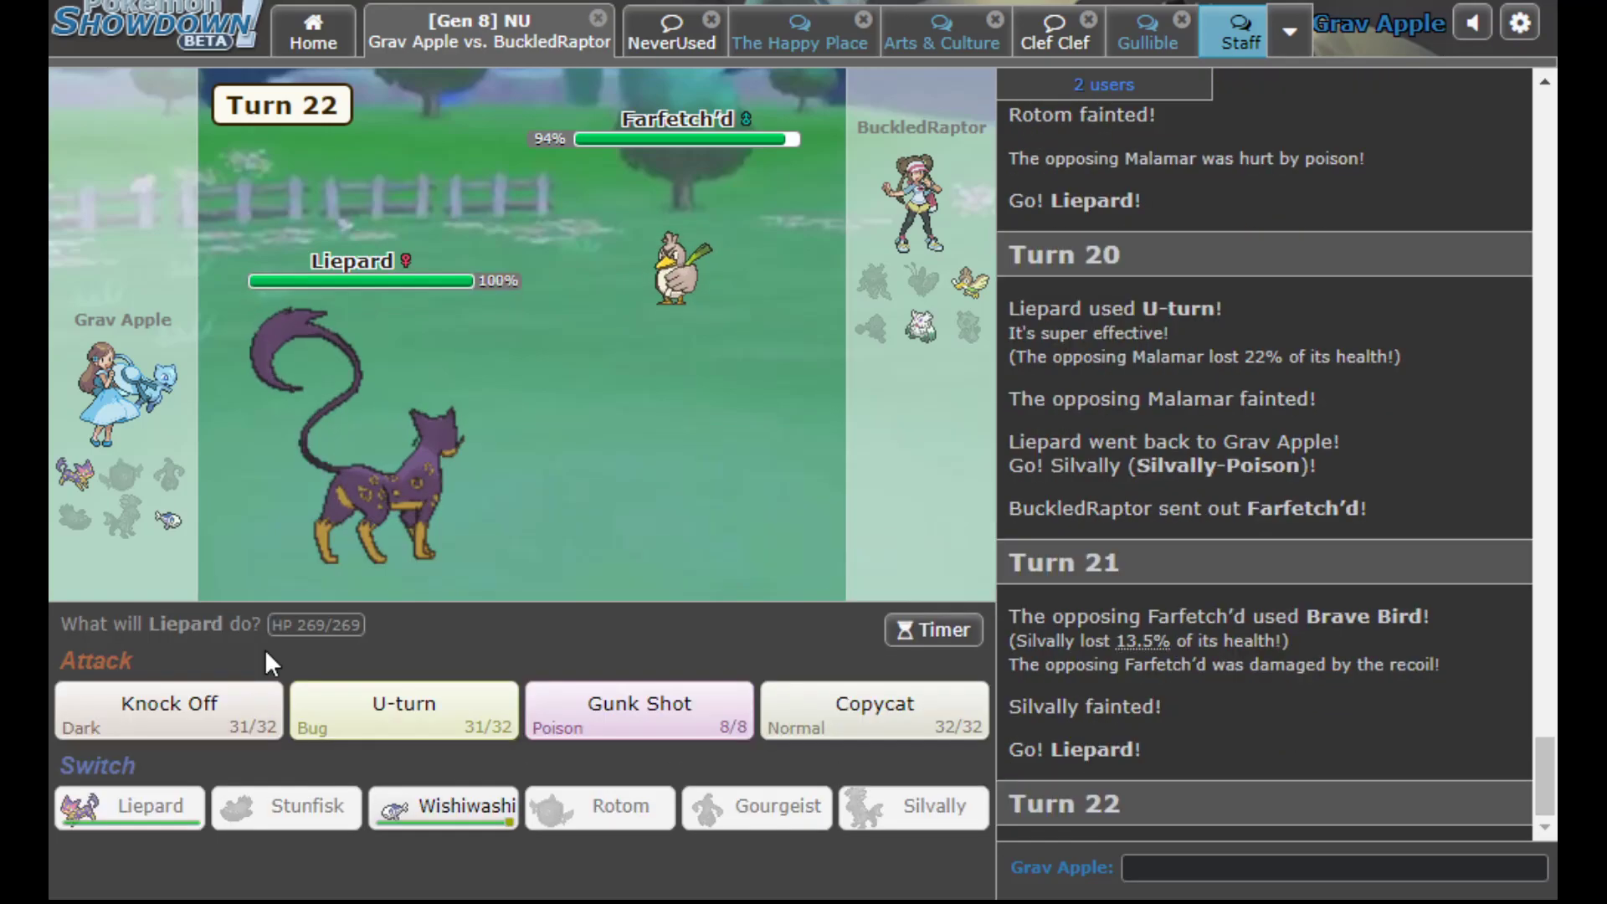
{"action": "mouse_move", "coordinate": [675, 268]}
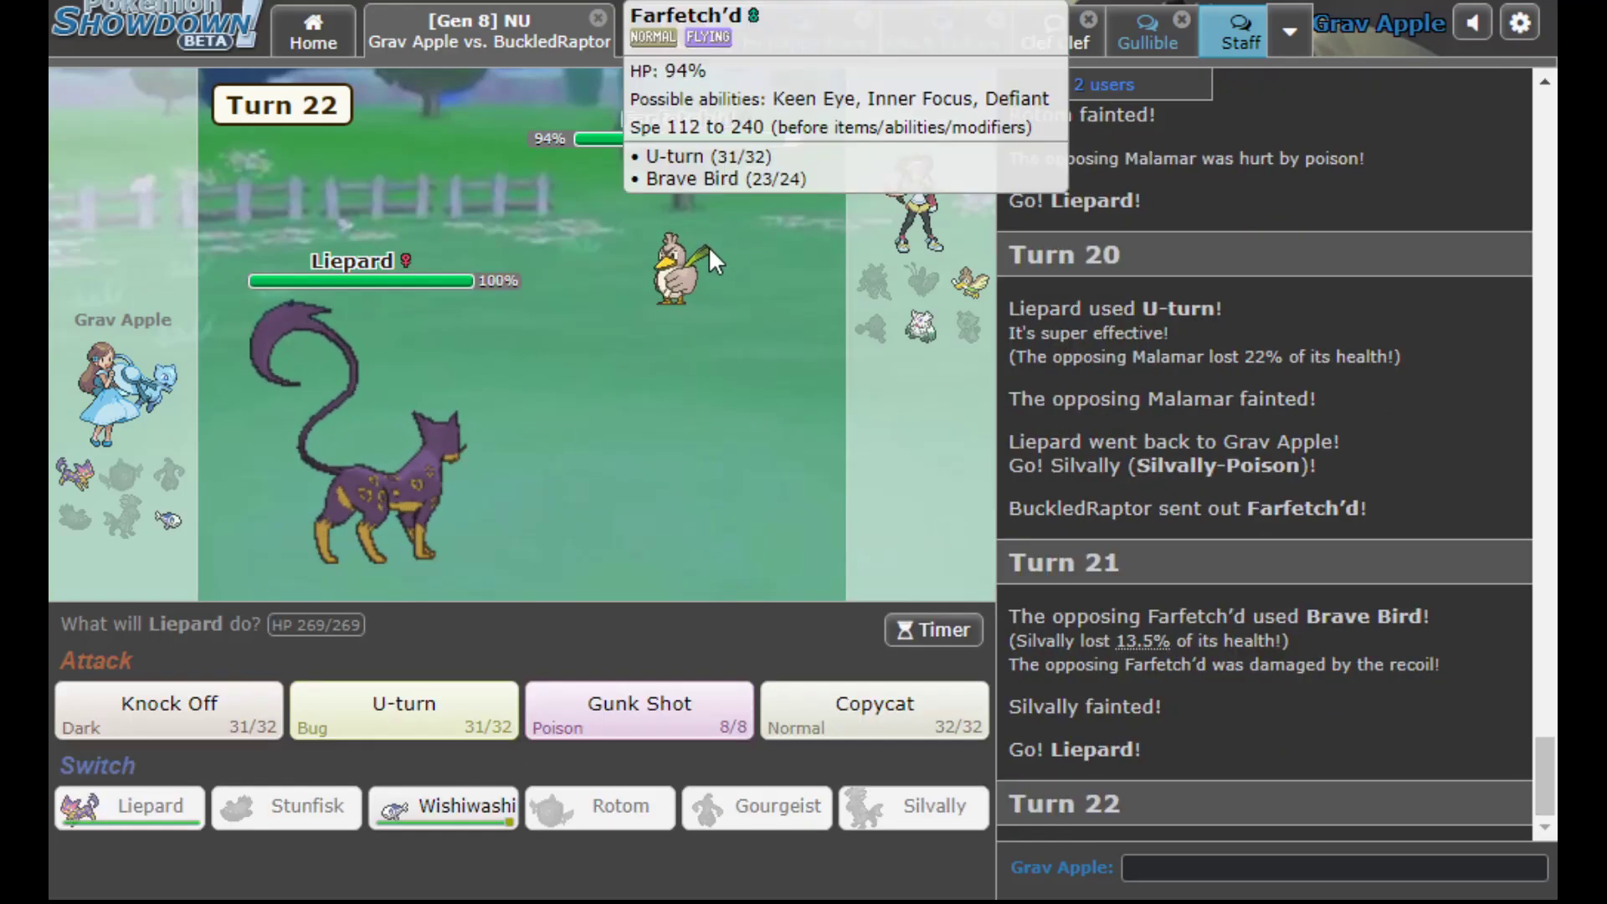
{"action": "left_click", "coordinate": [874, 710]}
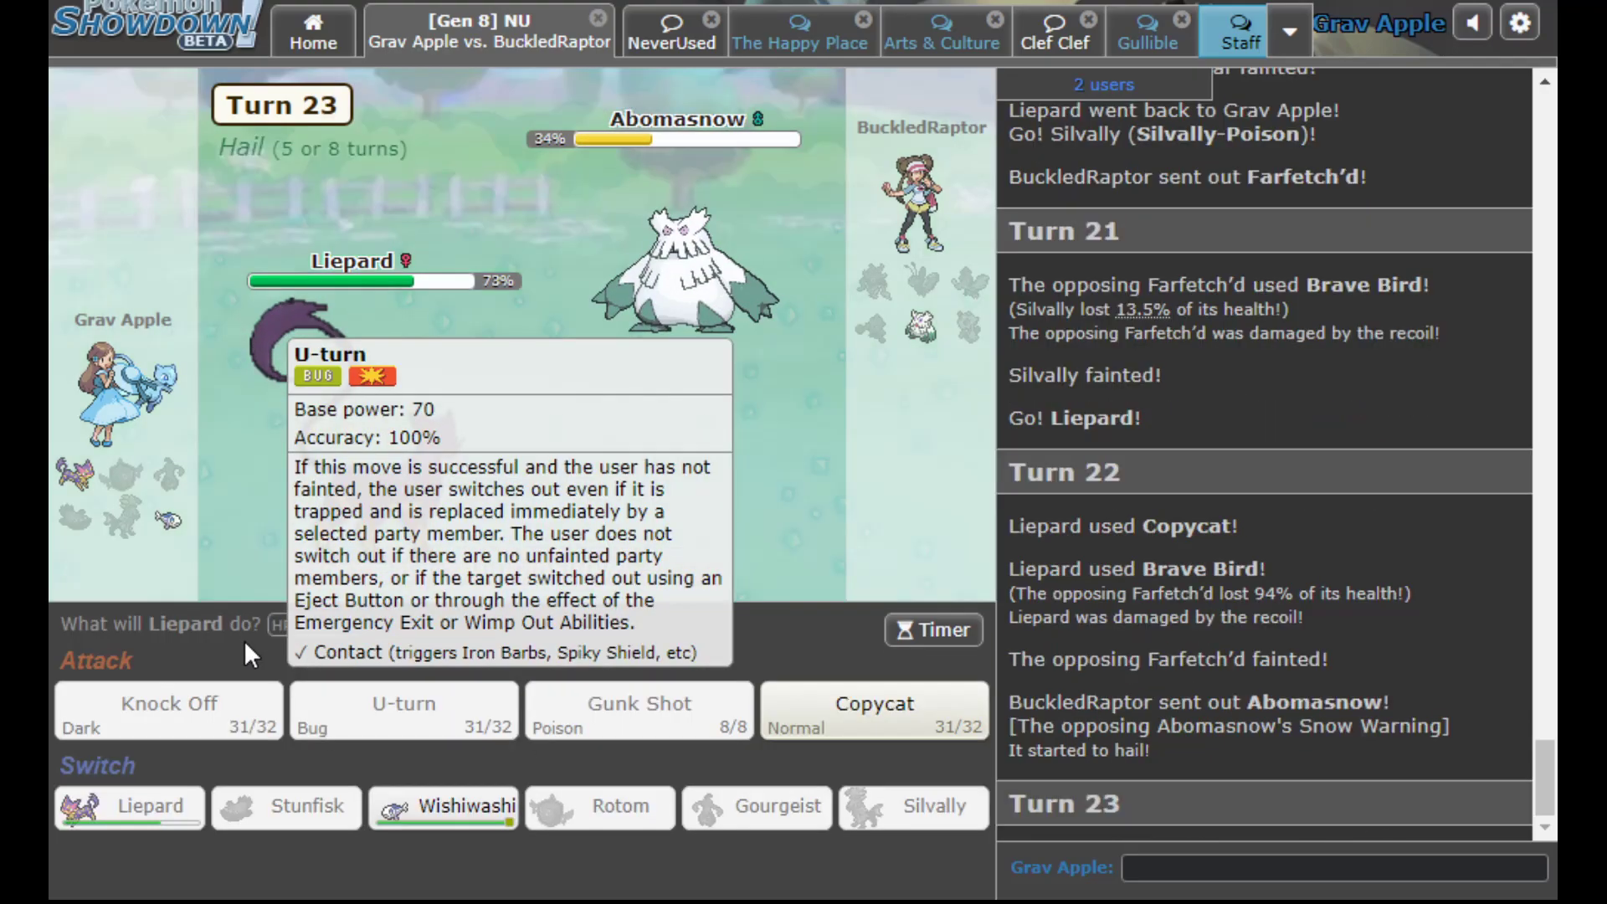
{"action": "left_click", "coordinate": [874, 710]}
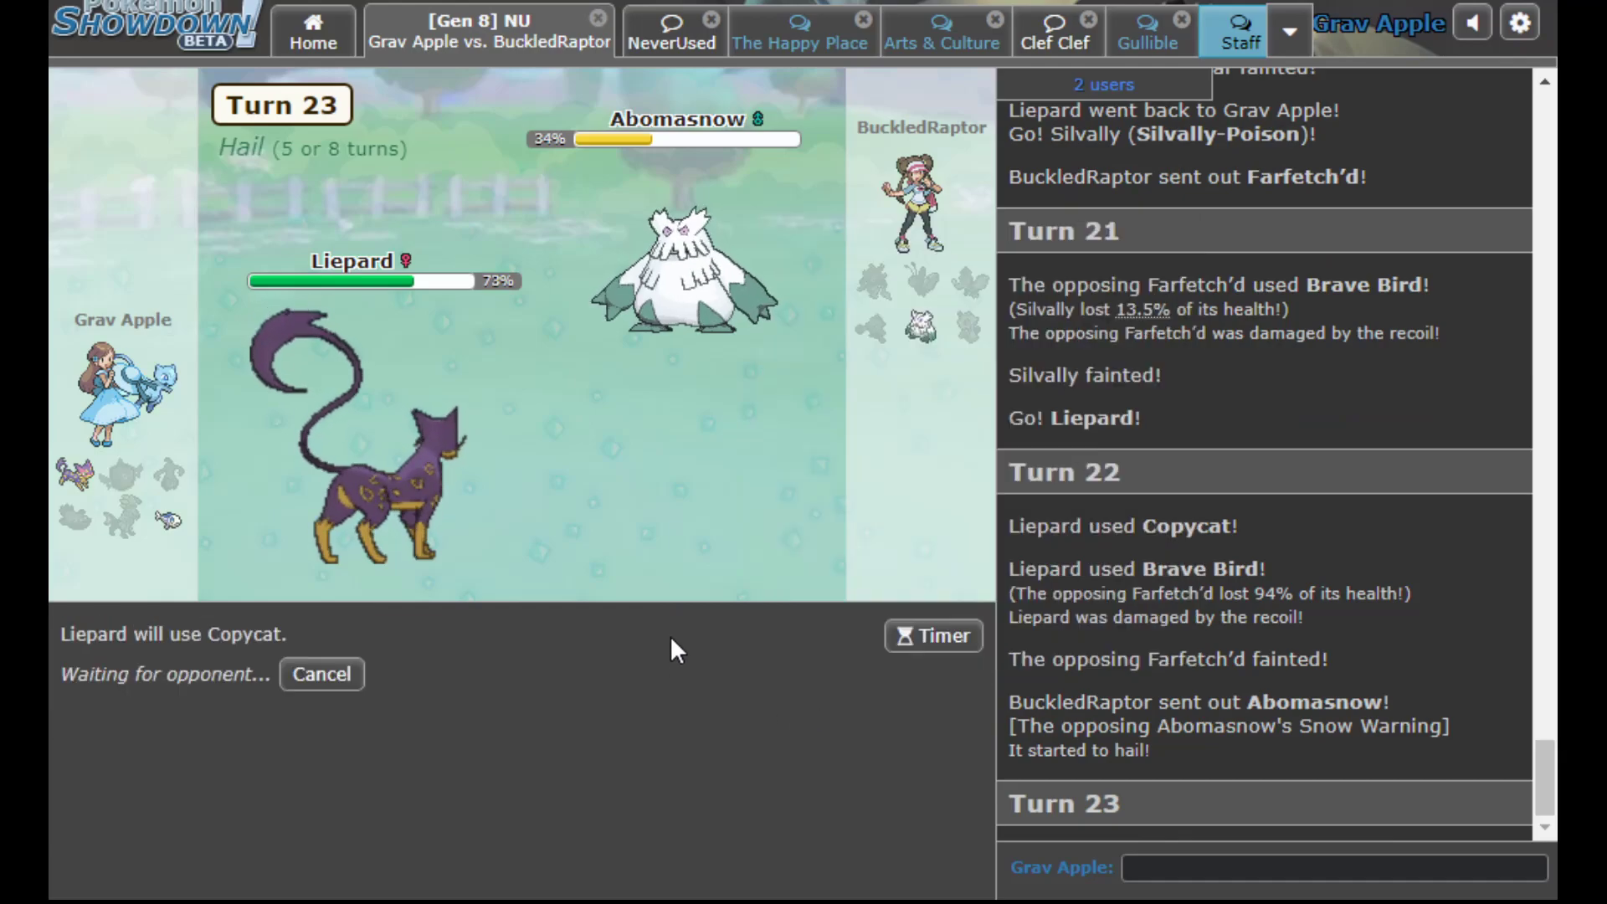
{"action": "mouse_move", "coordinate": [725, 578]}
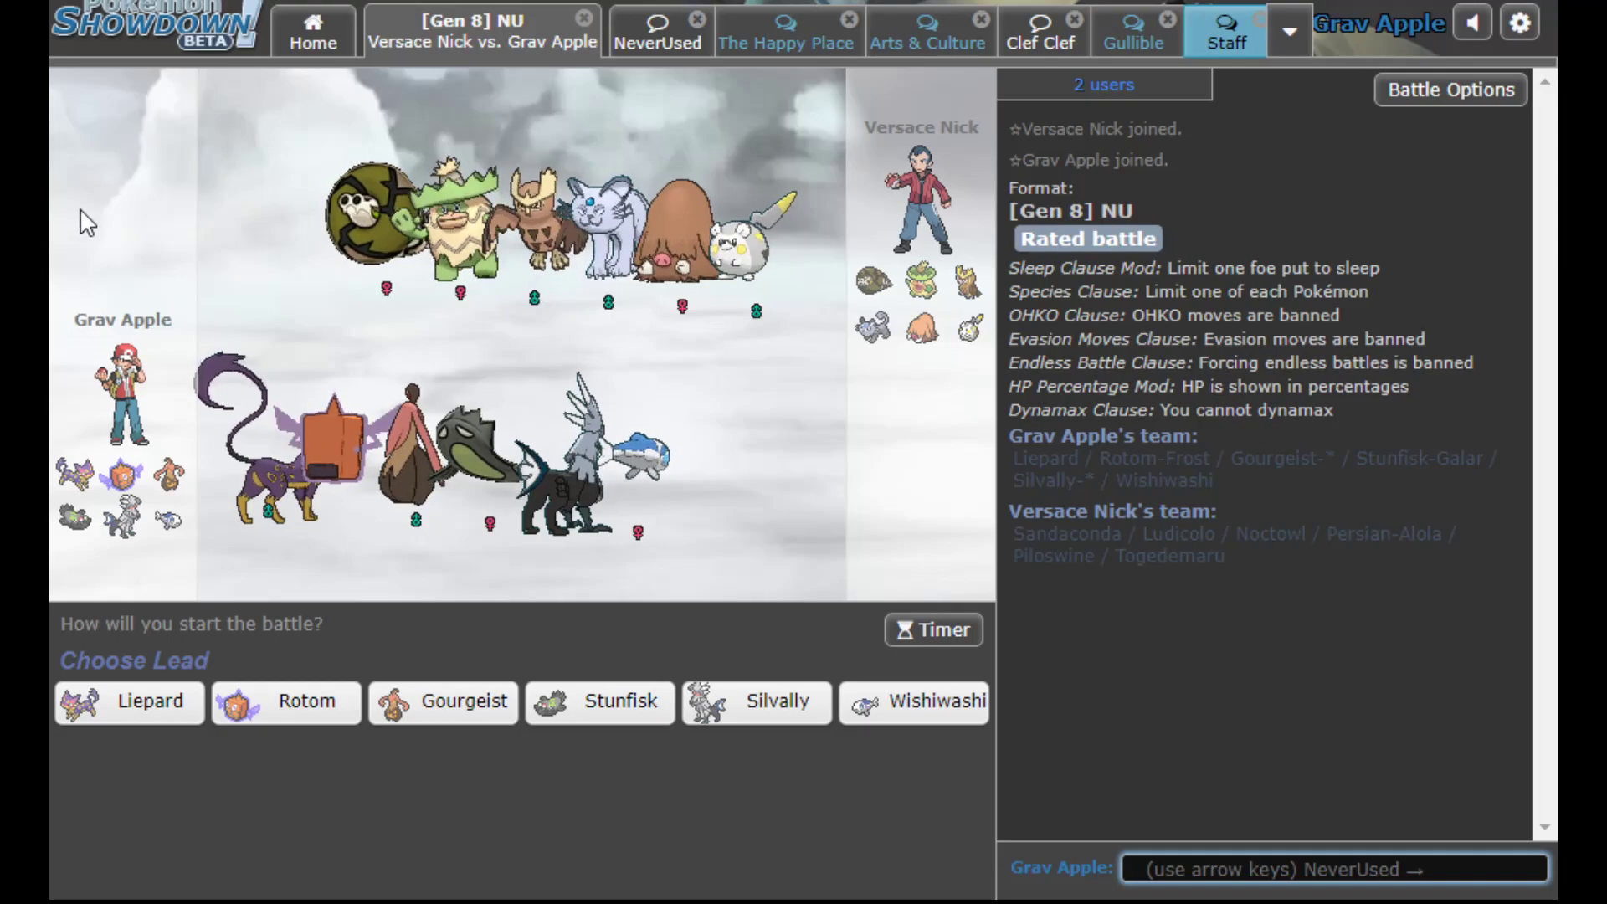
{"action": "mouse_move", "coordinate": [150, 180]}
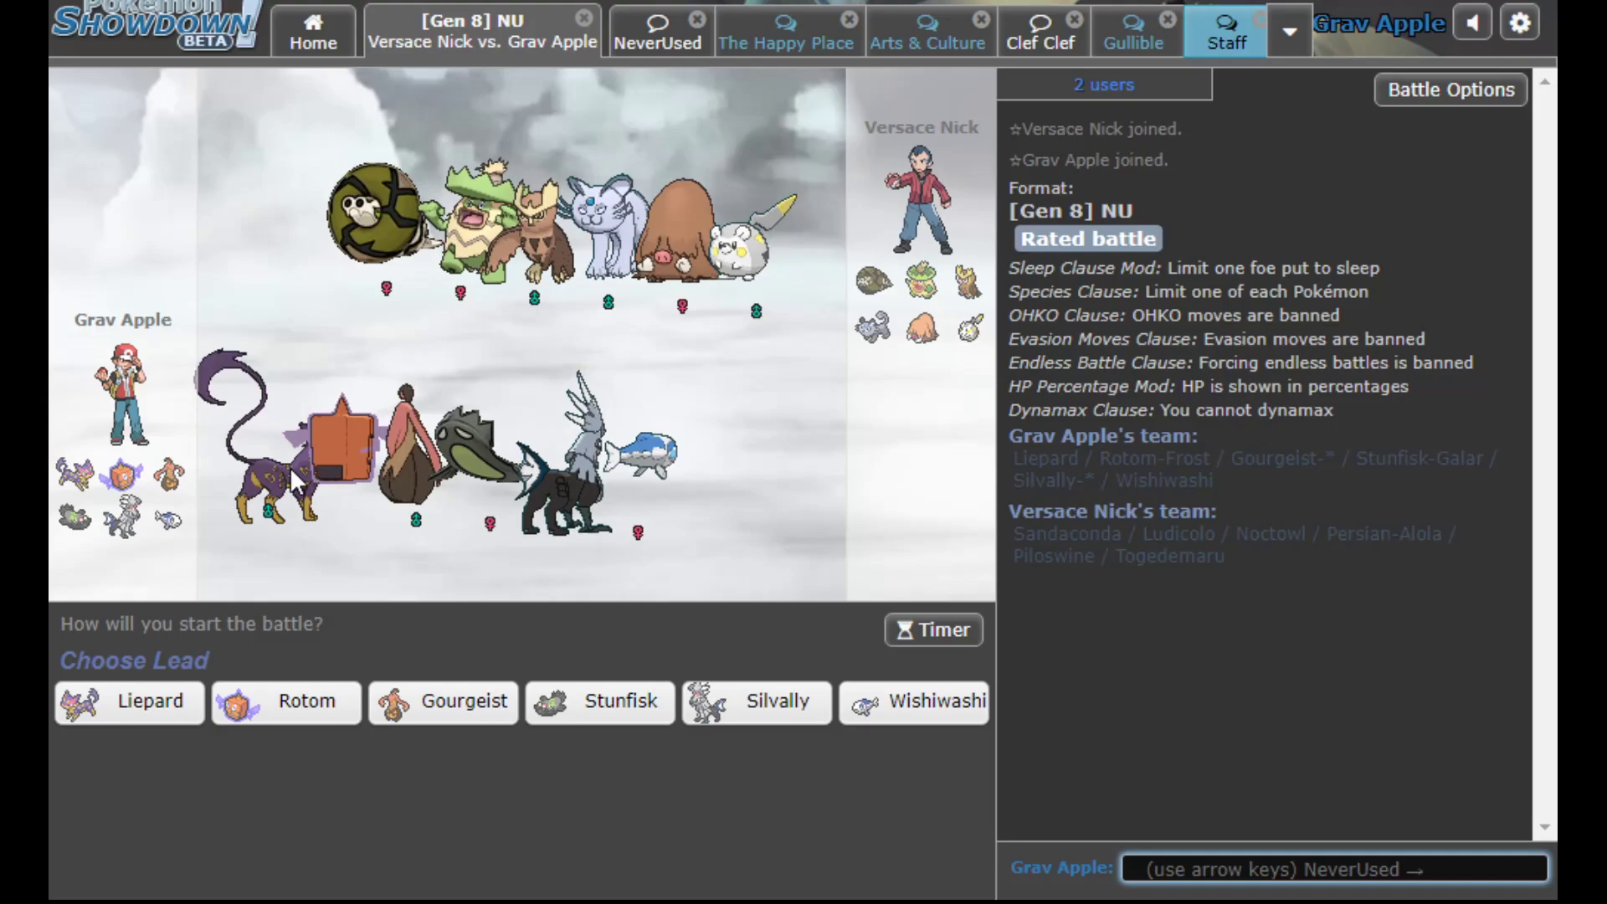
{"action": "mouse_move", "coordinate": [129, 701]}
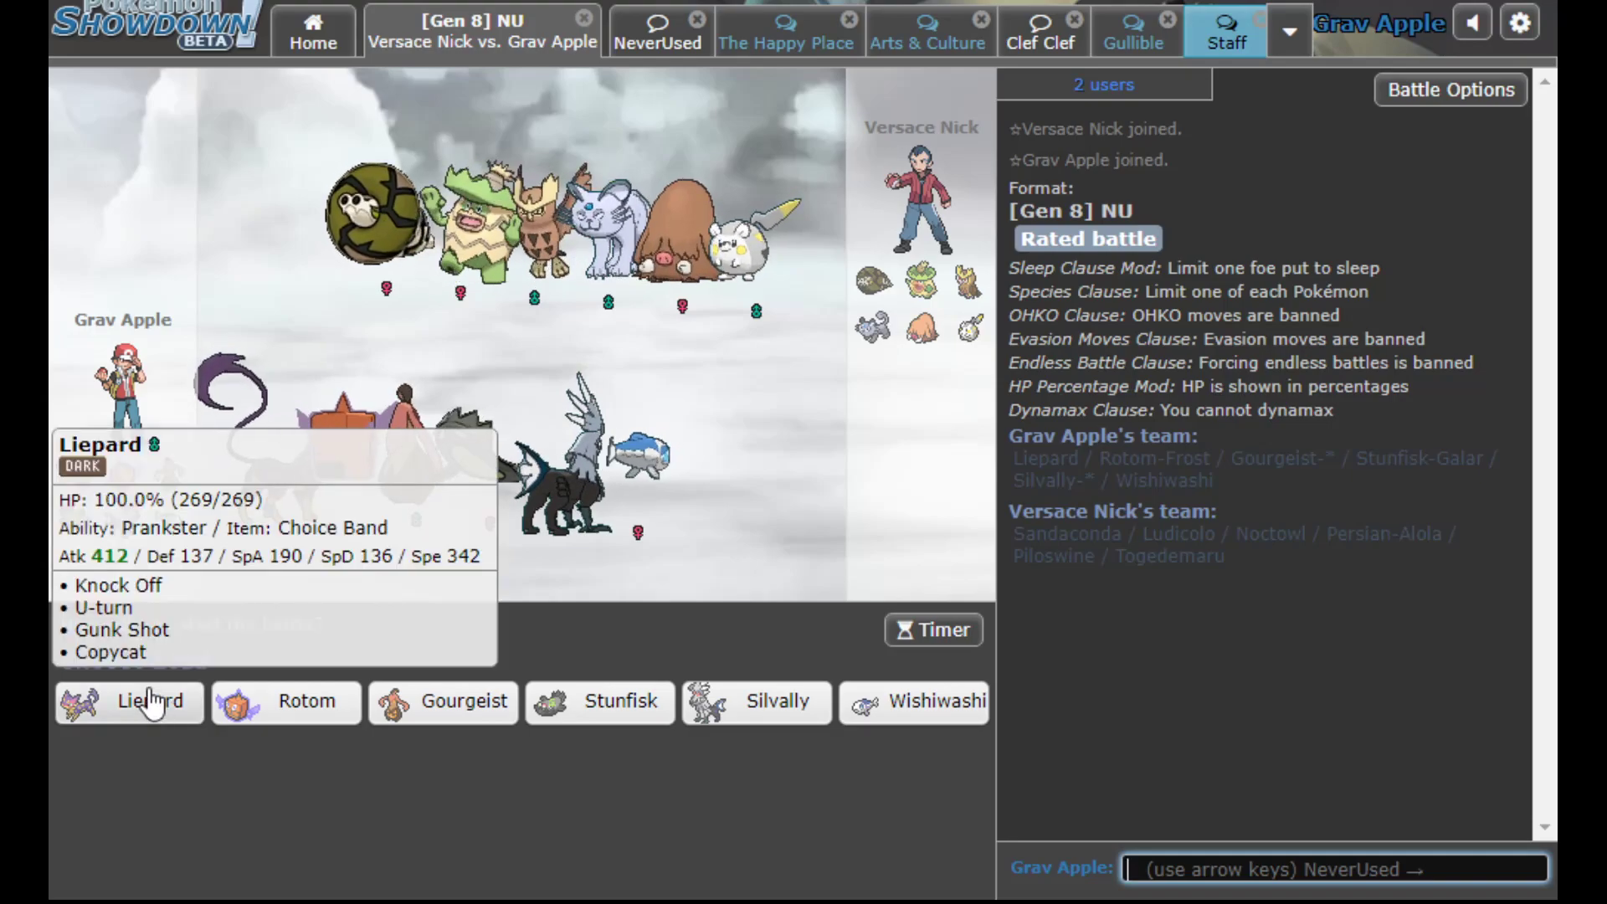
{"action": "mouse_move", "coordinate": [682, 636]}
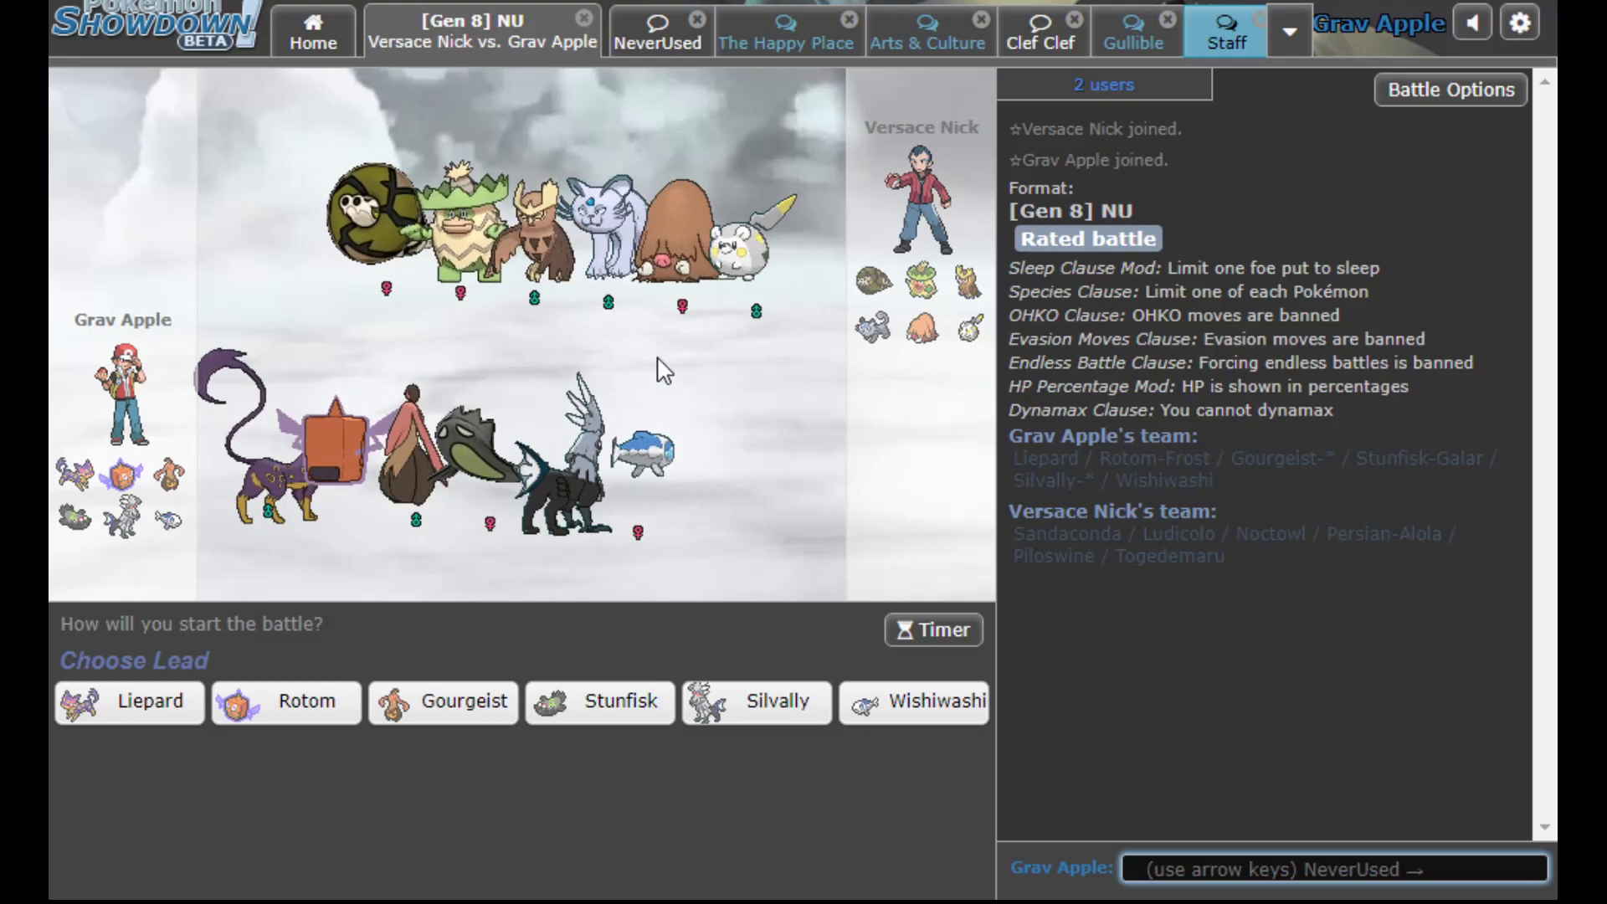
{"action": "mouse_move", "coordinate": [128, 701]}
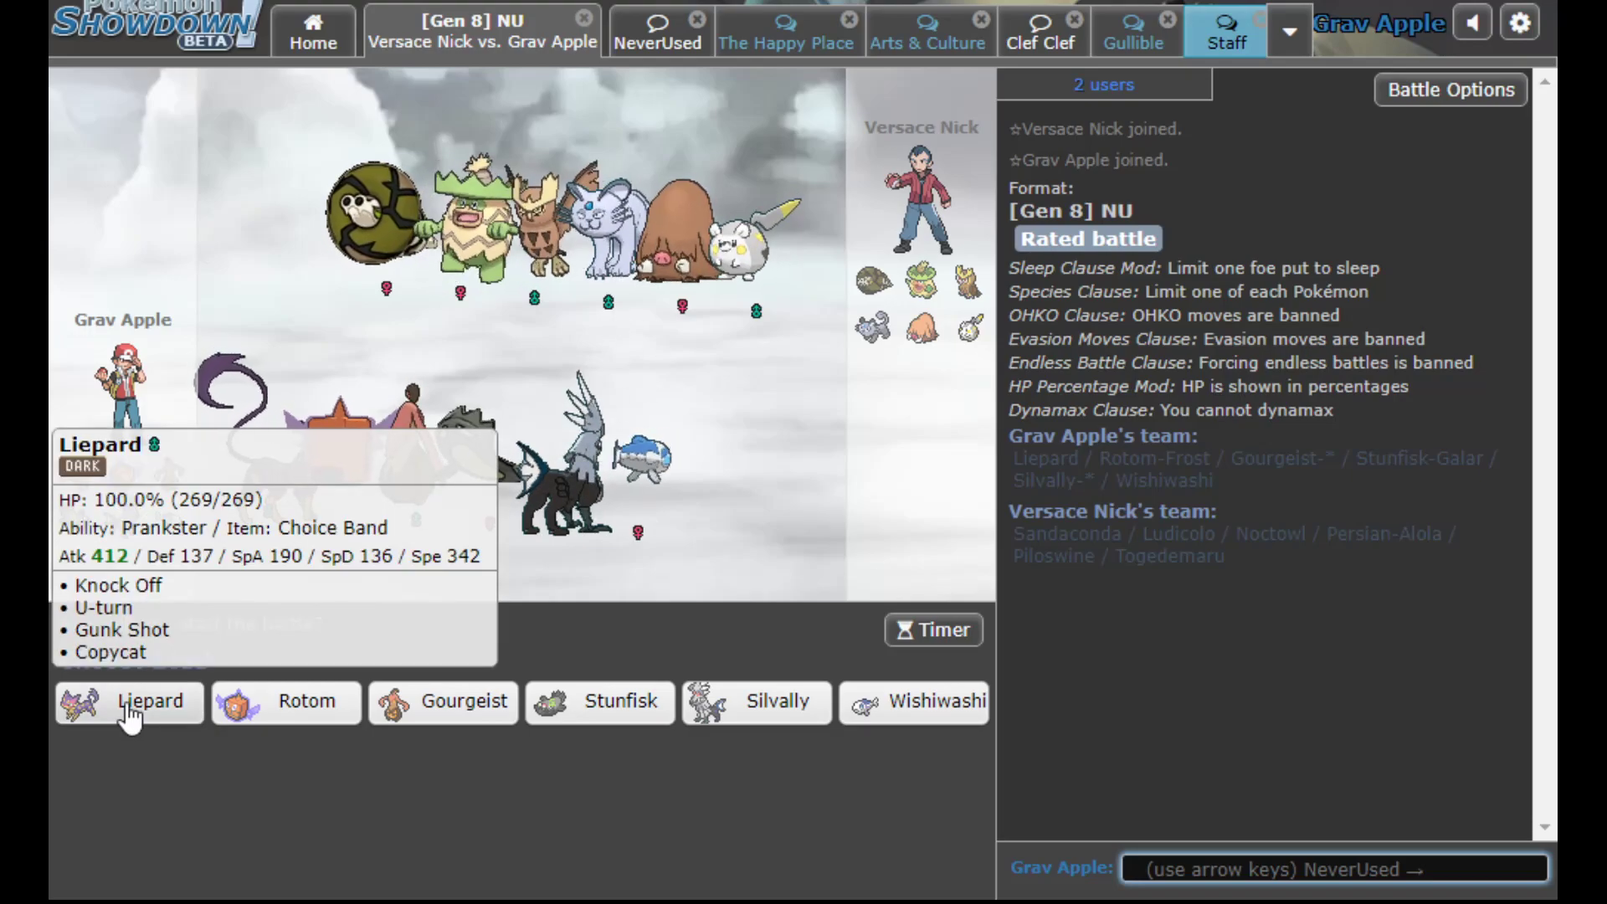
{"action": "left_click", "coordinate": [933, 630]}
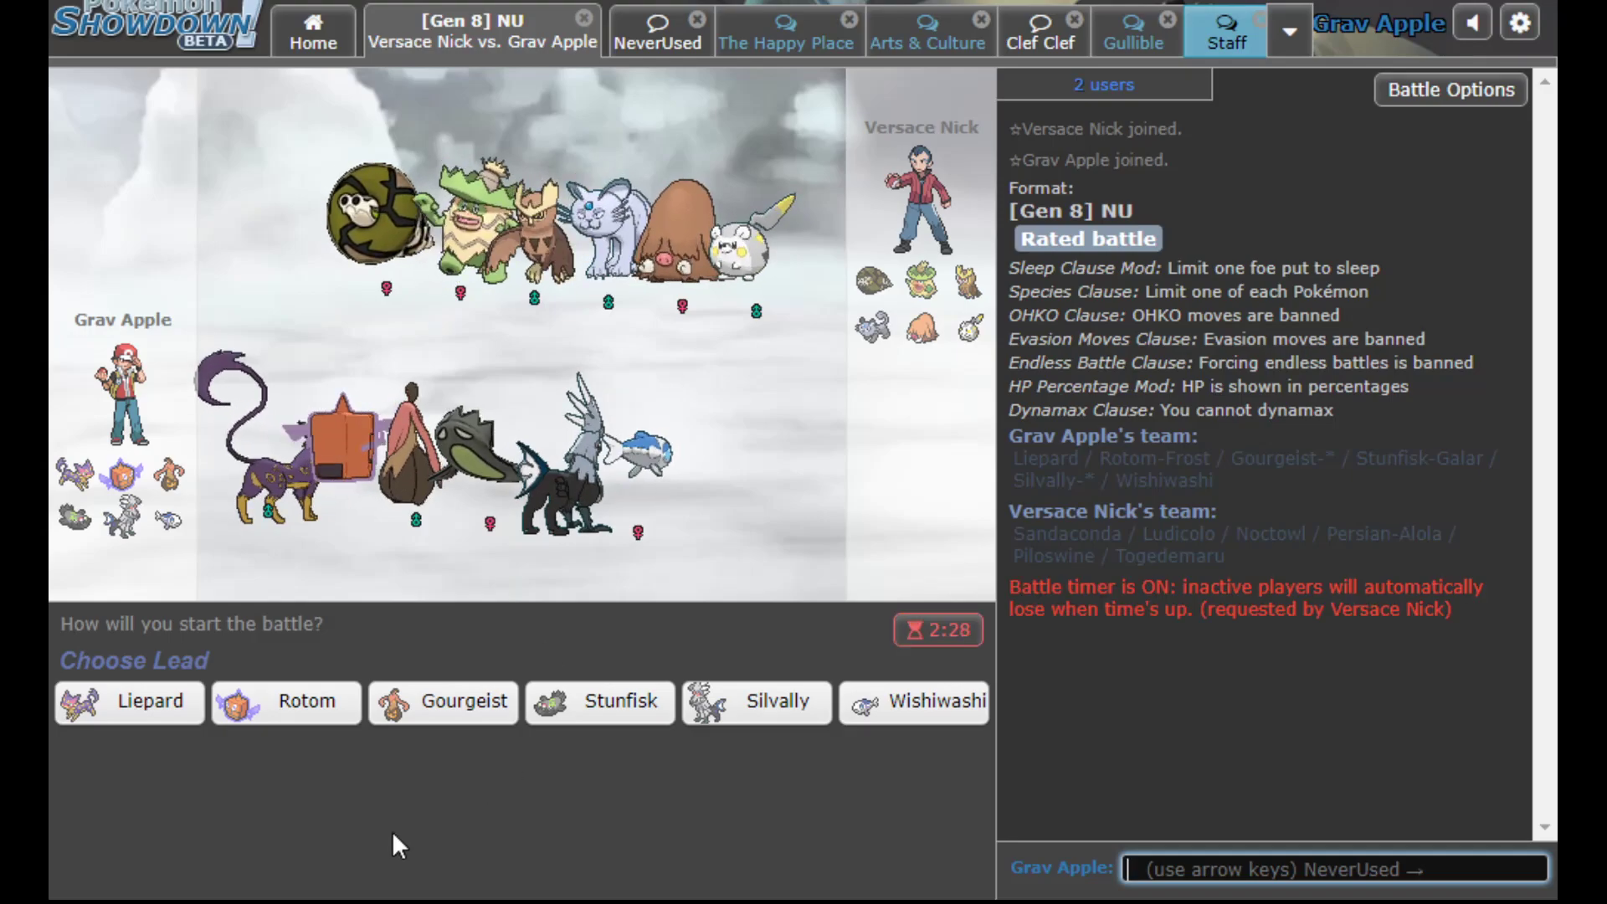
{"action": "left_click", "coordinate": [129, 702]}
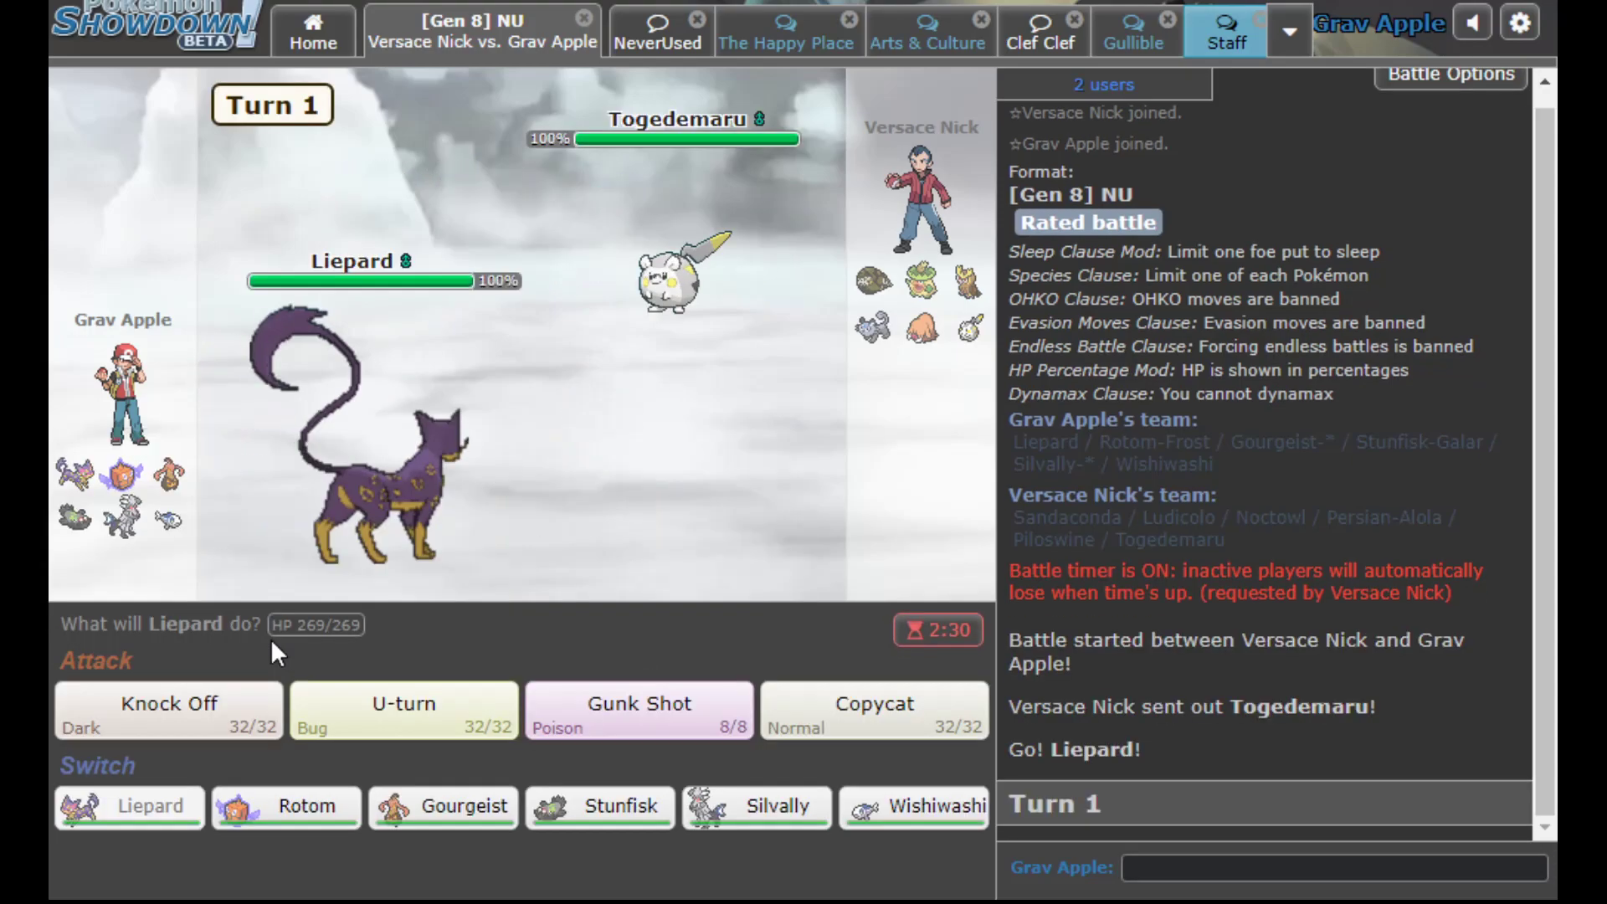
{"action": "mouse_move", "coordinate": [719, 285]}
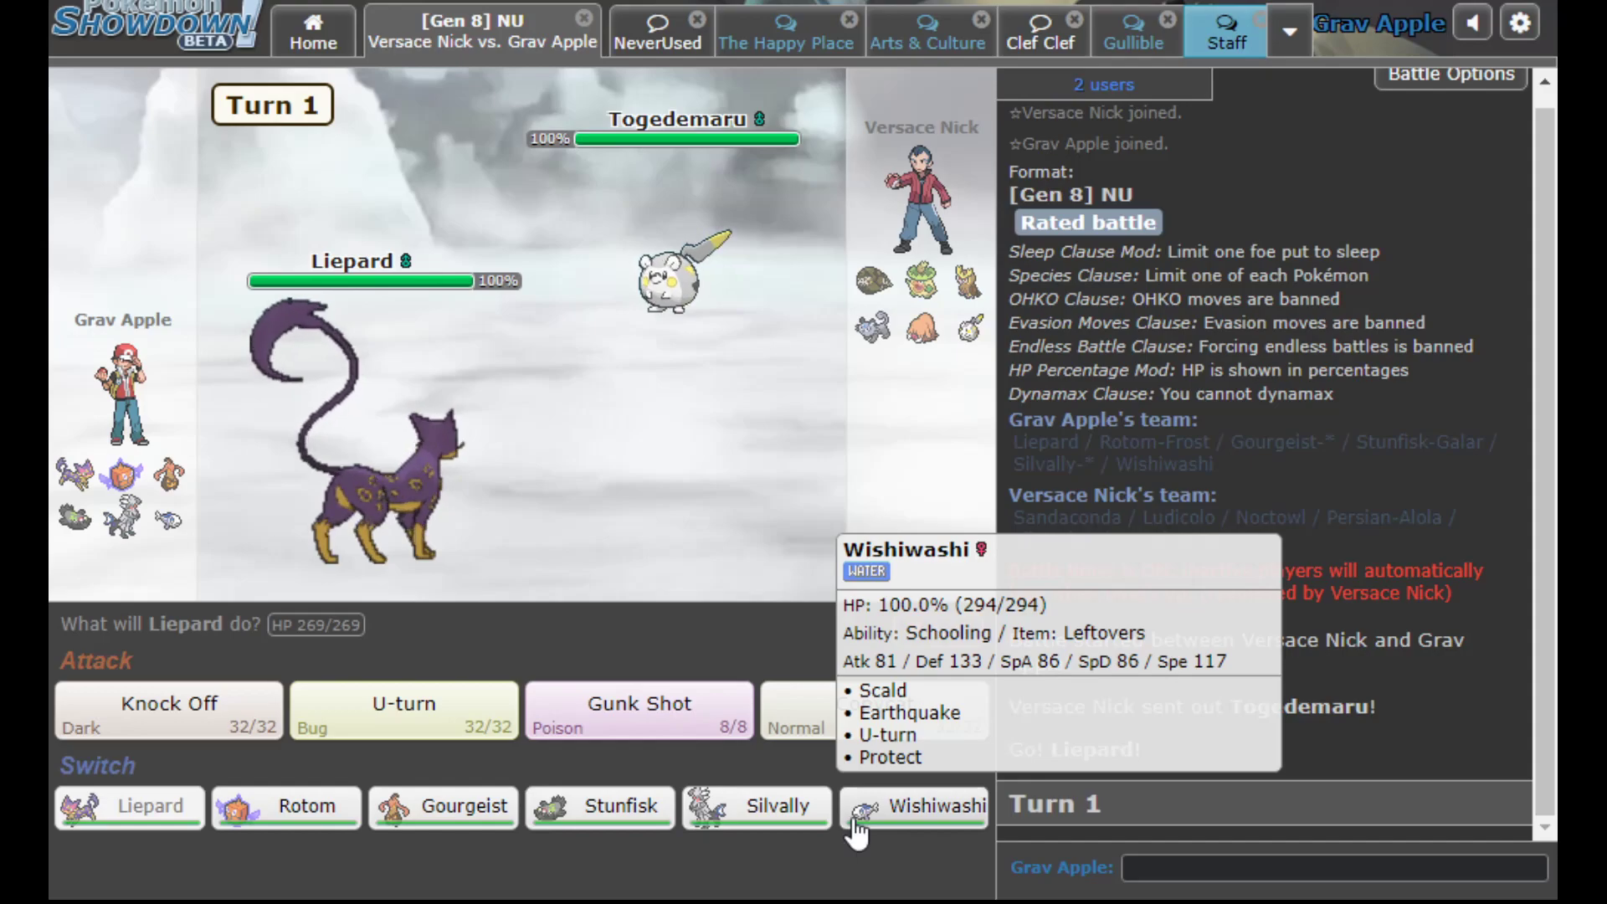
Pivot with U-turns between Wishiwashi and Liepard on Sandaconda, then Scald the incoming Noctowl to 65%
{"action": "left_click", "coordinate": [755, 806]}
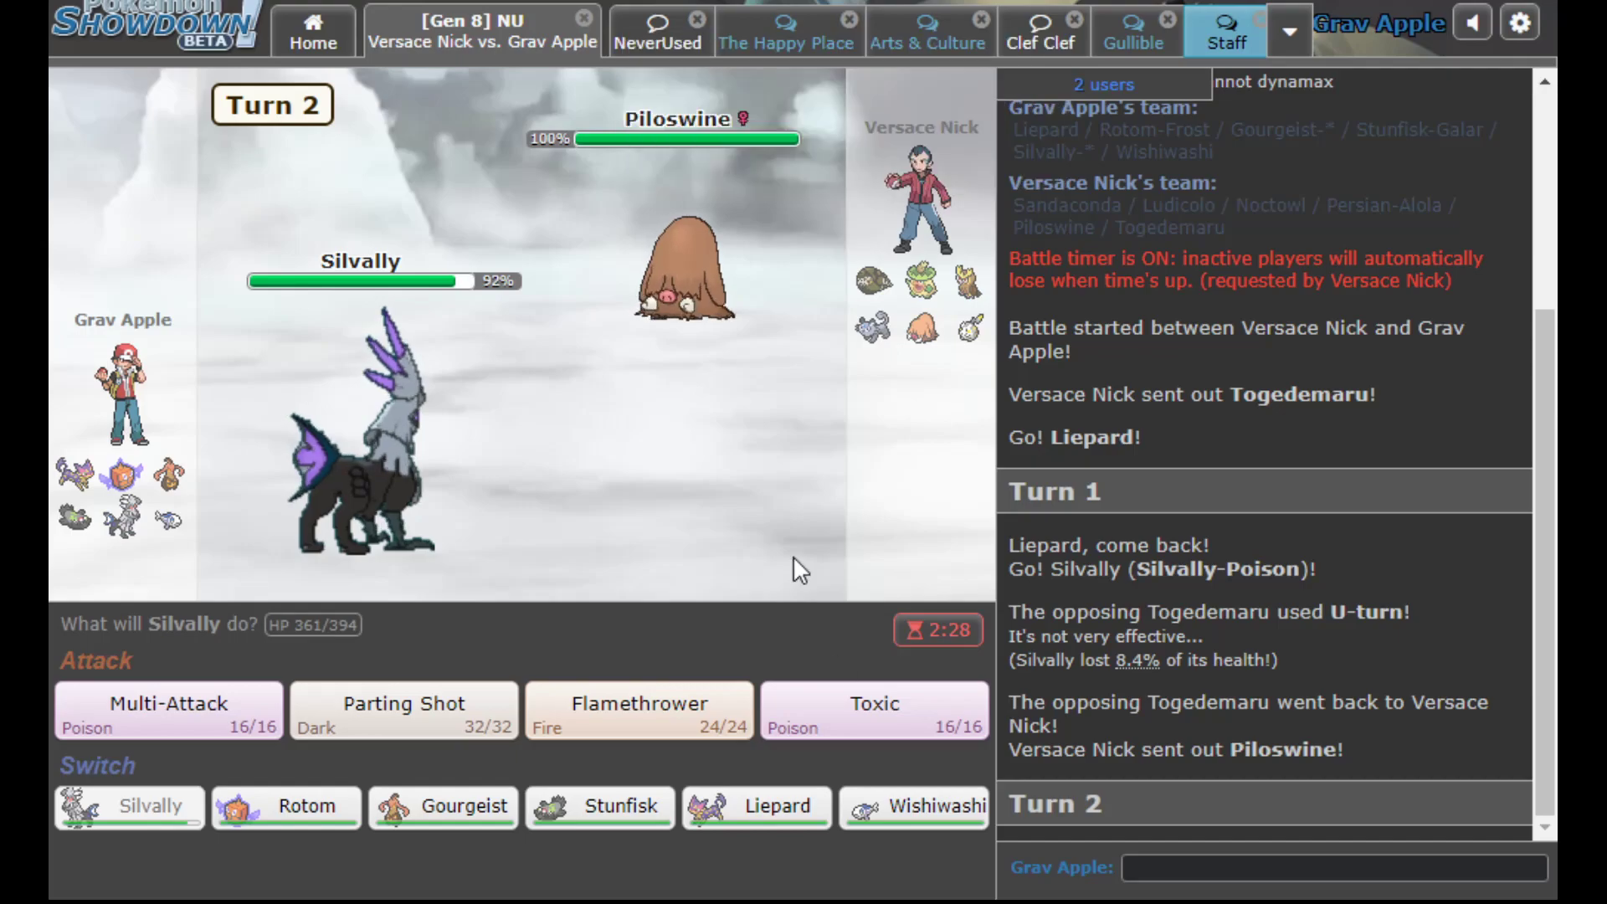
{"action": "left_click", "coordinate": [403, 706]}
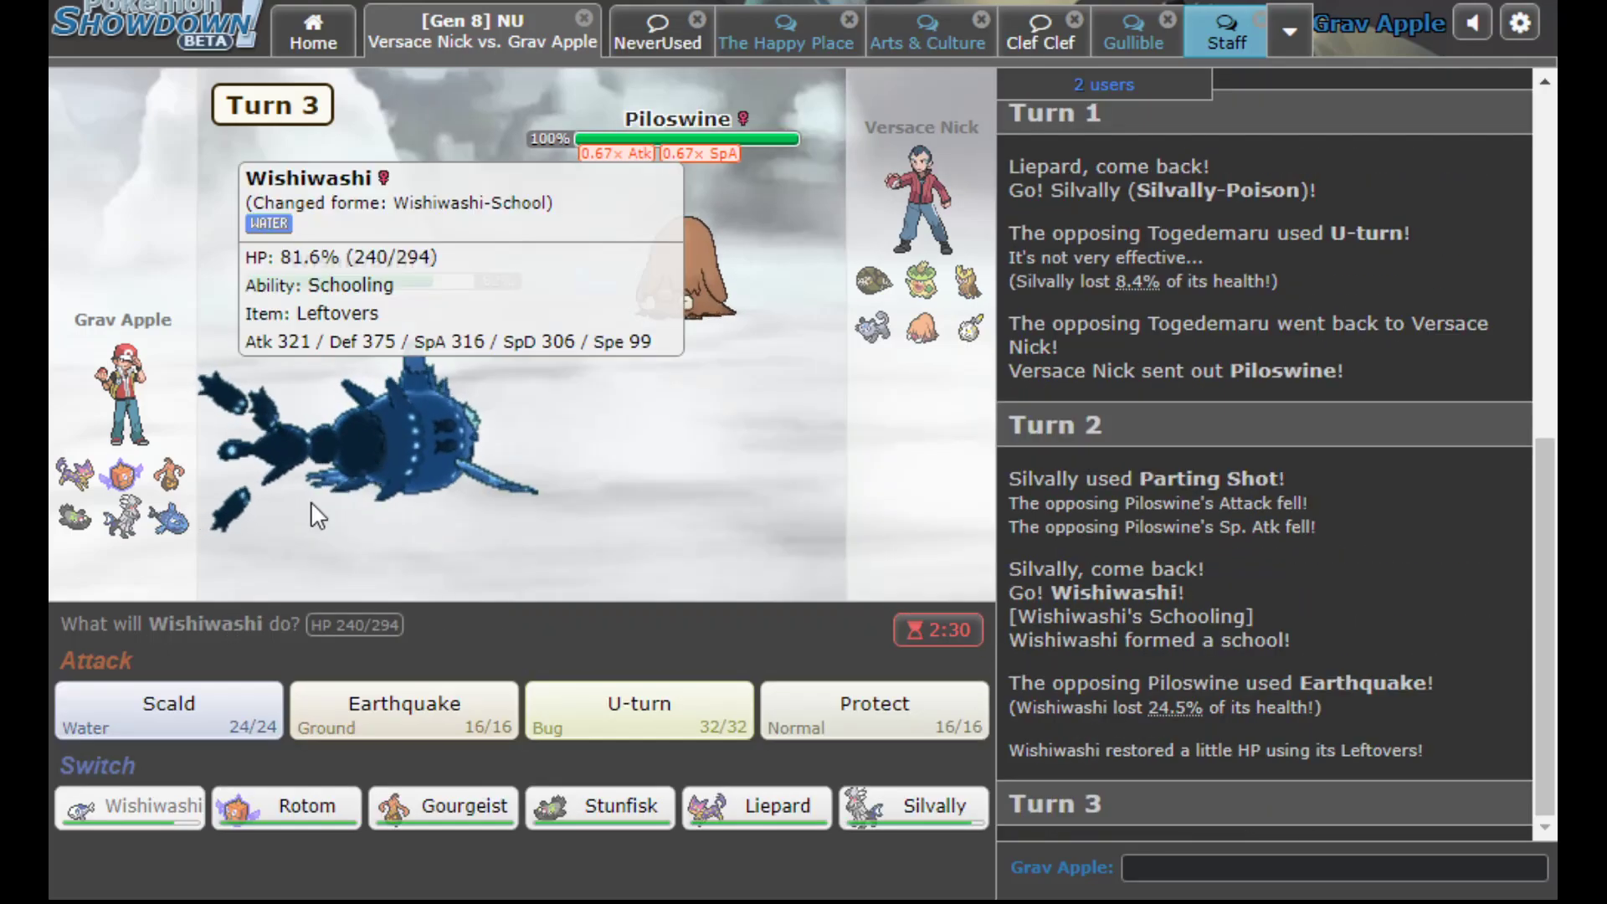
{"action": "left_click", "coordinate": [638, 710]}
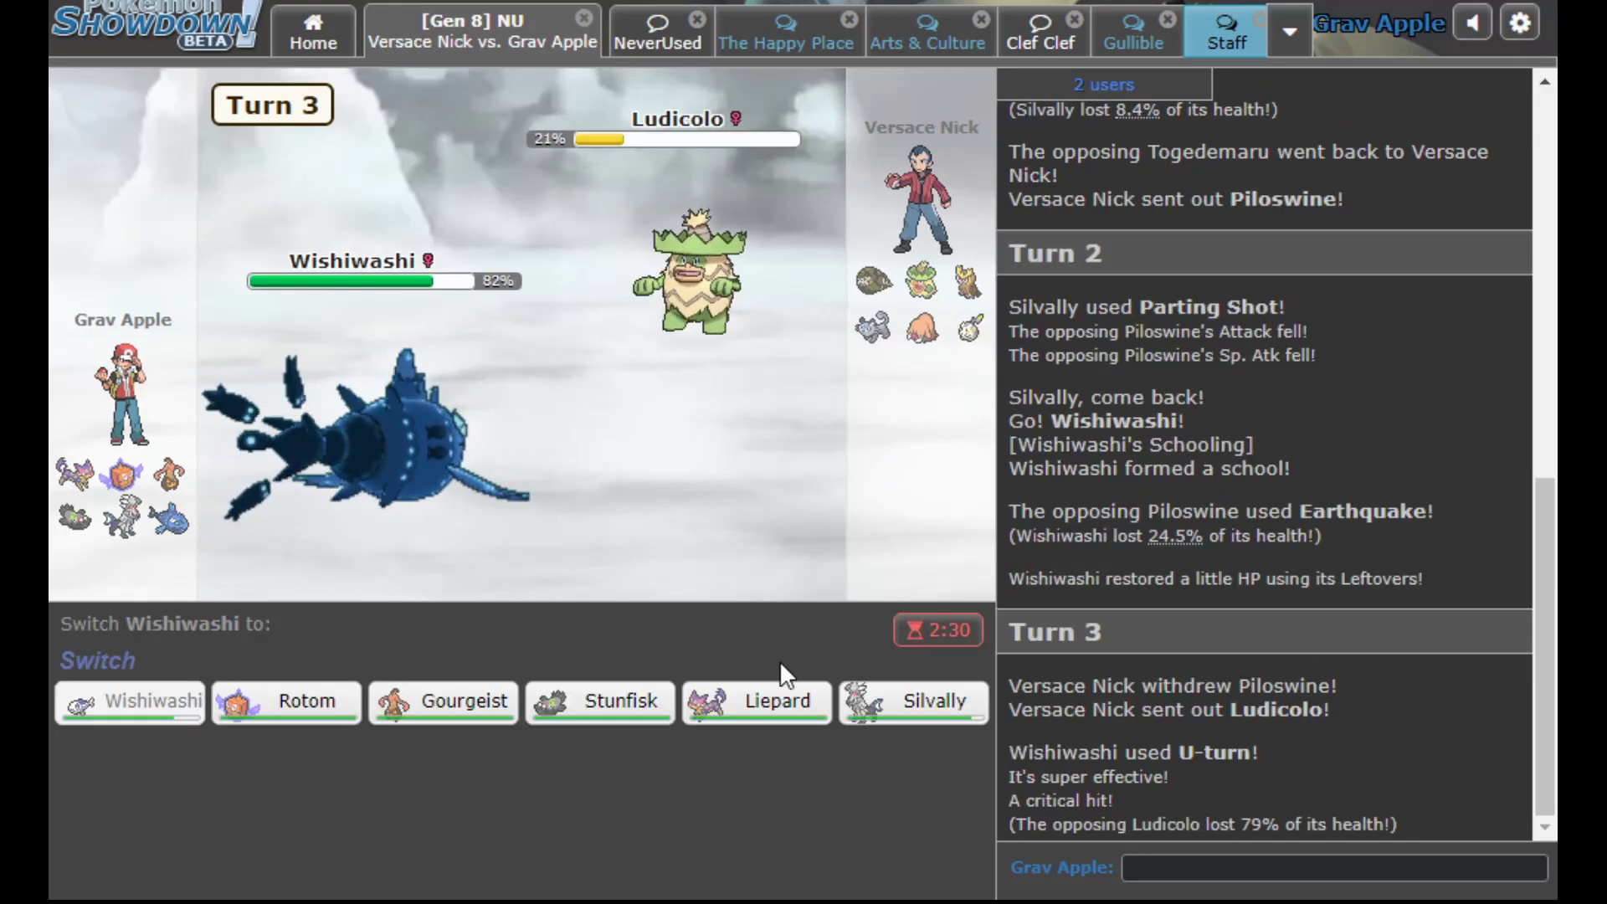
{"action": "mouse_move", "coordinate": [404, 707]}
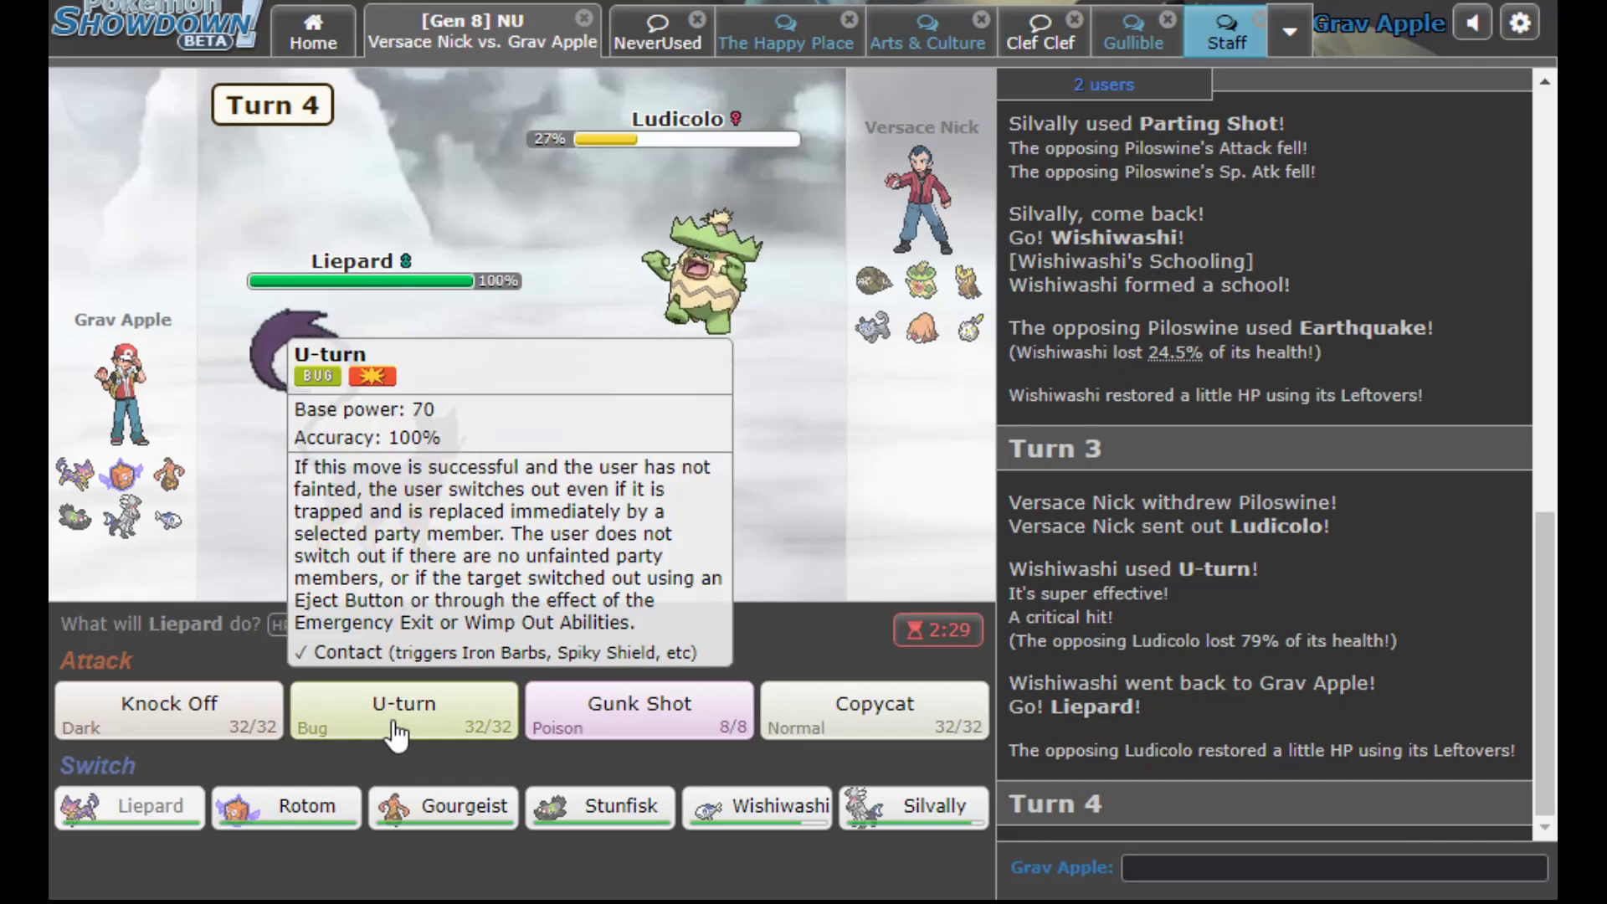
{"action": "left_click", "coordinate": [403, 710]}
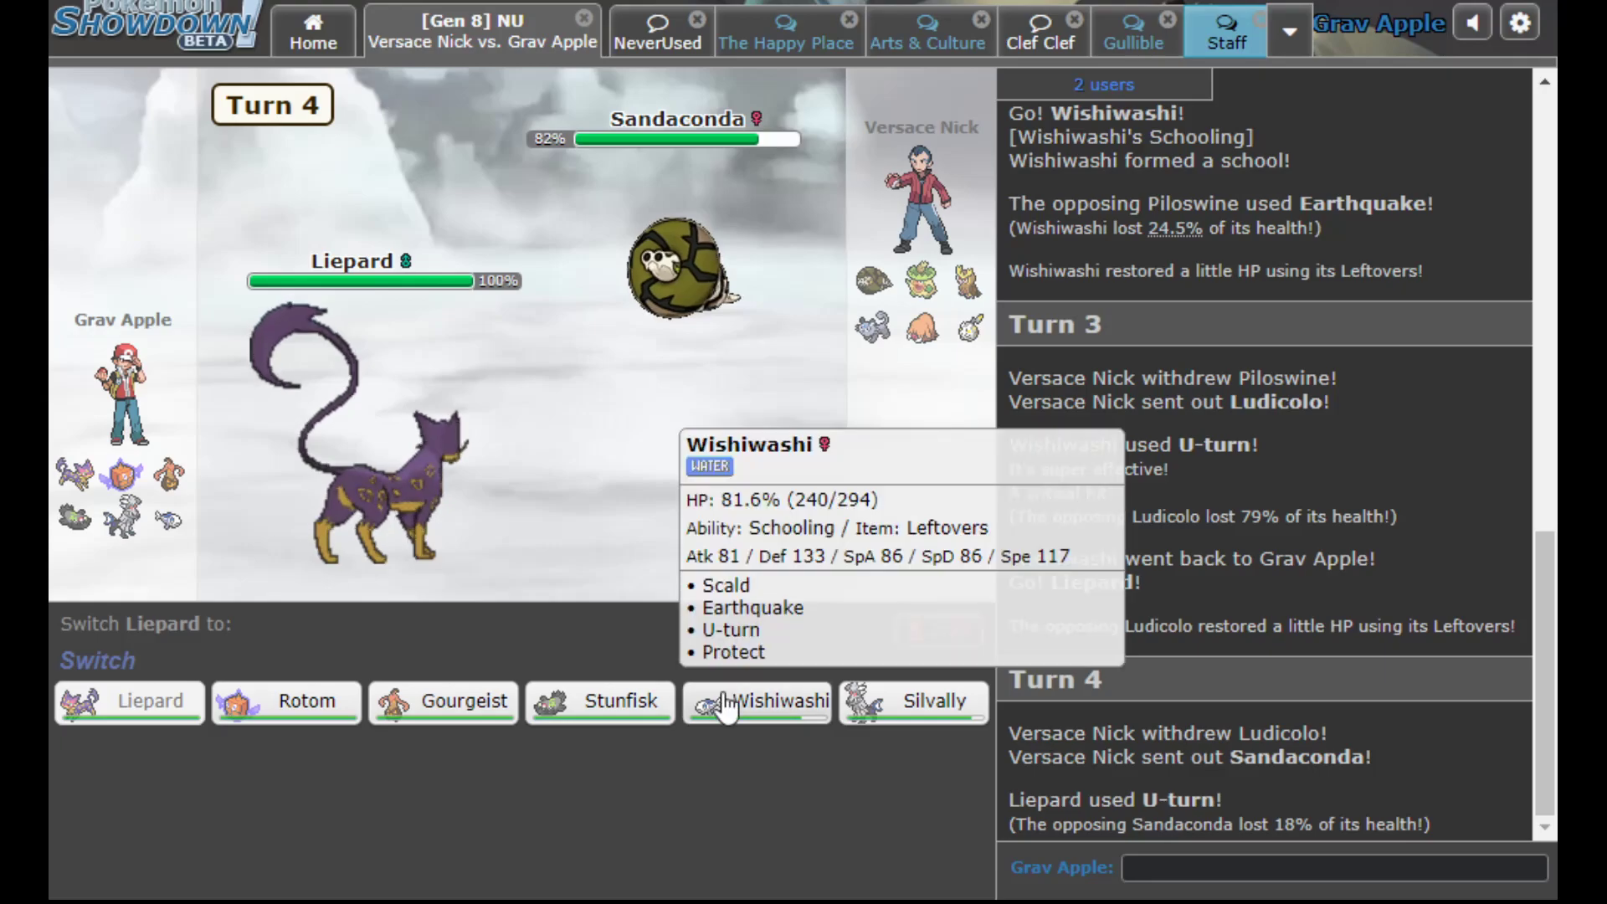
{"action": "mouse_move", "coordinate": [286, 701]}
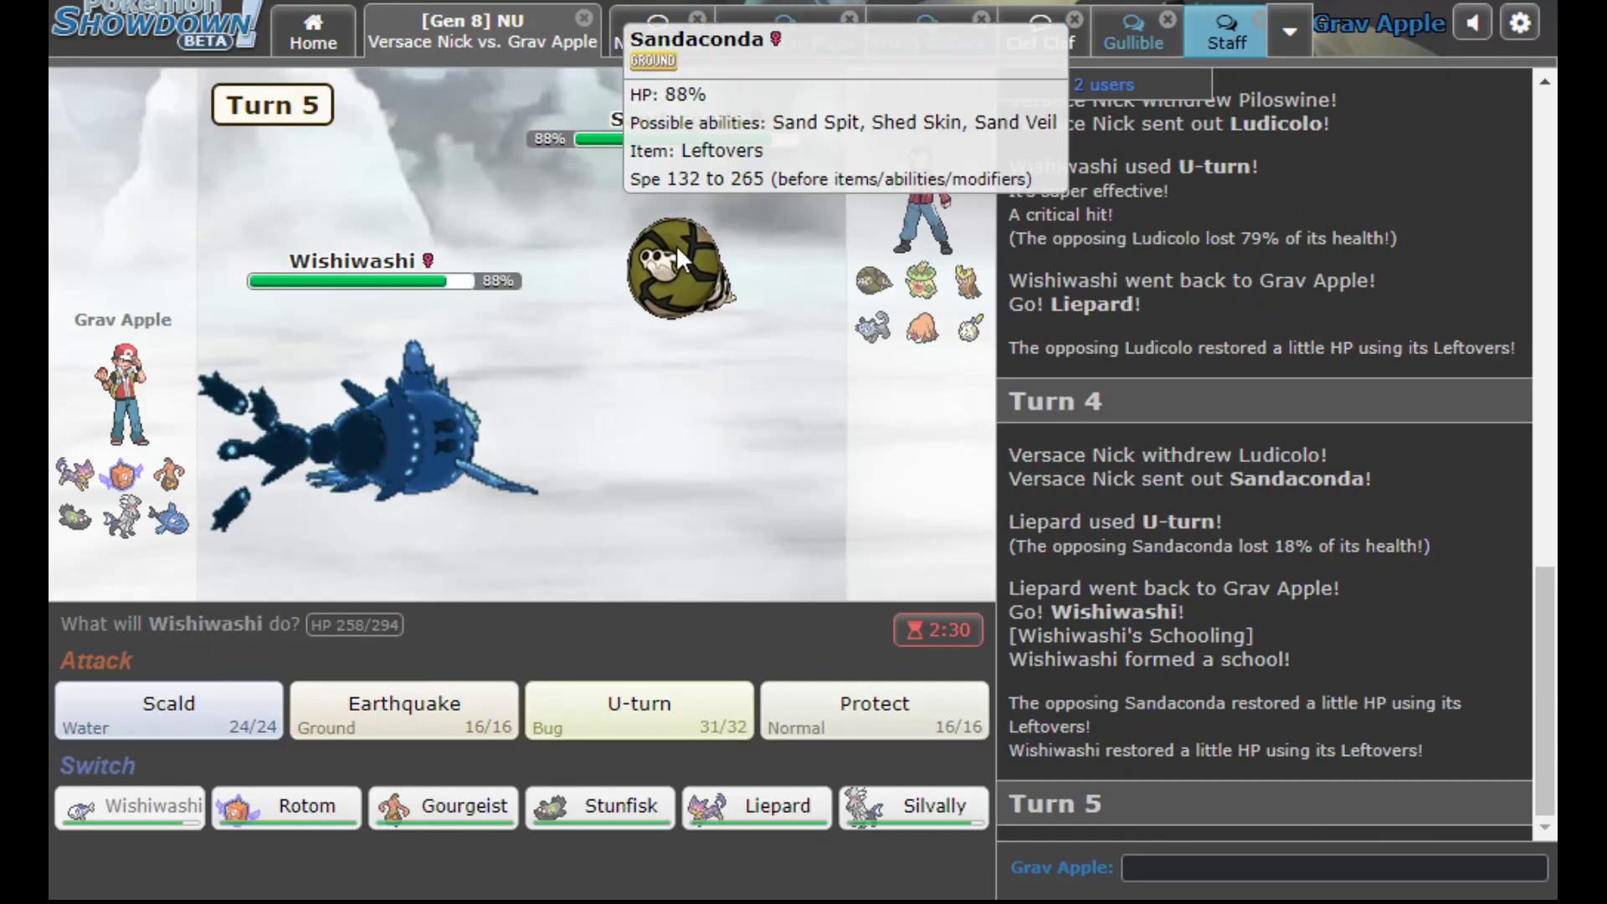
{"action": "mouse_move", "coordinate": [926, 281]}
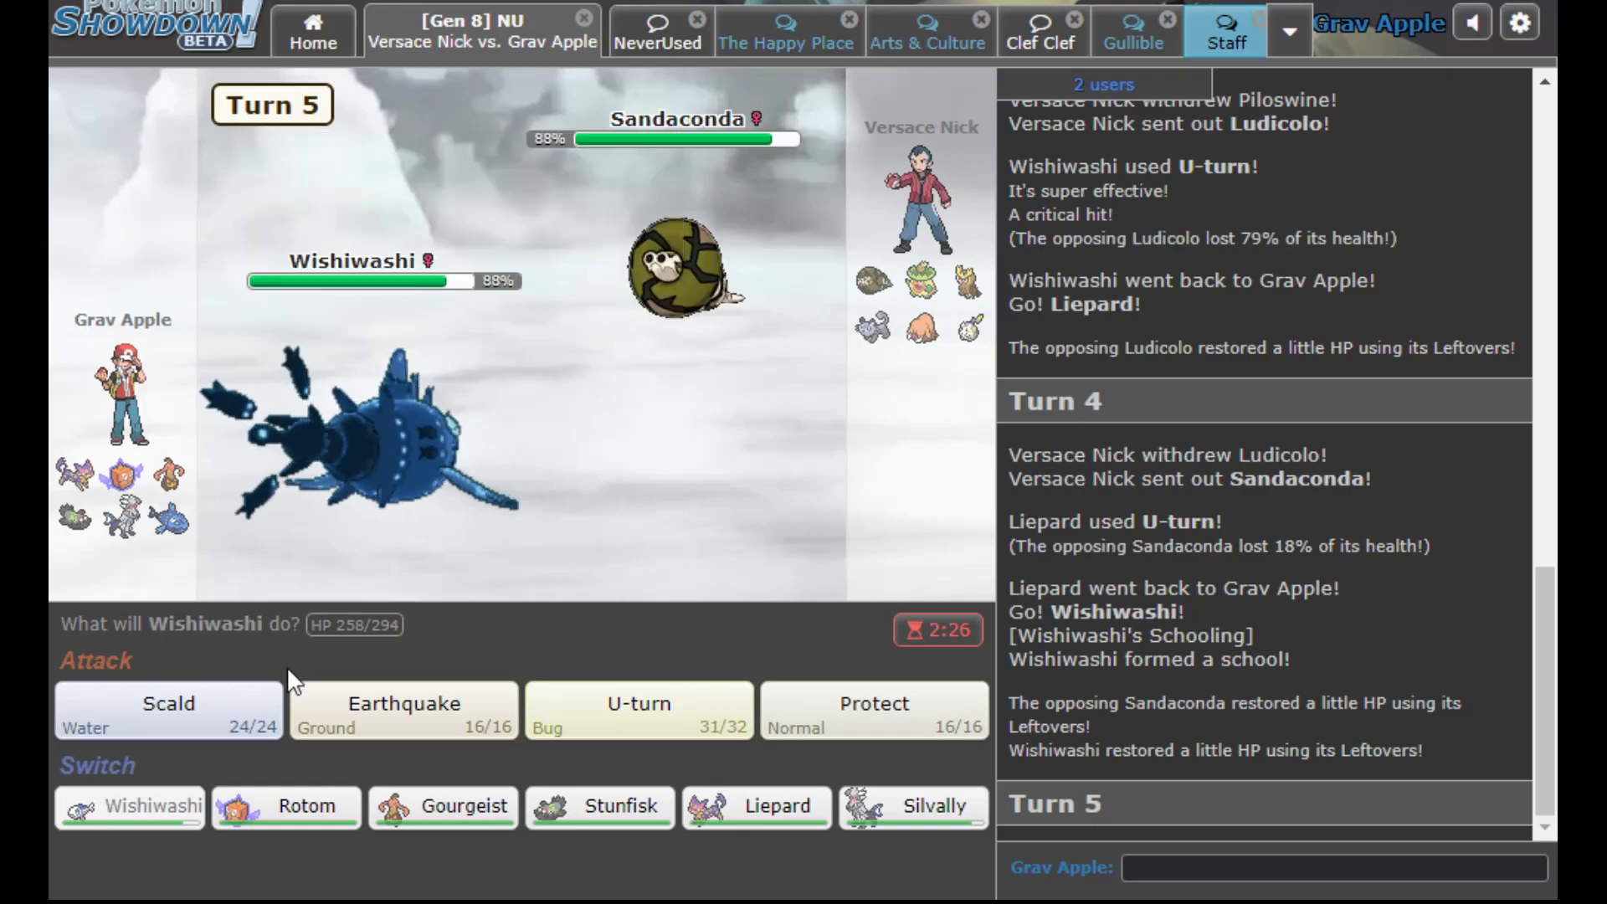
{"action": "left_click", "coordinate": [168, 710]}
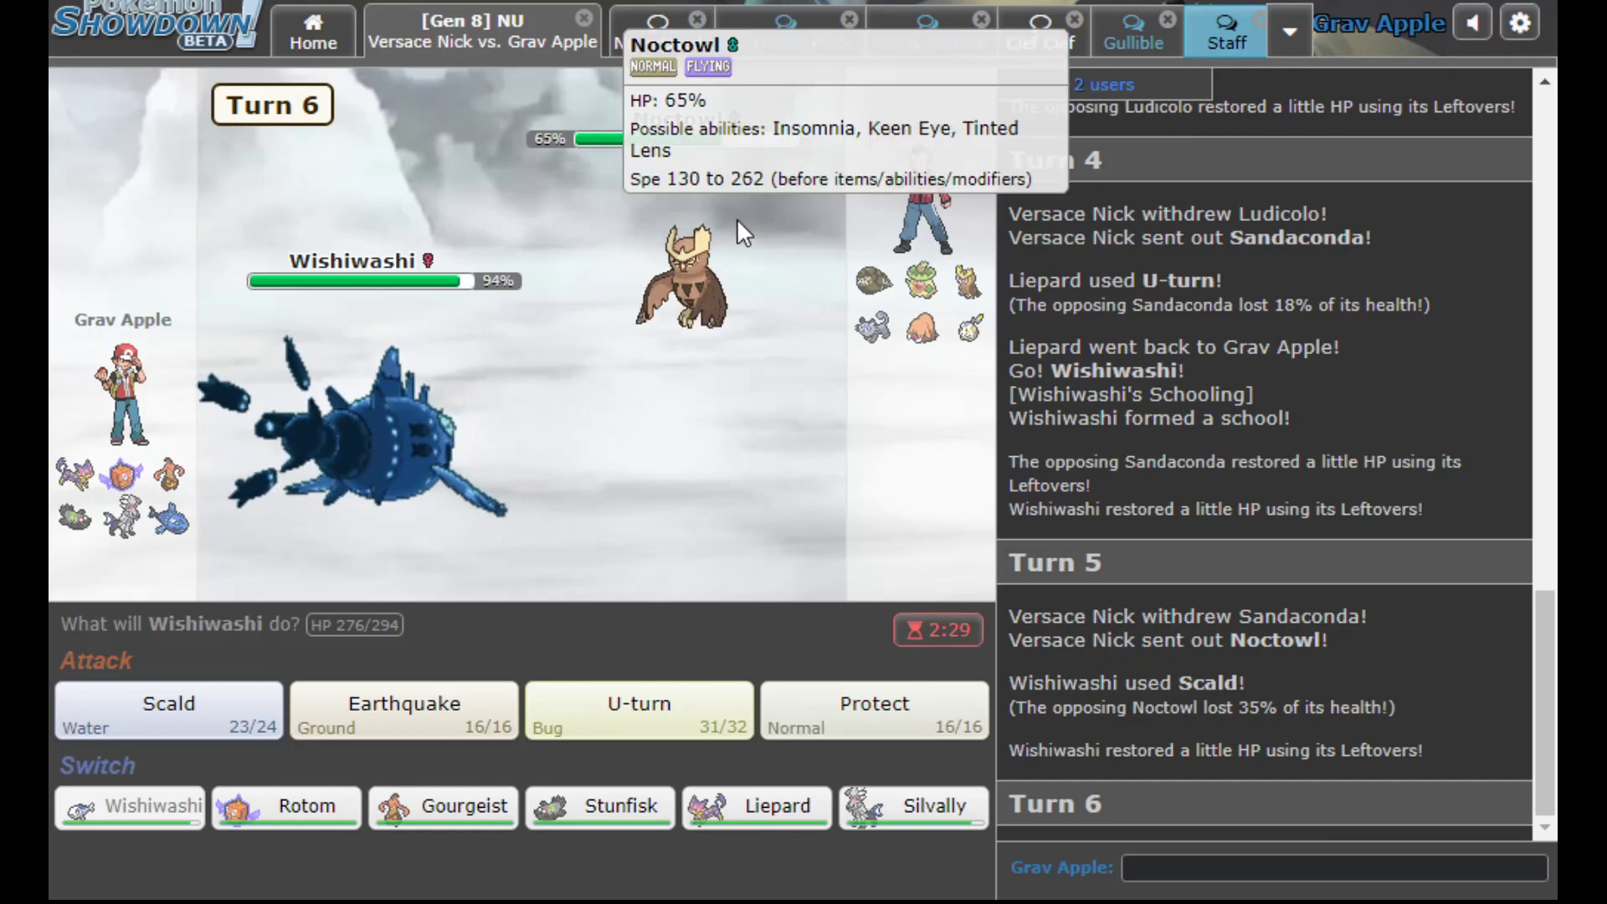
{"action": "mouse_move", "coordinate": [404, 710]}
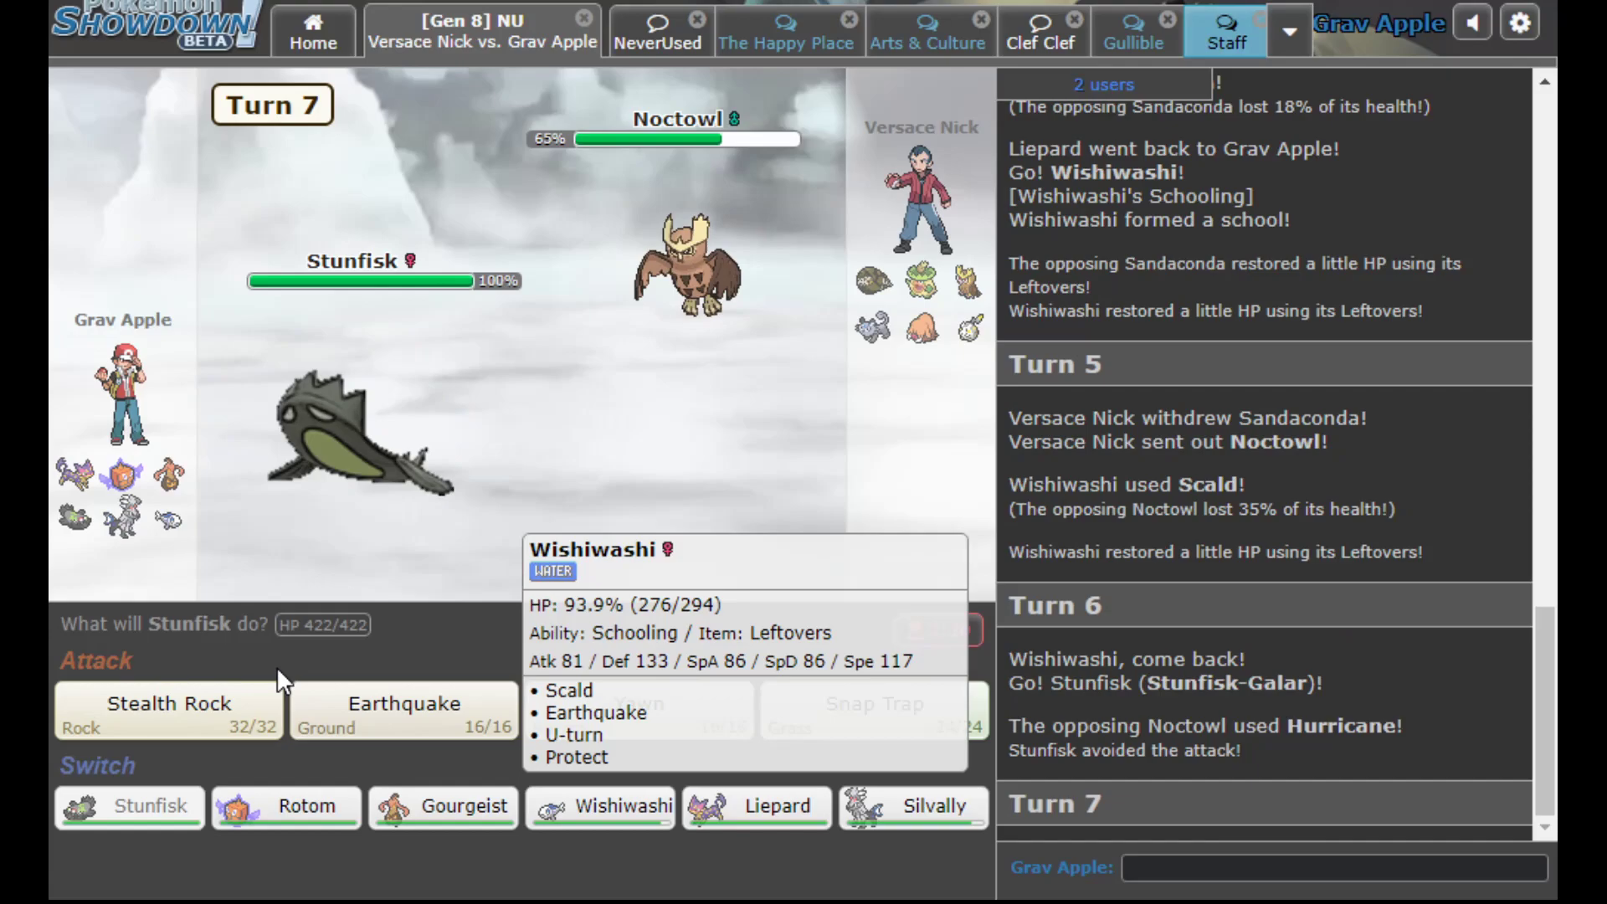
{"action": "mouse_move", "coordinate": [873, 705]}
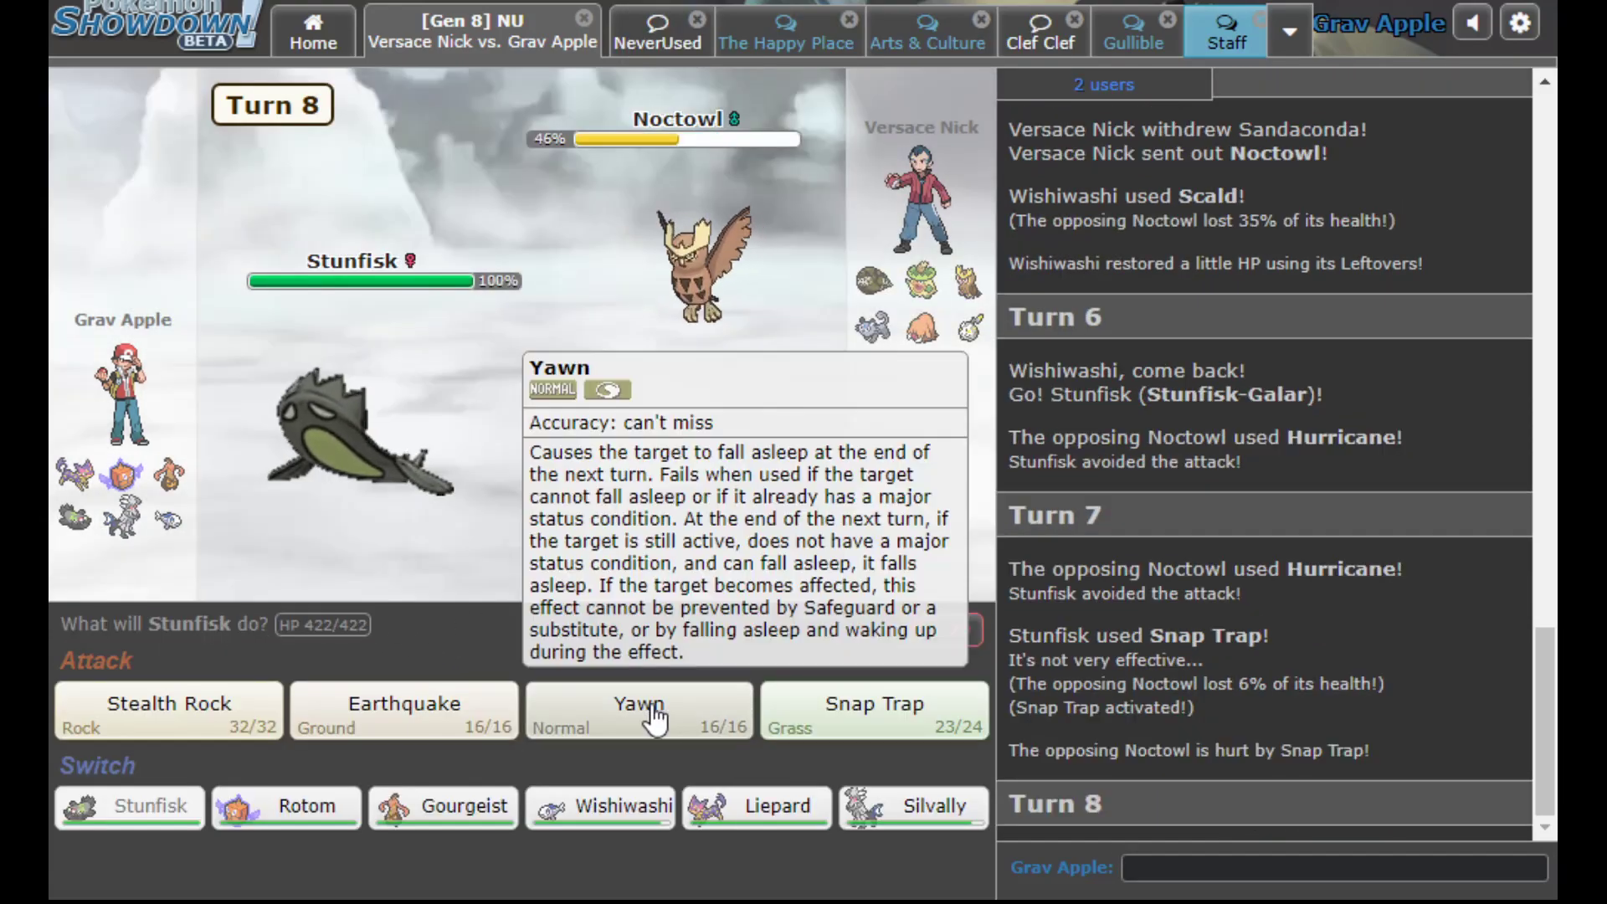
Put Noctowl to sleep with Yawn, finish it with two Snap Traps, then bring Wishiwashi in on Piloswine
{"action": "left_click", "coordinate": [637, 710]}
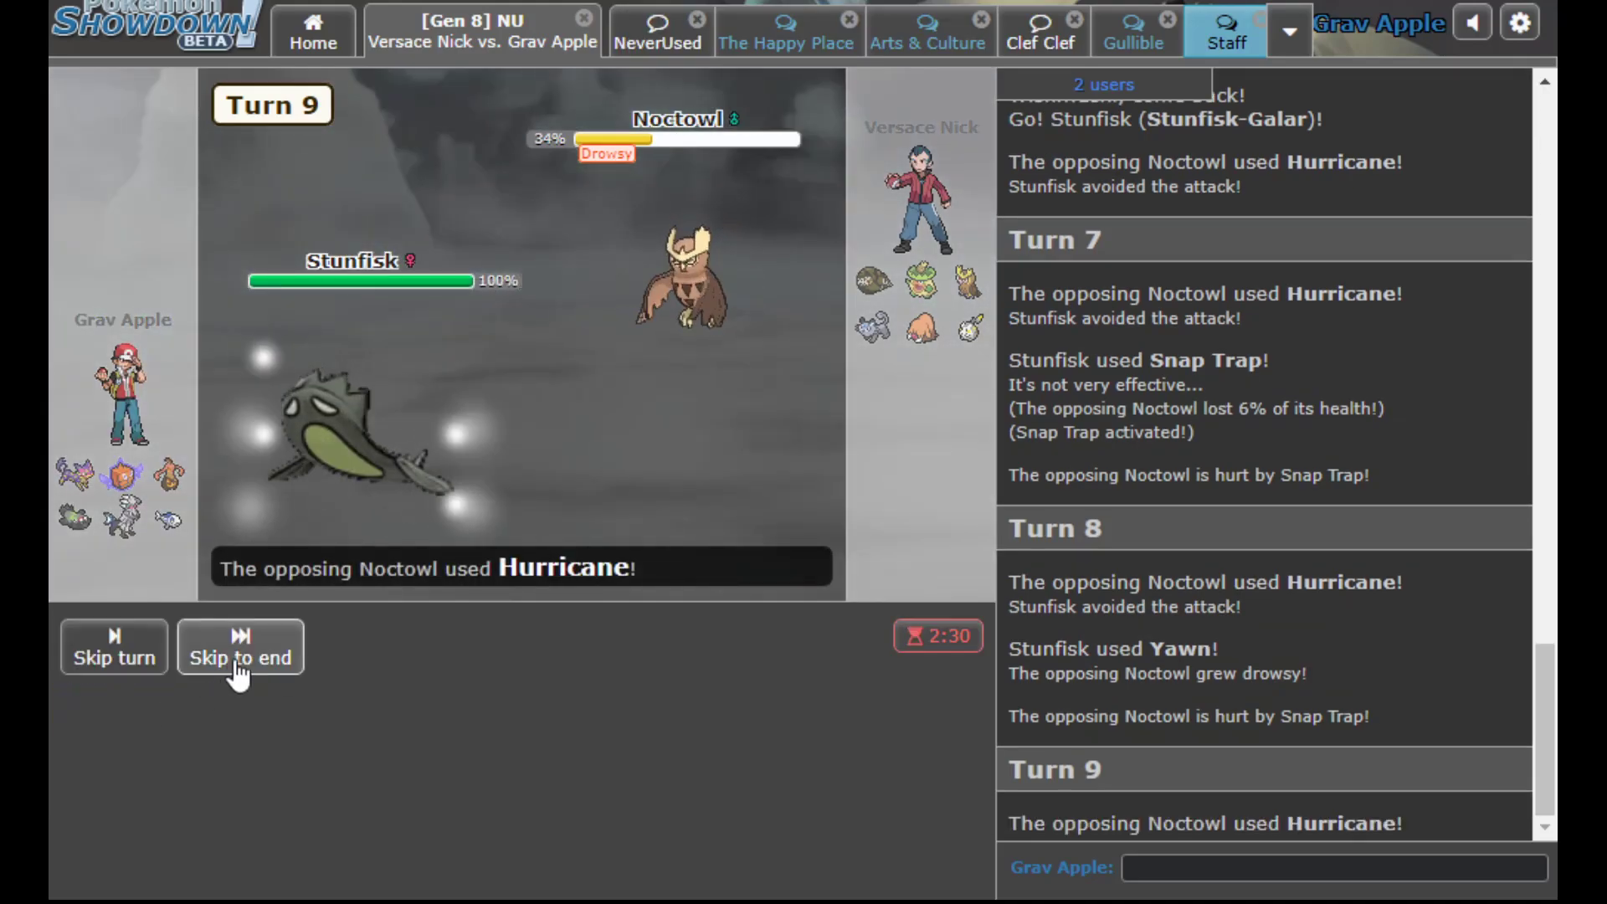
{"action": "left_click", "coordinate": [240, 646]}
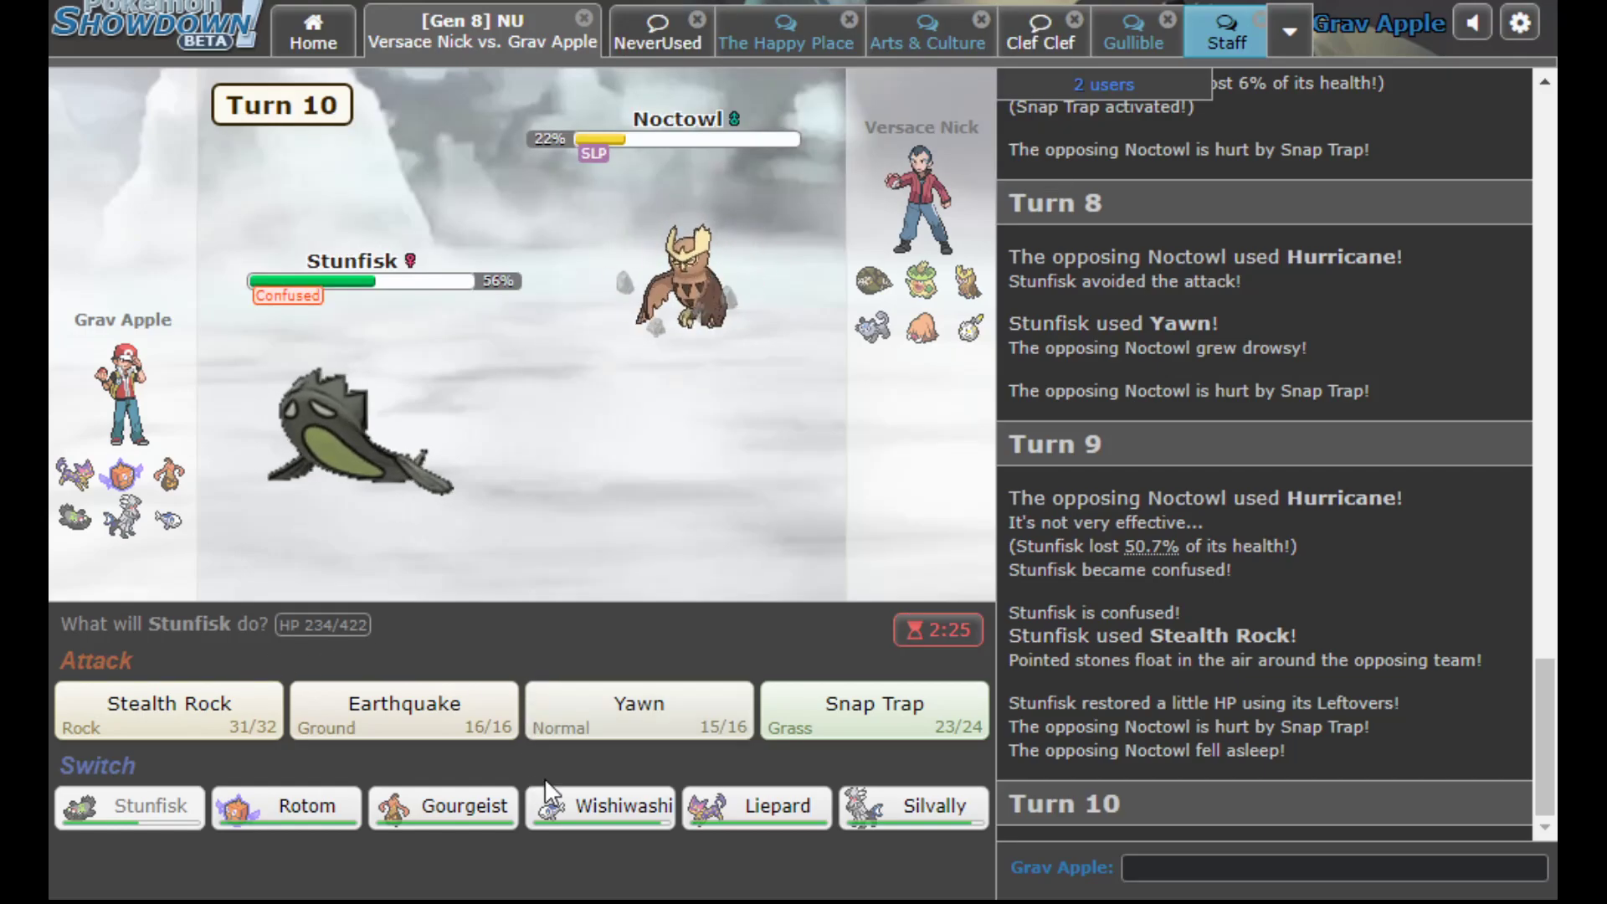
{"action": "mouse_move", "coordinate": [874, 710]}
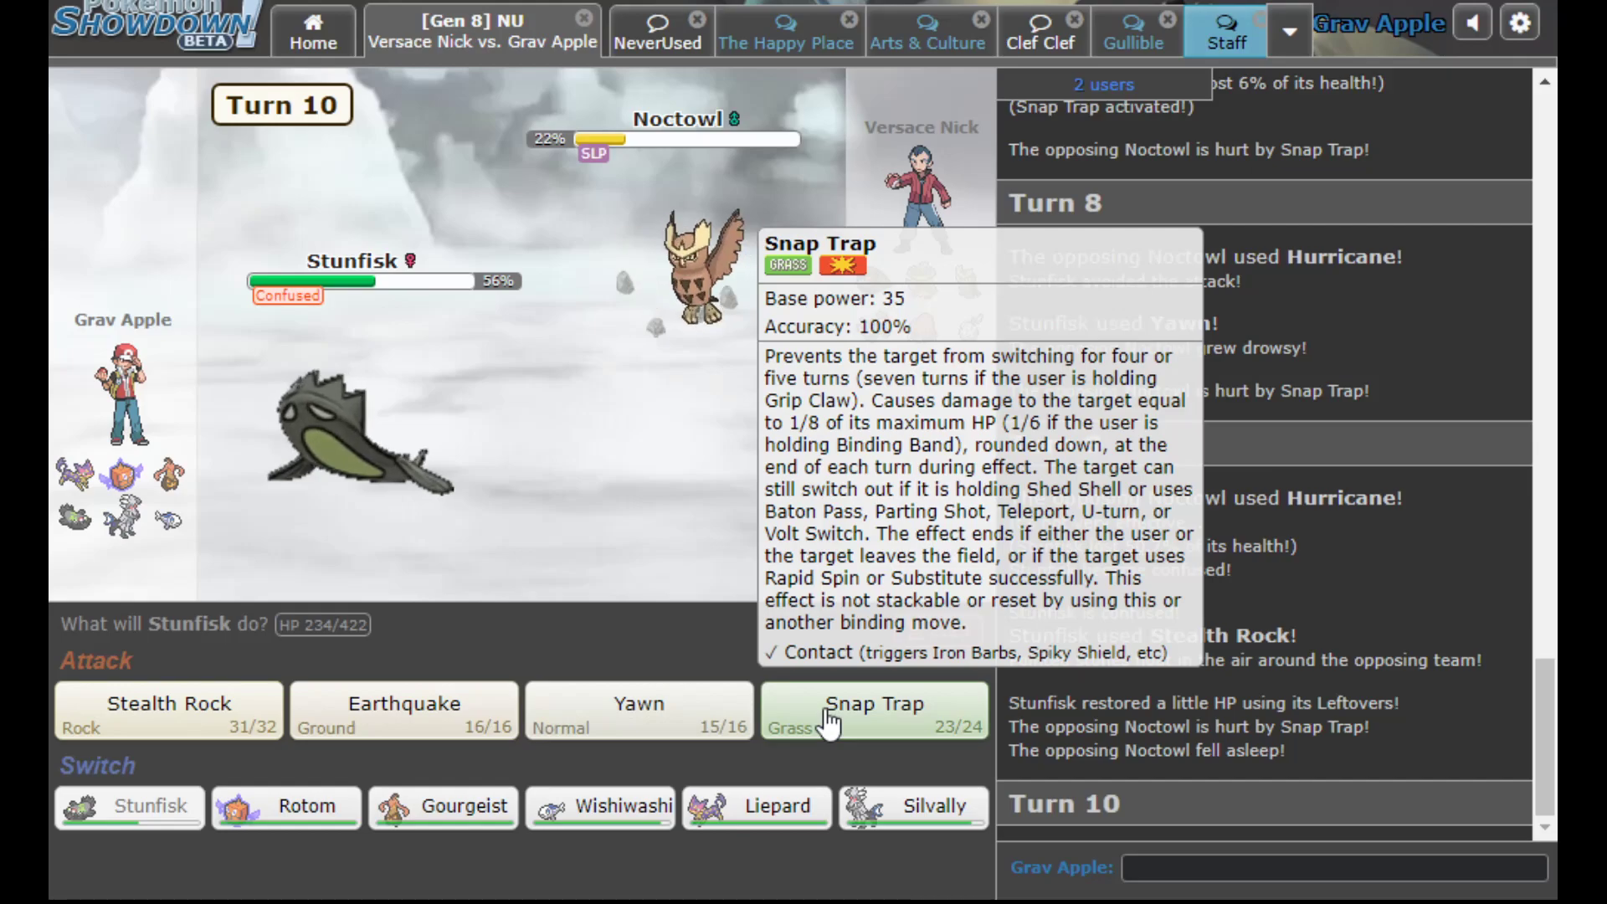
{"action": "left_click", "coordinate": [874, 712]}
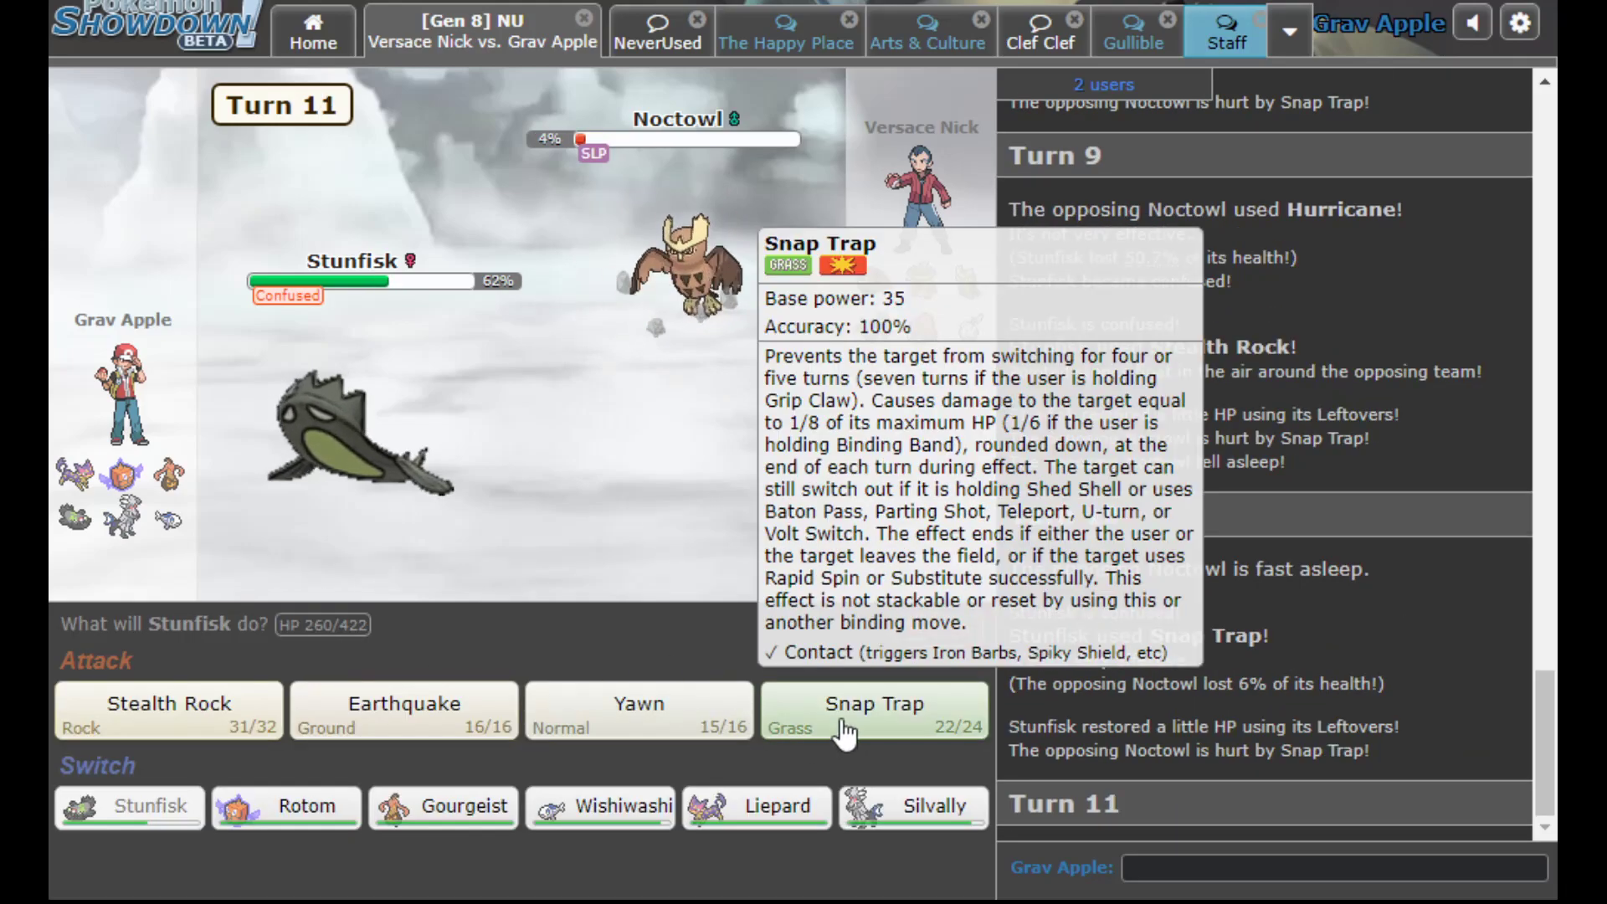
{"action": "left_click", "coordinate": [873, 710]}
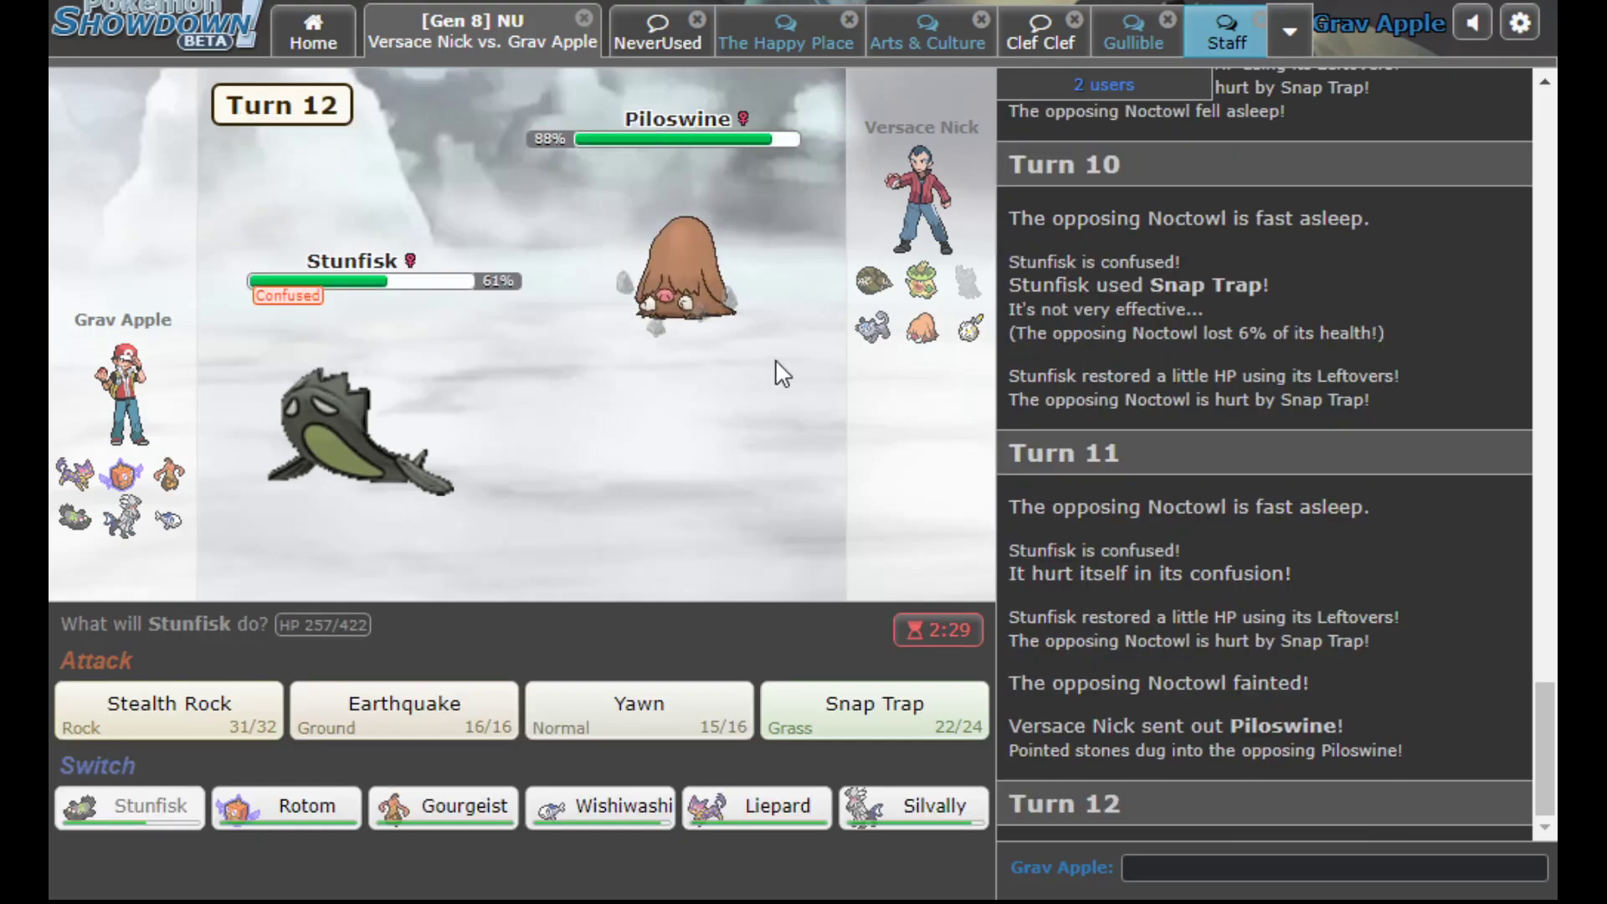
{"action": "left_click", "coordinate": [599, 807]}
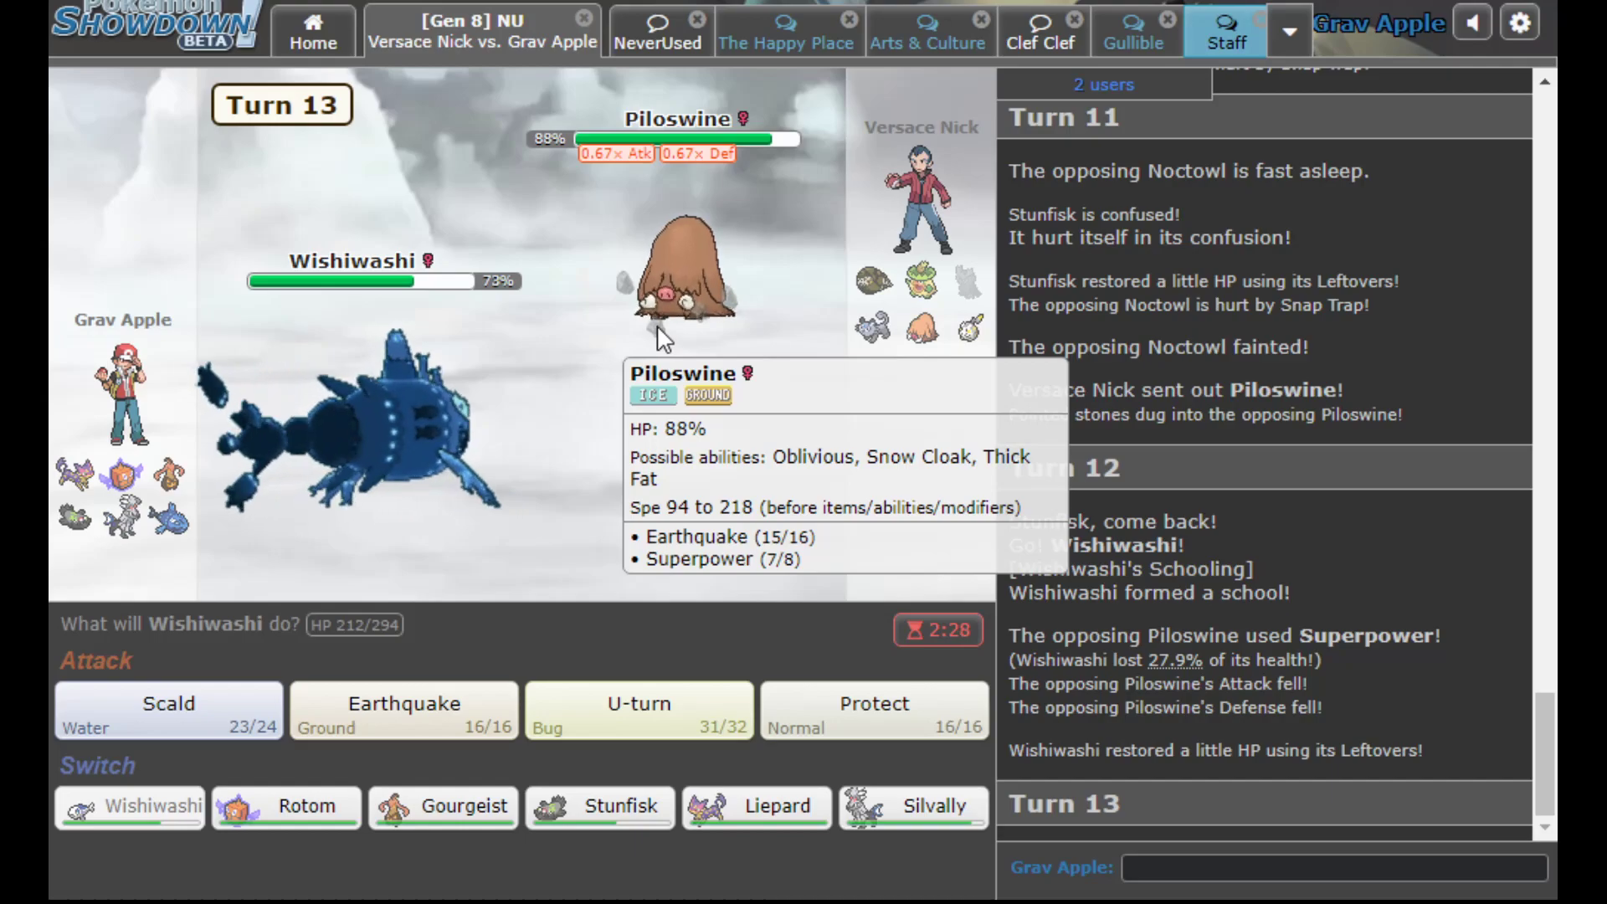
{"action": "mouse_move", "coordinate": [975, 281]}
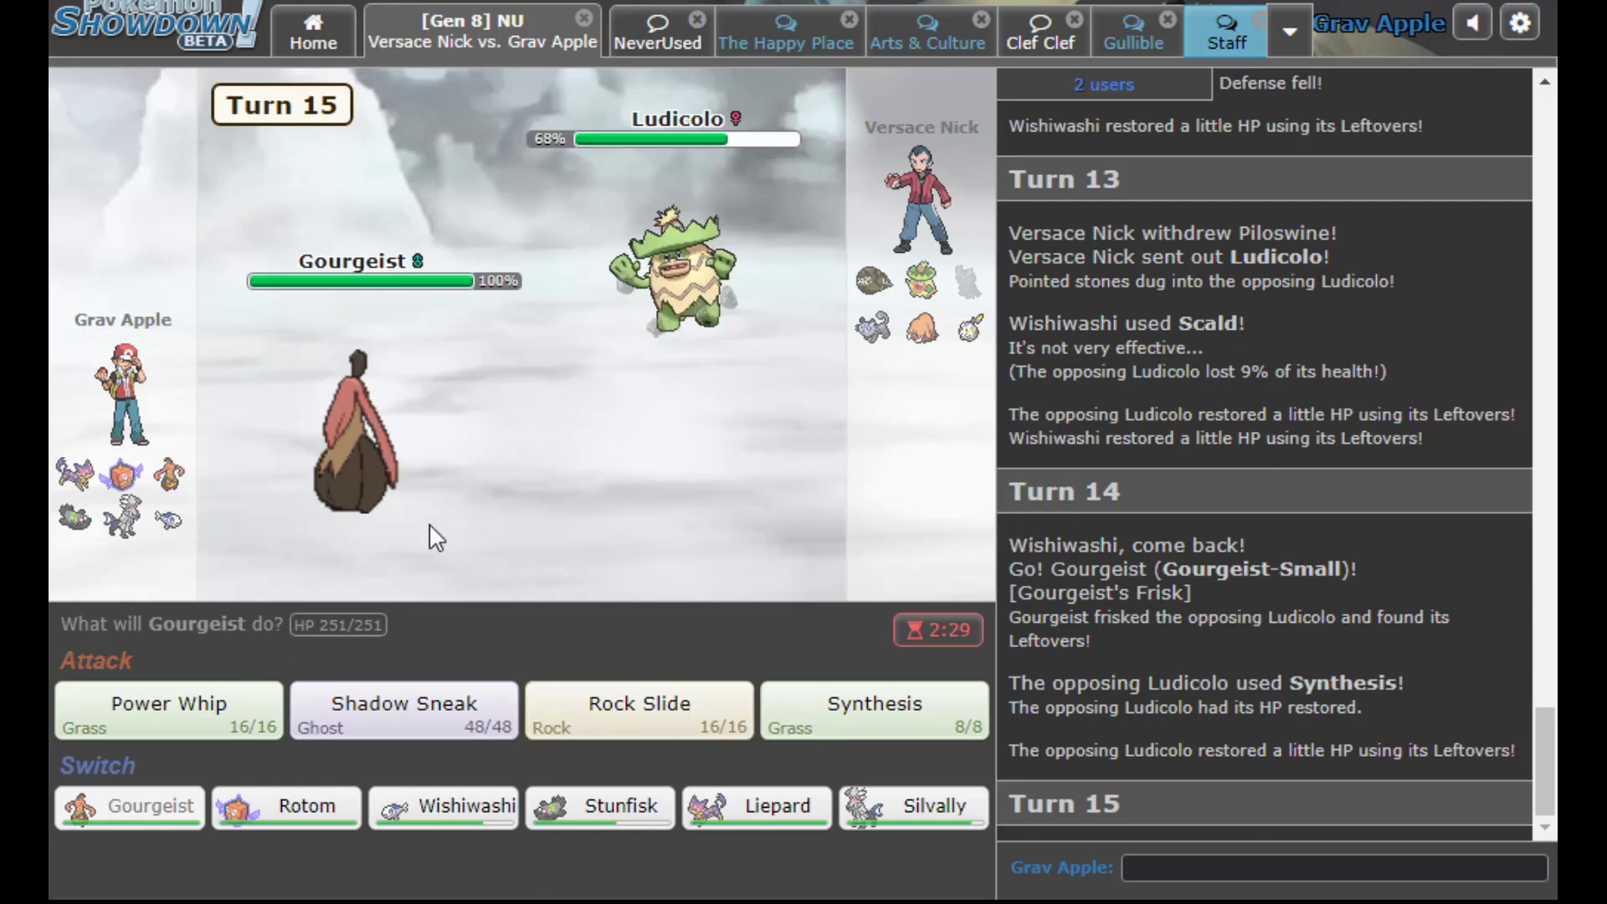
Attack Ludicolo with Gourgeist, Protect Wishiwashi, then U-turn on Persian-Alola into Stunfisk-Galar
{"action": "left_click", "coordinate": [168, 710]}
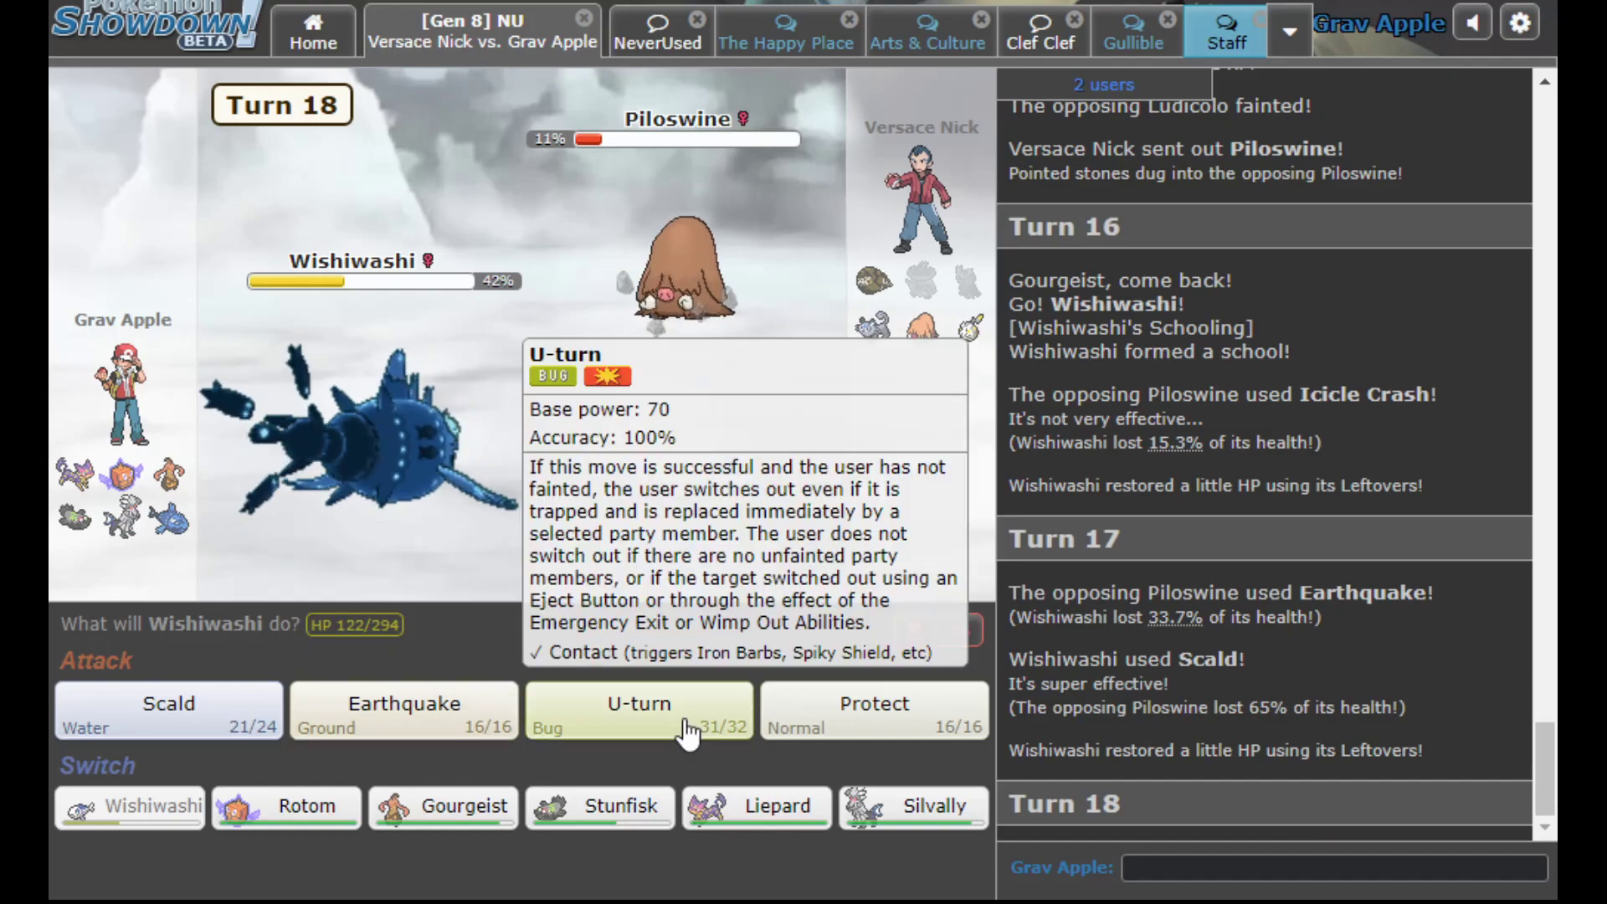
{"action": "left_click", "coordinate": [167, 710]}
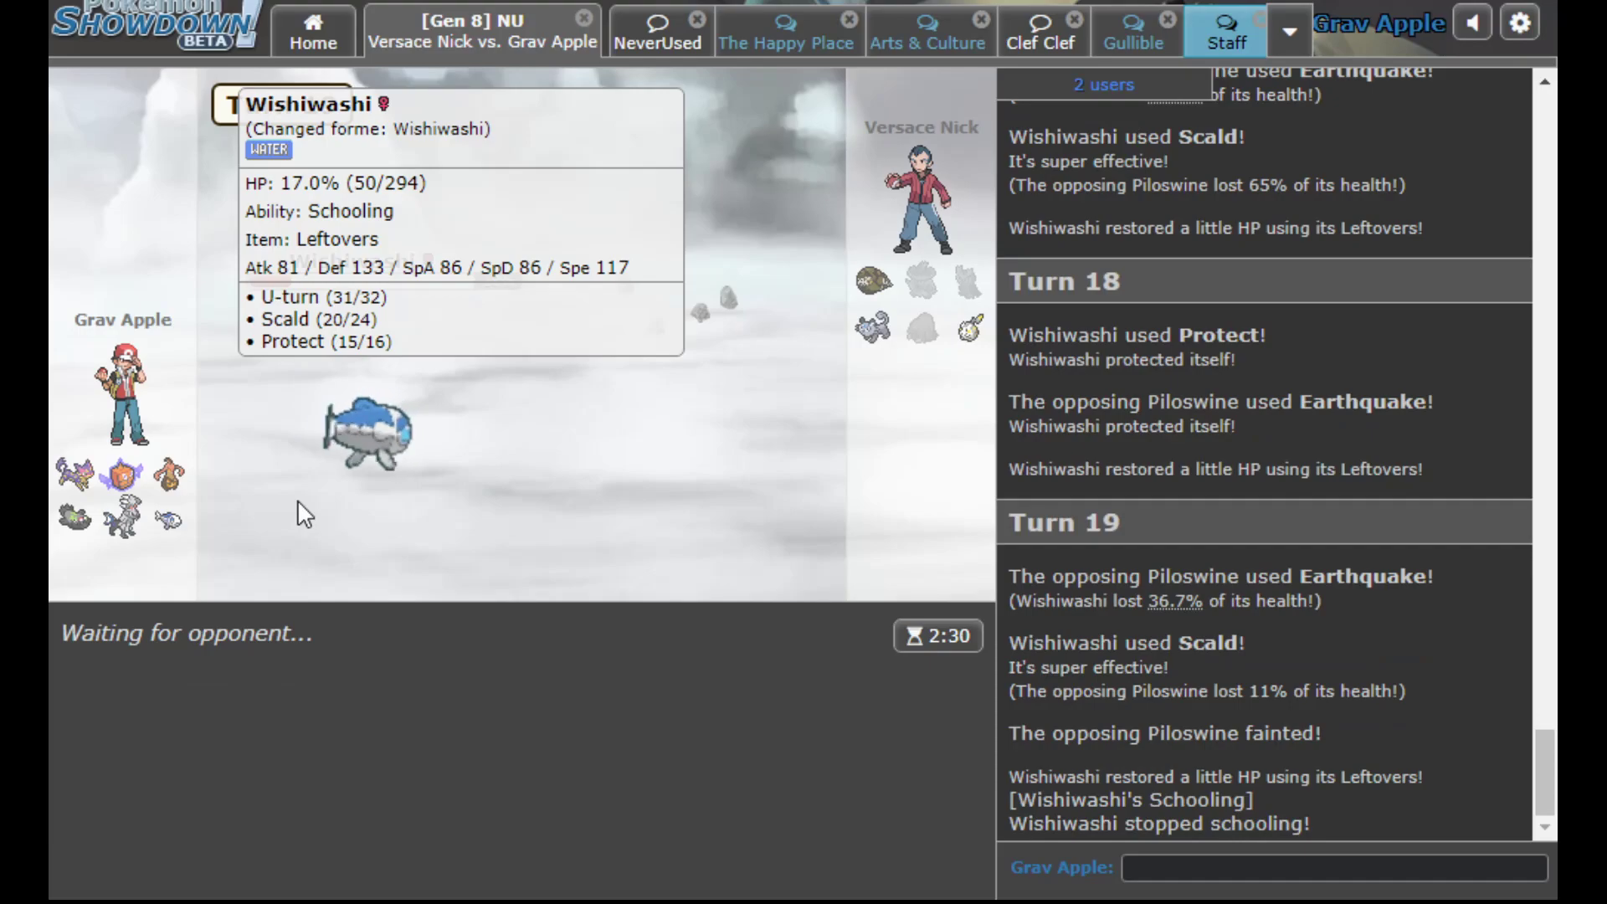
{"action": "left_click", "coordinate": [241, 646]}
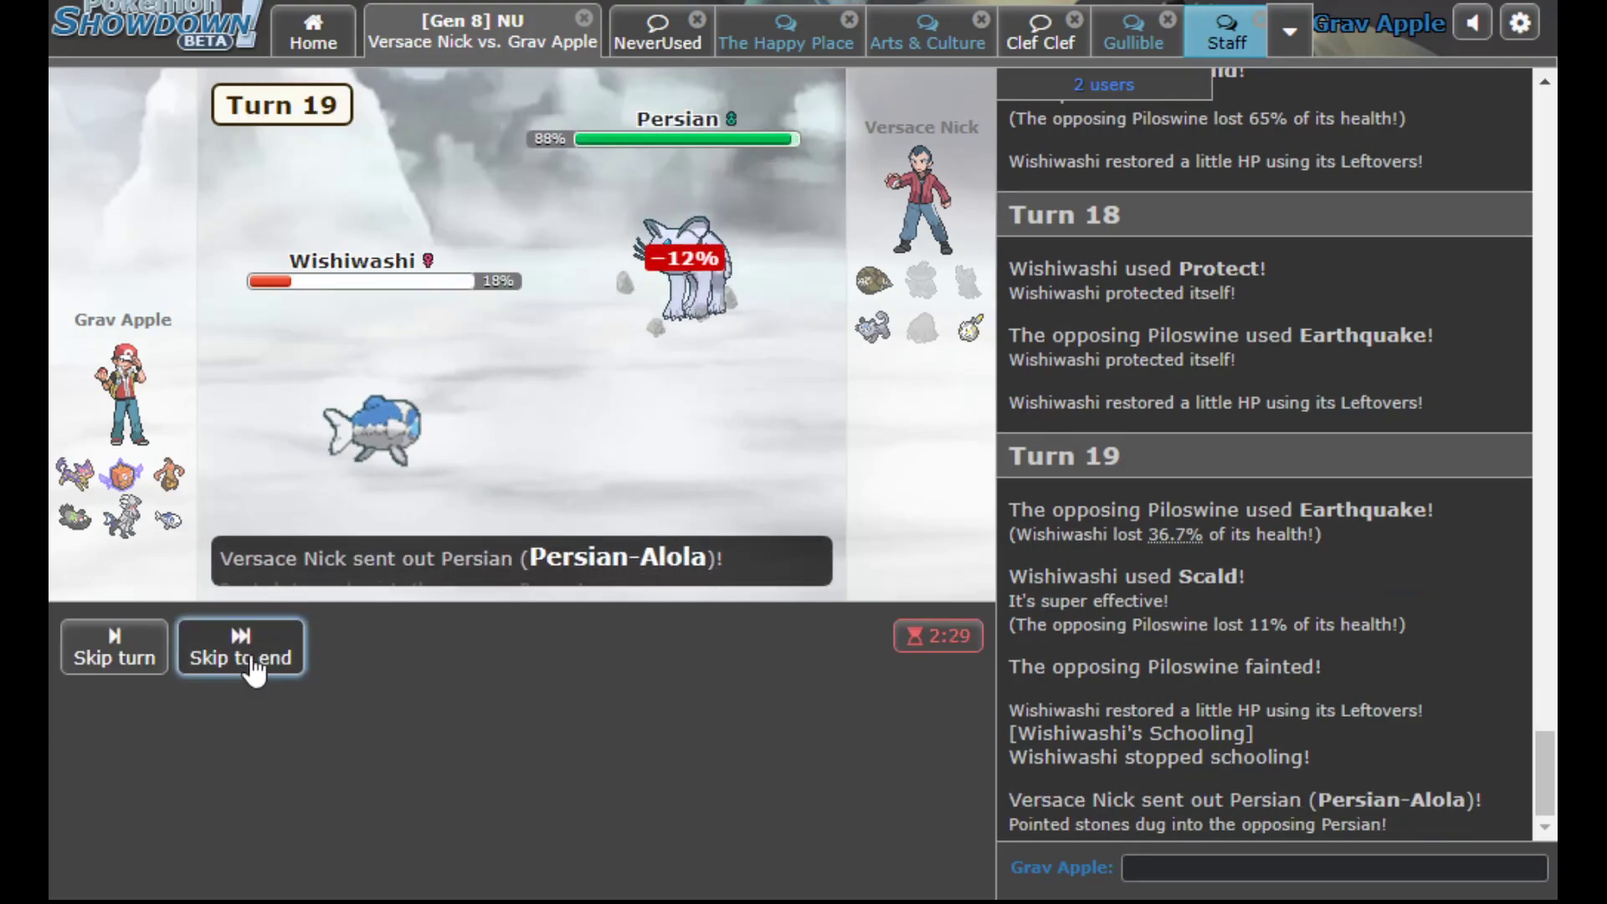
{"action": "left_click", "coordinate": [241, 646]}
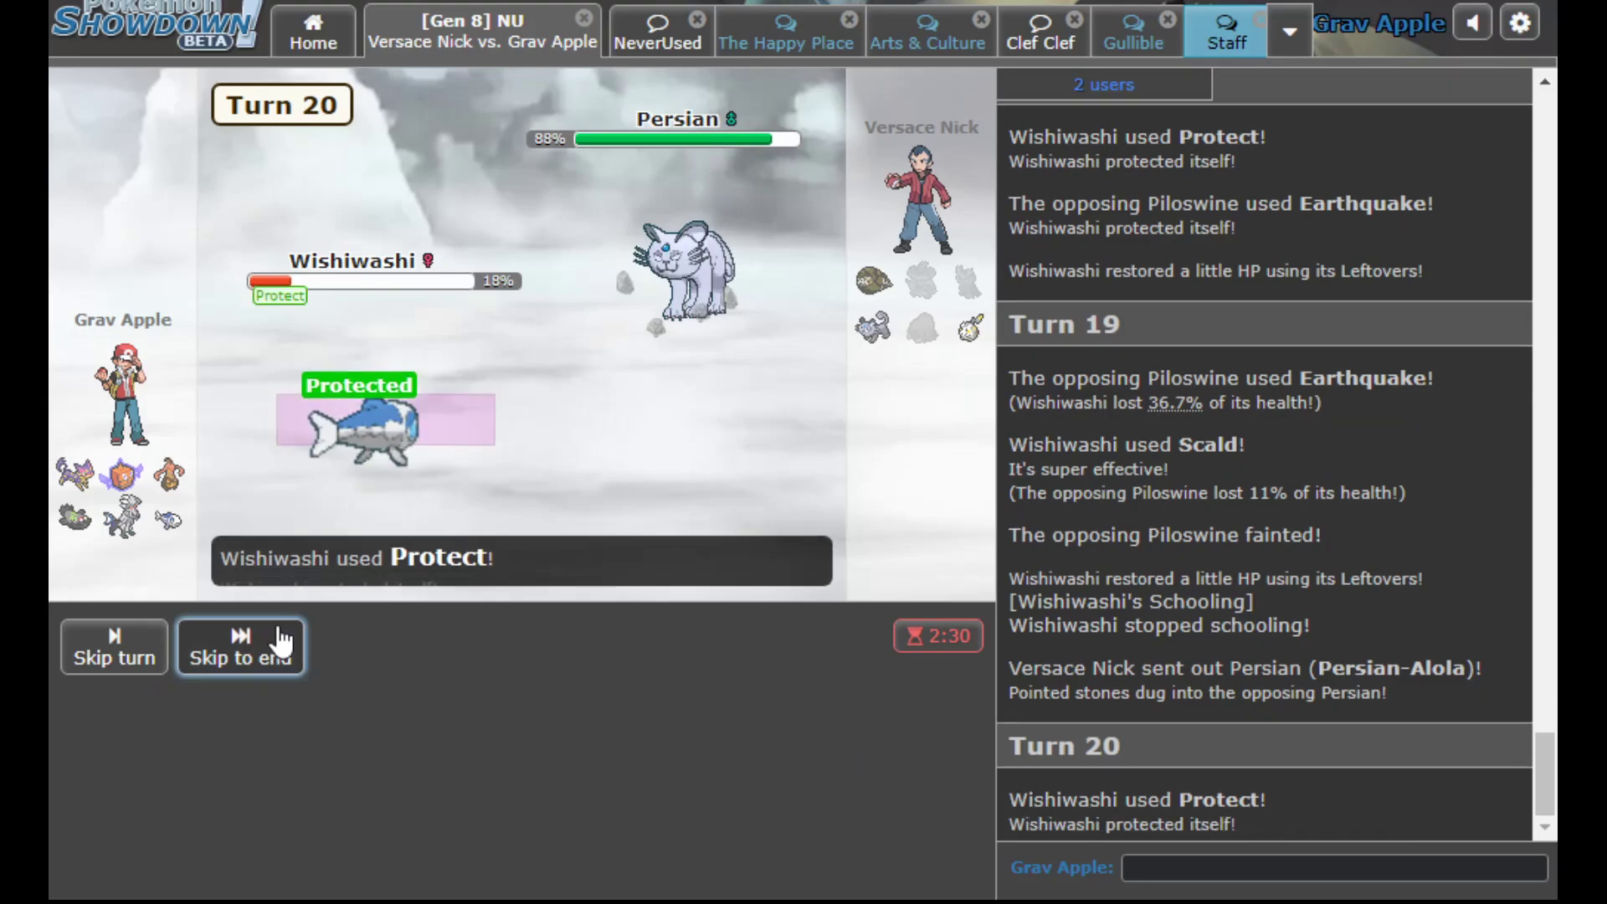
{"action": "left_click", "coordinate": [240, 646]}
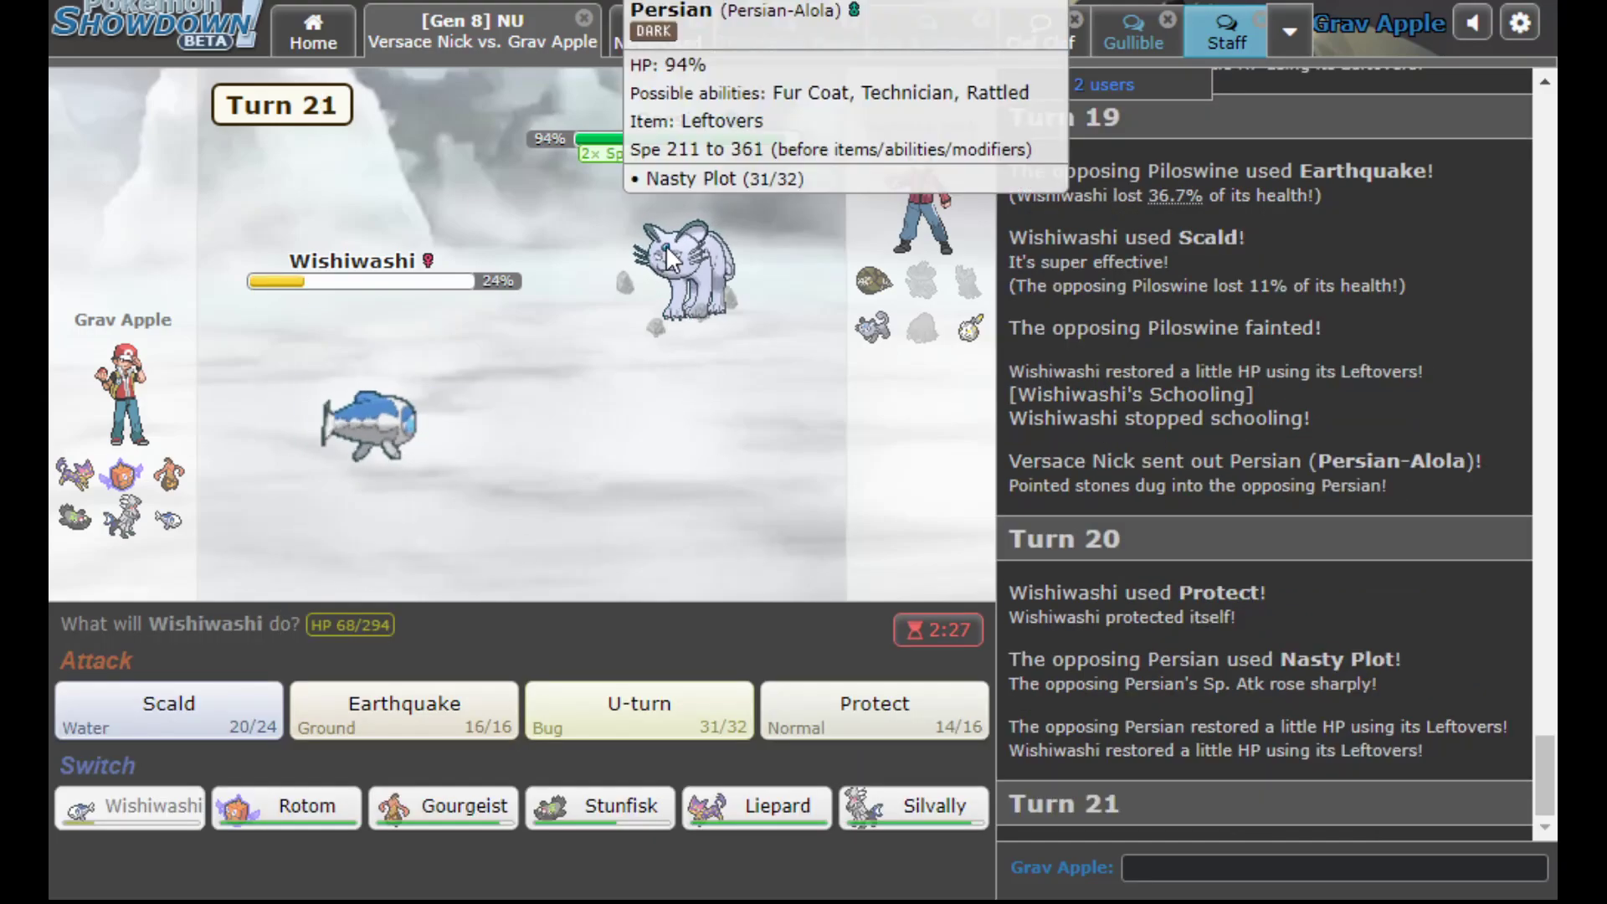
{"action": "mouse_move", "coordinate": [532, 713]}
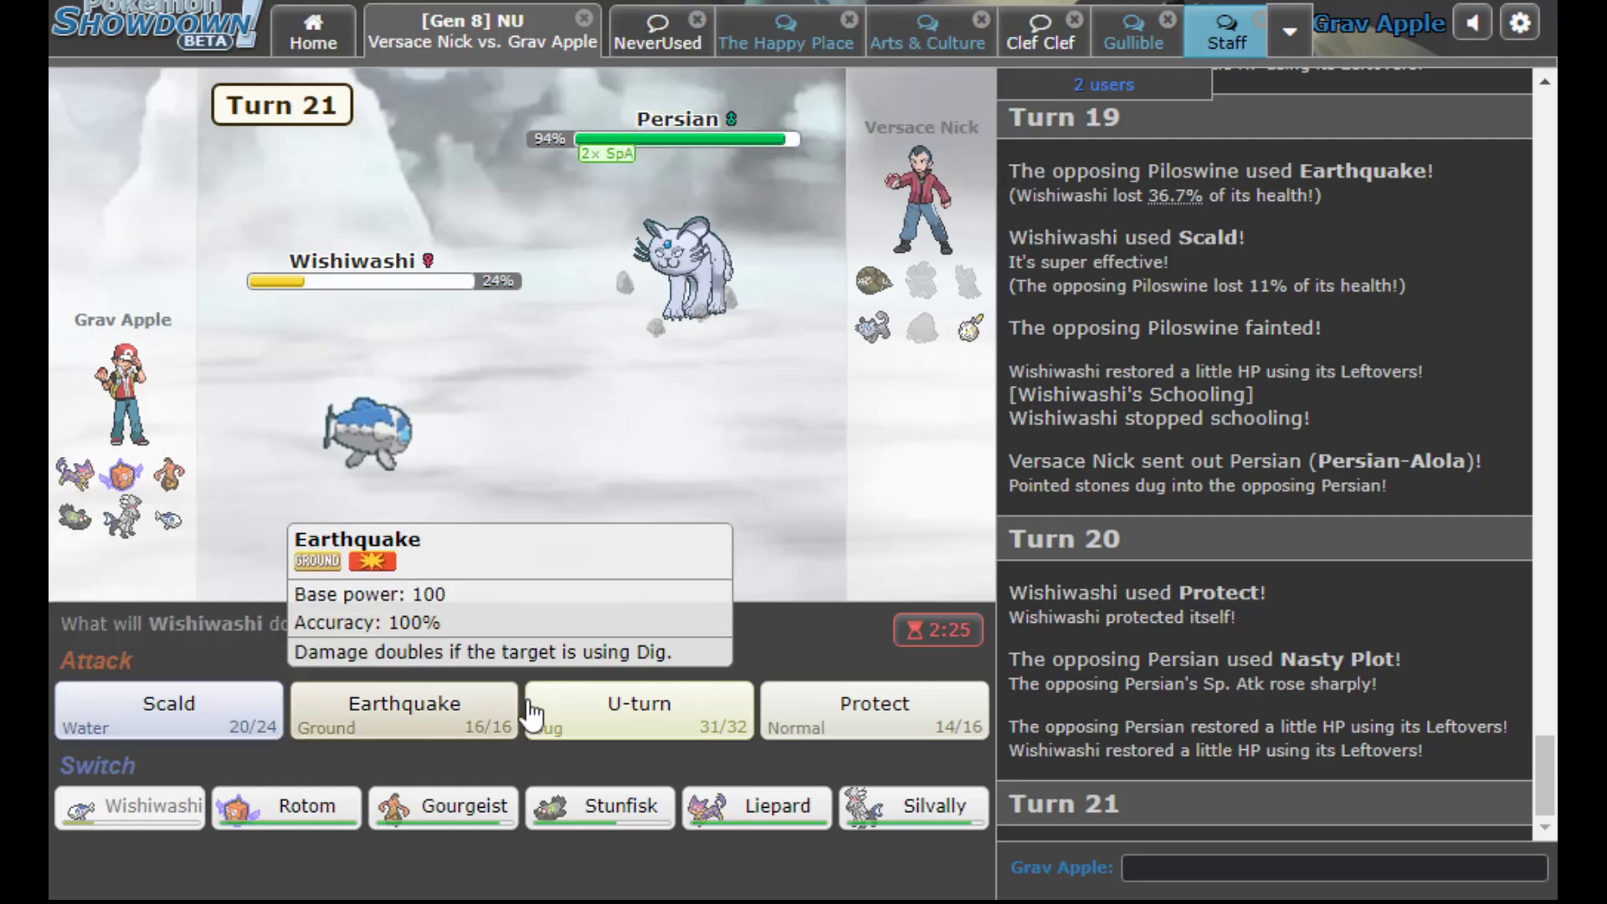
{"action": "left_click", "coordinate": [638, 707]}
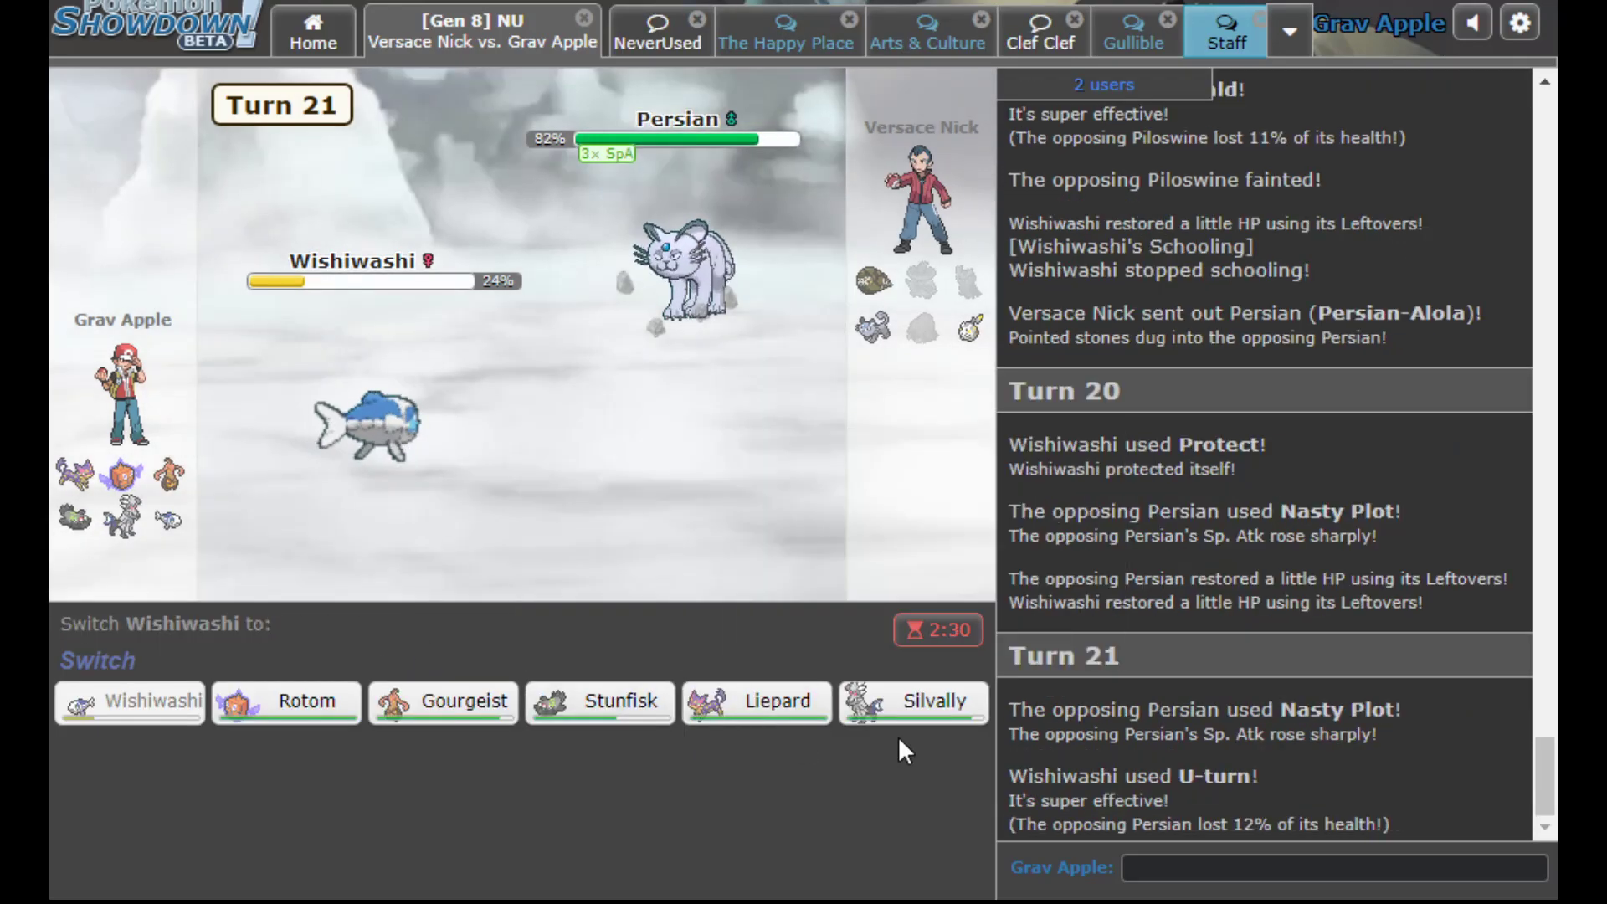
{"action": "mouse_move", "coordinate": [687, 261]}
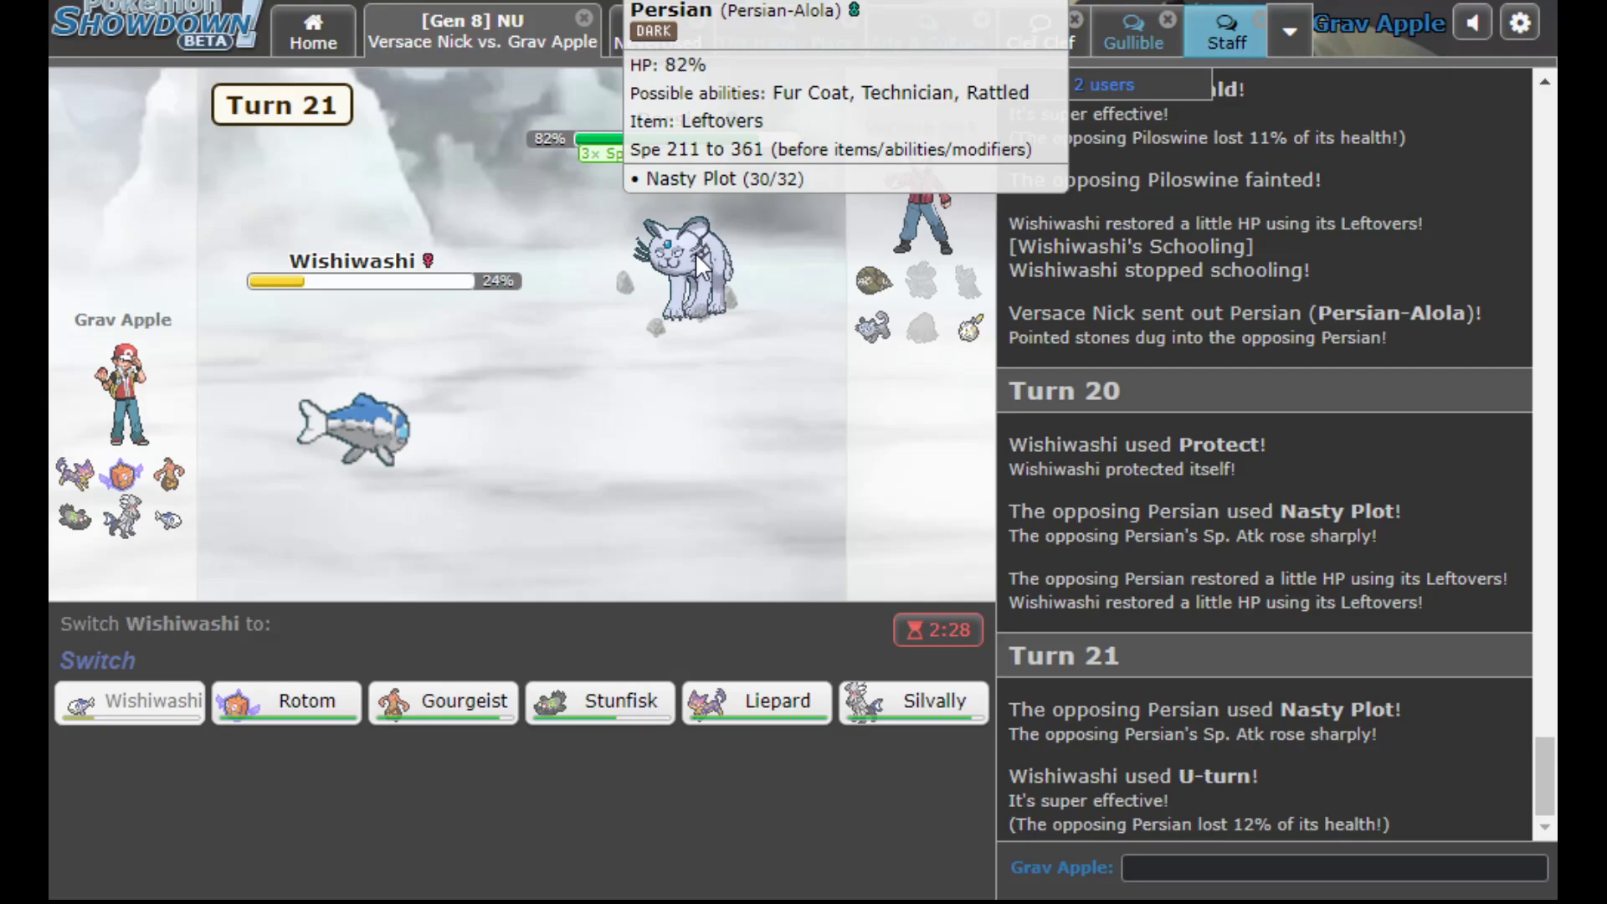
{"action": "mouse_move", "coordinate": [574, 728]}
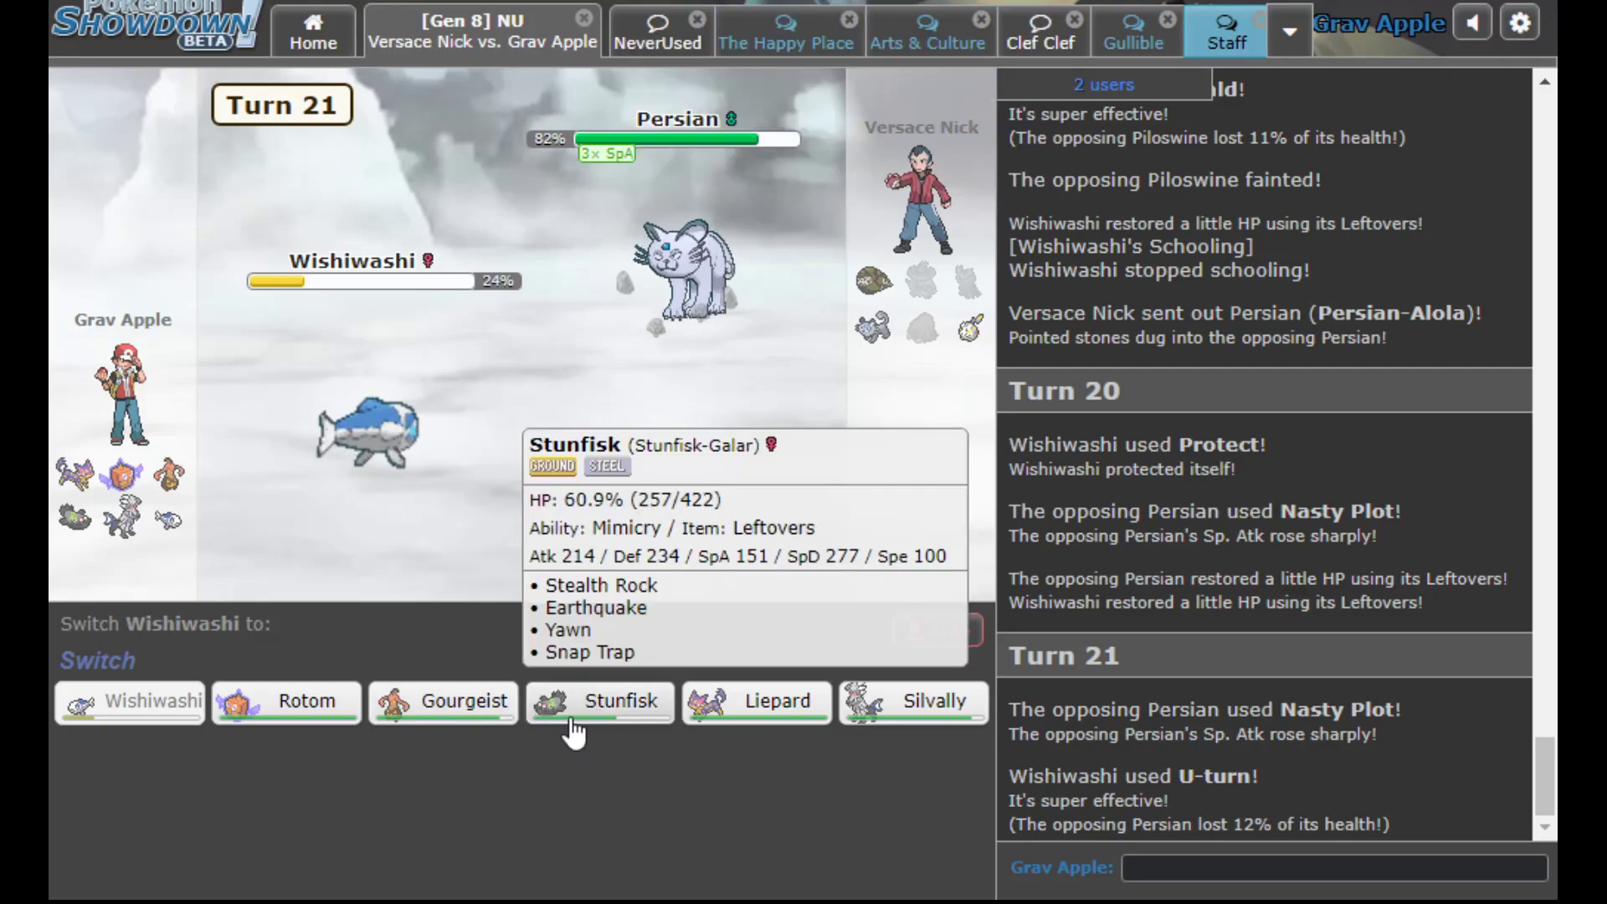
{"action": "left_click", "coordinate": [600, 701]}
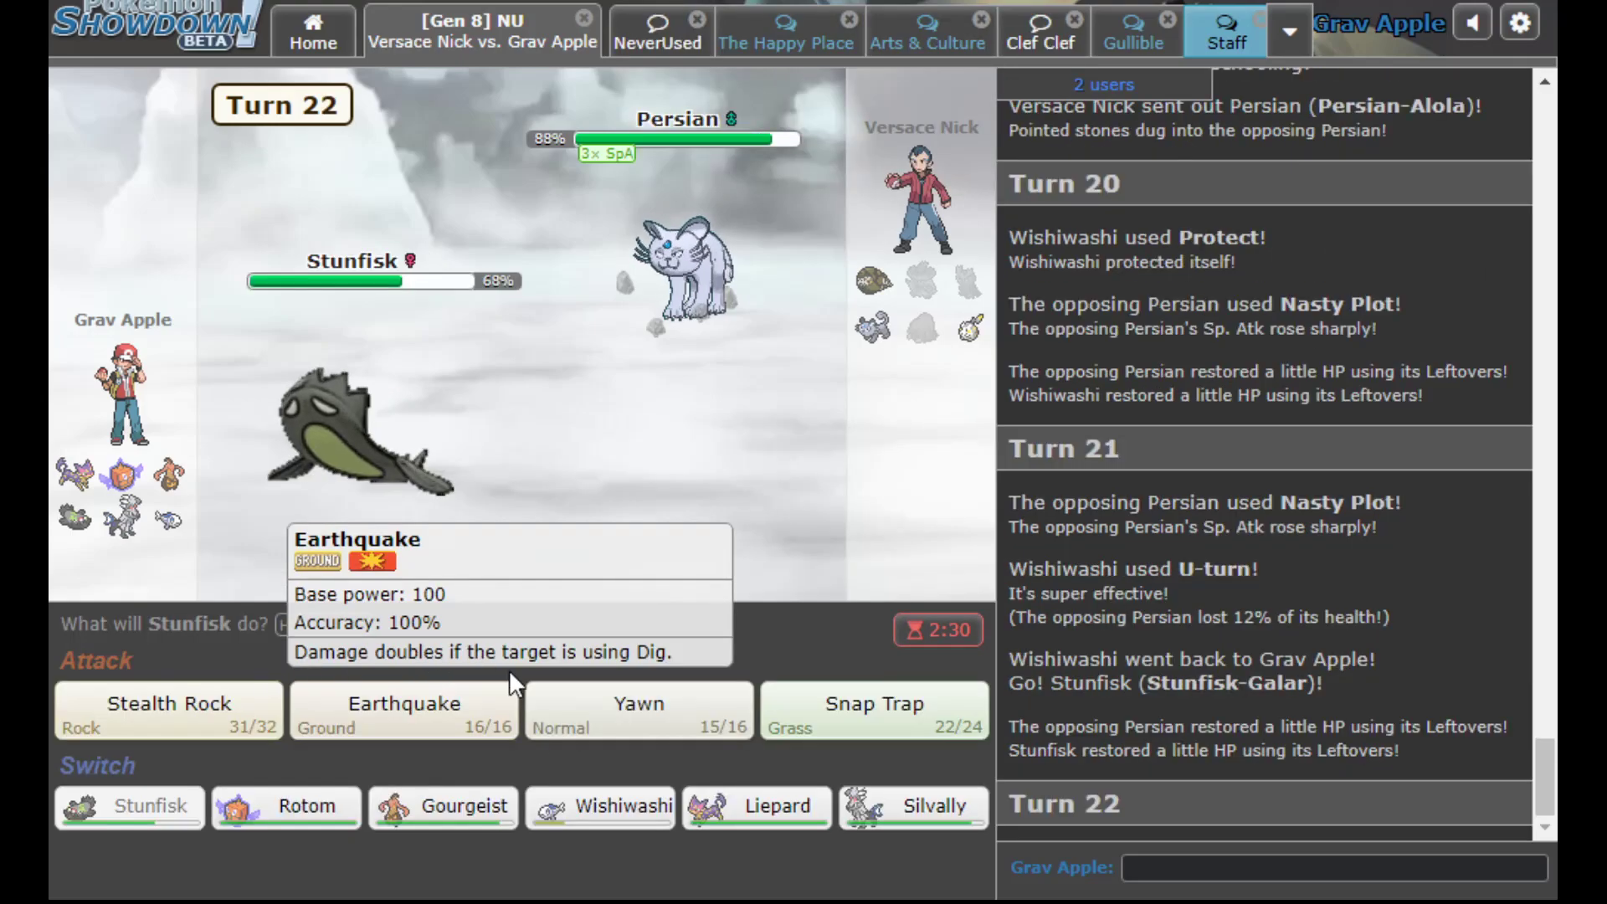
Yawn the poisoned Persian with Stunfisk, then send a replacement in after Stunfisk faints
{"action": "left_click", "coordinate": [638, 709]}
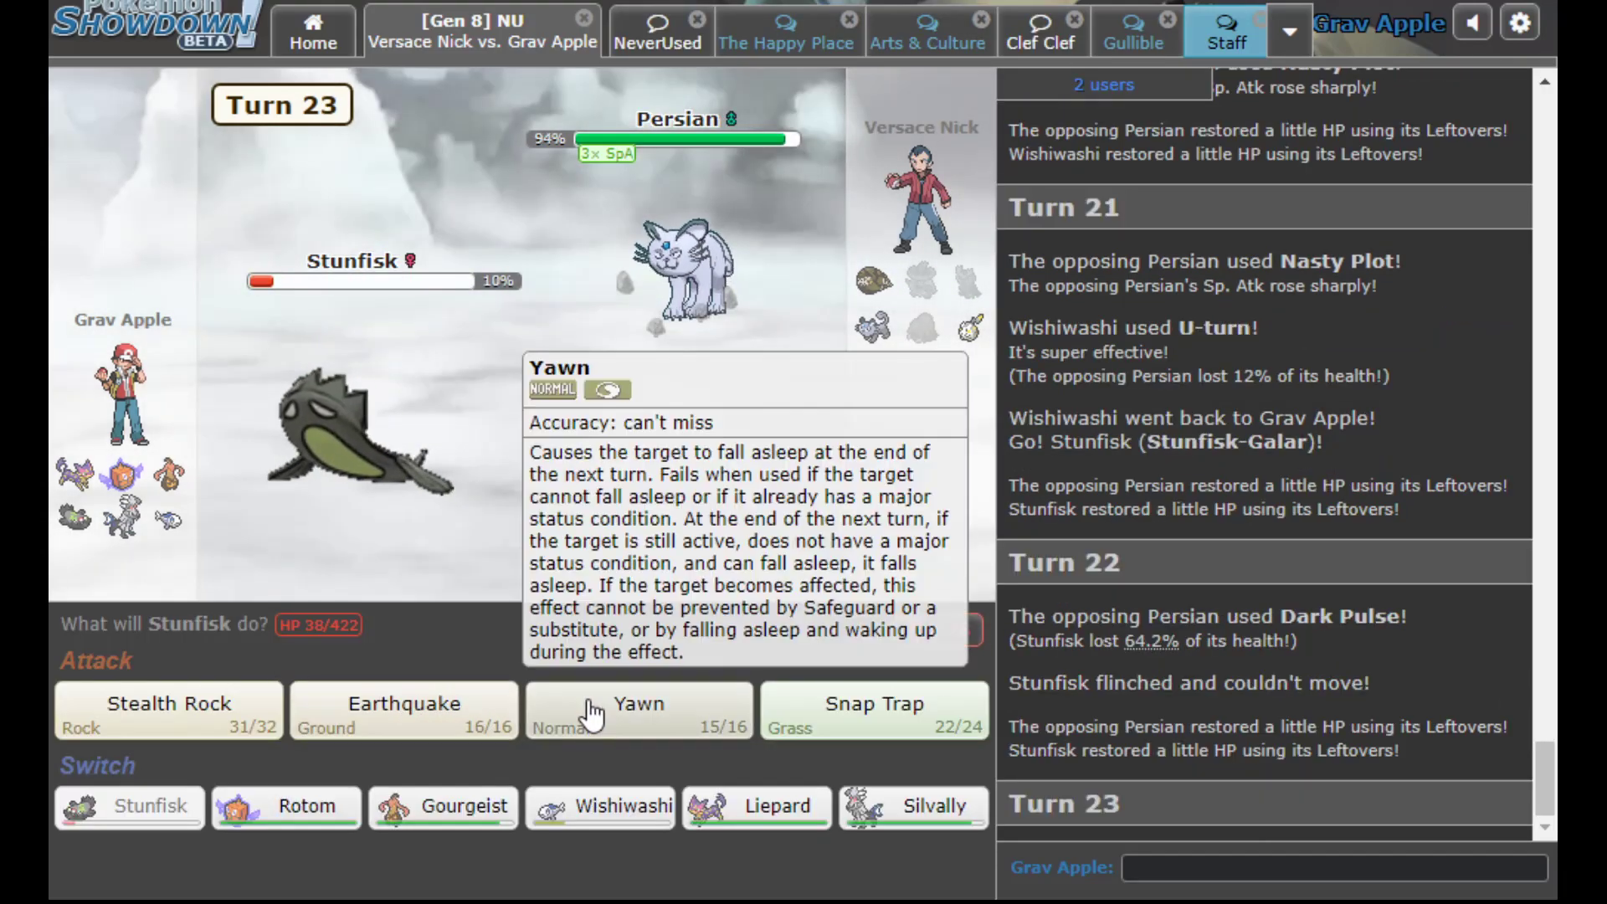
{"action": "left_click", "coordinate": [638, 711]}
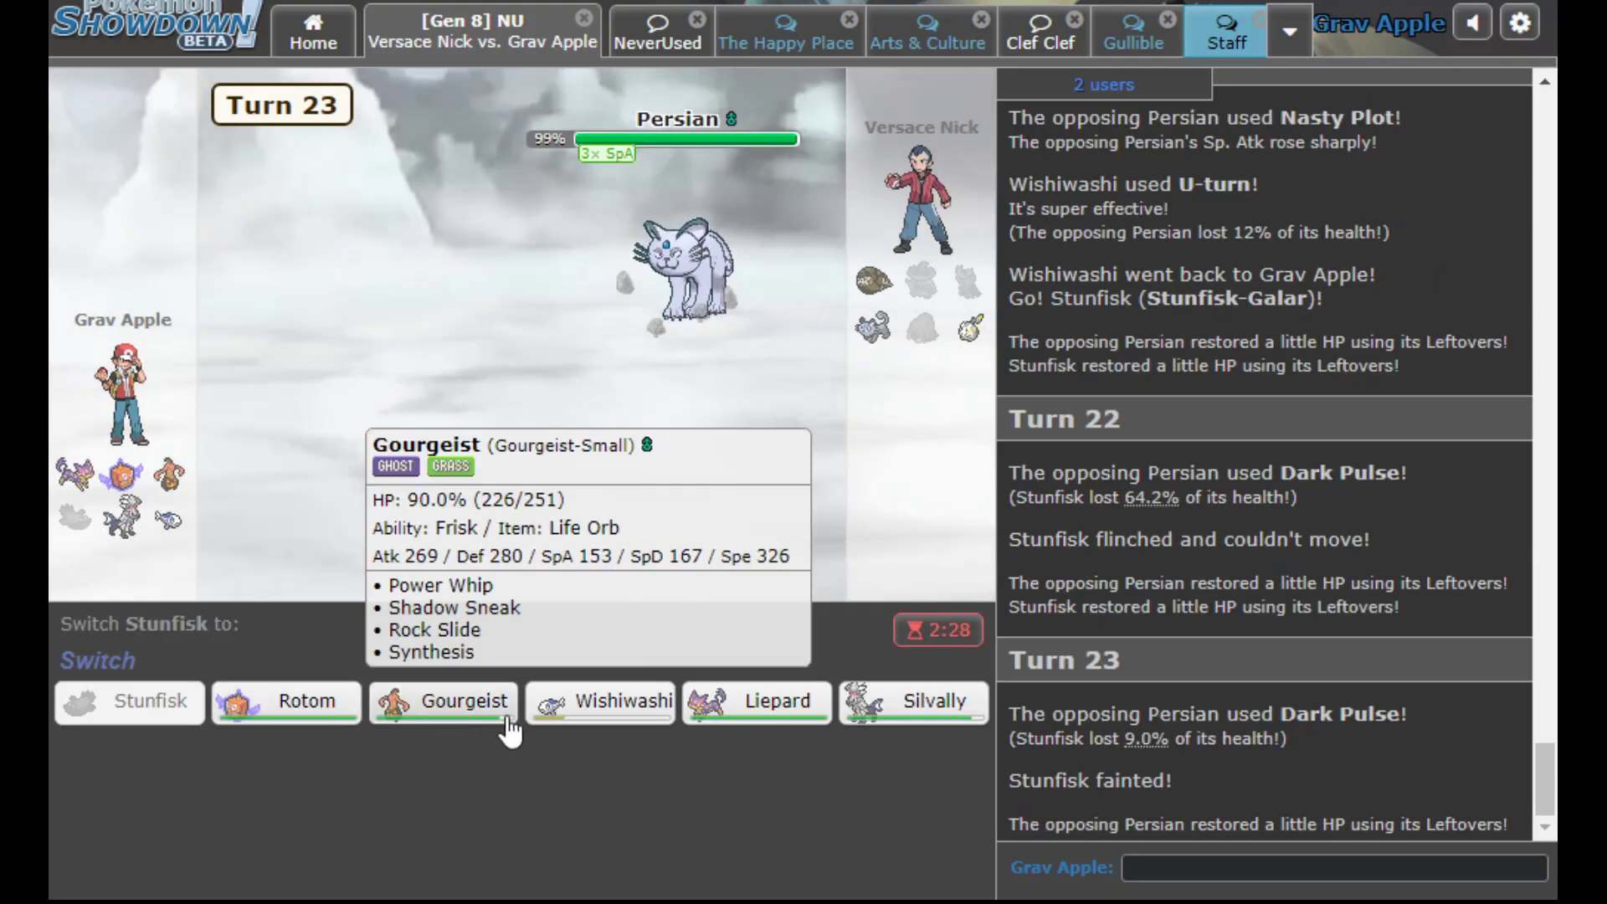
{"action": "mouse_move", "coordinate": [777, 702]}
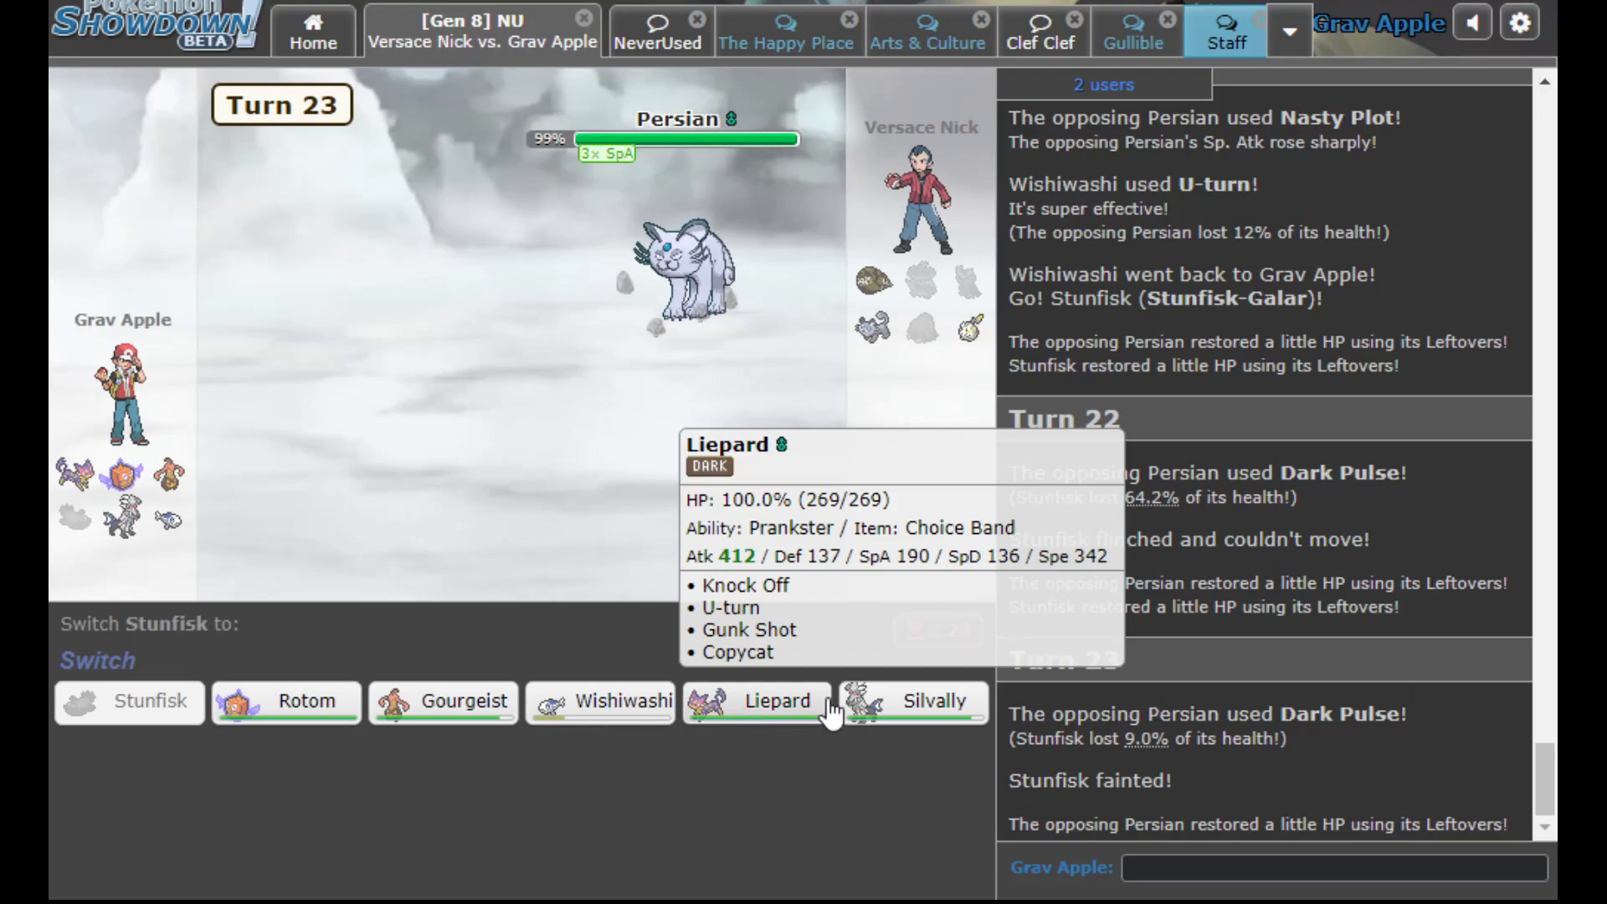
{"action": "left_click", "coordinate": [934, 701]}
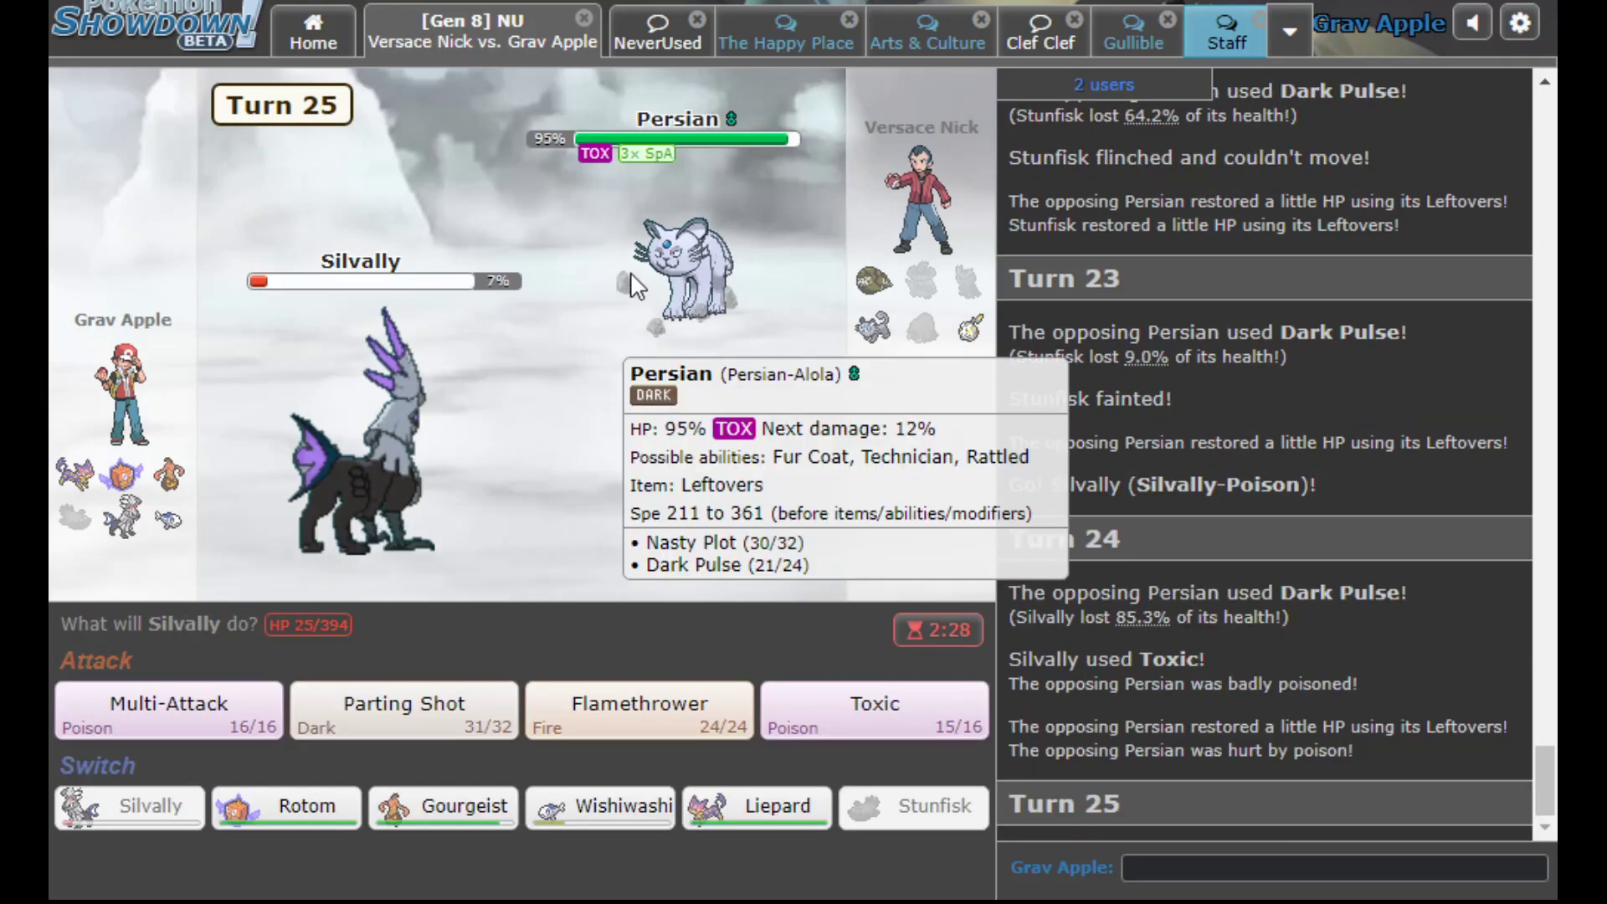
{"action": "mouse_move", "coordinate": [656, 363]}
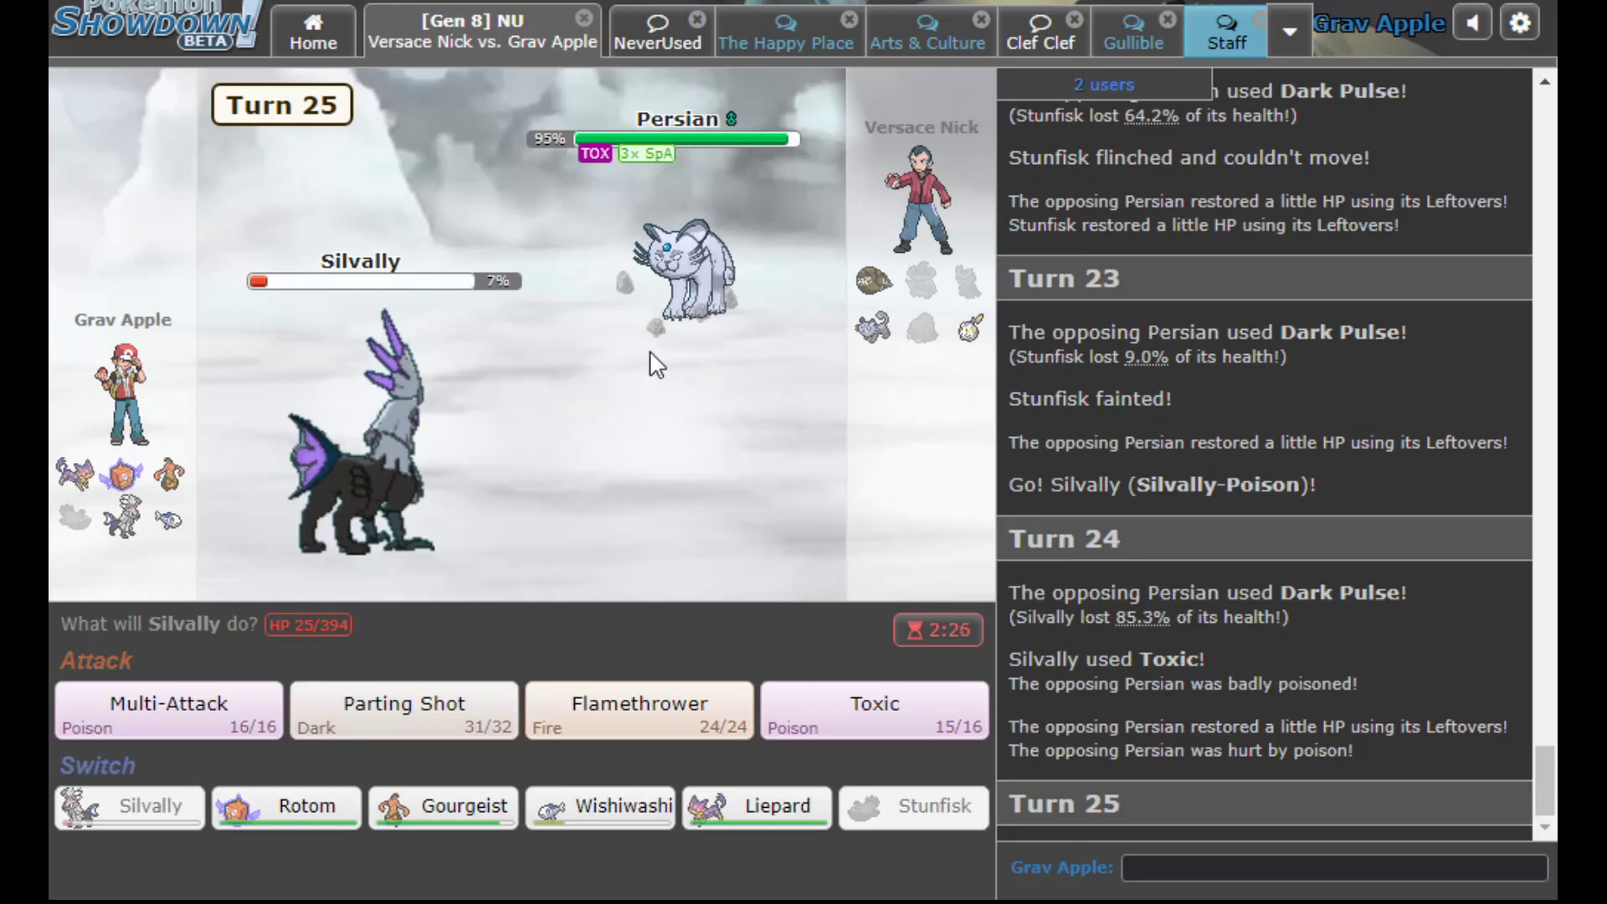
{"action": "mouse_move", "coordinate": [757, 807]}
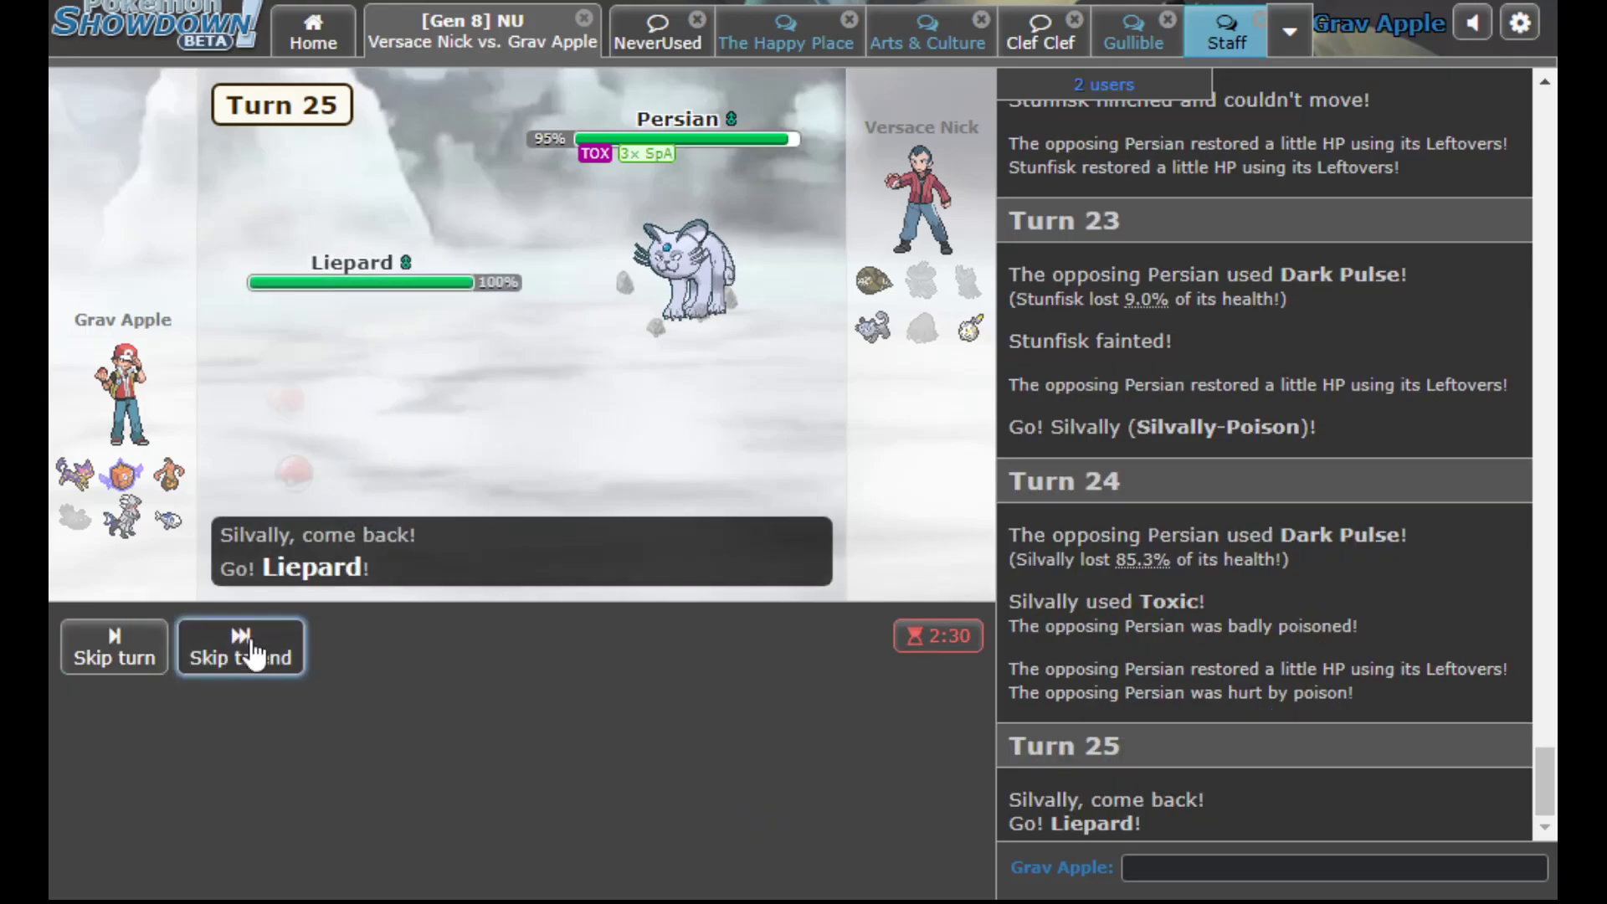
{"action": "left_click", "coordinate": [241, 646]}
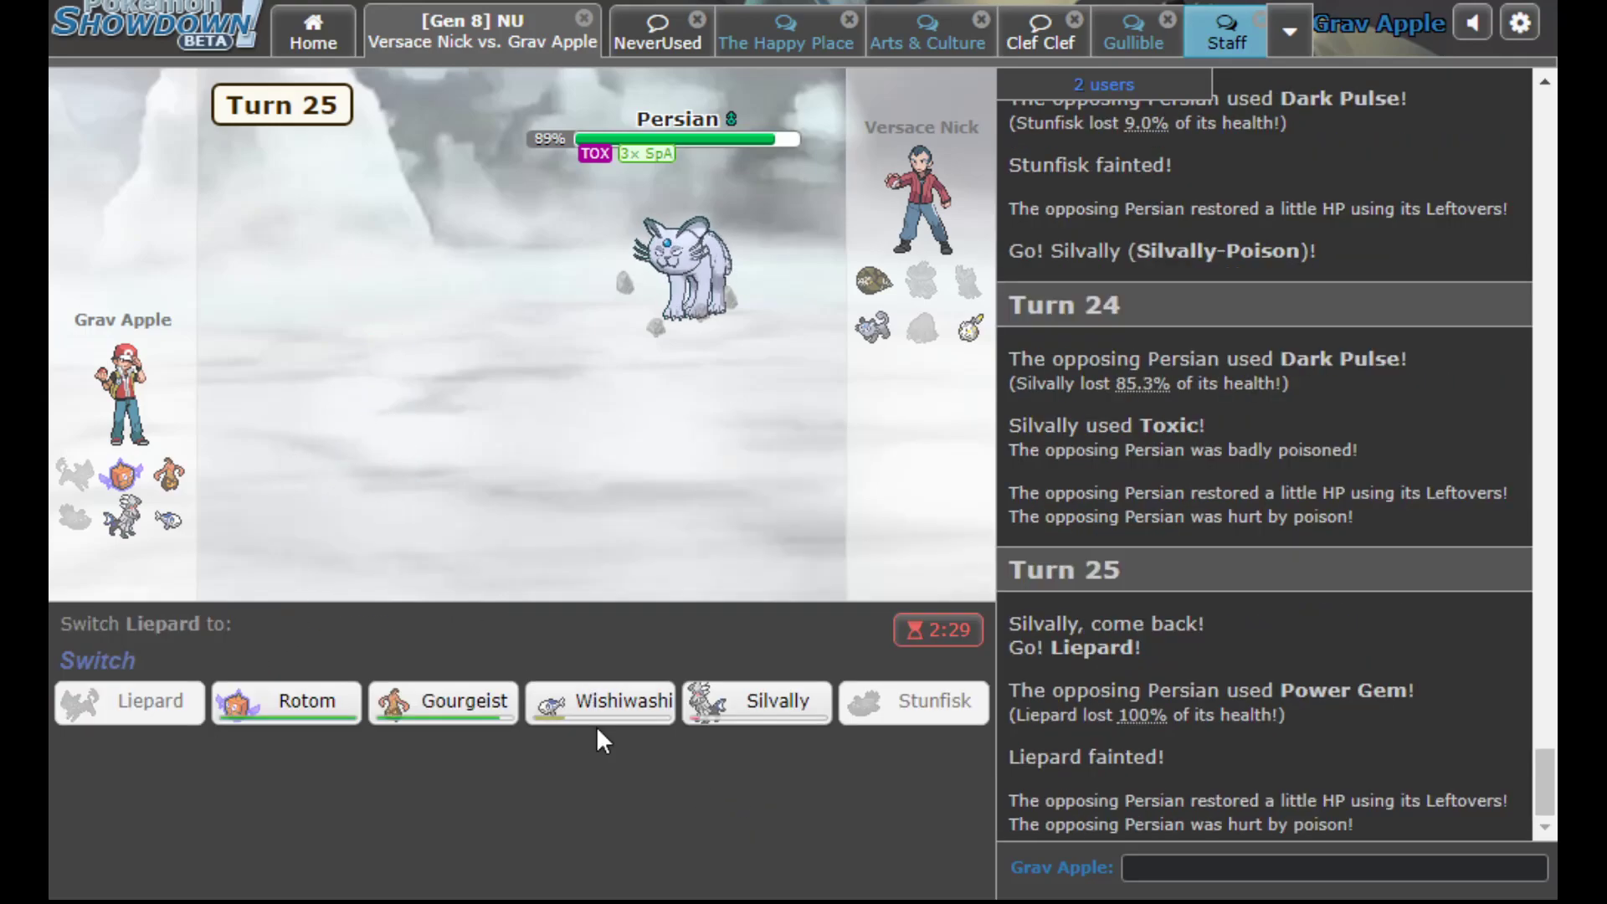
Bring Wishiwashi in for fainted Liepard, Protect, then send Gourgeist in once Wishiwashi falls
{"action": "left_click", "coordinate": [599, 701]}
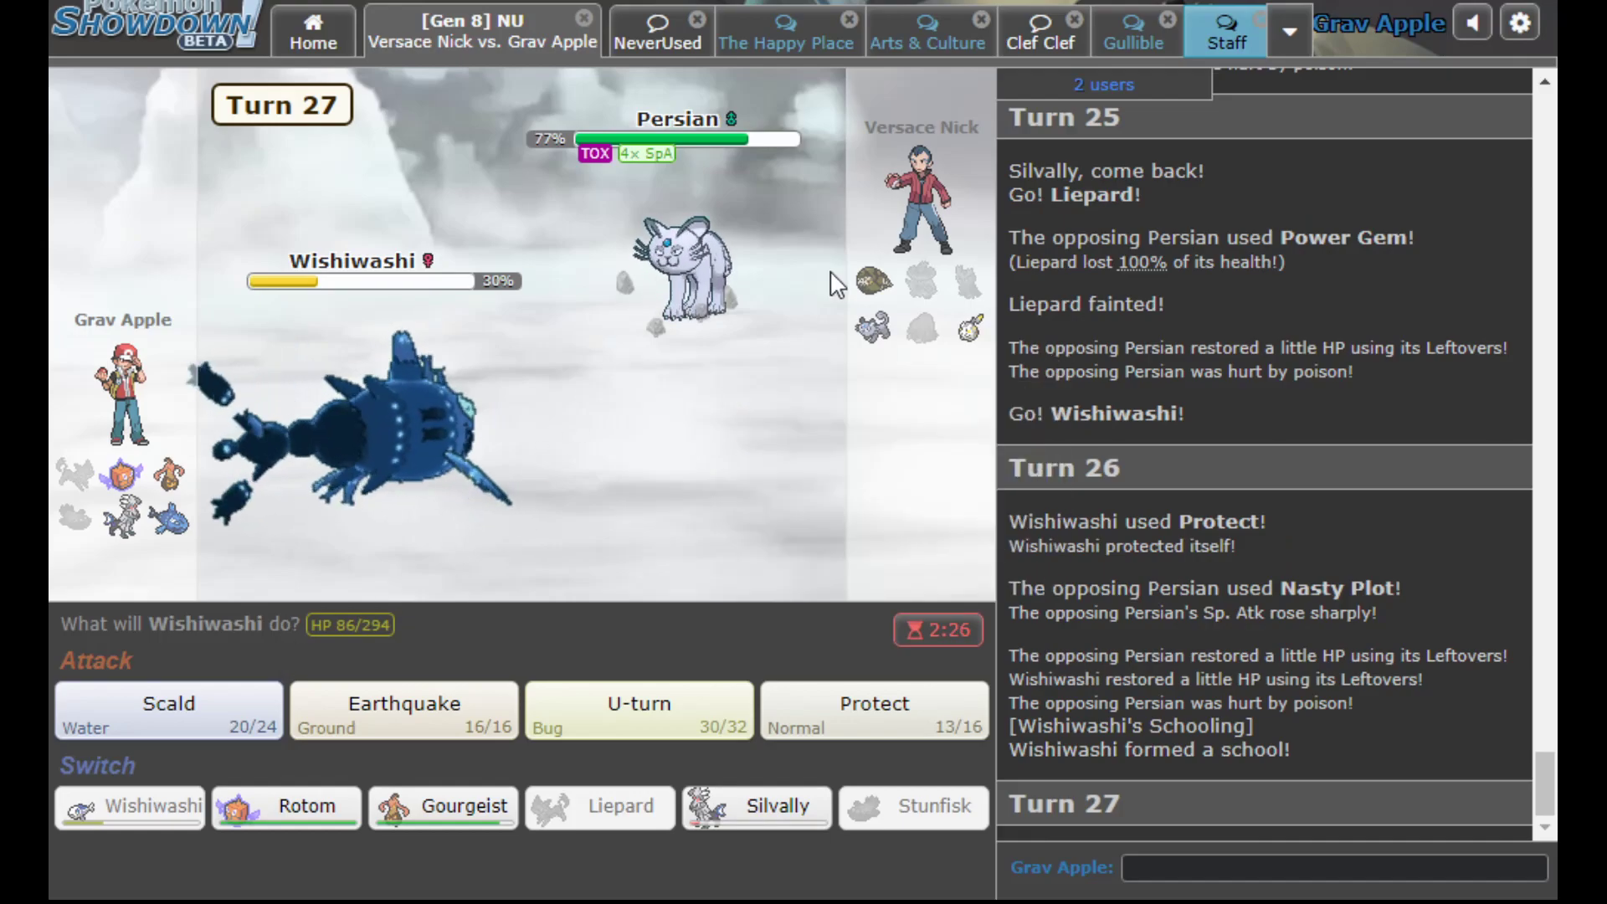
{"action": "mouse_move", "coordinate": [569, 514]}
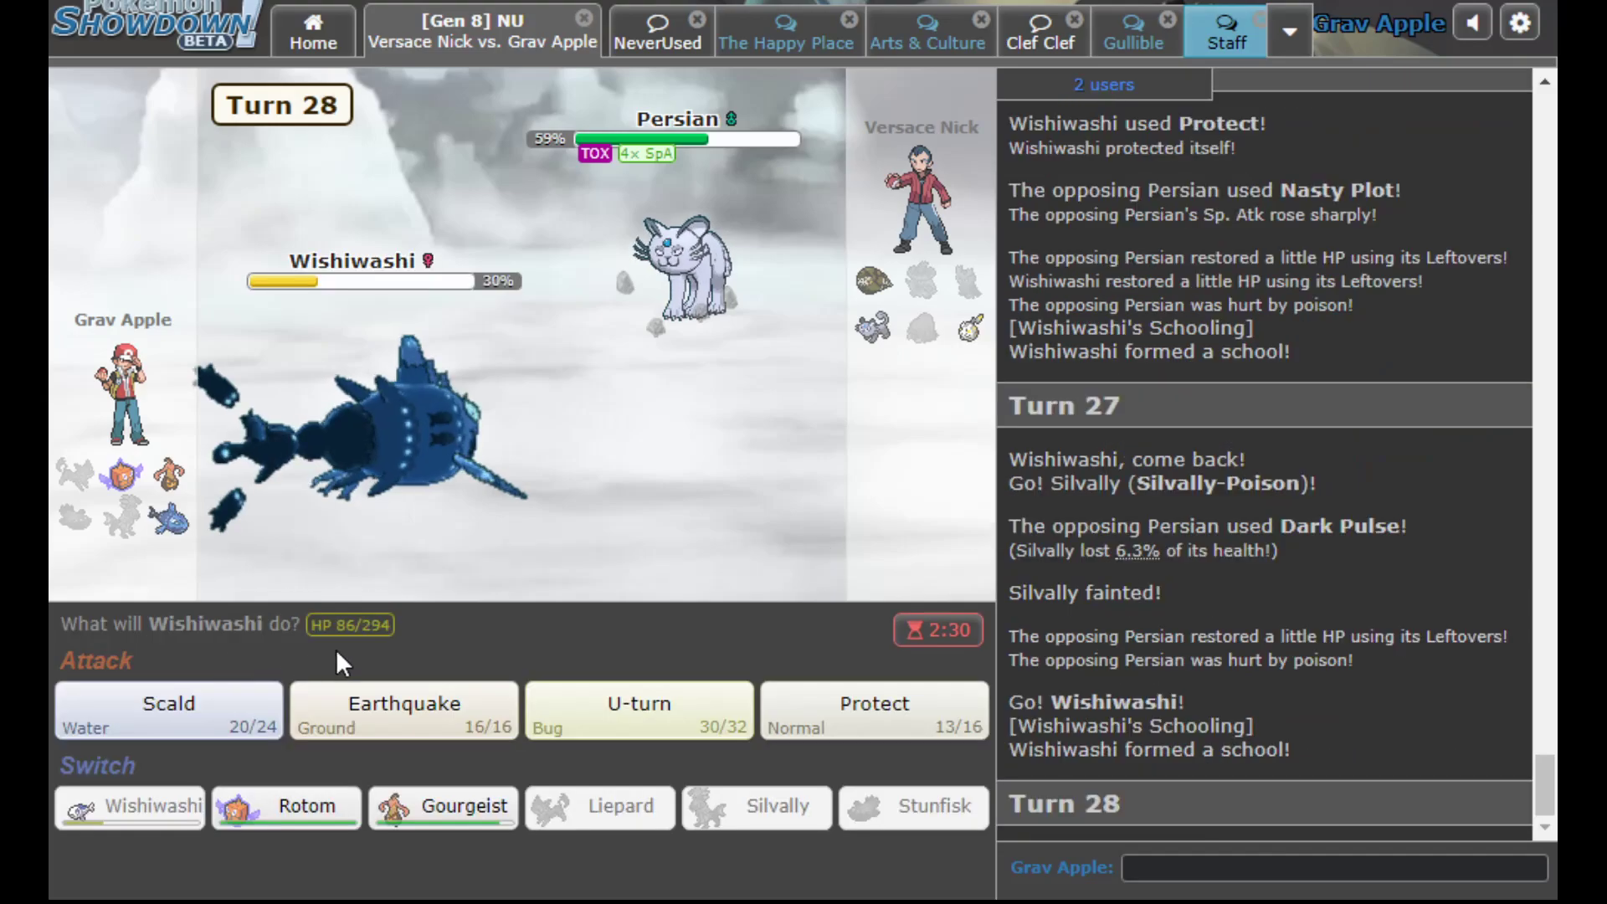
{"action": "left_click", "coordinate": [872, 710]}
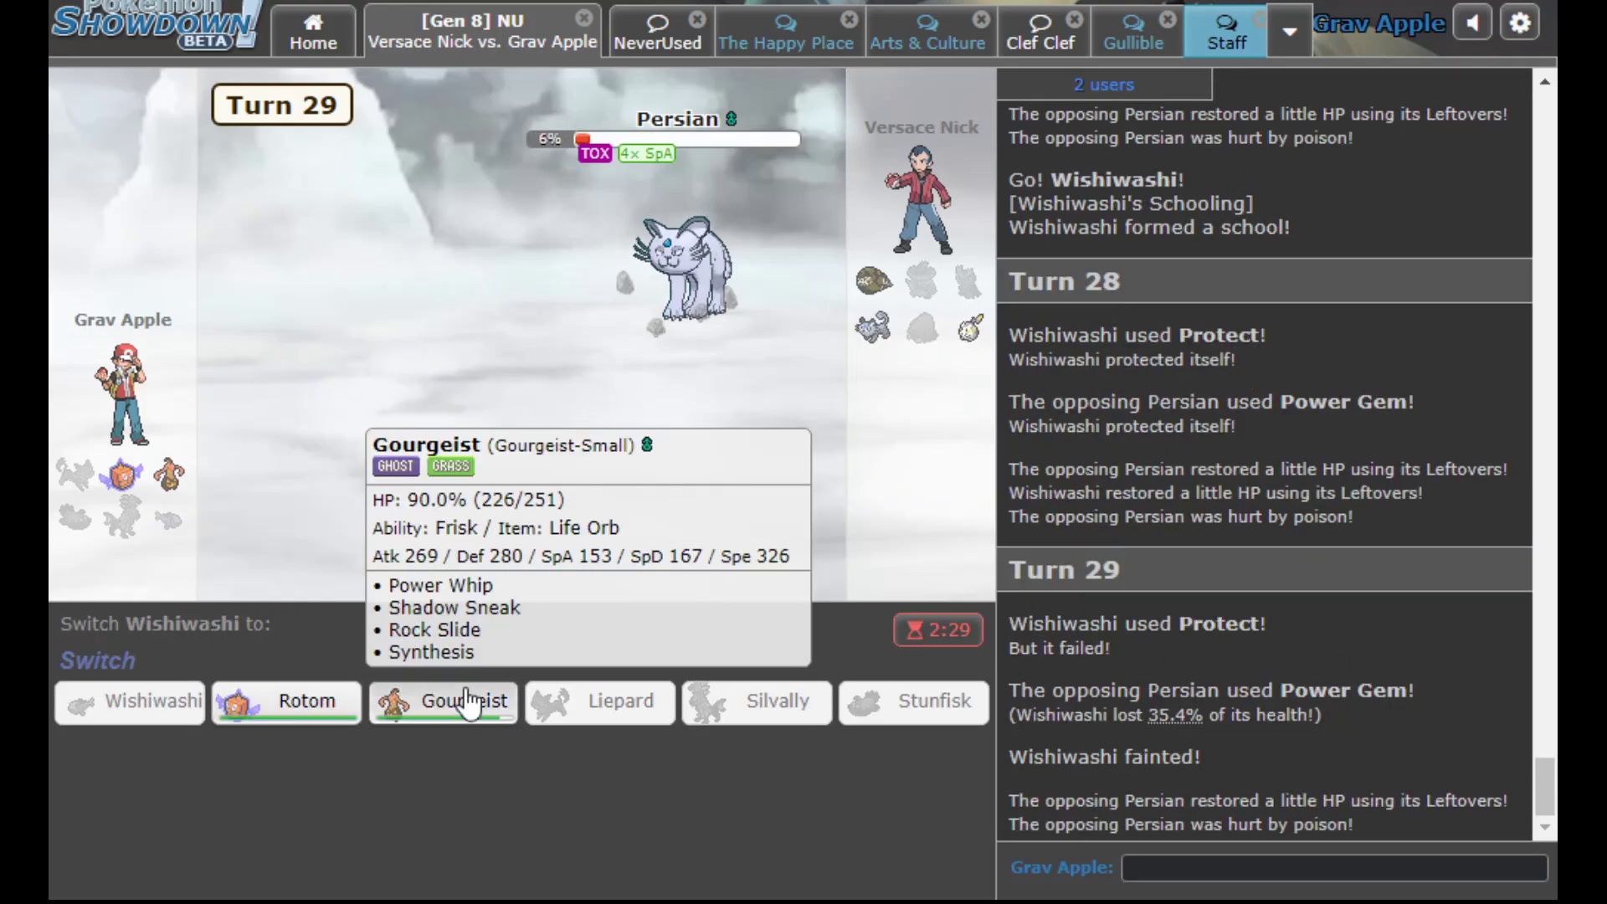
{"action": "left_click", "coordinate": [458, 701]}
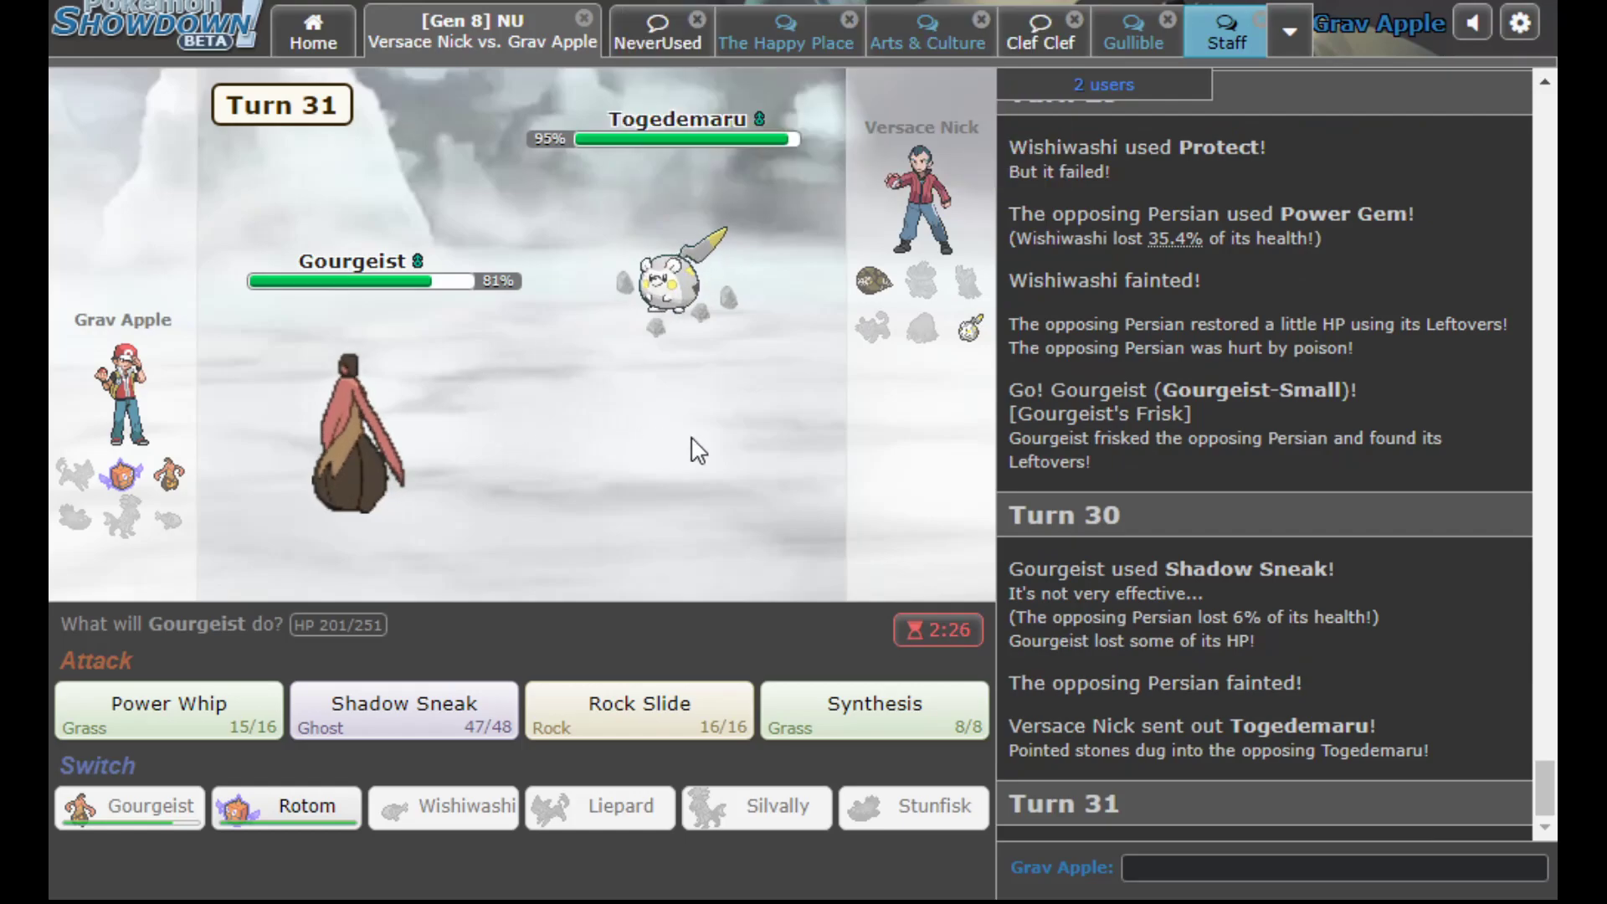
{"action": "mouse_move", "coordinate": [175, 755]}
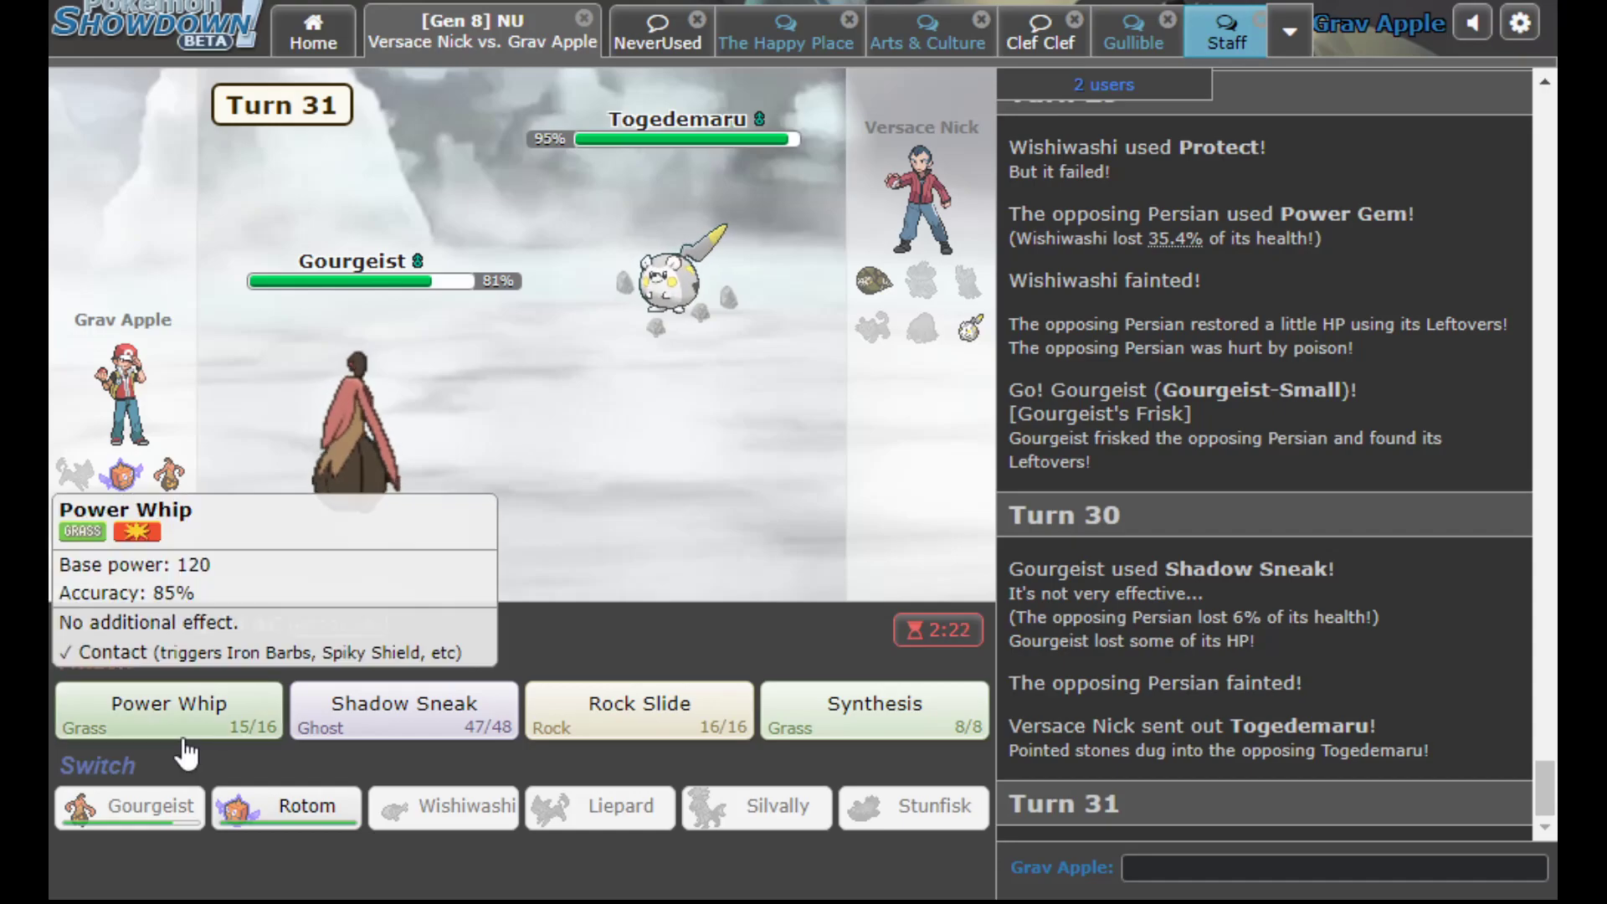
{"action": "mouse_move", "coordinate": [181, 715]}
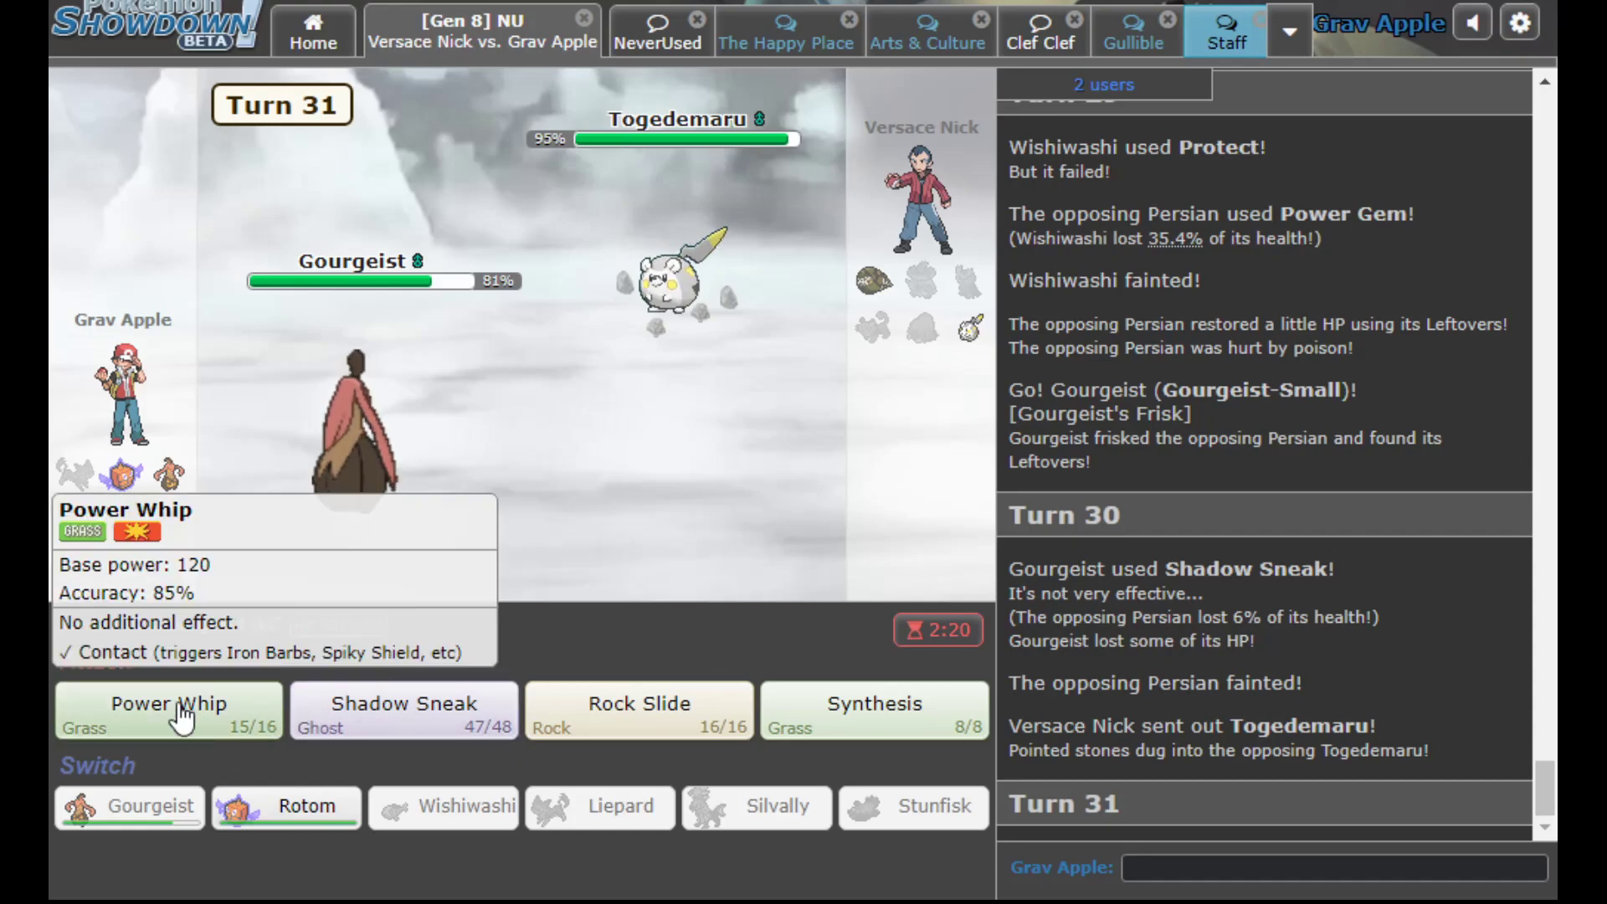
Hit Togedemaru with Power Whip and Shadow Sneak, then Rotom-Frost's Blizzard after Gourgeist faints
{"action": "left_click", "coordinate": [168, 710]}
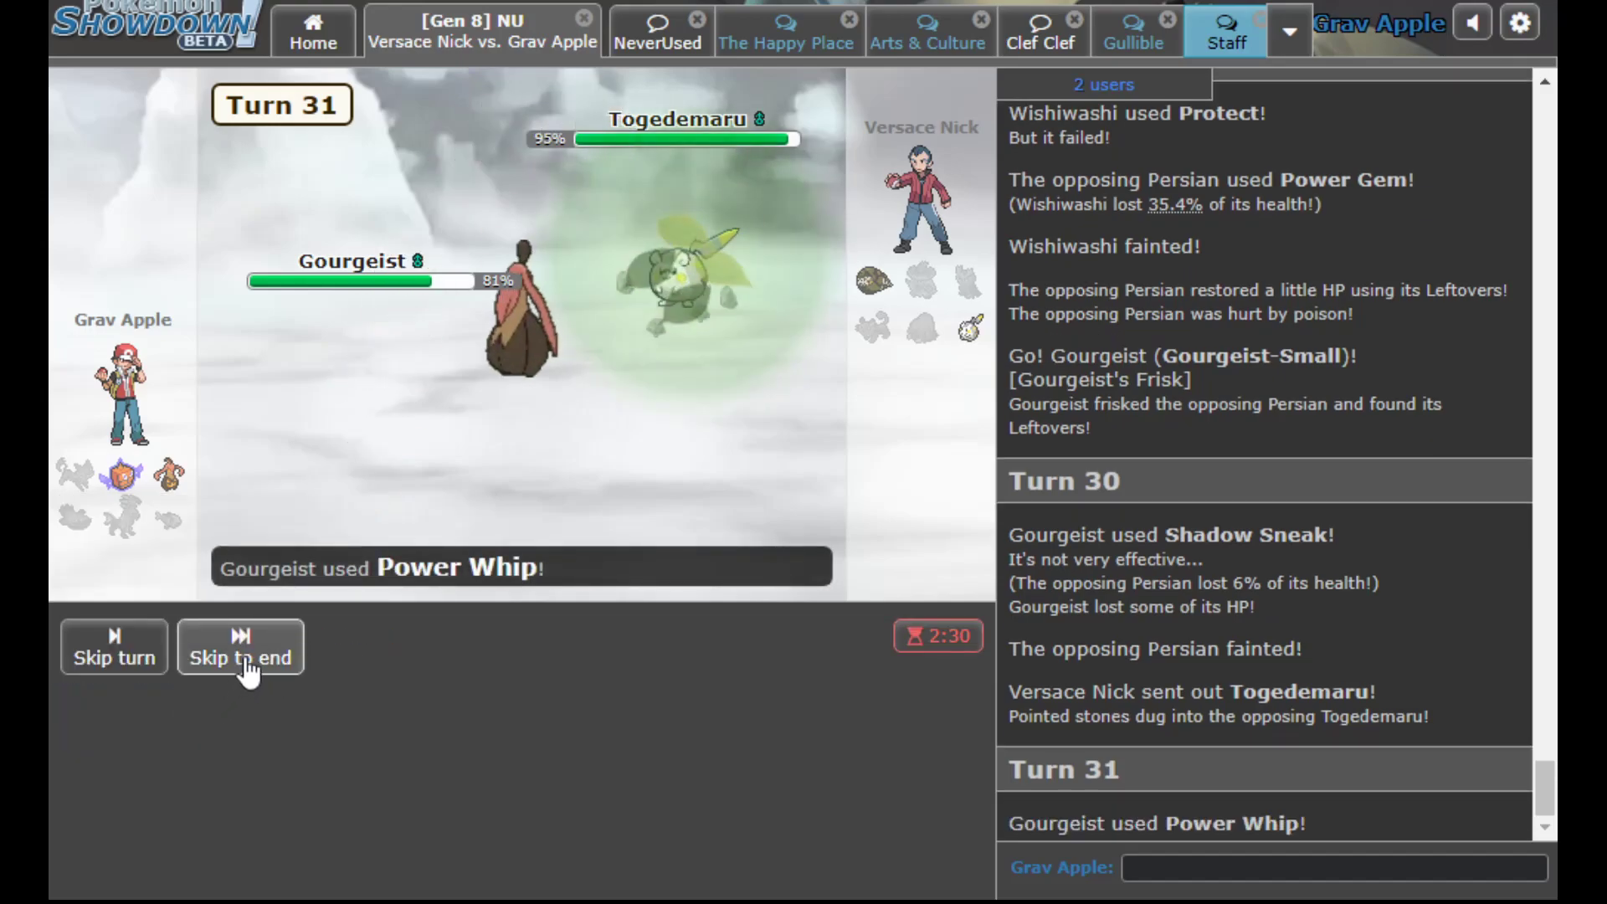
{"action": "left_click", "coordinate": [240, 646]}
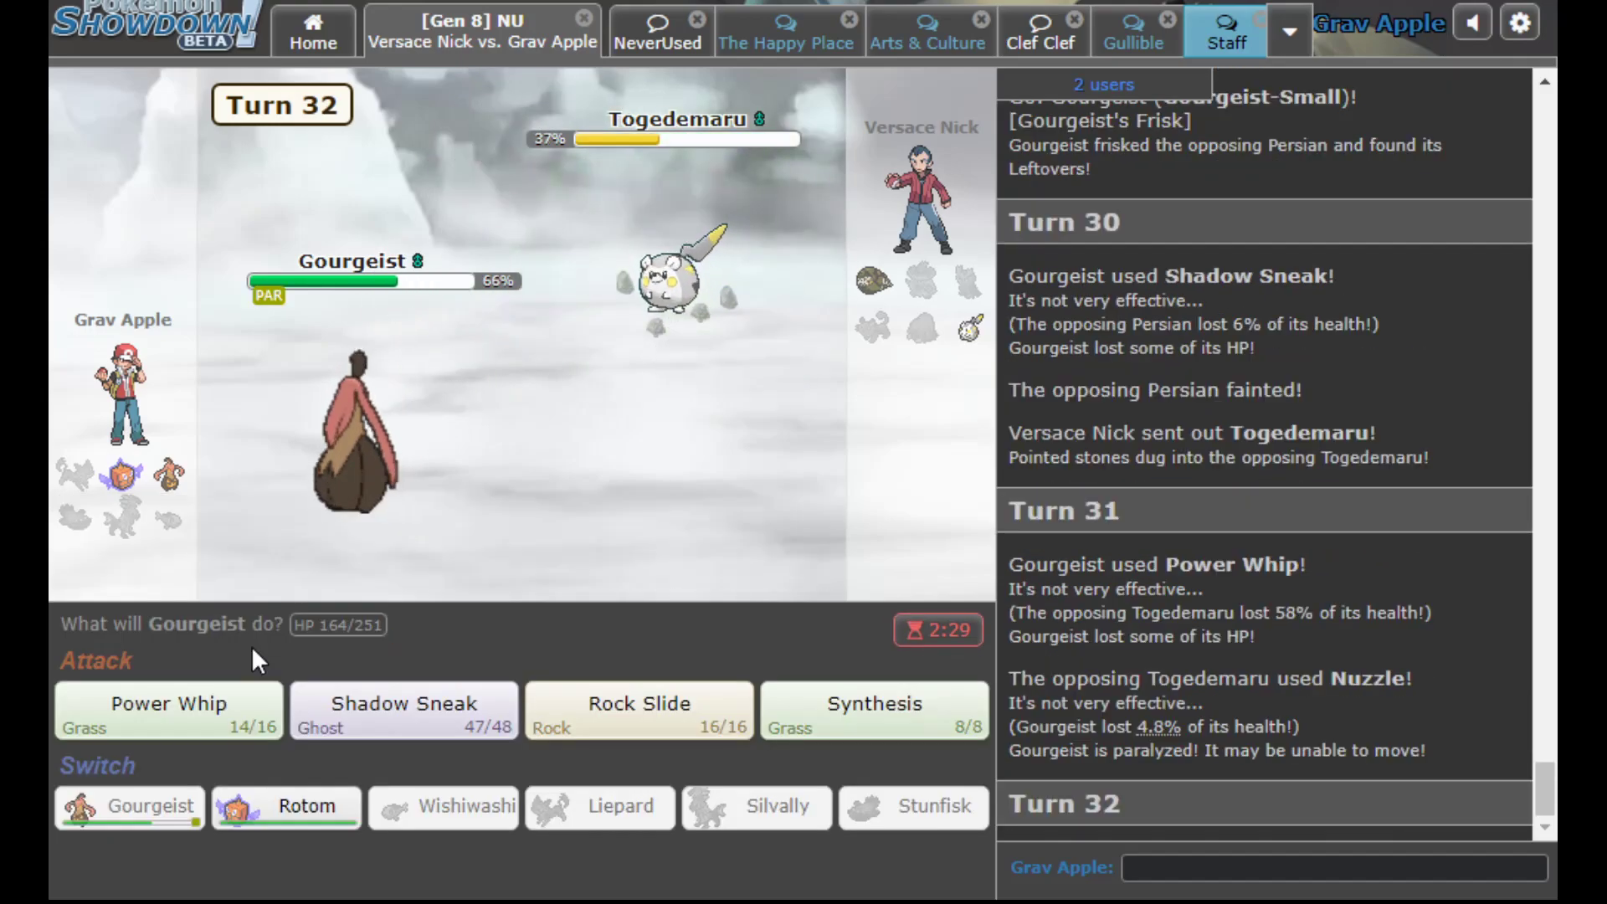
{"action": "mouse_move", "coordinate": [877, 278]}
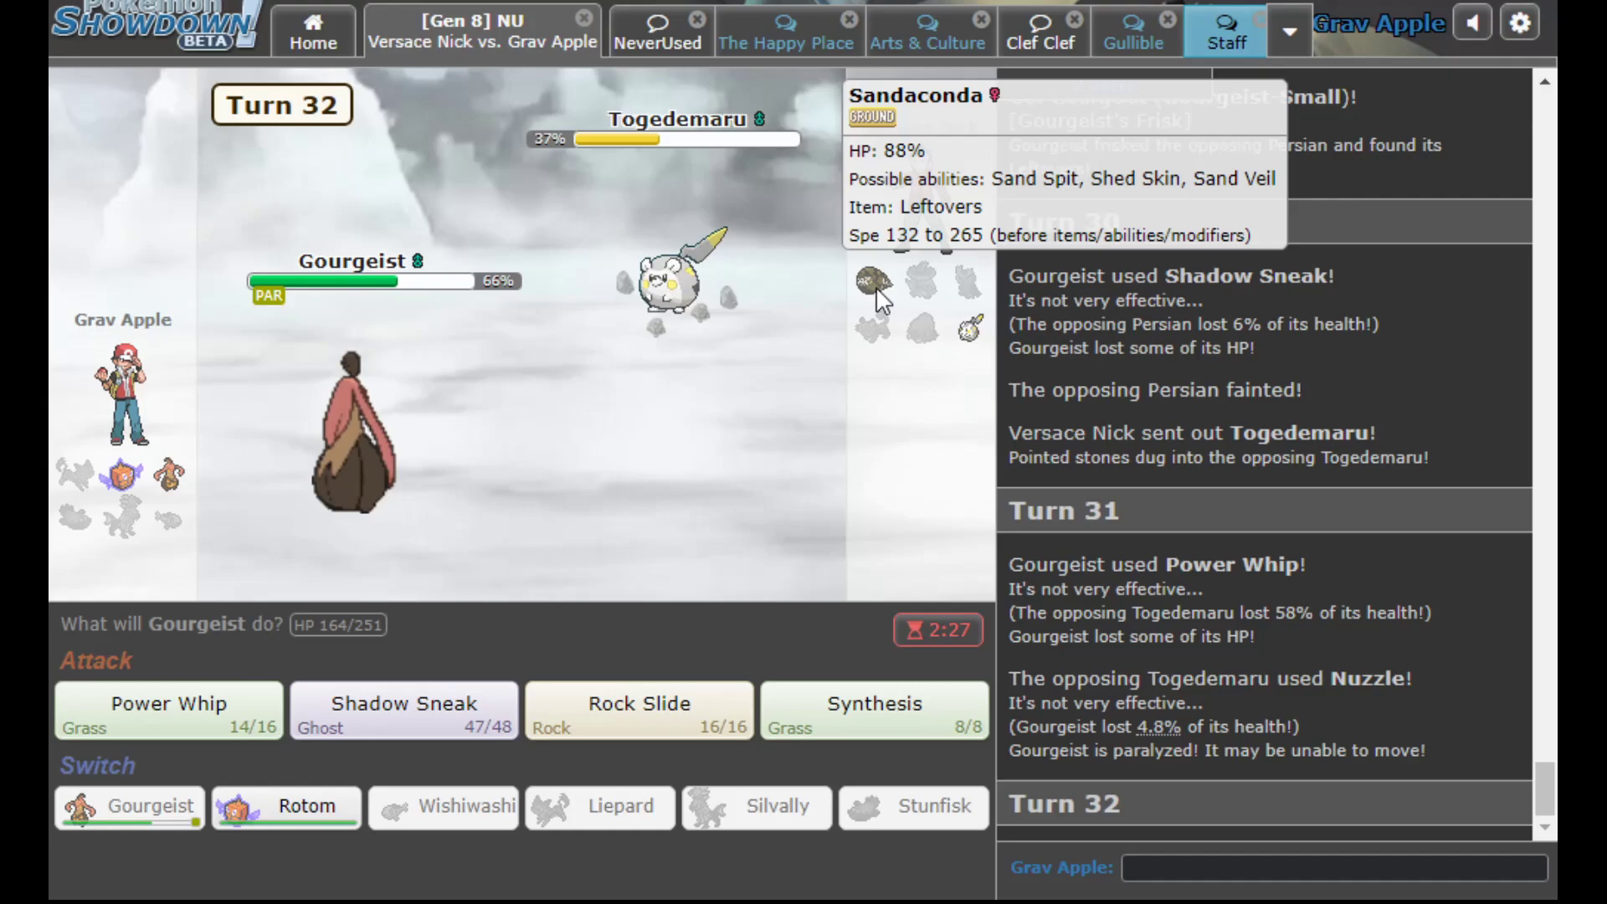
{"action": "left_click", "coordinate": [168, 709]}
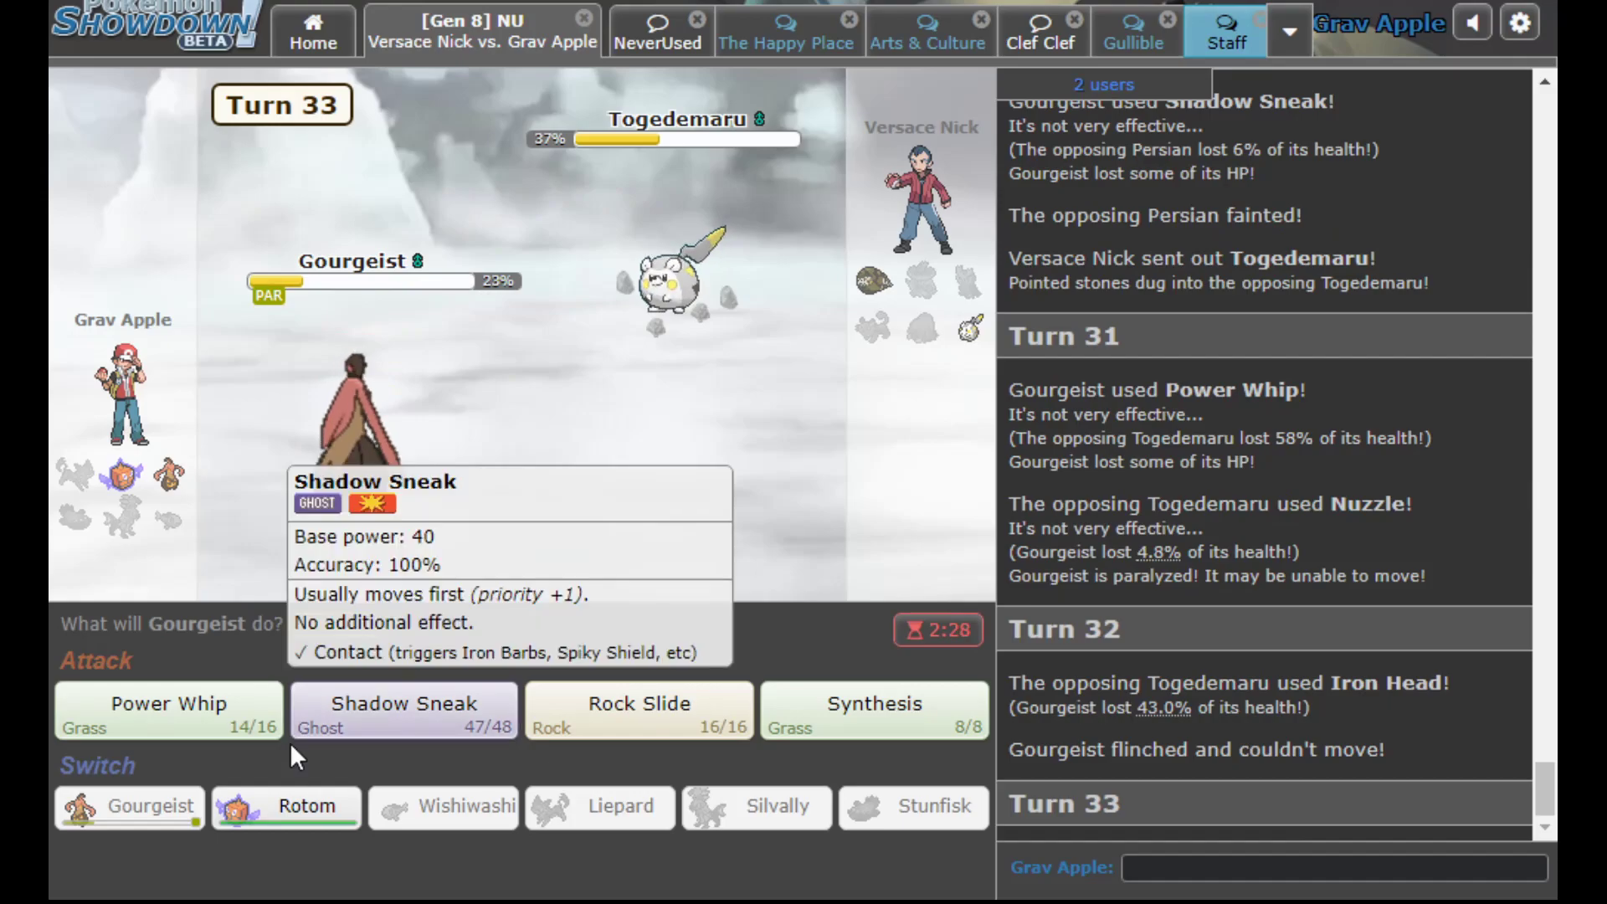
{"action": "left_click", "coordinate": [402, 710]}
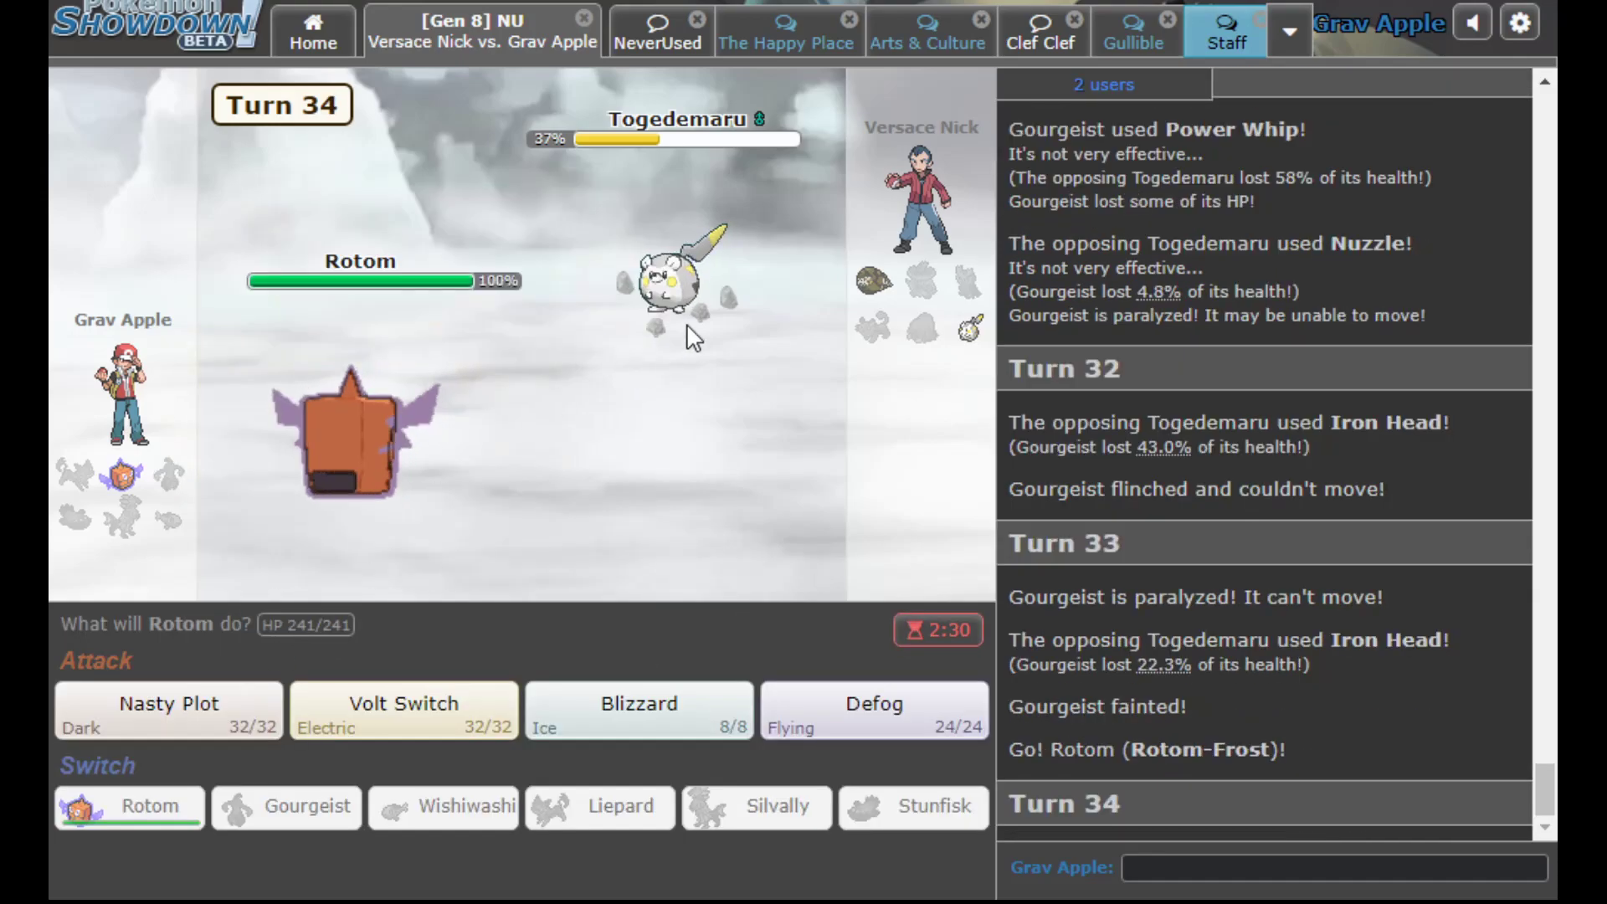
{"action": "left_click", "coordinate": [638, 710]}
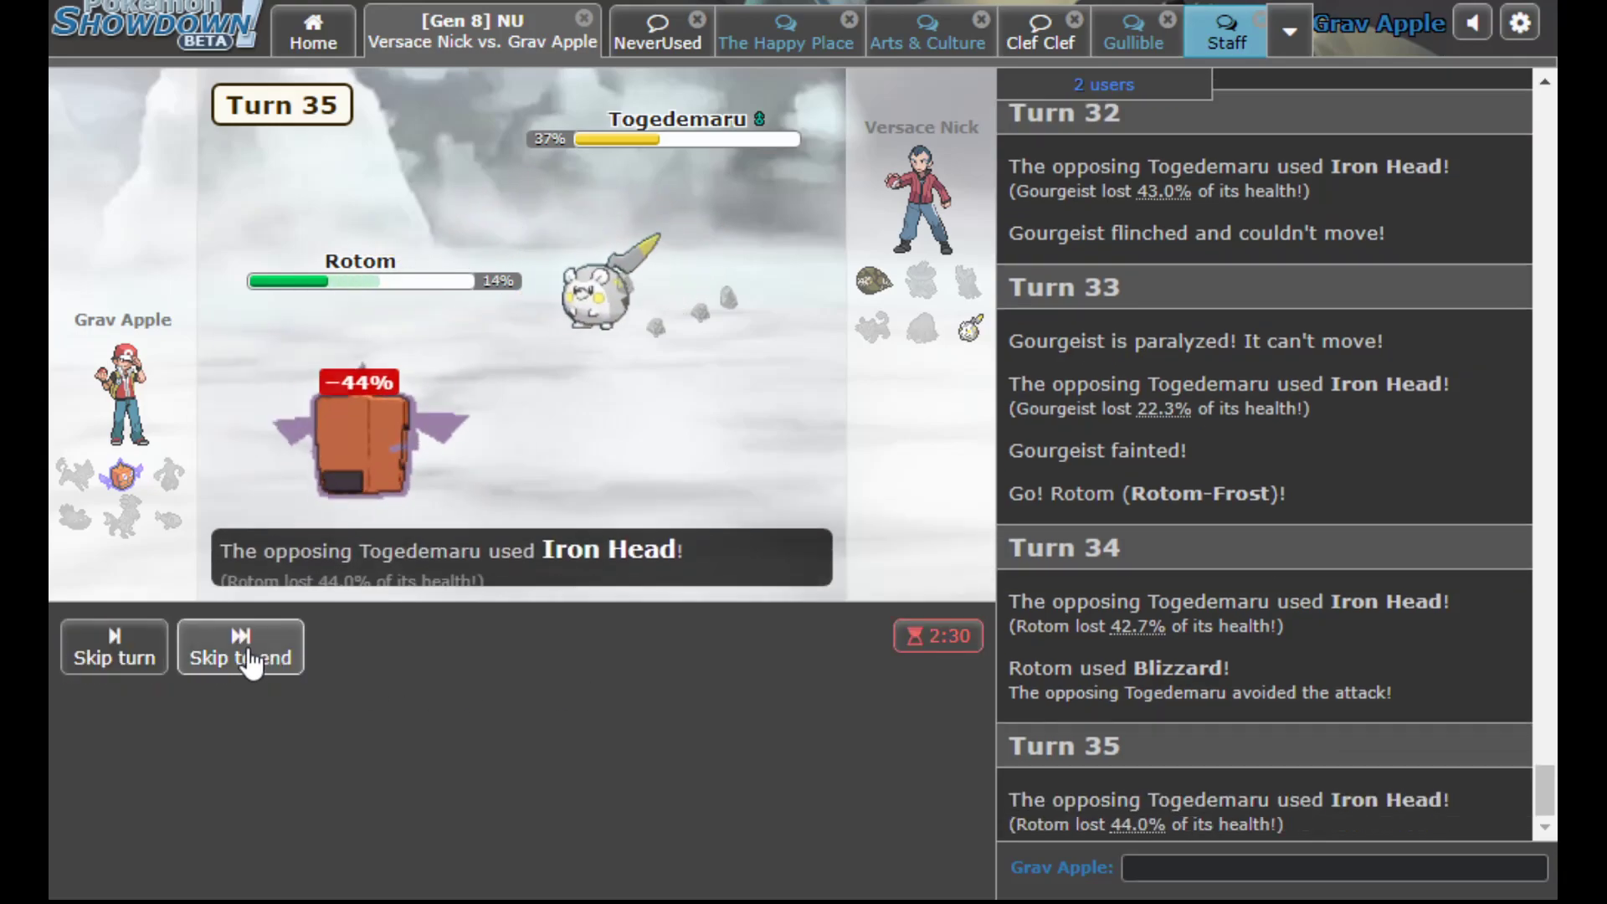
{"action": "left_click", "coordinate": [239, 646]}
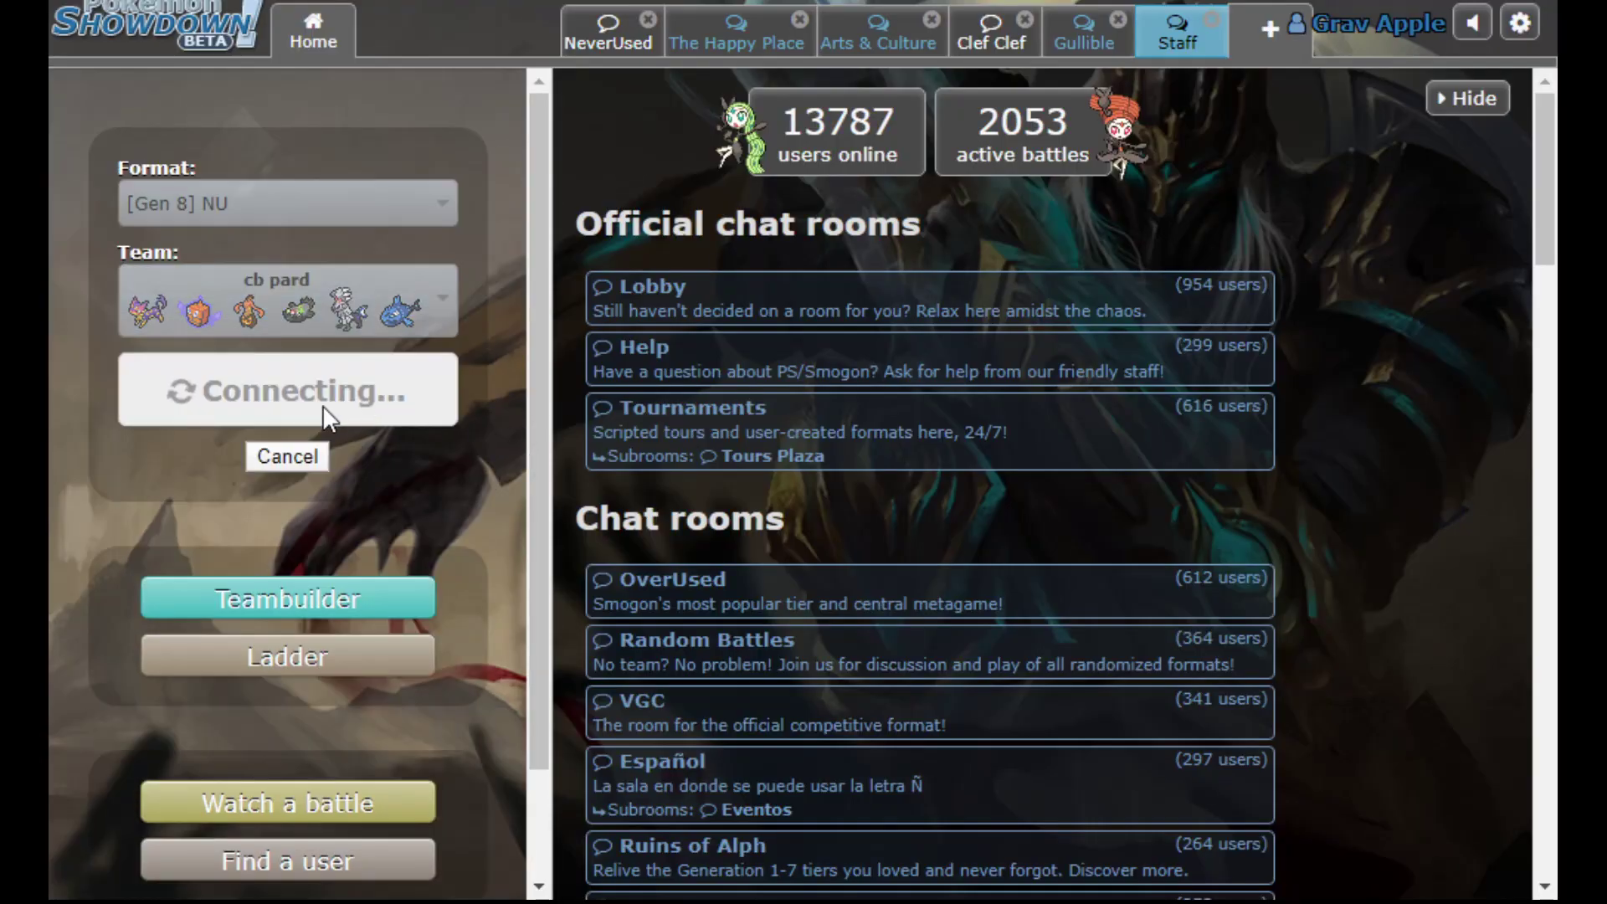
{"action": "mouse_move", "coordinate": [57, 340]}
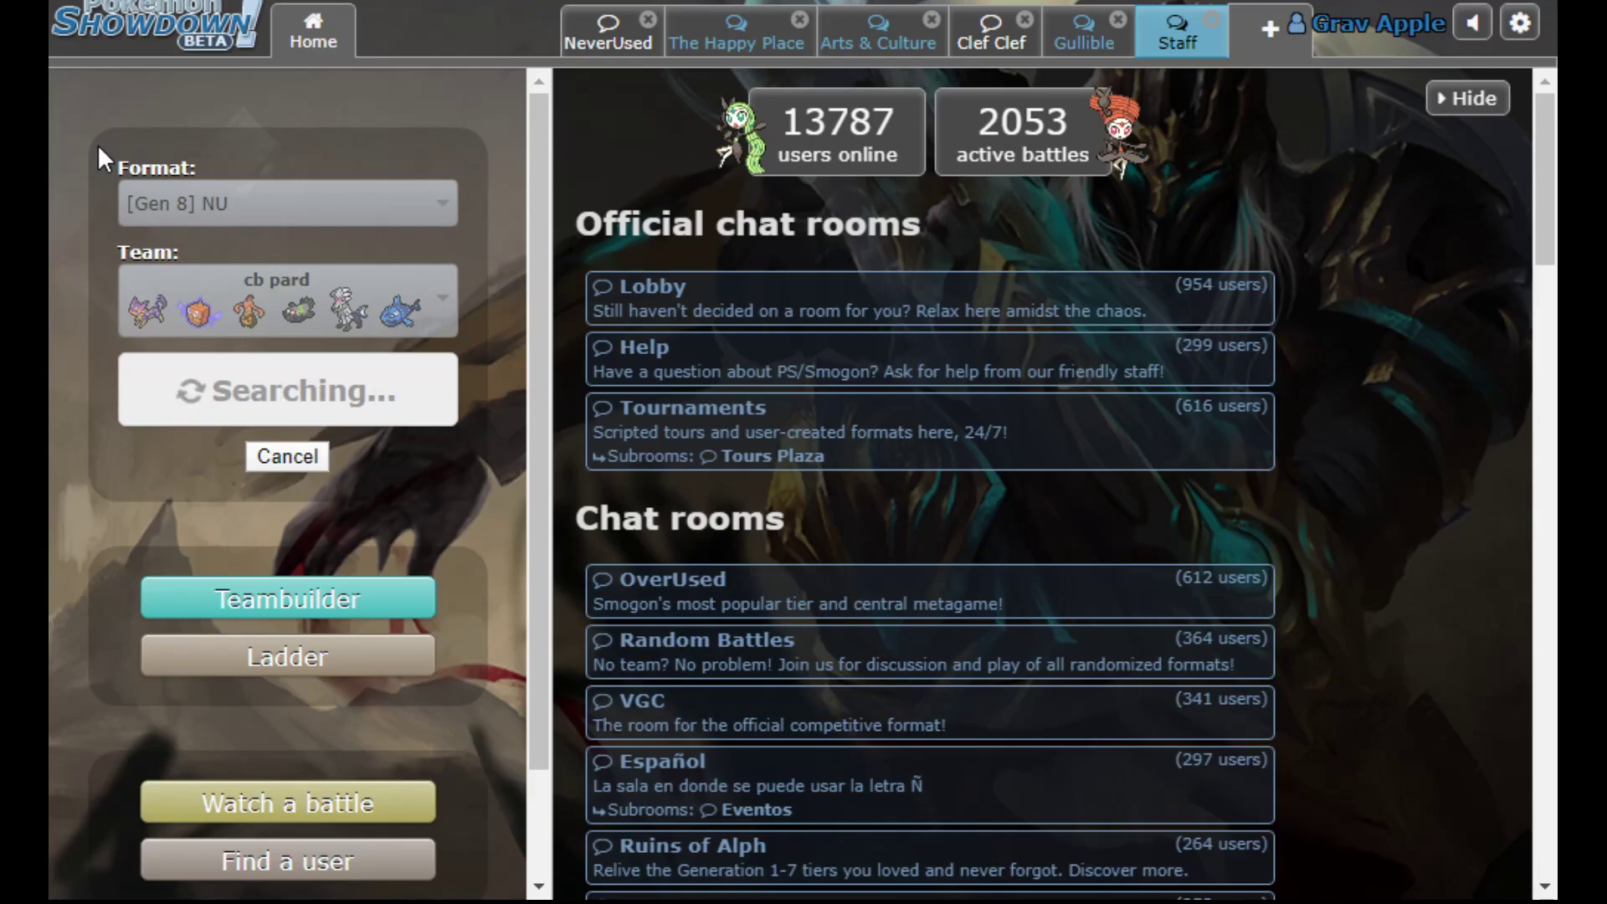
{"action": "mouse_move", "coordinate": [141, 184]}
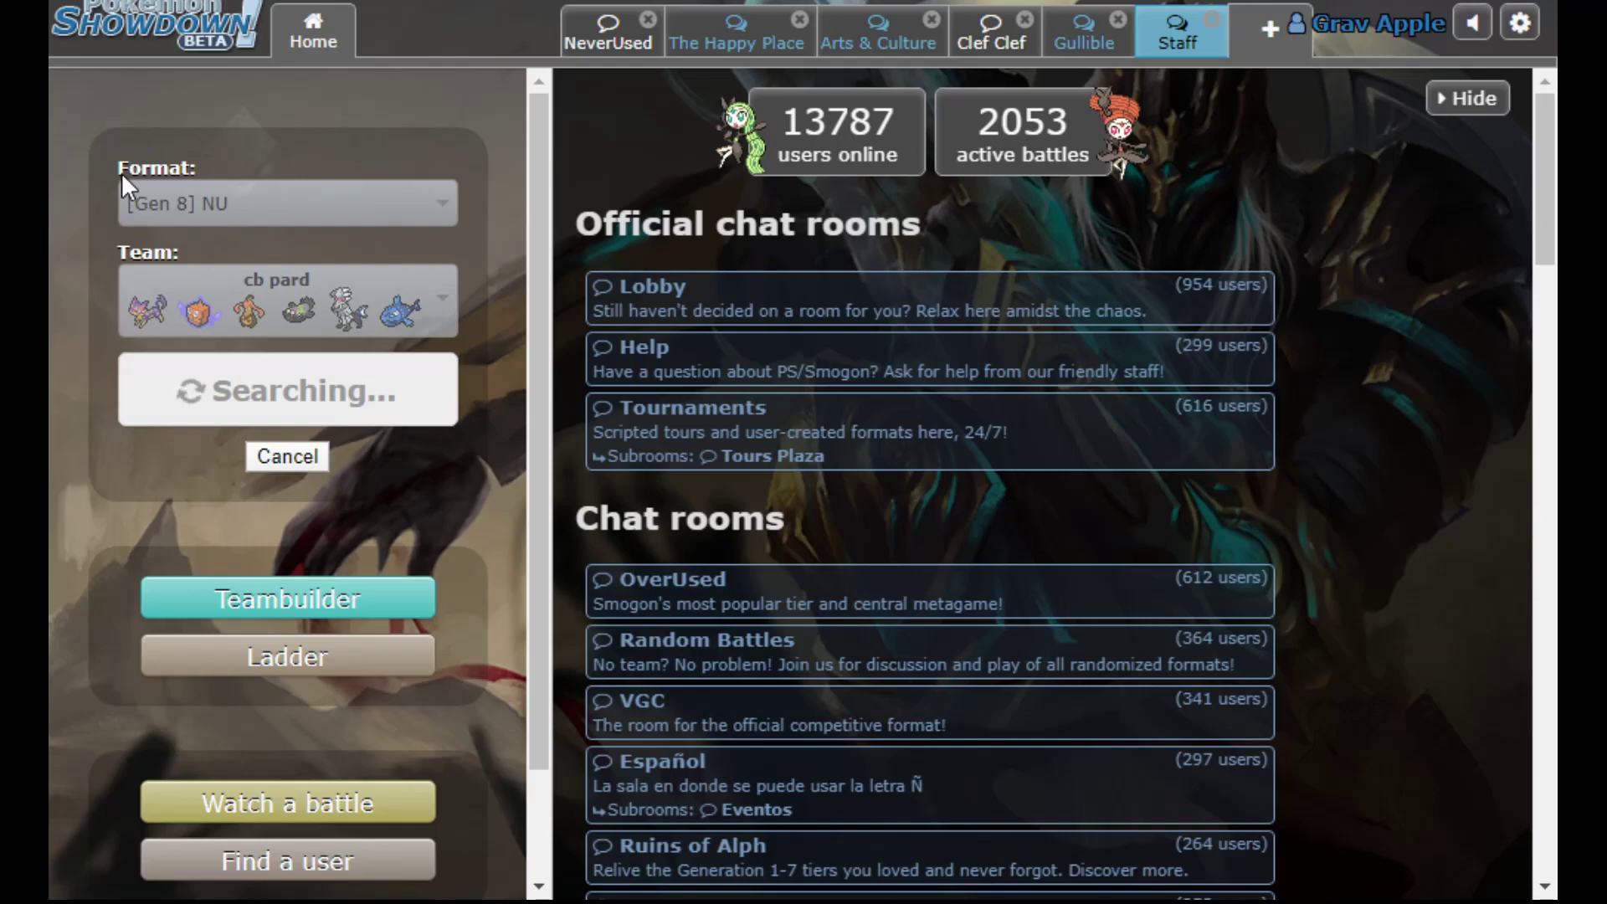
{"action": "mouse_move", "coordinate": [106, 110]}
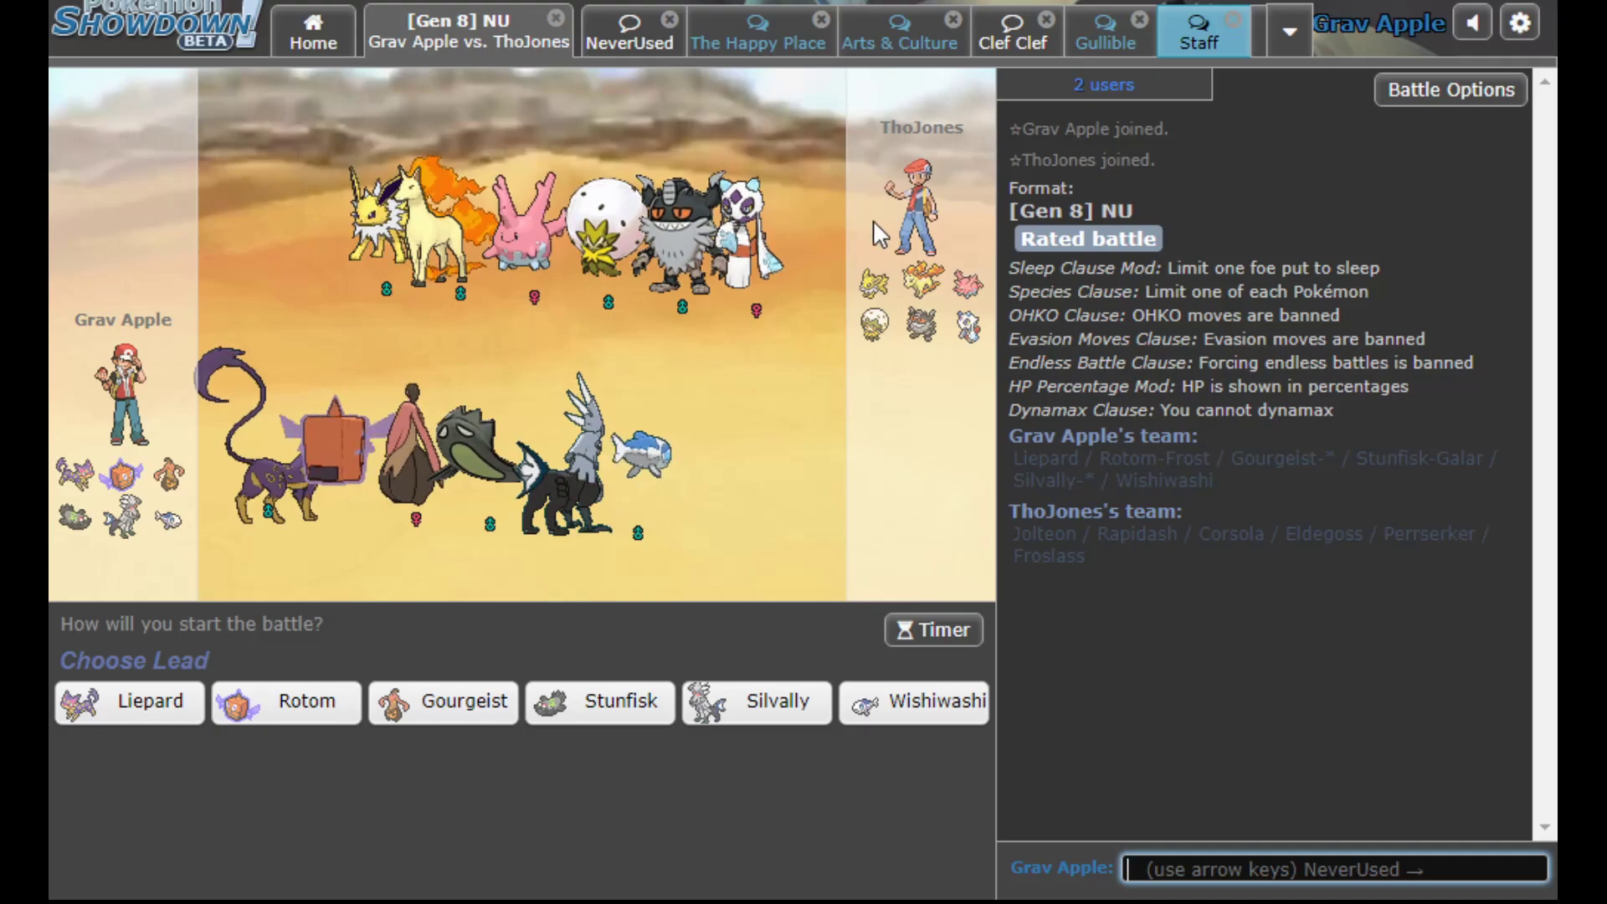
U-turn Liepard out into Wishiwashi and Scald the opposing Rapidash
{"action": "left_click", "coordinate": [129, 701]}
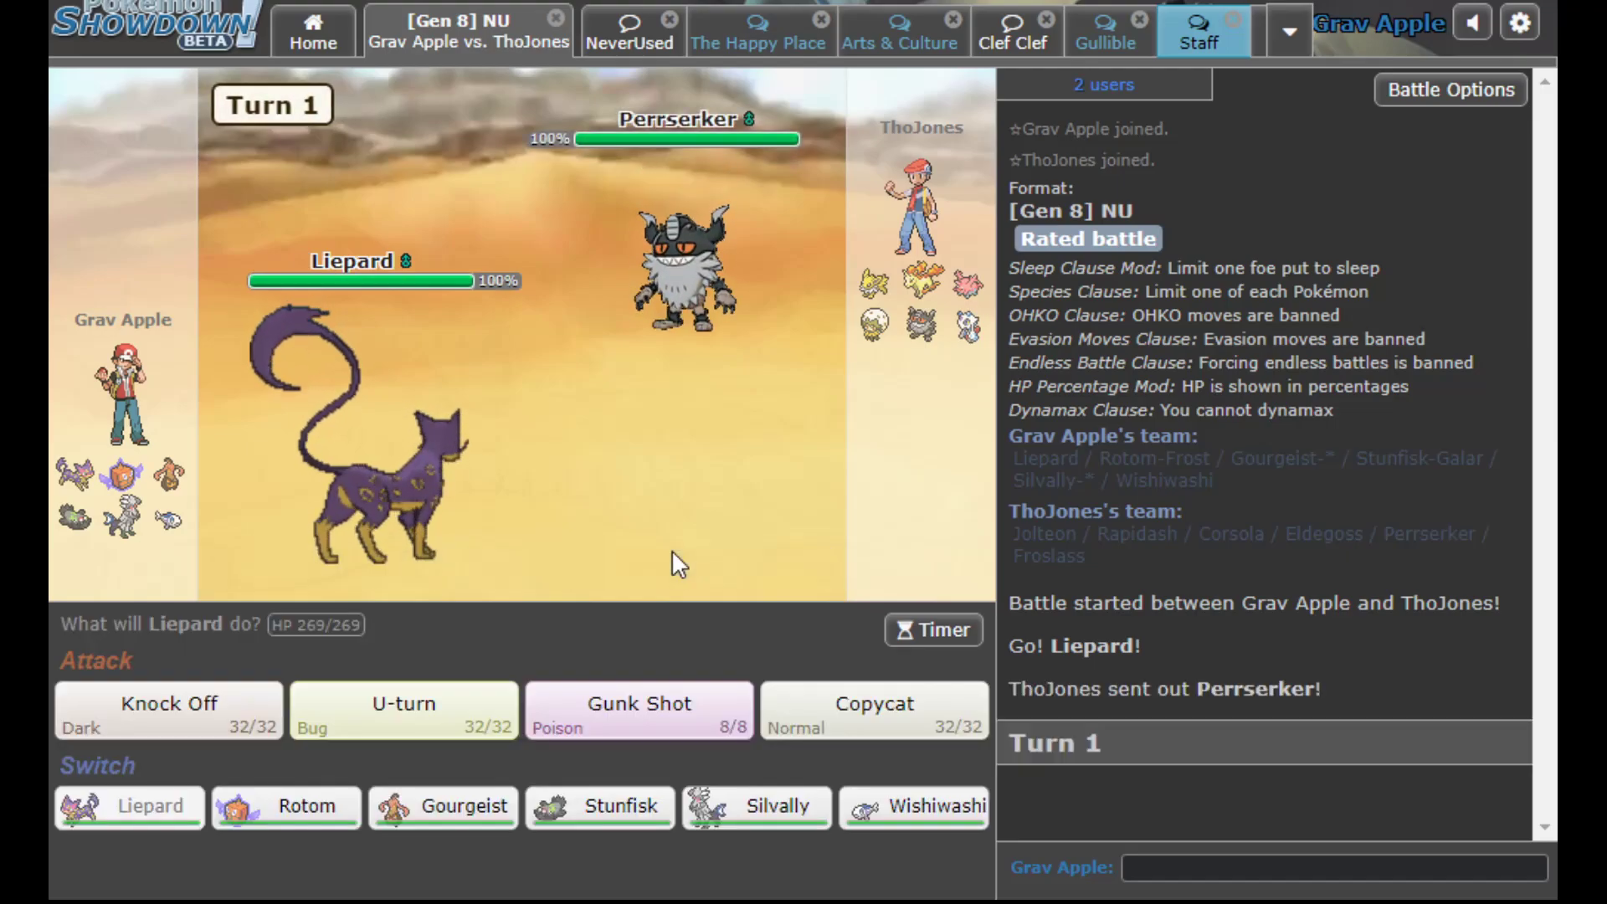
{"action": "mouse_move", "coordinate": [574, 576]}
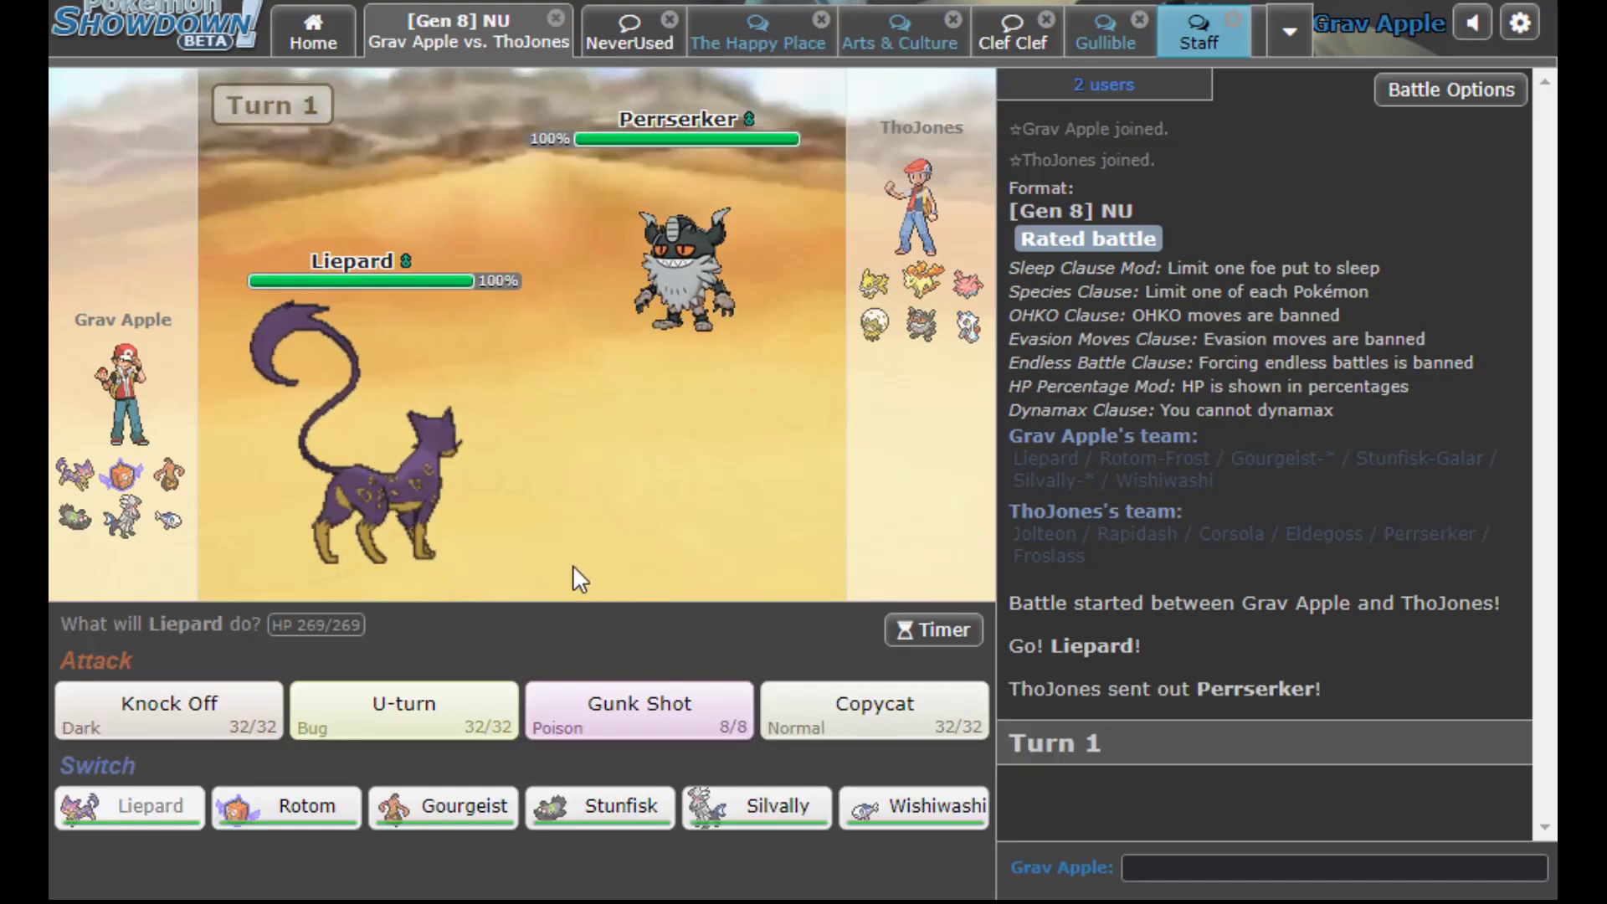
{"action": "left_click", "coordinate": [404, 705]}
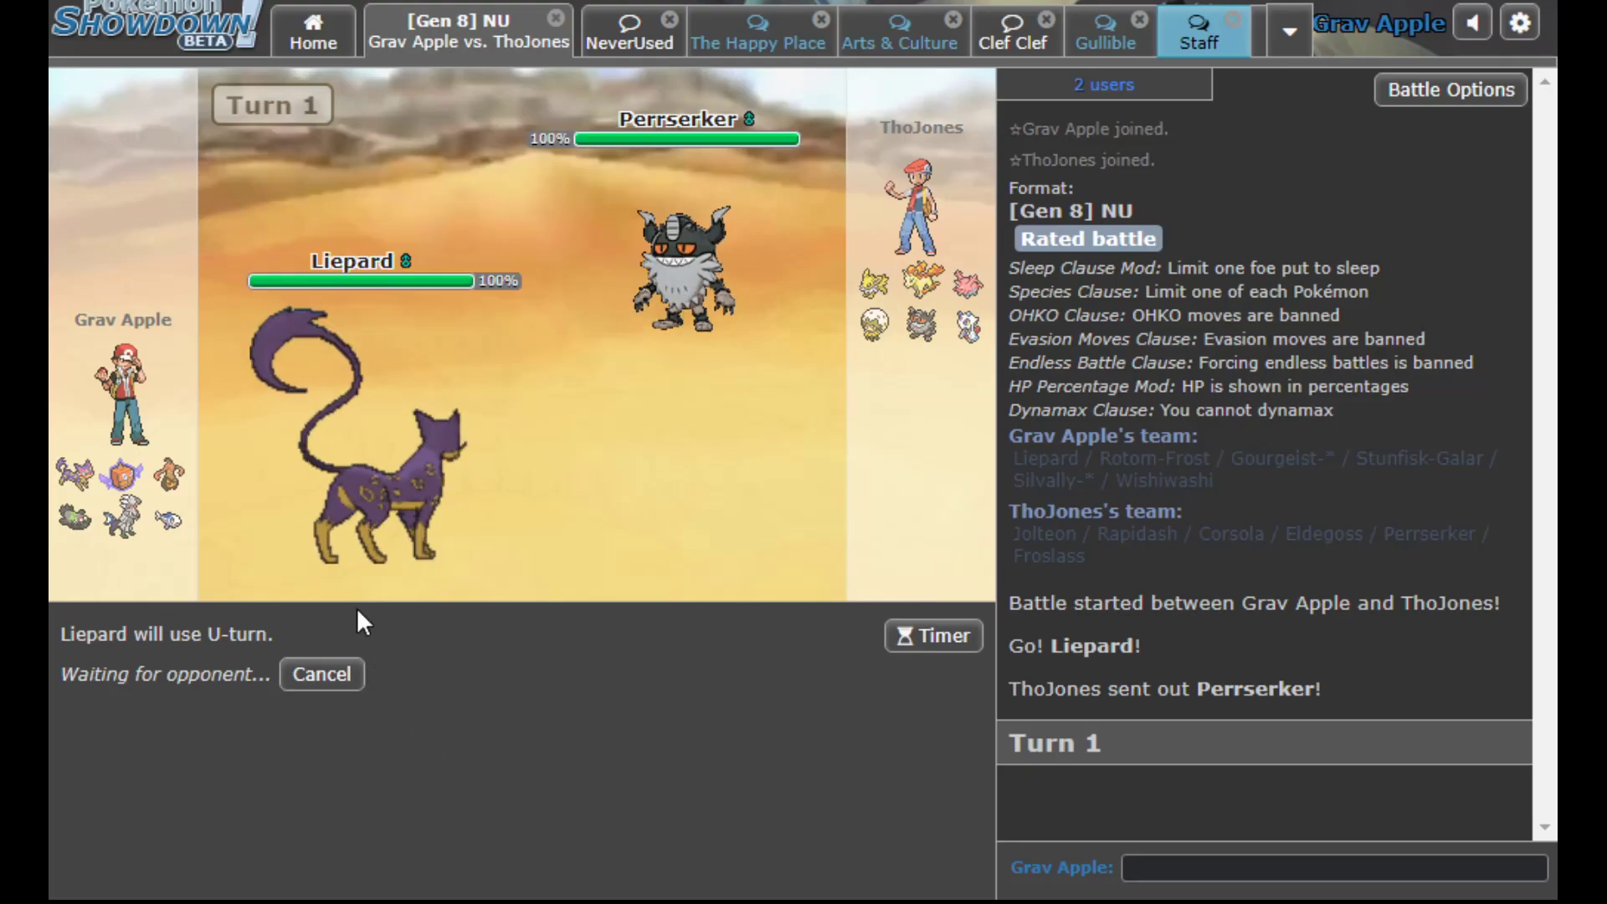
{"action": "mouse_move", "coordinate": [710, 256]}
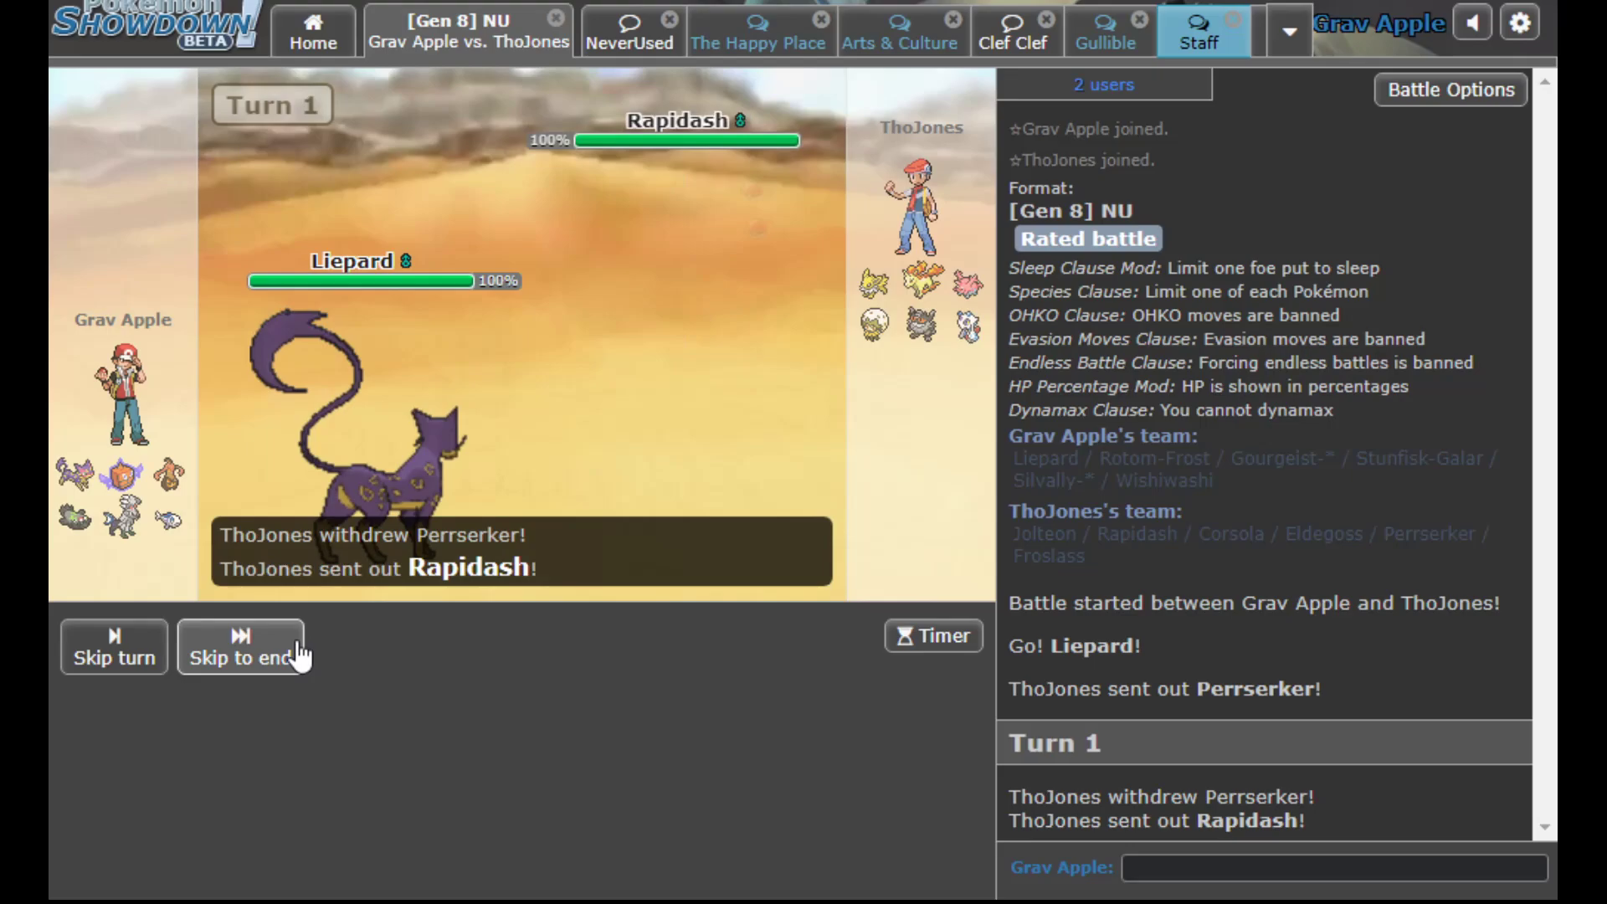
{"action": "left_click", "coordinate": [241, 646]}
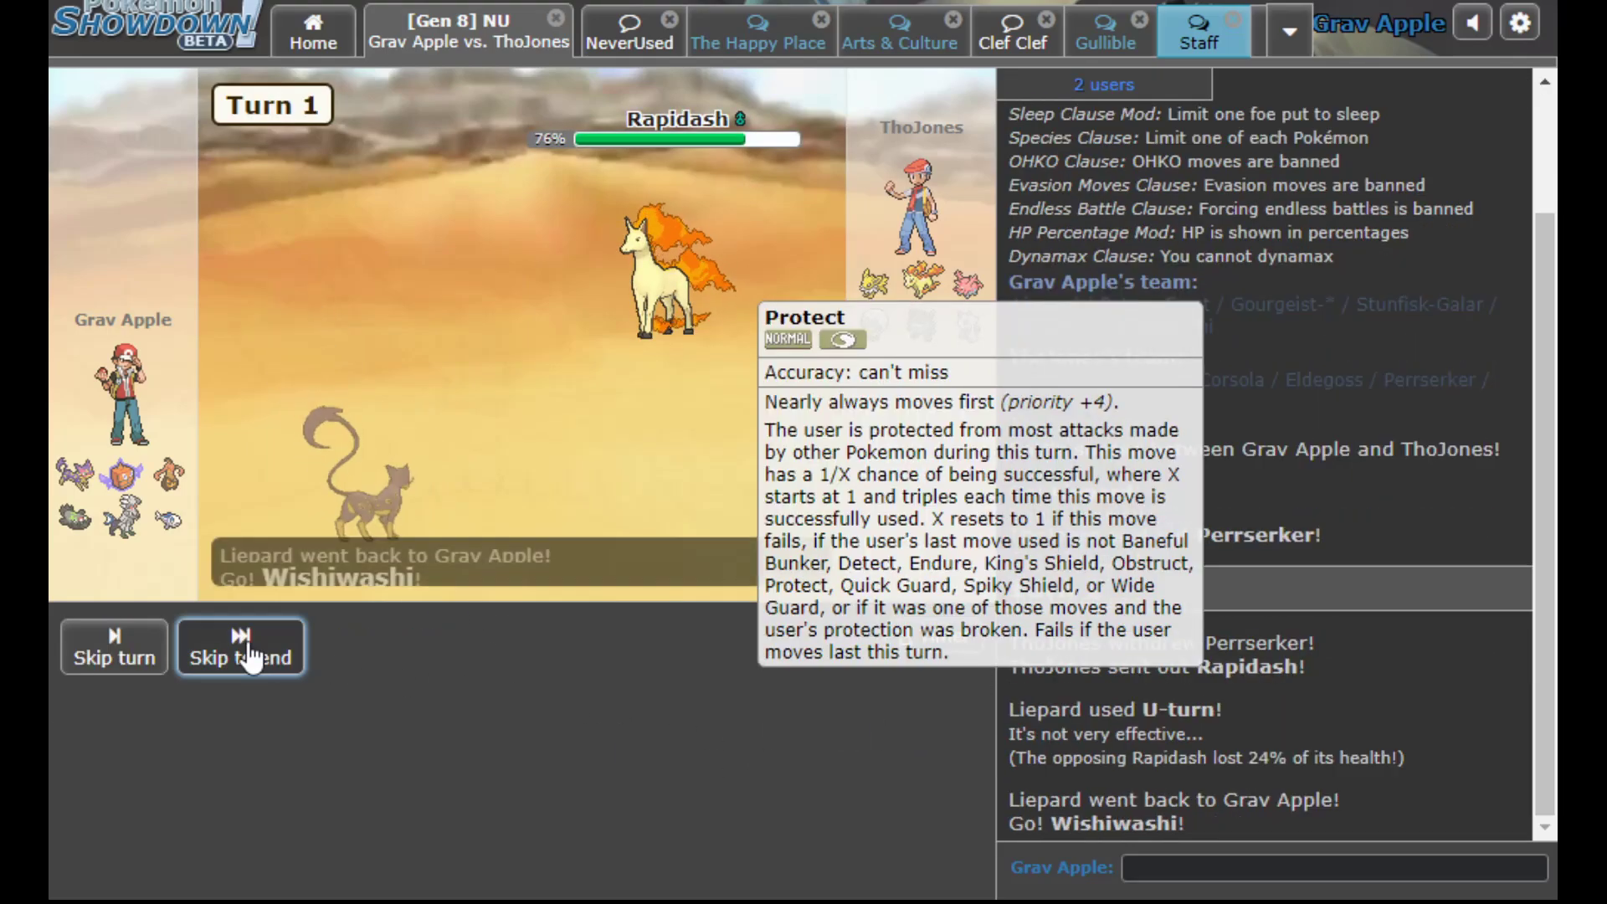
{"action": "left_click", "coordinate": [241, 646]}
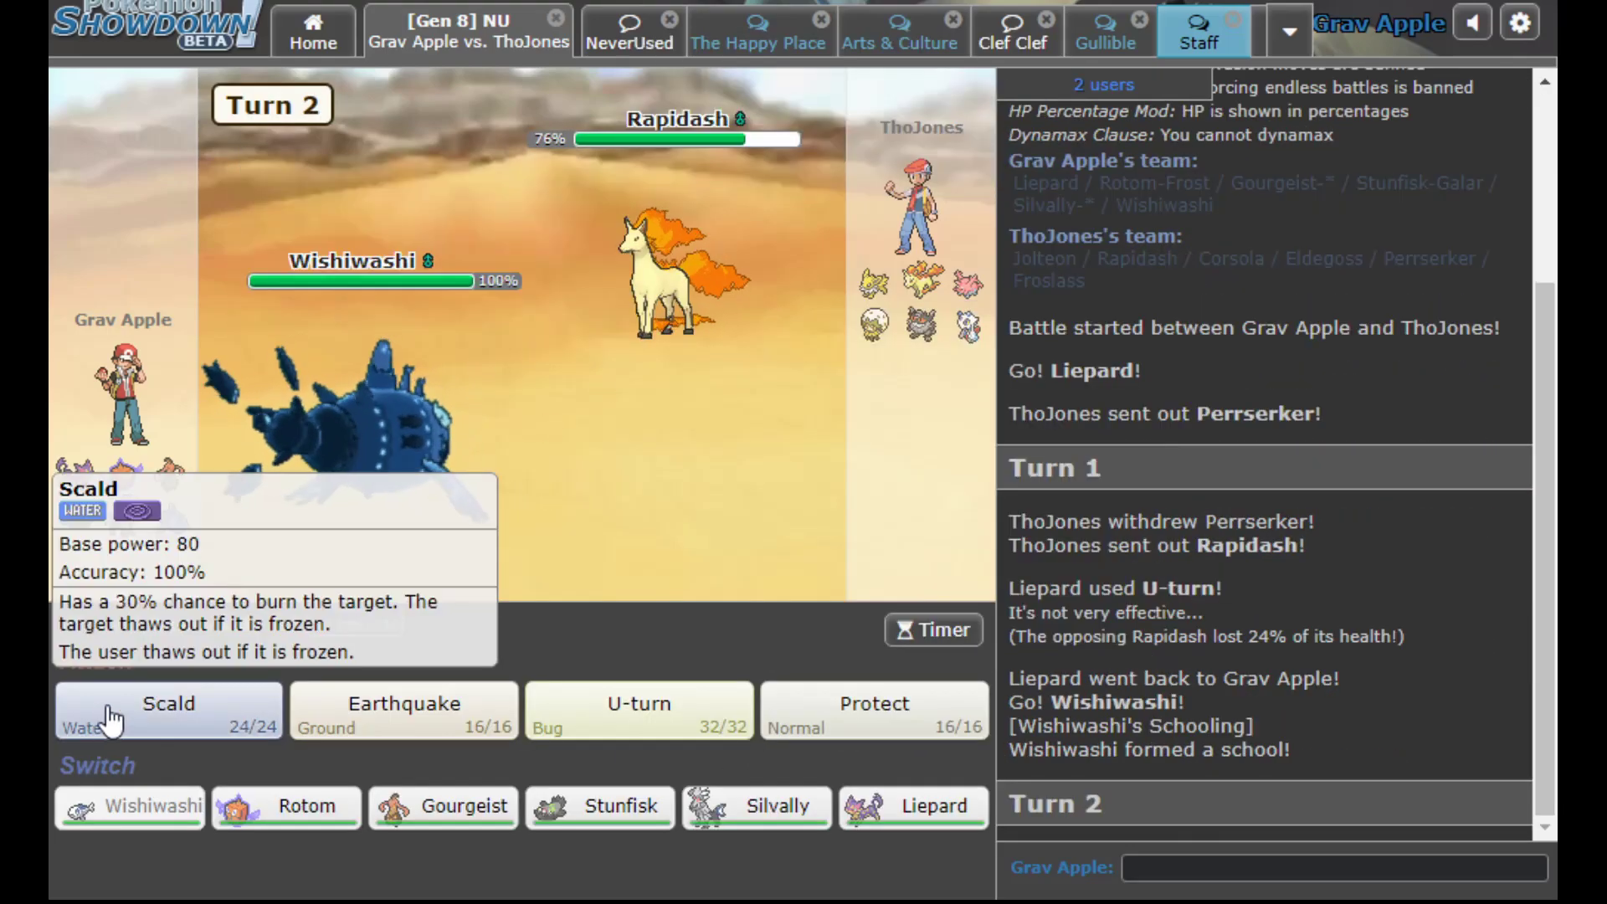
{"action": "left_click", "coordinate": [167, 707]}
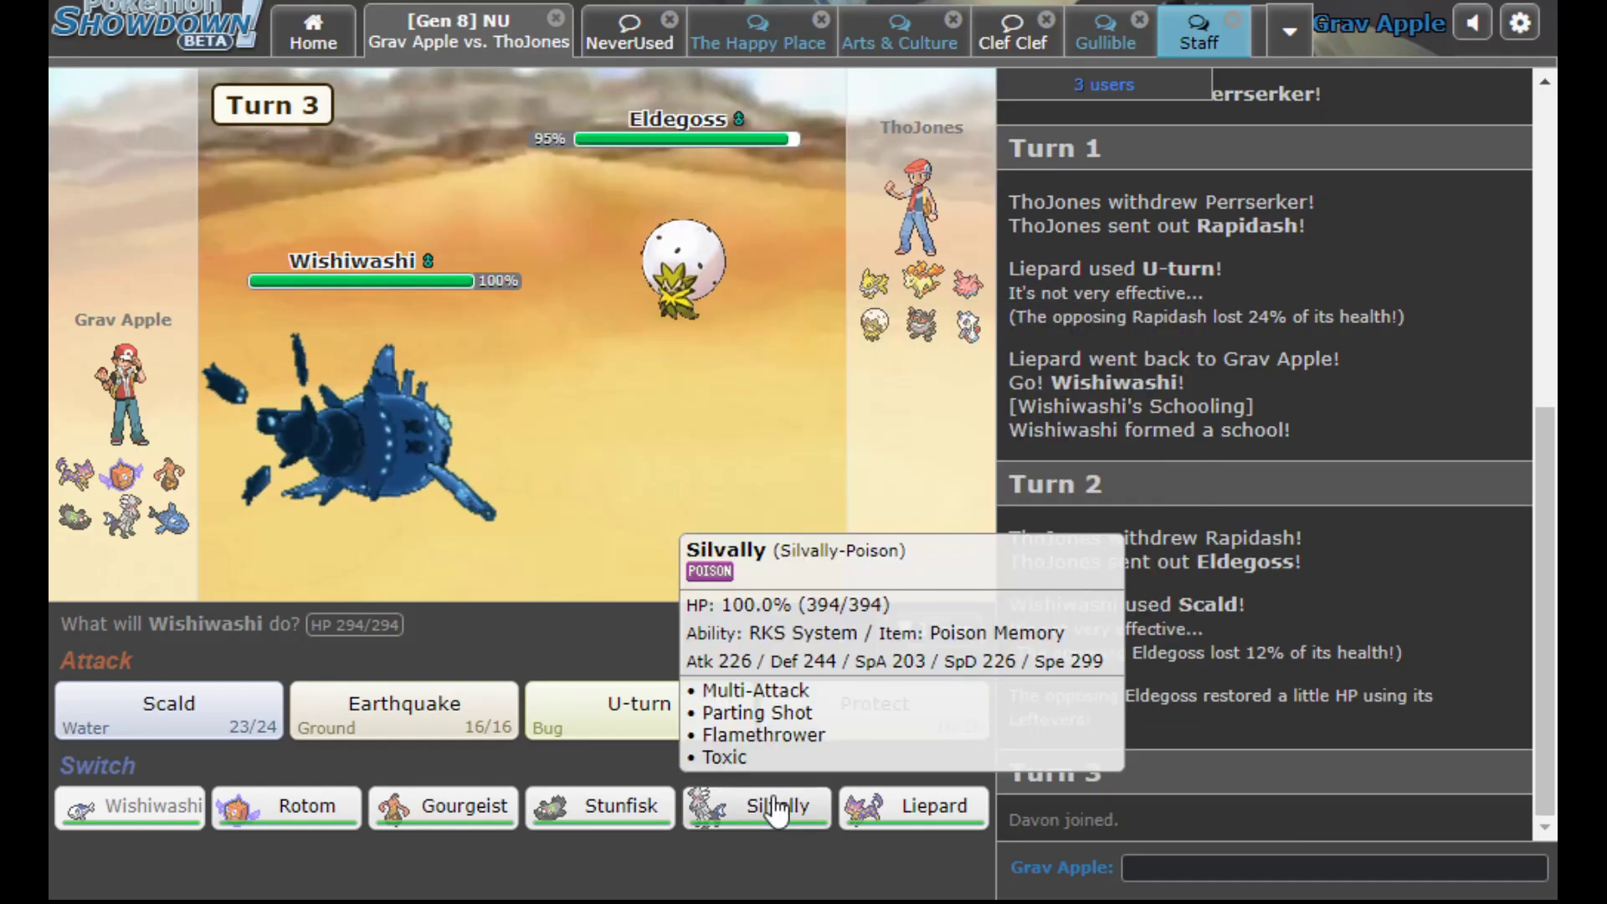
Swap to Silvally to Toxic Eldegoss, then switch back to Wishiwashi
{"action": "left_click", "coordinate": [755, 807]}
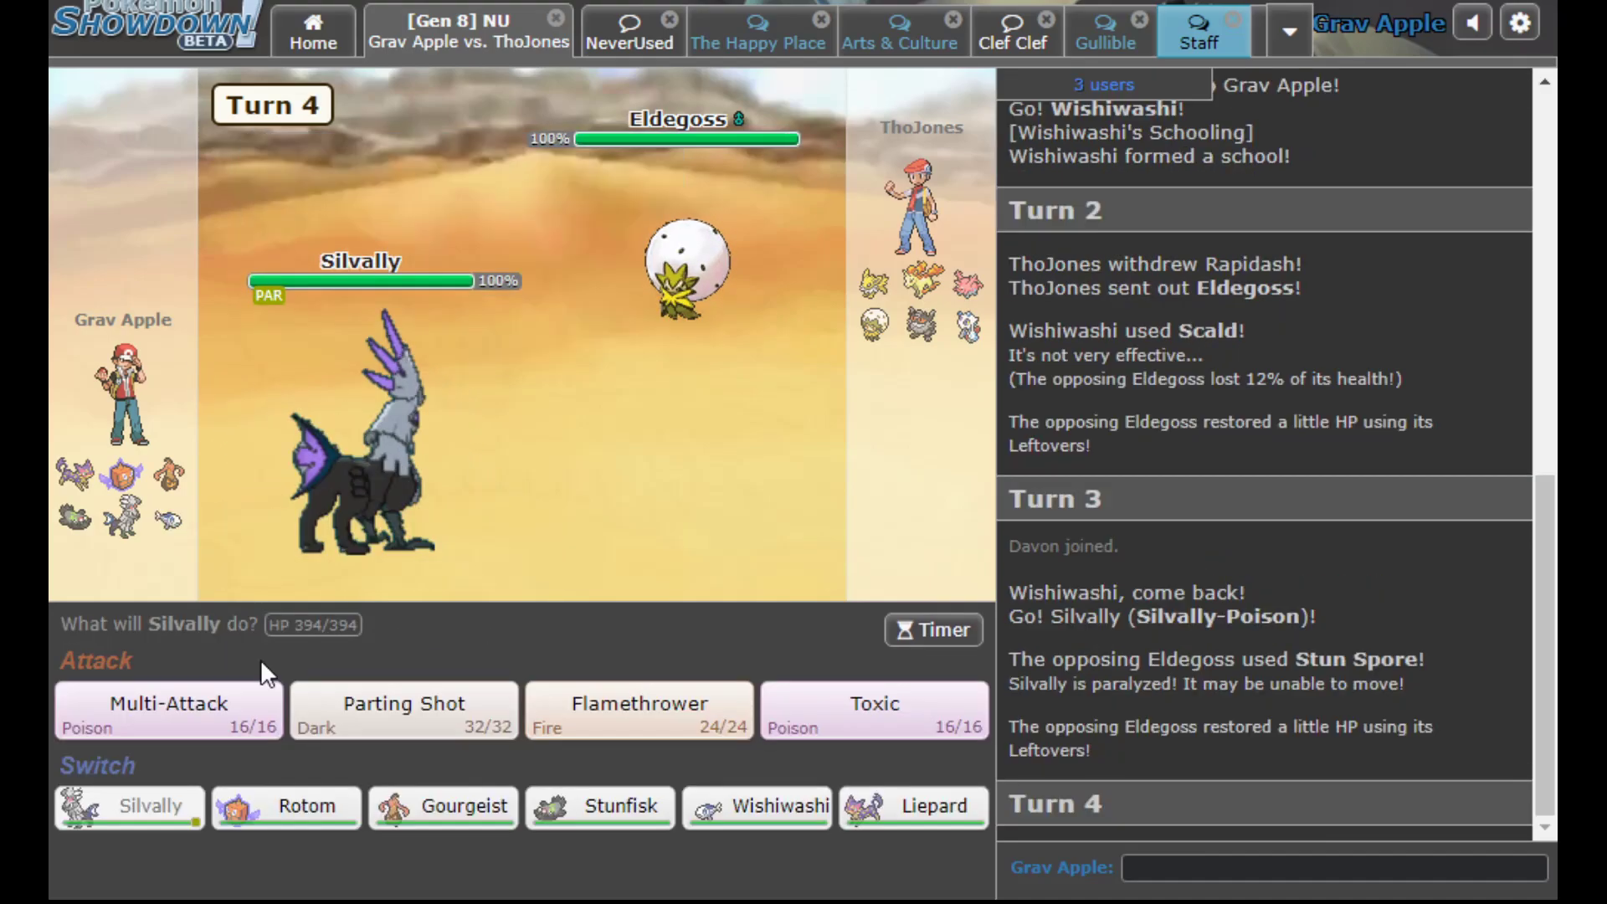
{"action": "mouse_move", "coordinate": [828, 682]}
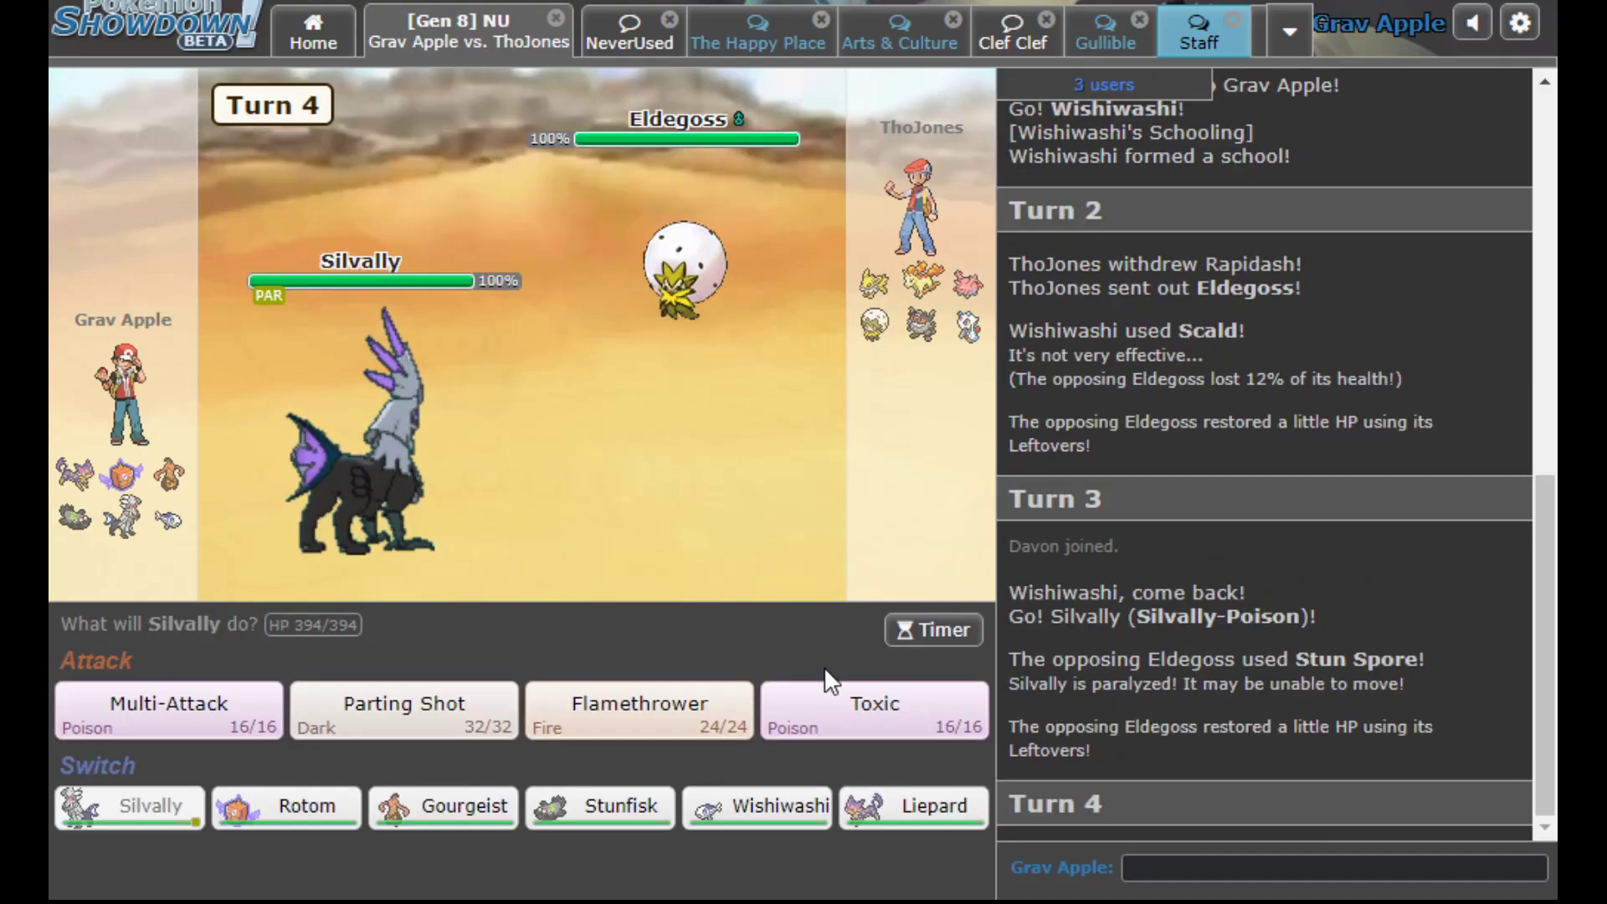
{"action": "left_click", "coordinate": [874, 710]}
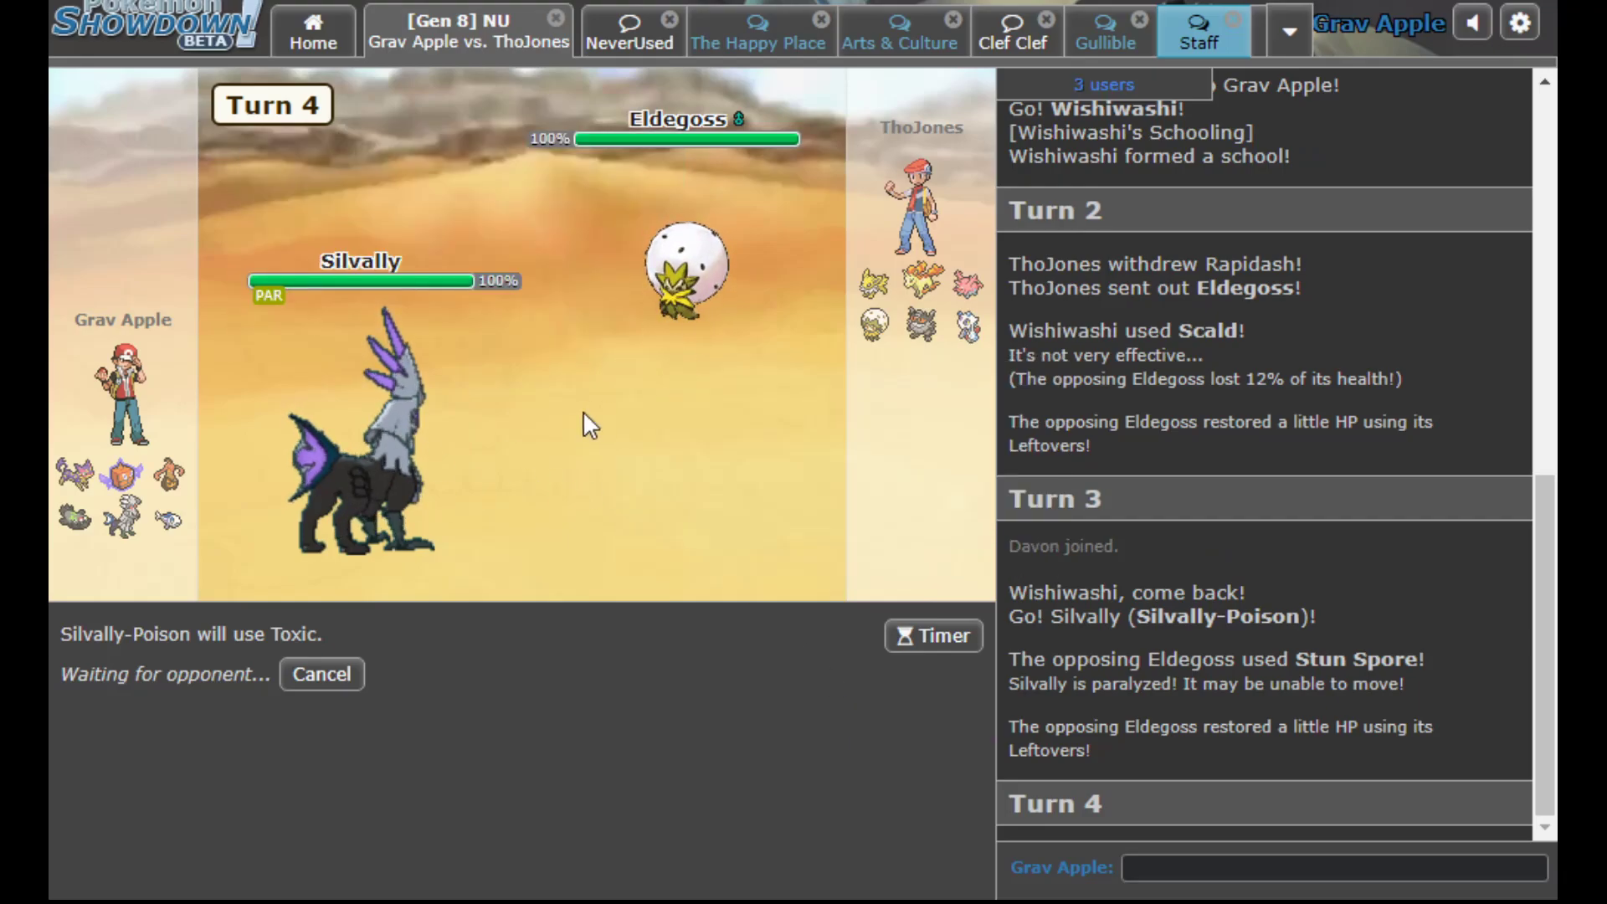
{"action": "mouse_move", "coordinate": [966, 281]}
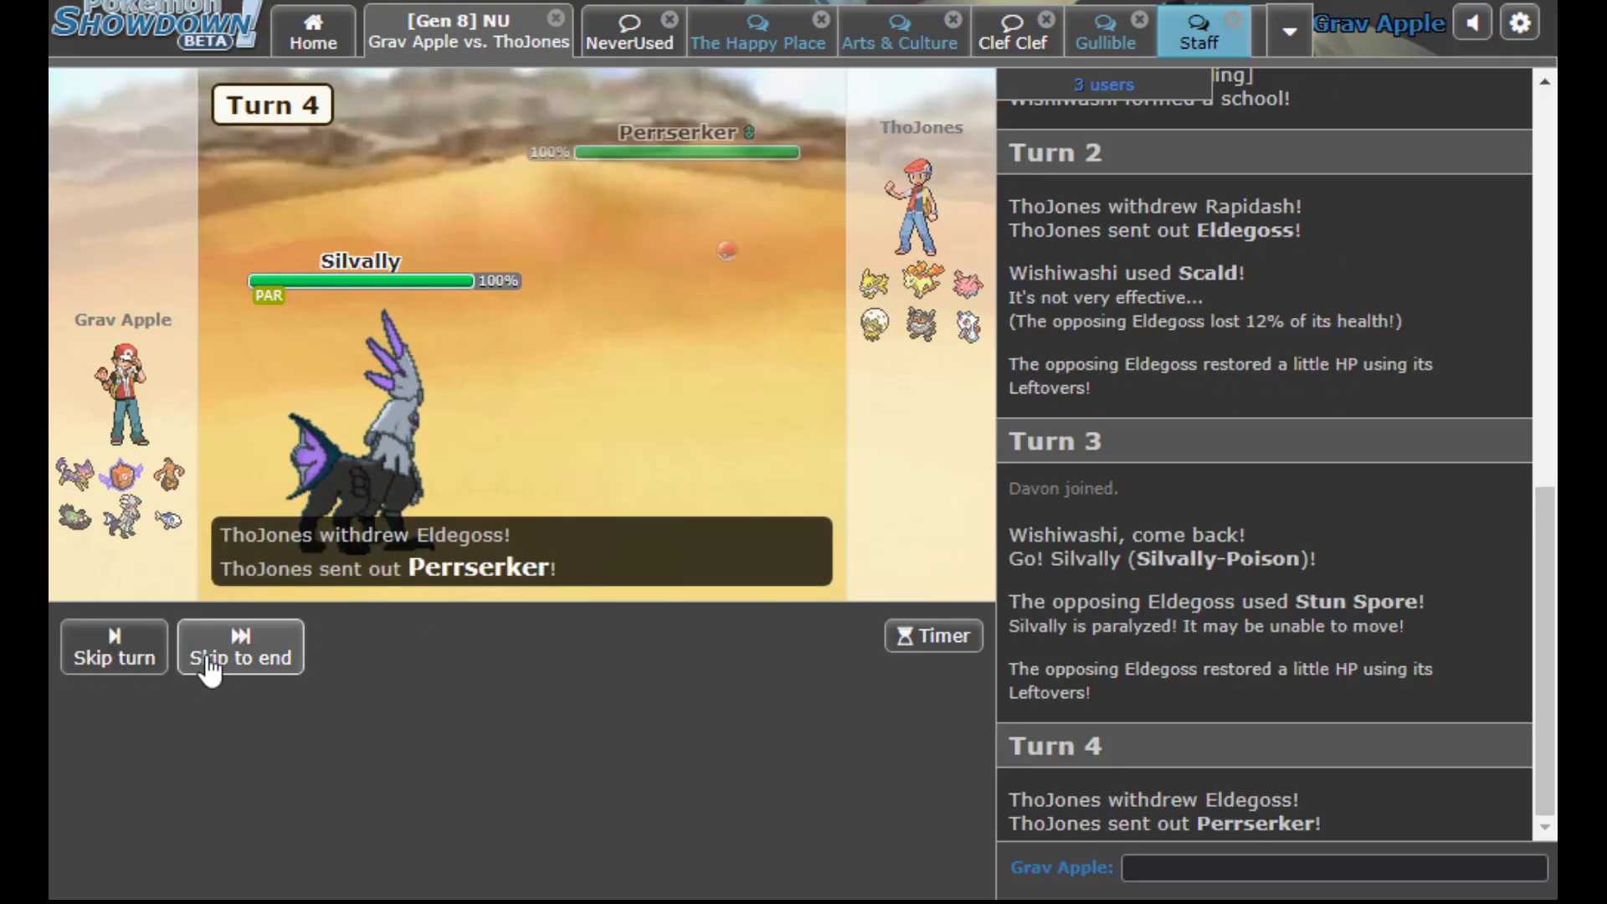
{"action": "left_click", "coordinate": [239, 658]}
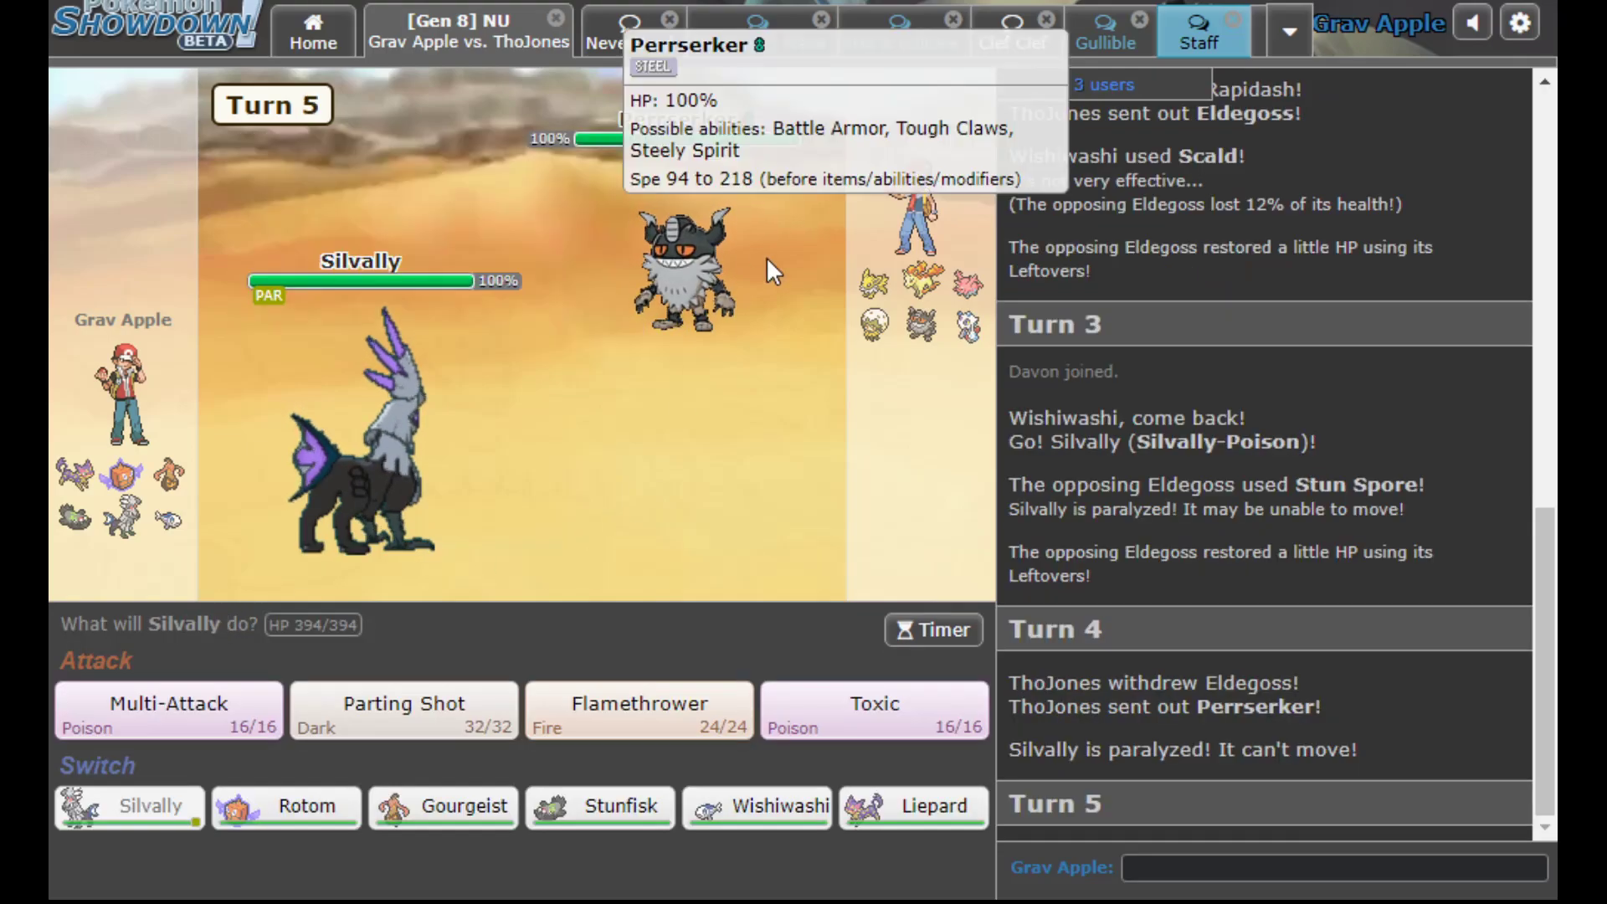
{"action": "mouse_move", "coordinate": [743, 285]}
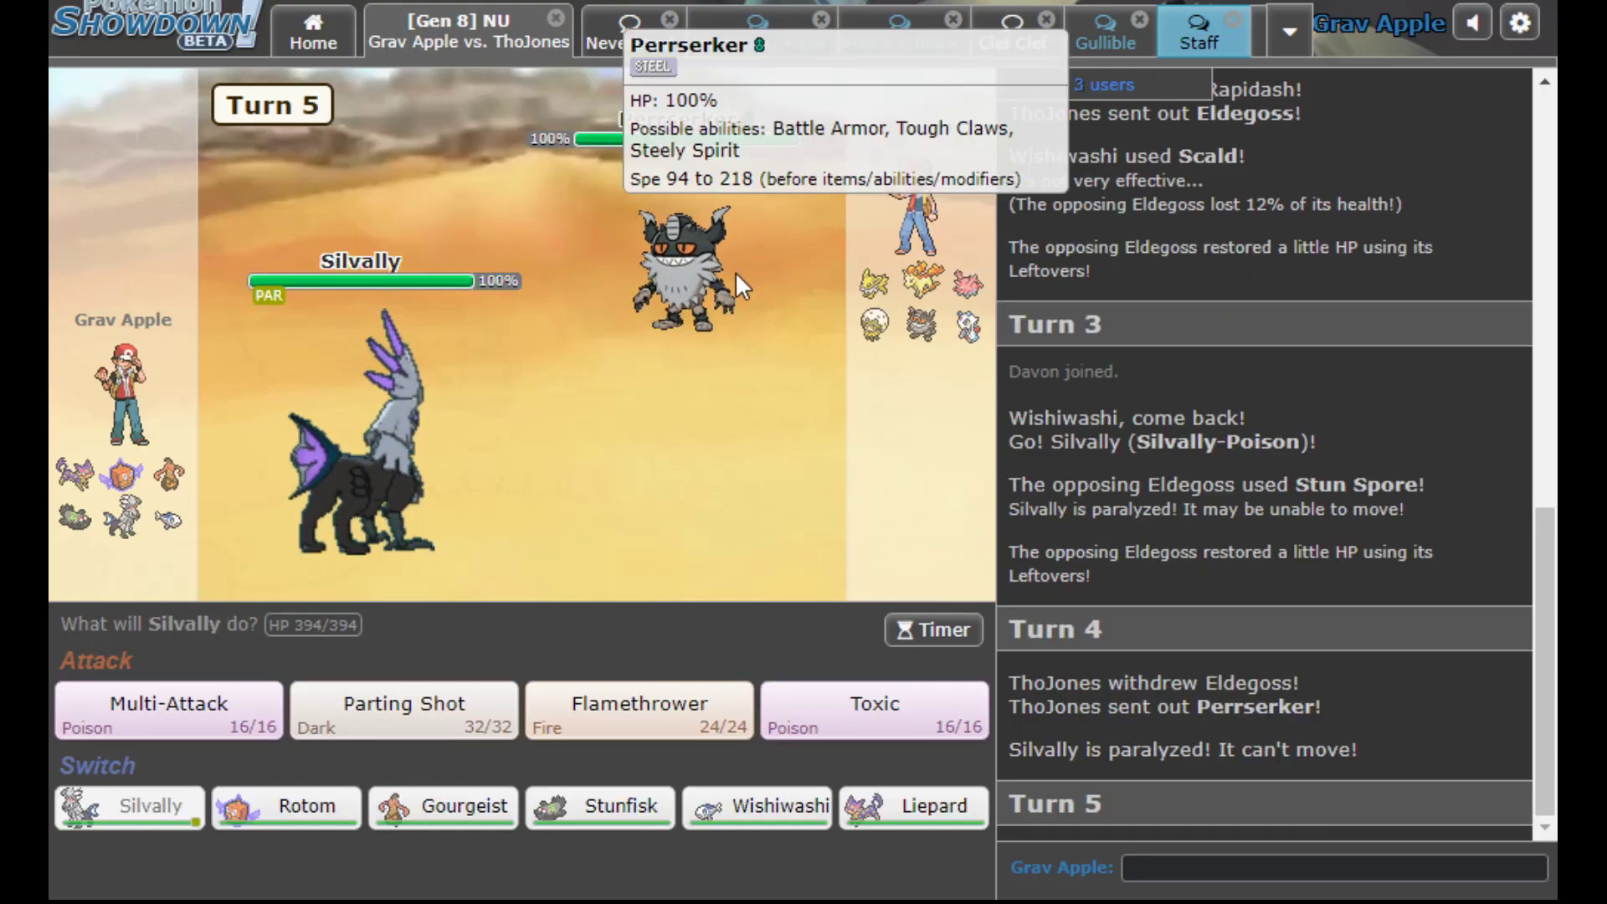
{"action": "left_click", "coordinate": [757, 807]}
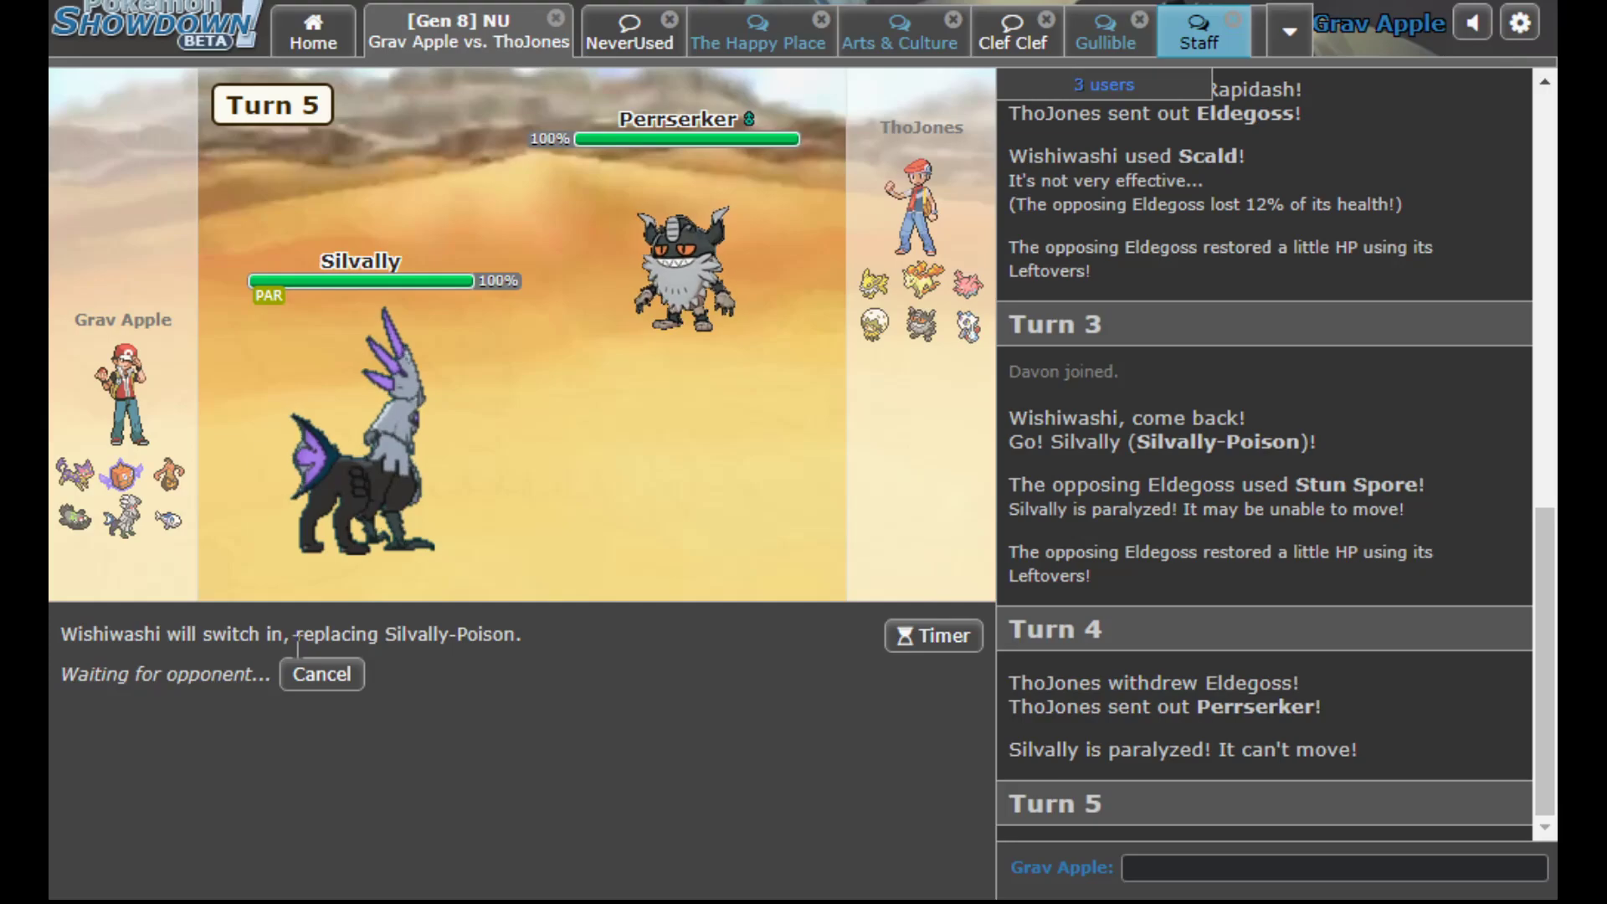
{"action": "mouse_move", "coordinate": [686, 266]}
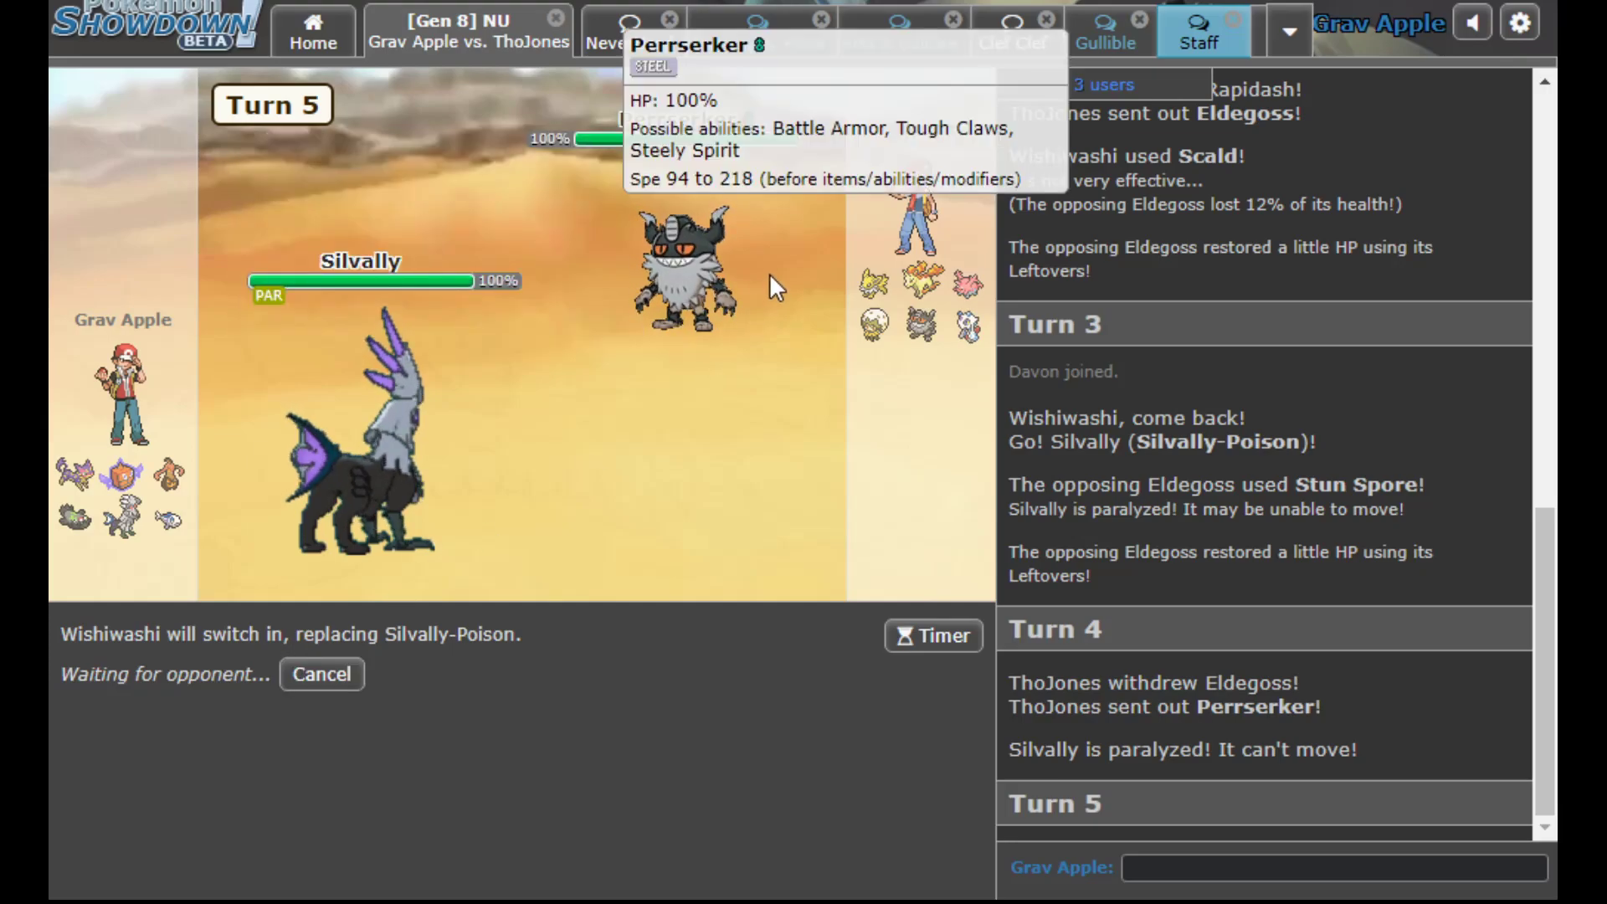
{"action": "mouse_move", "coordinate": [295, 675]}
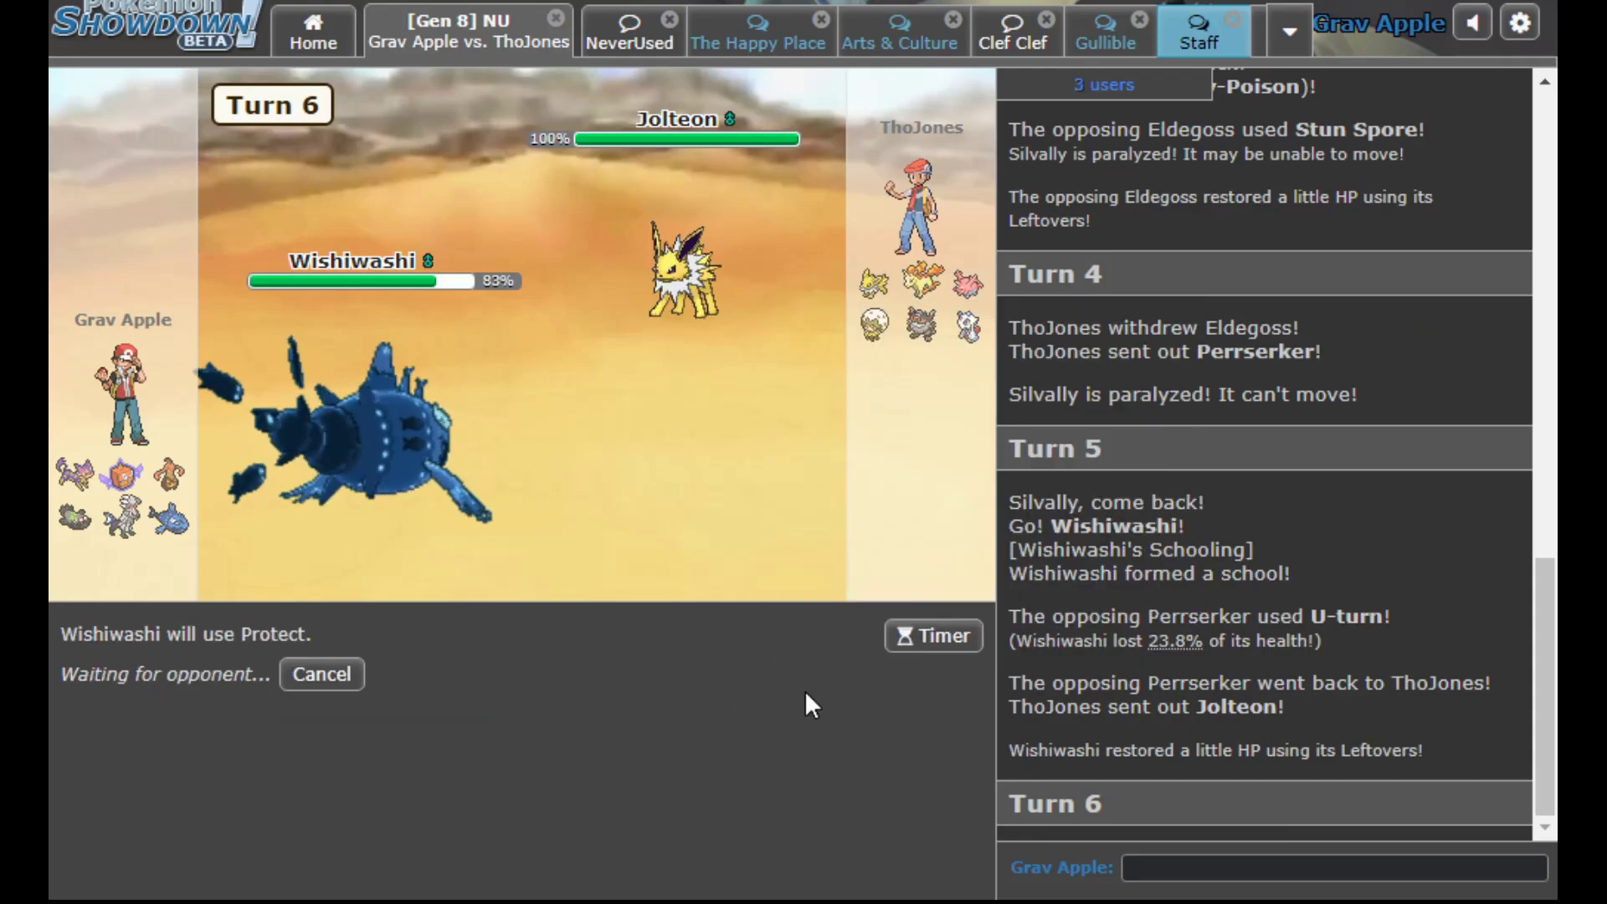
{"action": "mouse_move", "coordinate": [723, 231]}
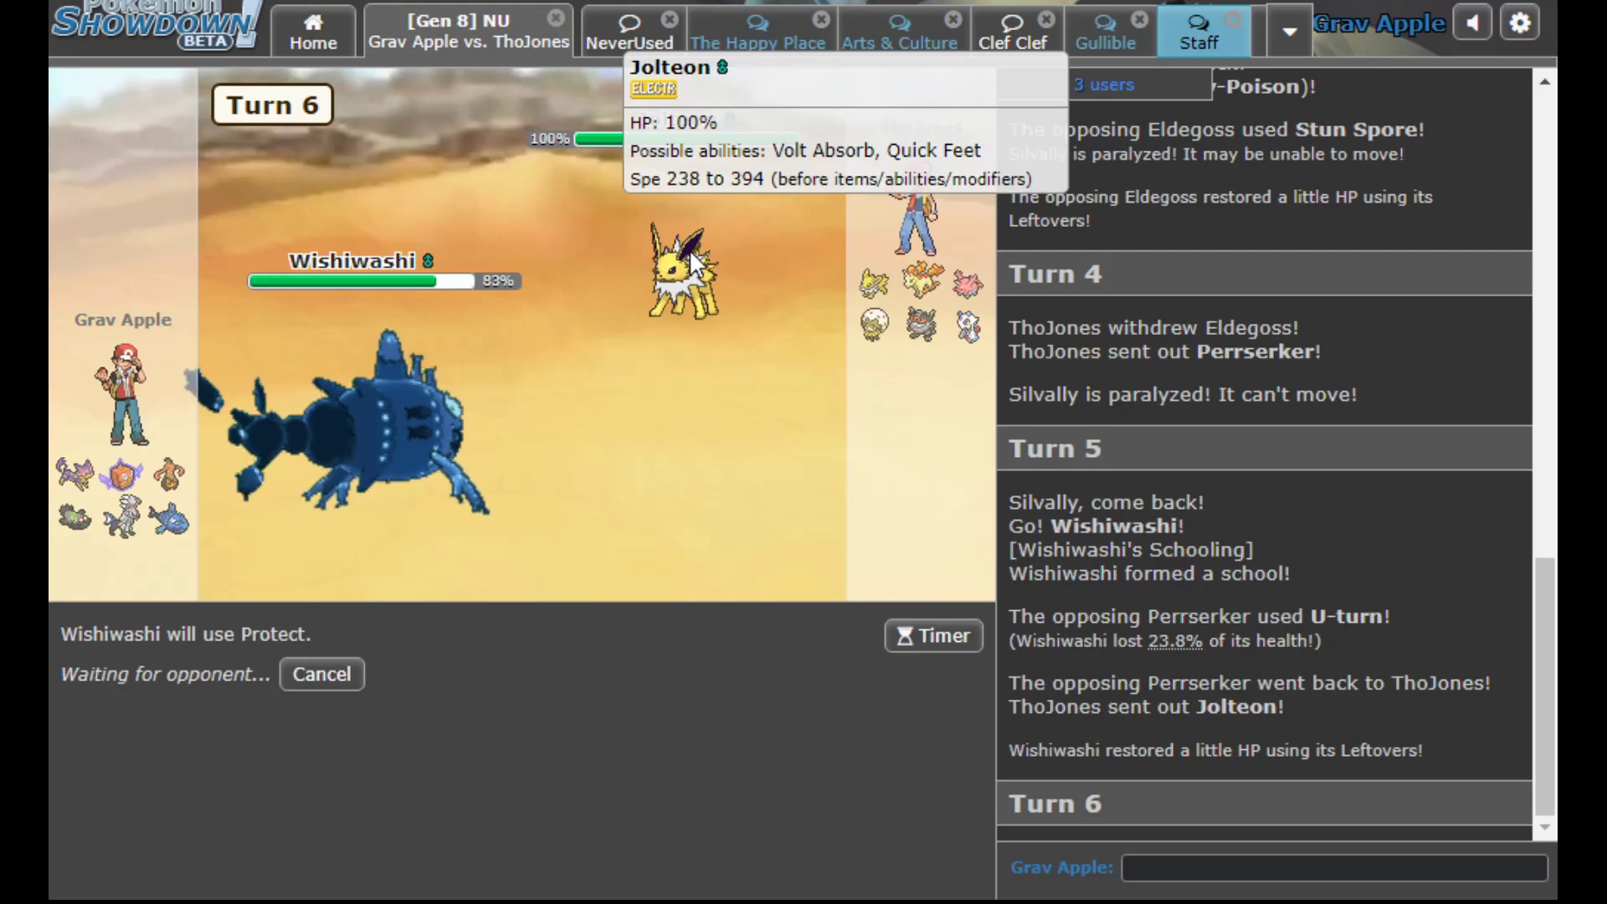
{"action": "mouse_move", "coordinate": [681, 538]}
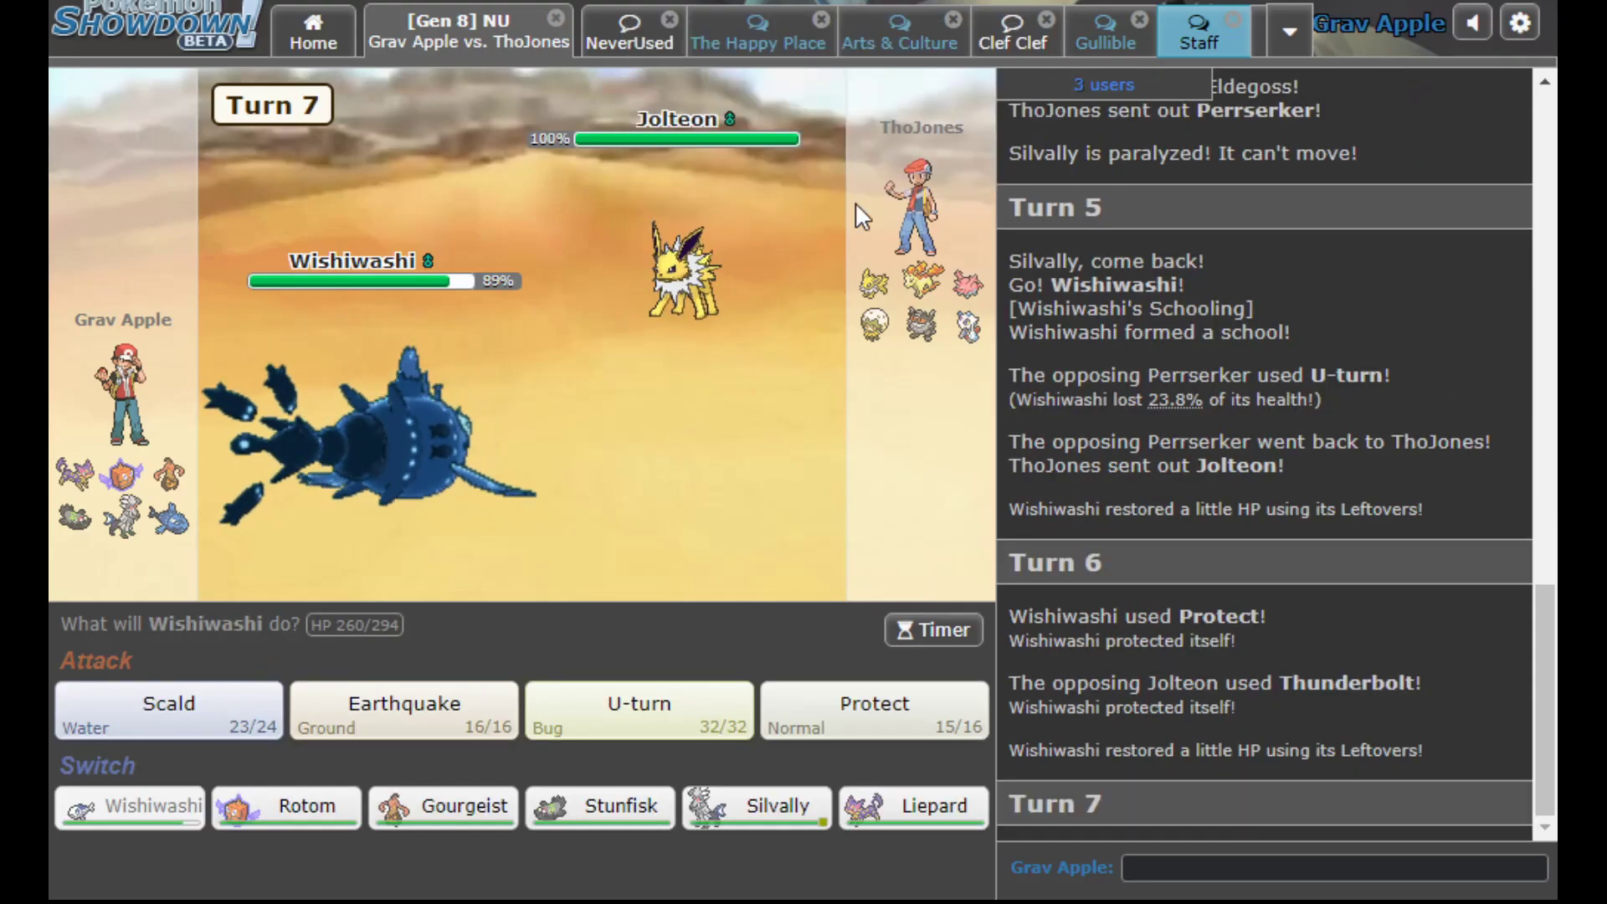
Bring Stunfisk-Galar in for Wishiwashi and trap the incoming Eldegoss with Snap Trap
{"action": "left_click", "coordinate": [599, 807]}
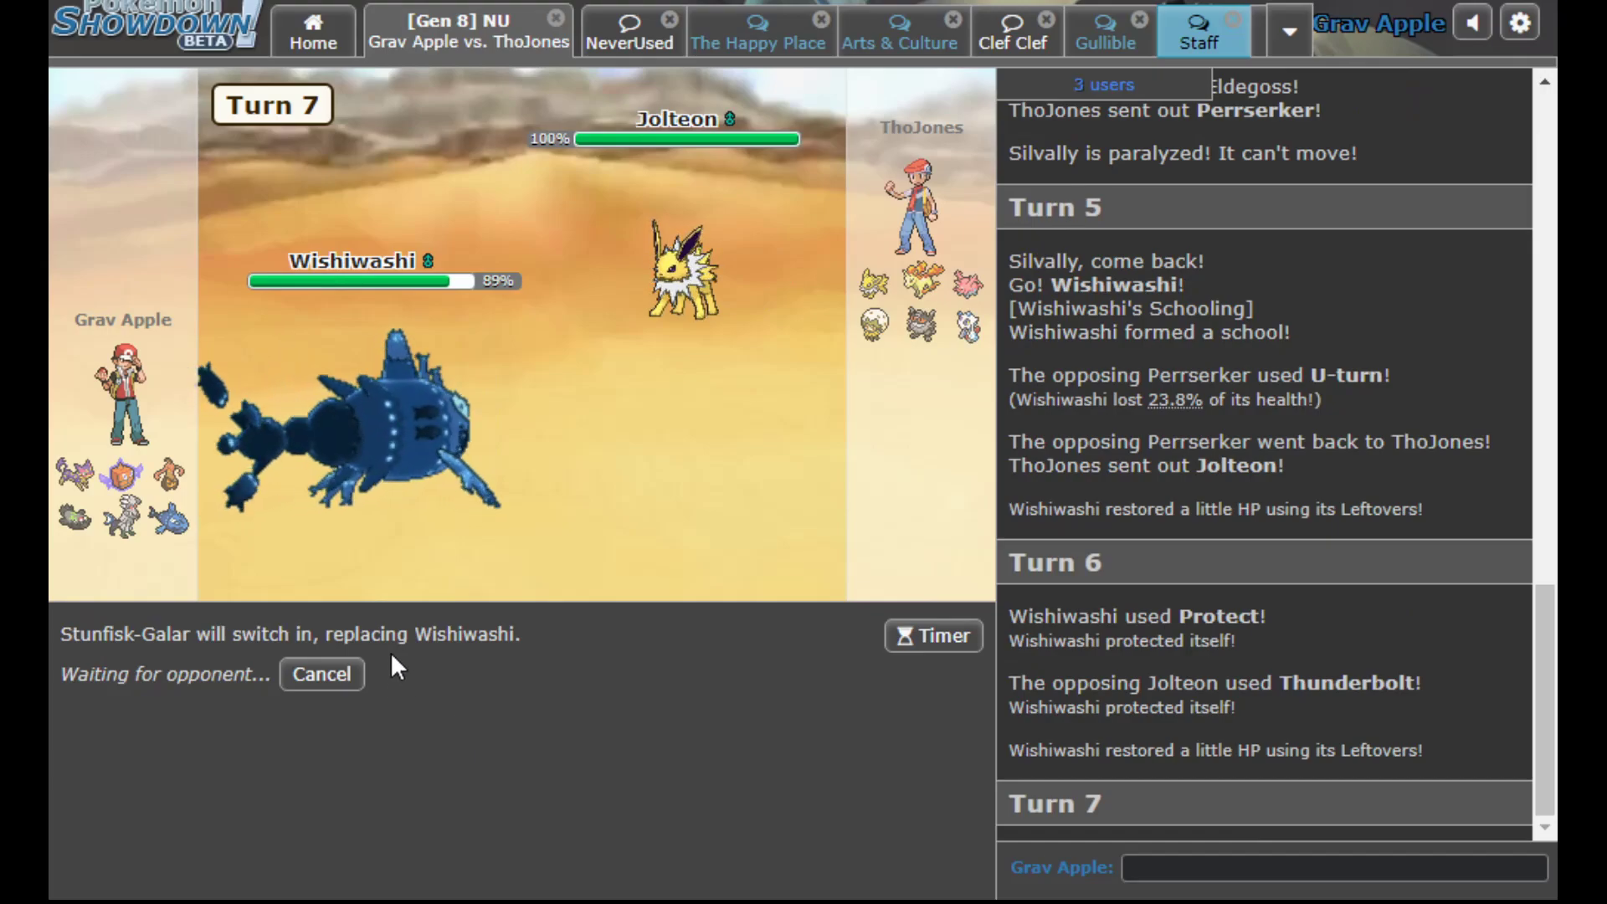
{"action": "mouse_move", "coordinate": [678, 276]}
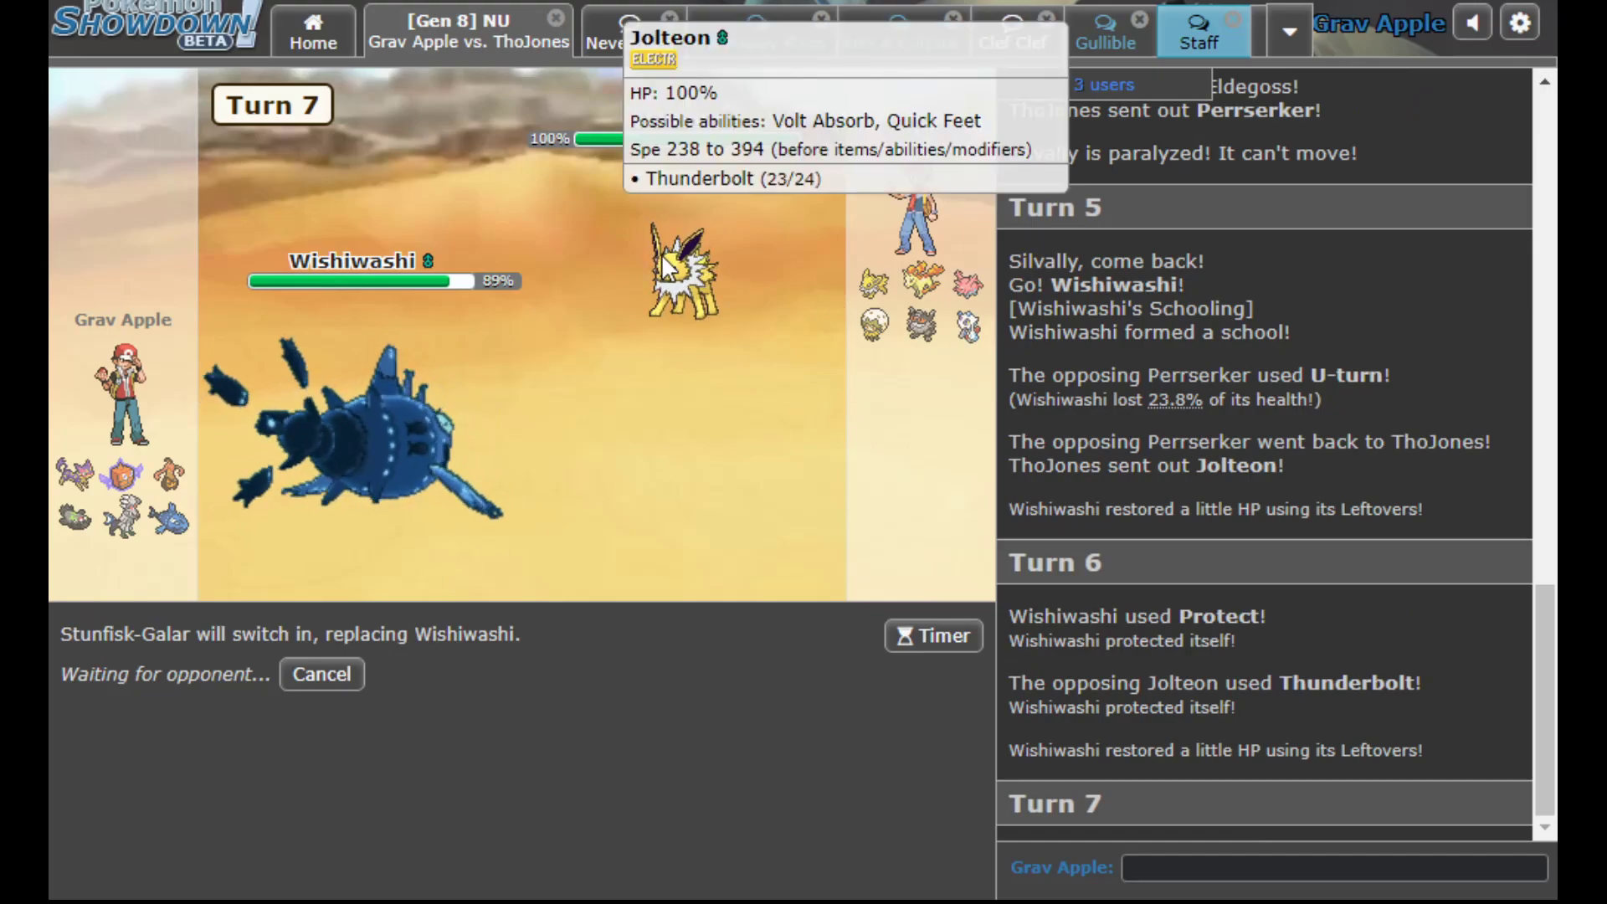
{"action": "mouse_move", "coordinate": [321, 675]}
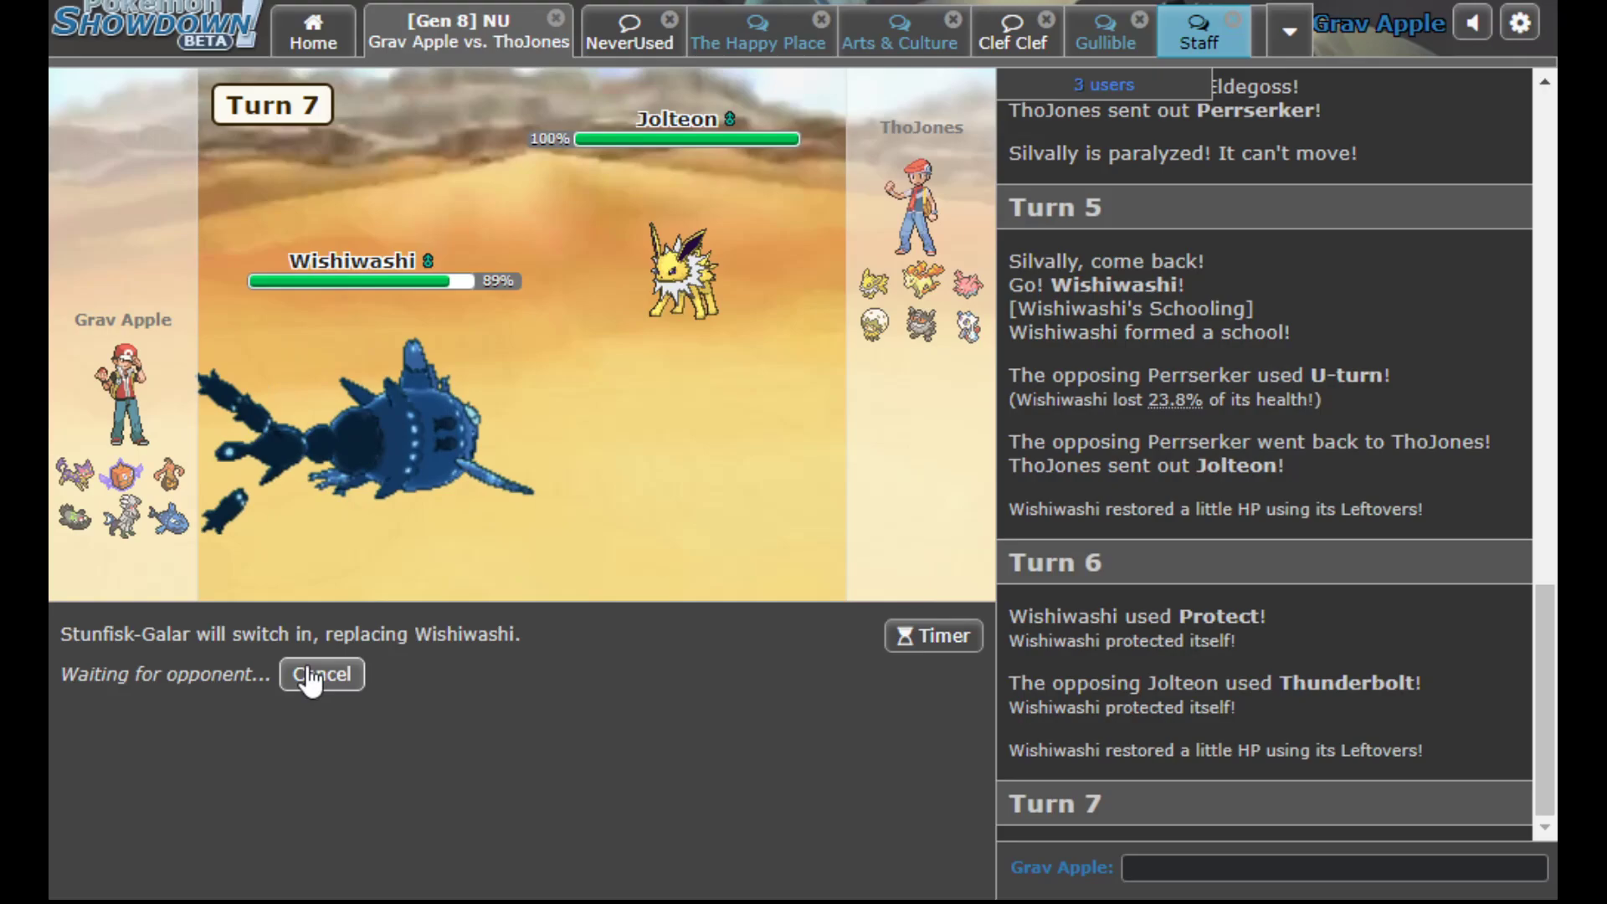
{"action": "left_click", "coordinate": [321, 674]}
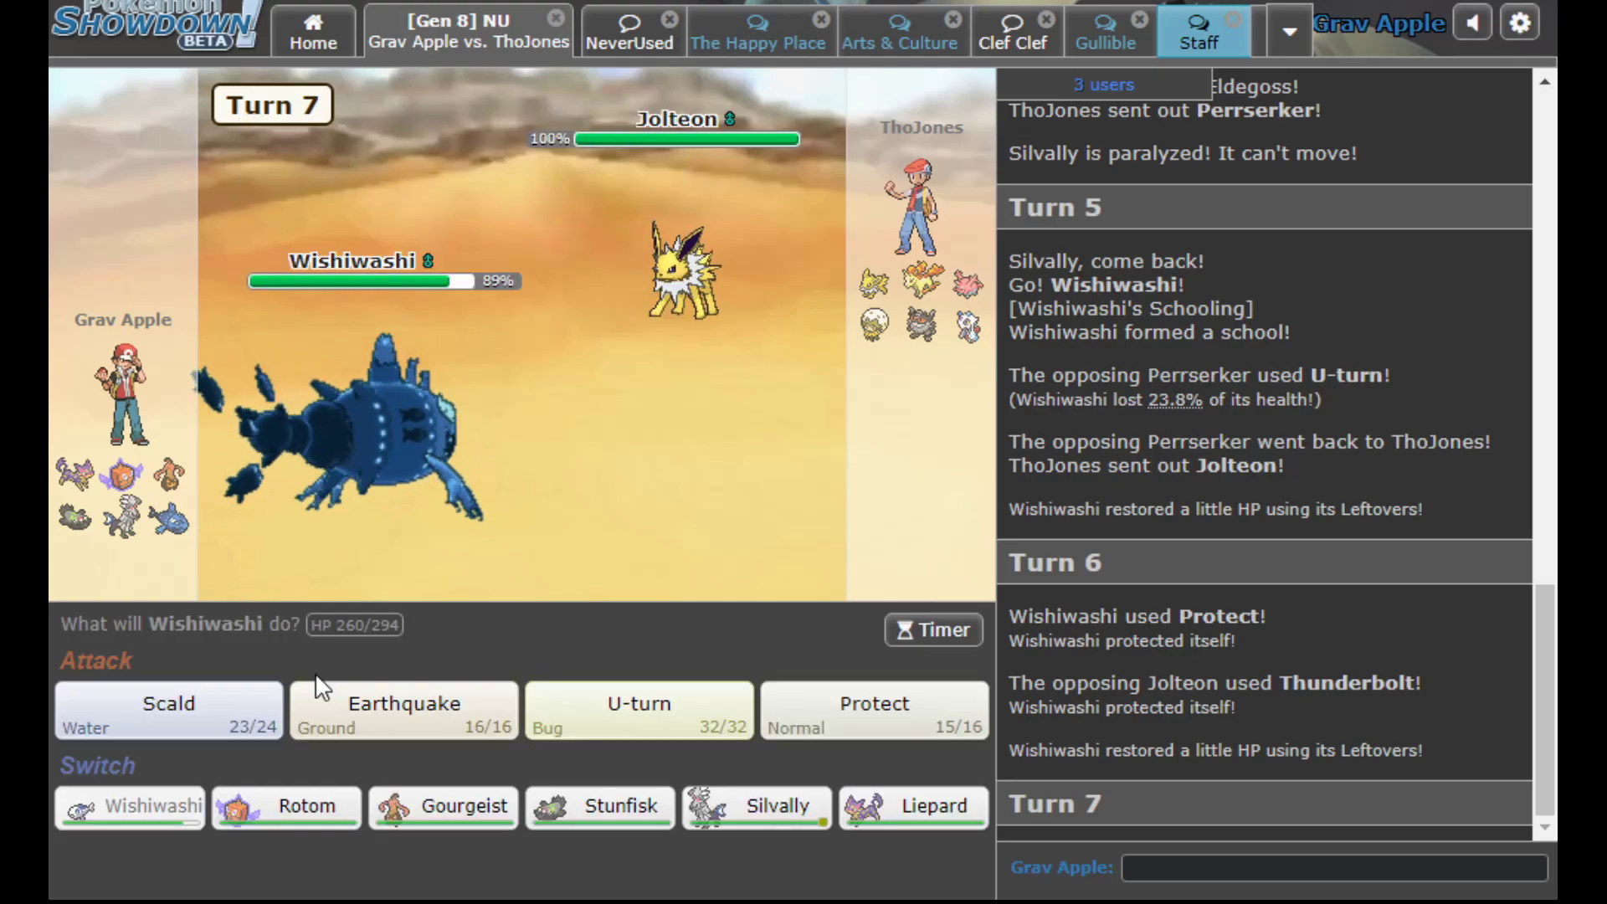
{"action": "left_click", "coordinate": [600, 807]}
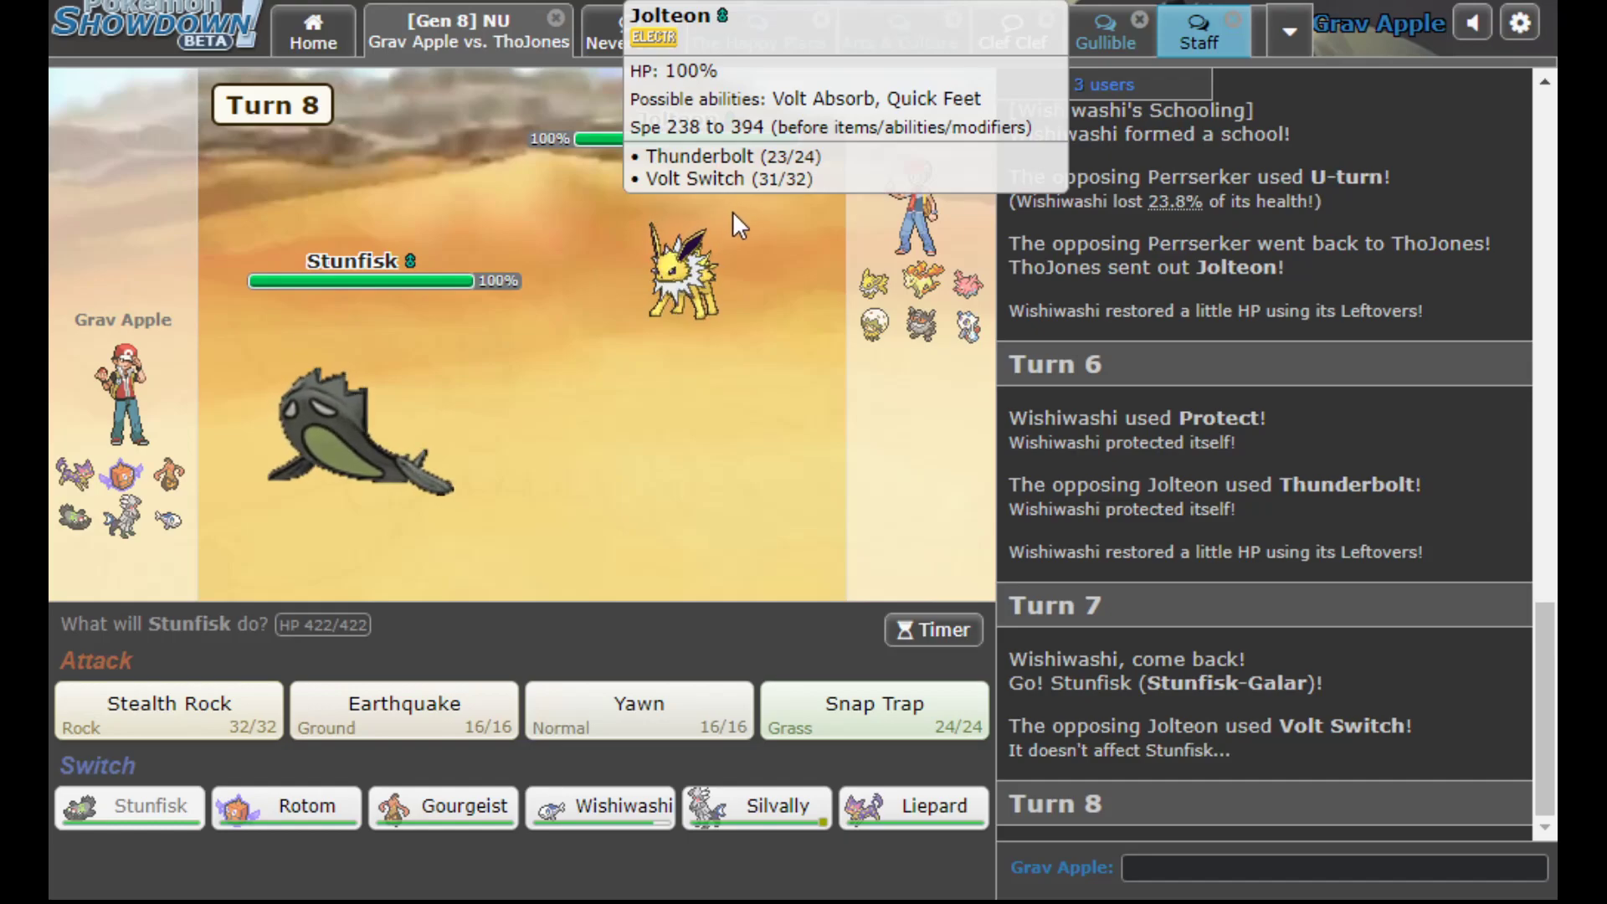
{"action": "mouse_move", "coordinate": [869, 323]}
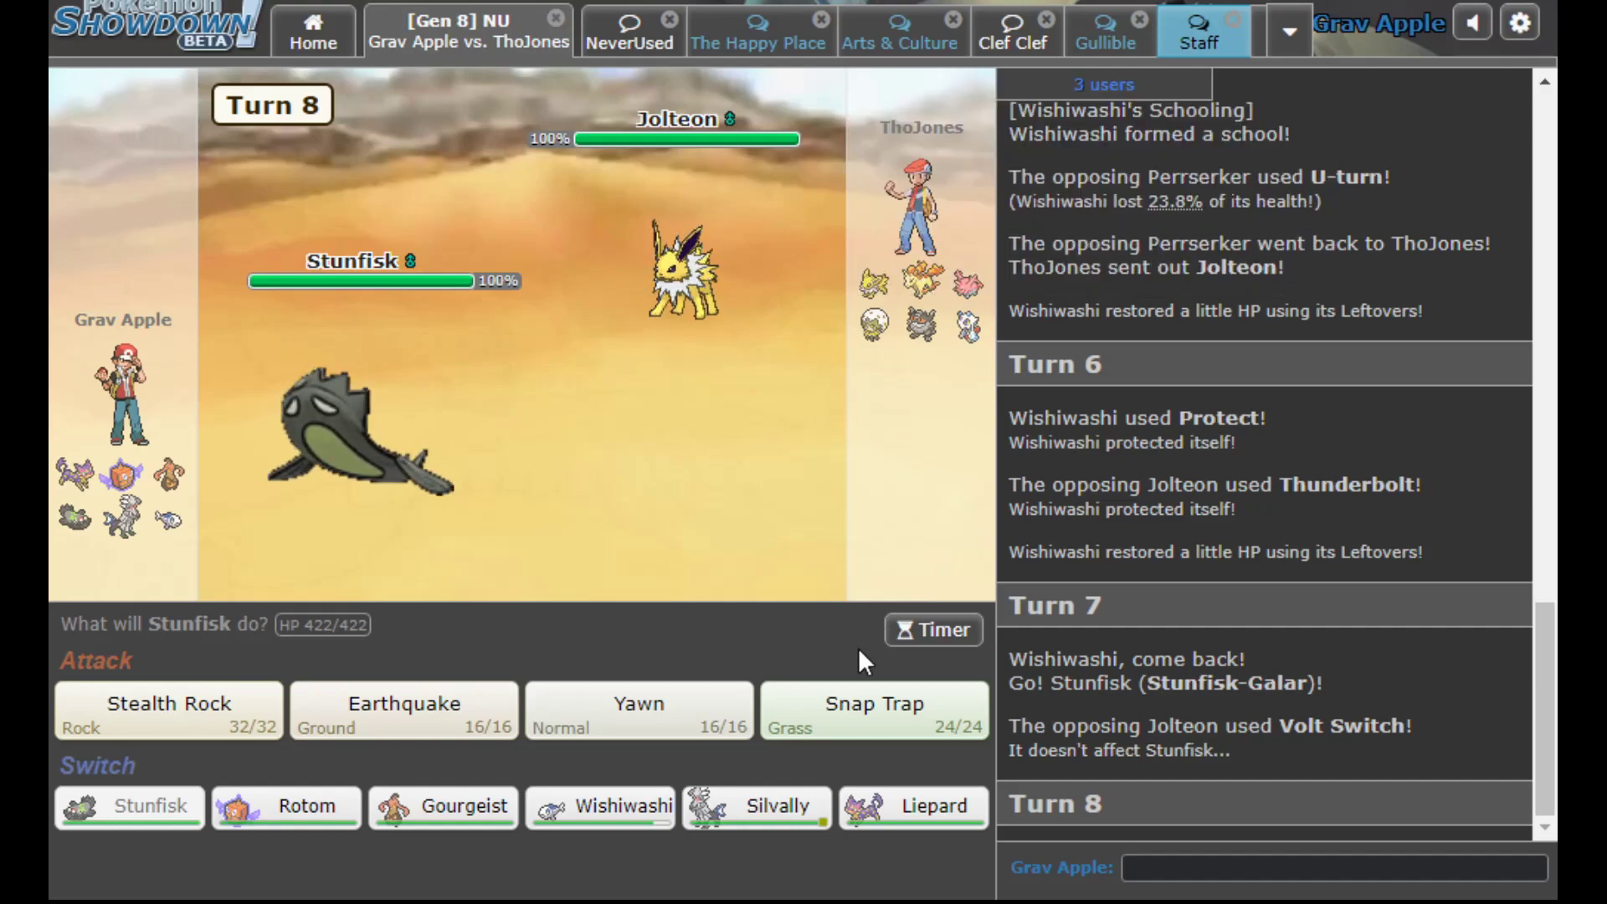
{"action": "left_click", "coordinate": [874, 710]}
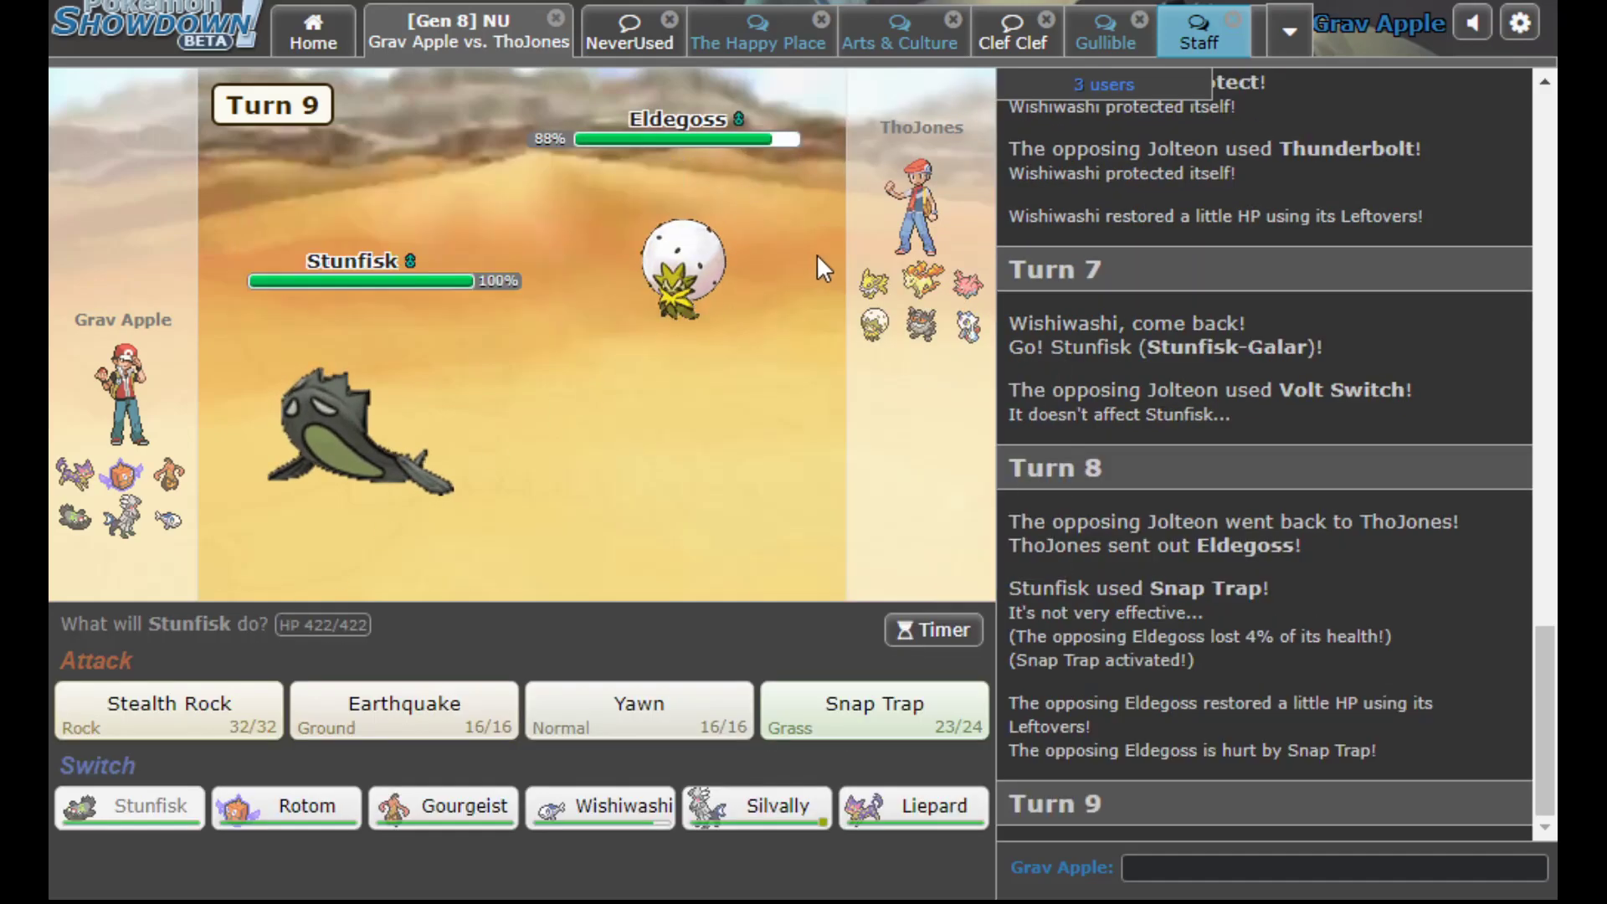
Choose Yawn for Stunfisk, then have Rotom-Frost Volt Switch into Perrserker for 29%
{"action": "left_click", "coordinate": [636, 704]}
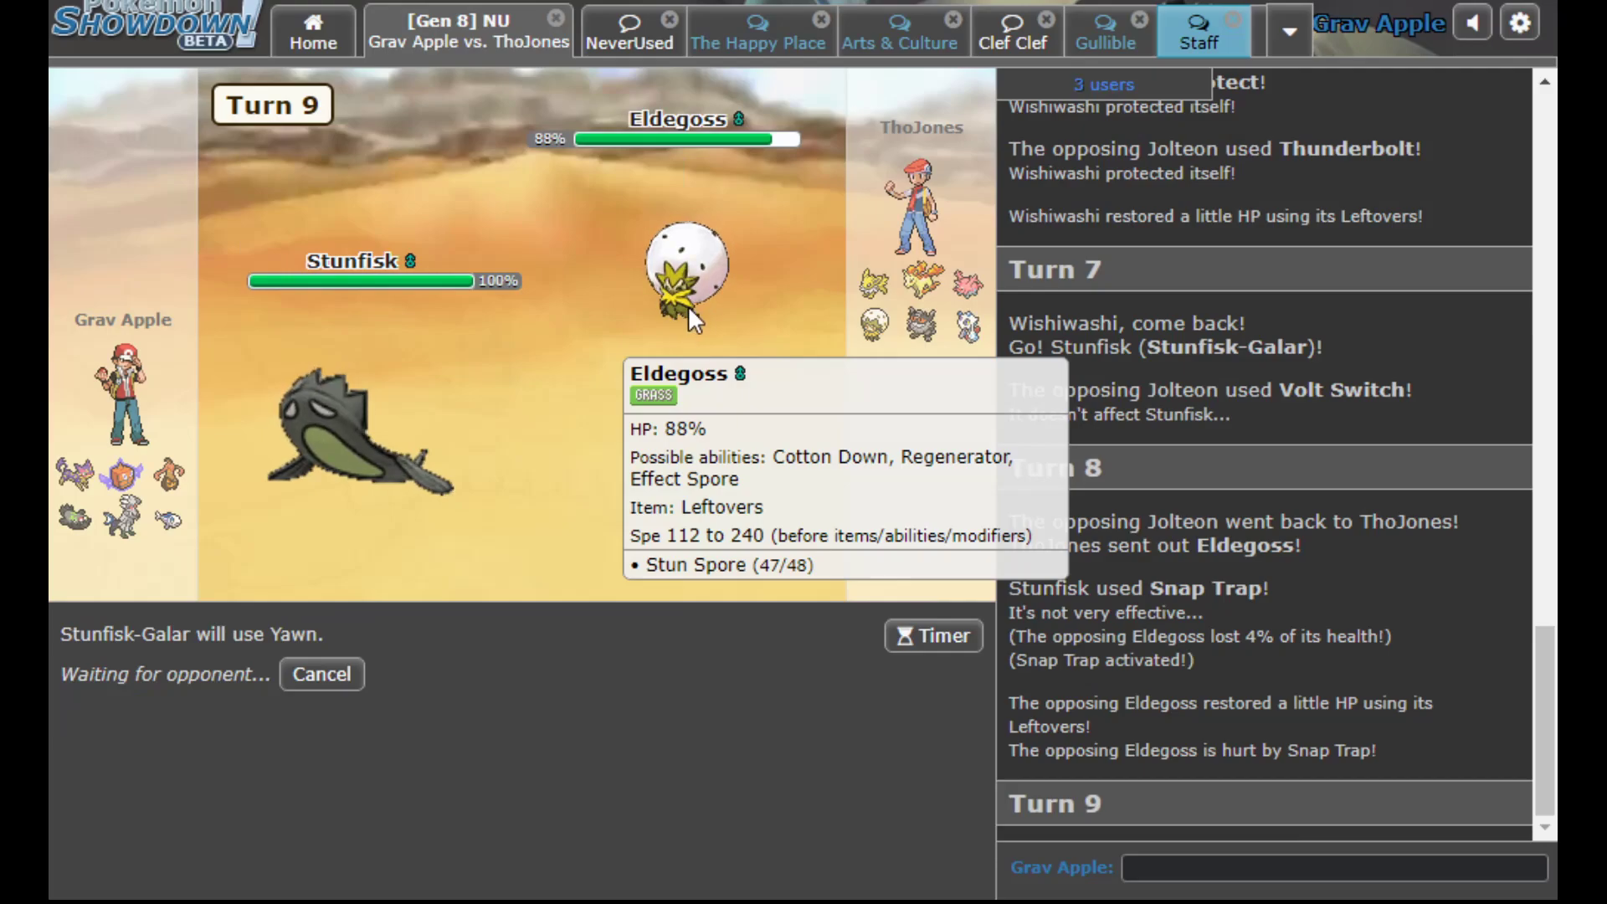
{"action": "mouse_move", "coordinate": [544, 668]}
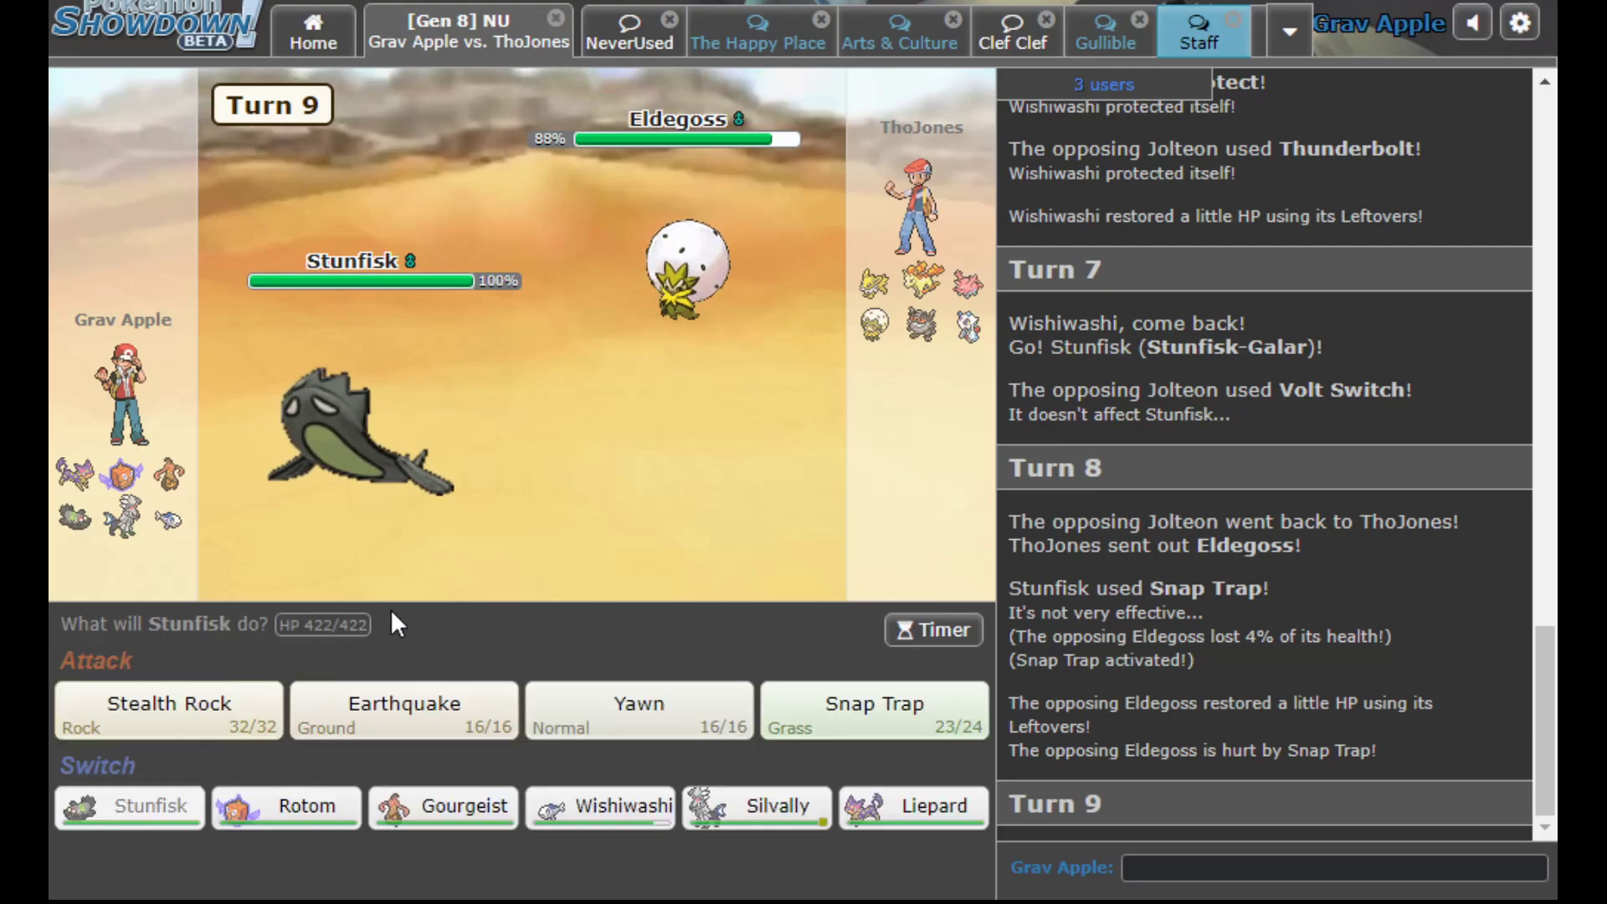
{"action": "mouse_move", "coordinate": [286, 811]}
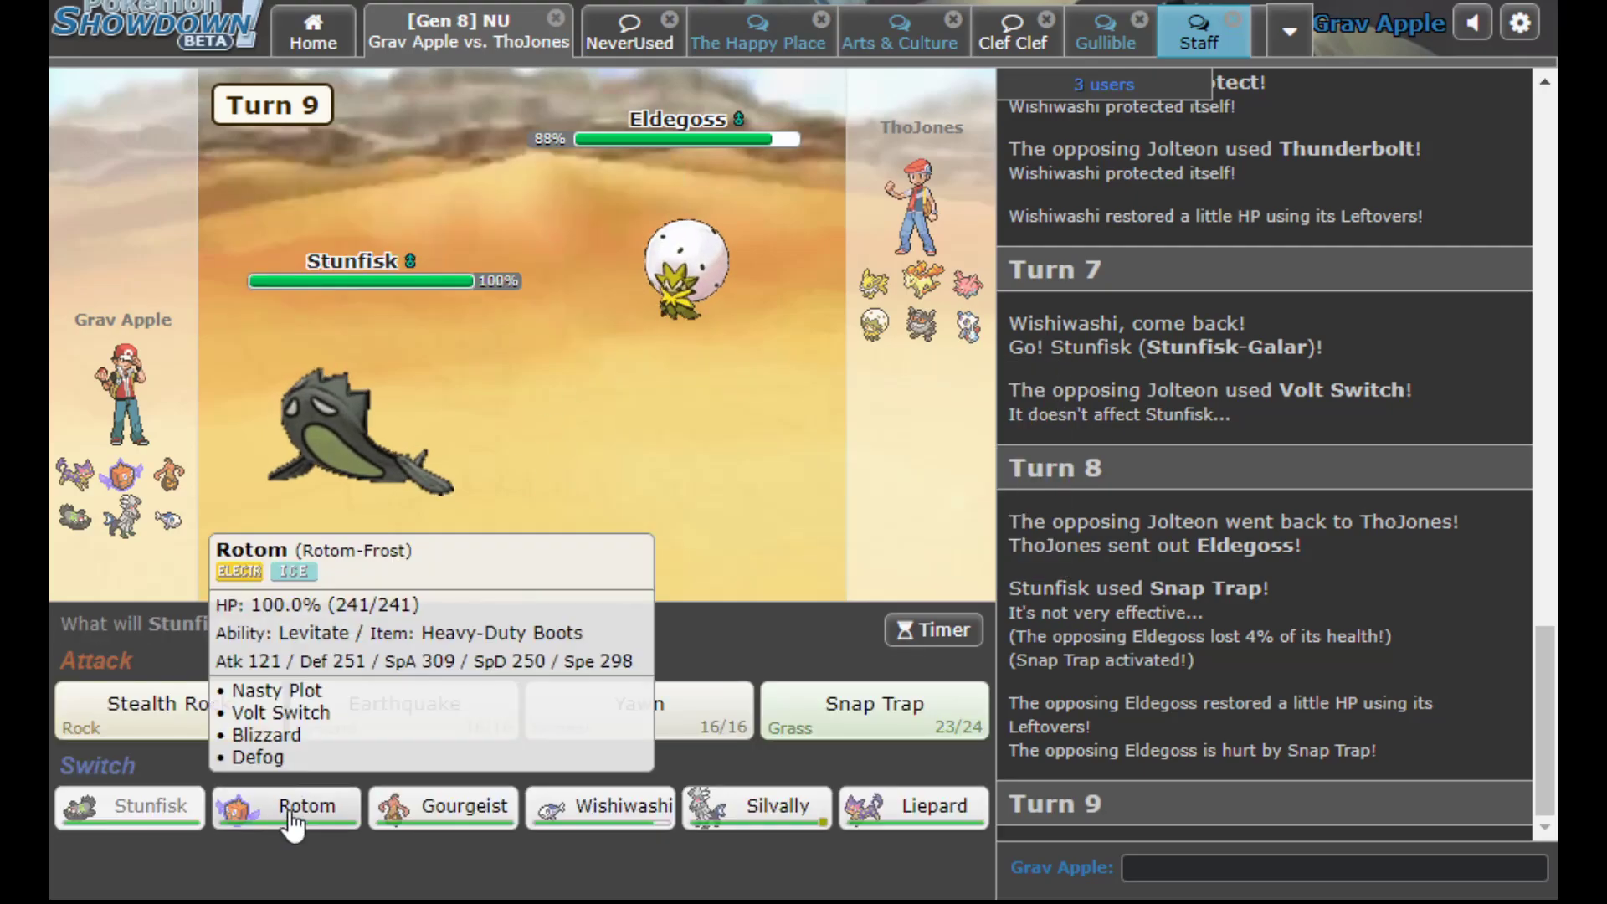
{"action": "mouse_move", "coordinate": [916, 298]}
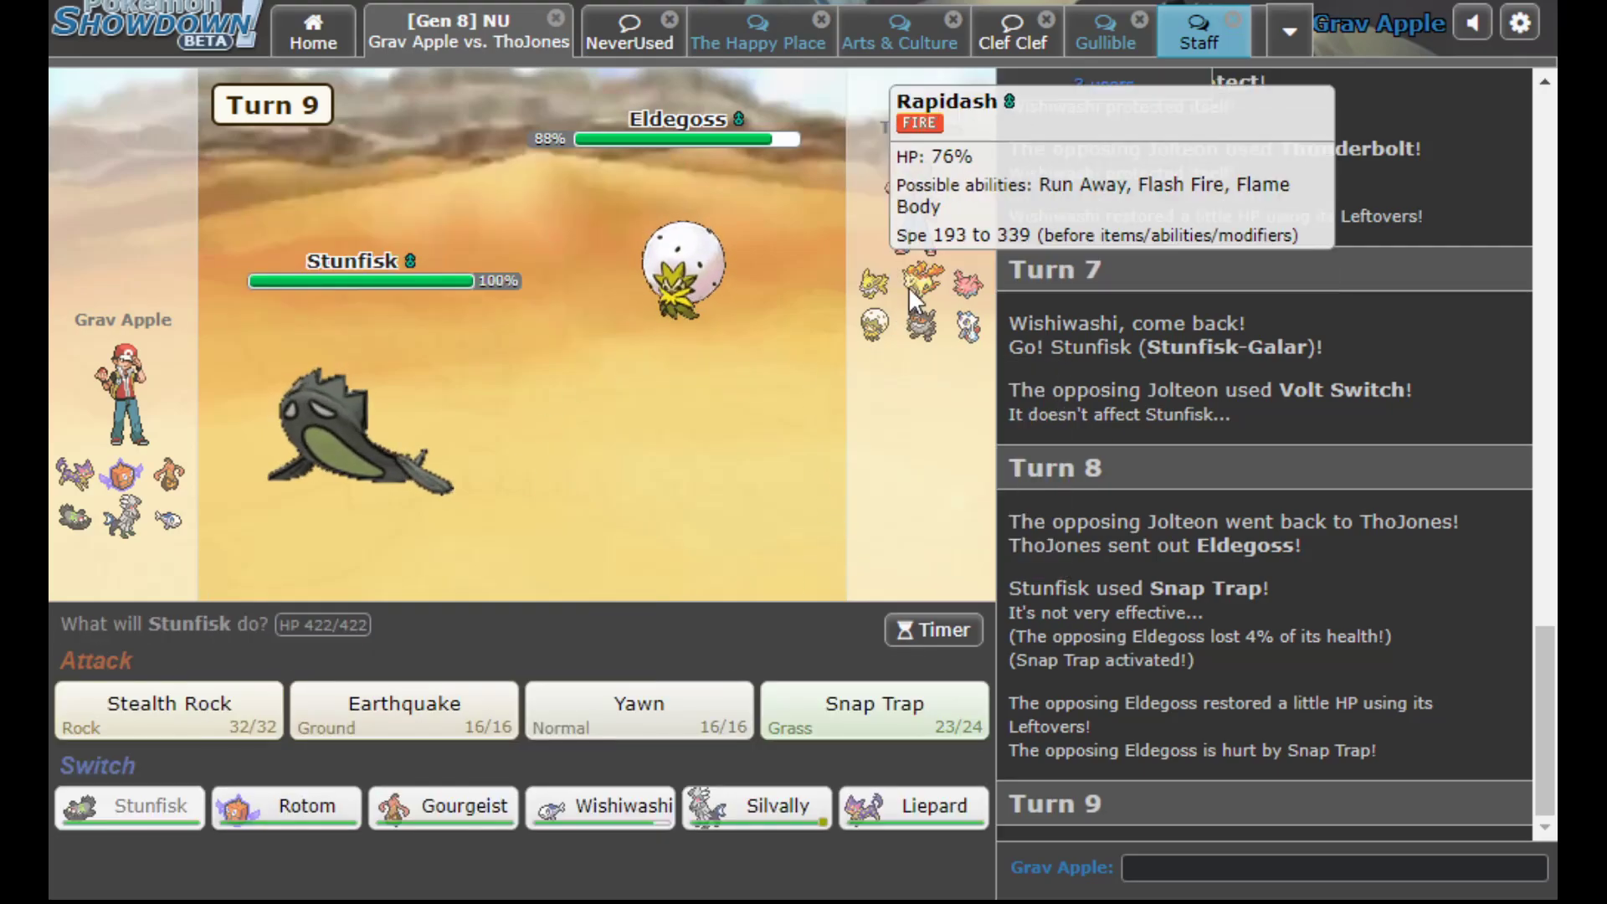
{"action": "mouse_move", "coordinate": [873, 321]}
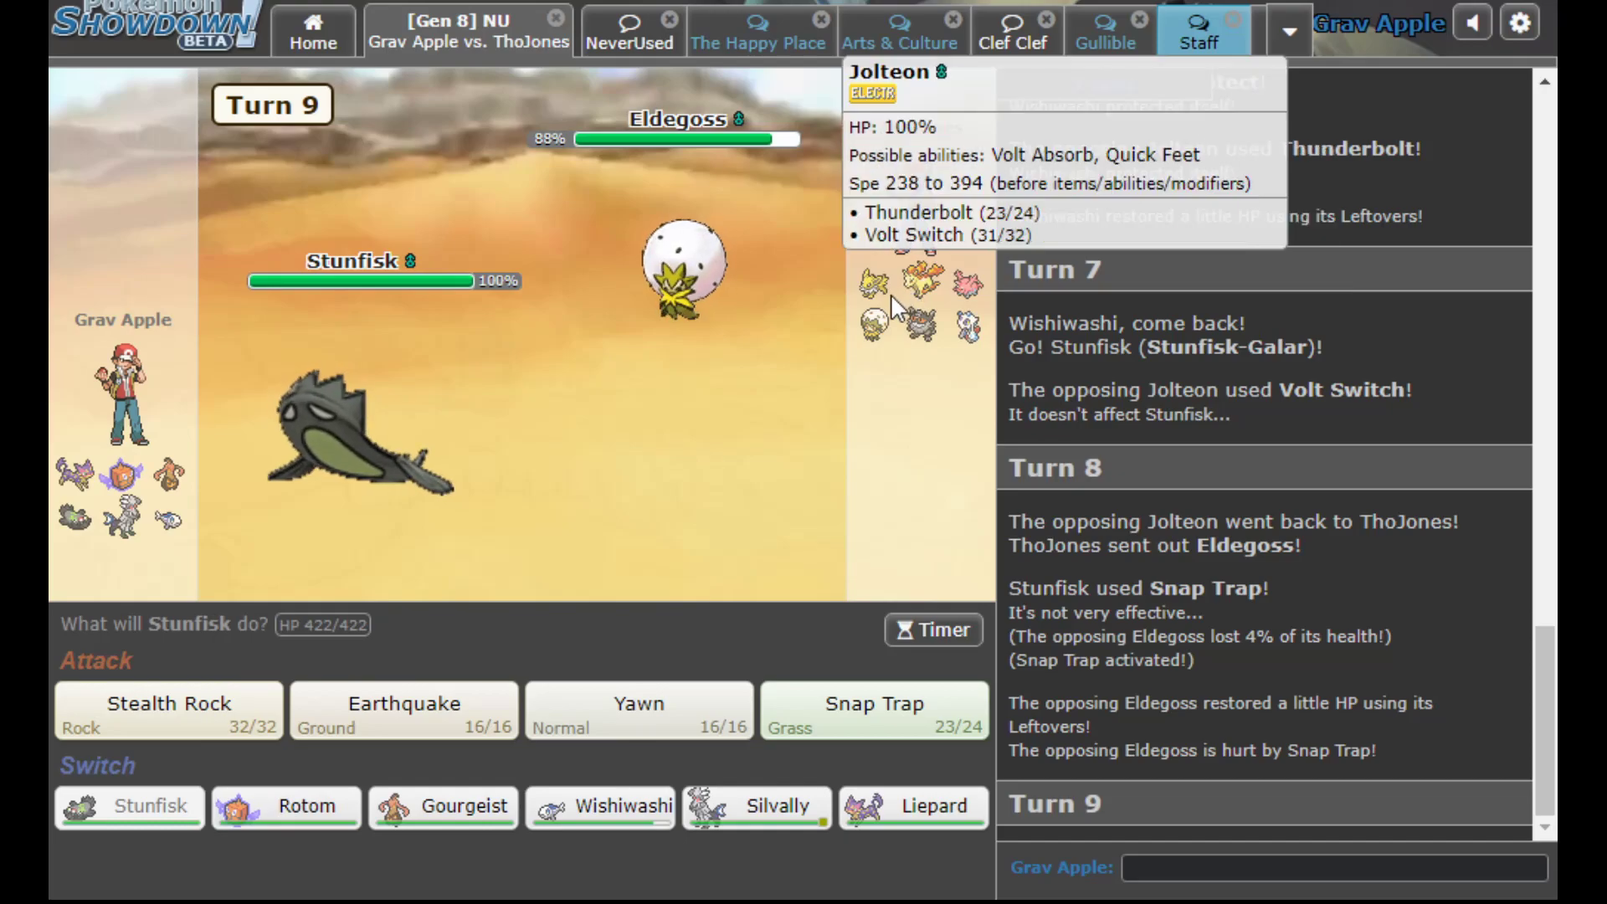
{"action": "mouse_move", "coordinate": [844, 336]}
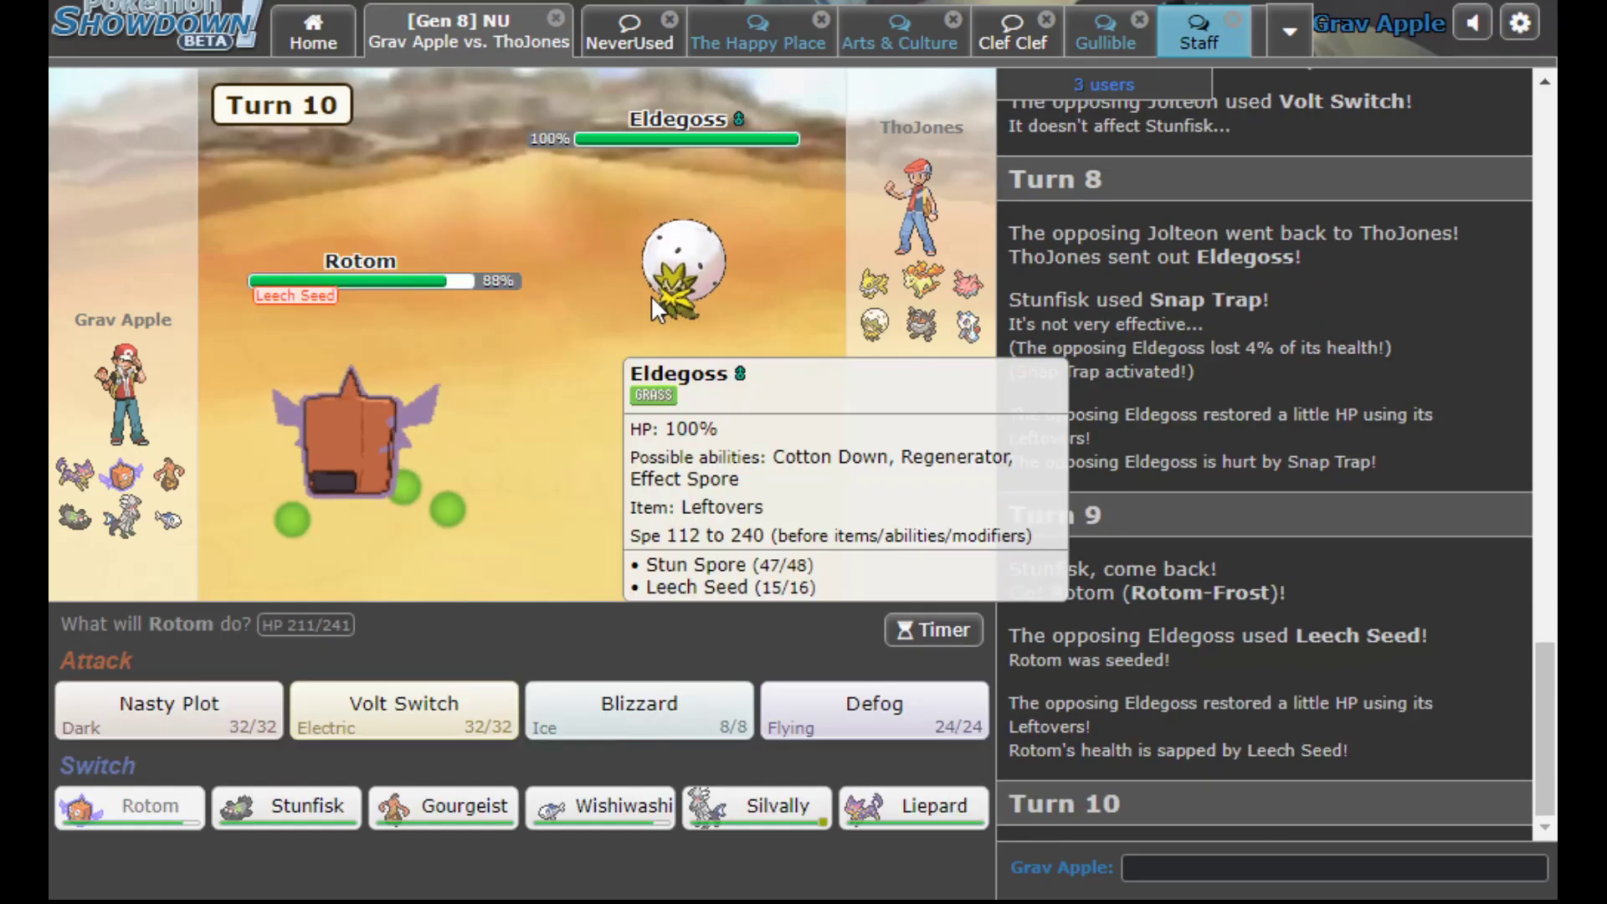
{"action": "left_click", "coordinate": [404, 710]}
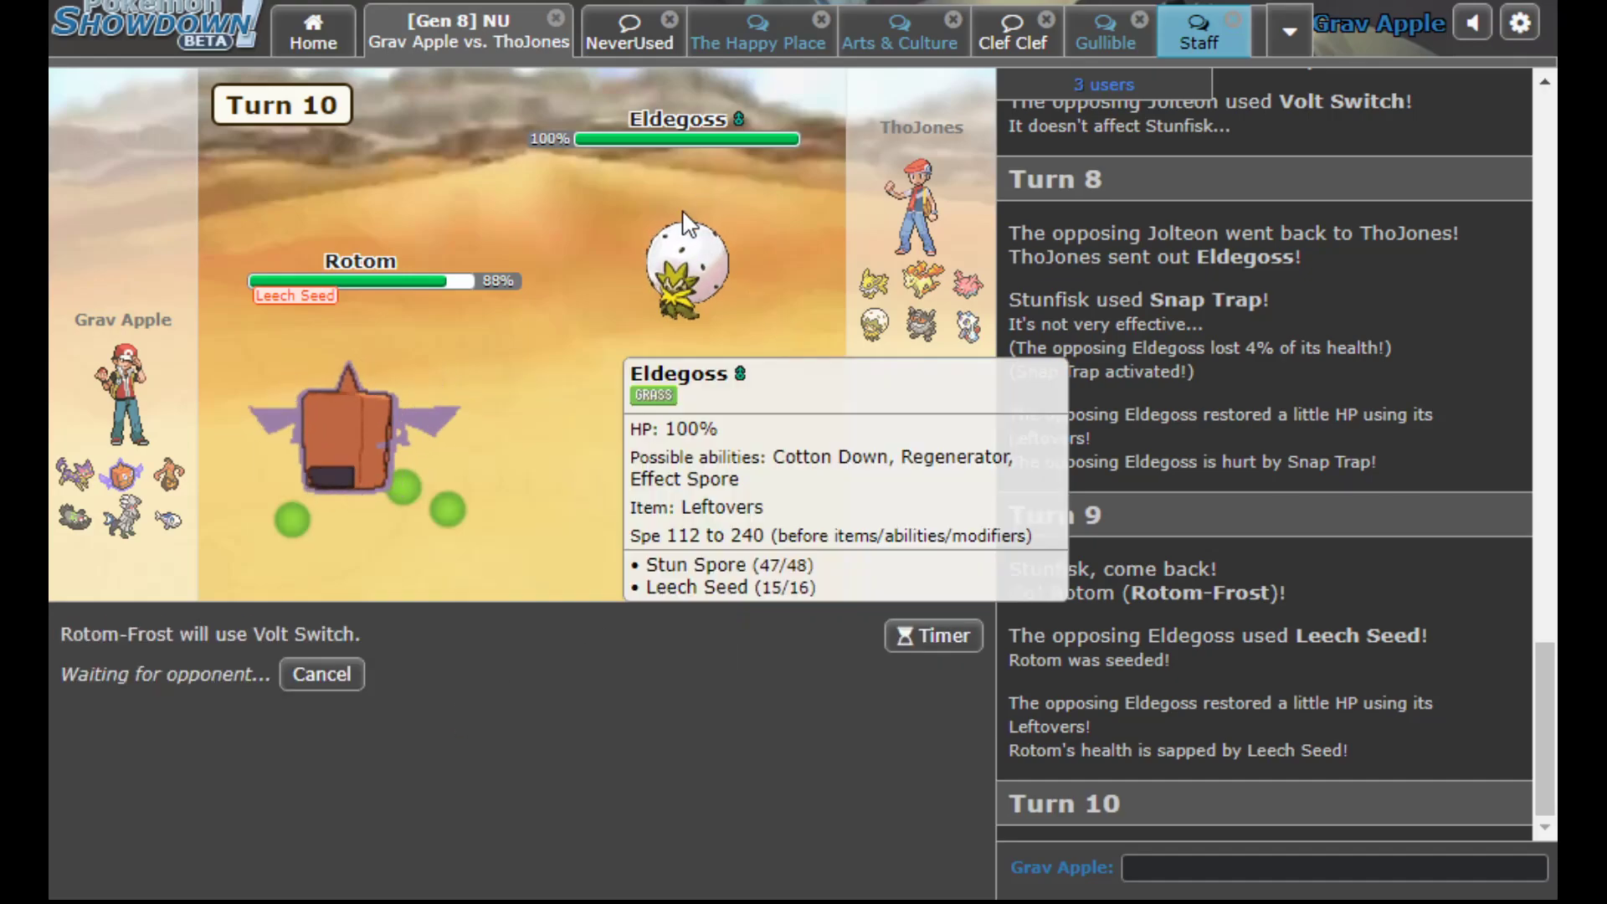
{"action": "mouse_move", "coordinate": [427, 472]}
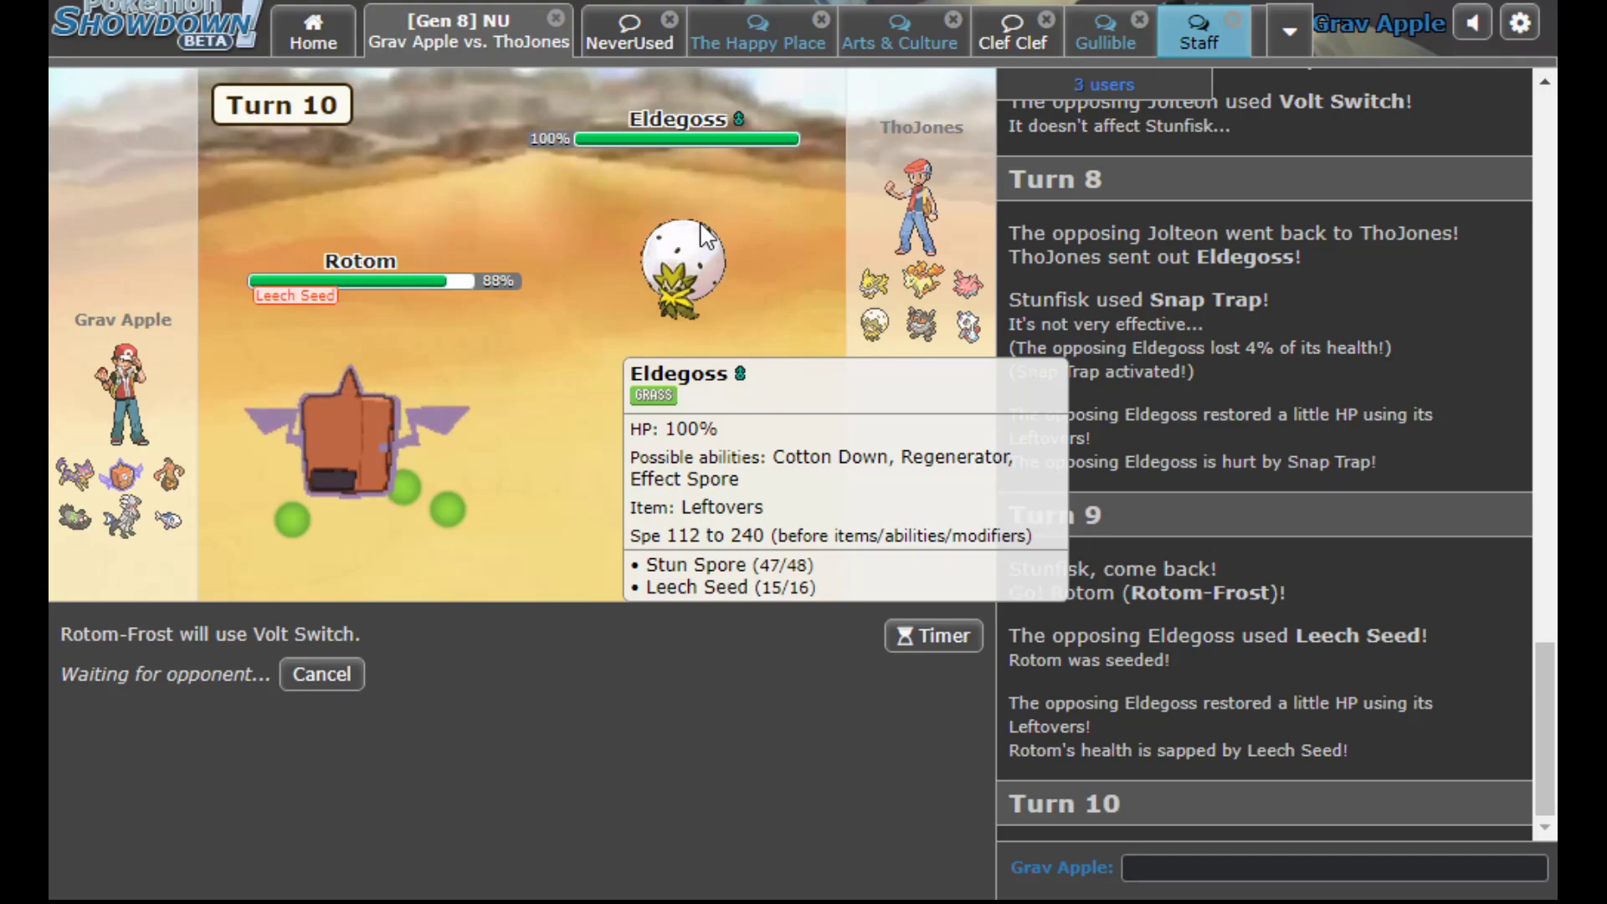
{"action": "mouse_move", "coordinate": [628, 429]}
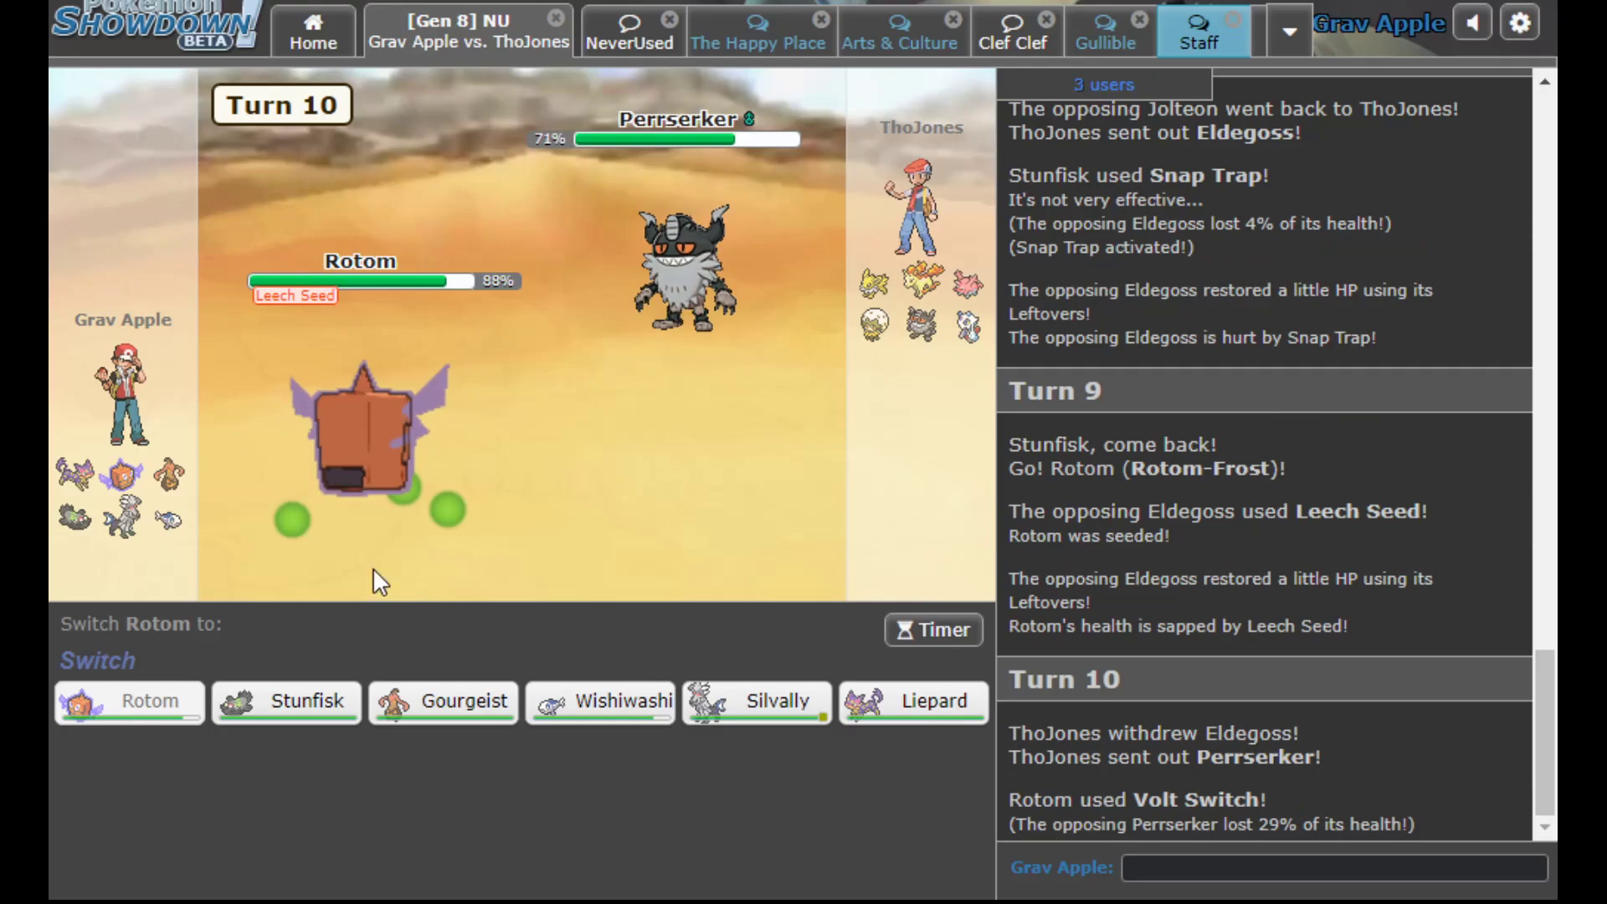
{"action": "mouse_move", "coordinate": [666, 622]}
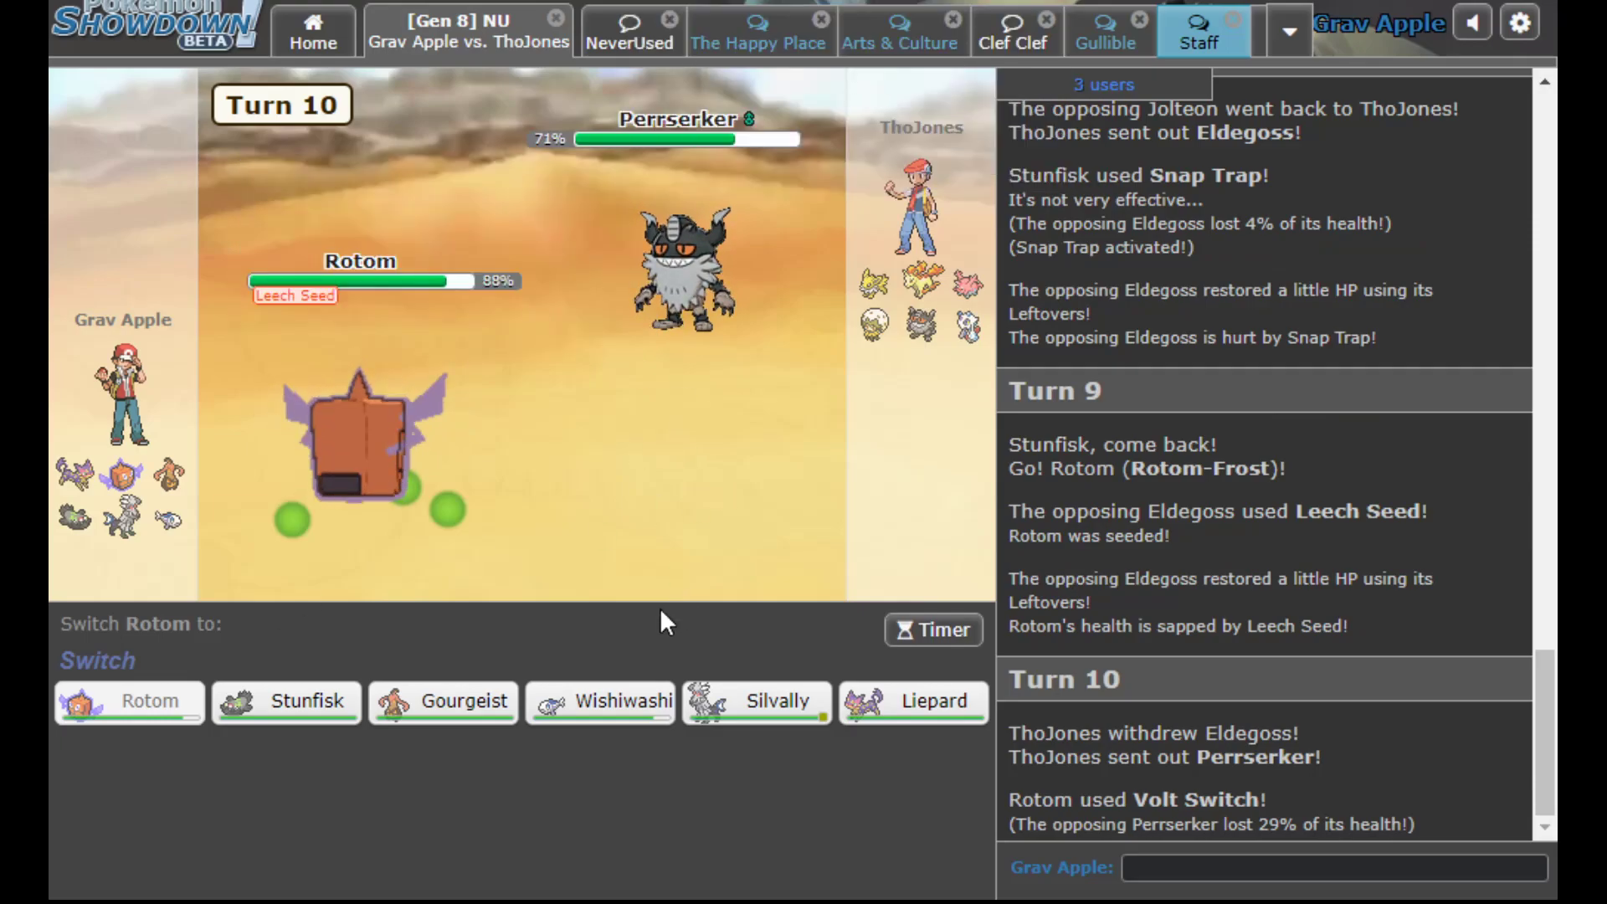
Bring Wishiwashi in, Scald the incoming Eldegoss instead of Protecting, then queue Protect on turn 12
{"action": "left_click", "coordinate": [599, 702]}
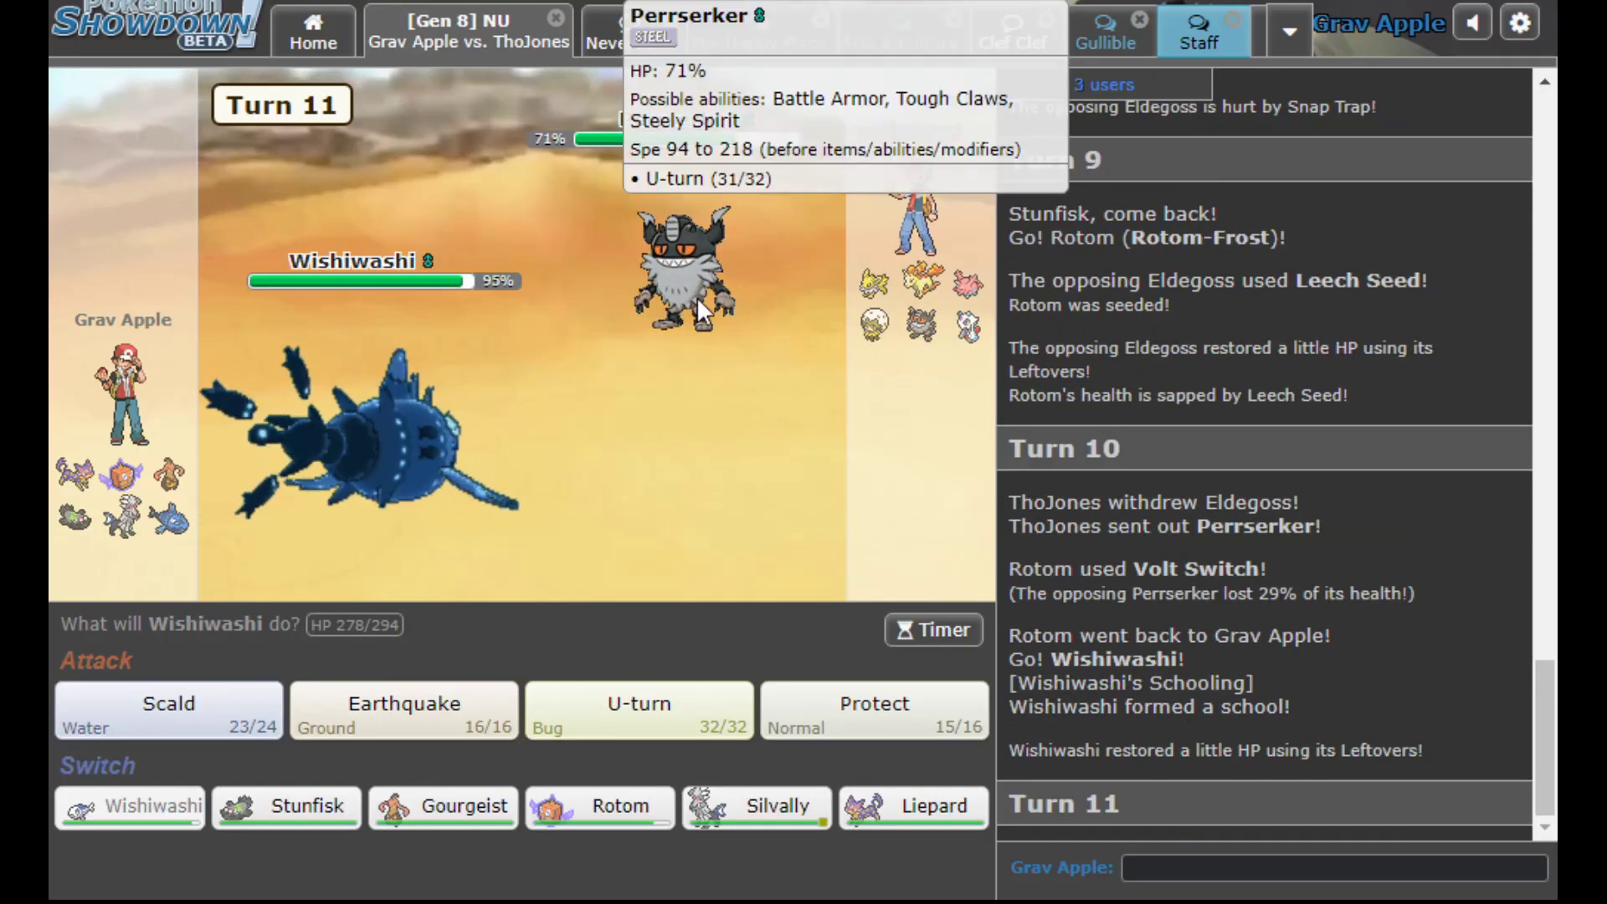
{"action": "left_click", "coordinate": [872, 709]}
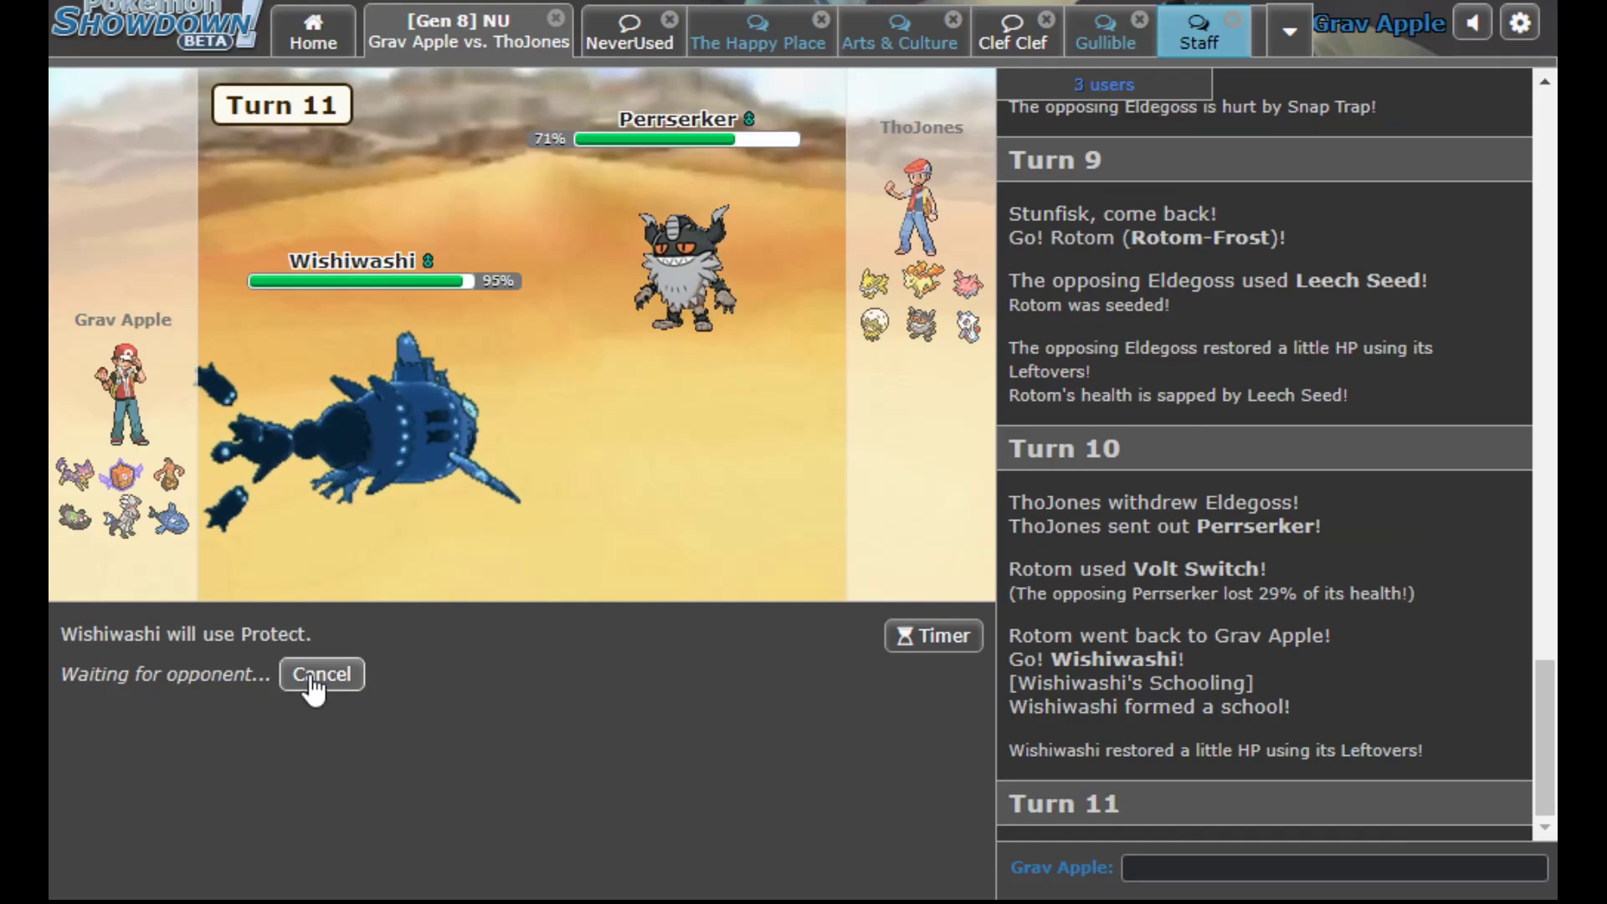
{"action": "left_click", "coordinate": [321, 674]}
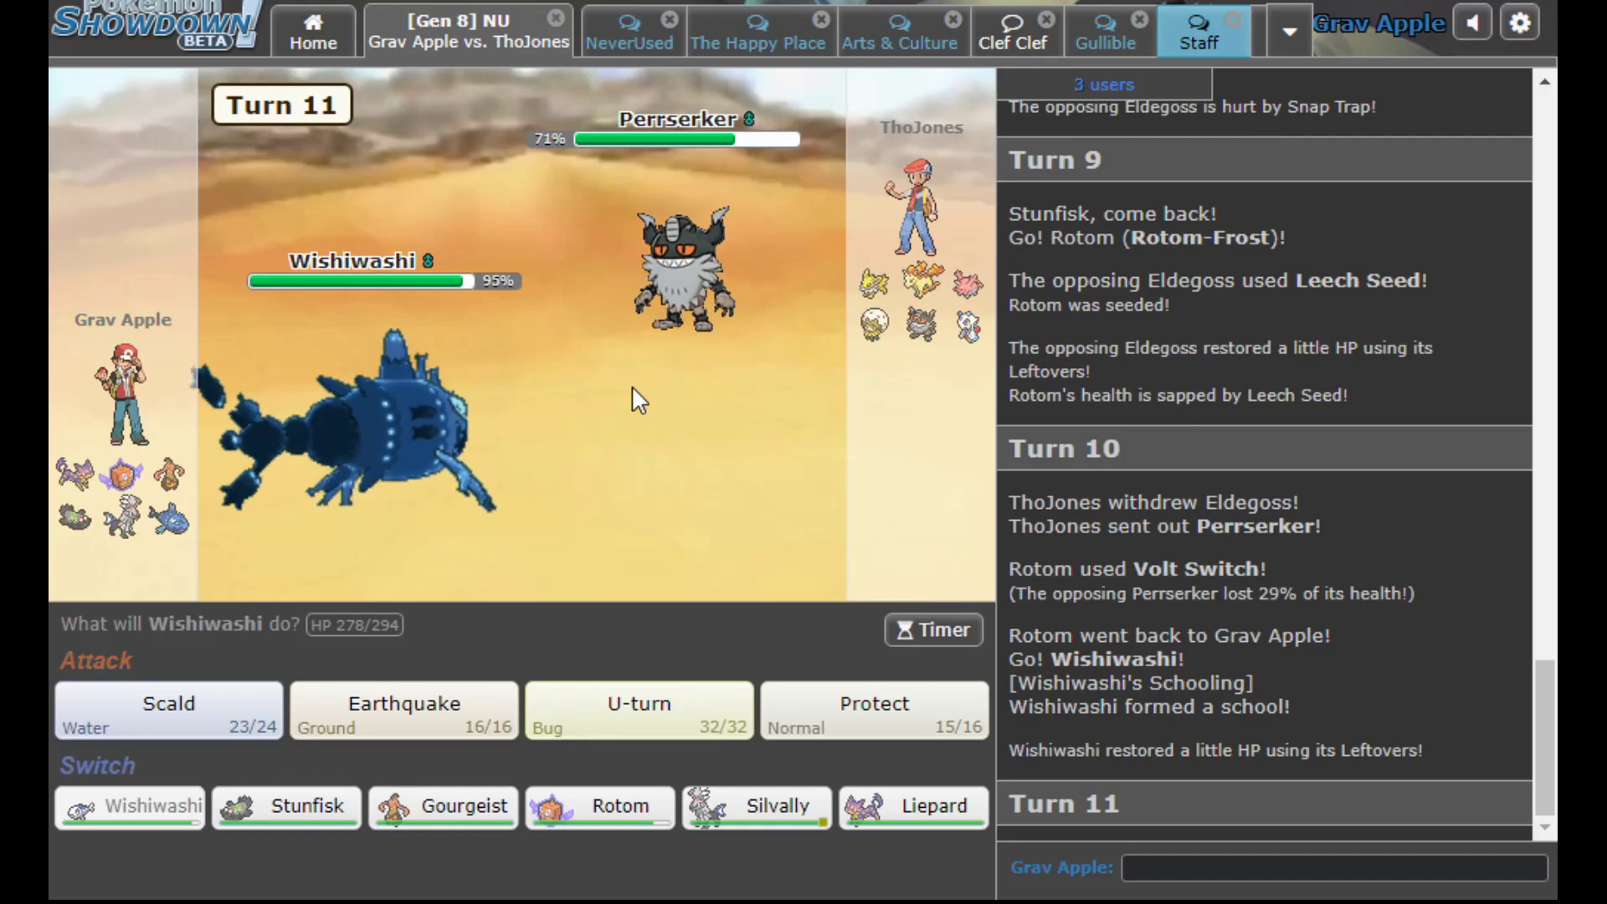
{"action": "left_click", "coordinate": [167, 710]}
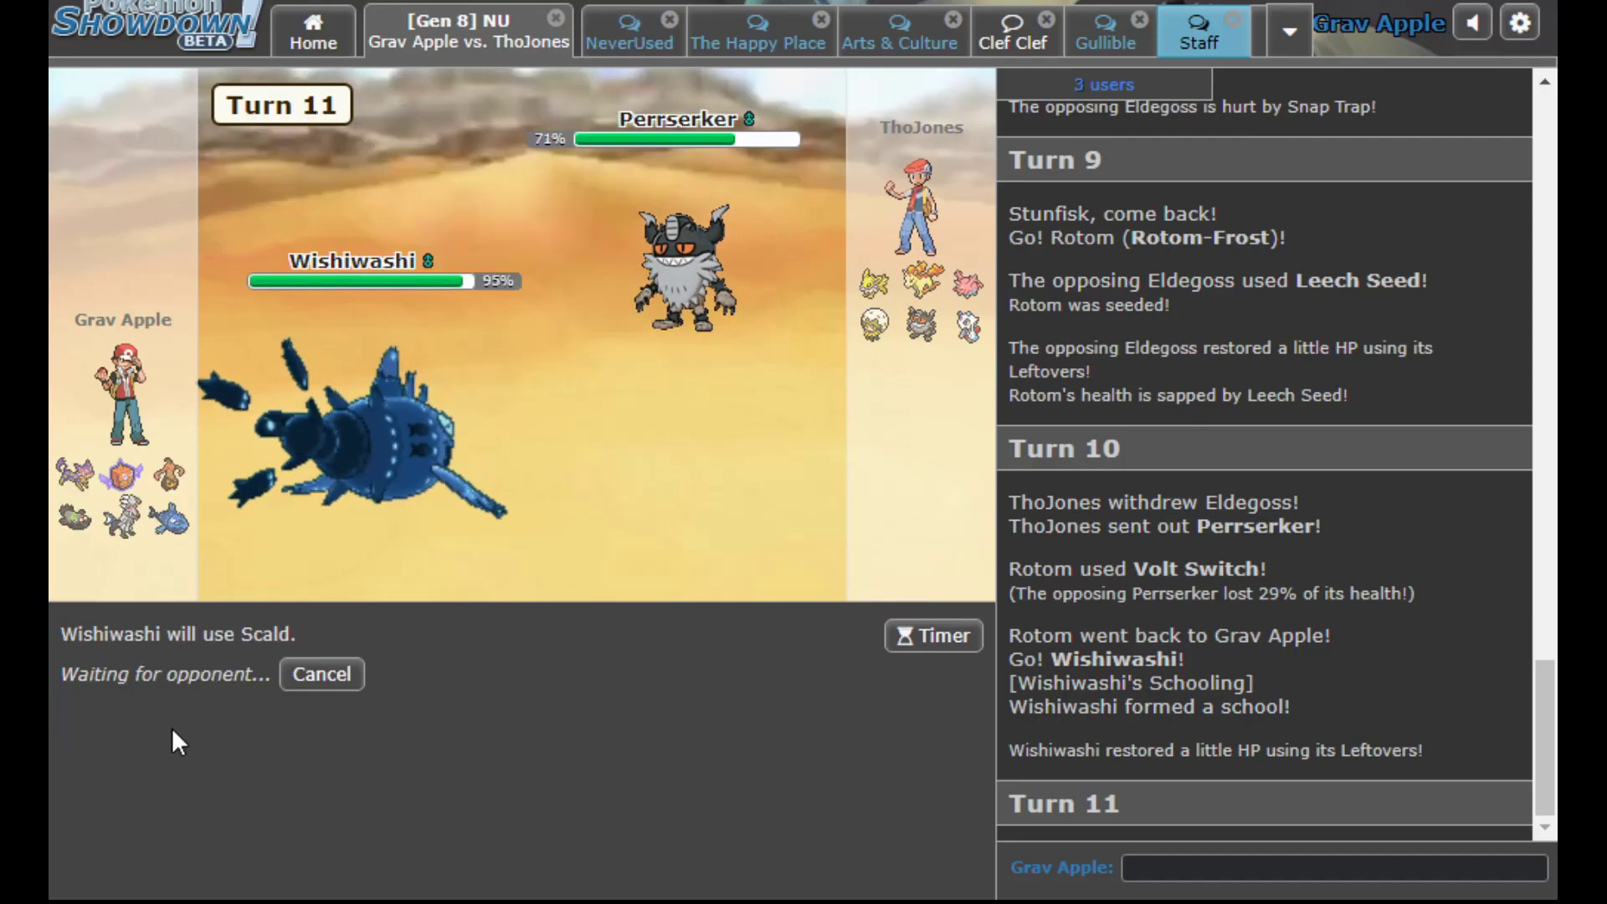
{"action": "mouse_move", "coordinate": [668, 588]}
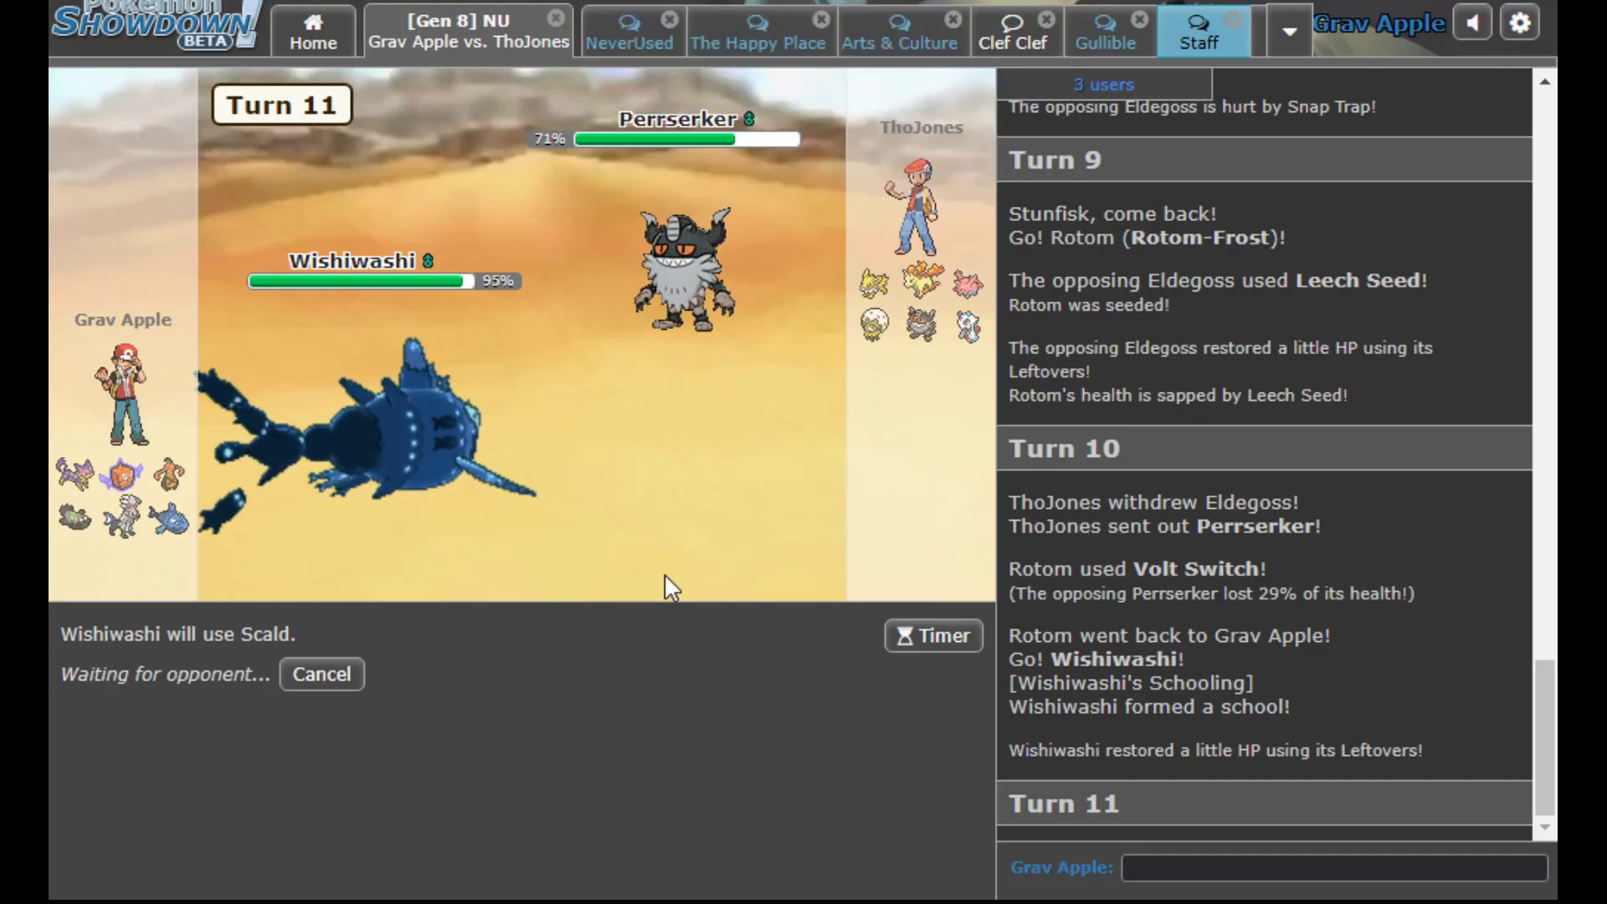
{"action": "mouse_move", "coordinate": [875, 319]}
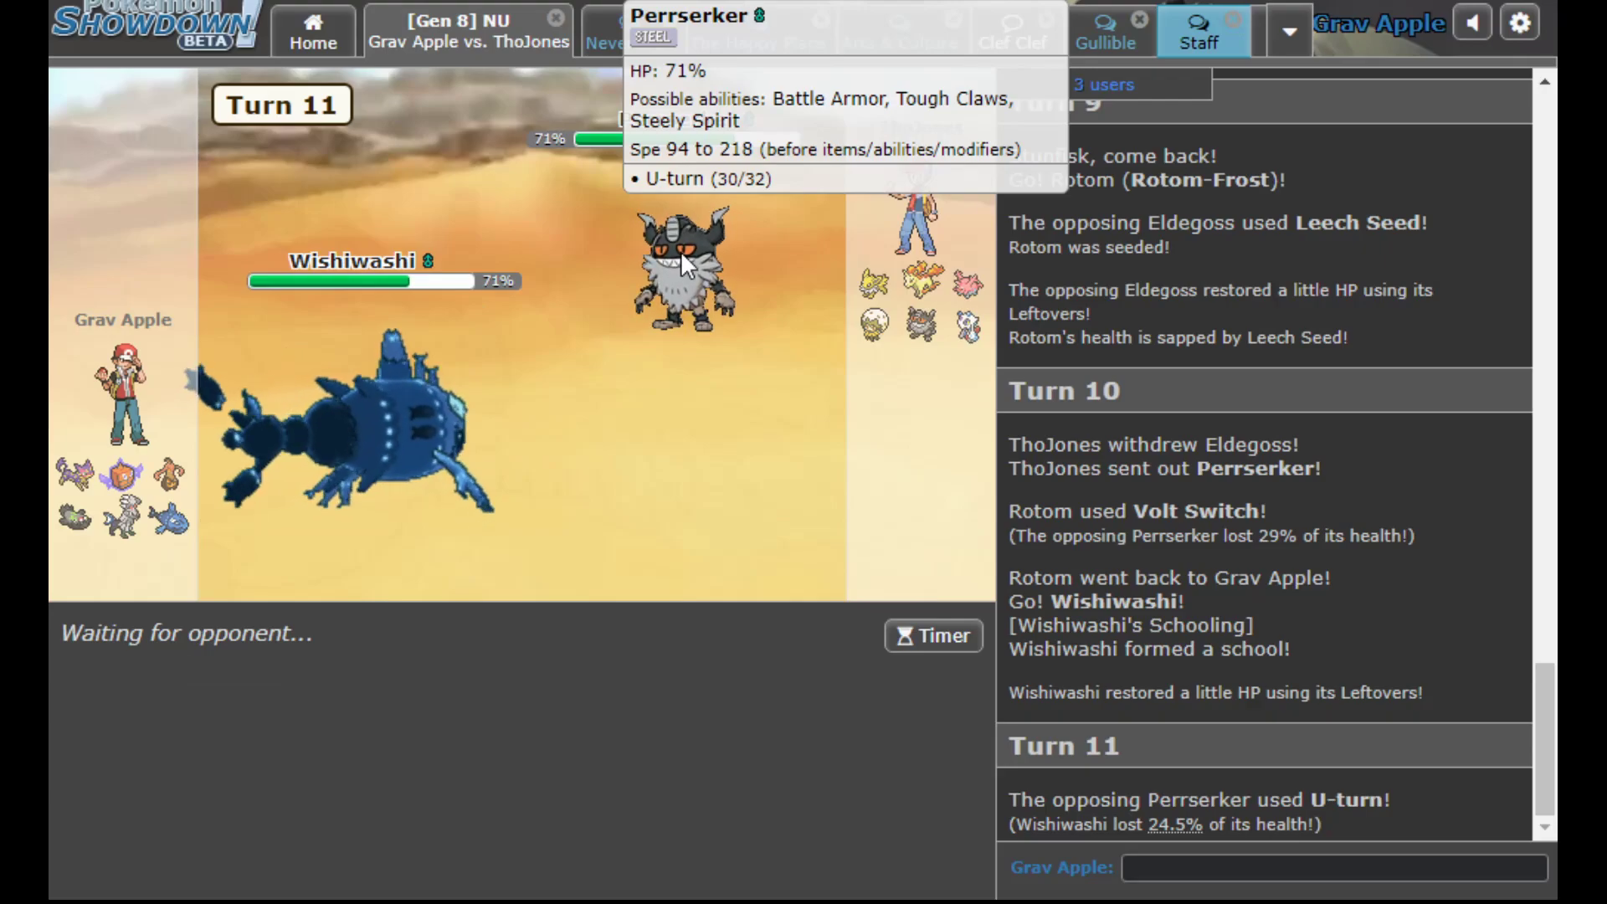
{"action": "mouse_move", "coordinate": [610, 144]}
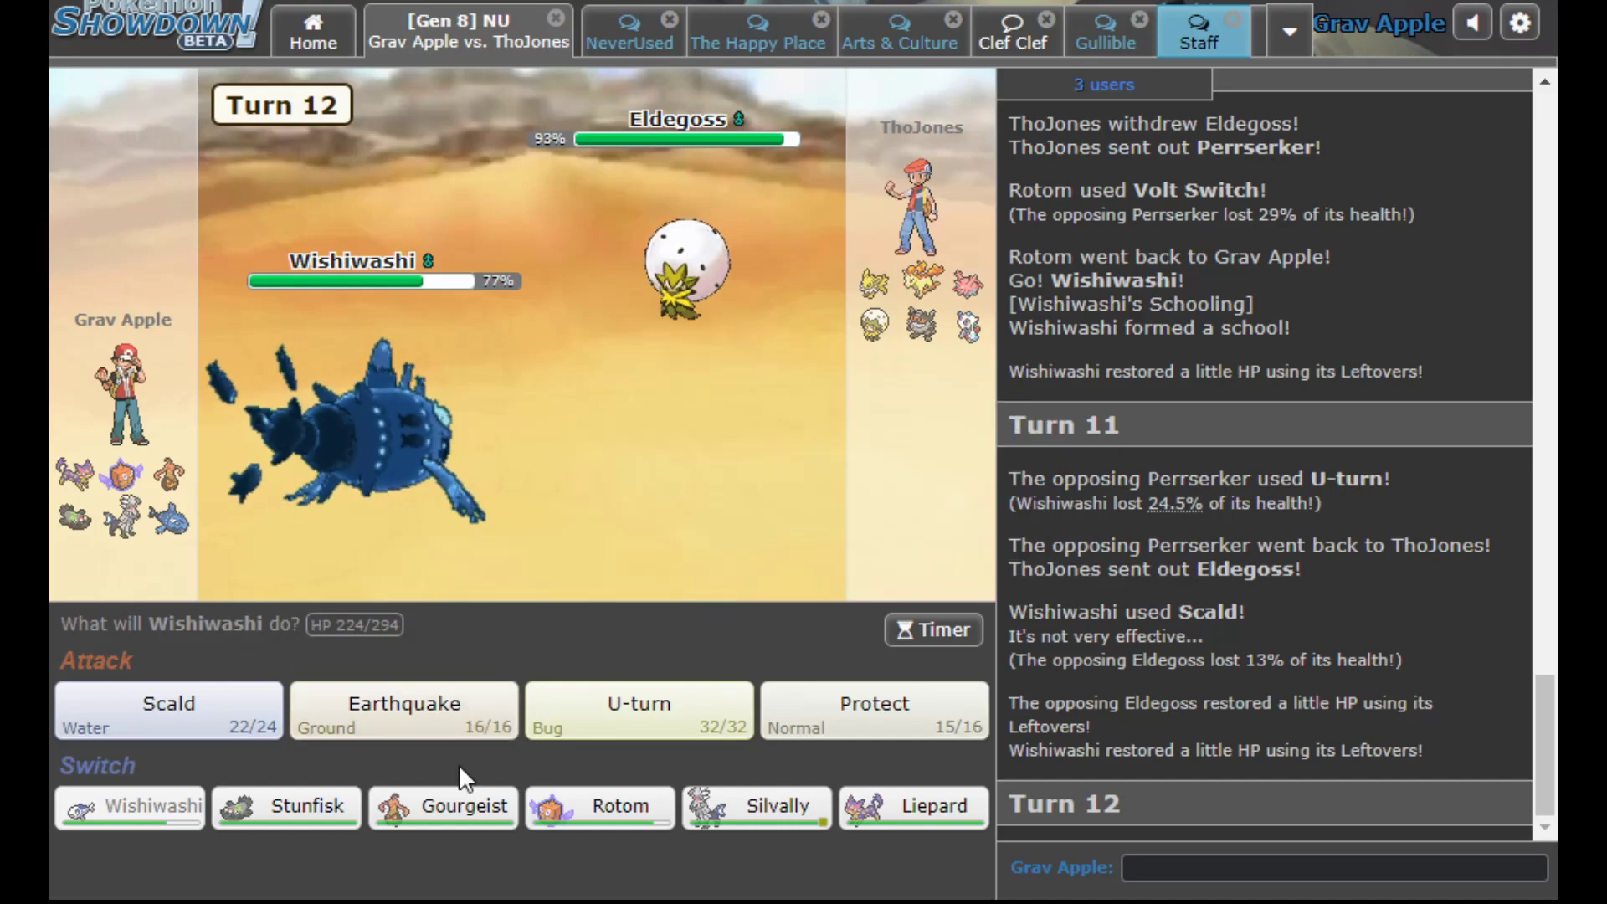
{"action": "mouse_move", "coordinate": [872, 709]}
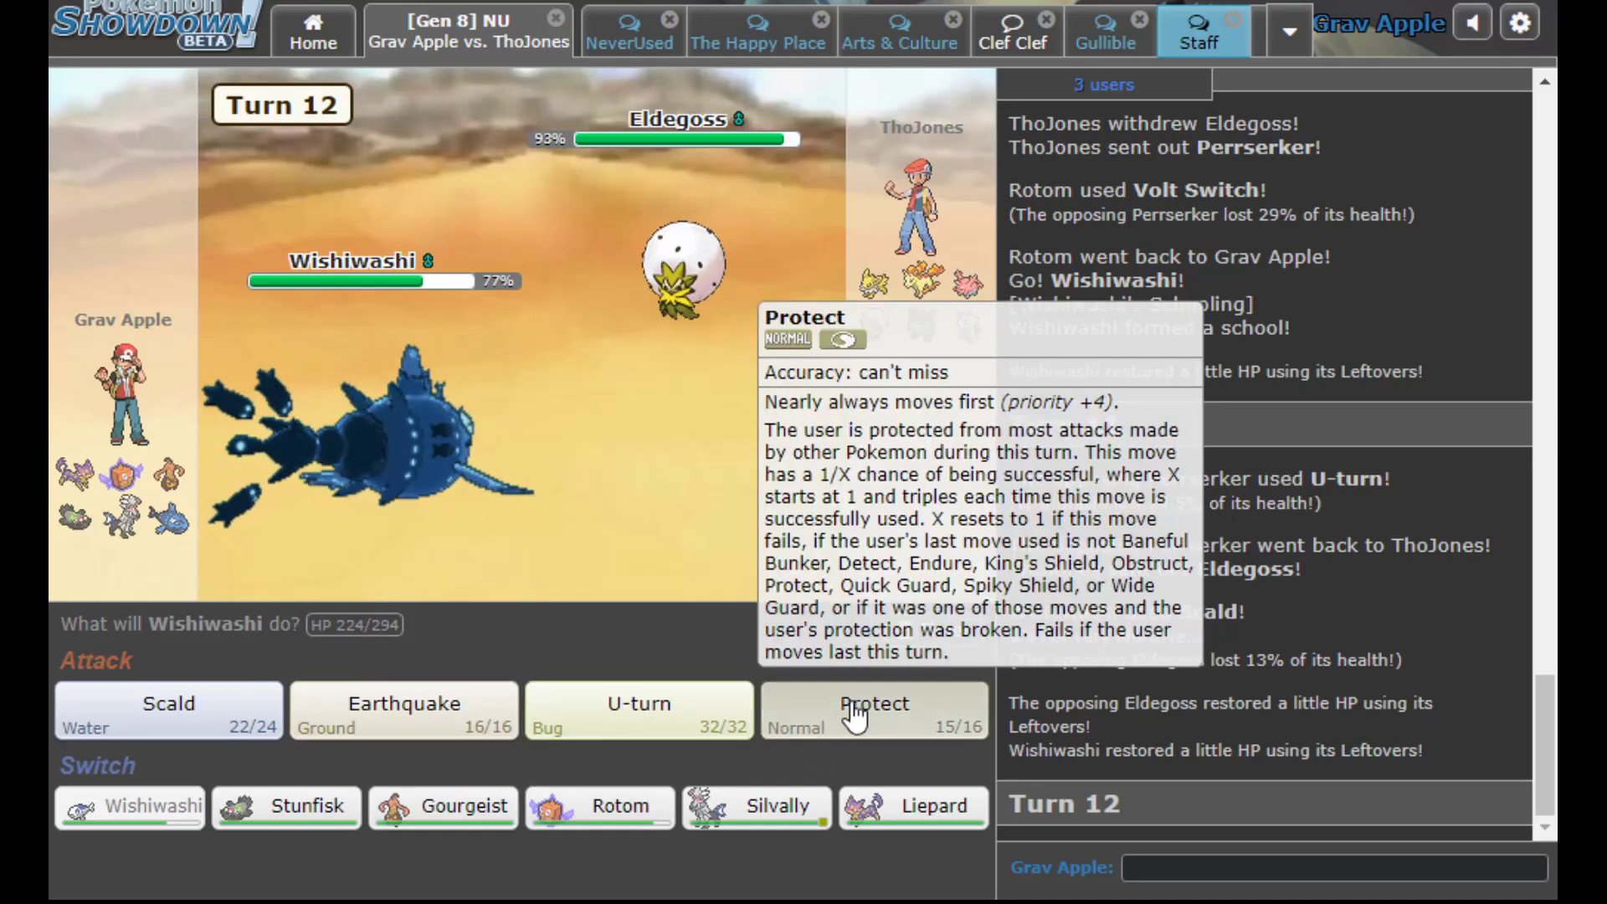
{"action": "left_click", "coordinate": [872, 710]}
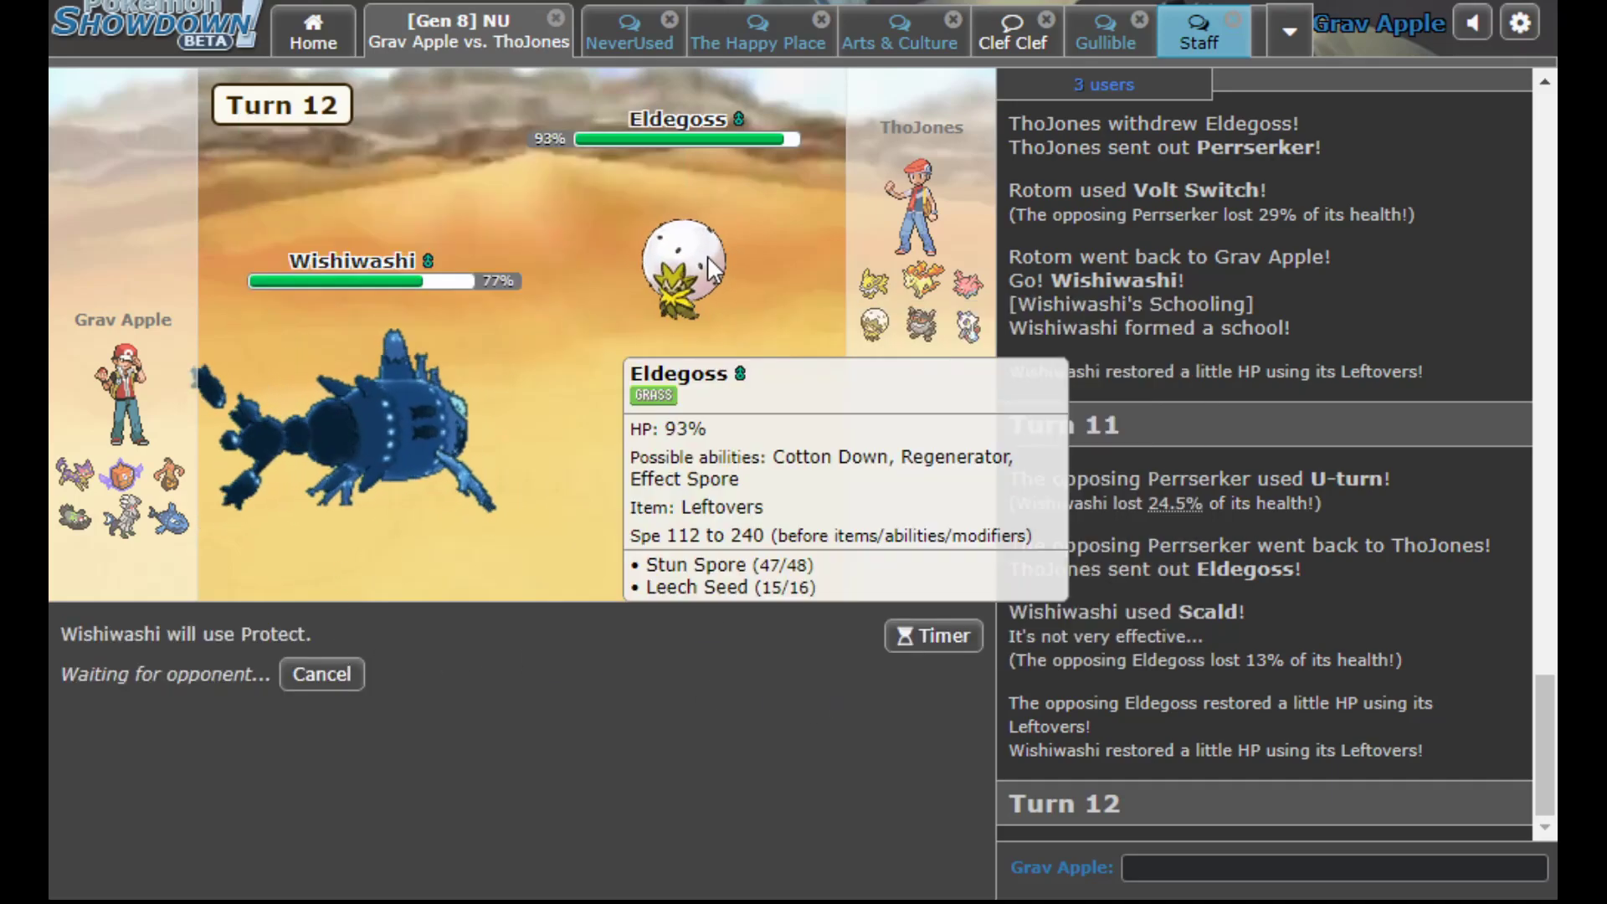
{"action": "mouse_move", "coordinate": [763, 268]}
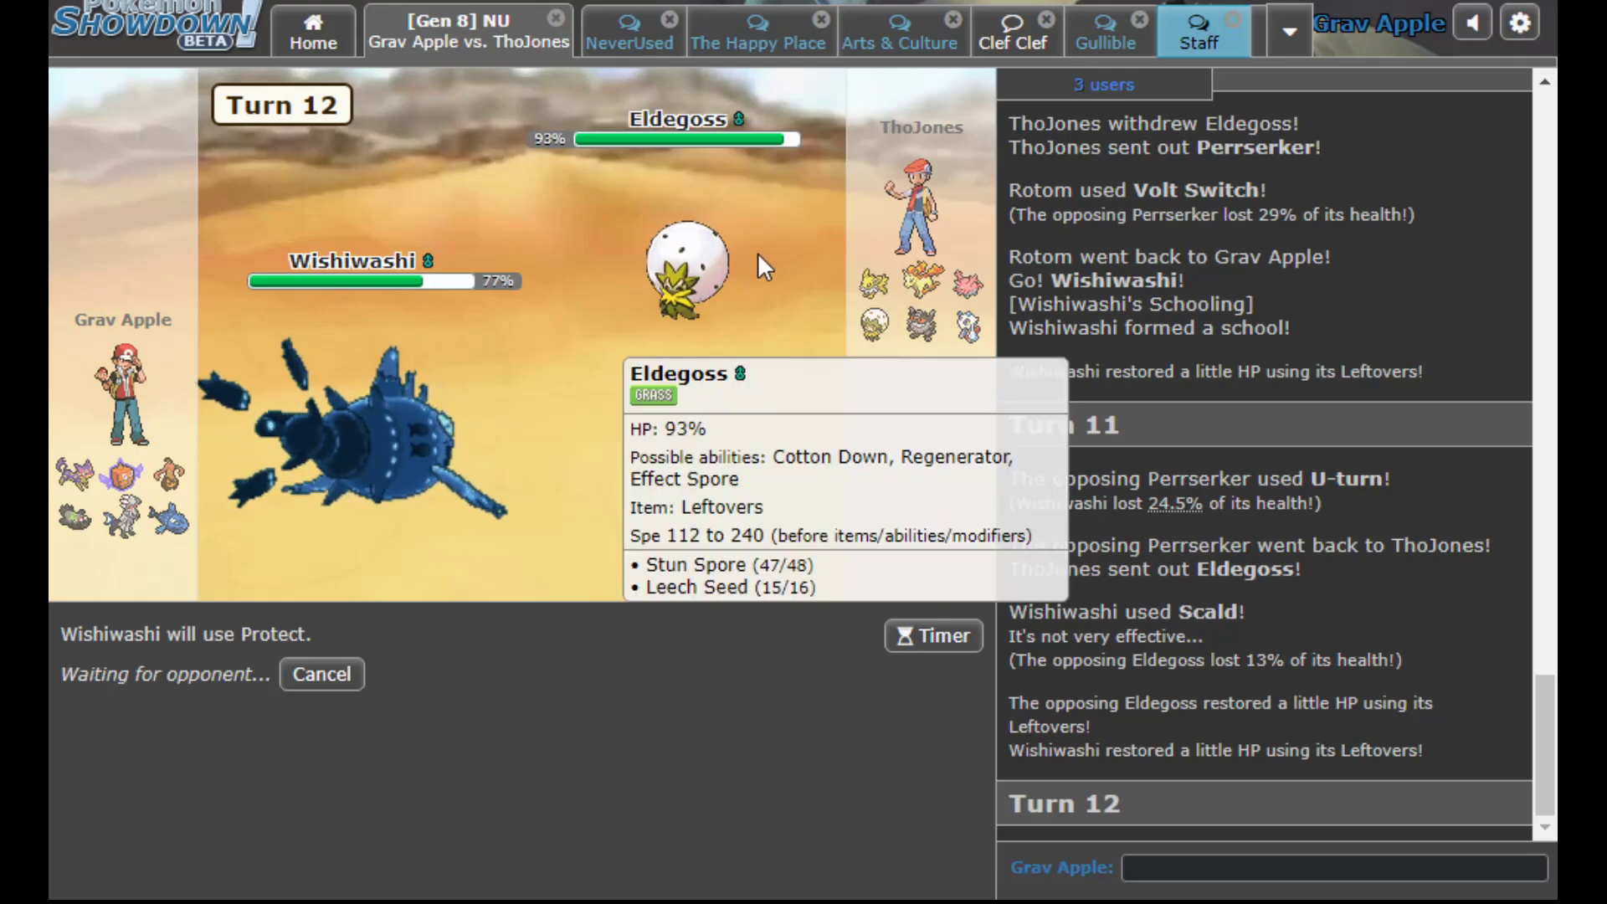
{"action": "mouse_move", "coordinate": [183, 527]}
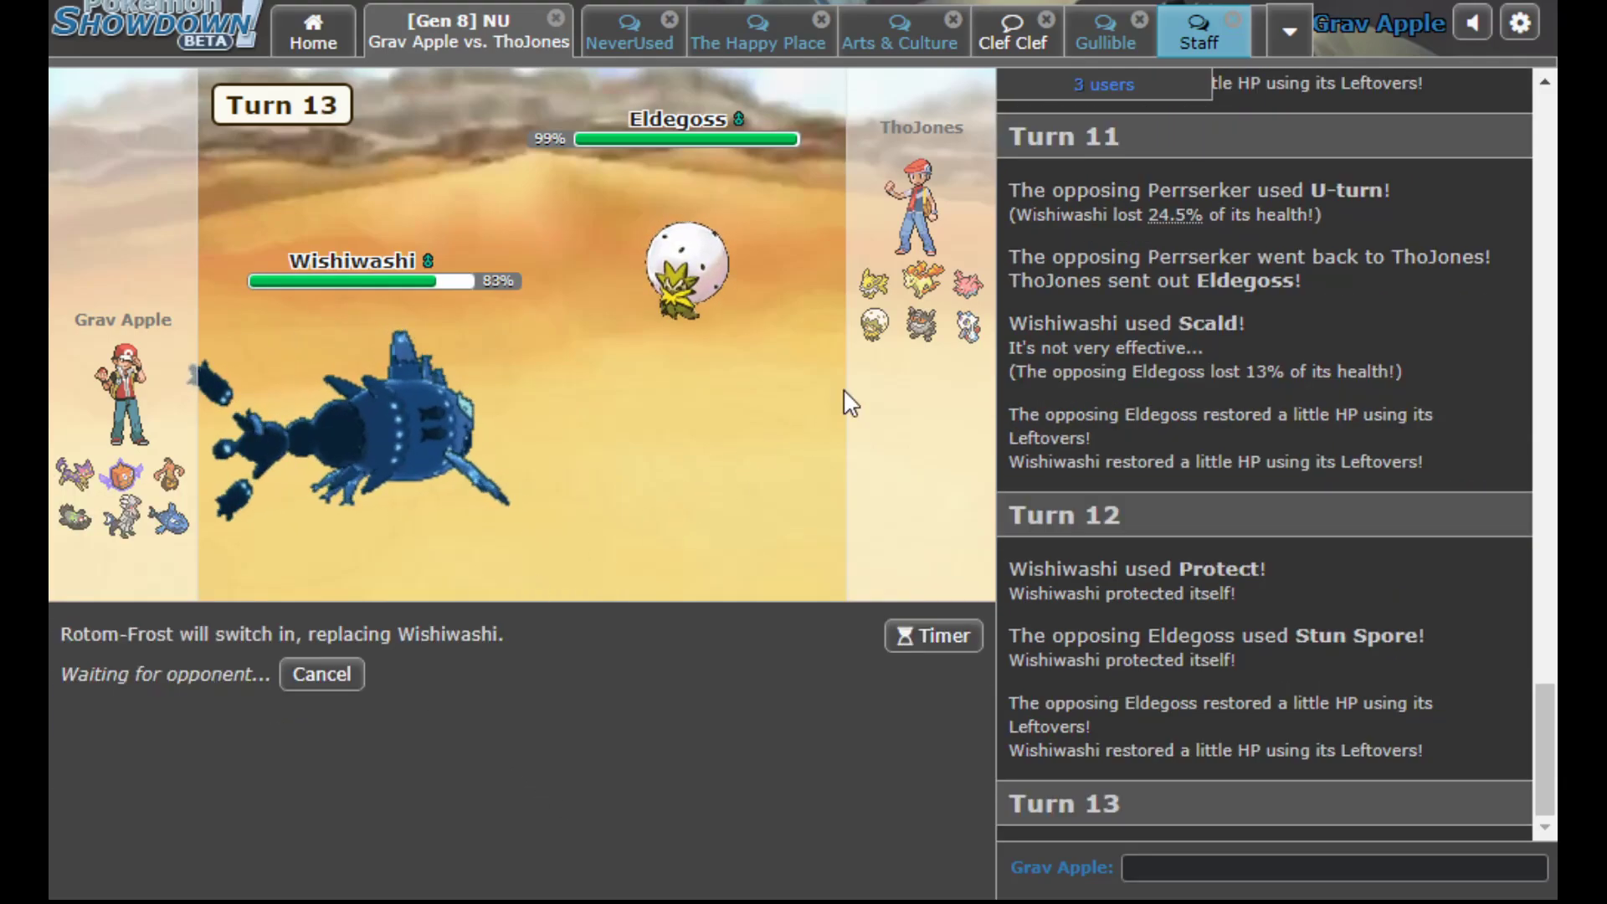
Switch to Gourgeist to absorb Stun Spore, then to Rotom-Frost, and queue Wishiwashi for turn 15
{"action": "left_click", "coordinate": [321, 675]}
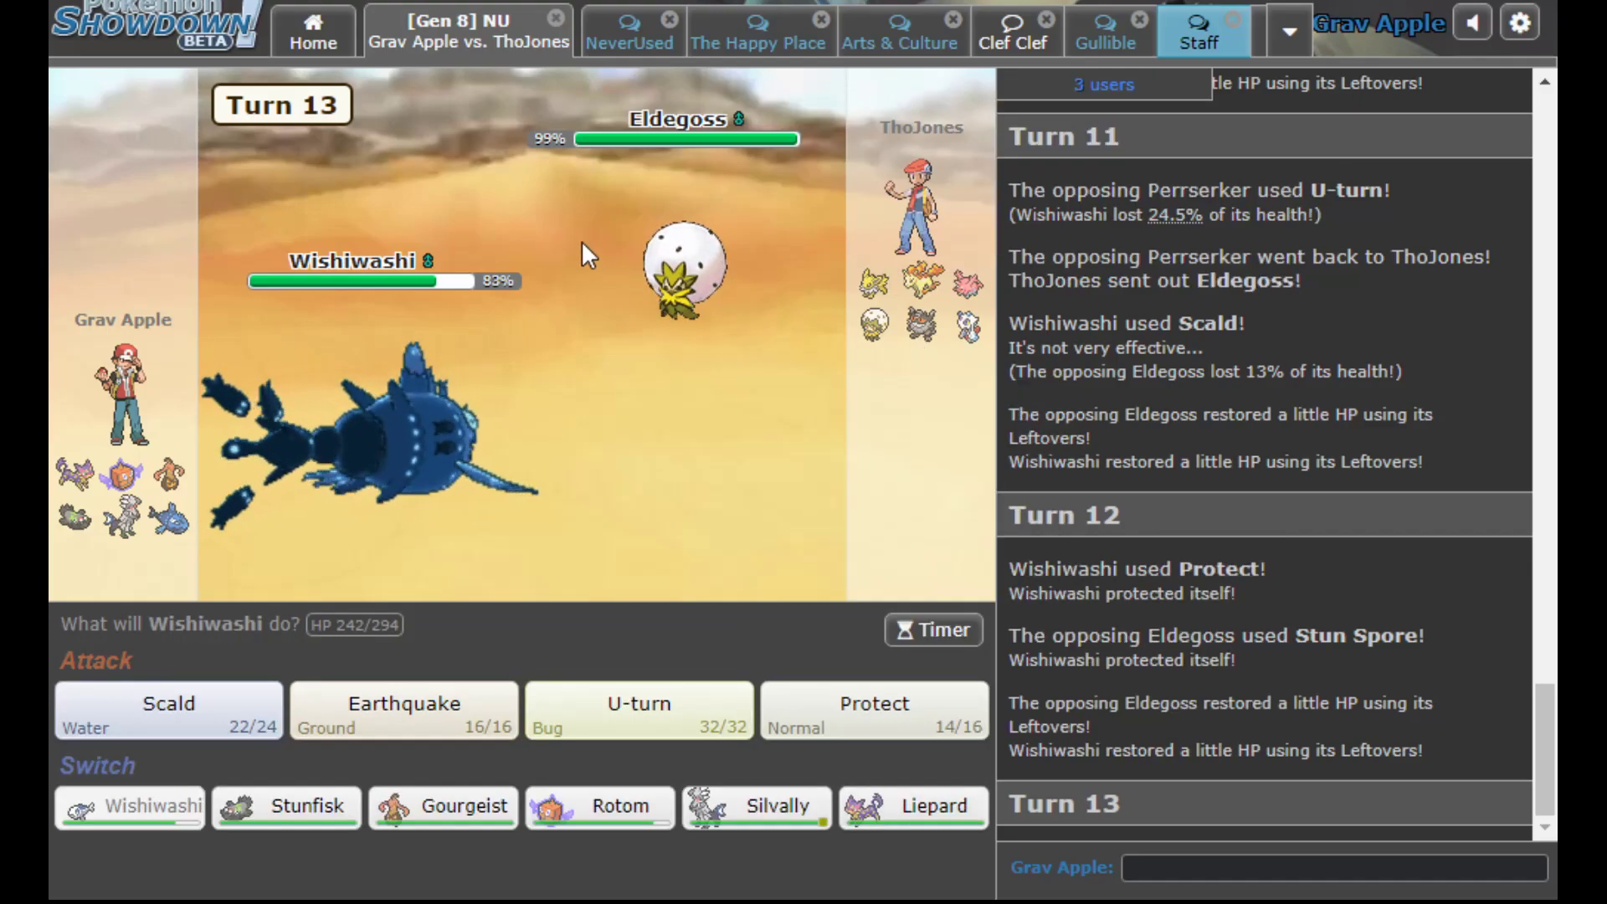
{"action": "left_click", "coordinate": [599, 807]}
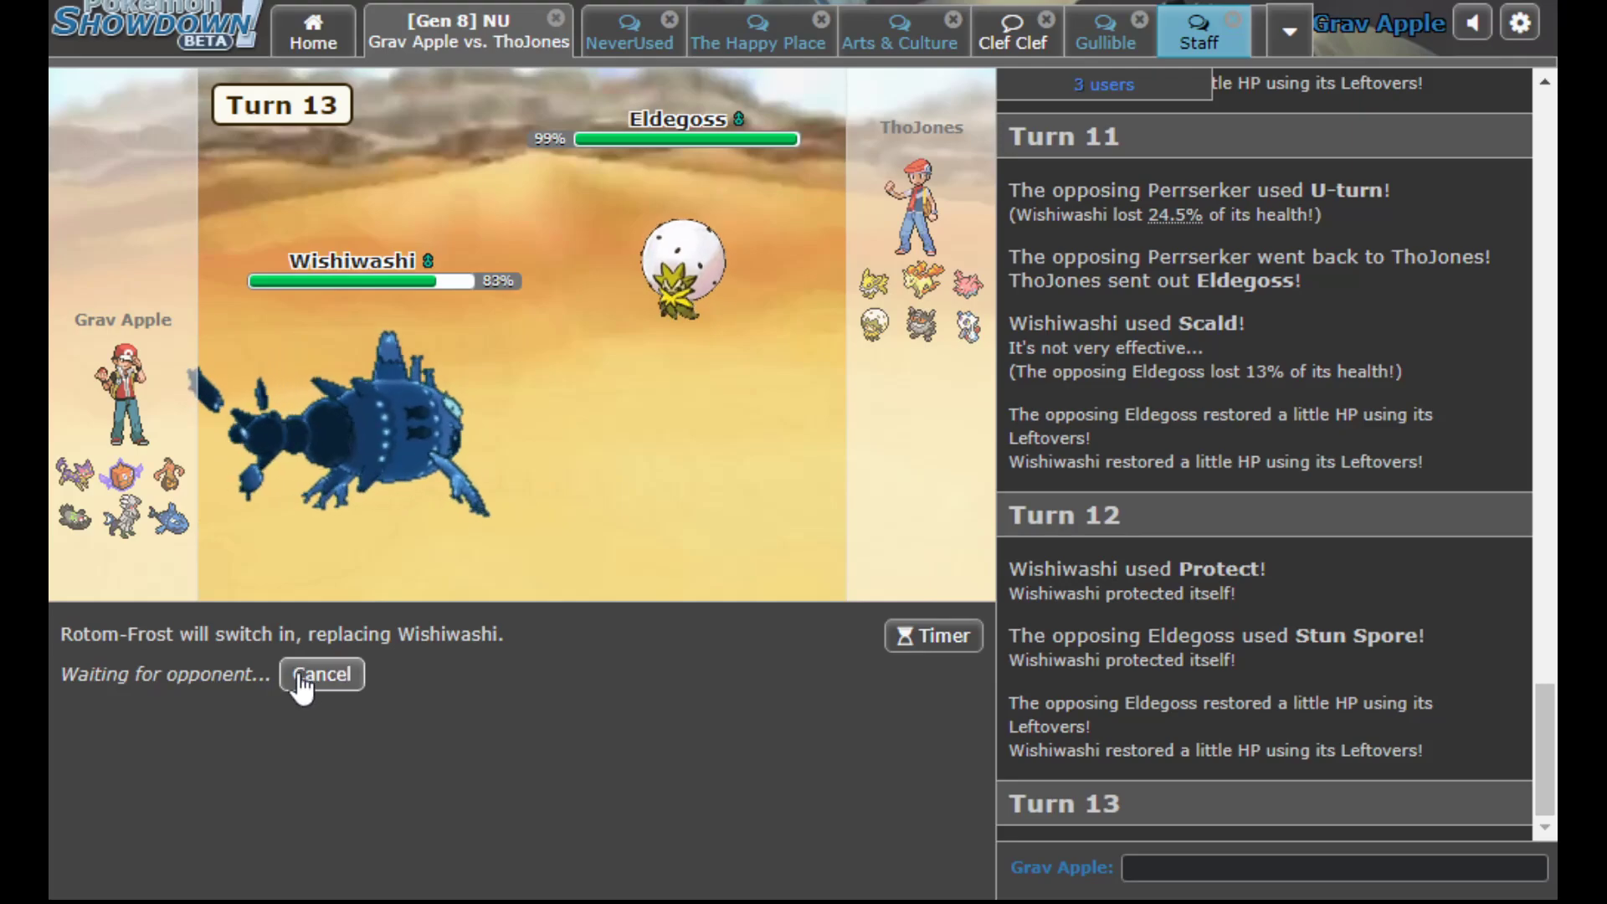
{"action": "mouse_move", "coordinate": [770, 515]}
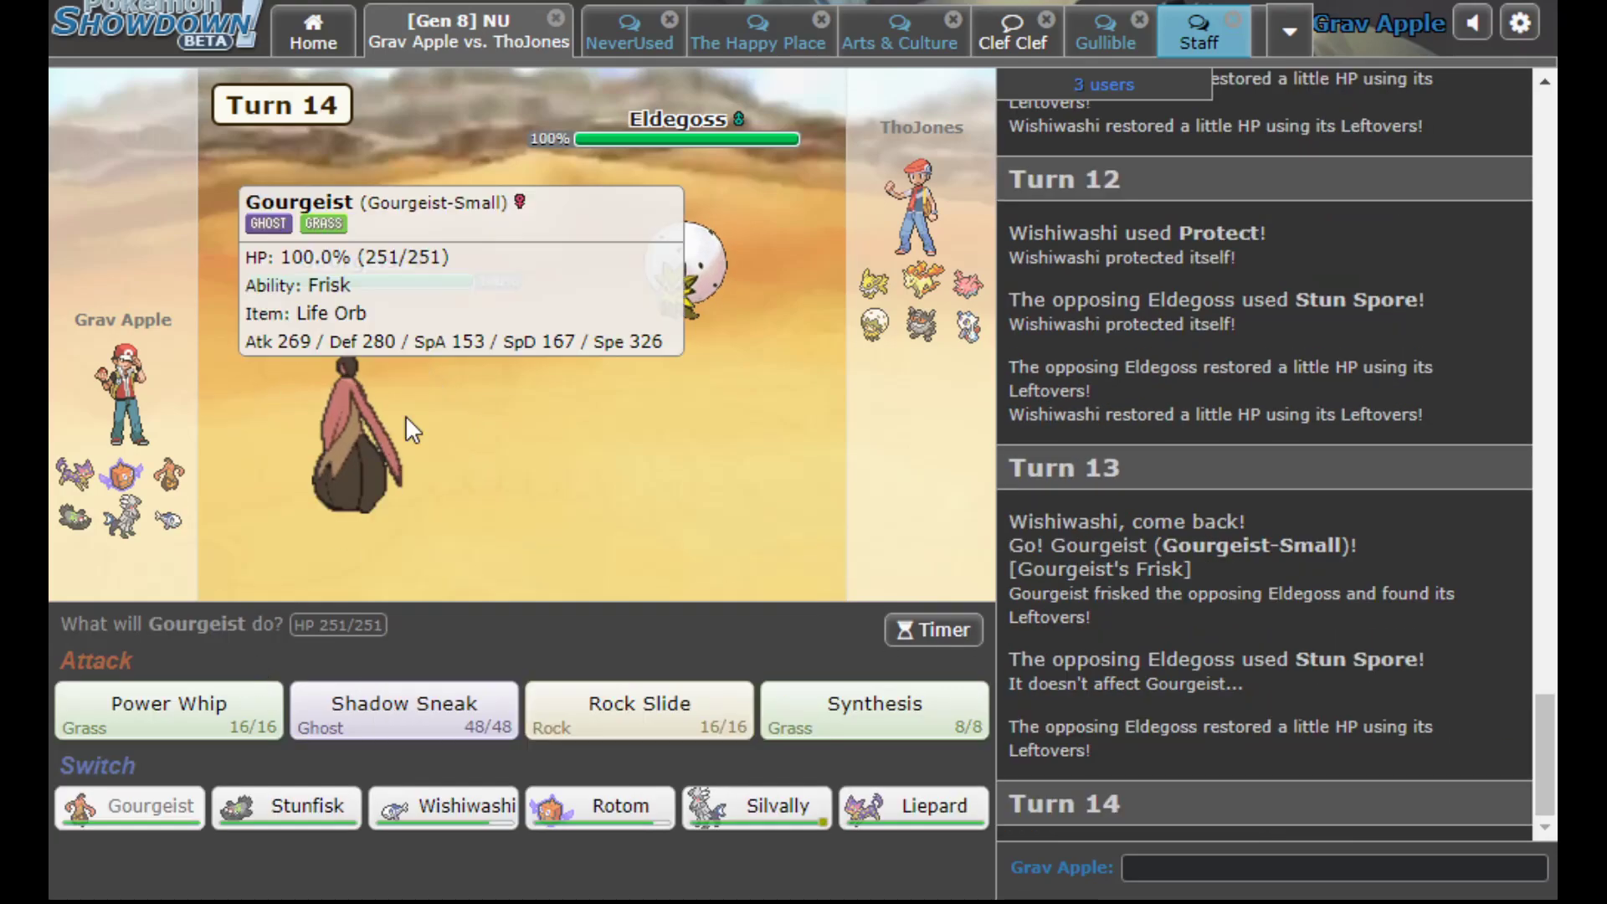
{"action": "mouse_move", "coordinate": [907, 328]}
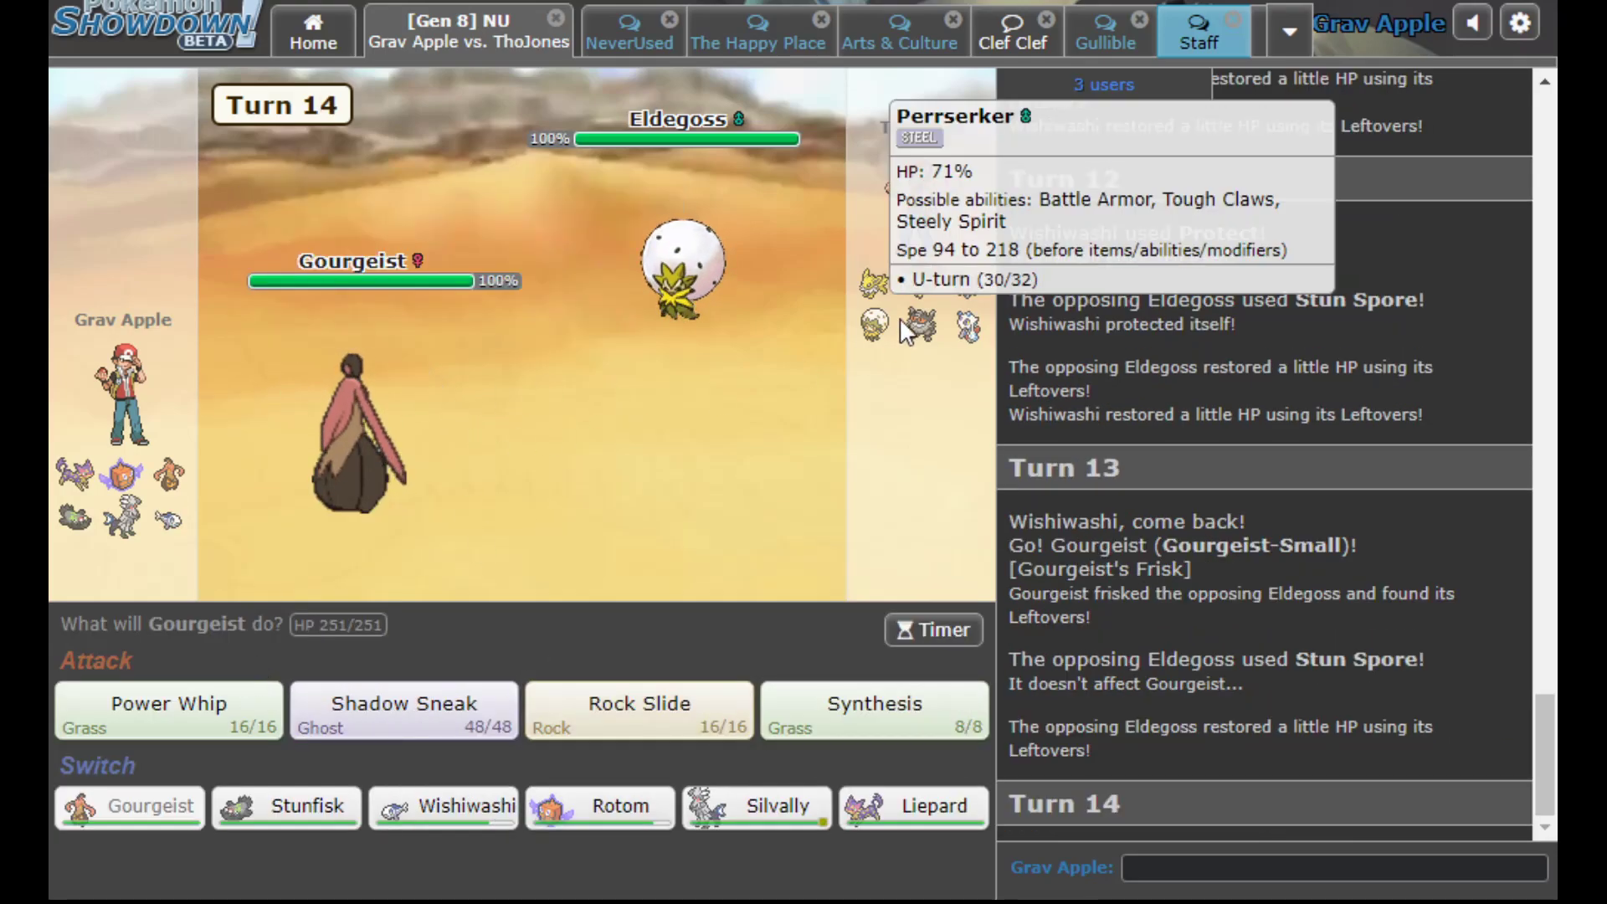
{"action": "mouse_move", "coordinate": [684, 266]}
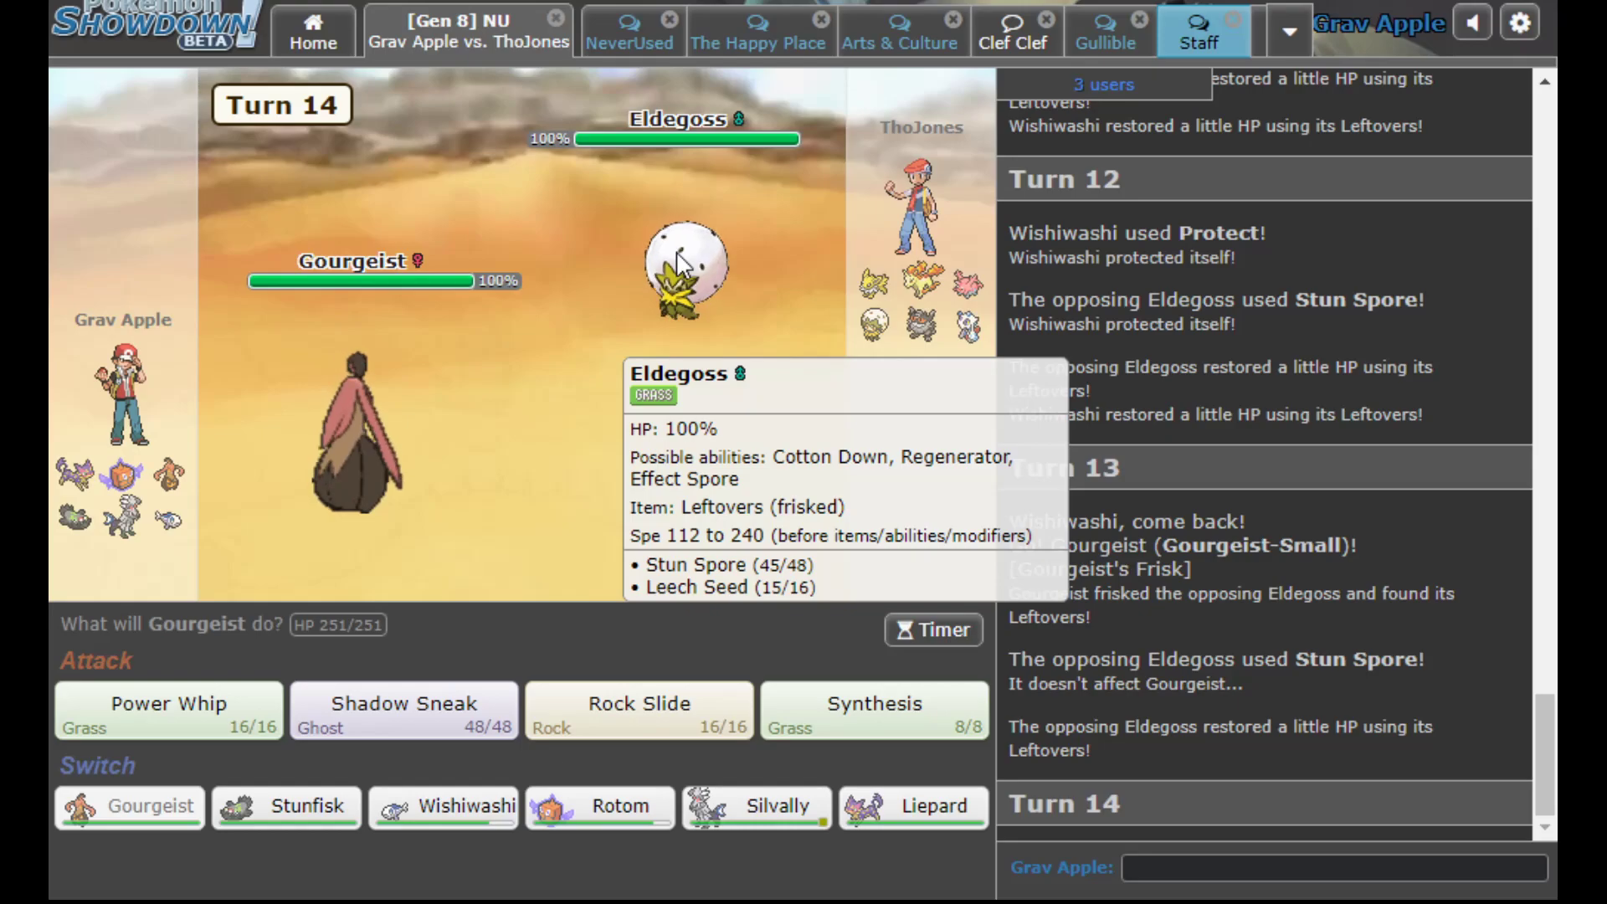
{"action": "mouse_move", "coordinate": [614, 450]}
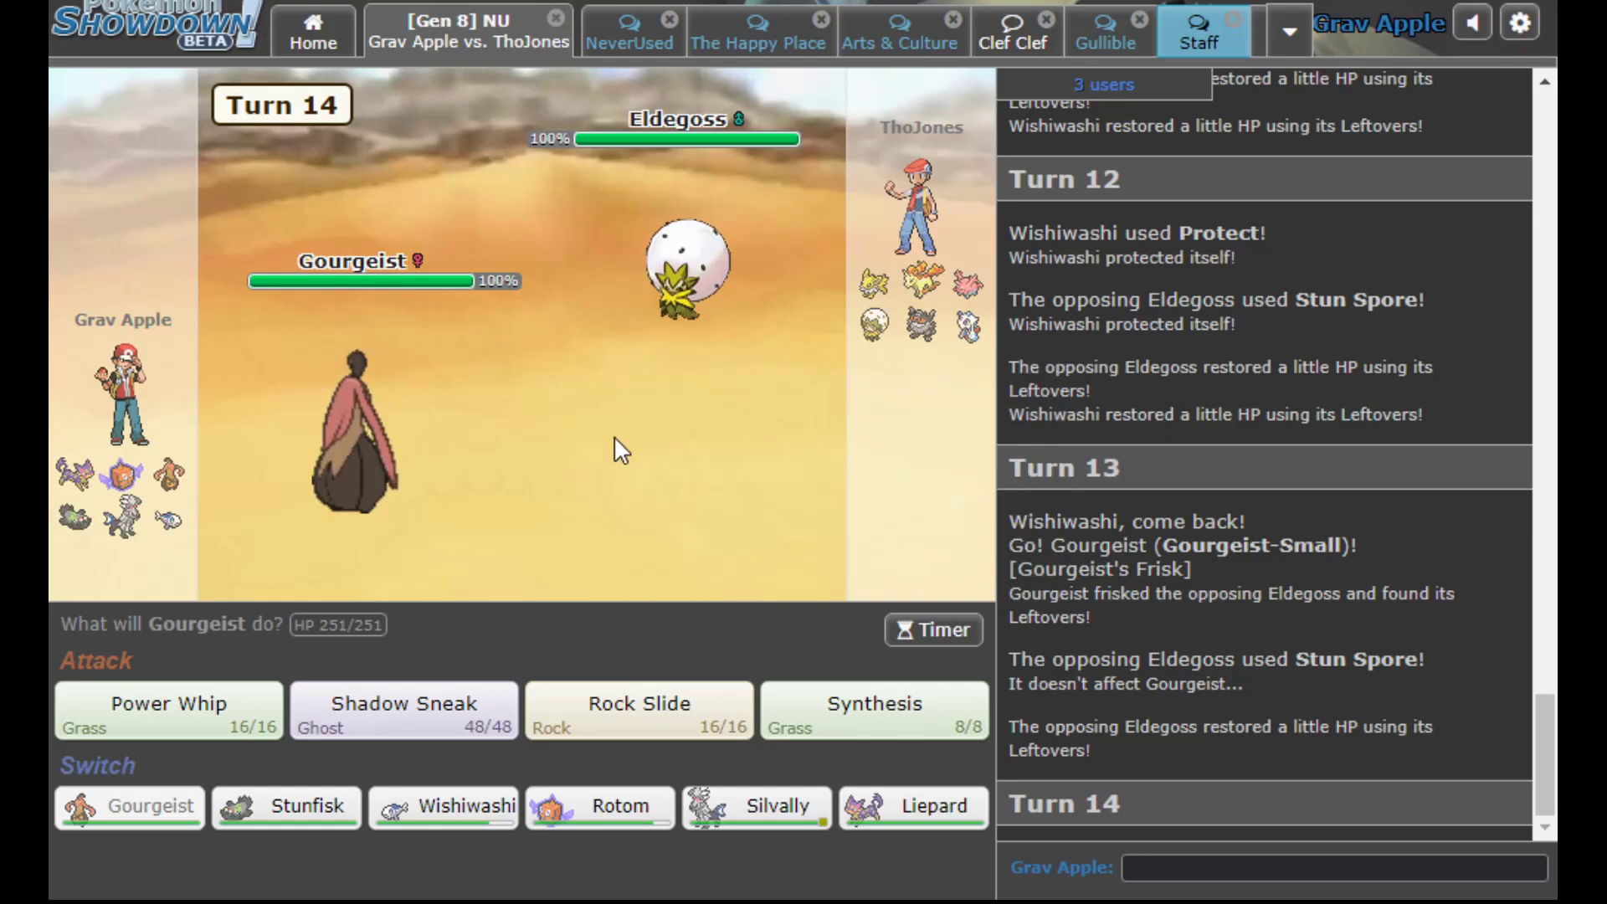
{"action": "left_click", "coordinate": [599, 807]}
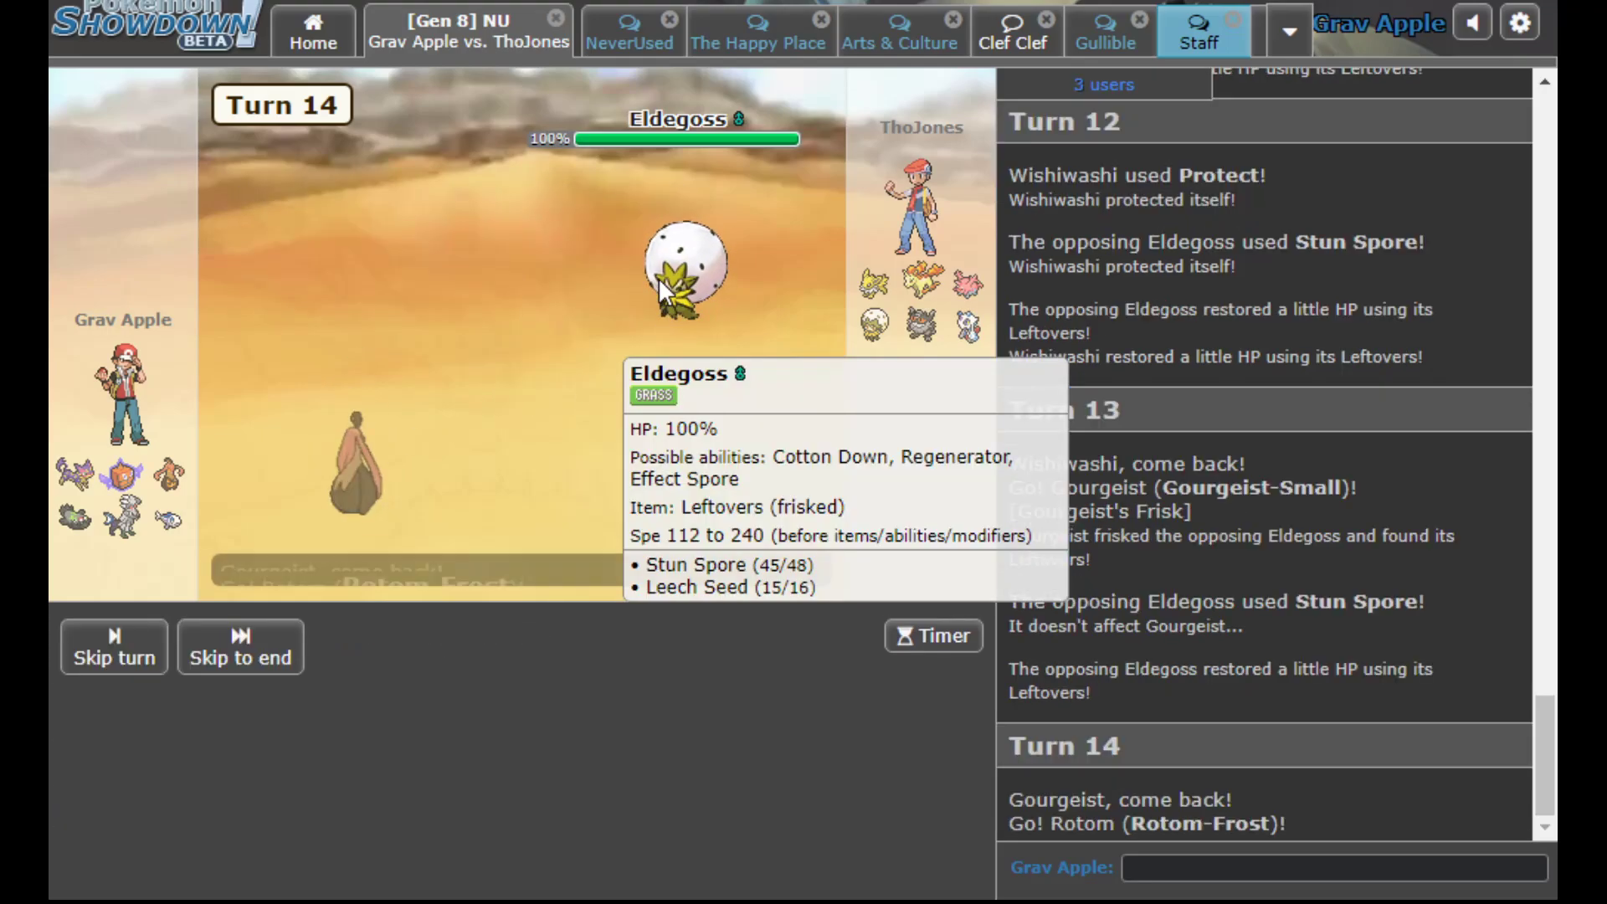
{"action": "left_click", "coordinate": [112, 646]}
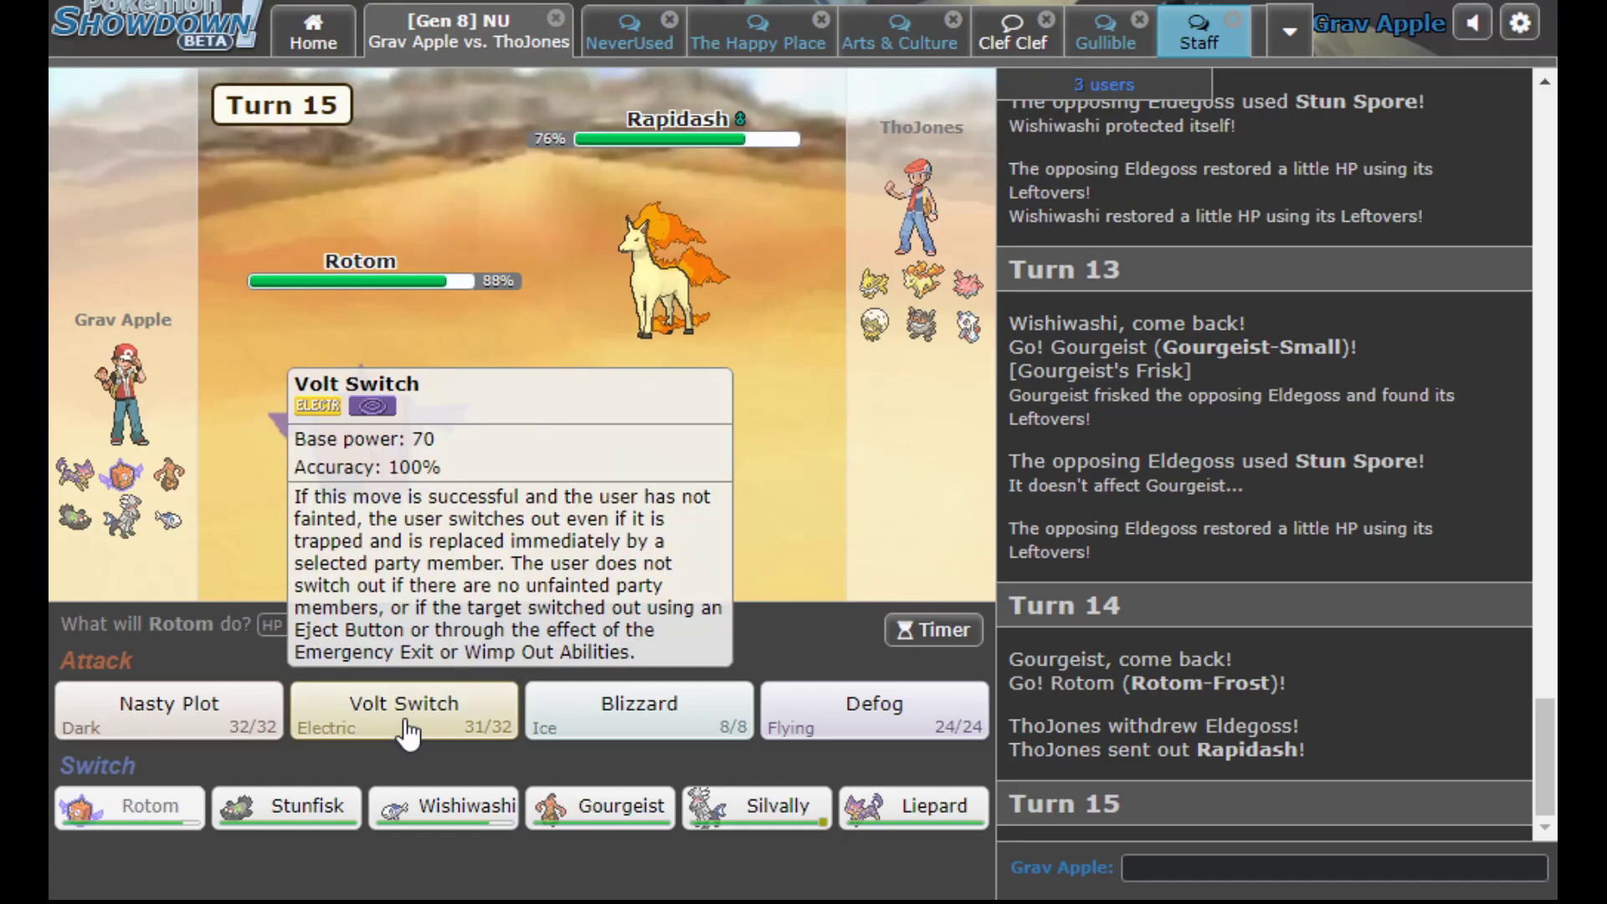
{"action": "left_click", "coordinate": [442, 807]}
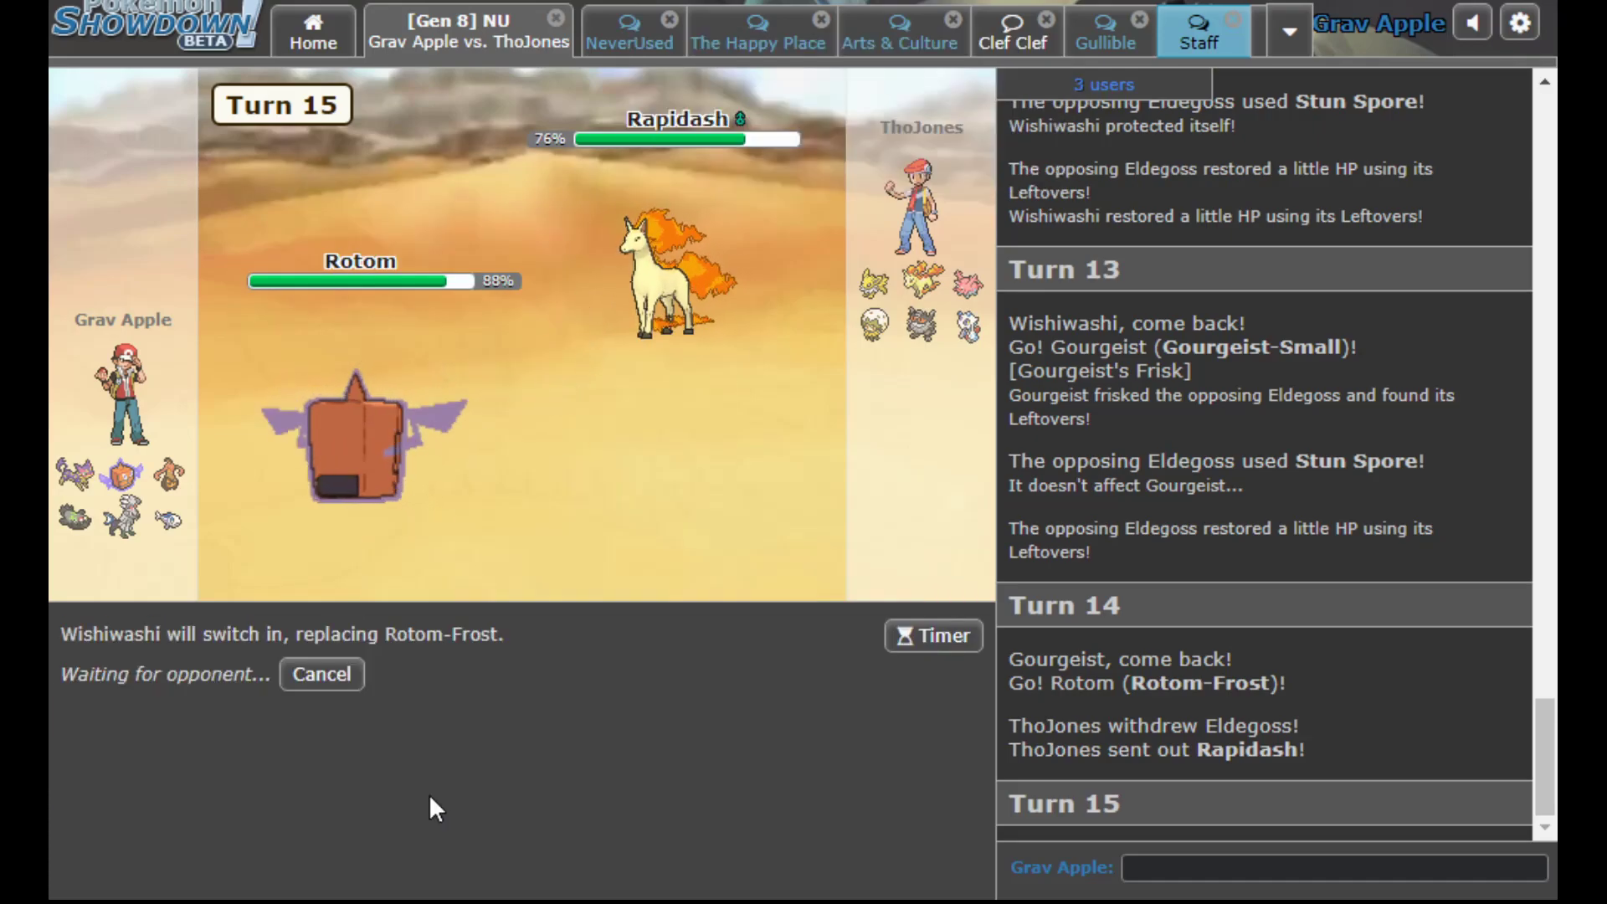
{"action": "mouse_move", "coordinate": [666, 286]}
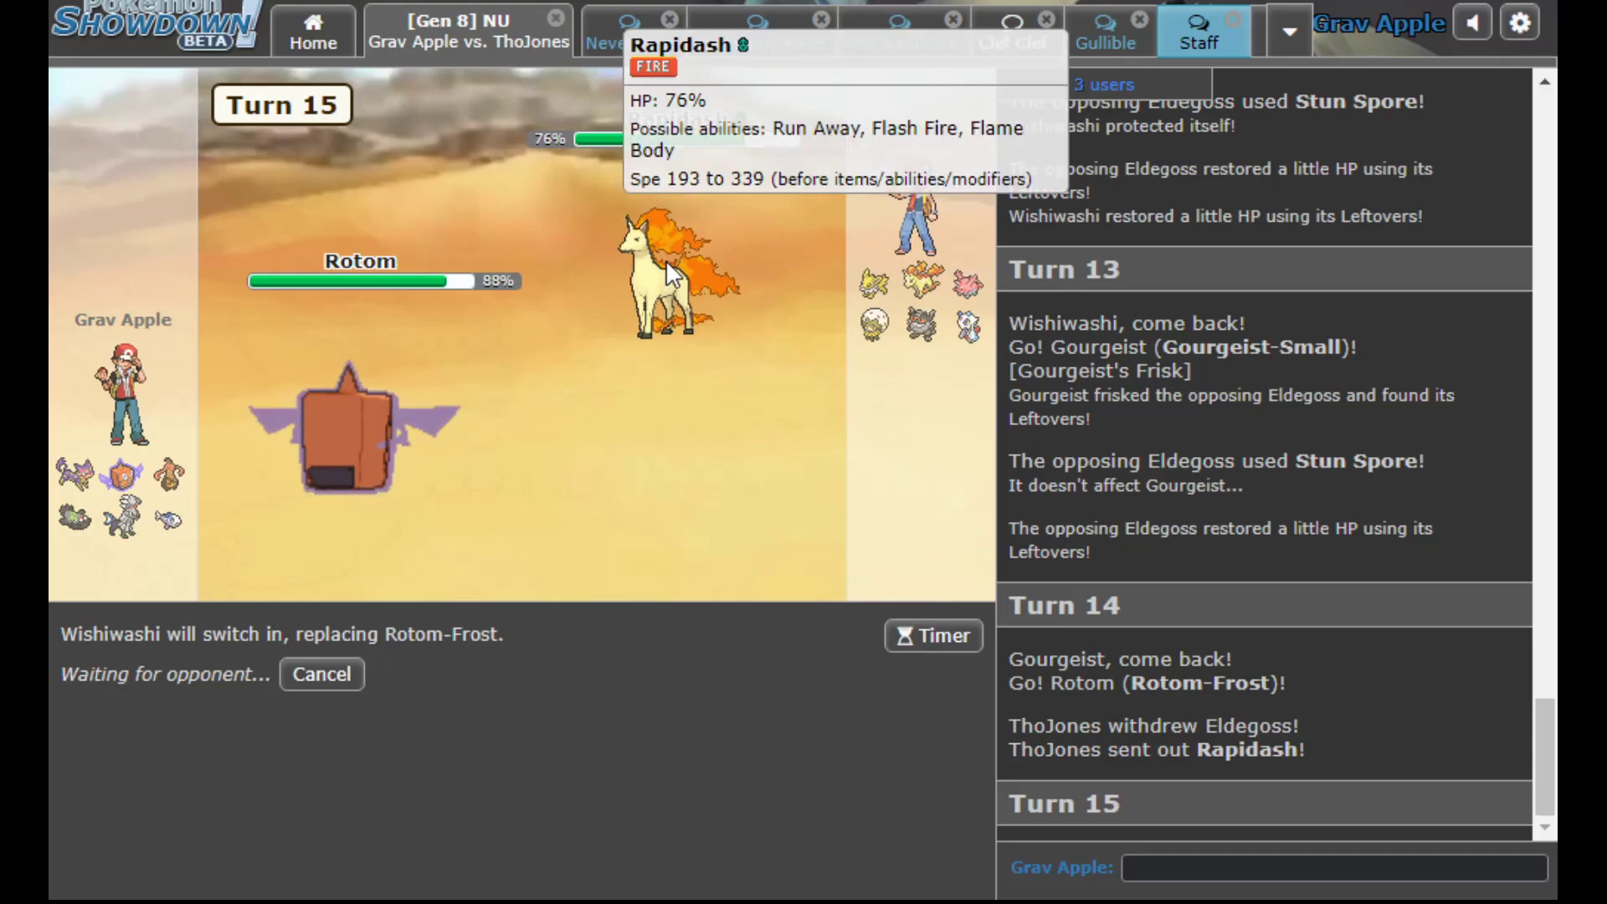
{"action": "mouse_move", "coordinate": [619, 371]}
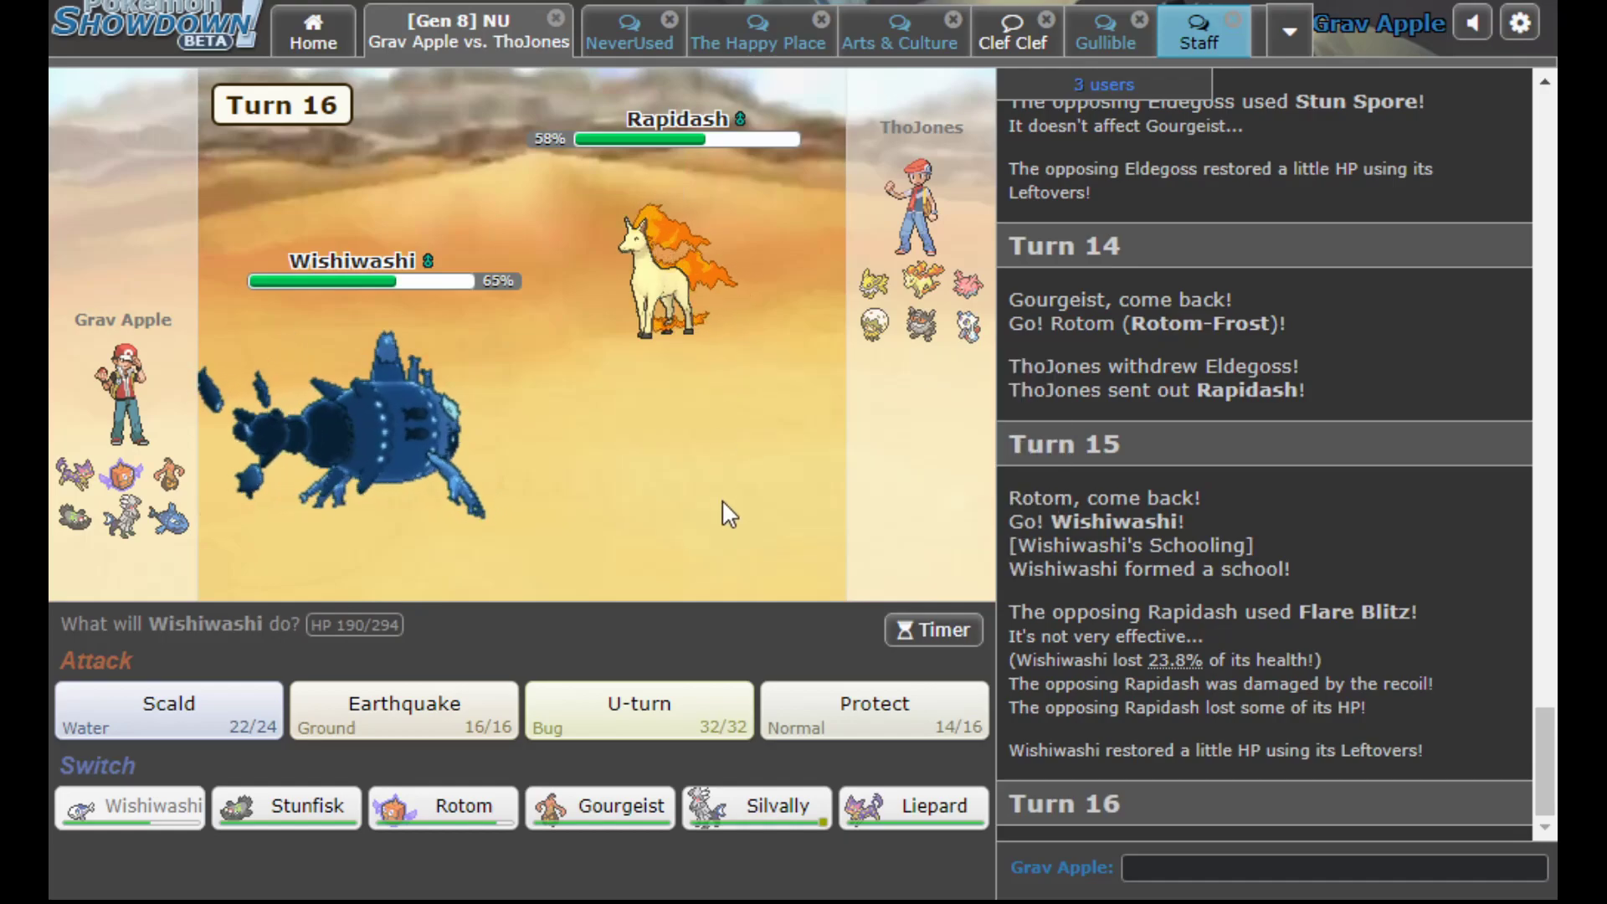
{"action": "mouse_move", "coordinate": [564, 668]}
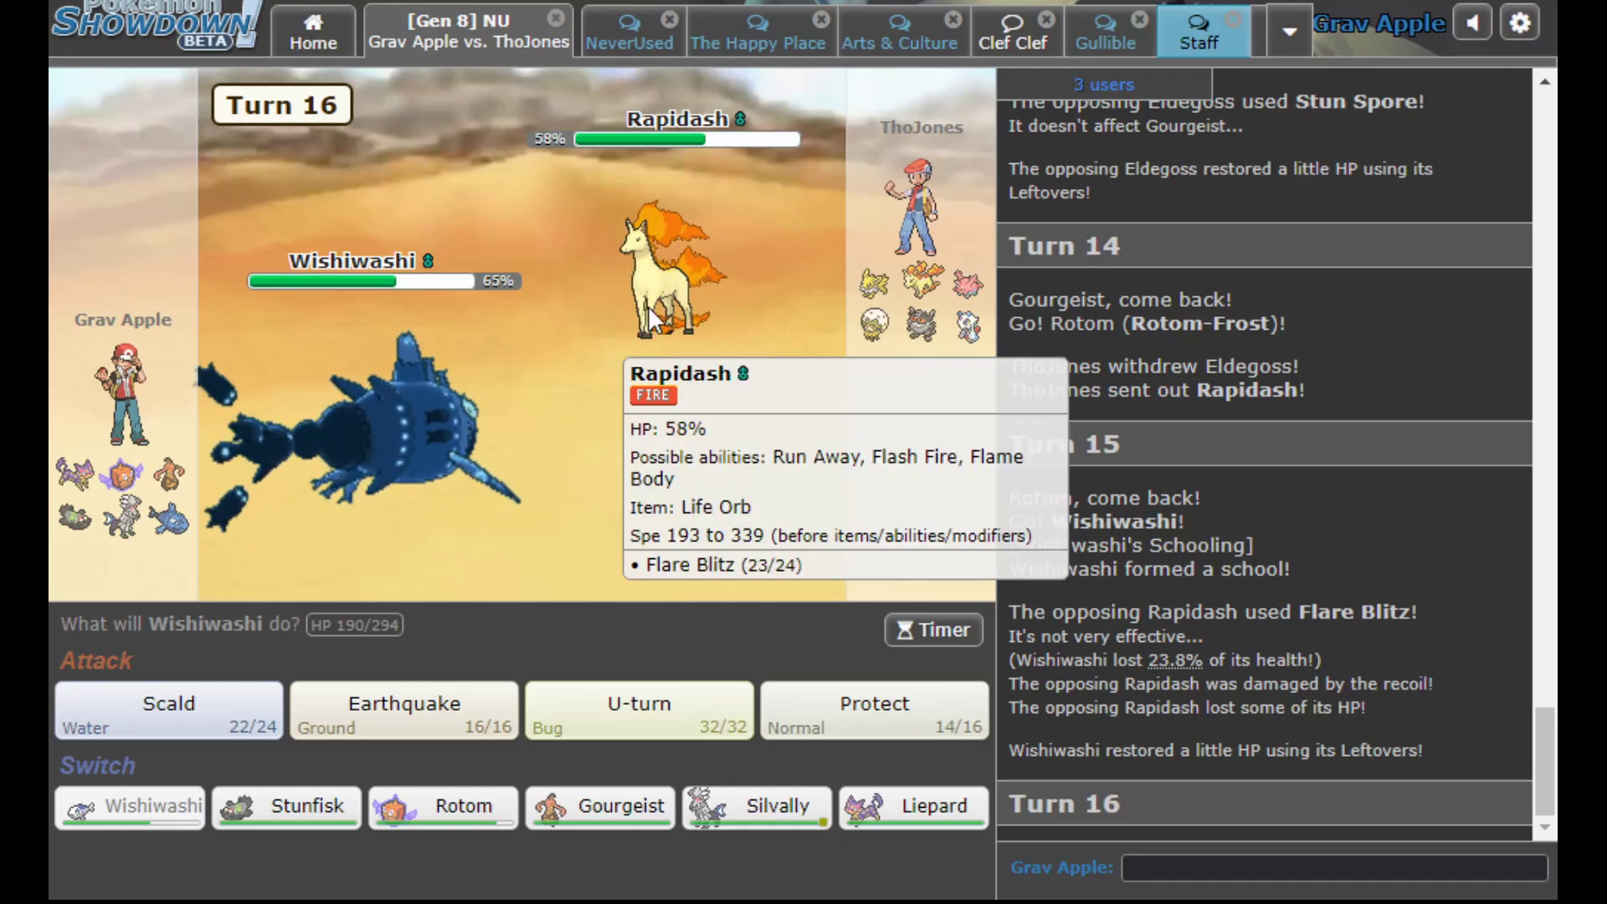
Swap Wishiwashi out for Gourgeist on turn 16 against Froslass
{"action": "left_click", "coordinate": [599, 807]}
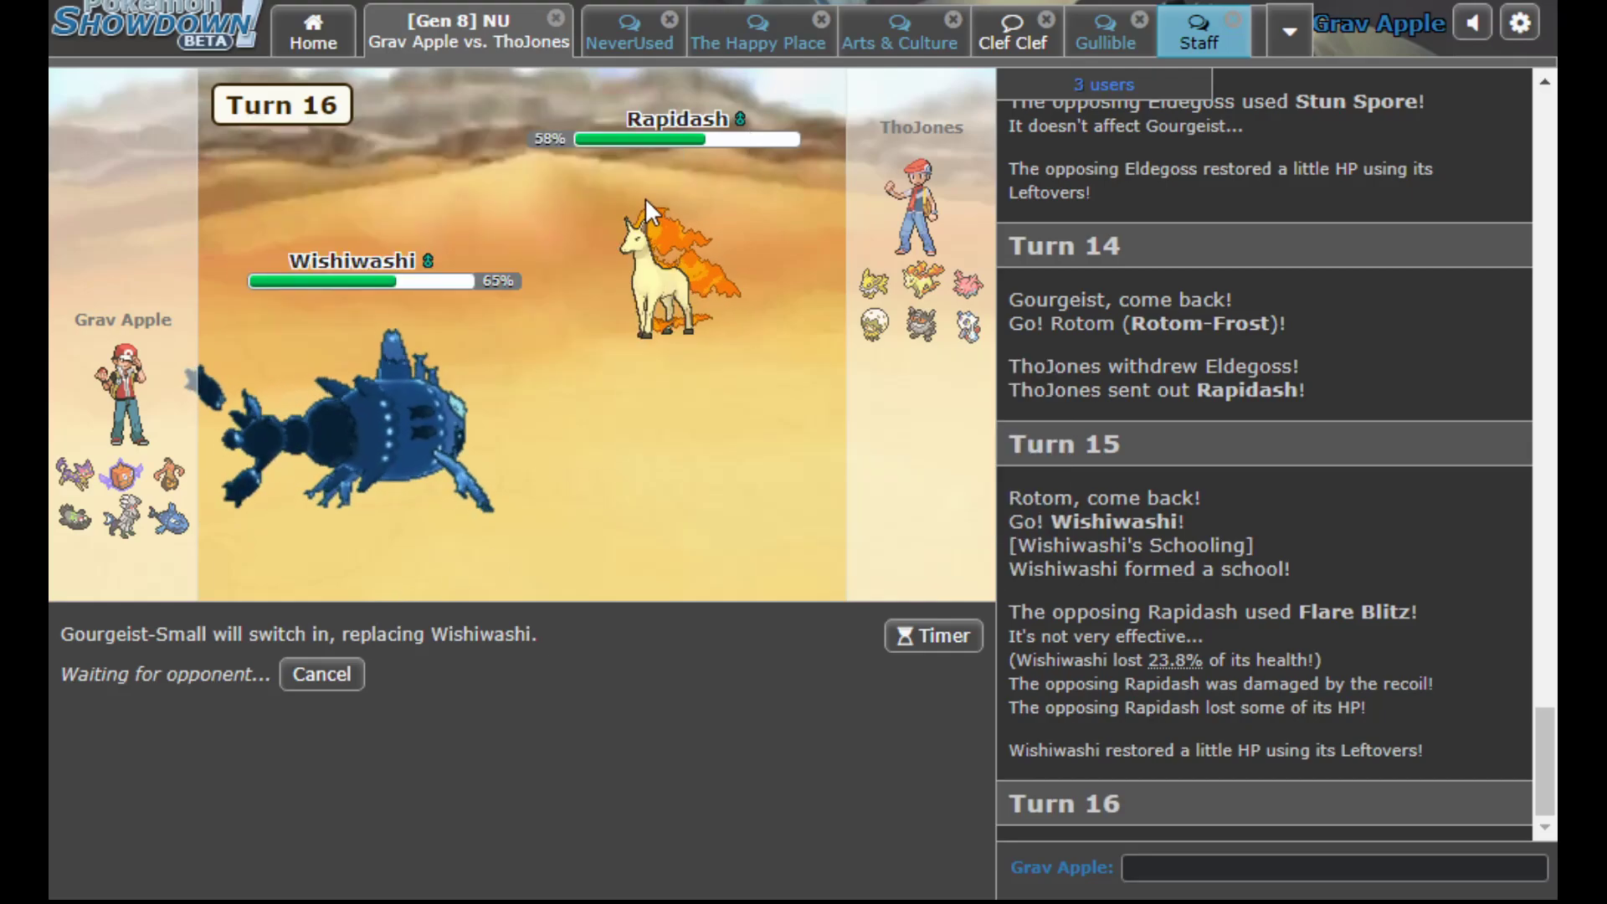
{"action": "mouse_move", "coordinate": [666, 287]}
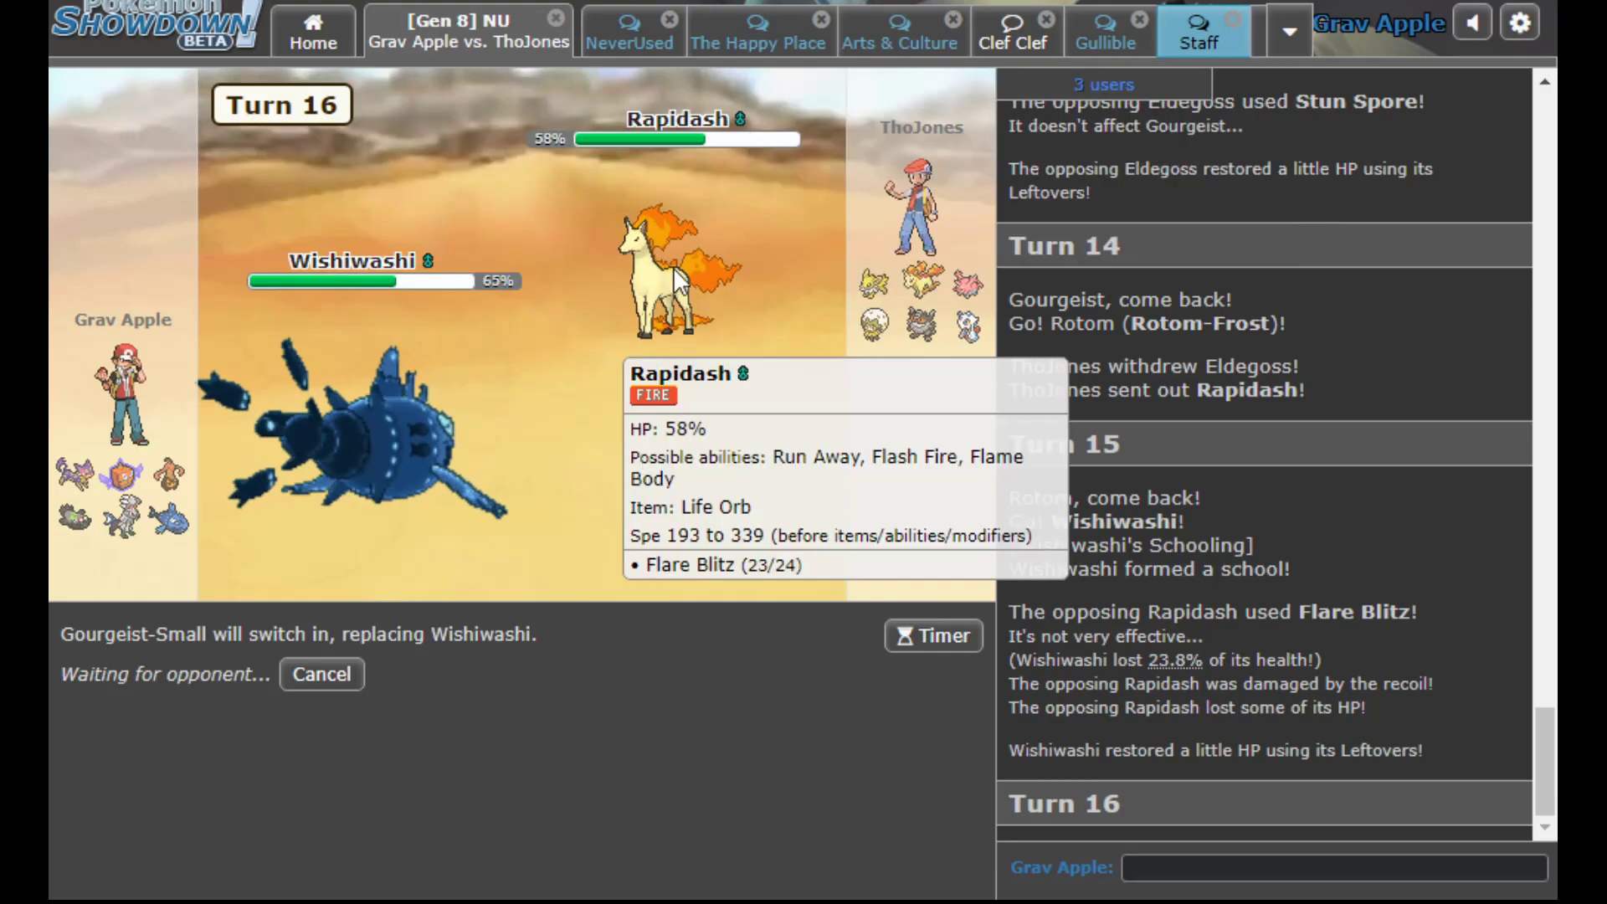
{"action": "mouse_move", "coordinate": [551, 579]}
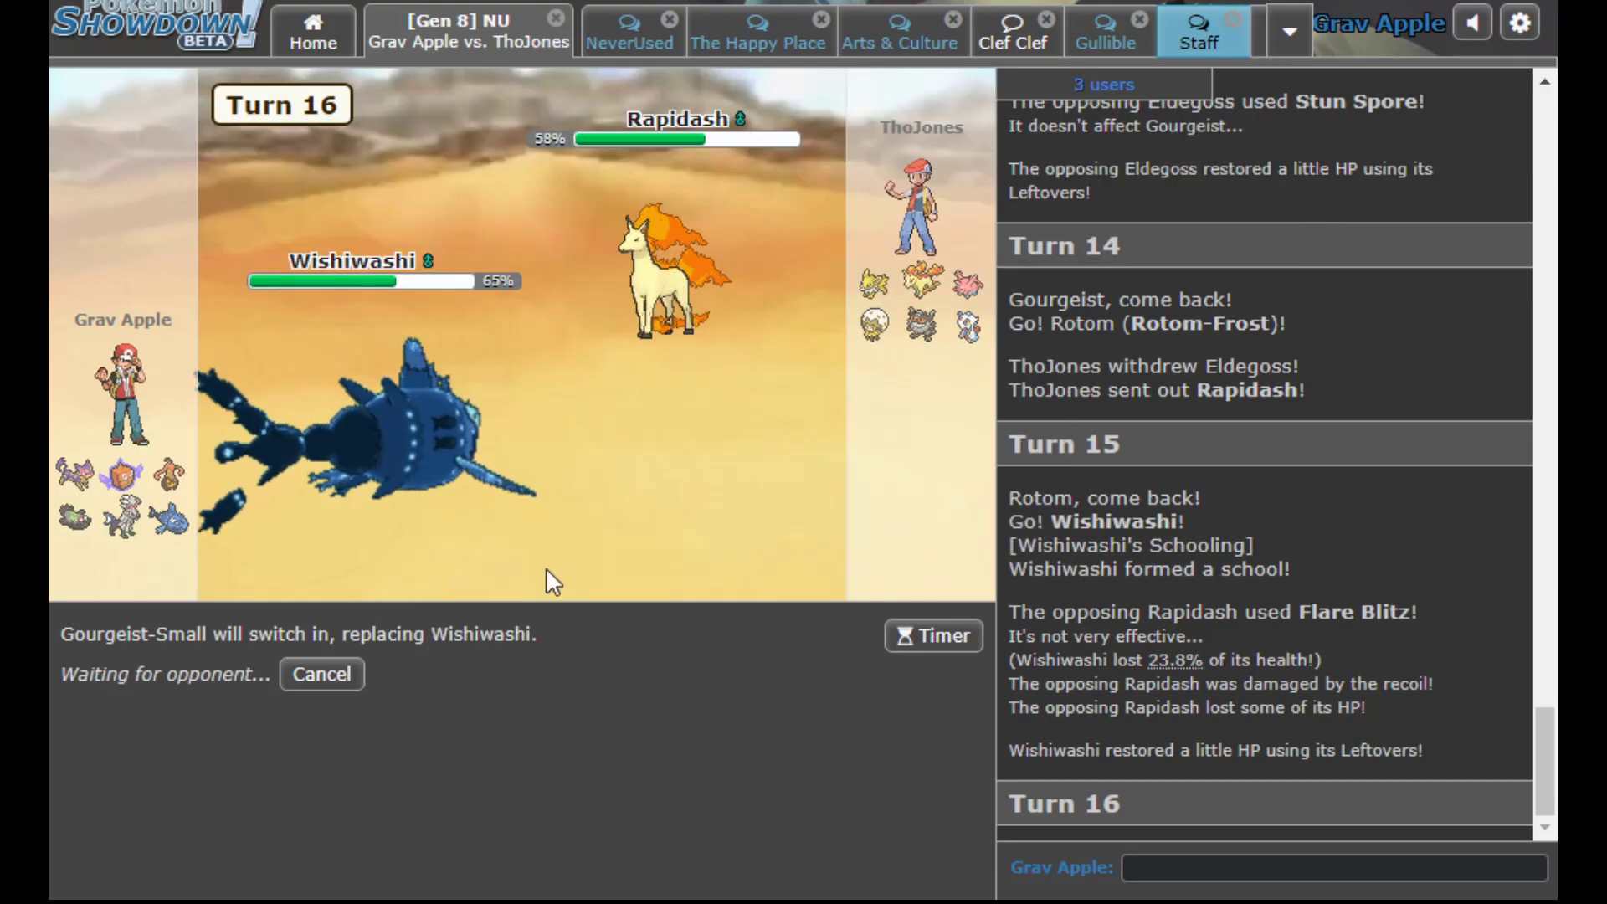
{"action": "mouse_move", "coordinate": [664, 794]}
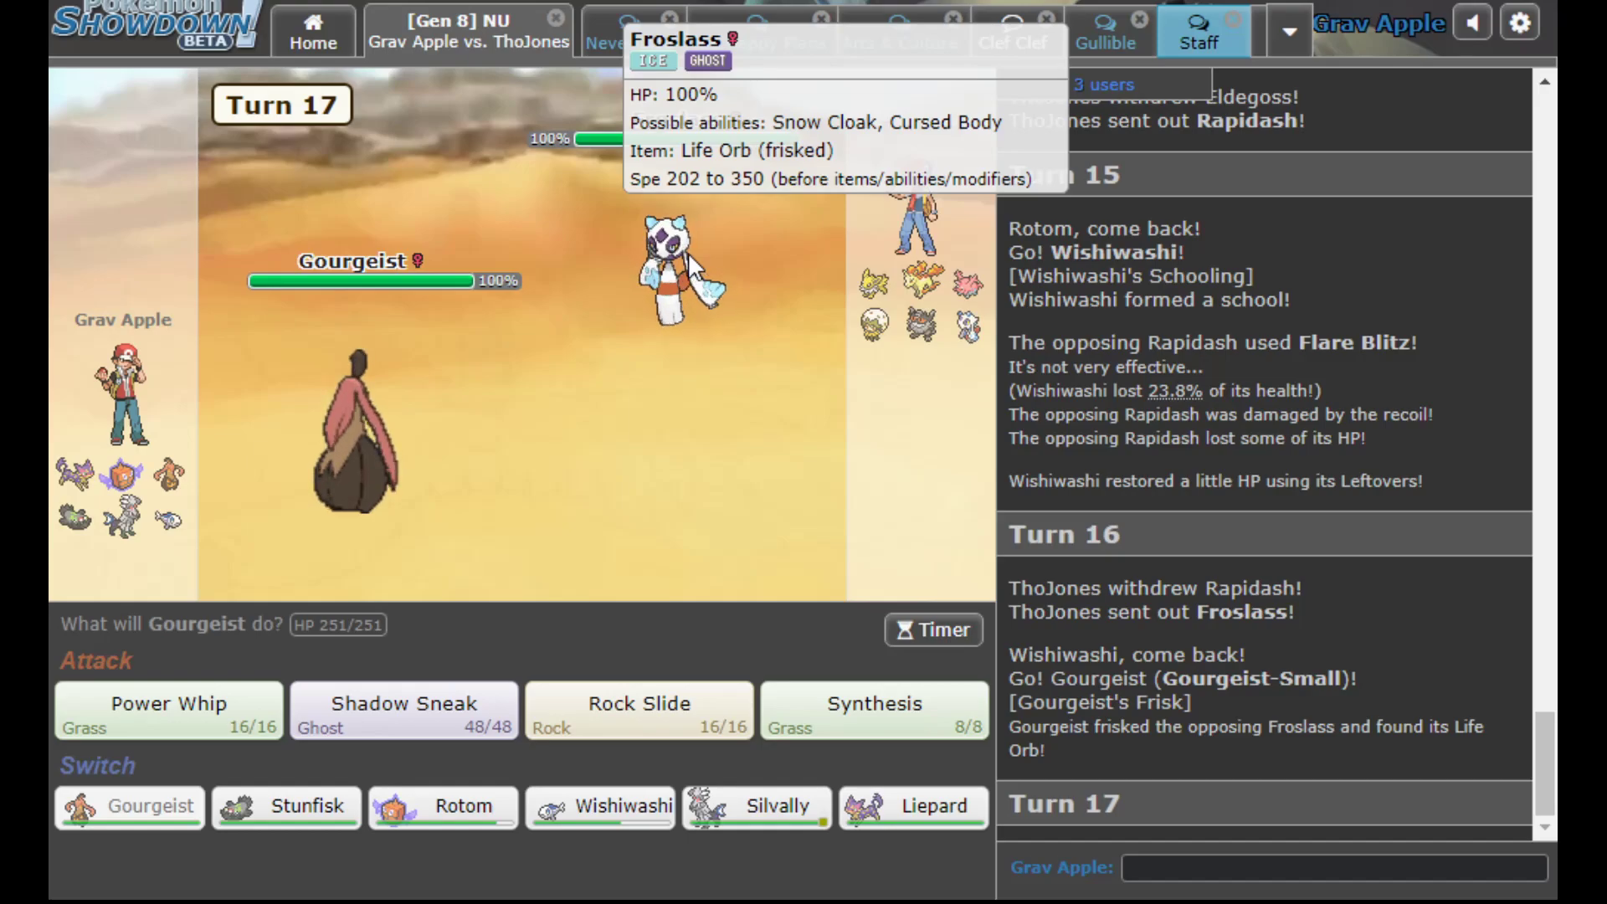
Bring Stunfisk in for Gourgeist and hit Froslass with Earthquake on turn 18
{"action": "left_click", "coordinate": [286, 807]}
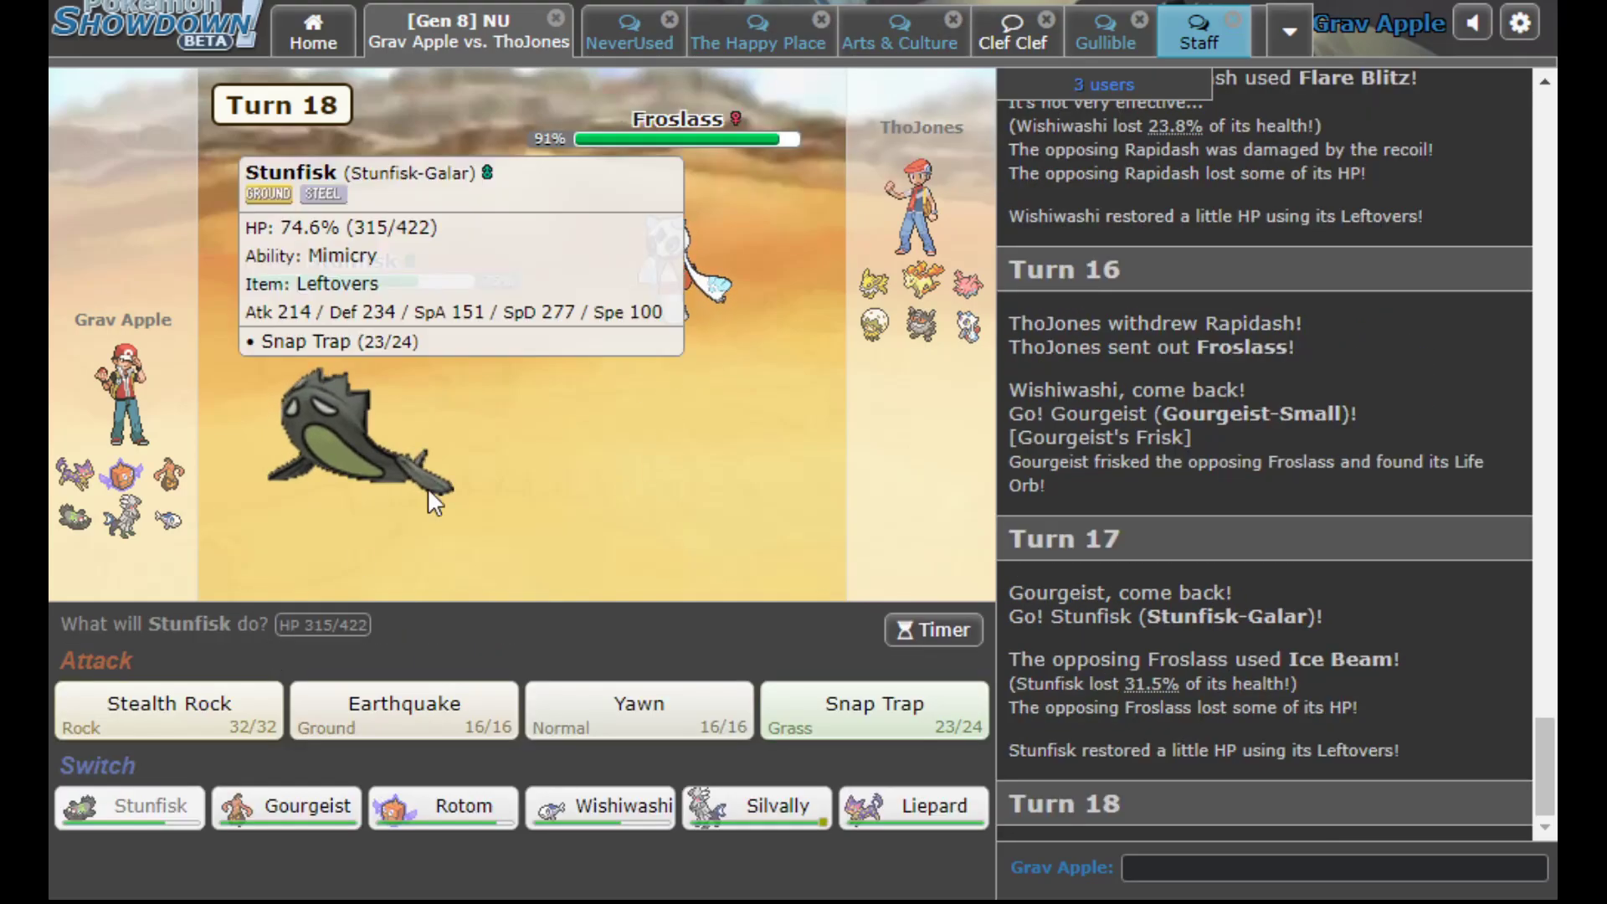
{"action": "mouse_move", "coordinate": [582, 647]}
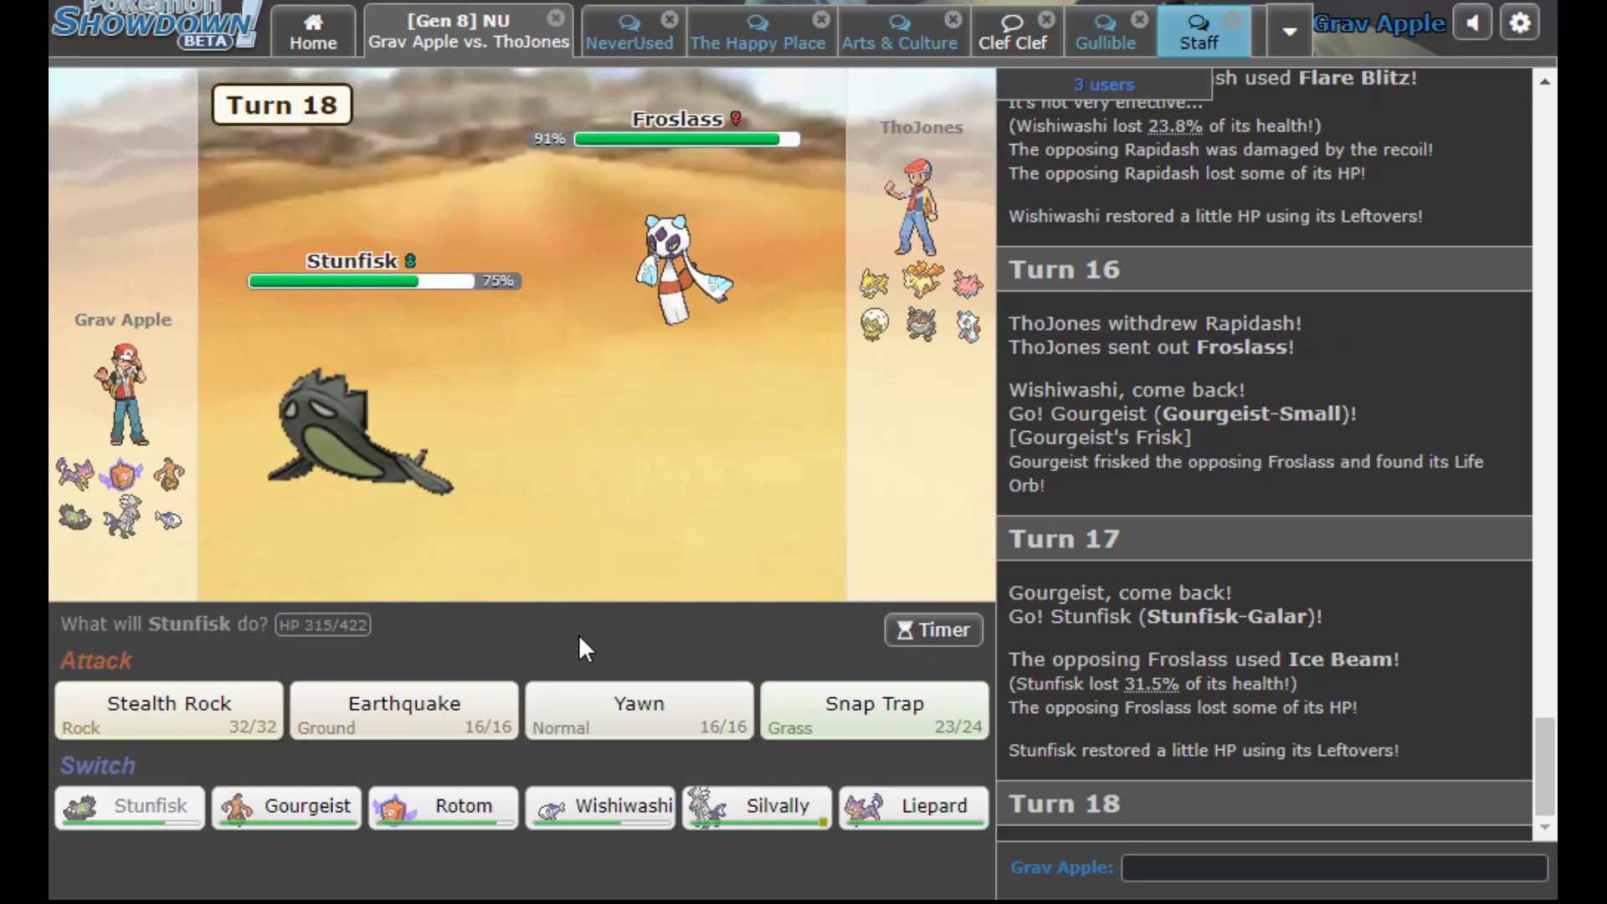
{"action": "left_click", "coordinate": [403, 706]}
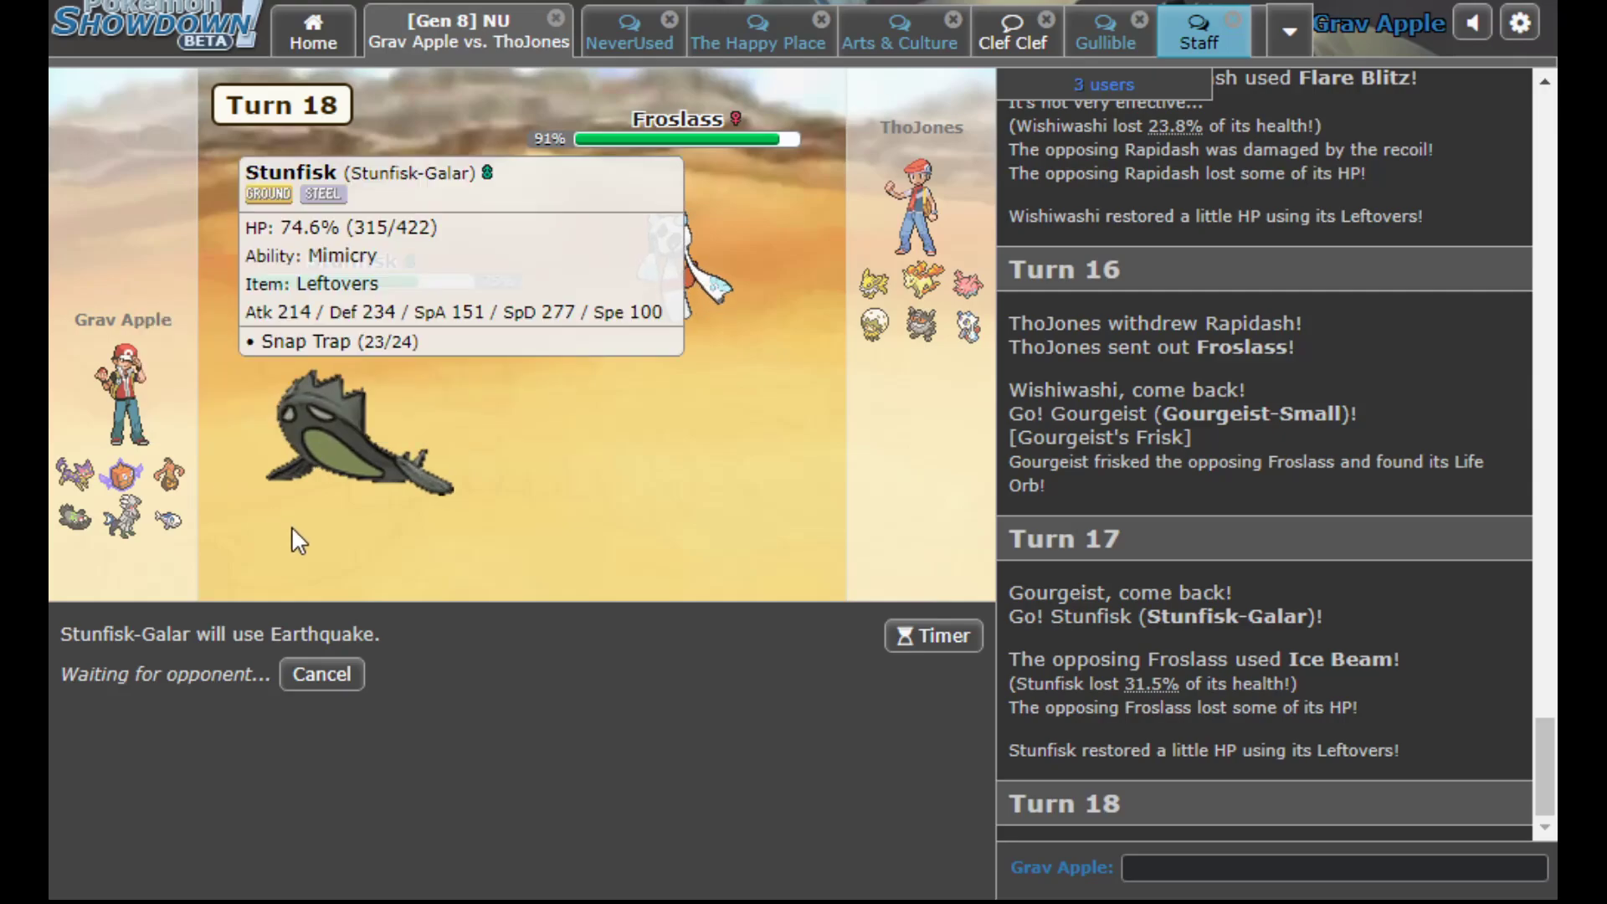
{"action": "mouse_move", "coordinate": [542, 527]}
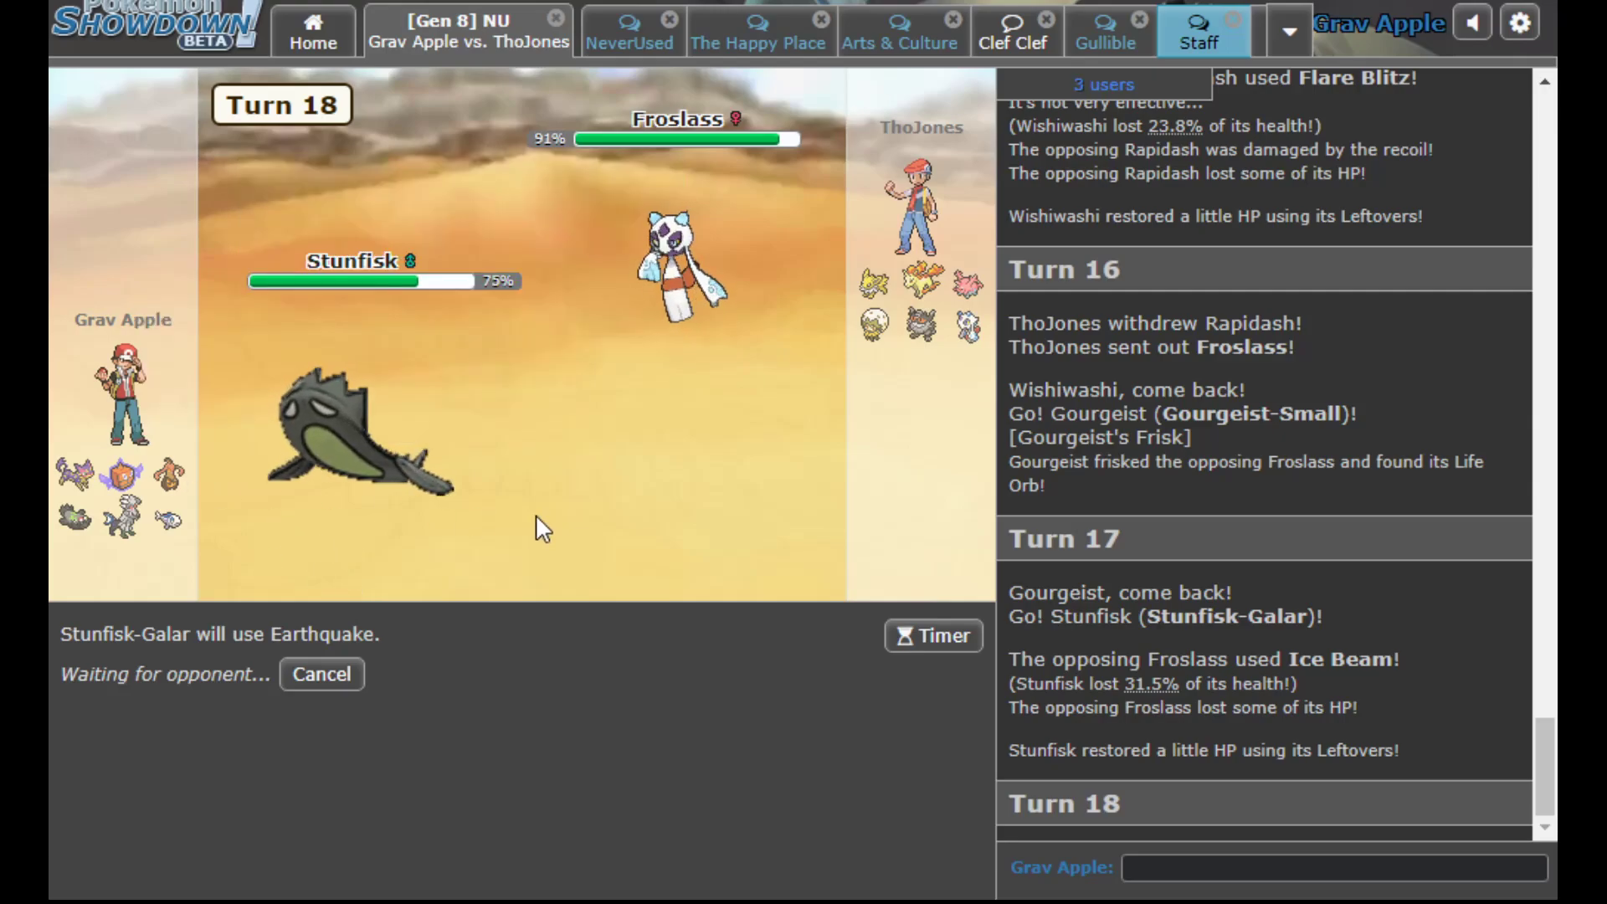
{"action": "mouse_move", "coordinate": [504, 416]}
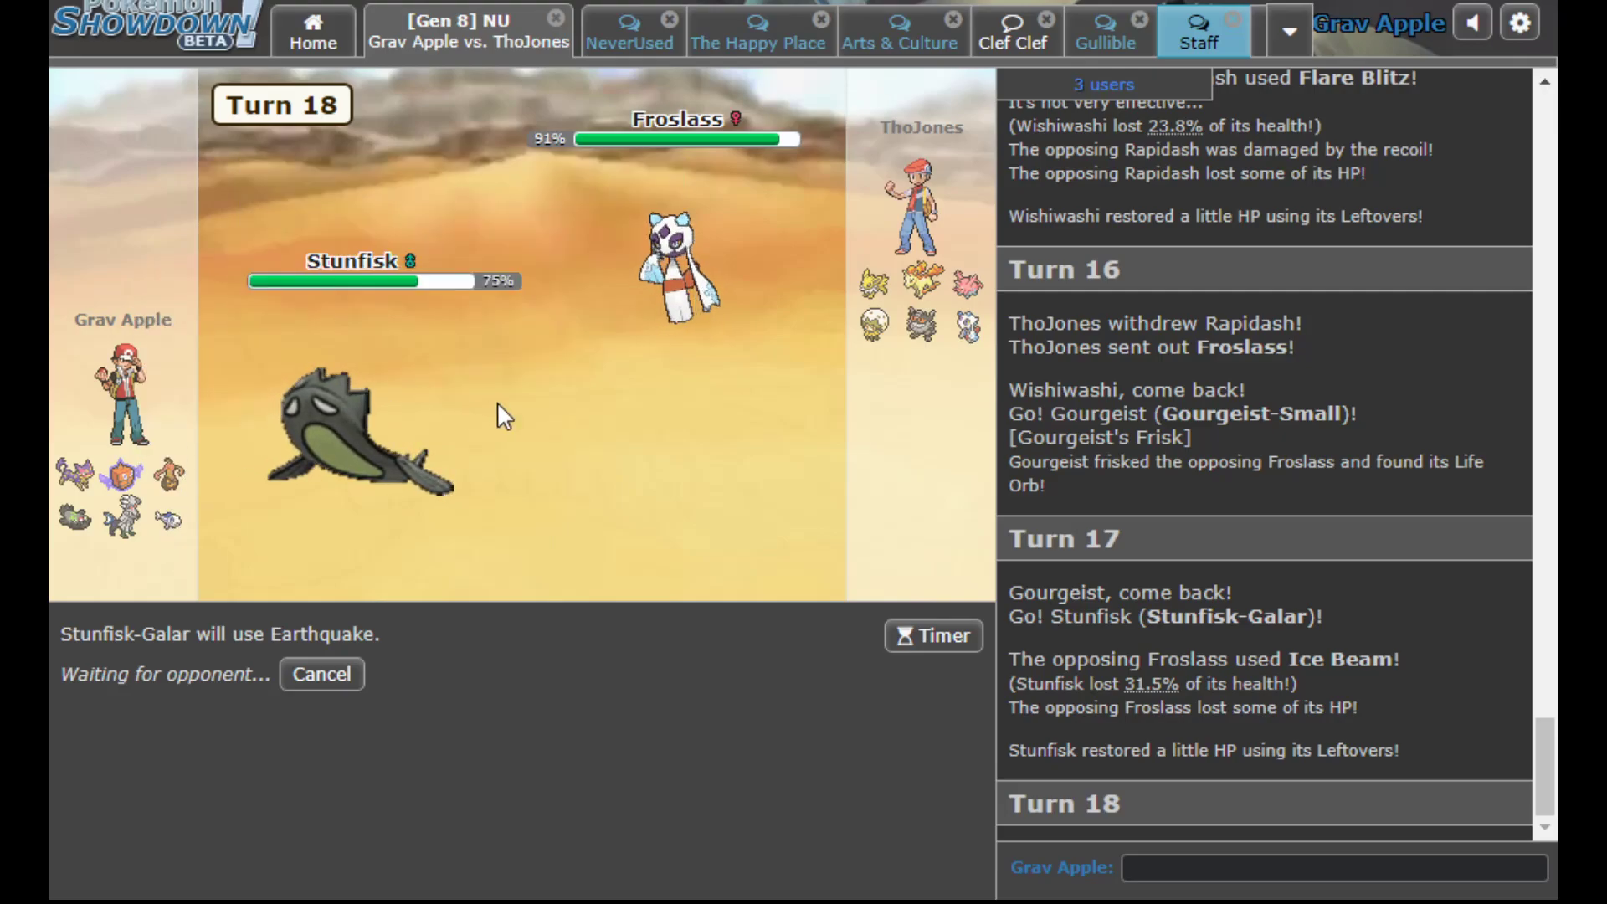
{"action": "mouse_move", "coordinate": [911, 276]}
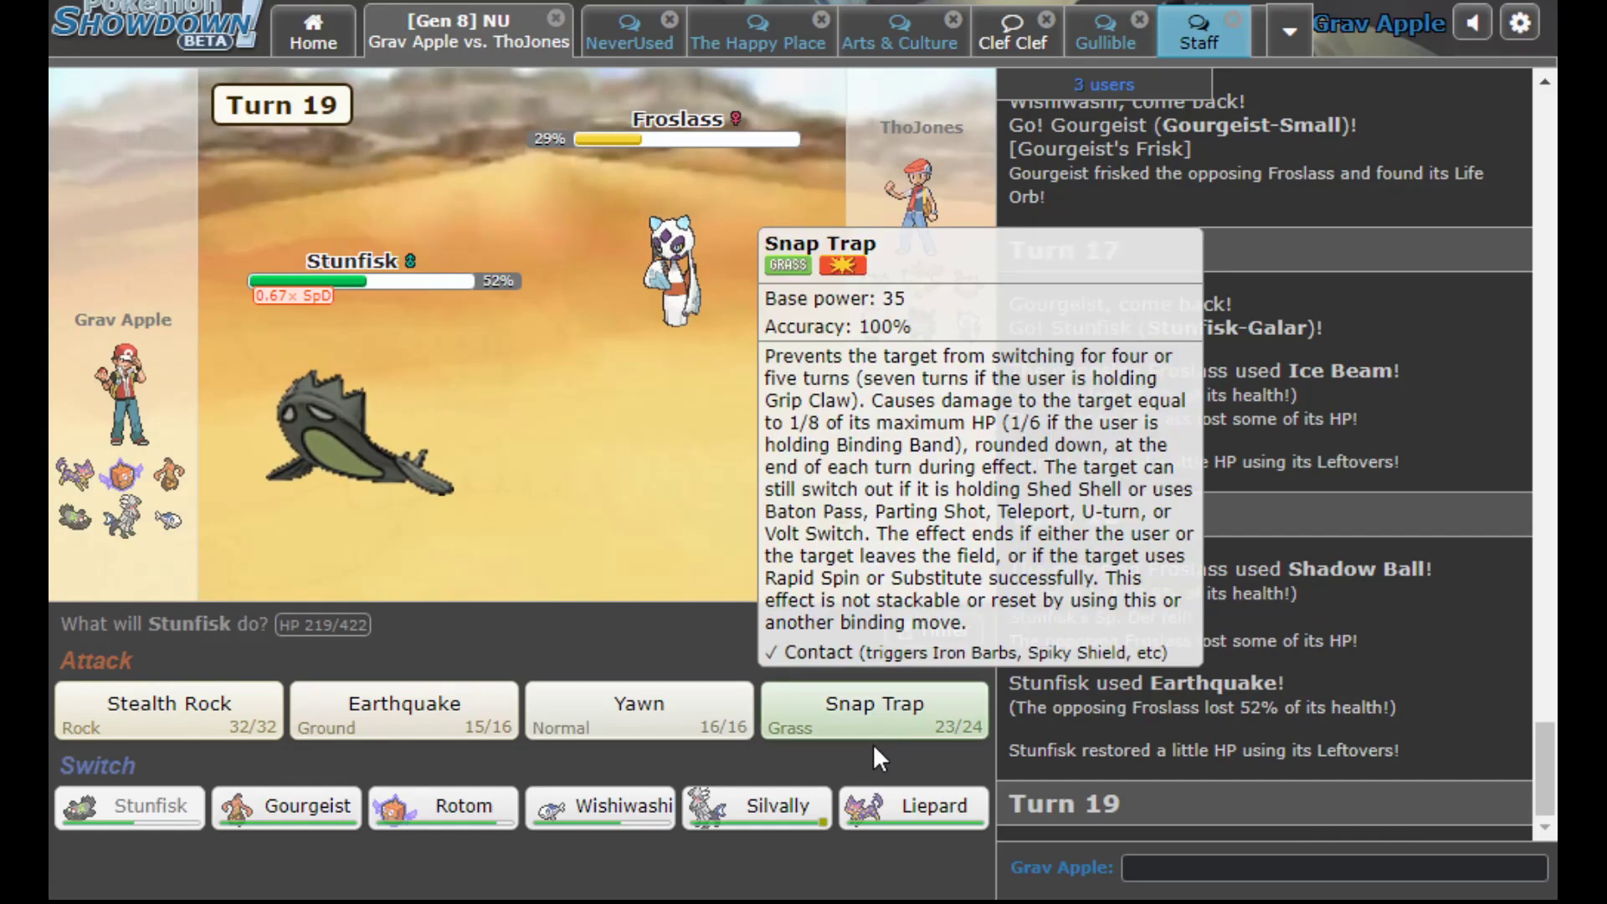
Switch Stunfisk out for Silvally, then Flamethrower and attack Froslass until both faint
{"action": "left_click", "coordinate": [755, 807]}
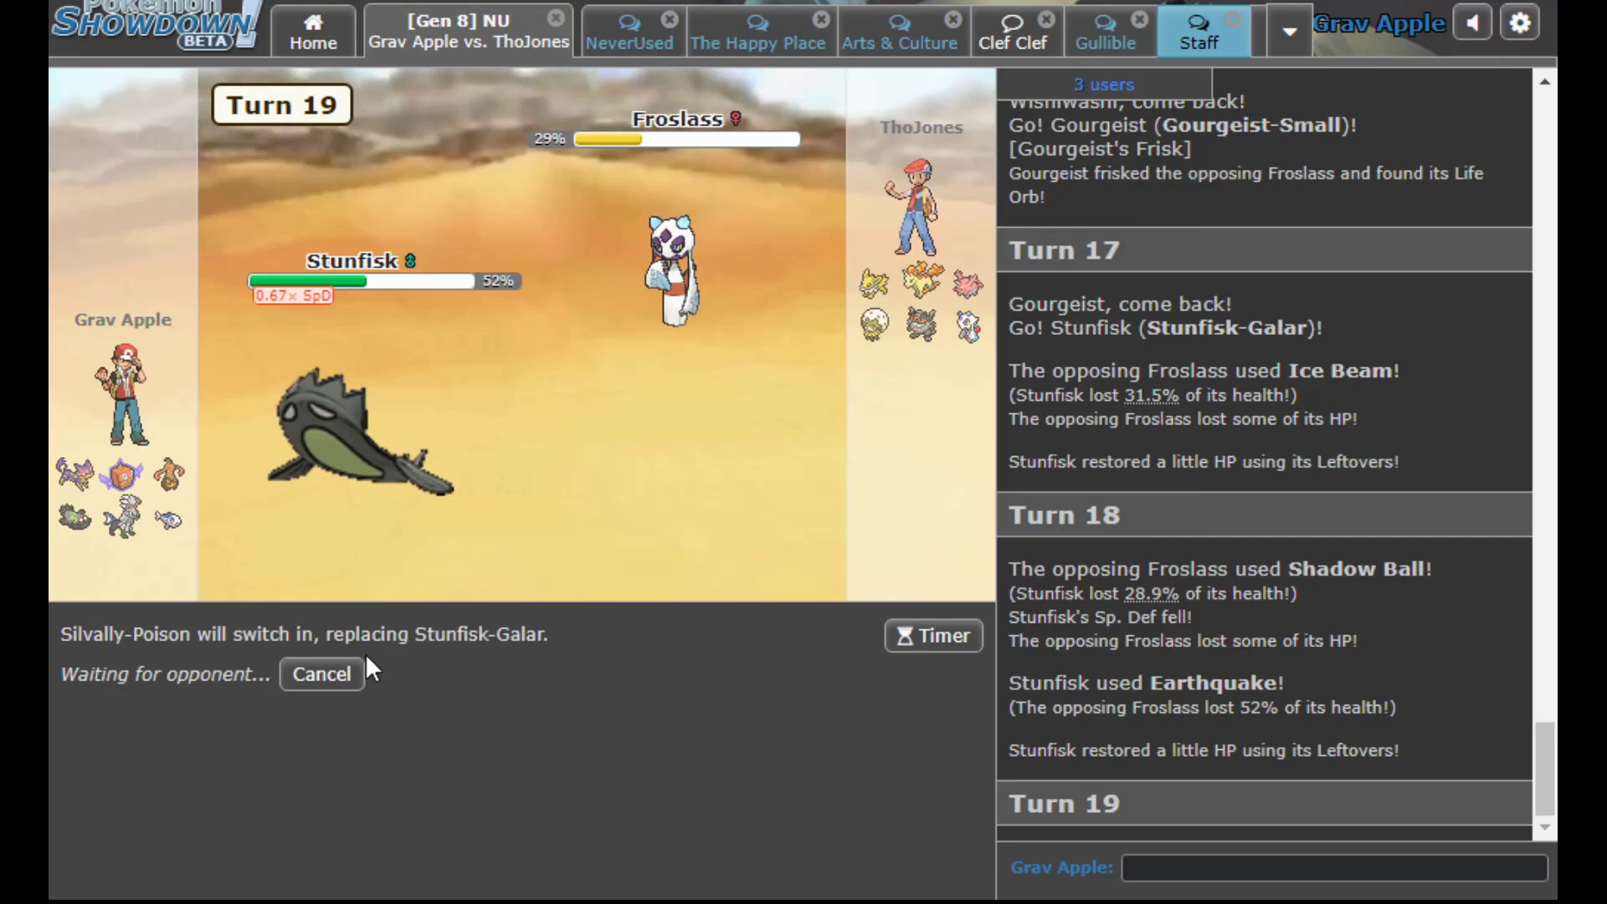
{"action": "left_click", "coordinate": [321, 673]}
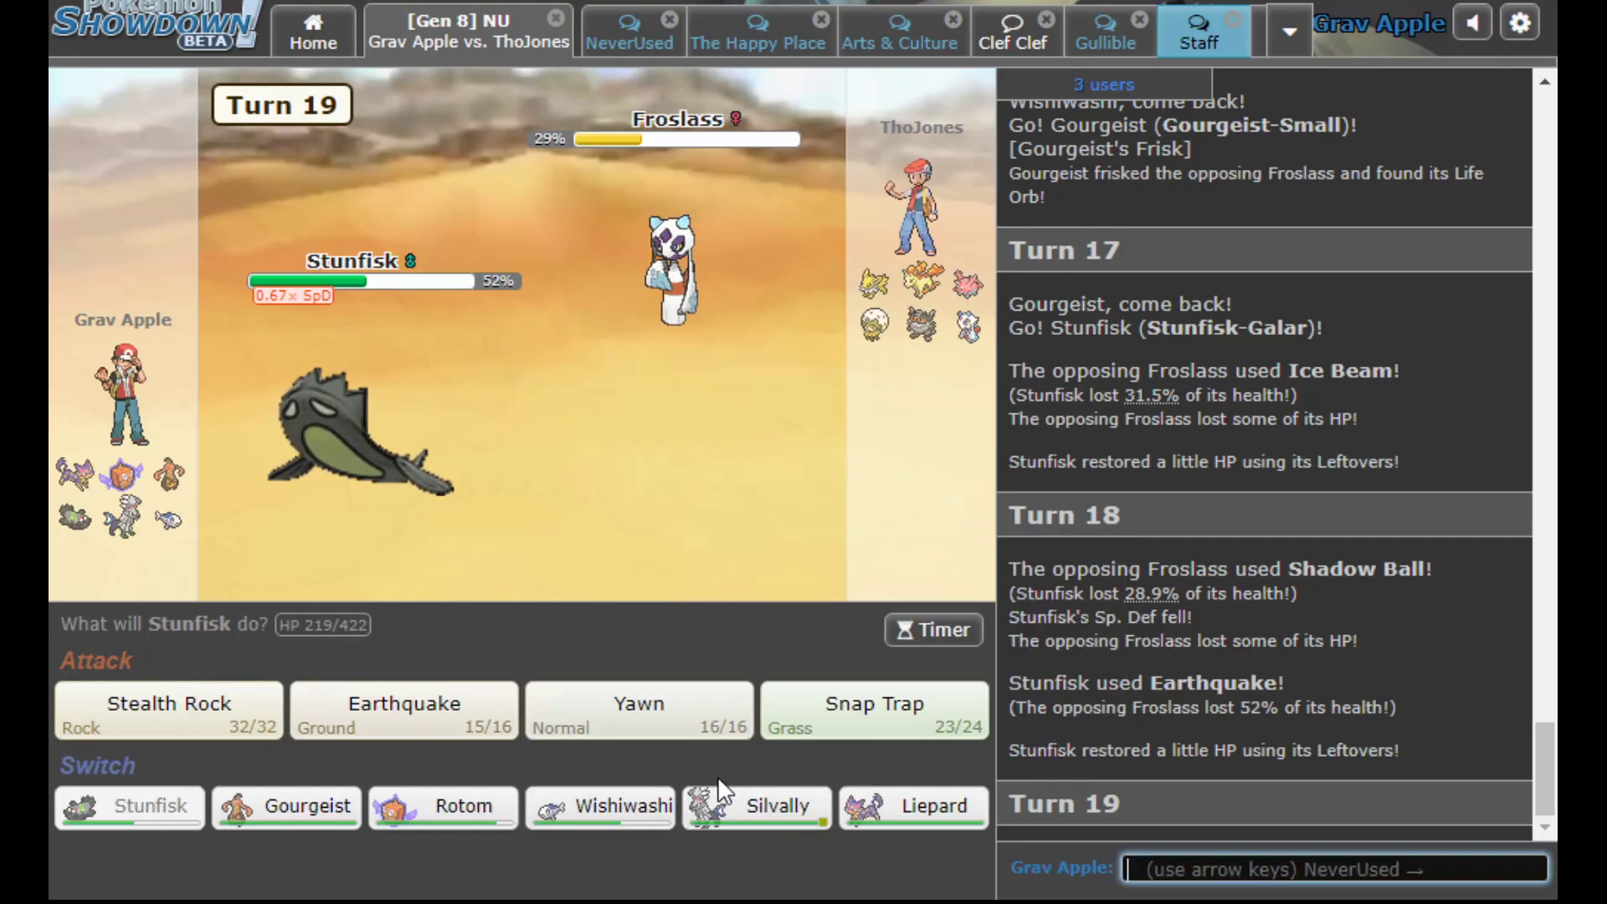
{"action": "left_click", "coordinate": [755, 807]}
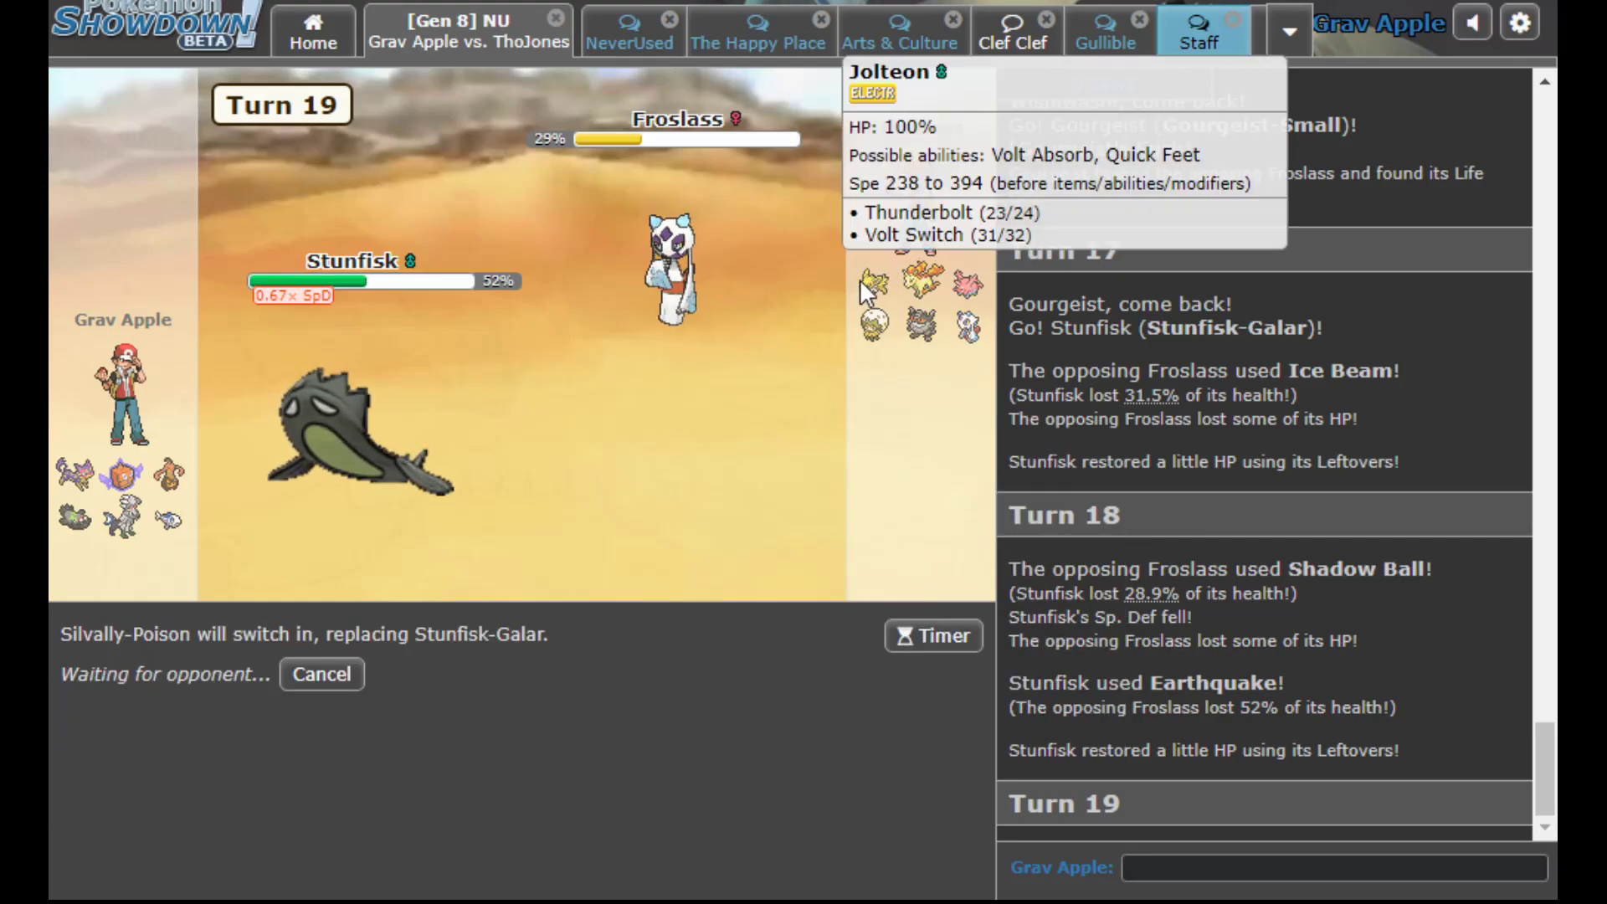
{"action": "mouse_move", "coordinate": [298, 440]}
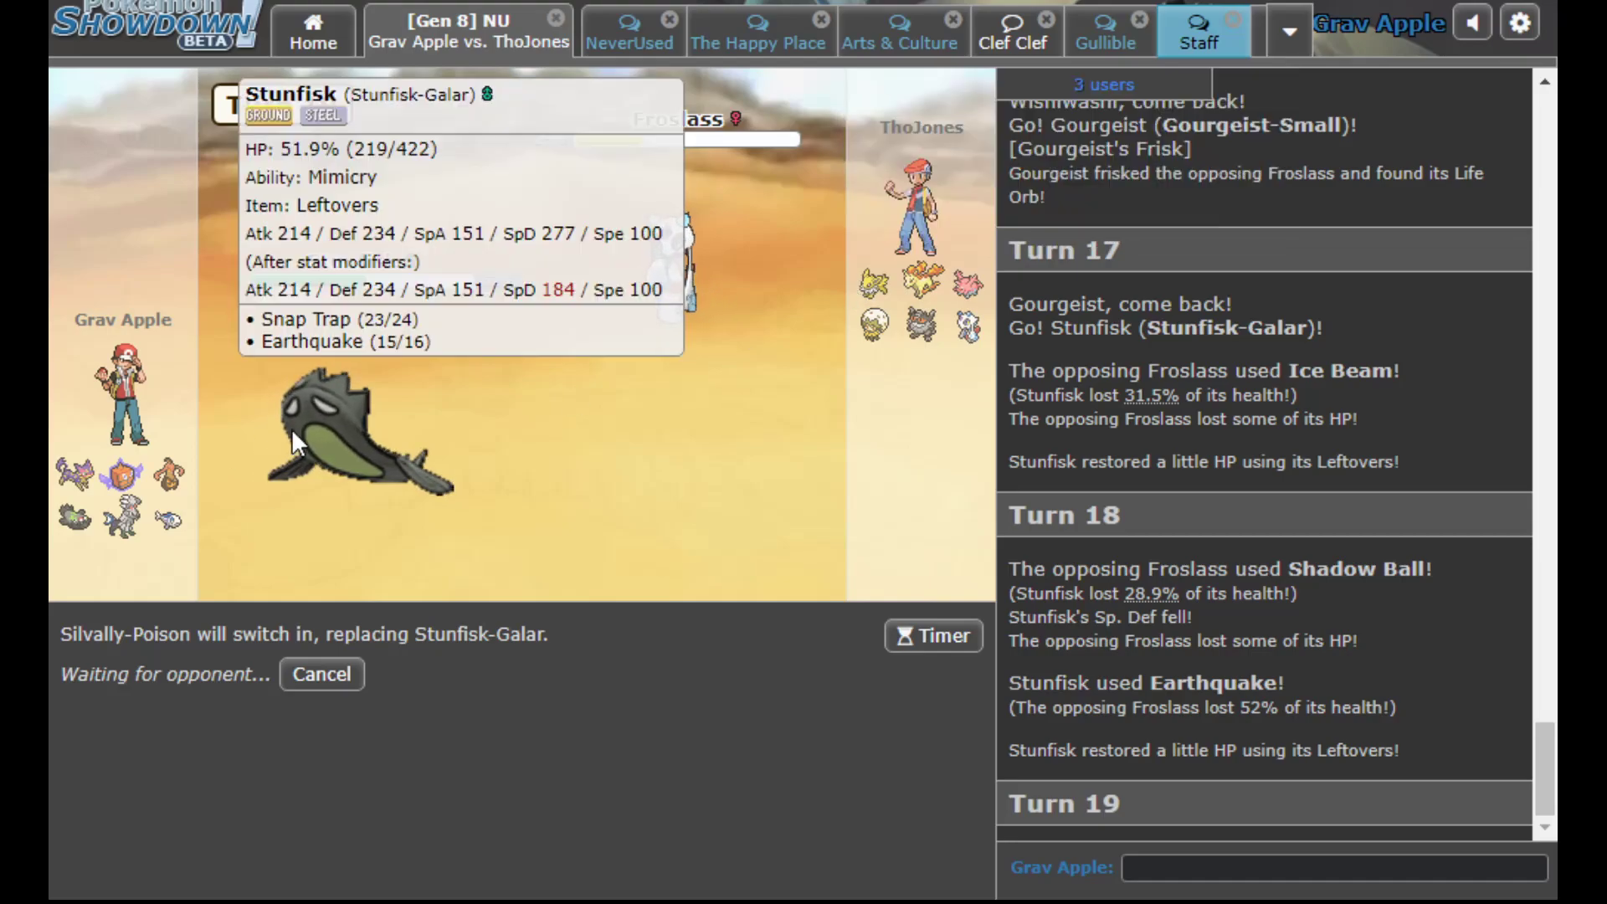
{"action": "mouse_move", "coordinate": [294, 541]}
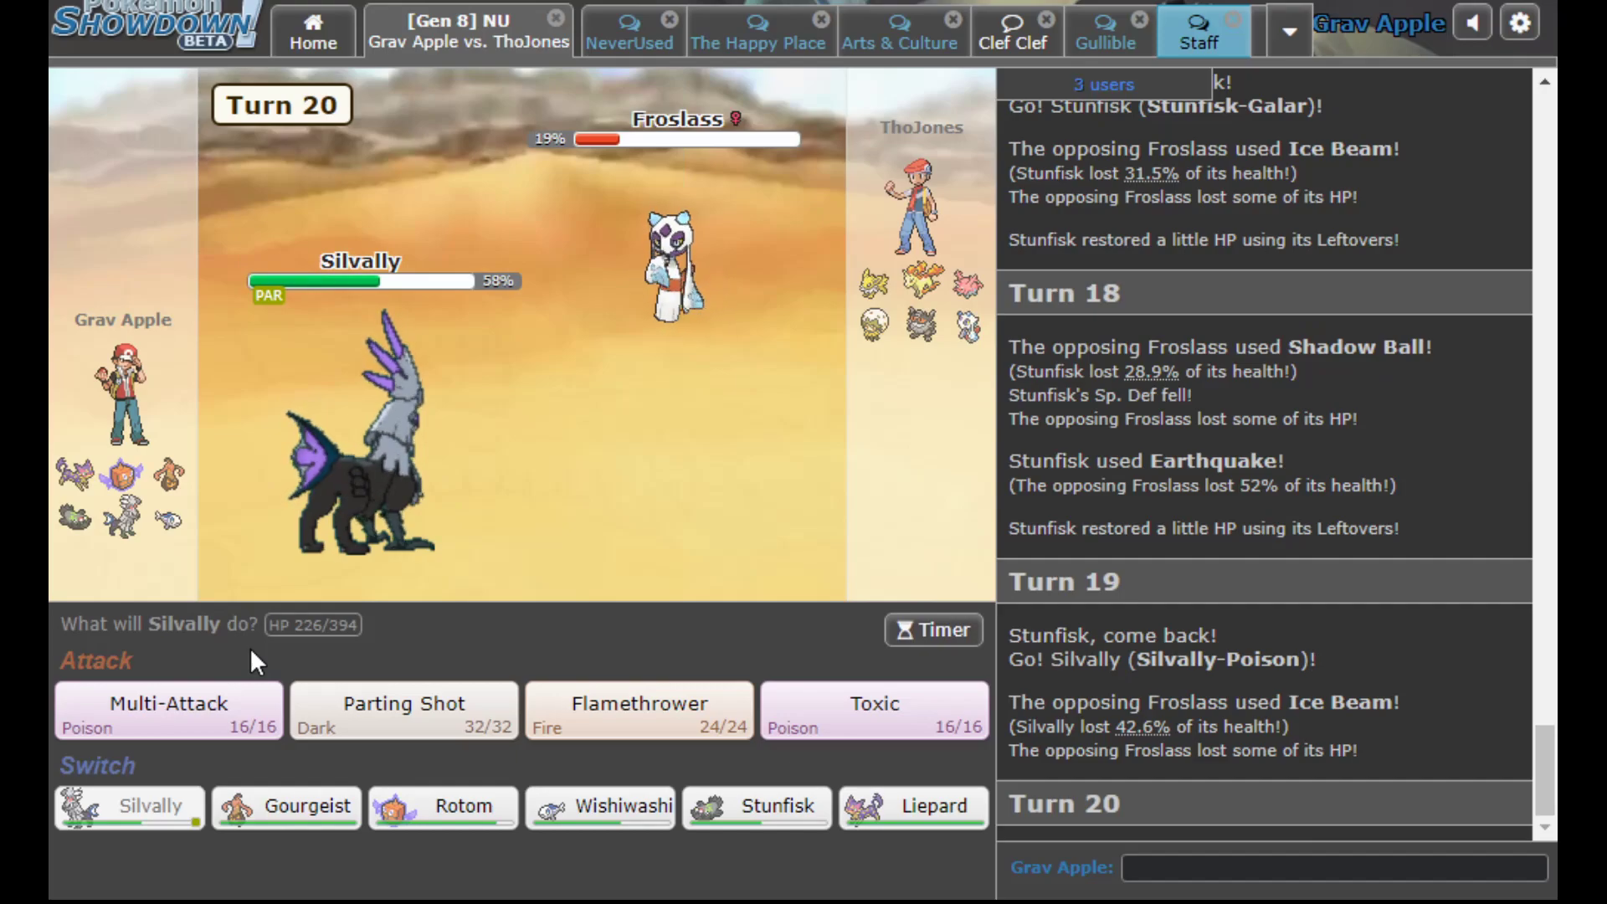
{"action": "left_click", "coordinate": [638, 710]}
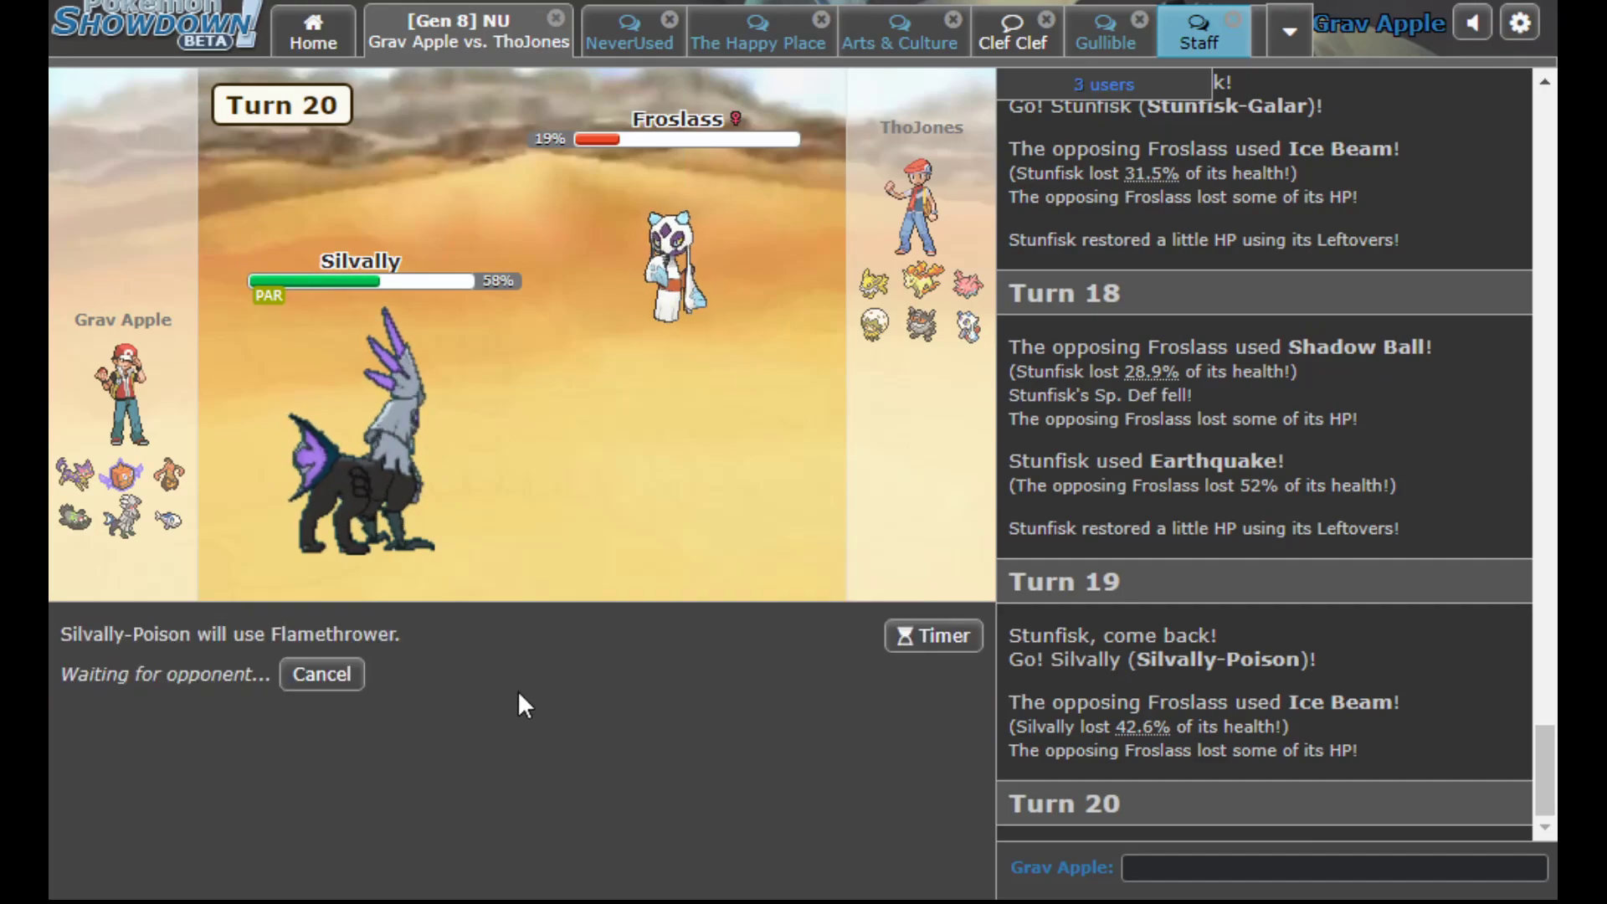
{"action": "mouse_move", "coordinate": [920, 323]}
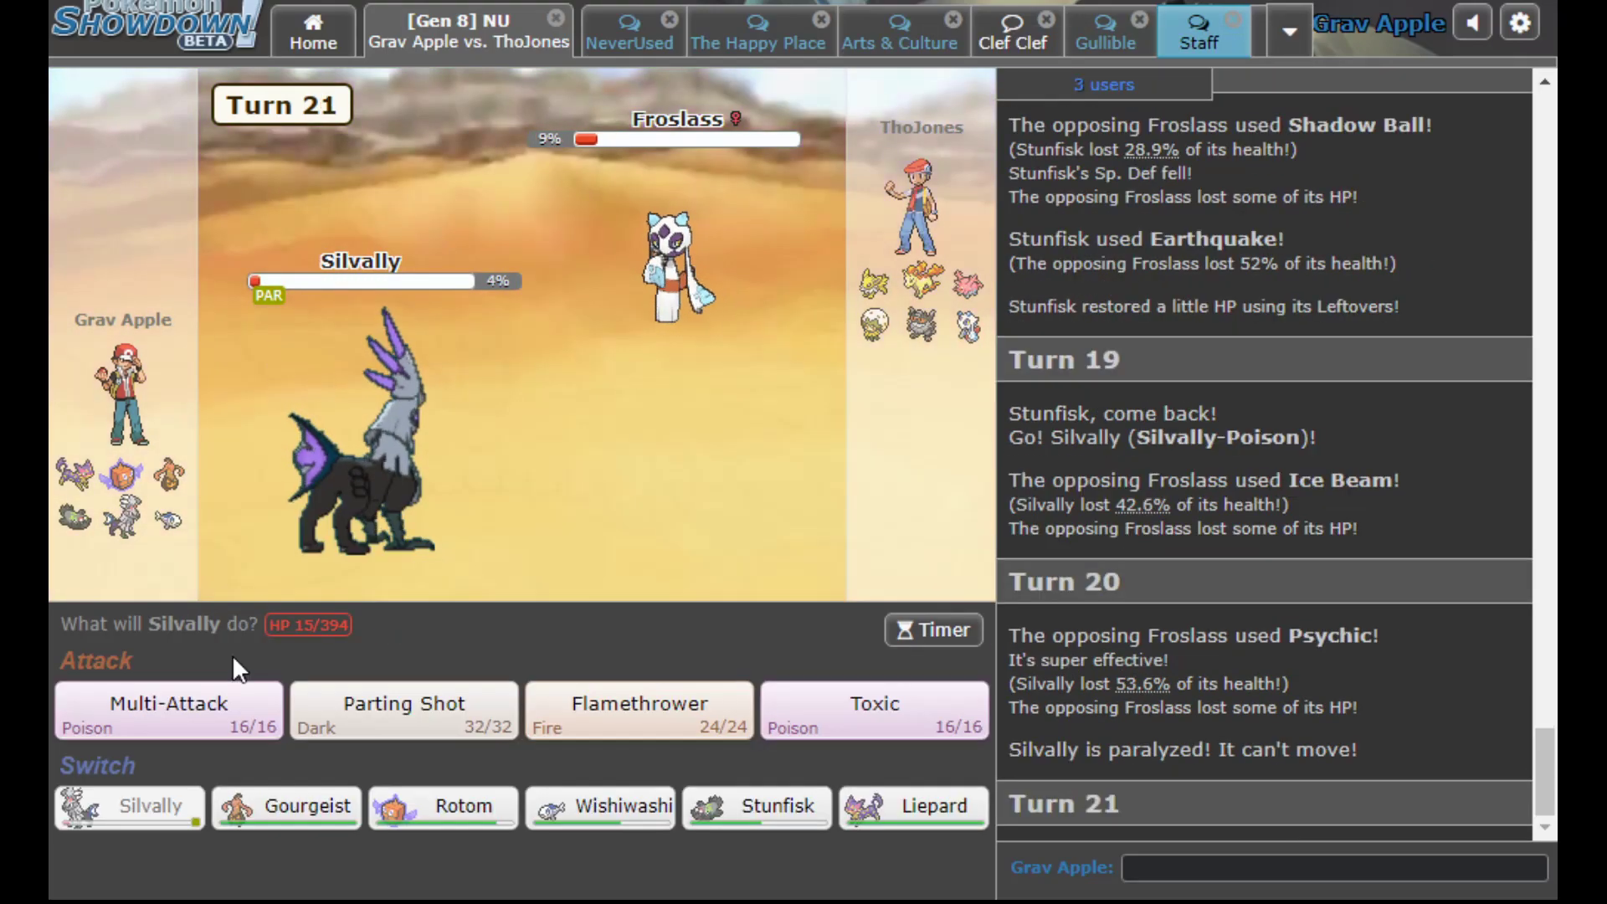
{"action": "left_click", "coordinate": [638, 710]}
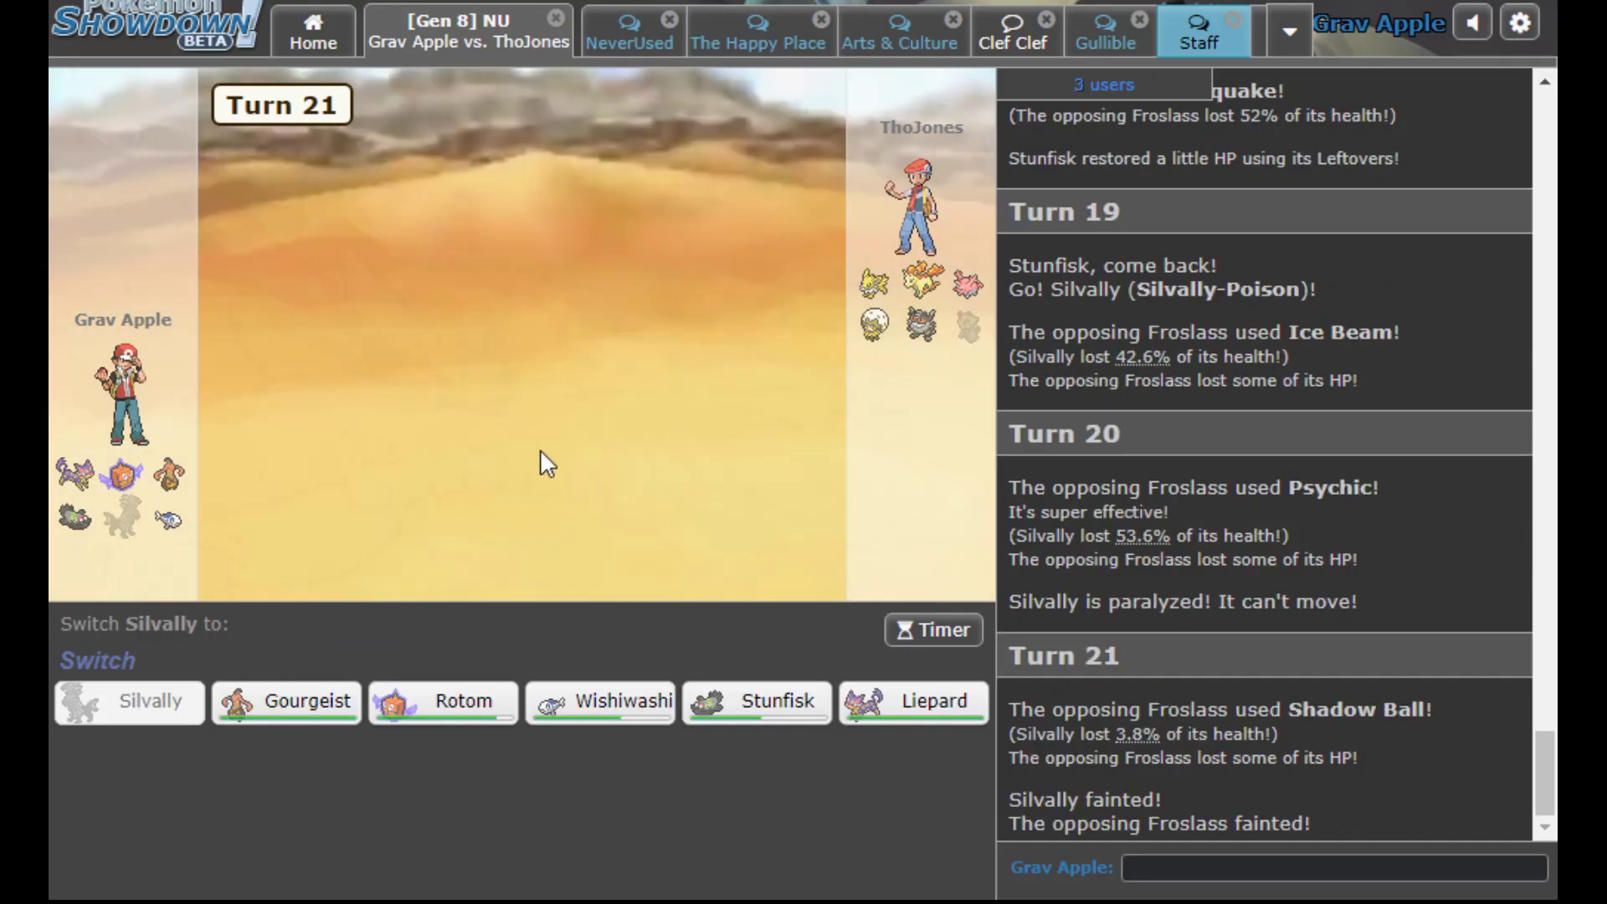
{"action": "mouse_move", "coordinate": [641, 438]}
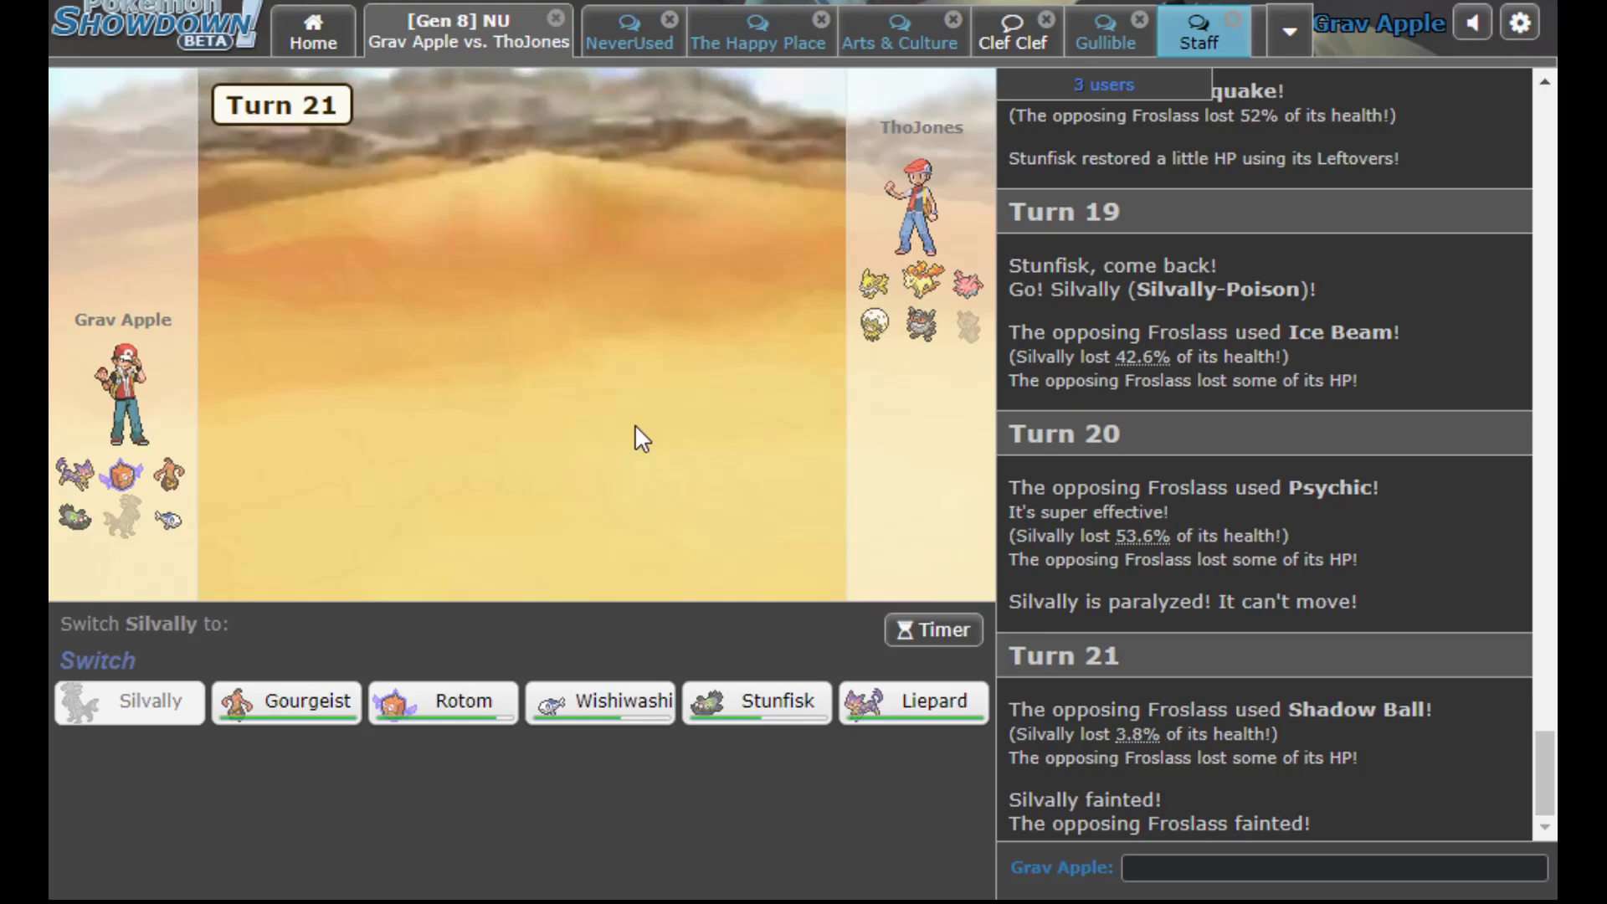
{"action": "mouse_move", "coordinate": [911, 701]}
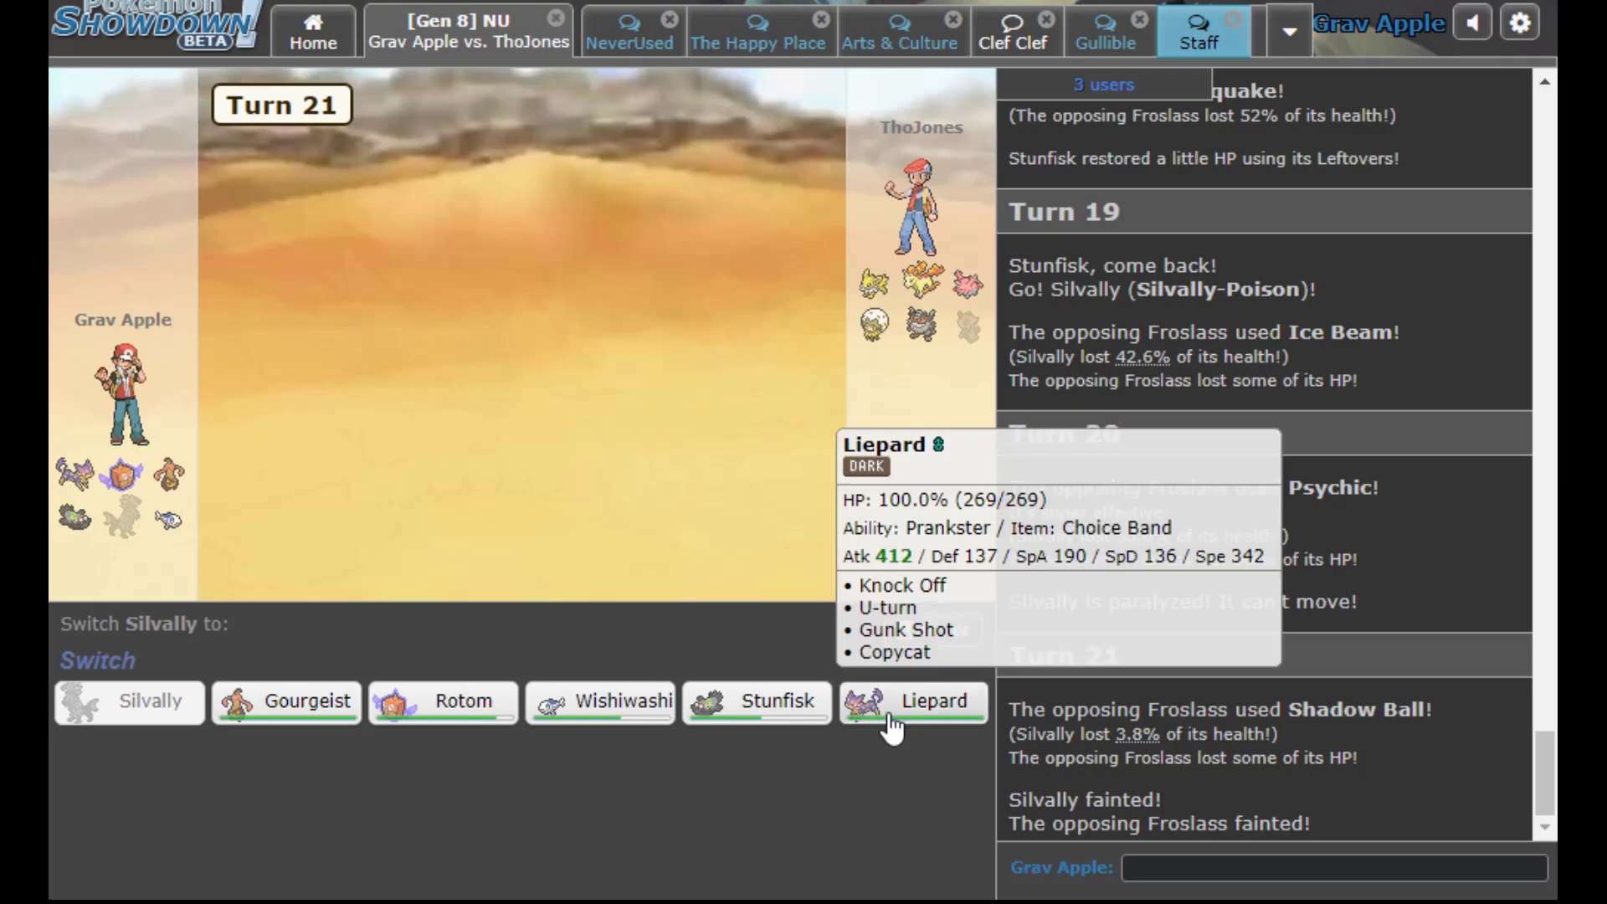
Send Liepard out as the replacement against Jolteon, then swap to Stunfisk on turn 22
{"action": "left_click", "coordinate": [914, 702]}
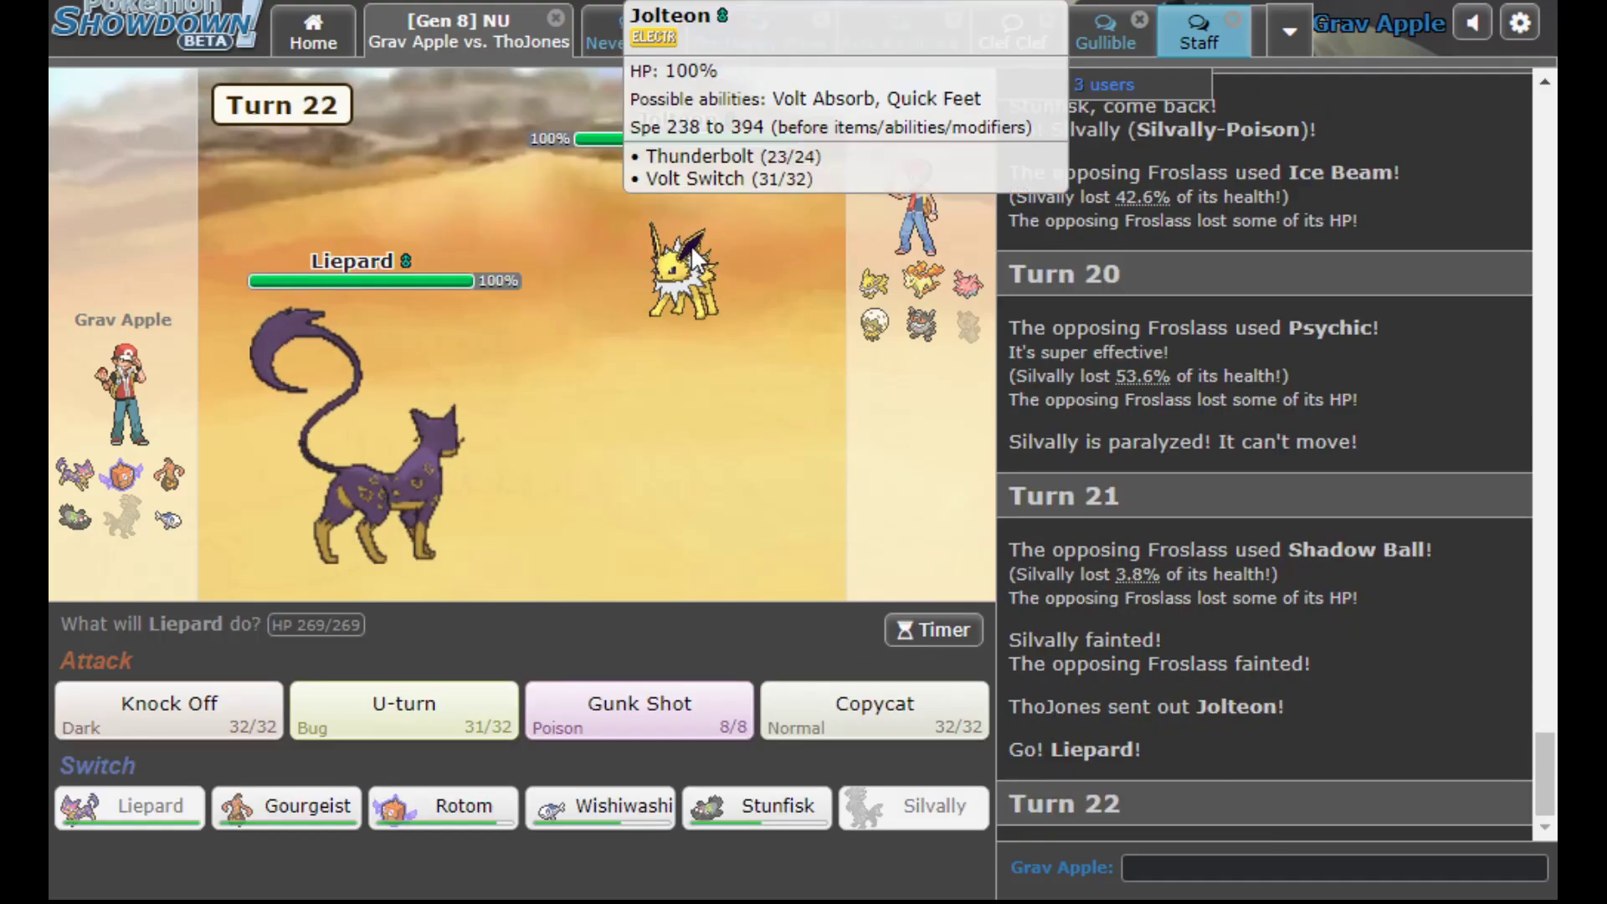
{"action": "left_click", "coordinate": [756, 807]}
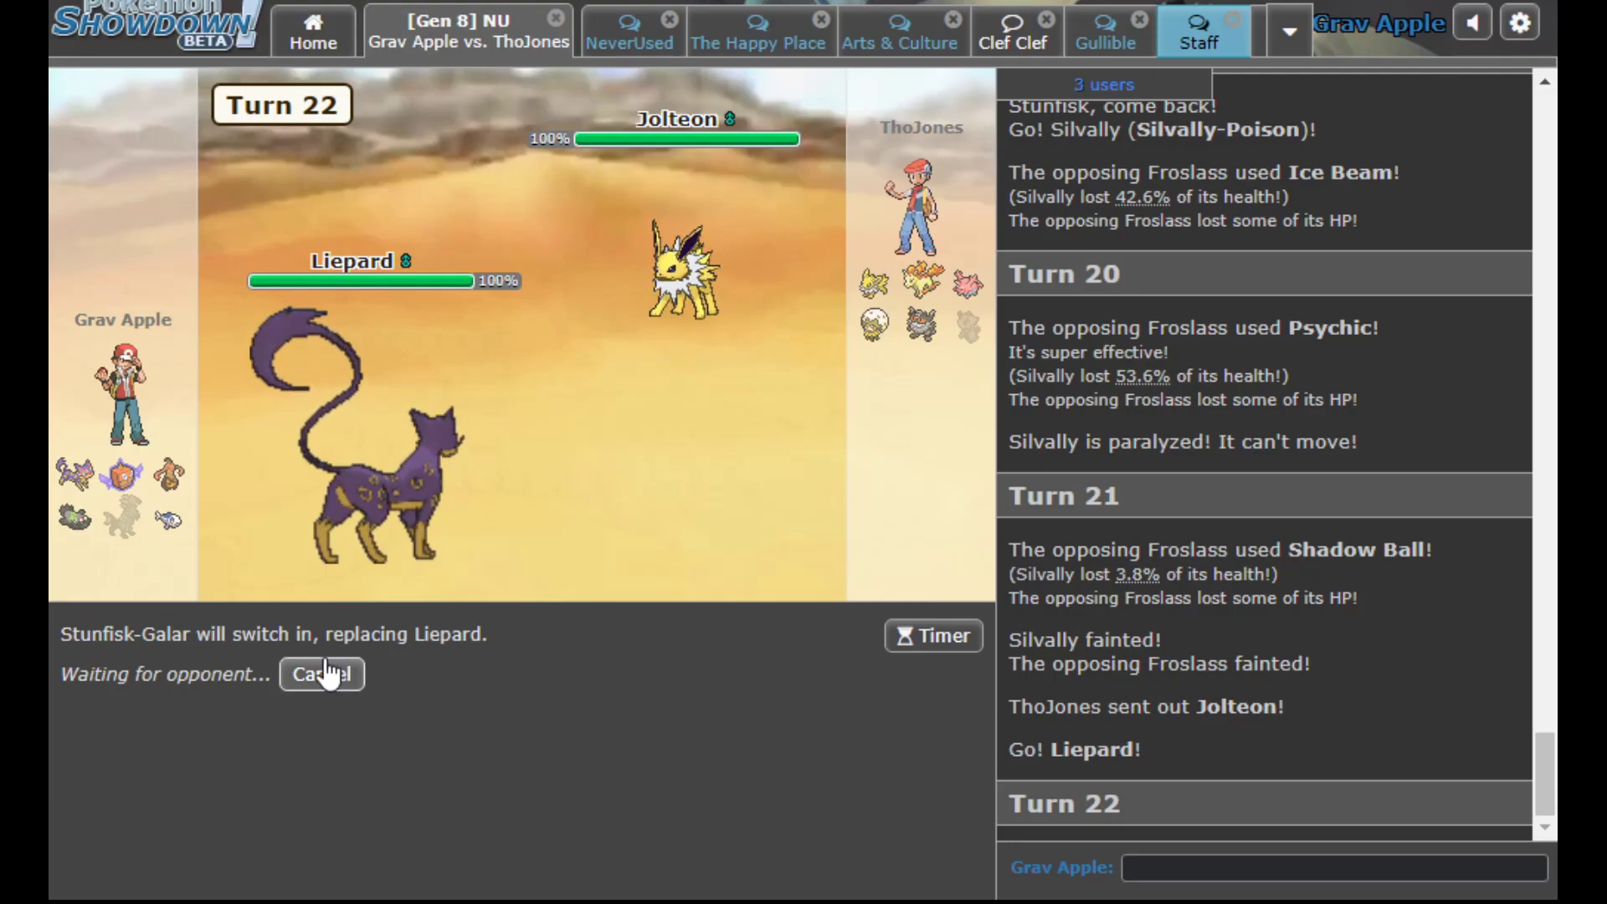
{"action": "mouse_move", "coordinate": [753, 212]}
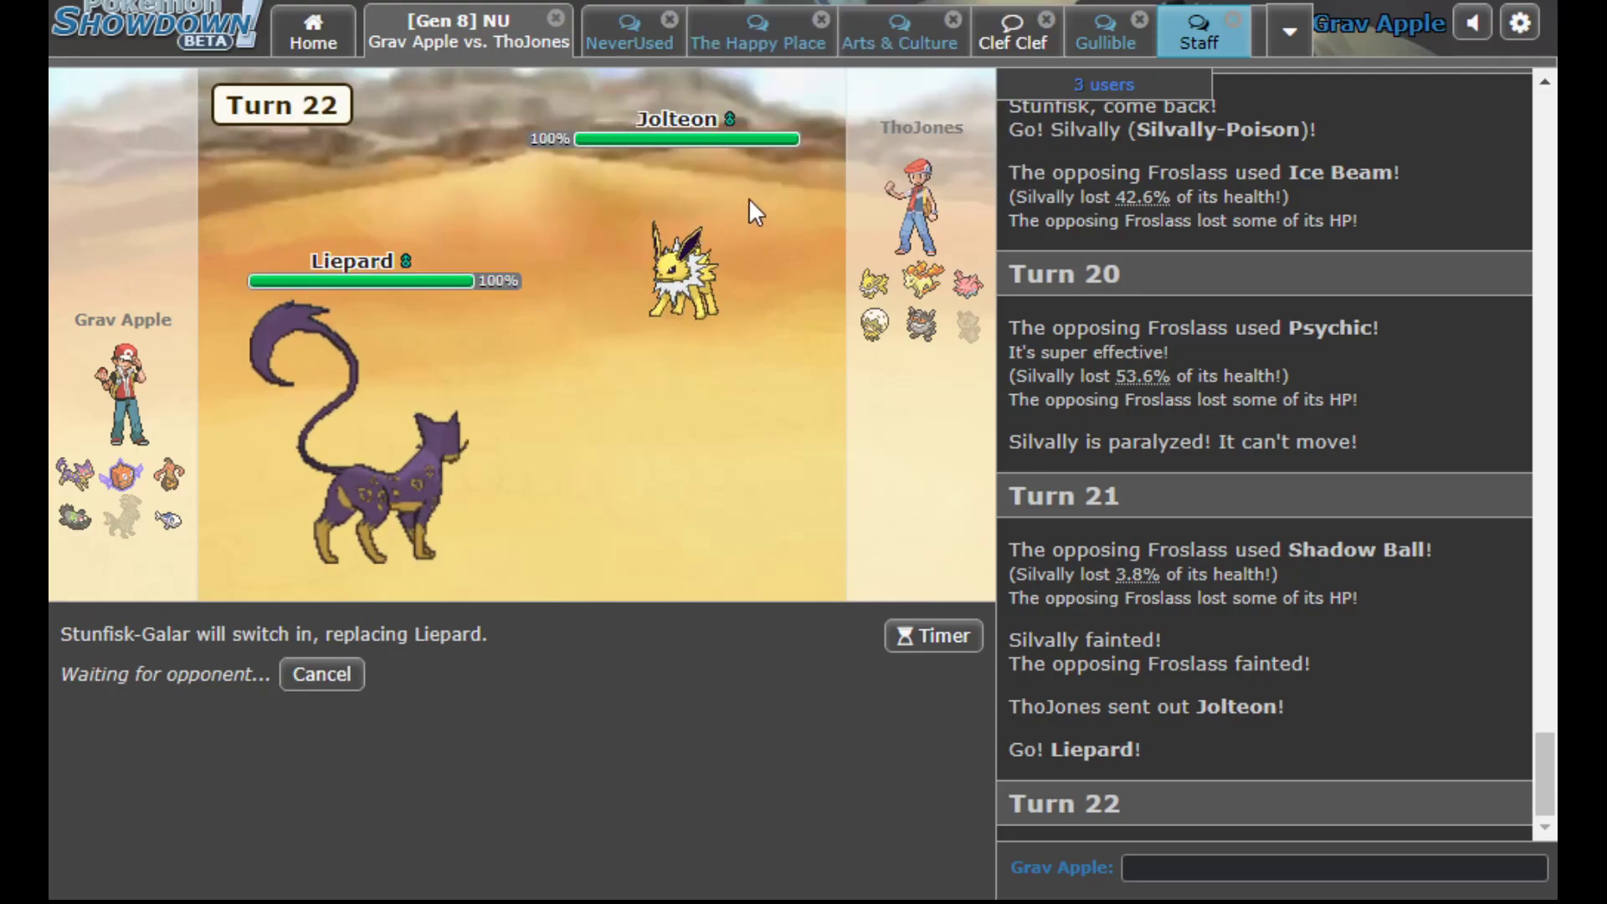
{"action": "mouse_move", "coordinate": [678, 271]}
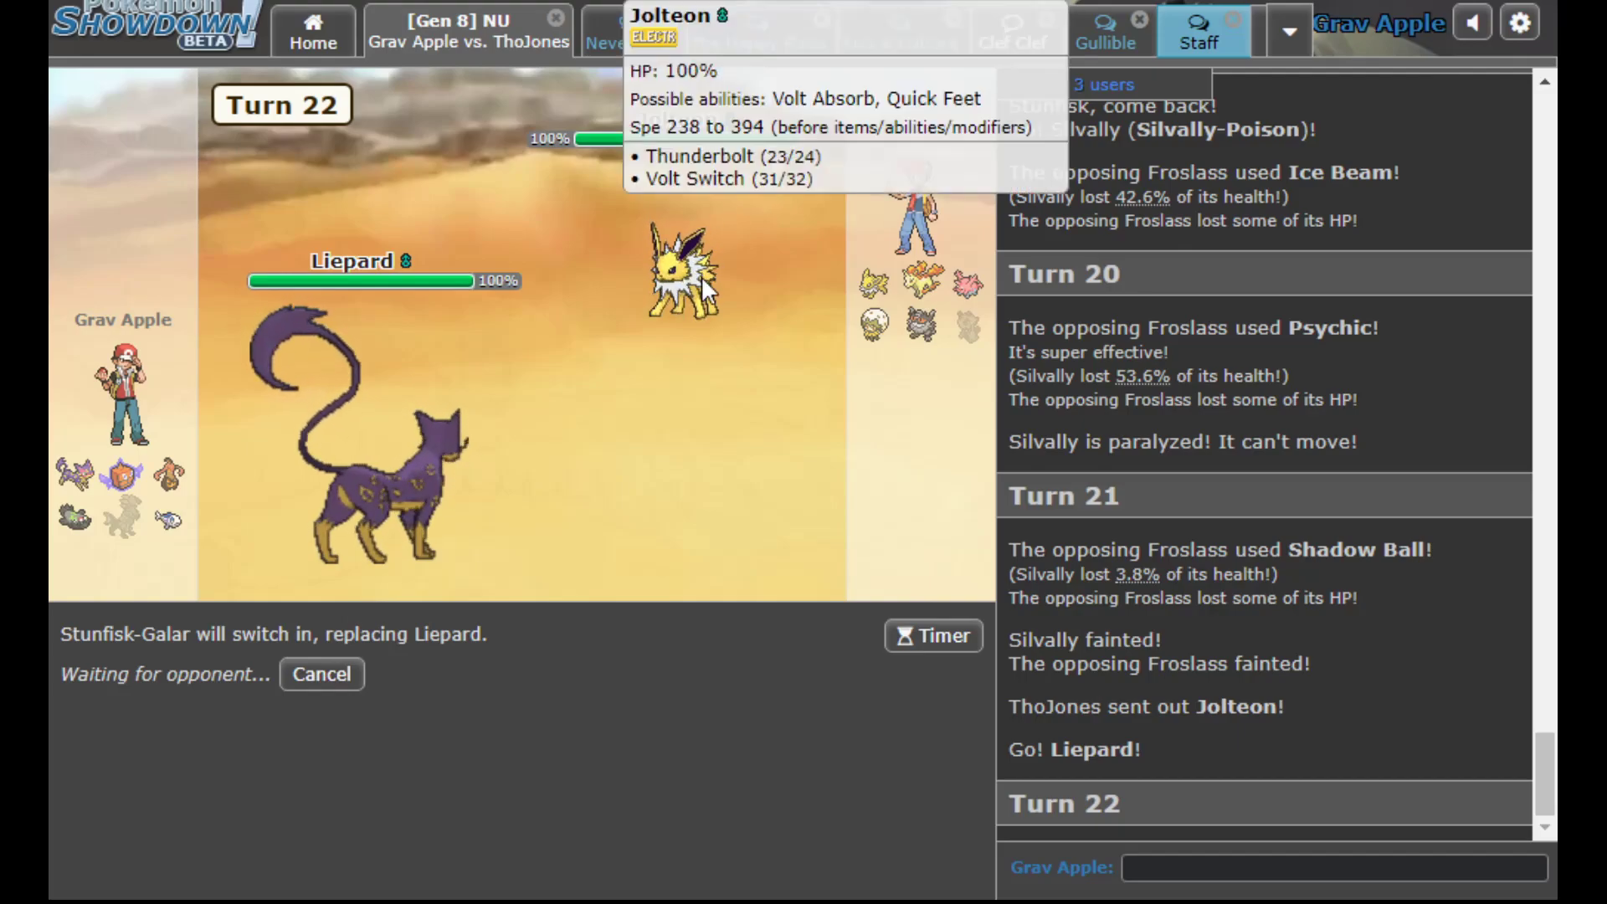
{"action": "mouse_move", "coordinate": [748, 554]}
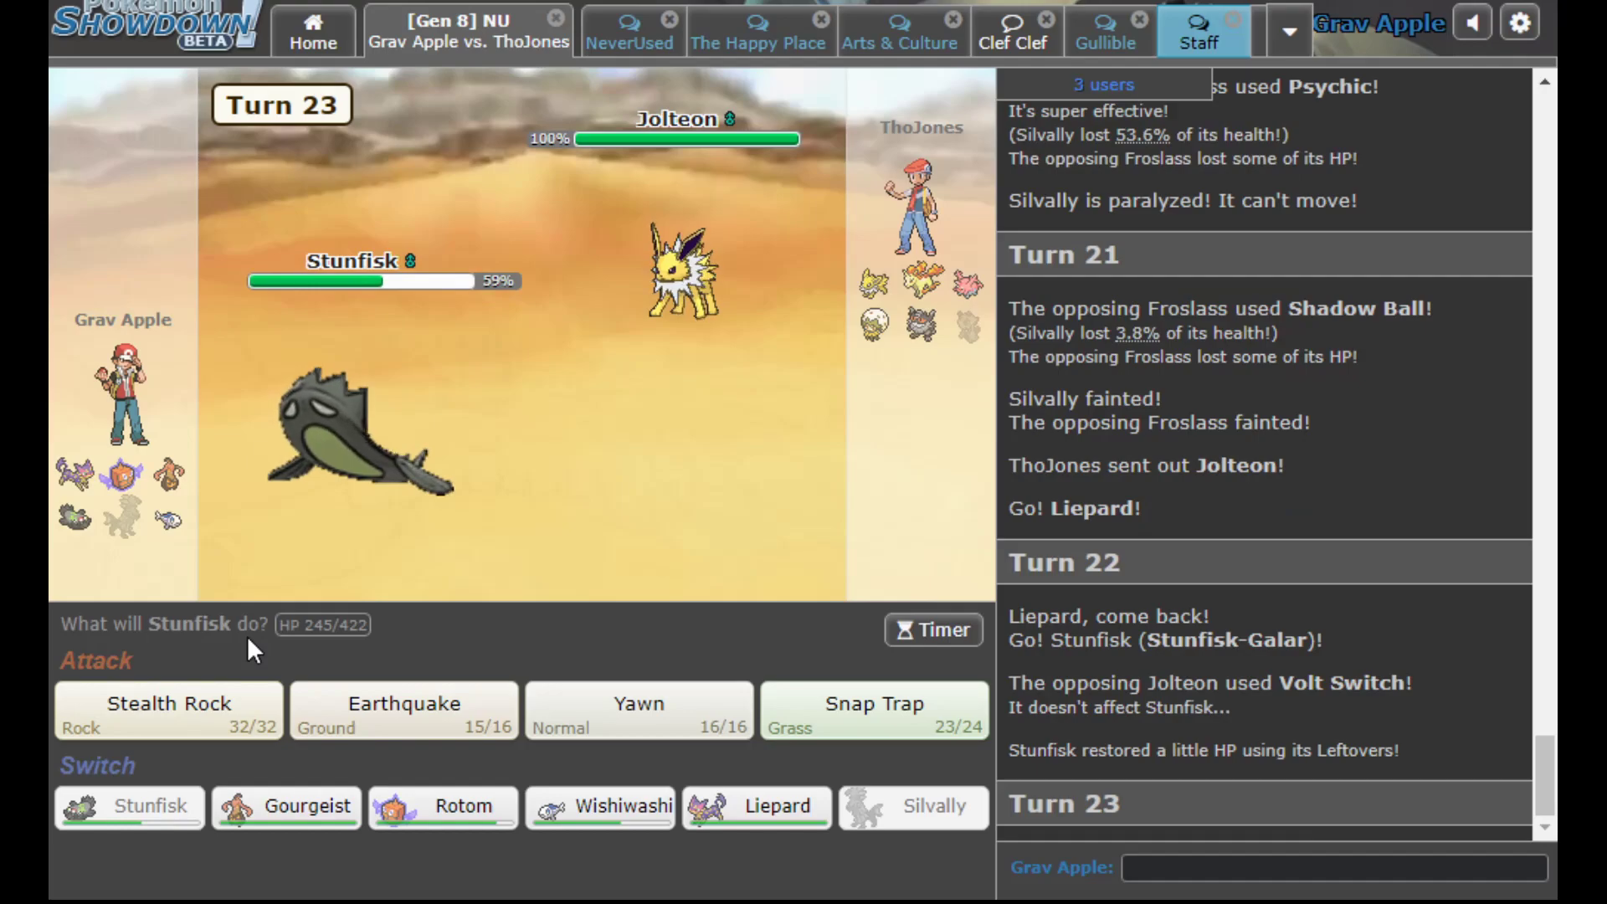
{"action": "mouse_move", "coordinate": [916, 376]}
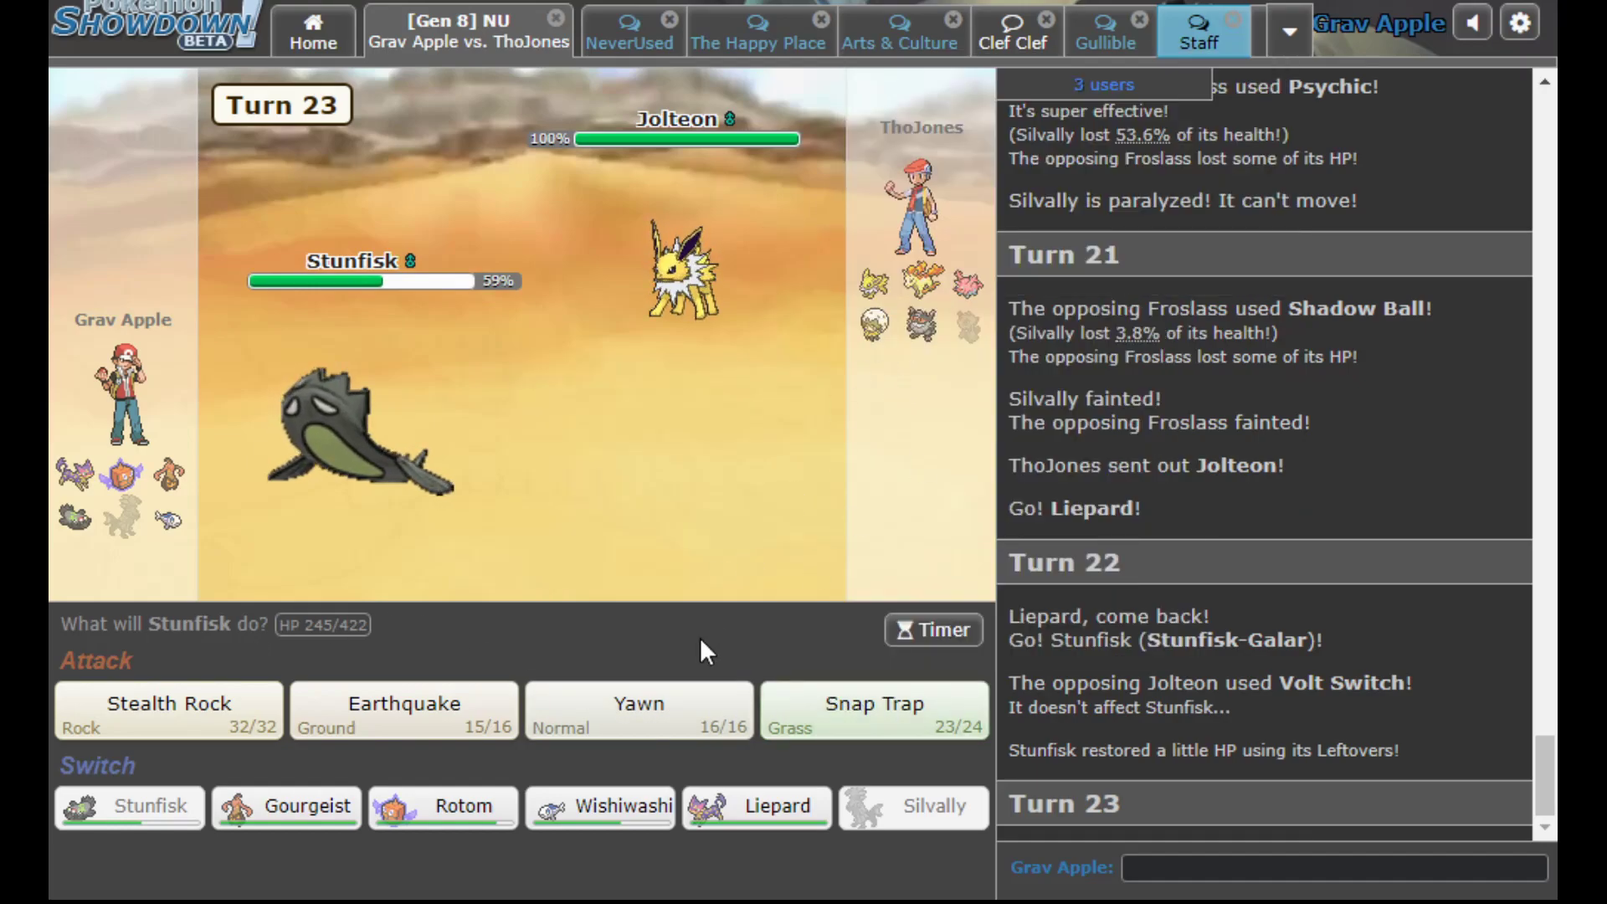
Have Stunfisk use Snap Trap, Yawn and Stealth Rock on Eldegoss, skipping to turn 26
{"action": "left_click", "coordinate": [873, 704]}
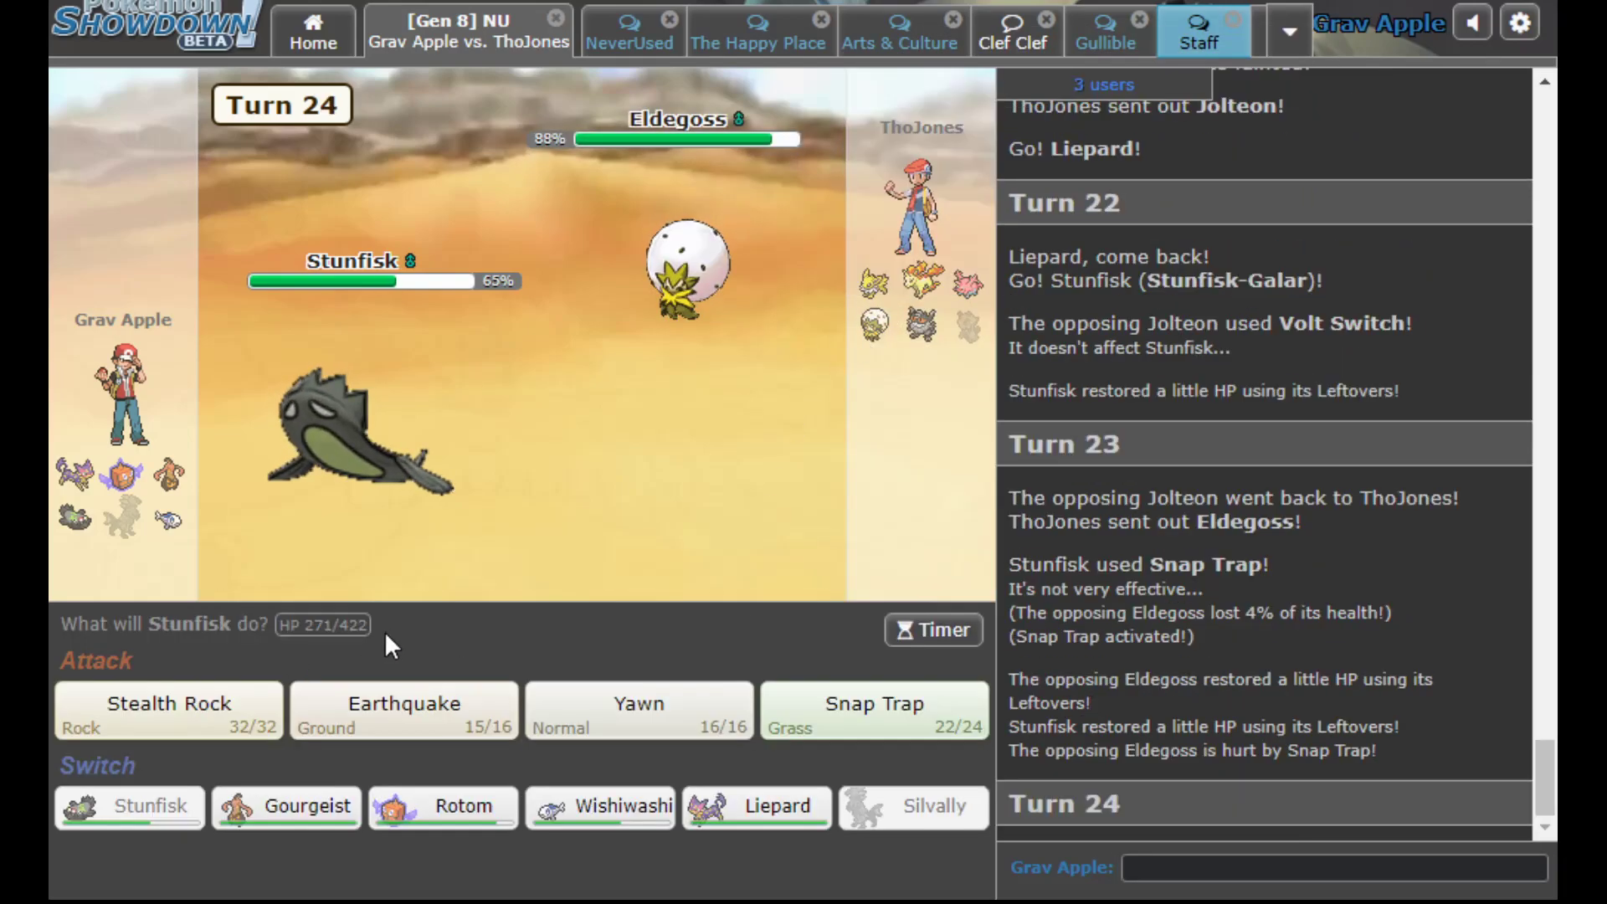
{"action": "left_click", "coordinate": [638, 710]}
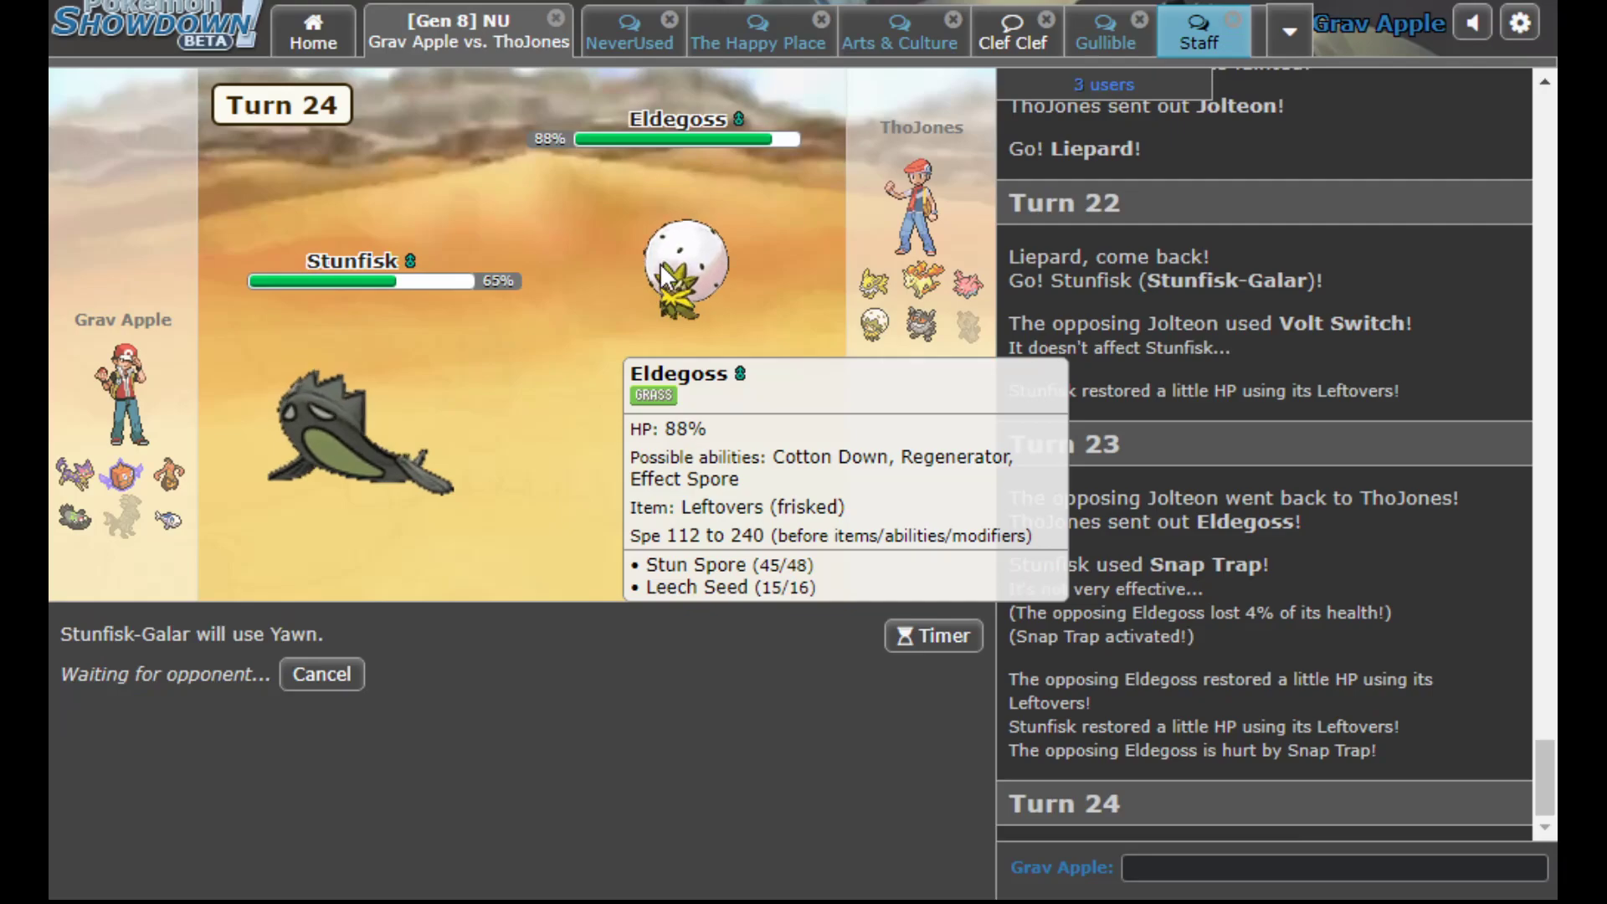
{"action": "mouse_move", "coordinate": [628, 338]}
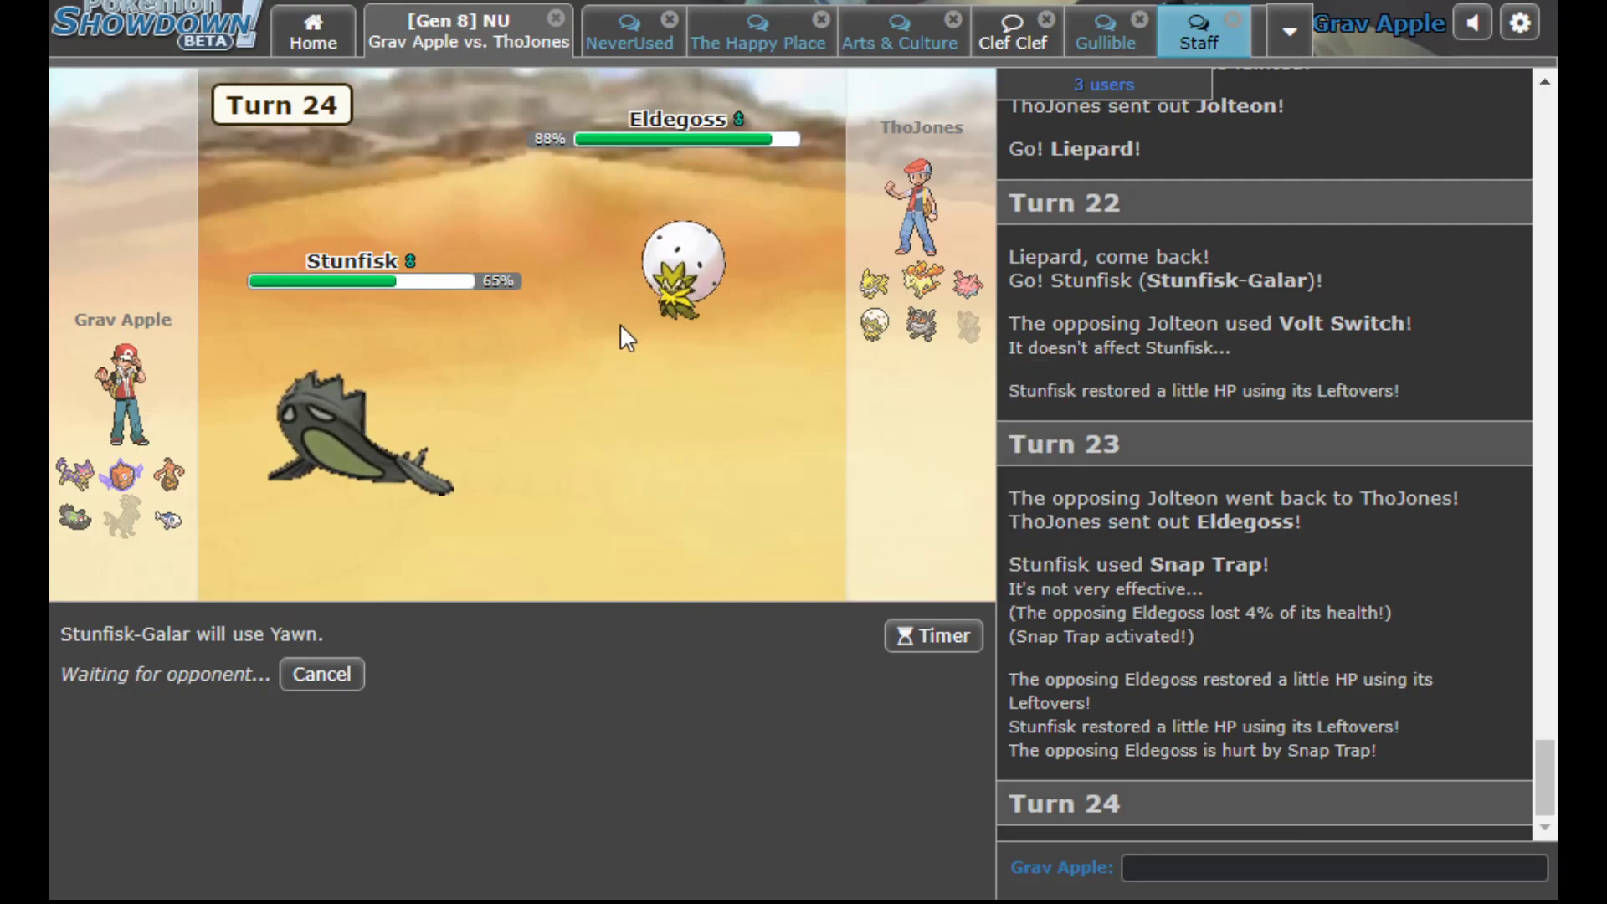
{"action": "mouse_move", "coordinate": [631, 550]}
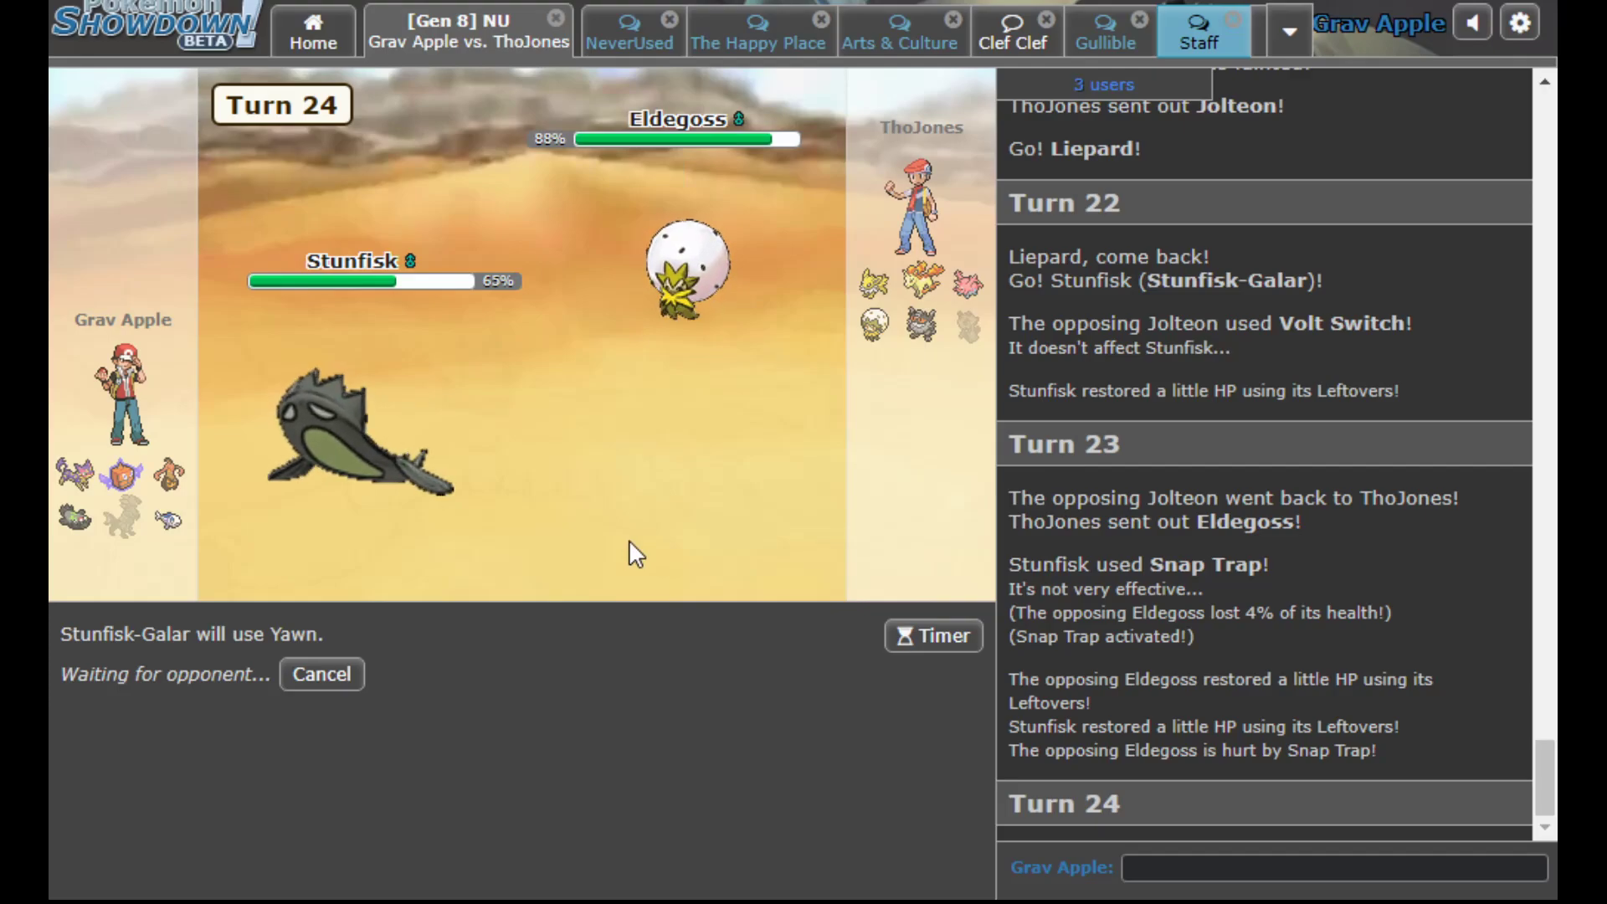
{"action": "mouse_move", "coordinate": [763, 419]}
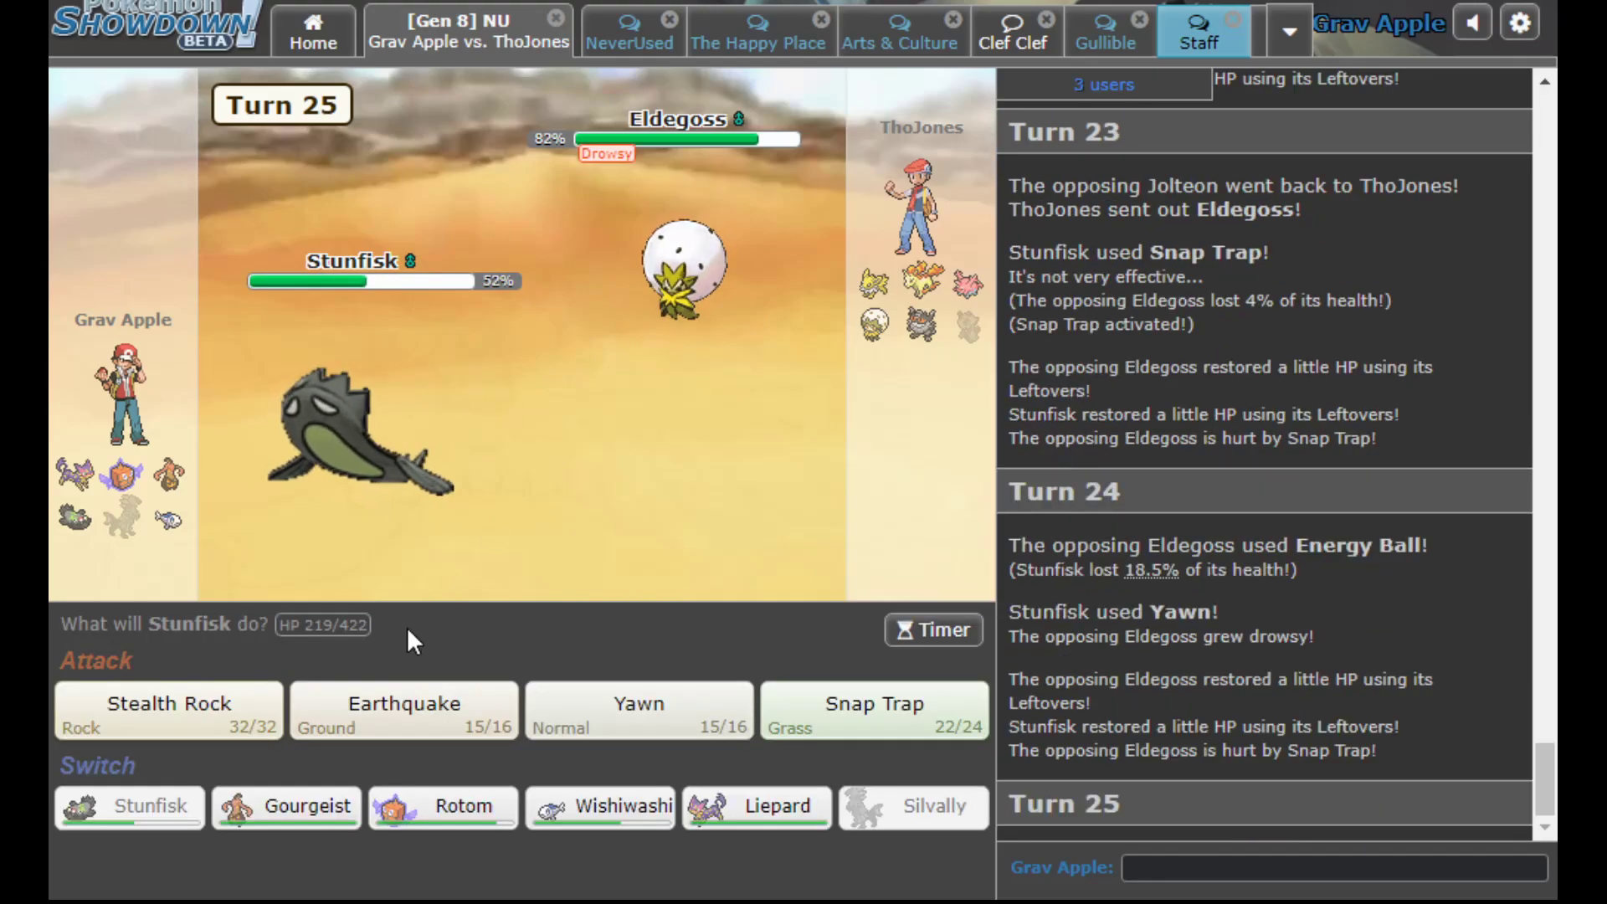
{"action": "mouse_move", "coordinate": [169, 706]}
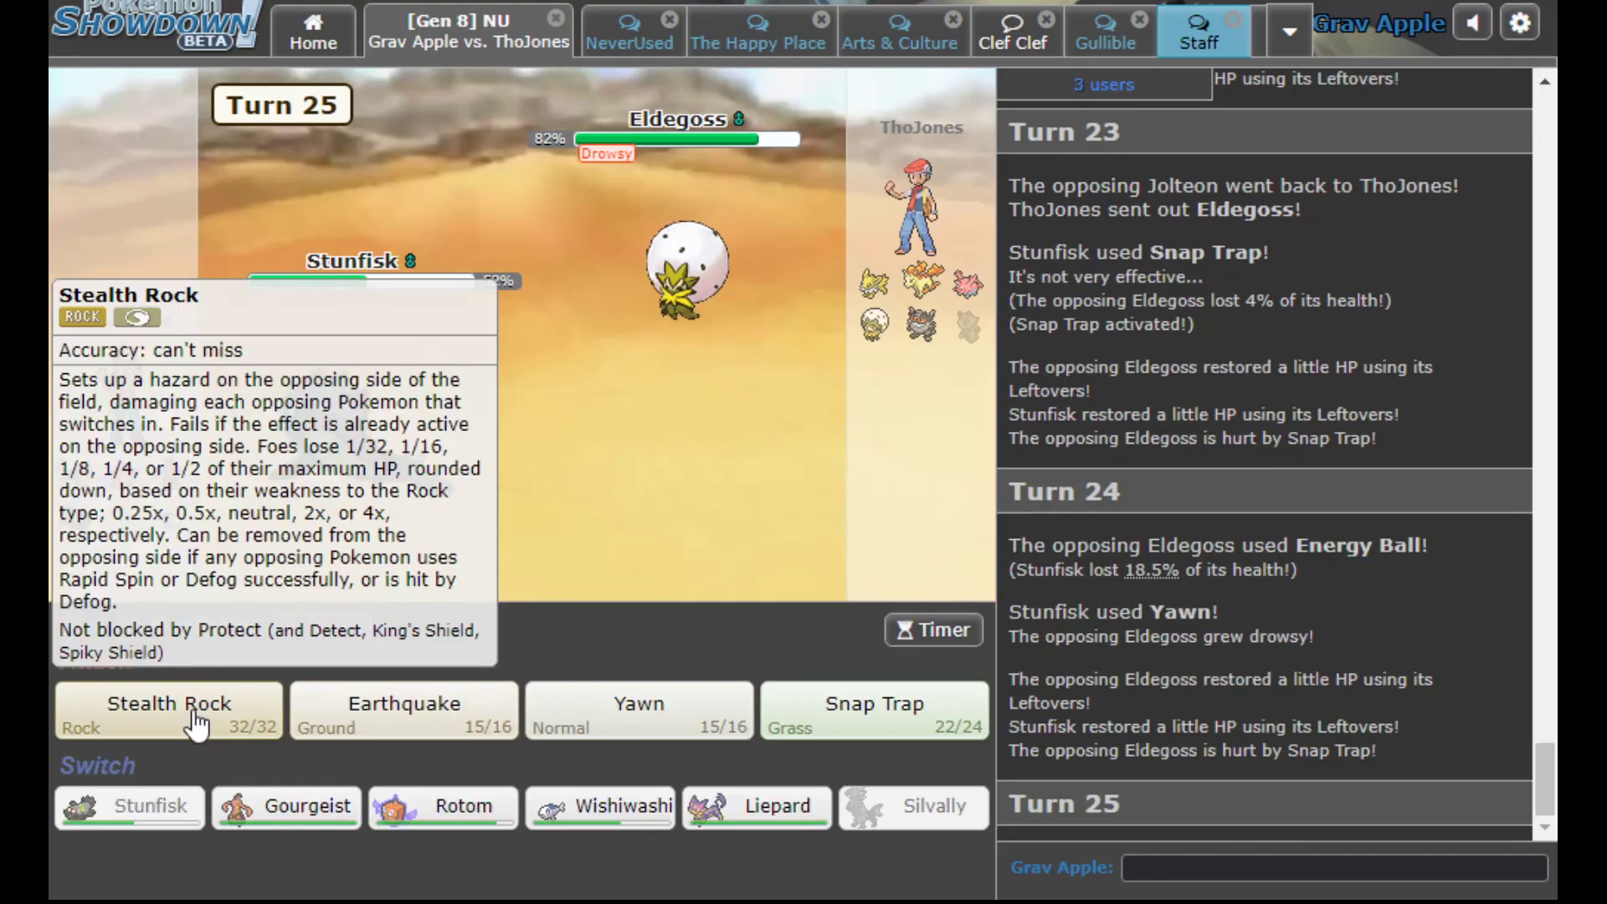
{"action": "left_click", "coordinate": [167, 705]}
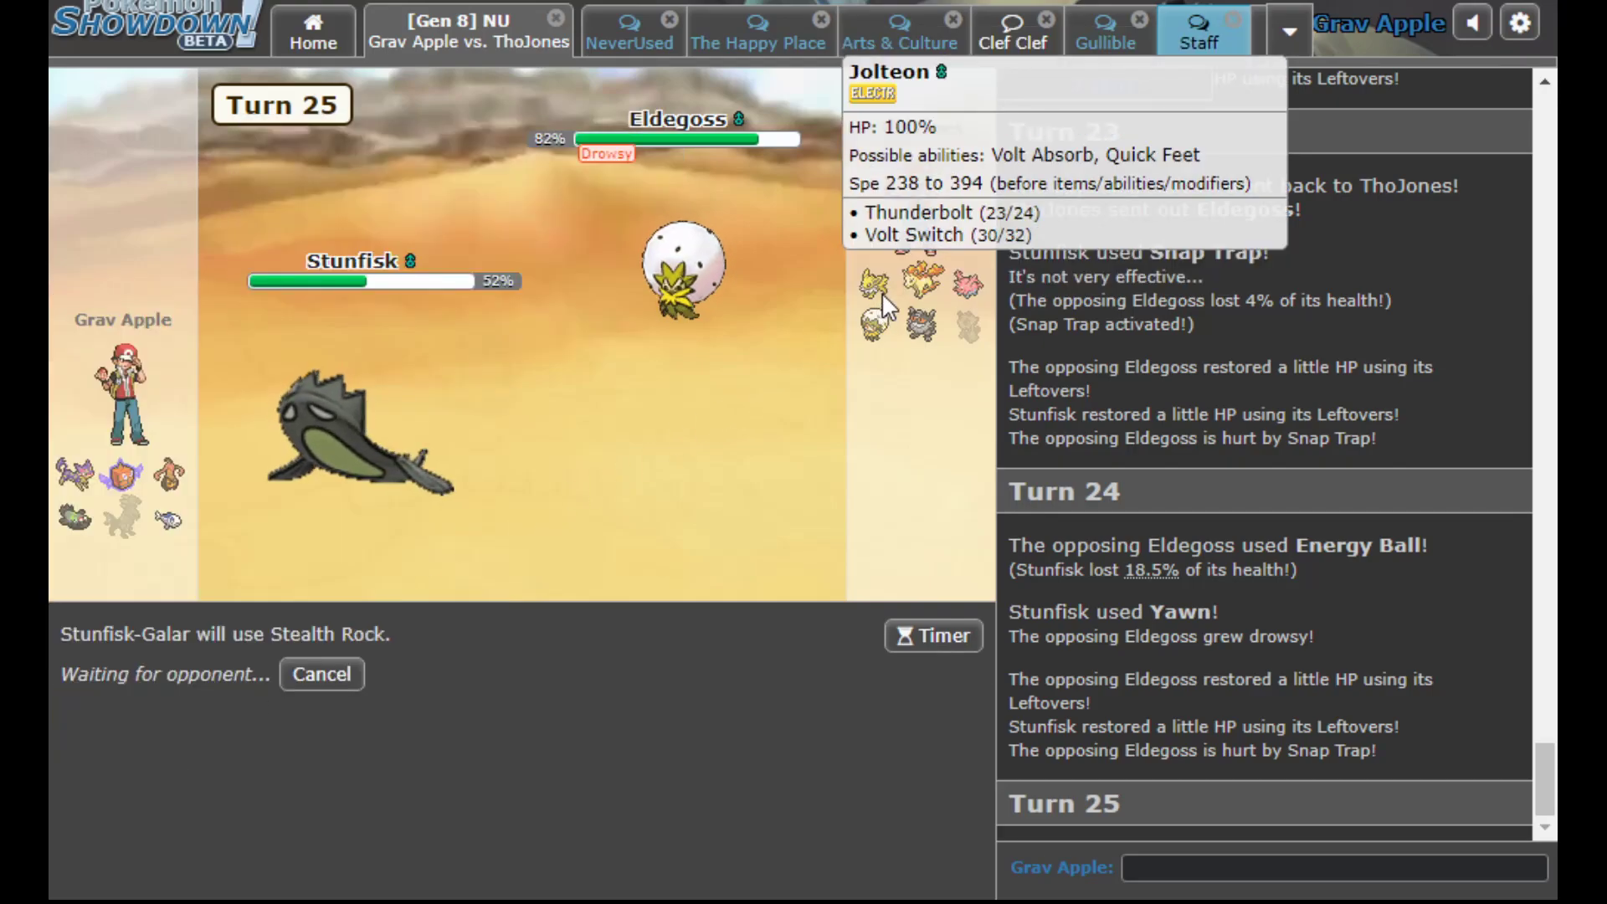
{"action": "mouse_move", "coordinate": [924, 282]}
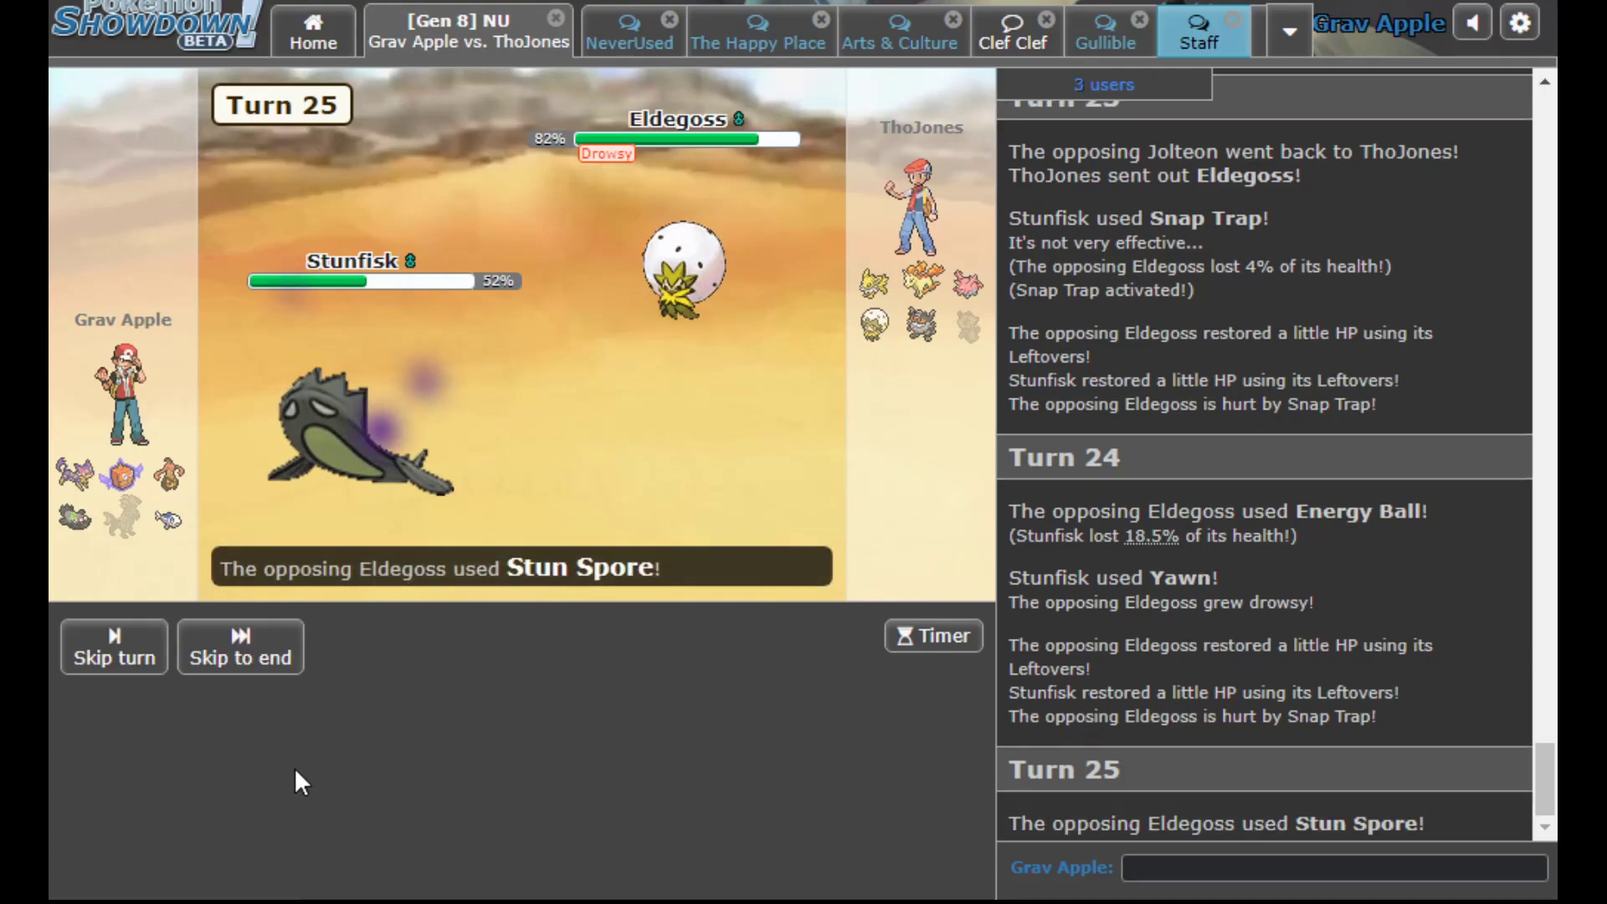
{"action": "left_click", "coordinate": [112, 646]}
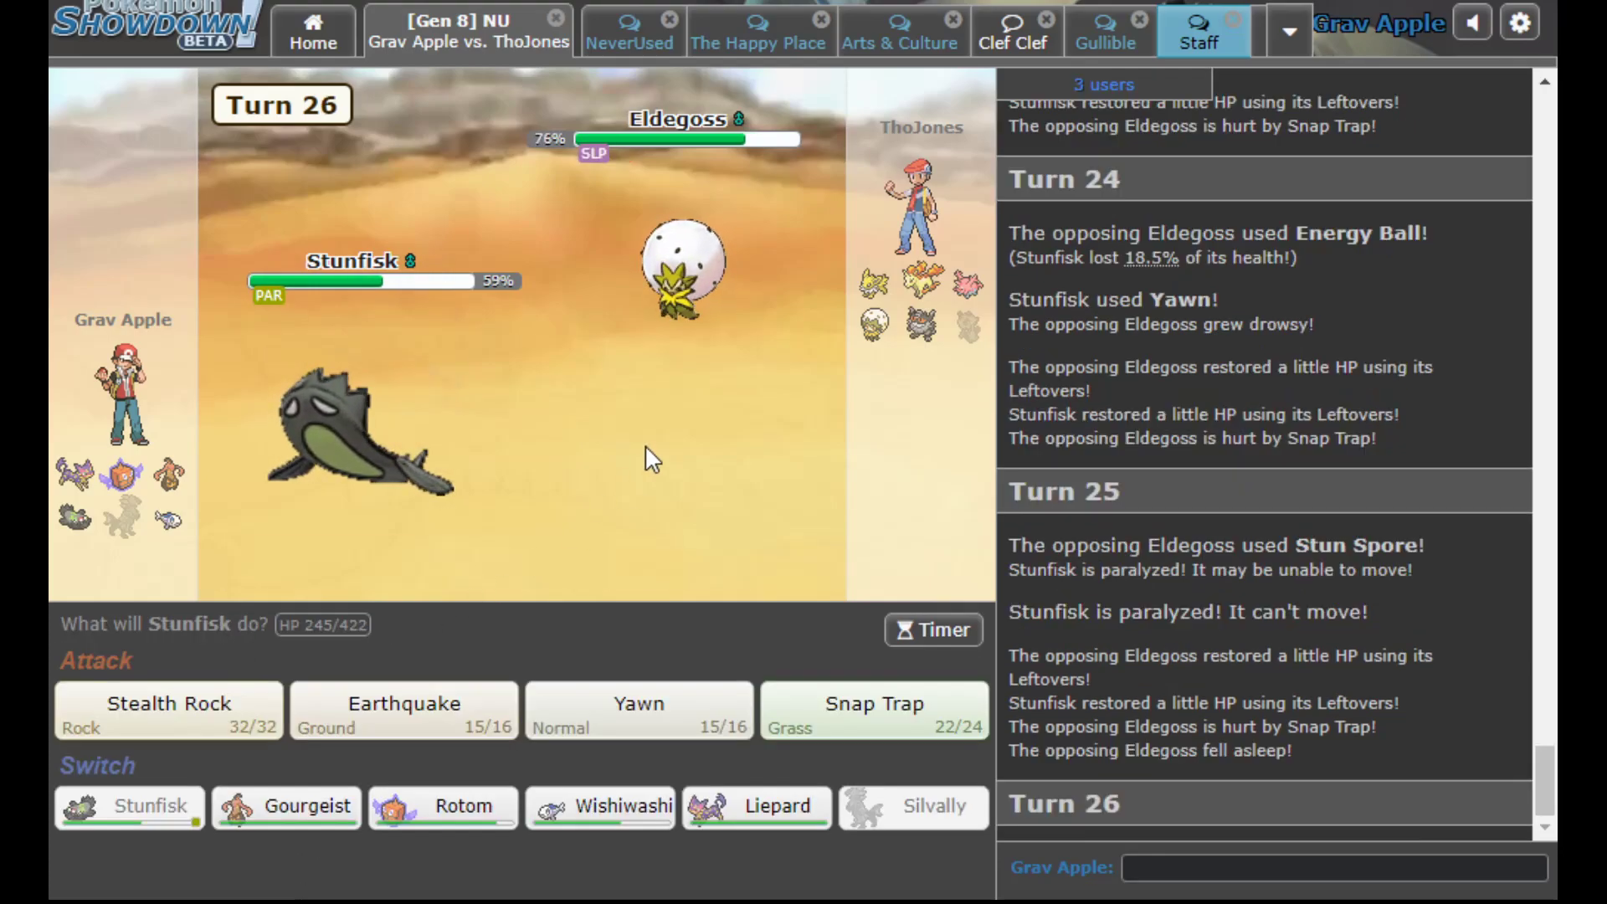
Cancel a Rotom switch, pick Liepard's move on sleeping Eldegoss and inspect the opposing Corsola
{"action": "left_click", "coordinate": [442, 807]}
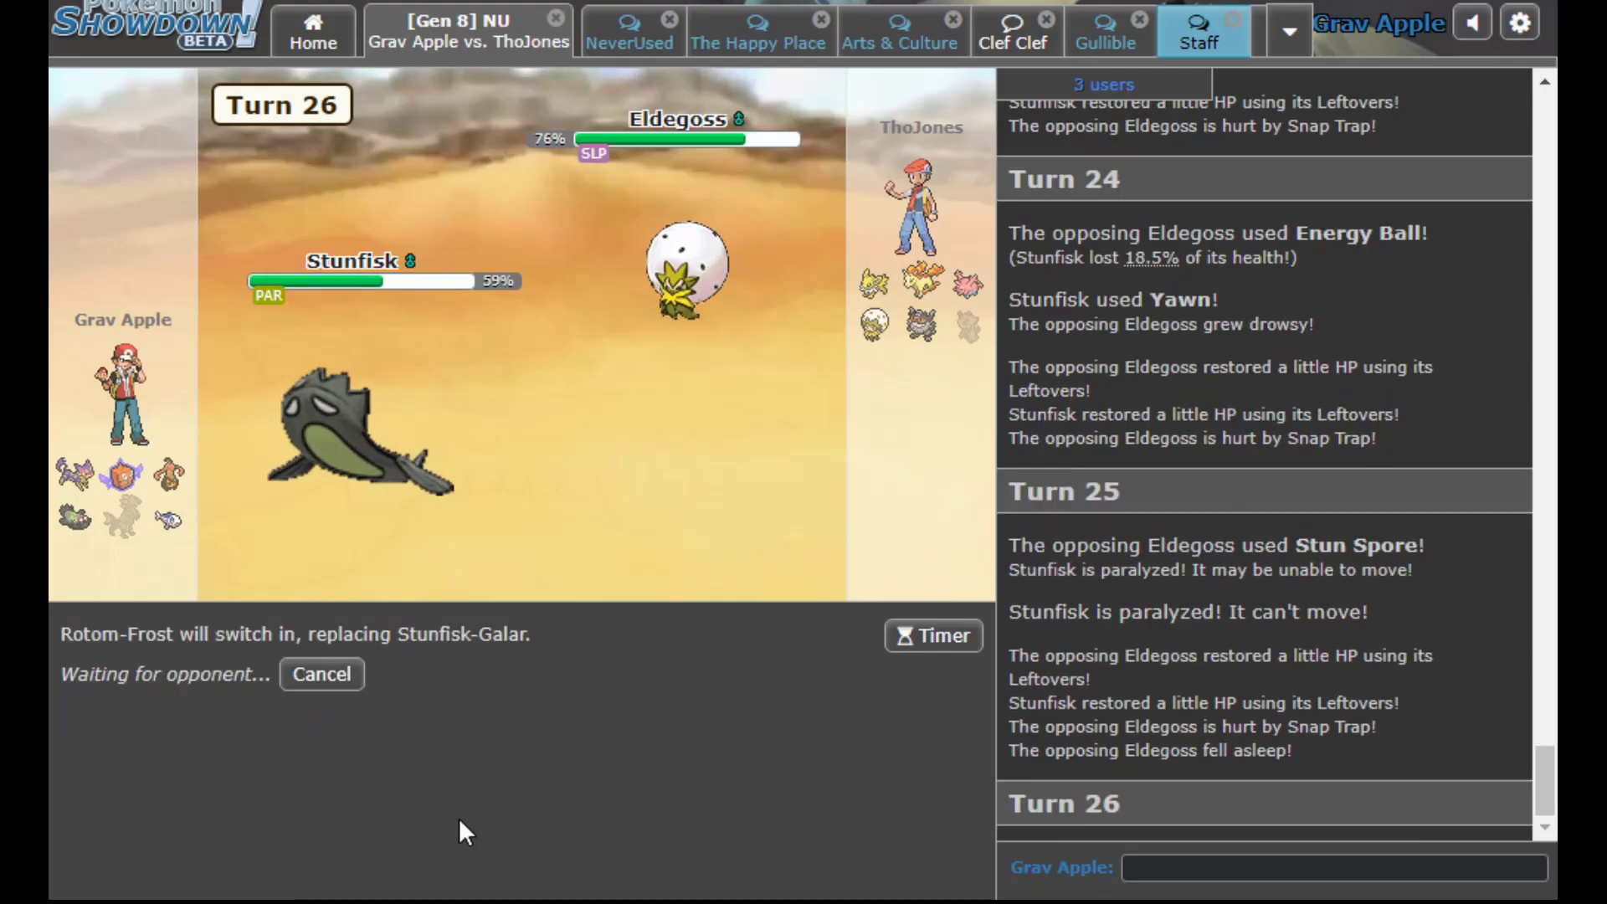
{"action": "left_click", "coordinate": [321, 674]}
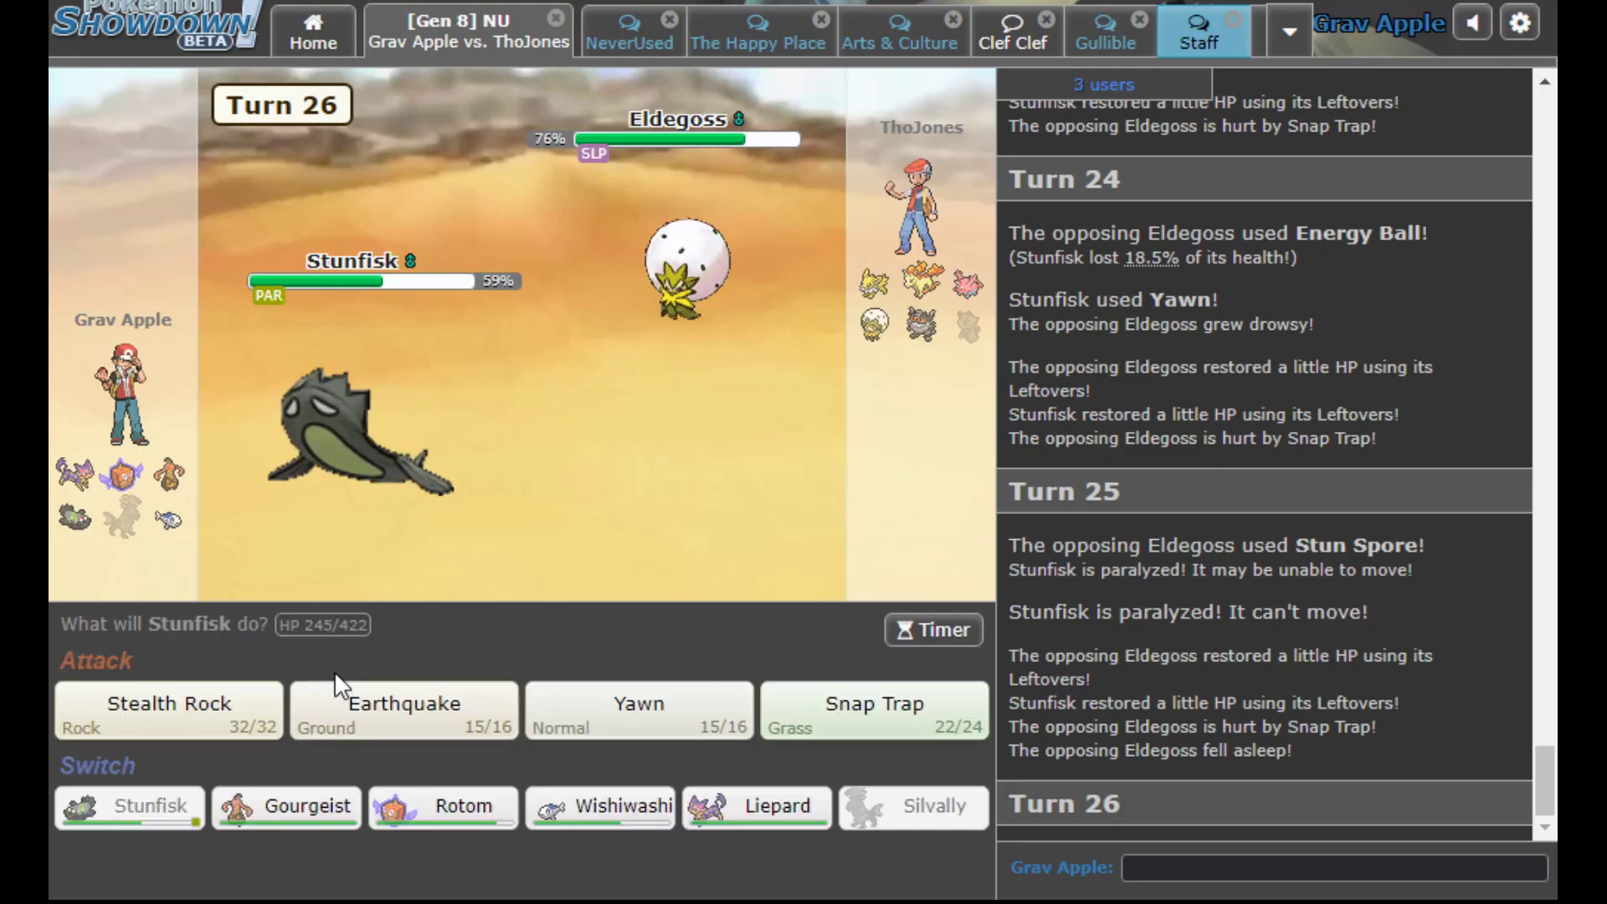
{"action": "mouse_move", "coordinate": [601, 807]}
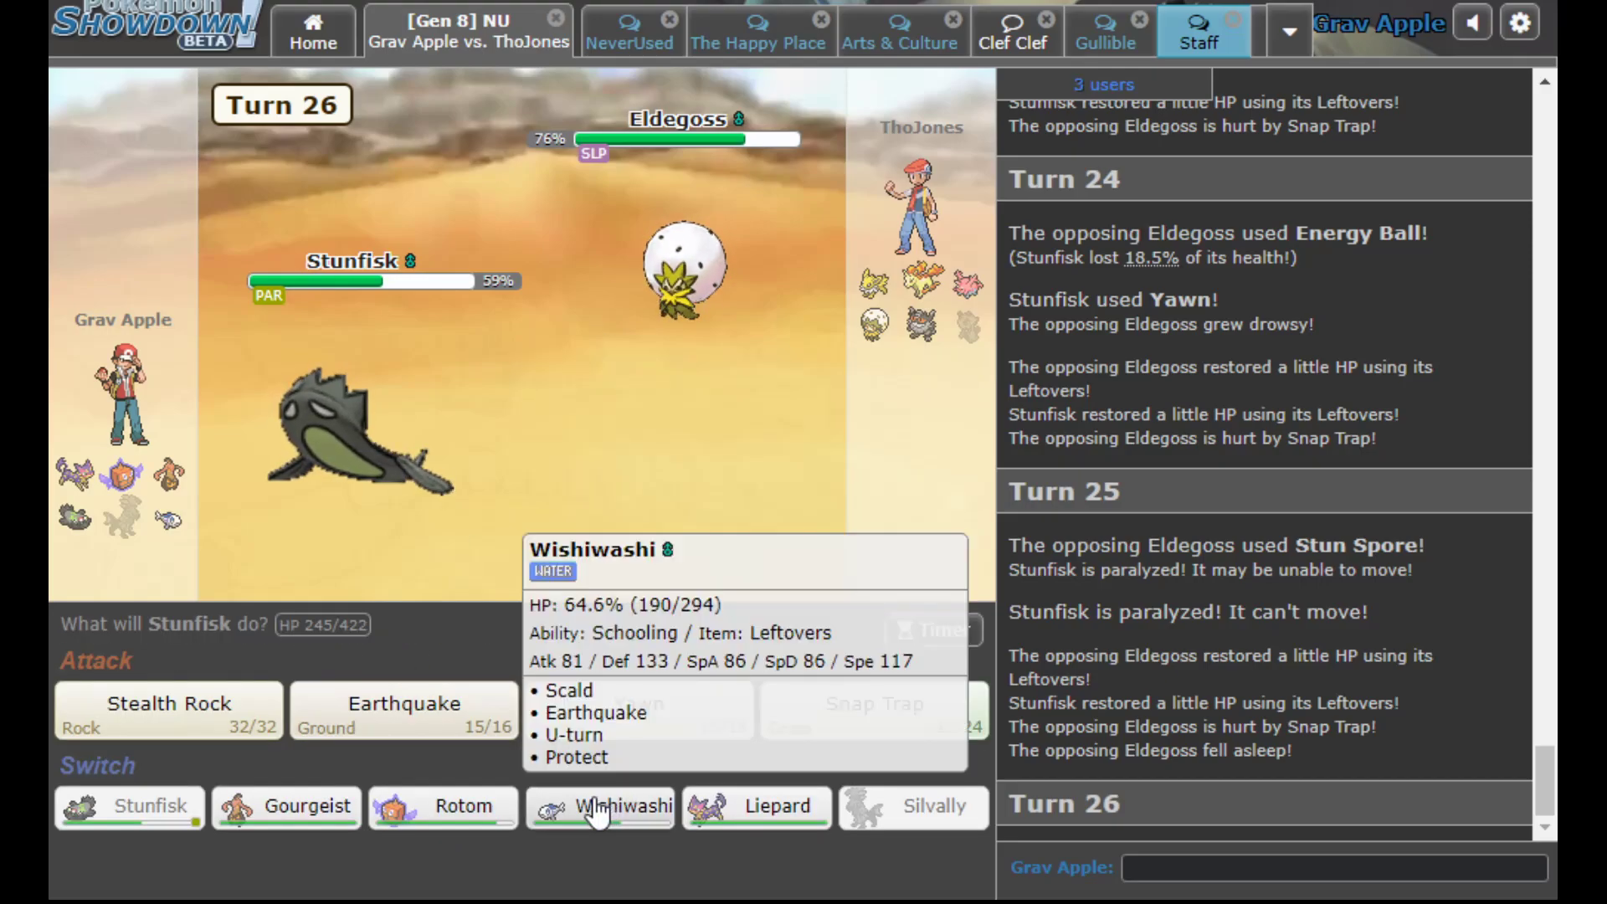
{"action": "mouse_move", "coordinate": [756, 807]}
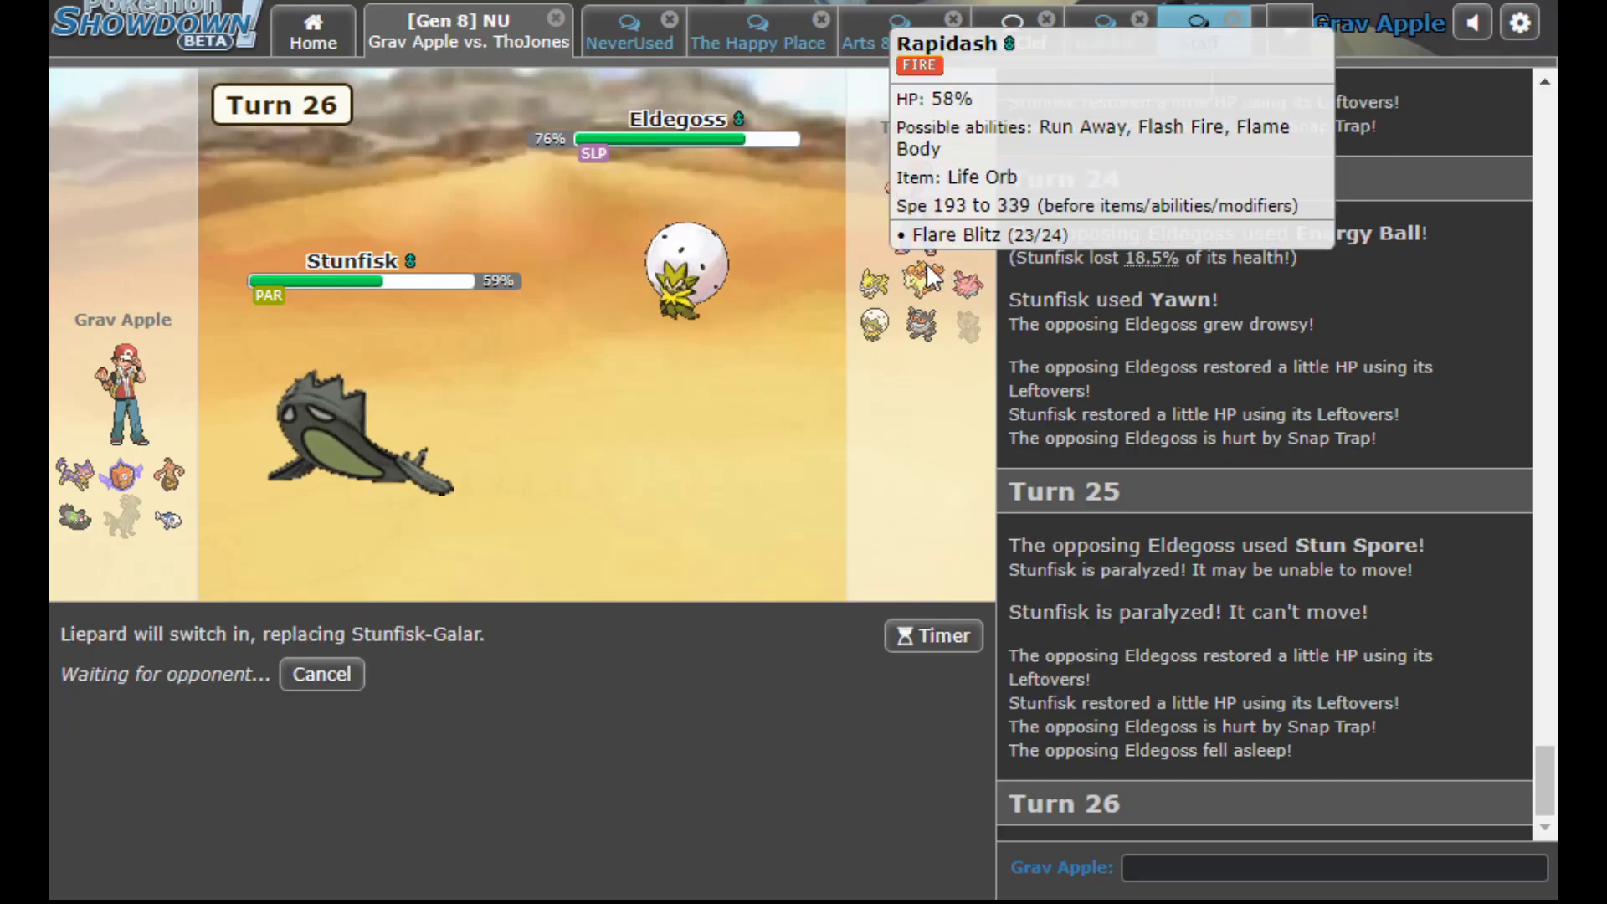
{"action": "mouse_move", "coordinate": [815, 328]}
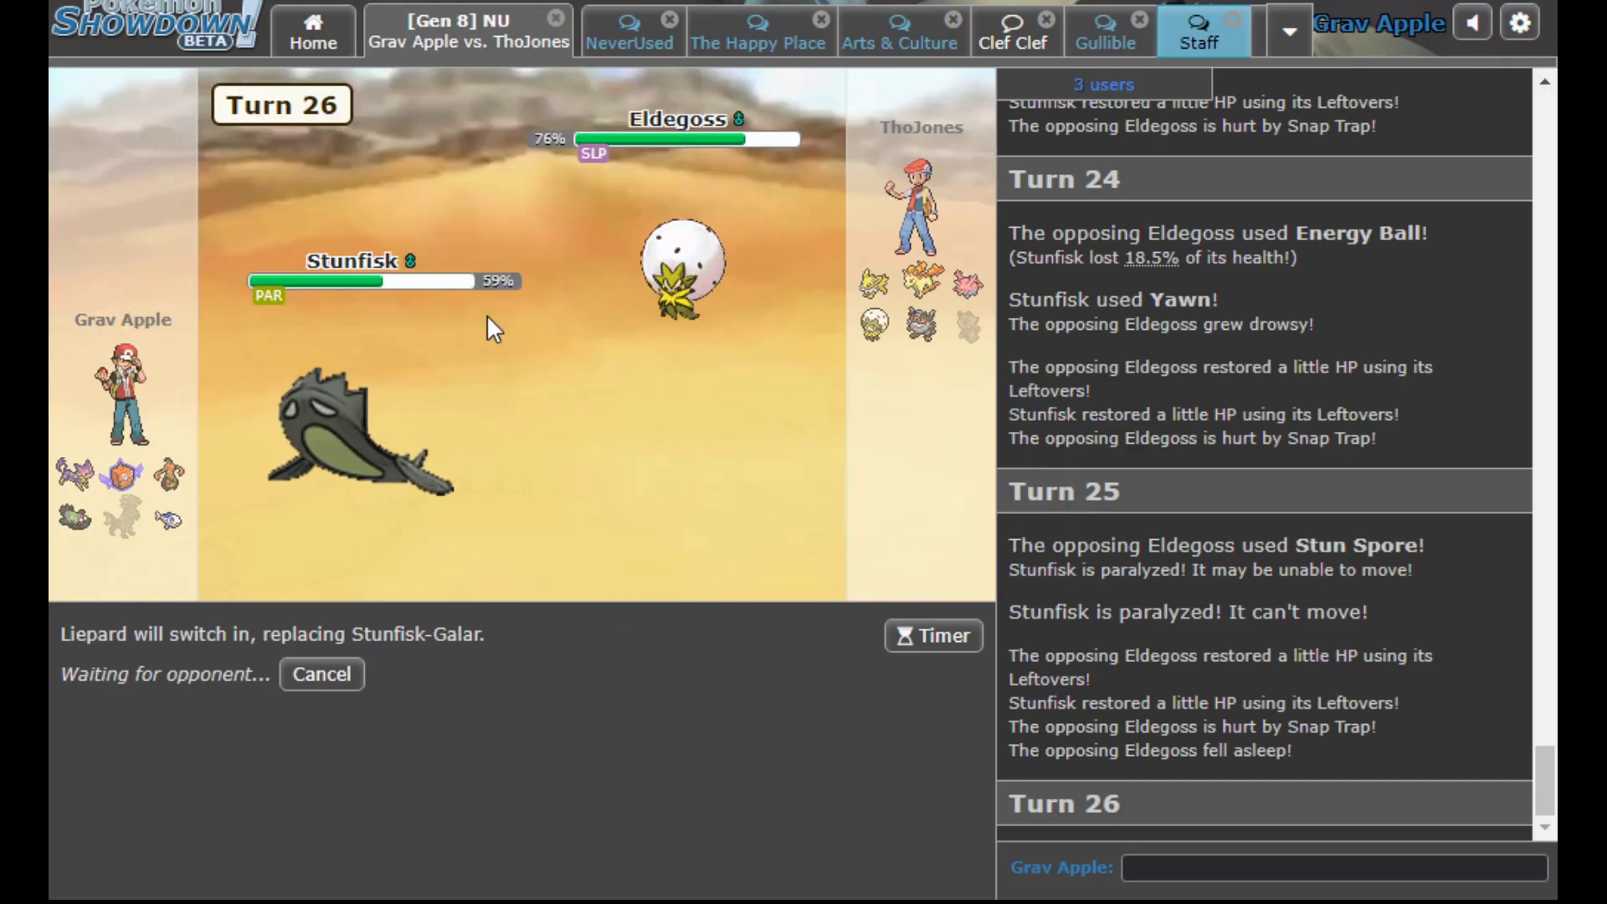
{"action": "mouse_move", "coordinate": [546, 366]}
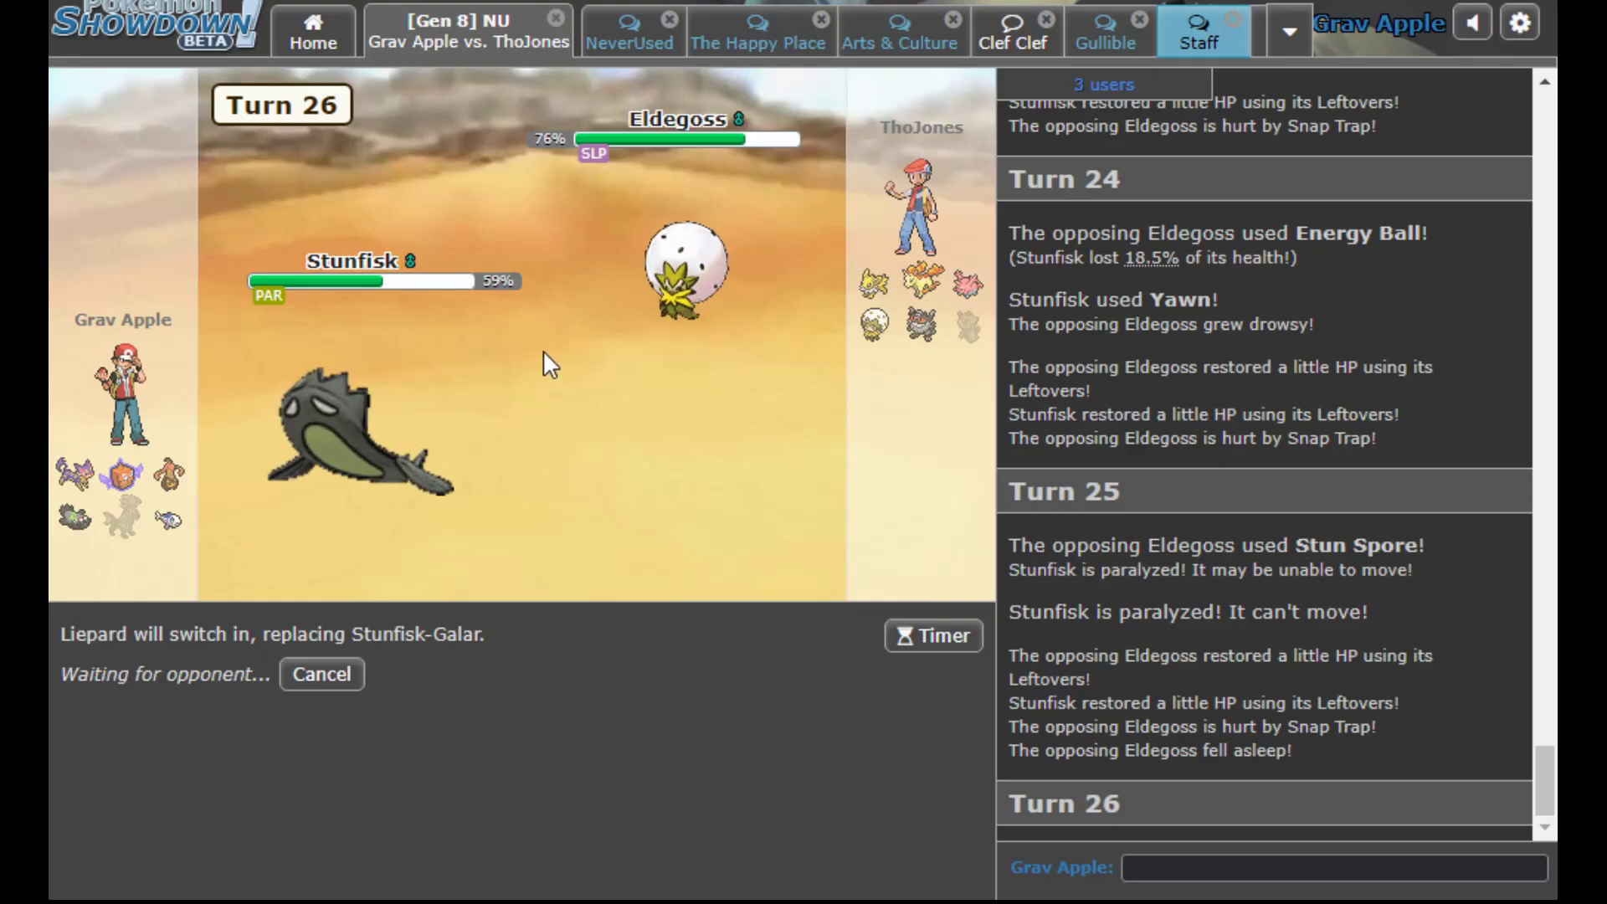
{"action": "mouse_move", "coordinate": [919, 327]}
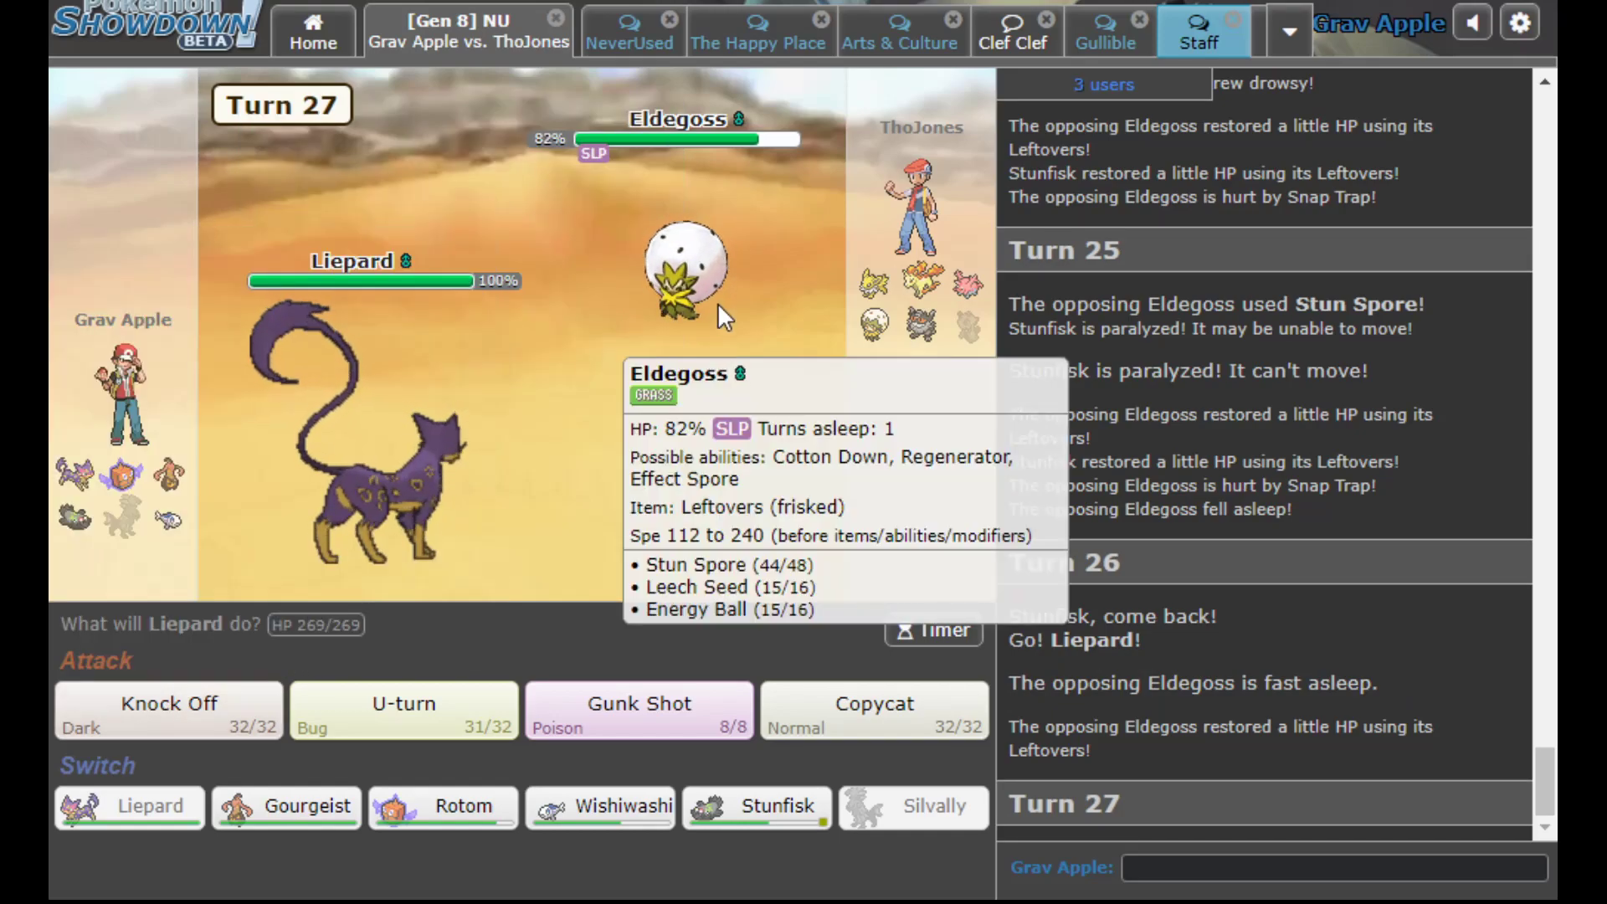
{"action": "left_click", "coordinate": [167, 709]}
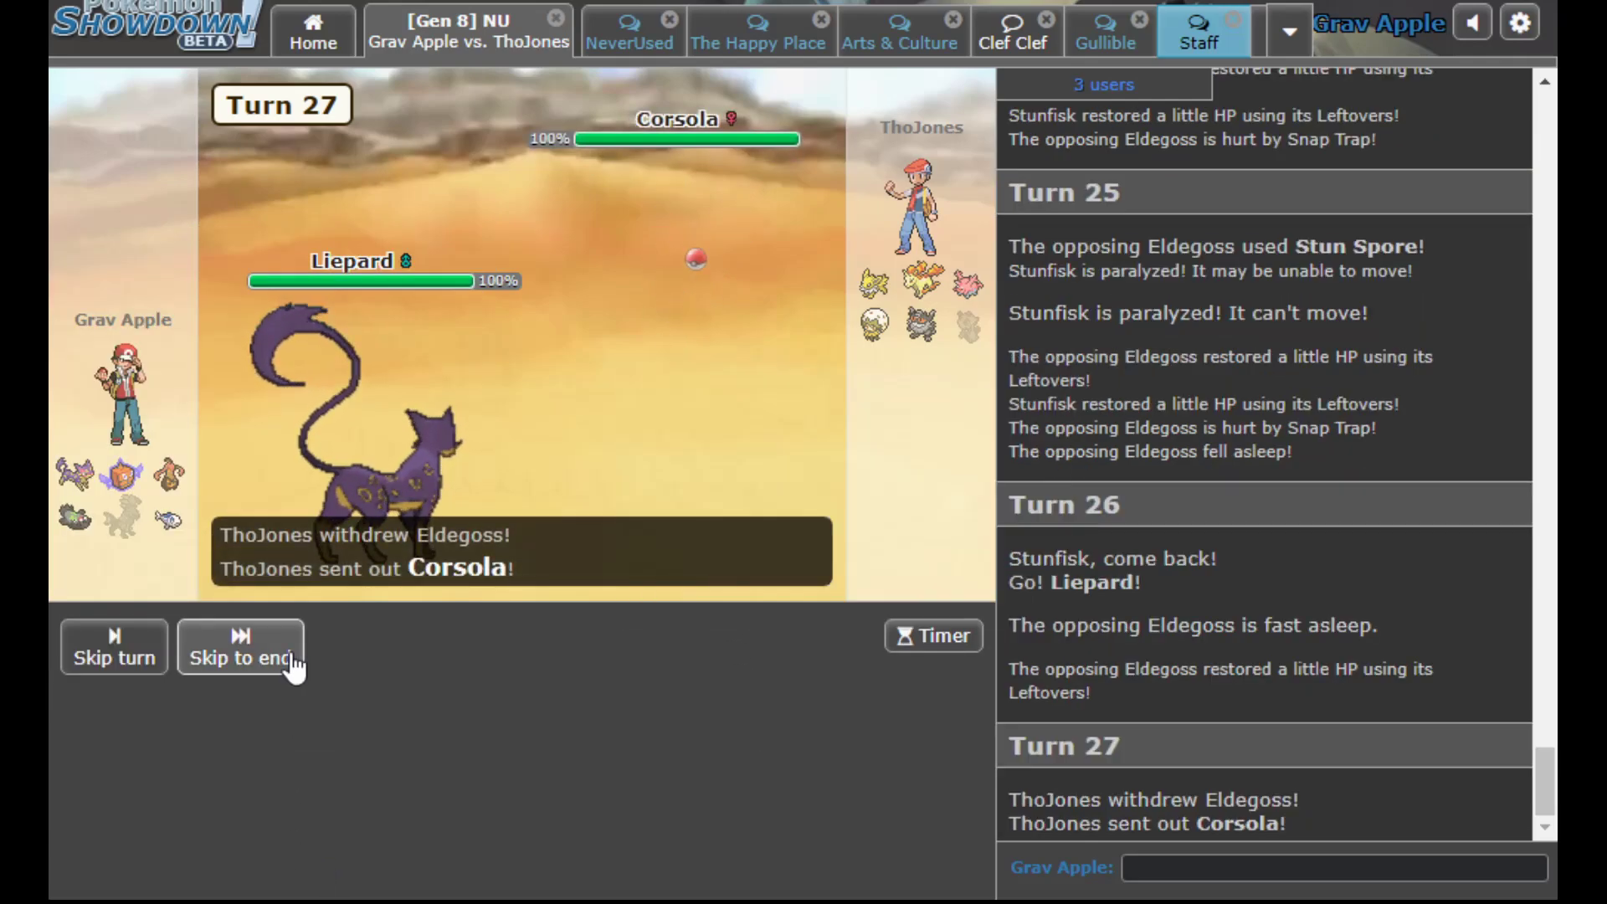
{"action": "left_click", "coordinate": [240, 646]}
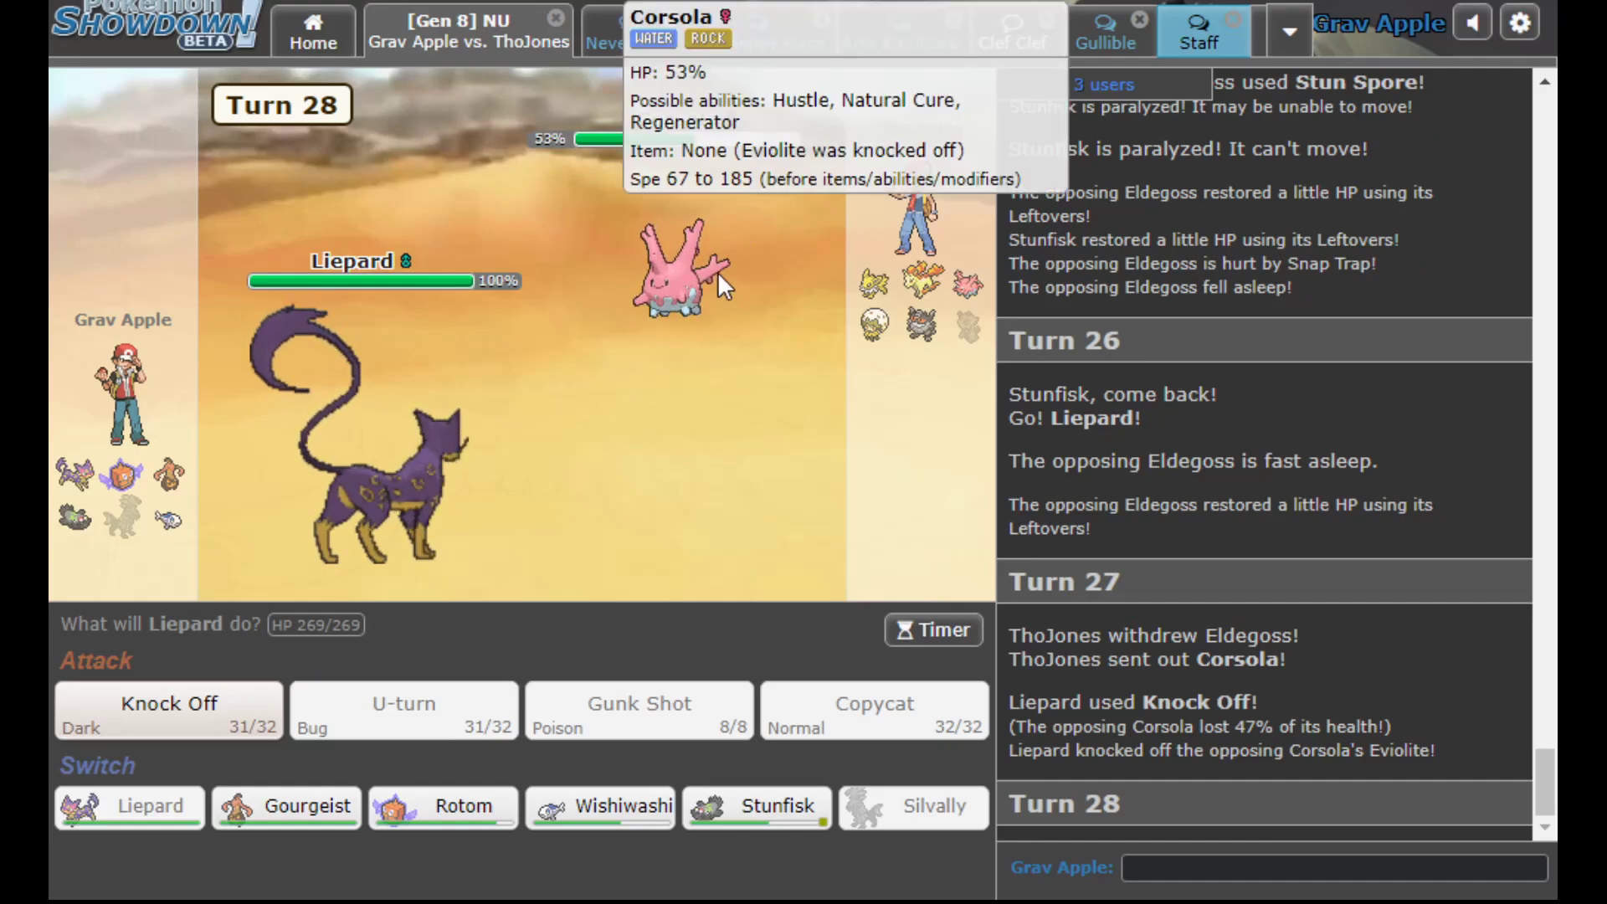
{"action": "mouse_move", "coordinate": [1432, 776]}
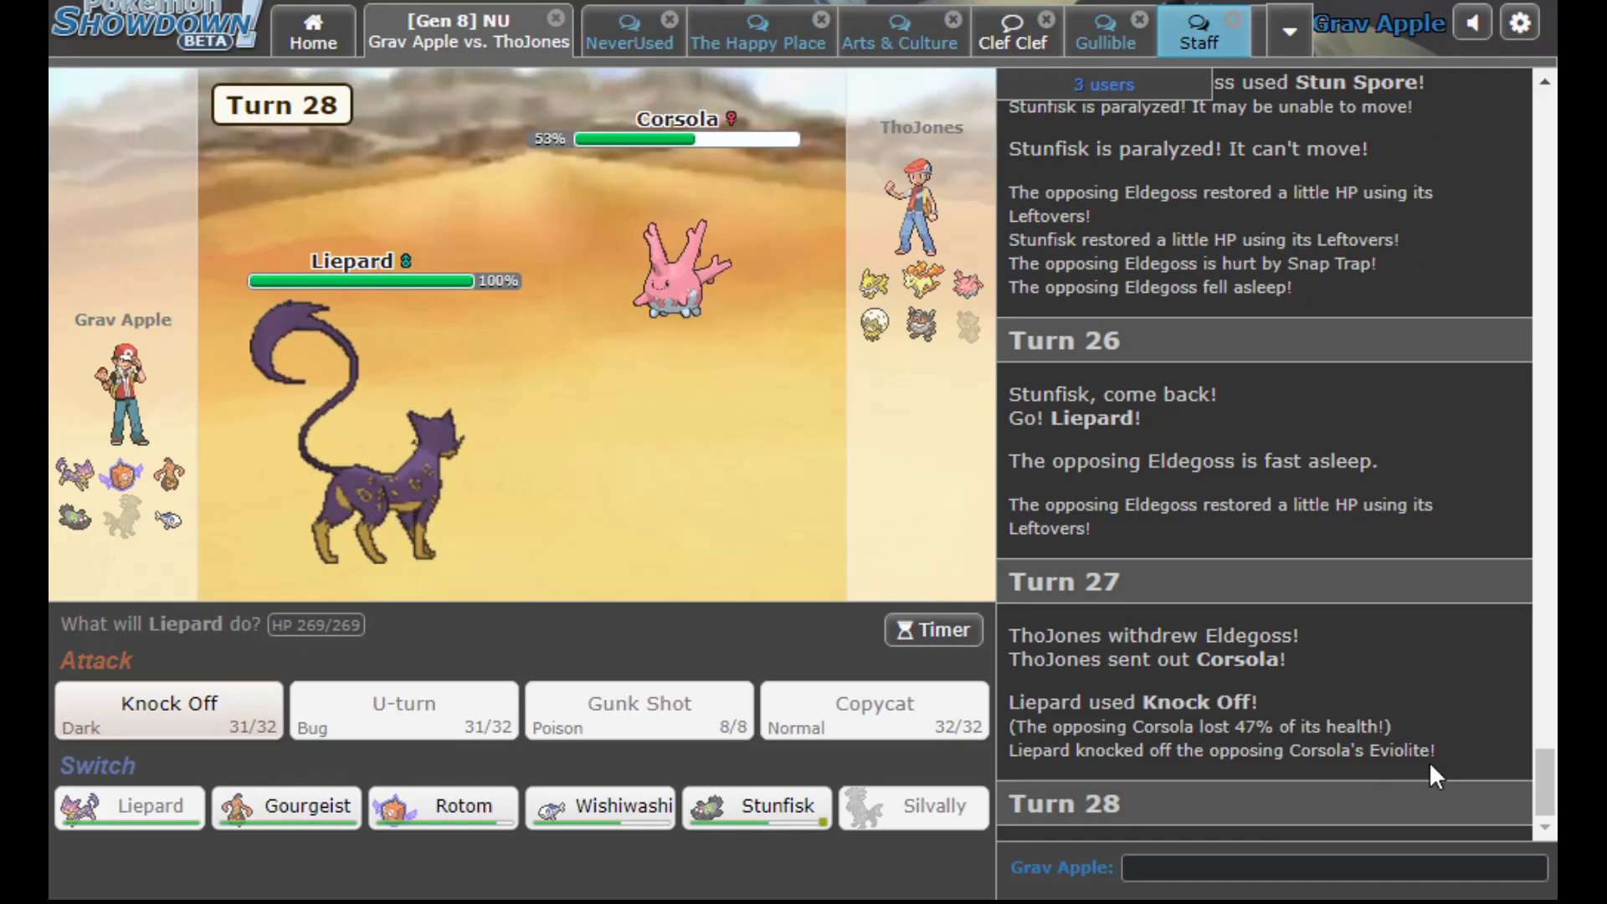
Highlight 'Eviolite' in the log and write 'i hope u r' and 'eviolite does' in battle chat
{"action": "double_click", "coordinate": [1401, 750]}
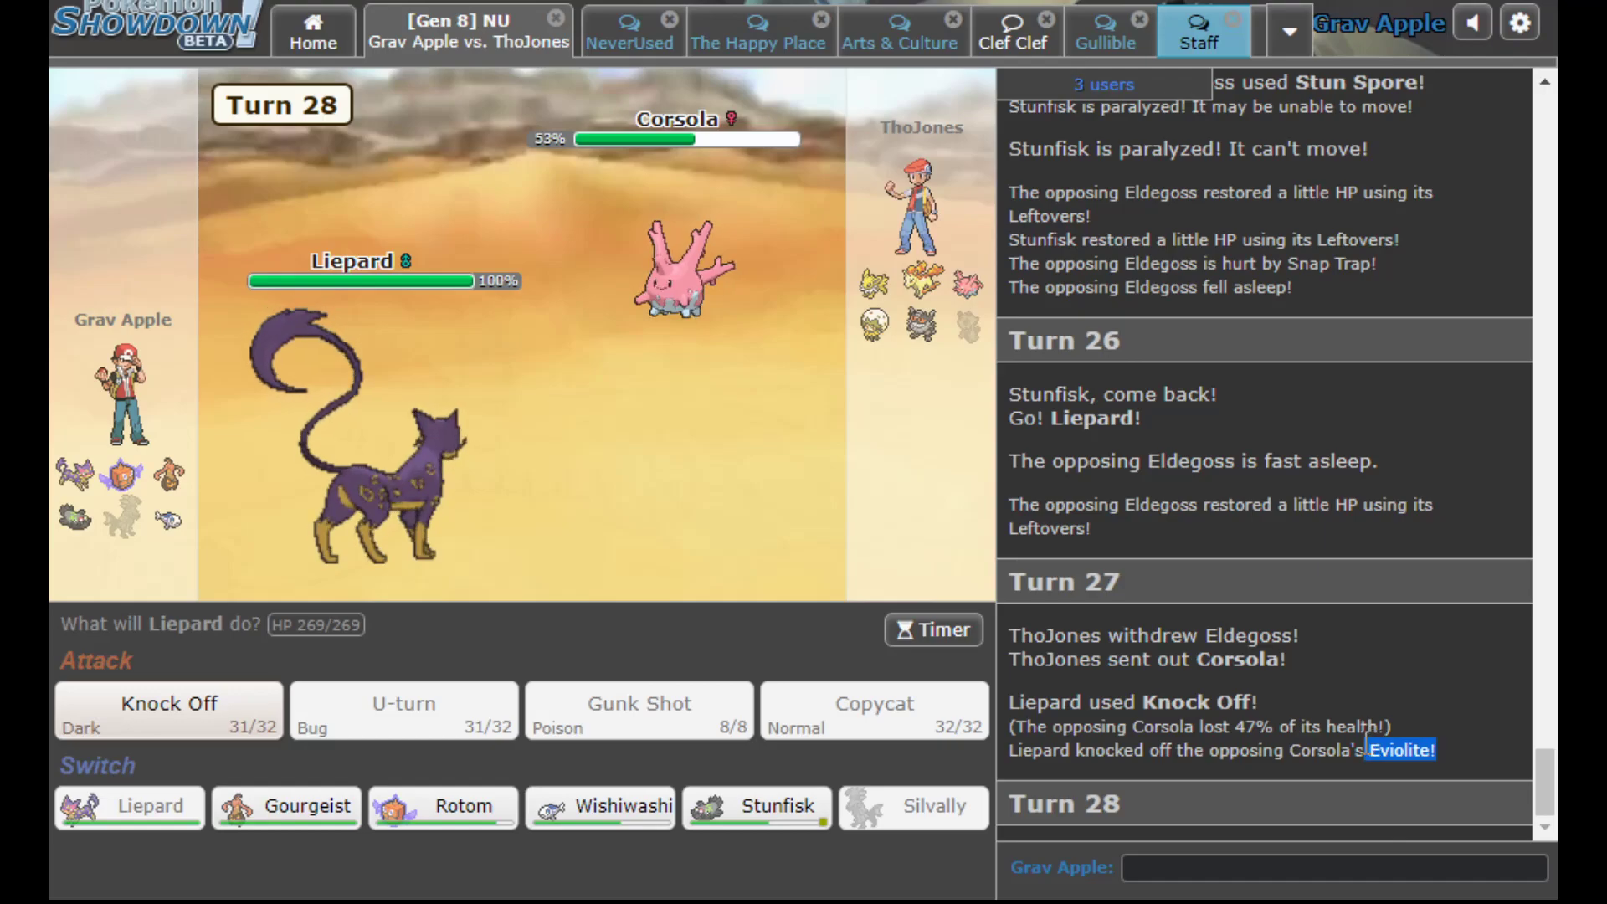
{"action": "left_click", "coordinate": [1332, 867]}
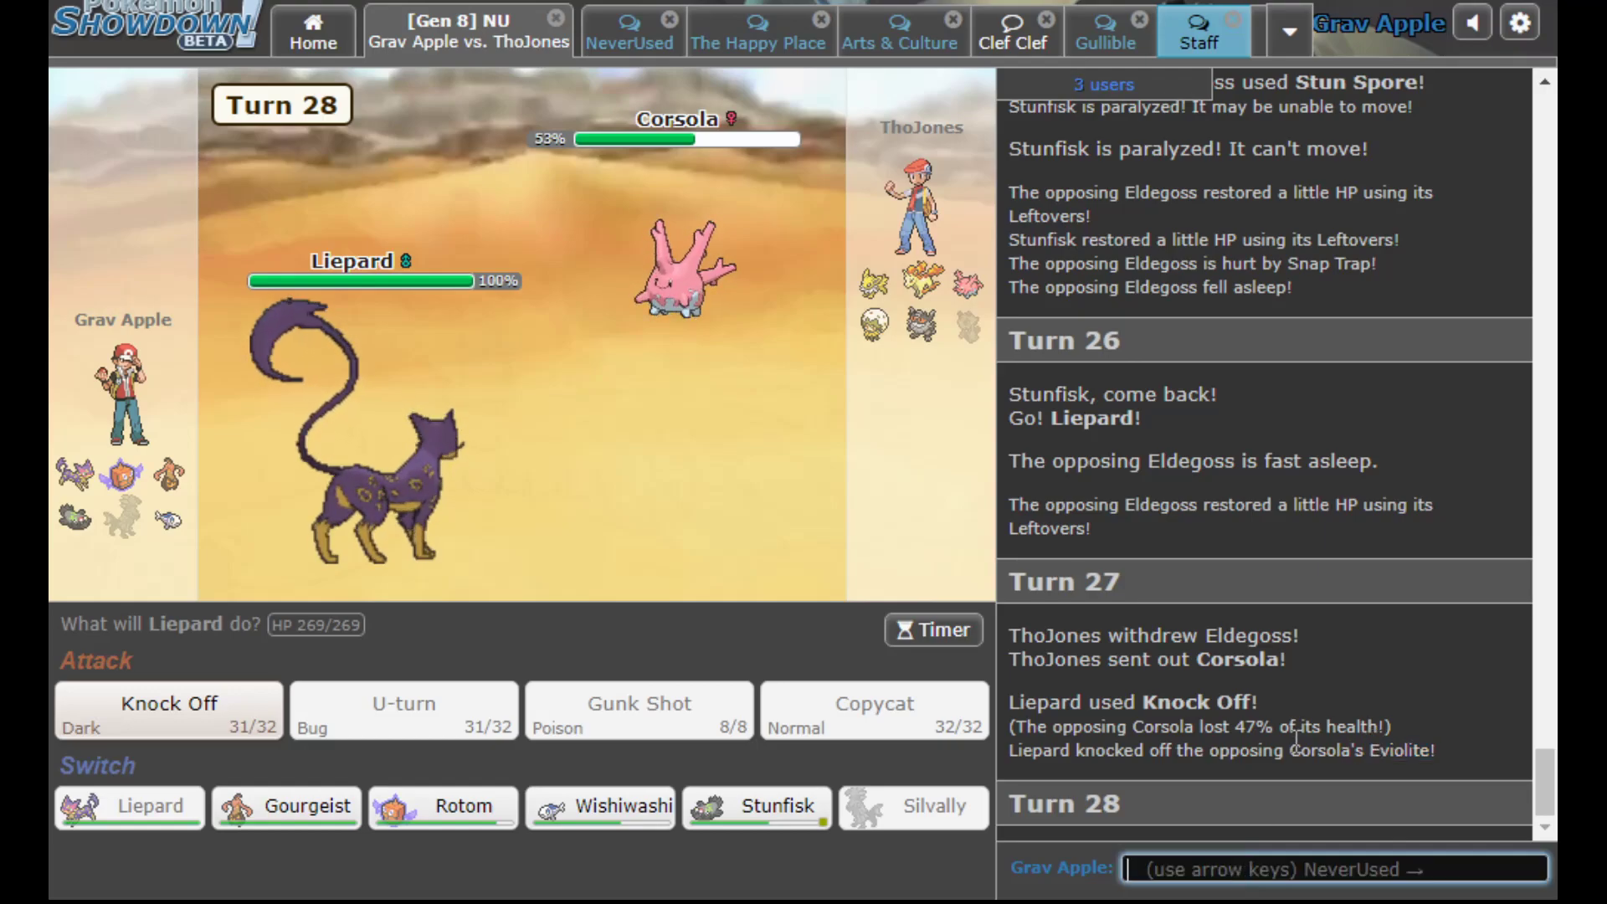
{"action": "type", "text": "i hope u r"}
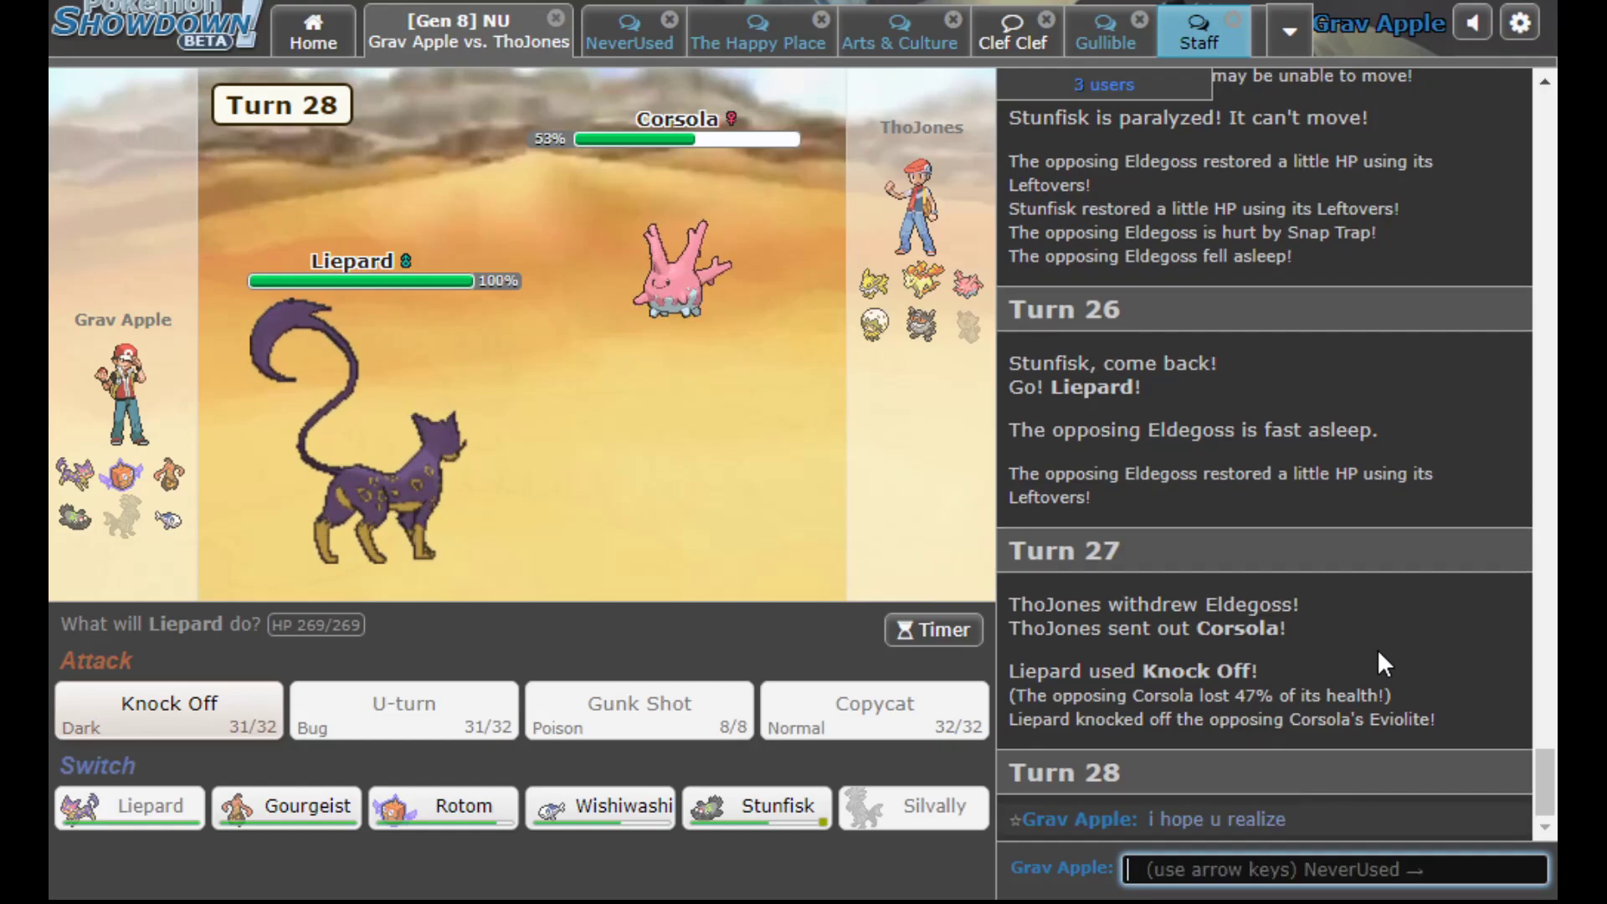
{"action": "type", "text": "eviolite does"}
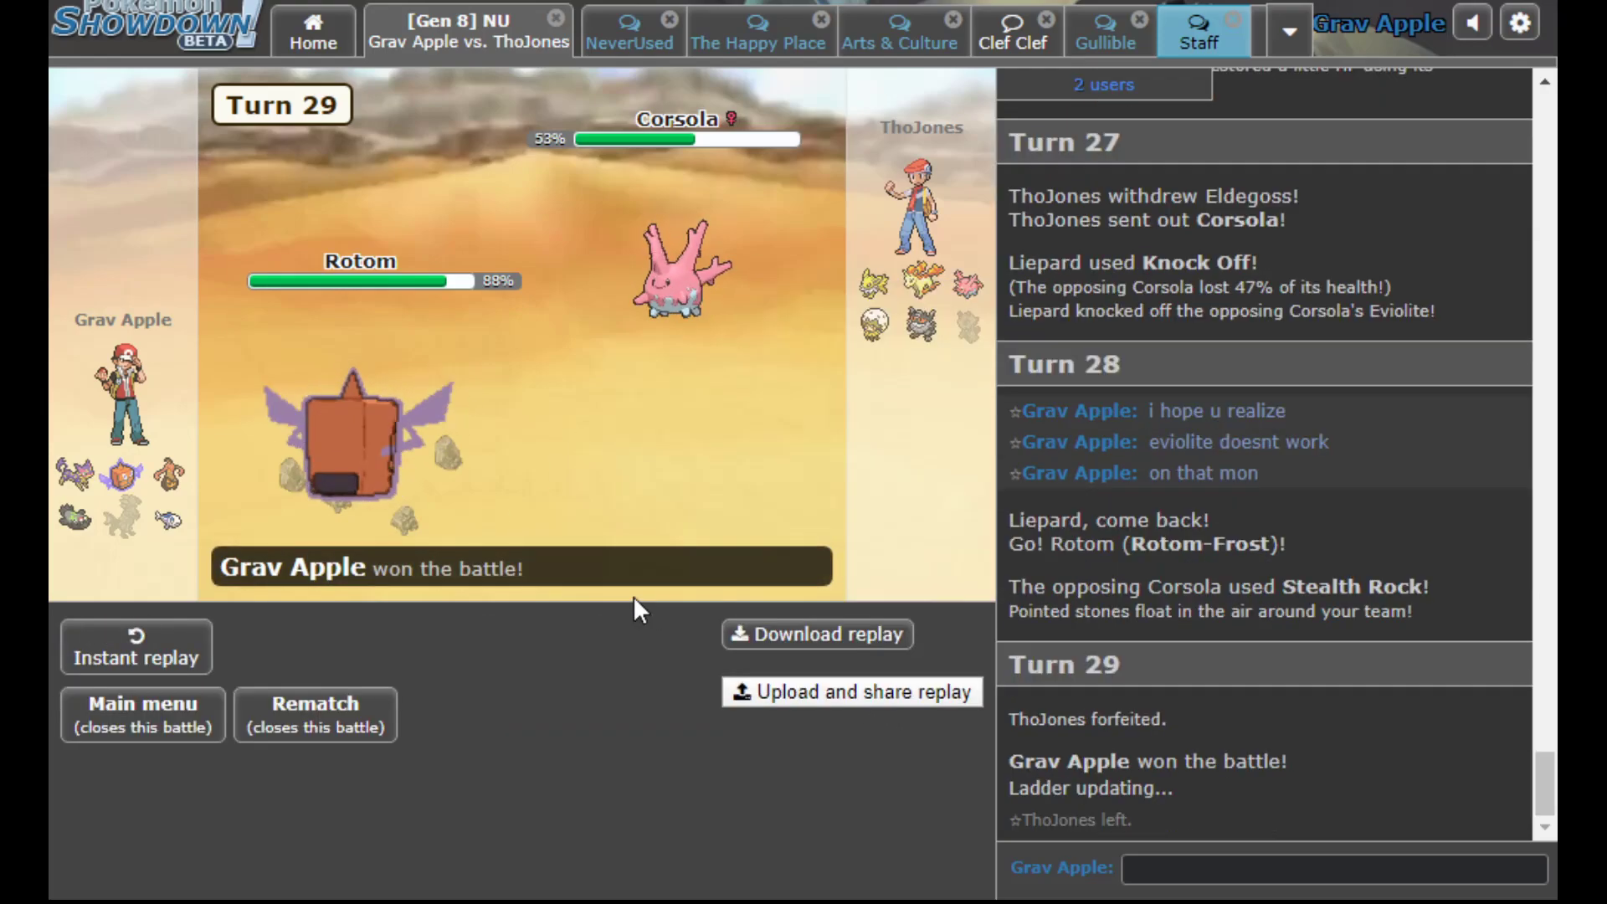
{"action": "mouse_move", "coordinate": [637, 576]}
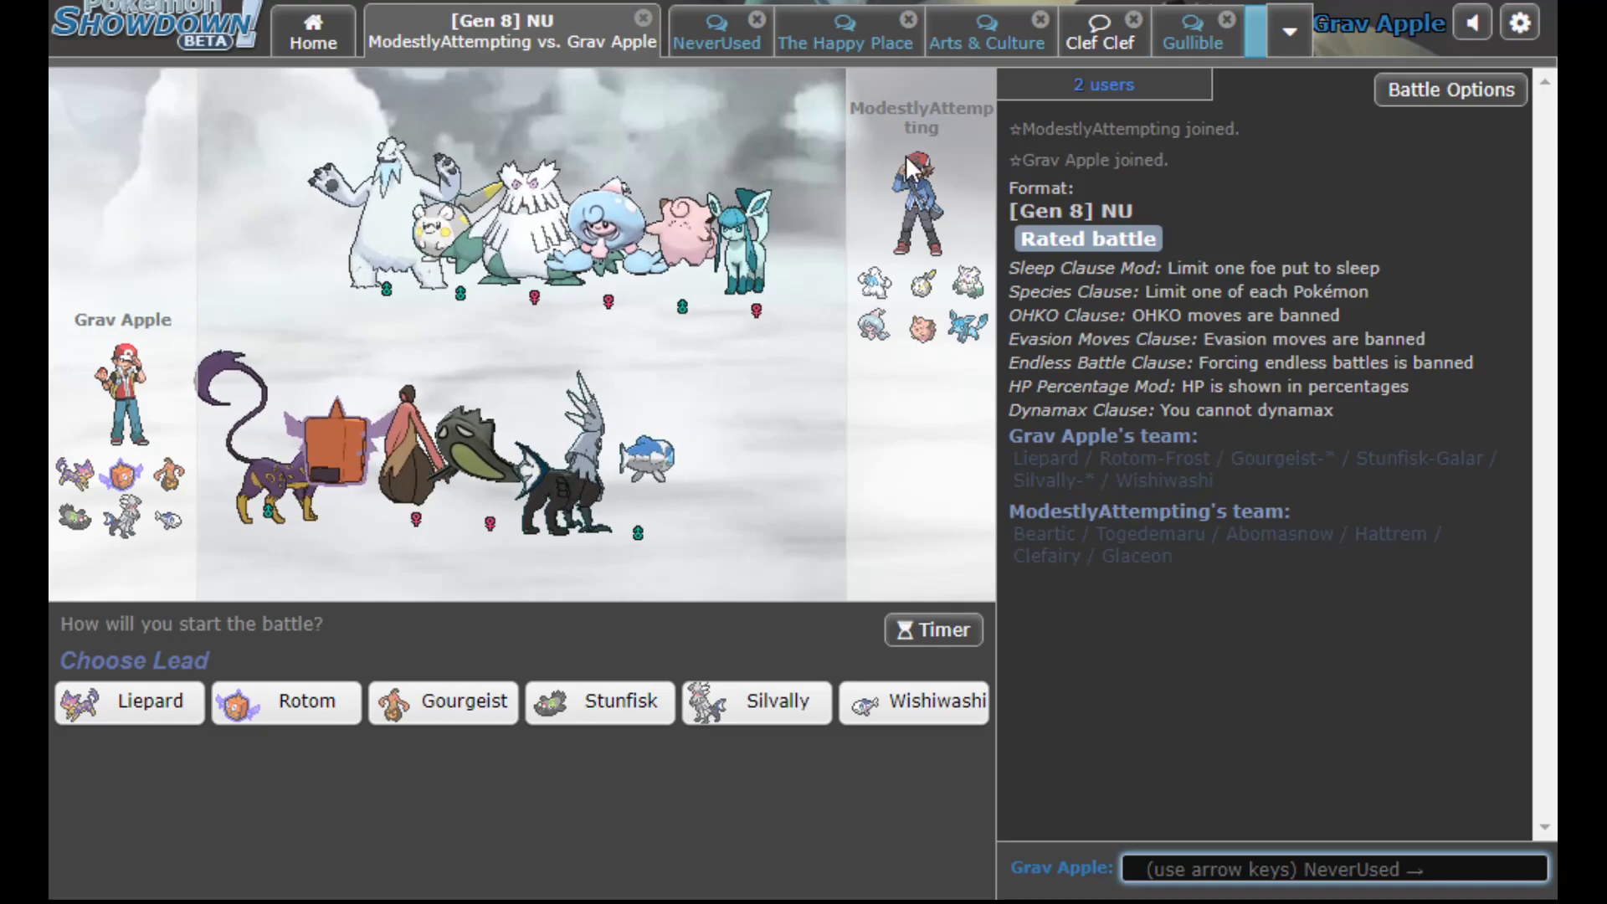
{"action": "mouse_move", "coordinate": [958, 377]}
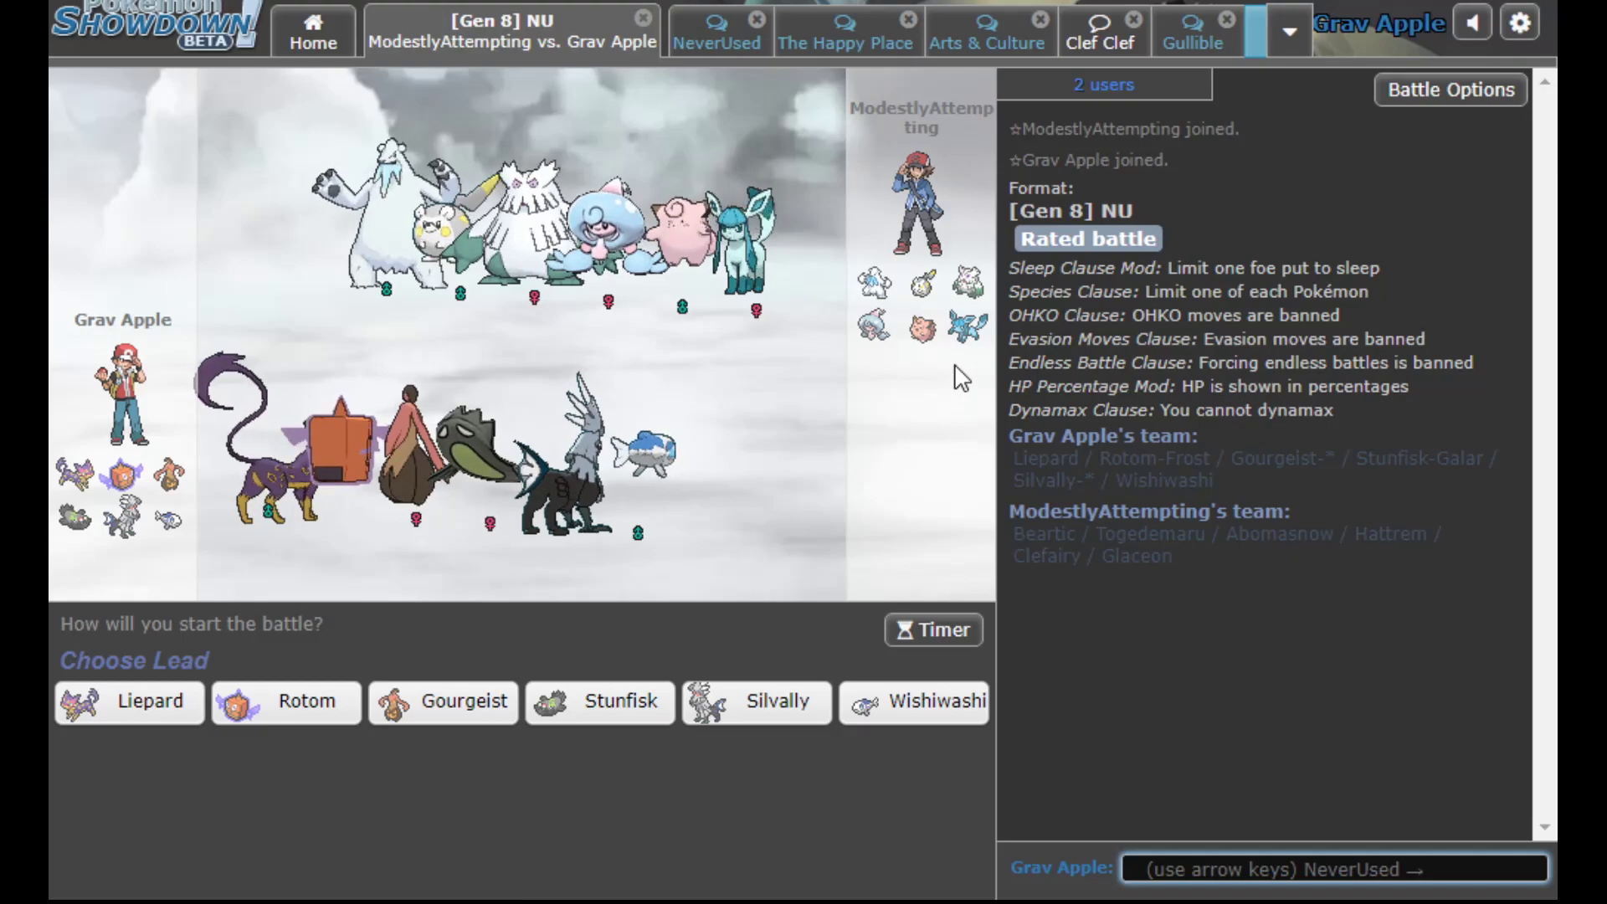
{"action": "mouse_move", "coordinate": [959, 283]}
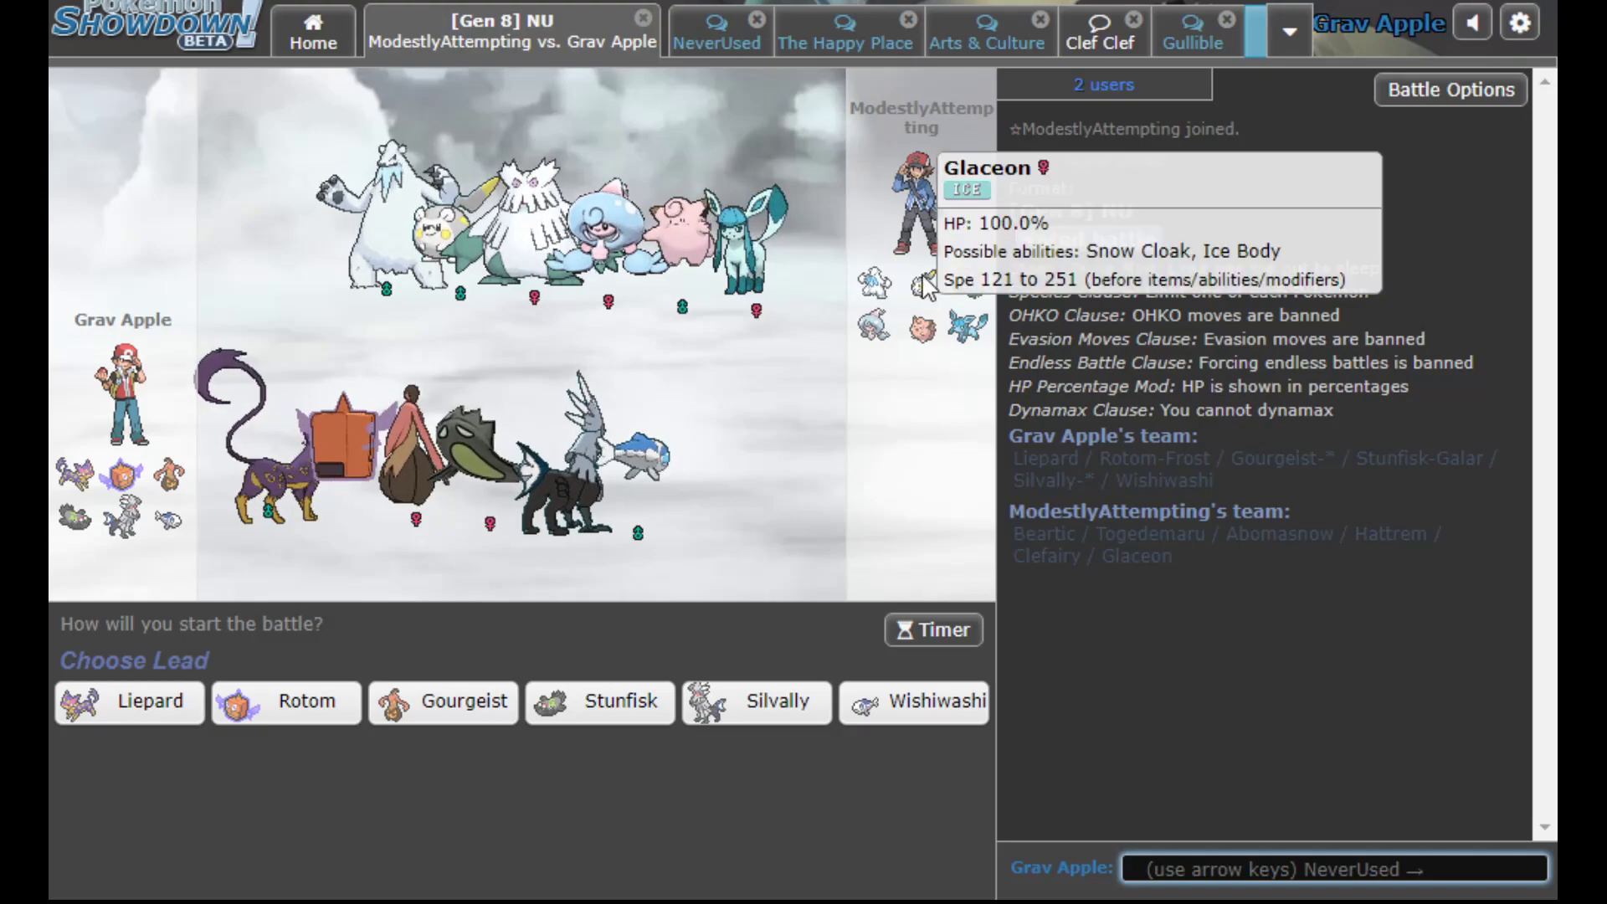
{"action": "mouse_move", "coordinate": [487, 216]}
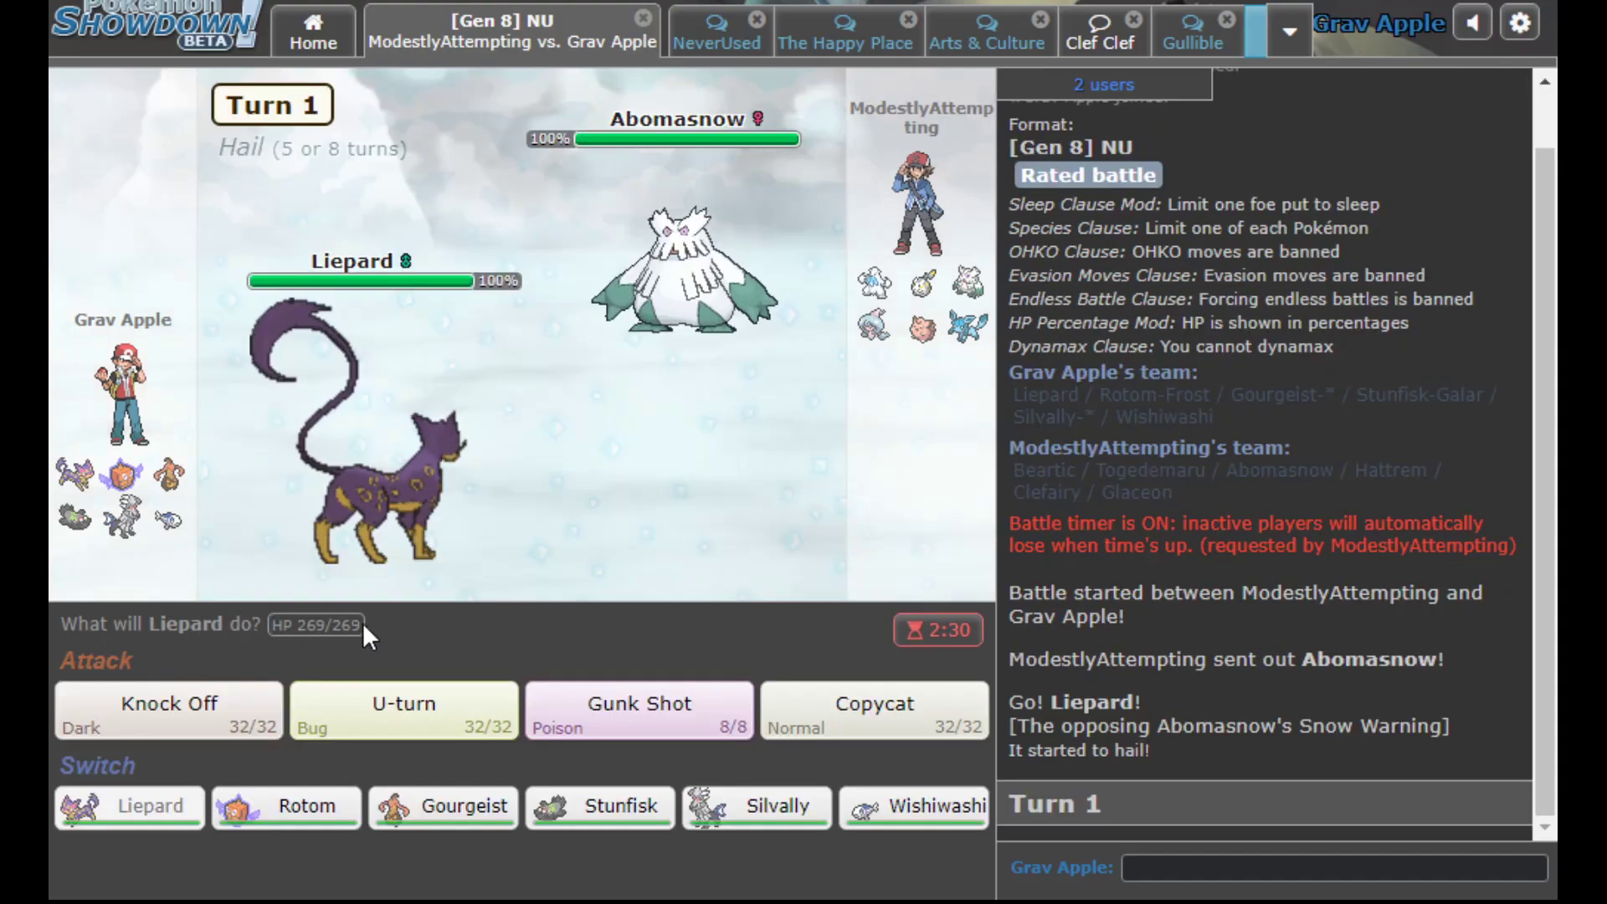
{"action": "mouse_move", "coordinate": [681, 246]}
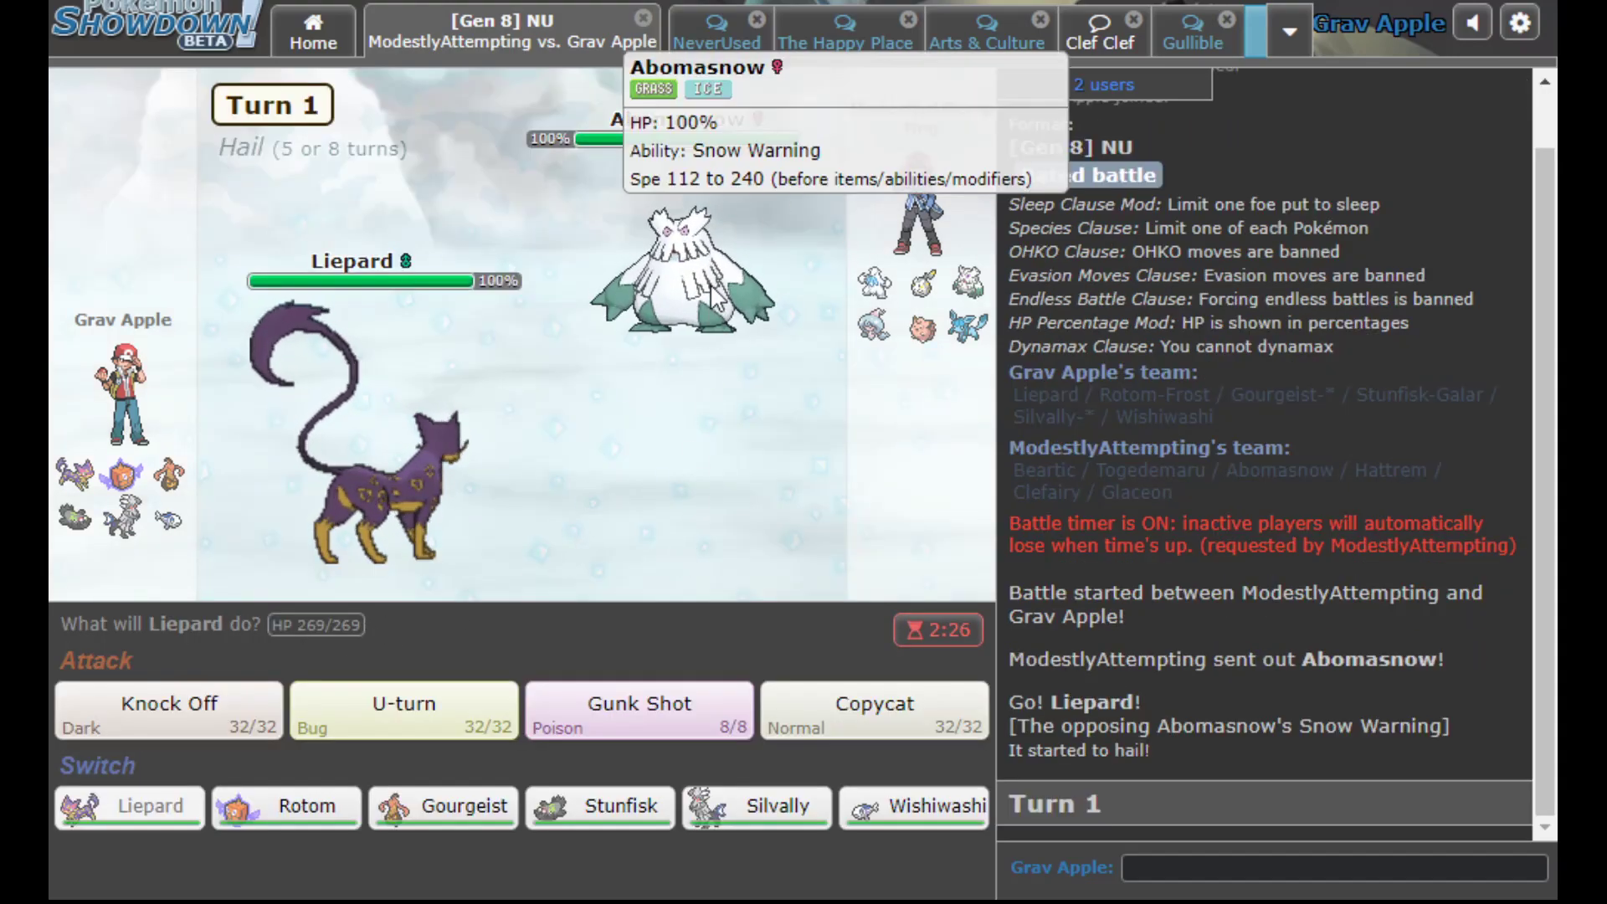
Attack Abomasnow with Gunk Shot, send 'gg' in chat and confirm the forfeit
{"action": "left_click", "coordinate": [638, 710]}
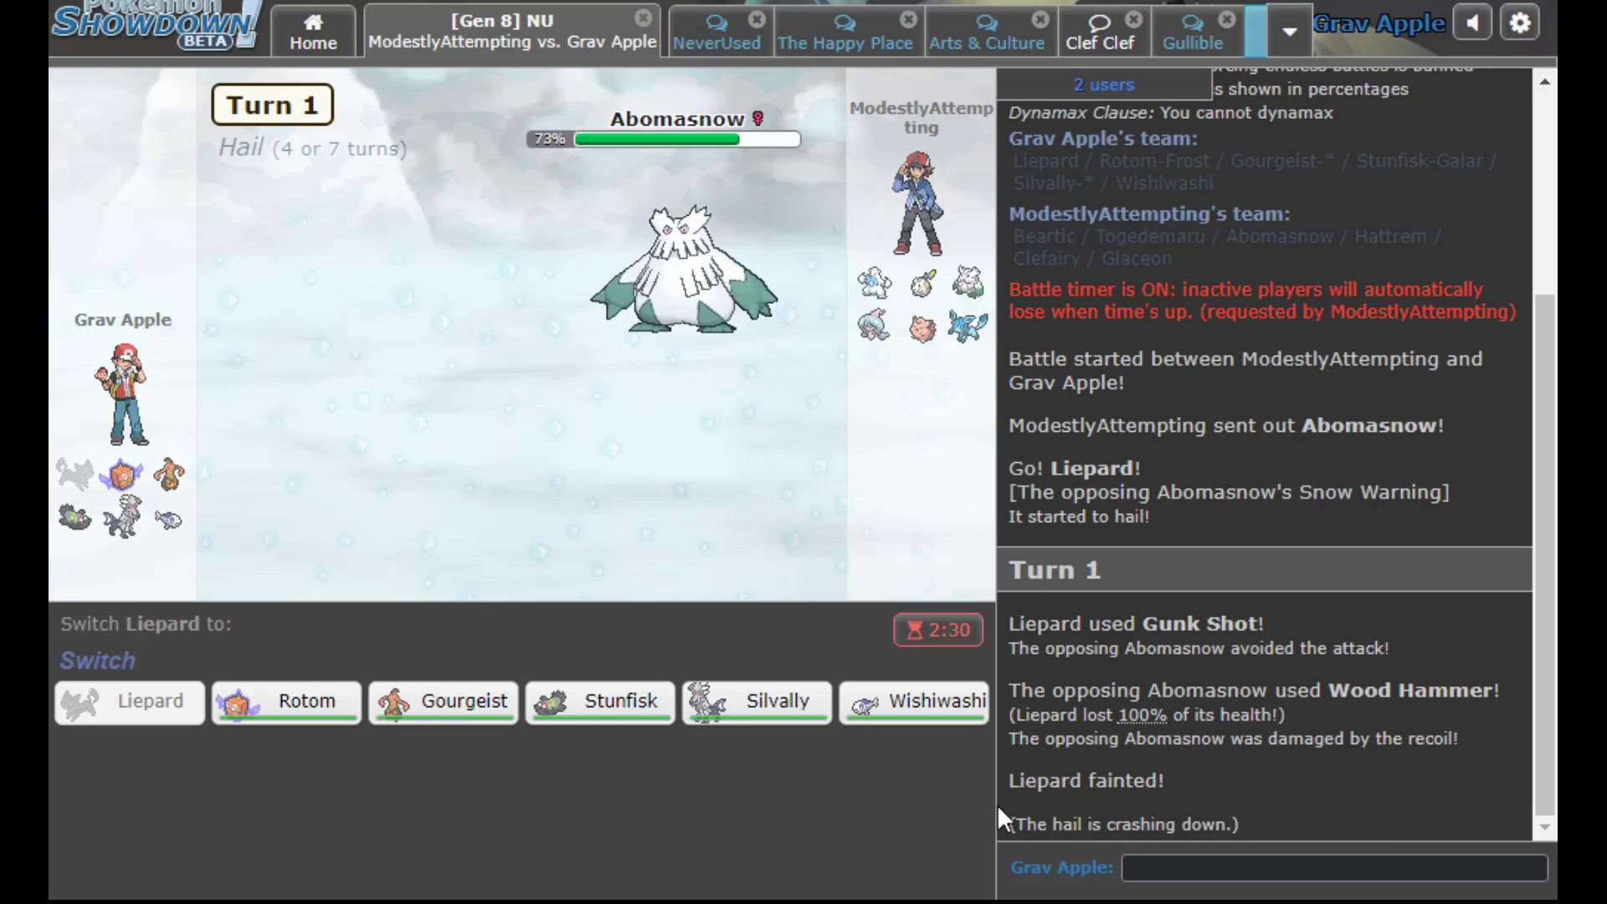
{"action": "type", "text": "gg"}
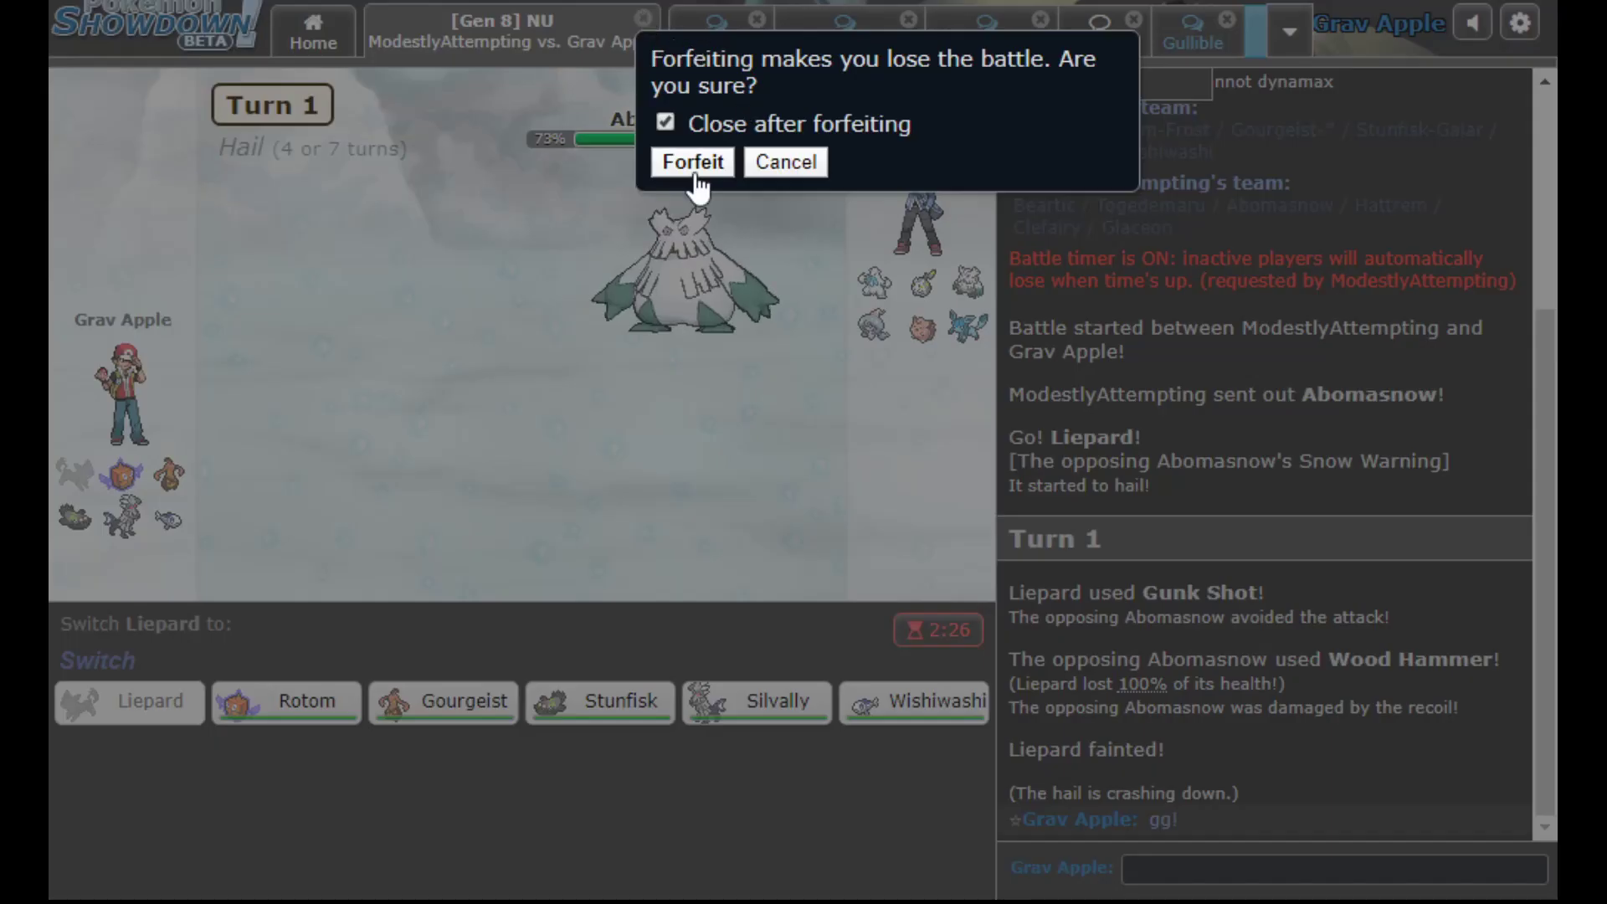
{"action": "left_click", "coordinate": [691, 162]}
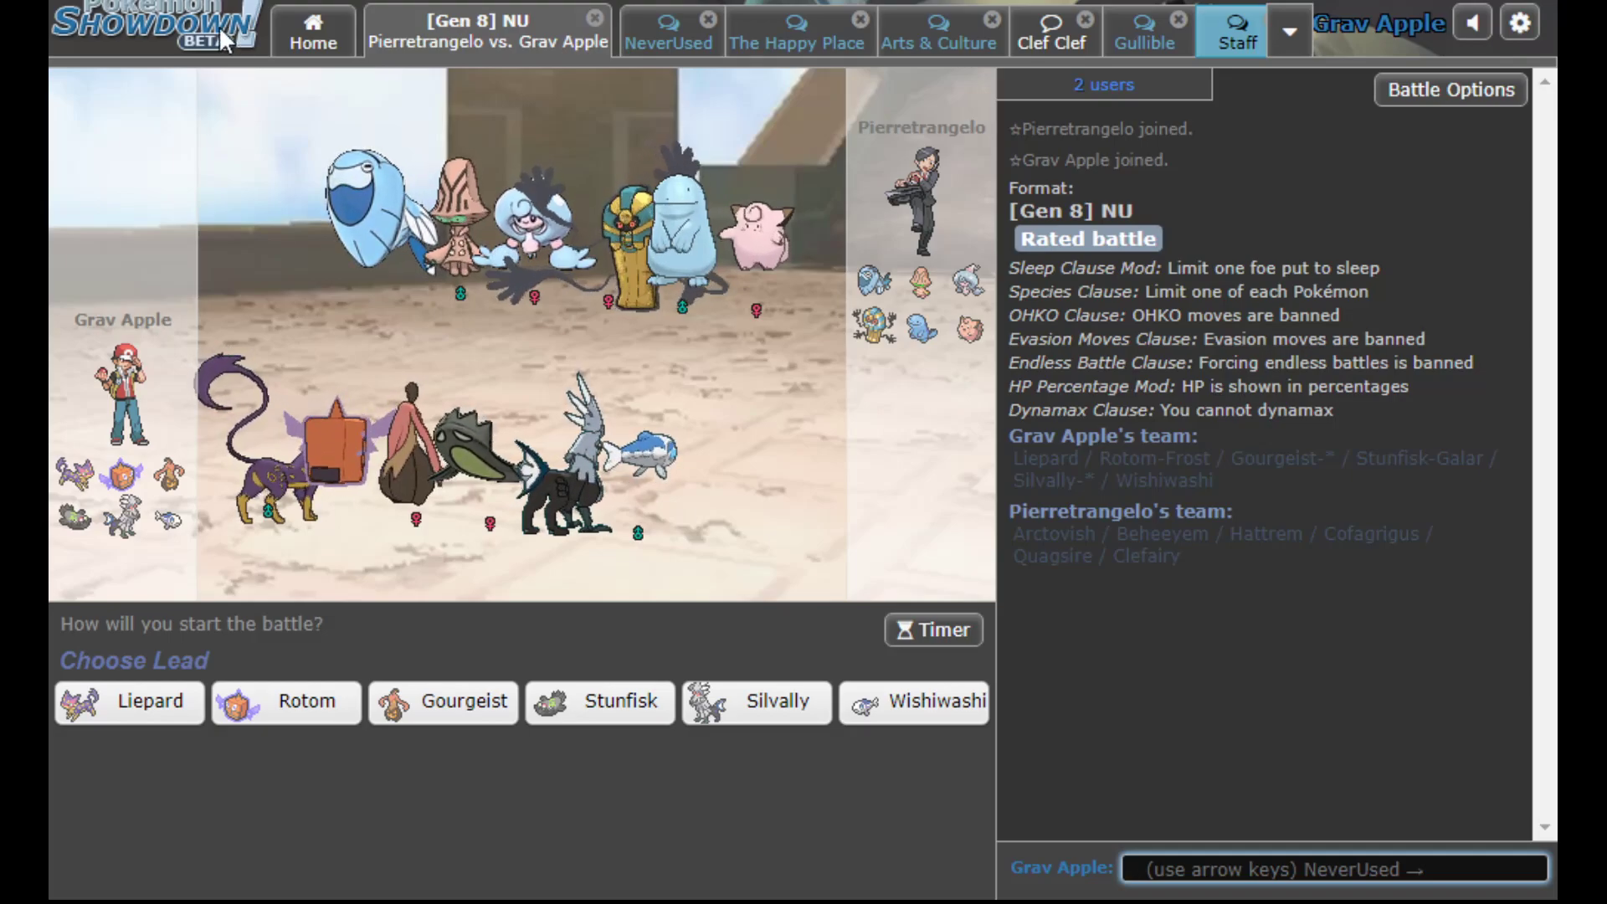
{"action": "mouse_move", "coordinate": [113, 258]}
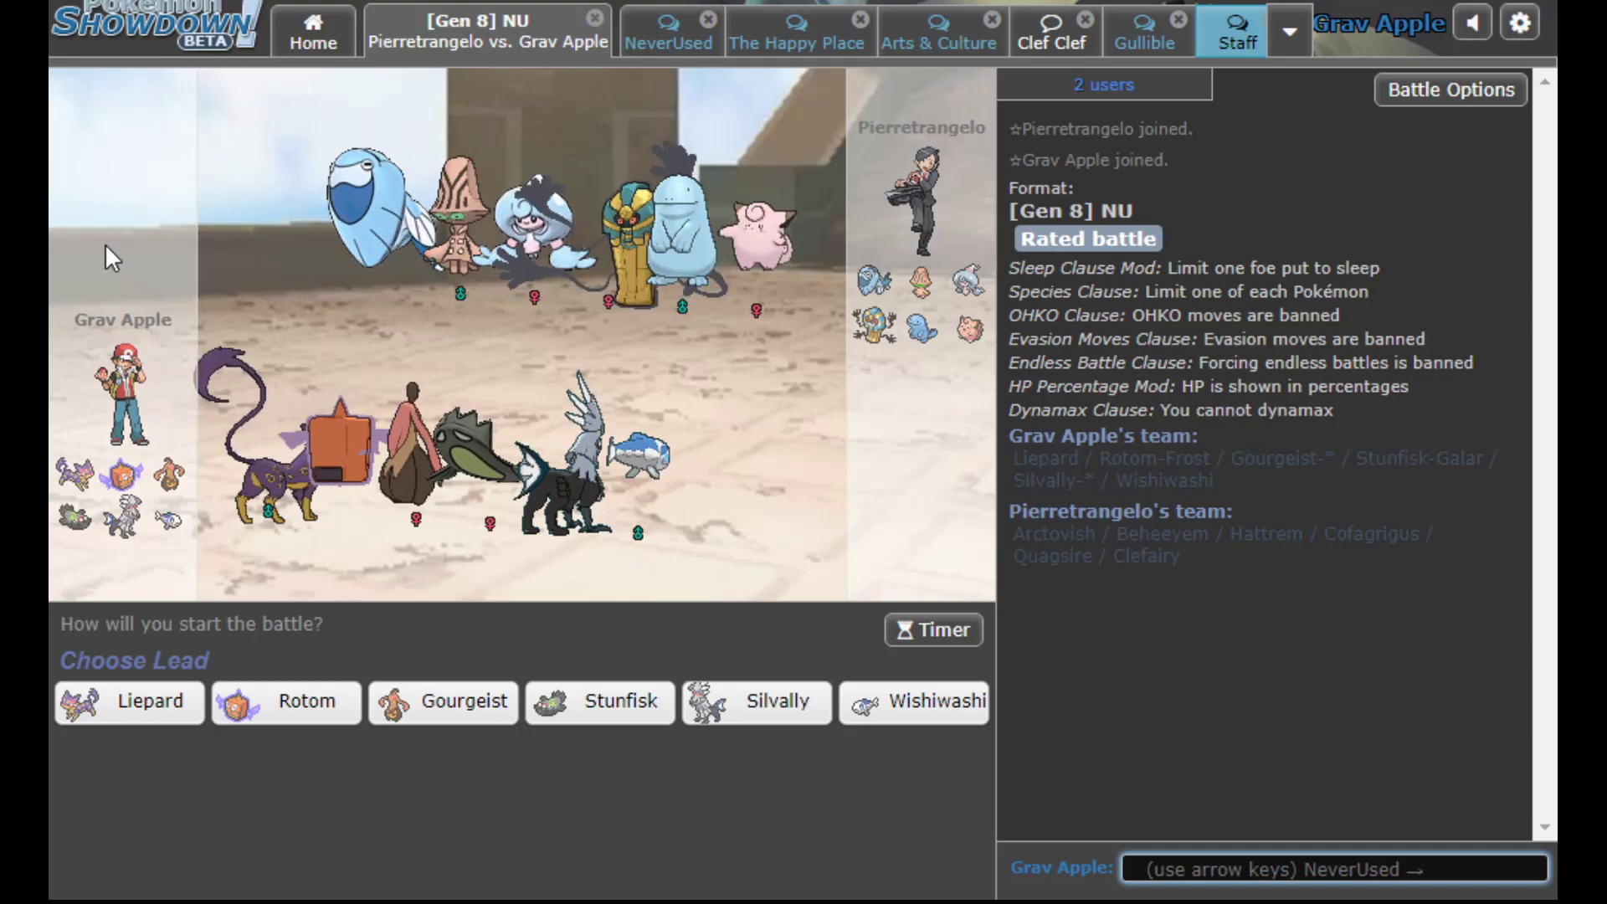
{"action": "mouse_move", "coordinate": [773, 592]}
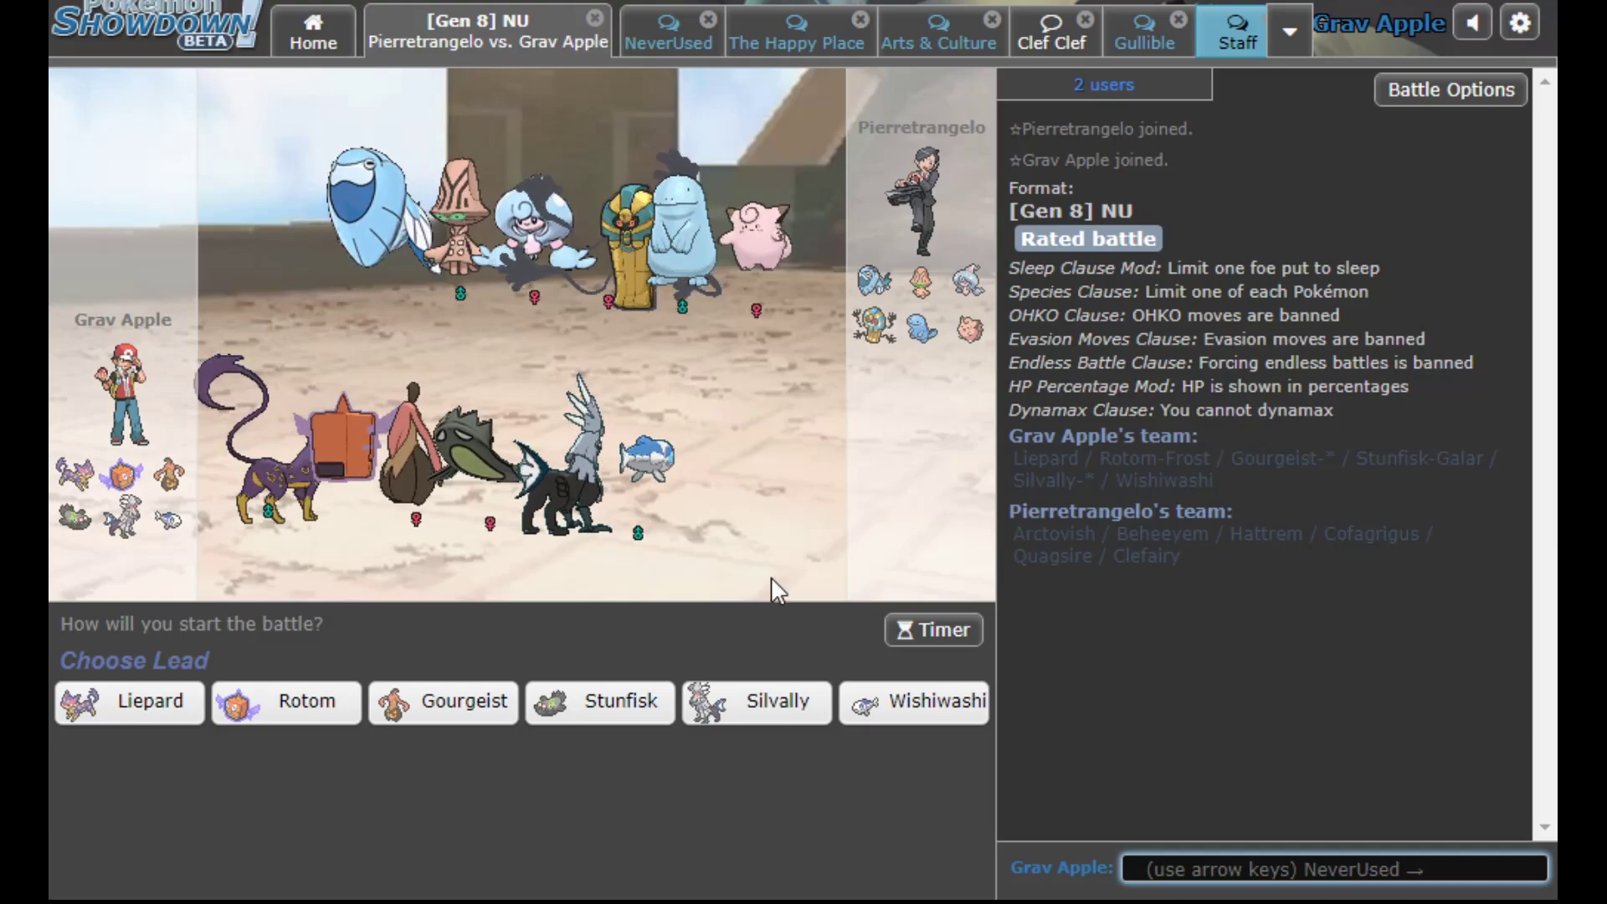
{"action": "mouse_move", "coordinate": [223, 117]}
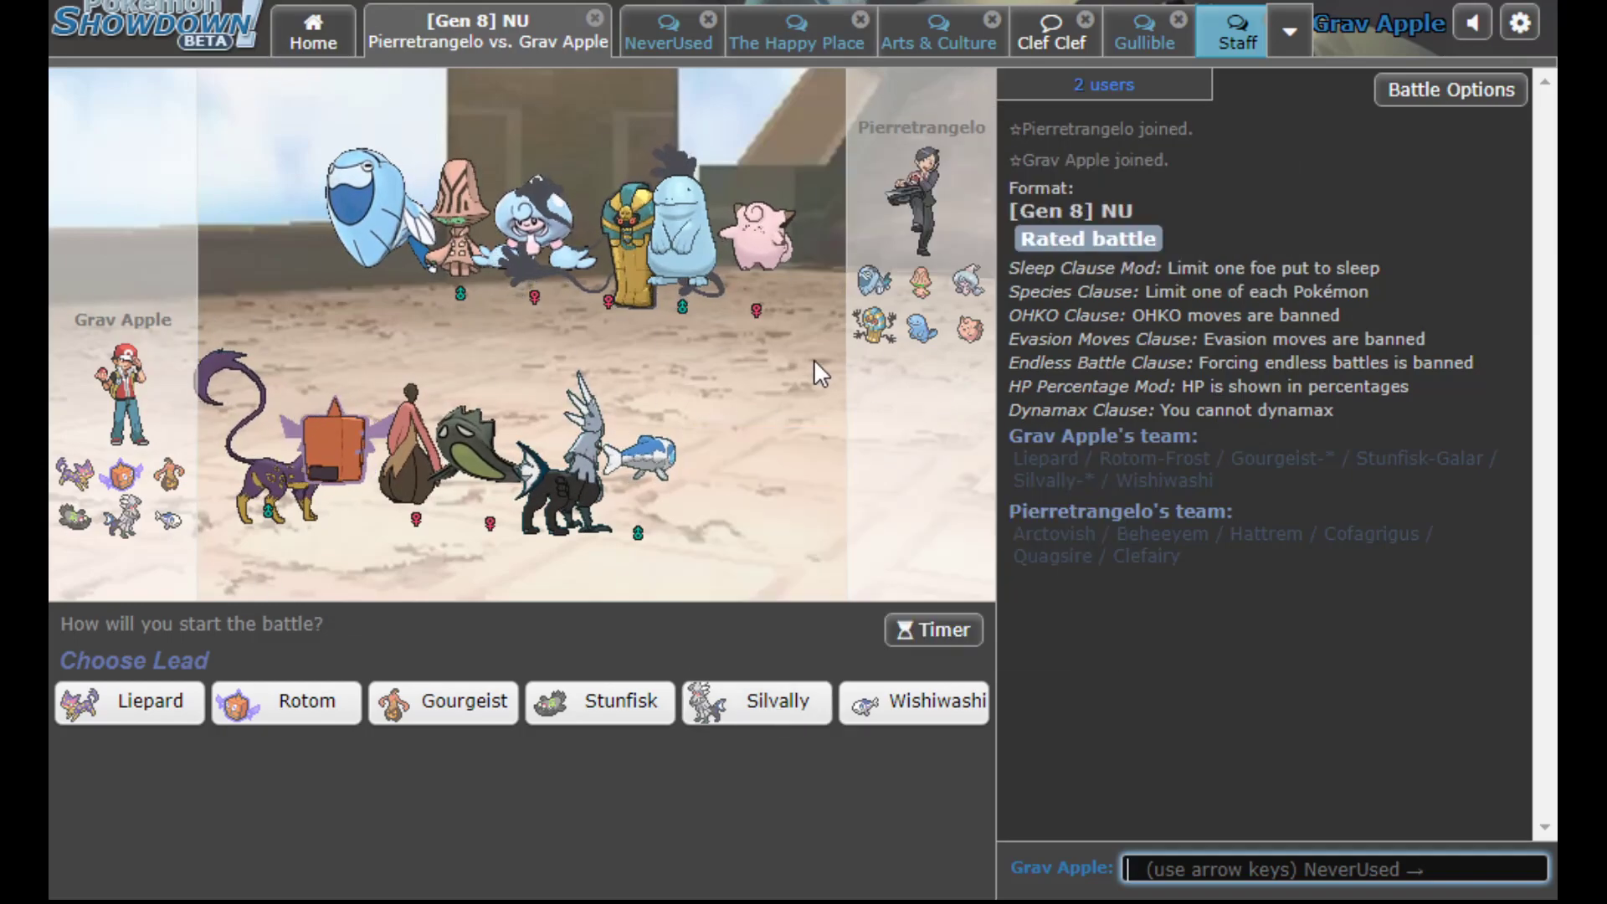
{"action": "mouse_move", "coordinate": [713, 633]}
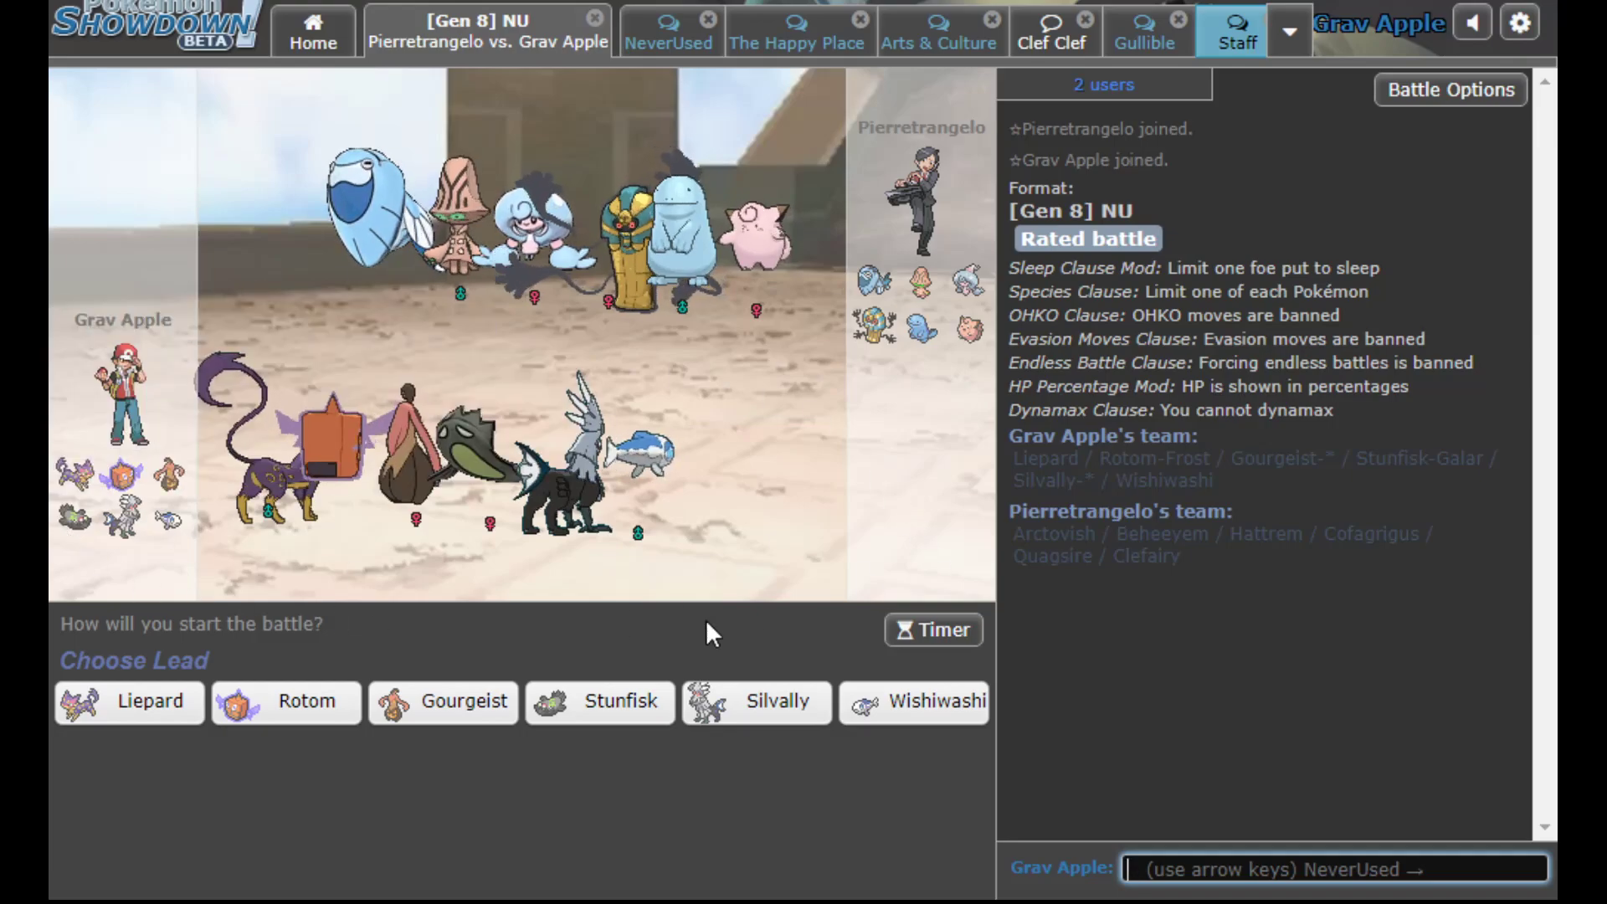
{"action": "mouse_move", "coordinate": [1286, 619]}
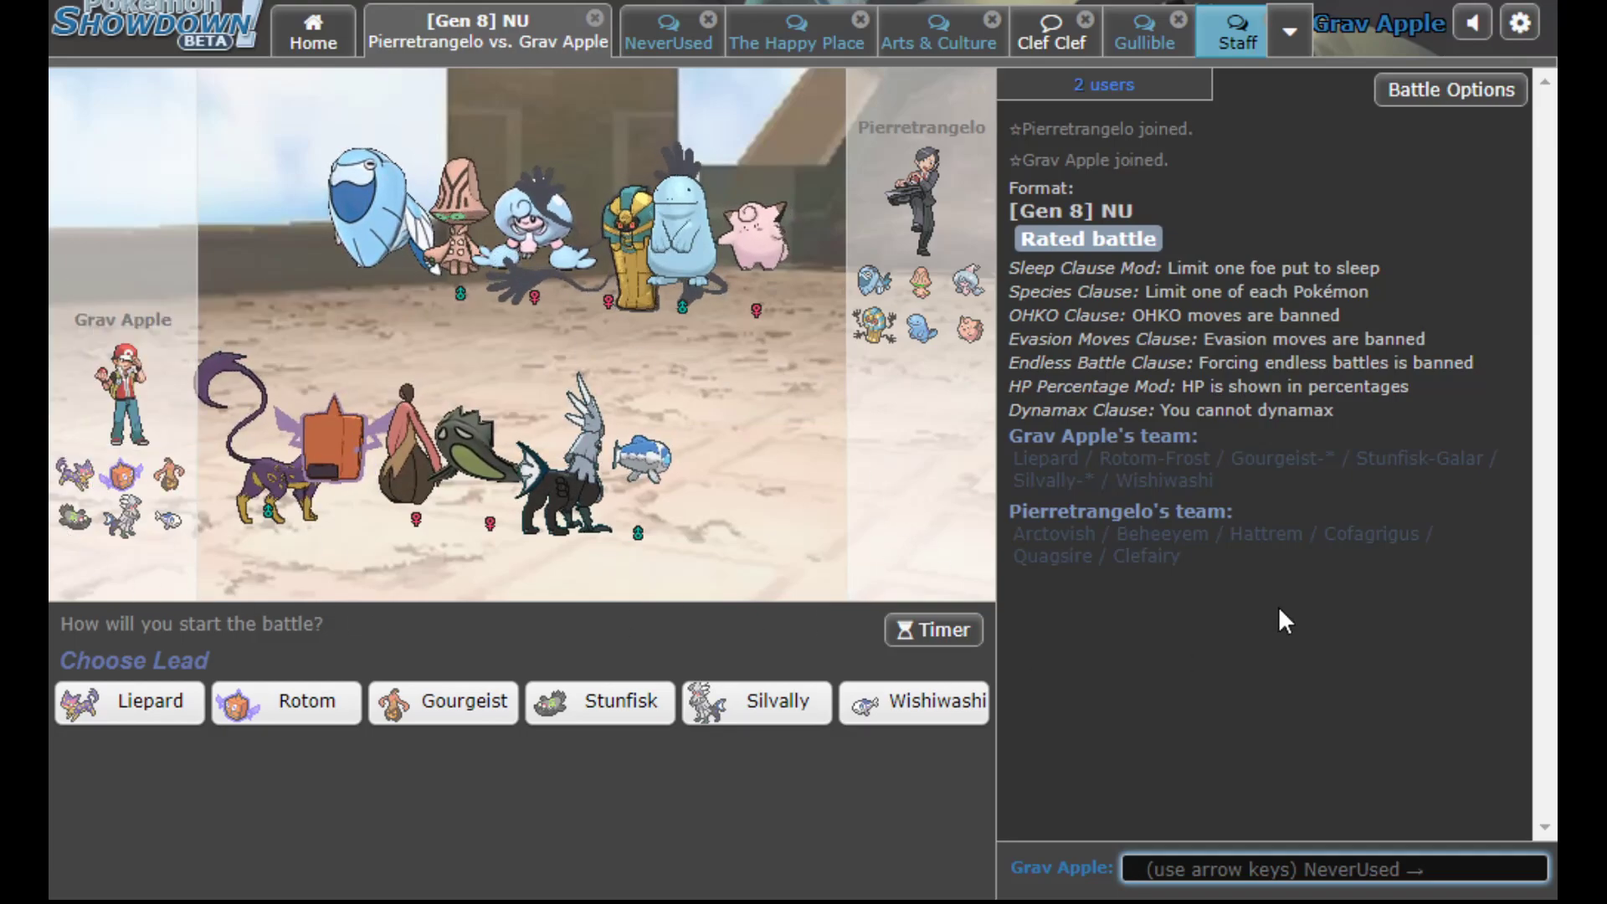
{"action": "mouse_move", "coordinate": [841, 405]}
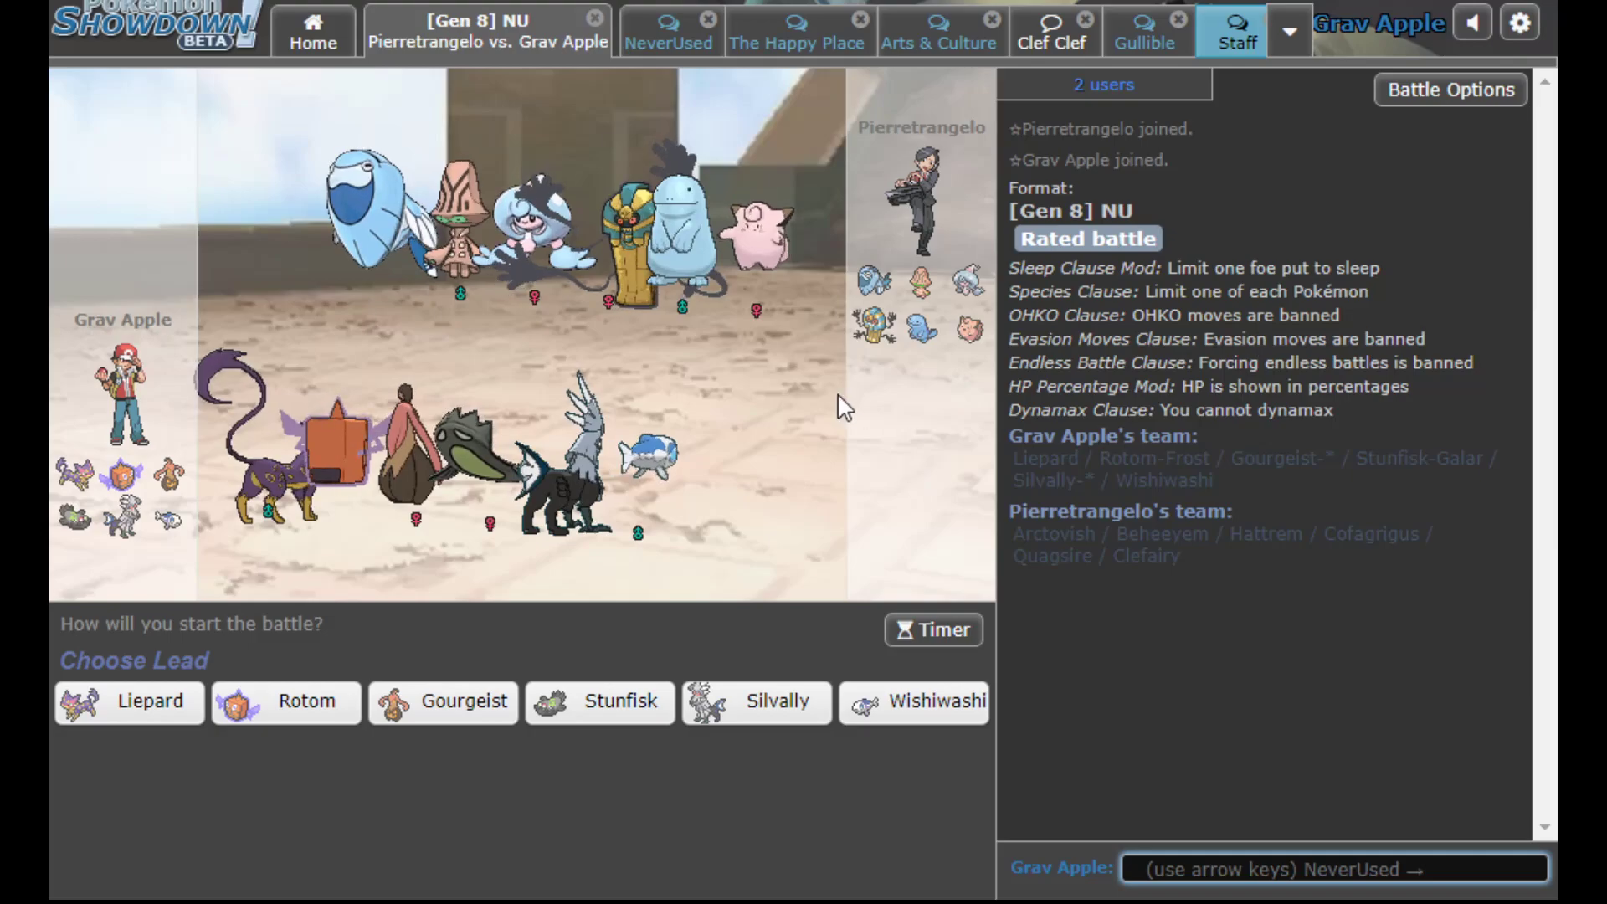
{"action": "mouse_move", "coordinate": [840, 368]}
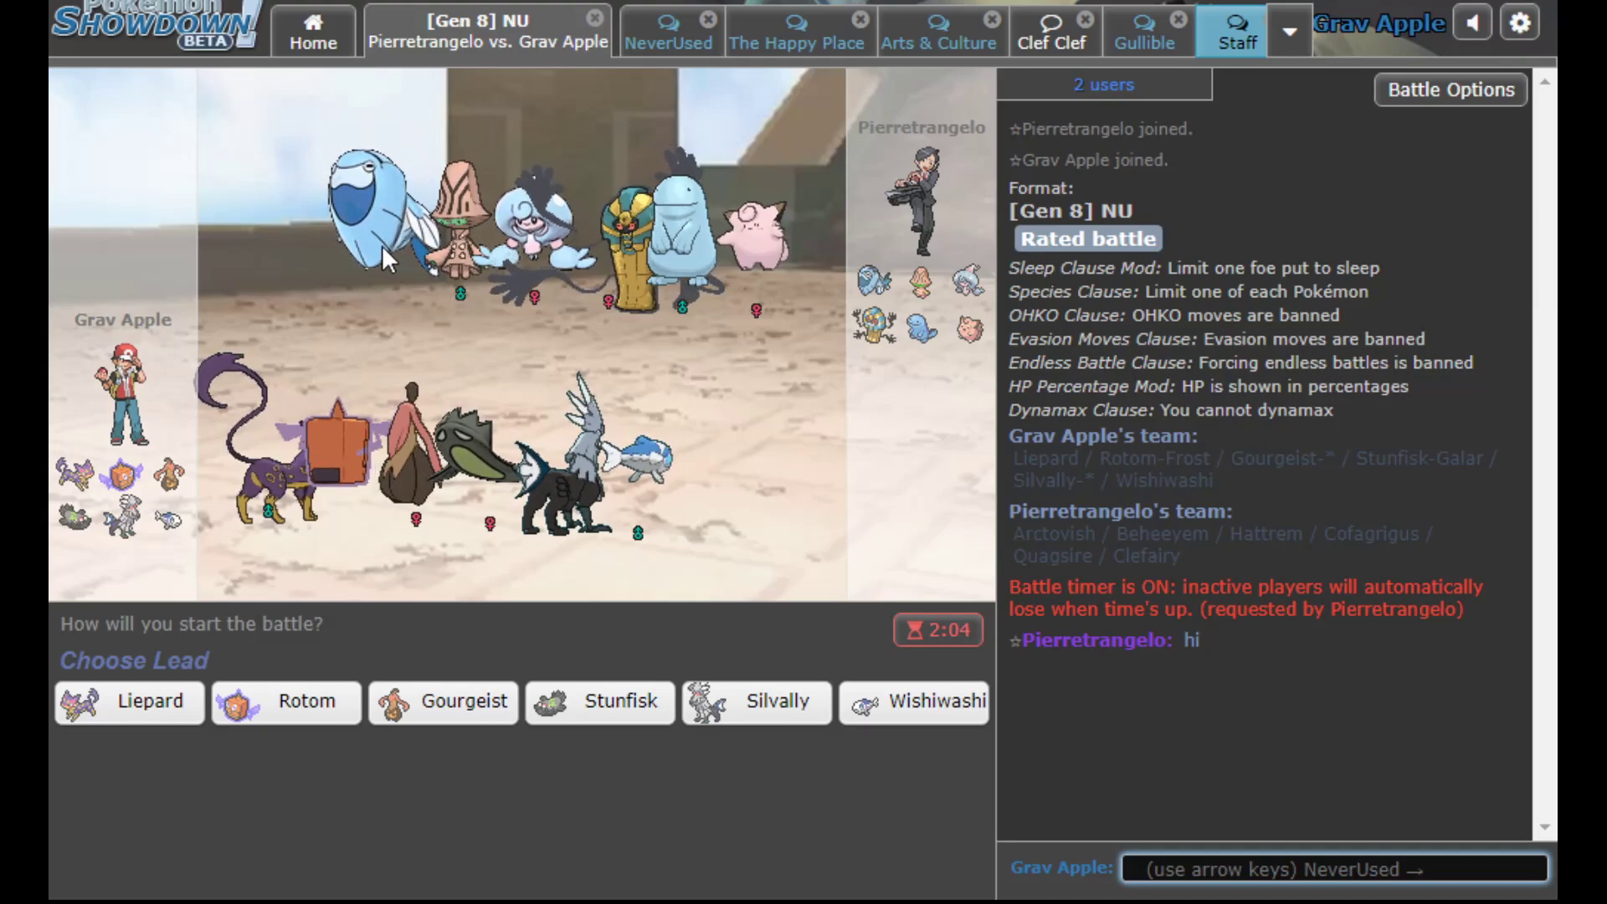
Lead Liepard and Knock Off Beheeyem, then Stunfisk's Yawn and Earthquake on Clefairy
{"action": "left_click", "coordinate": [129, 702]}
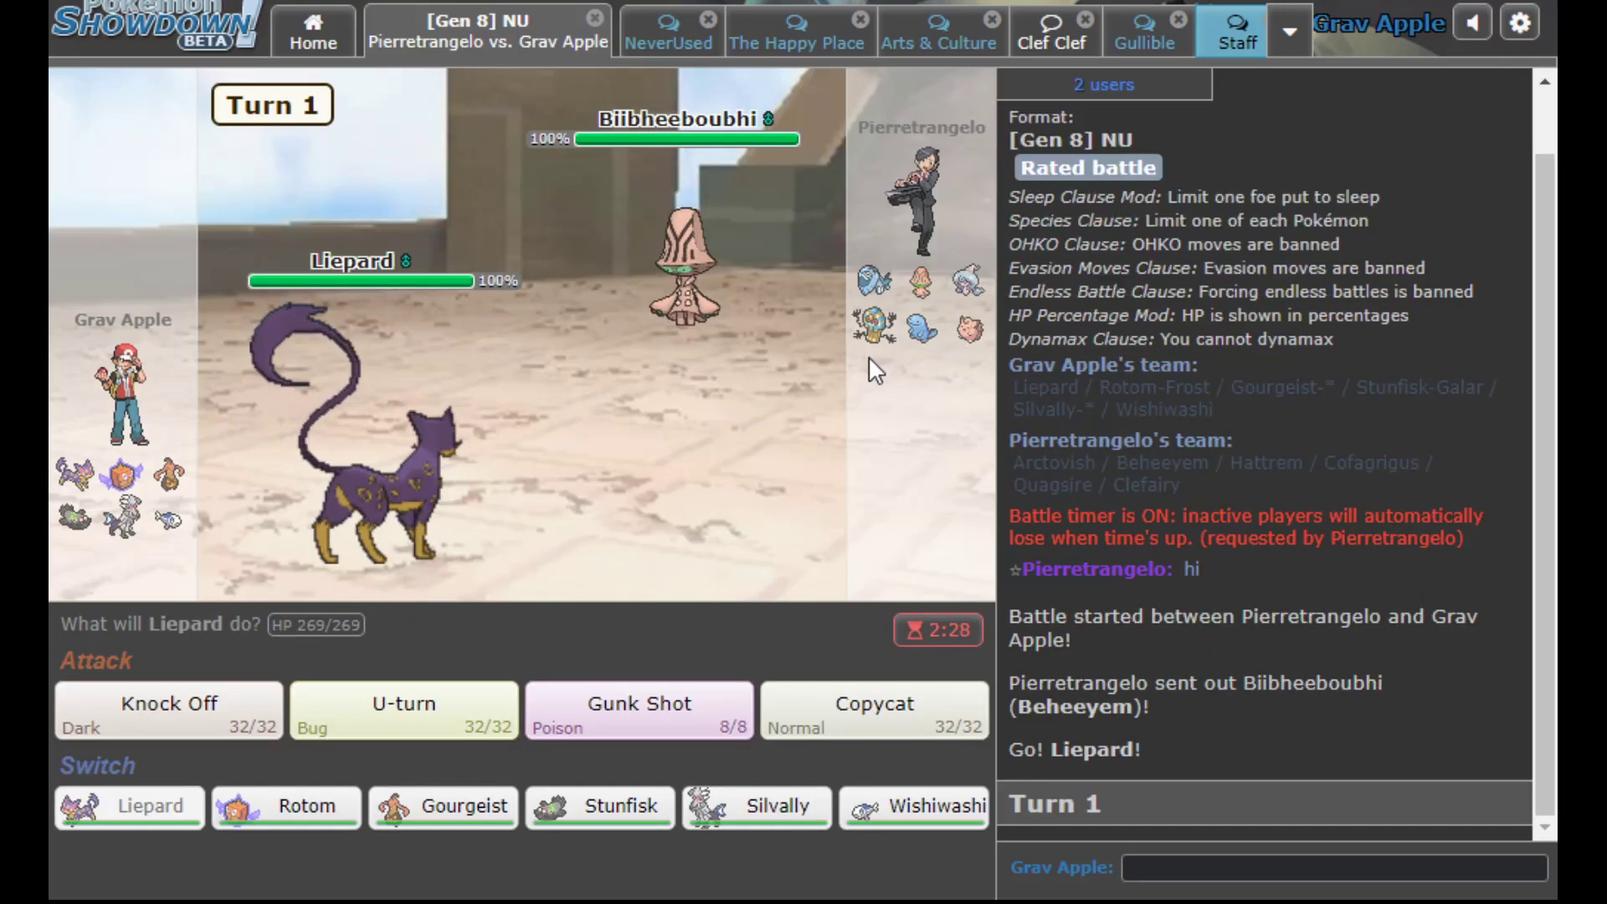
{"action": "left_click", "coordinate": [168, 710]}
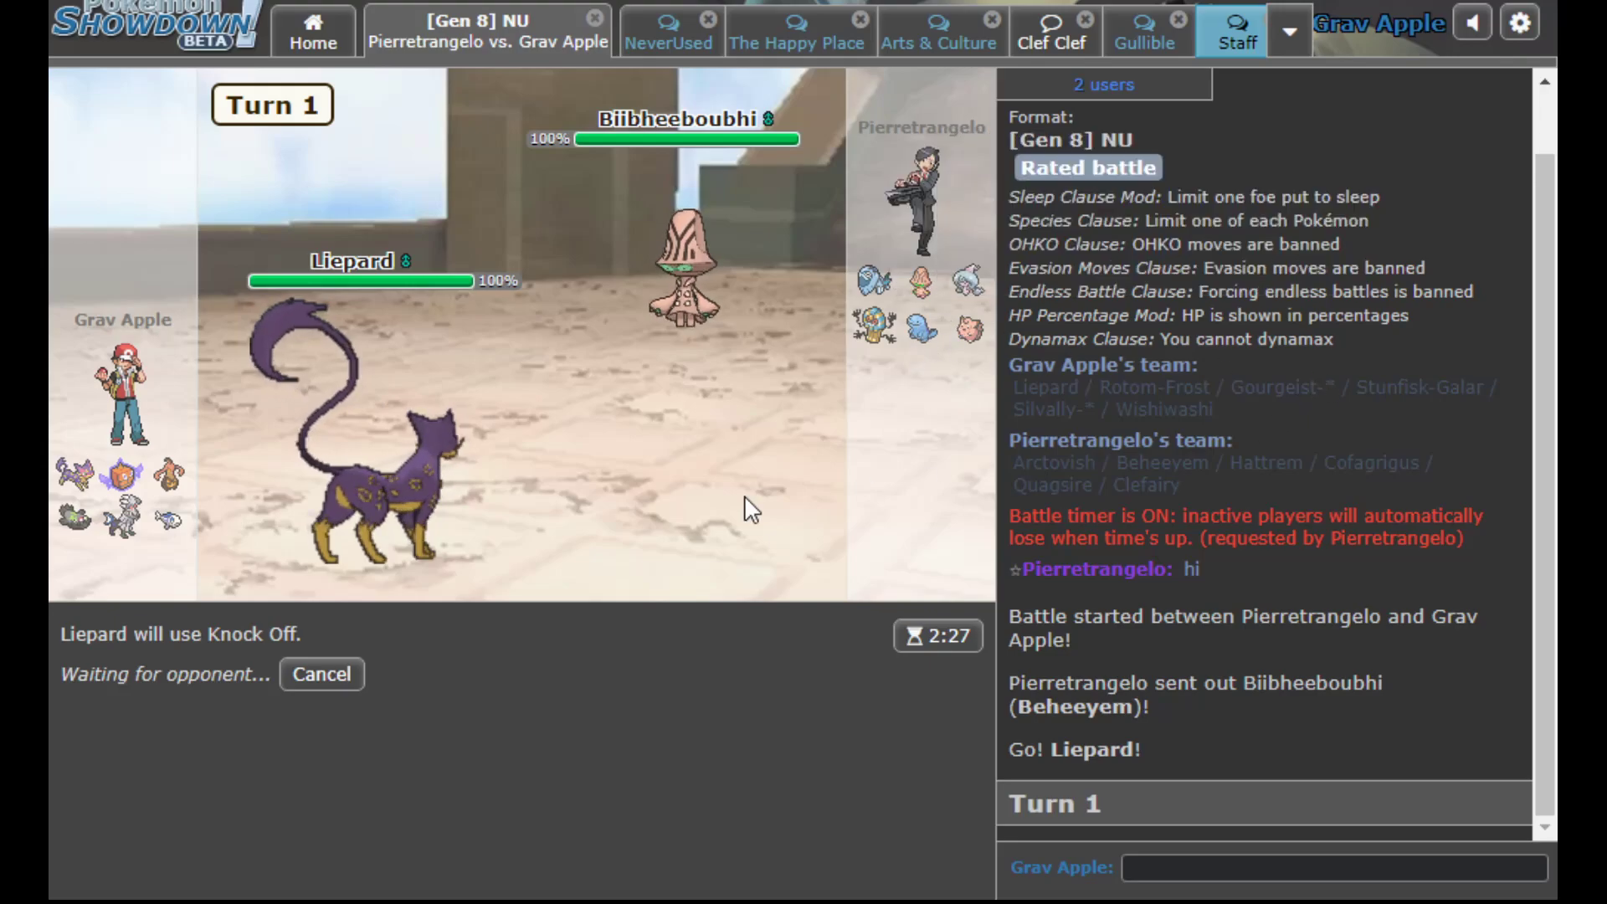
{"action": "mouse_move", "coordinate": [688, 574]}
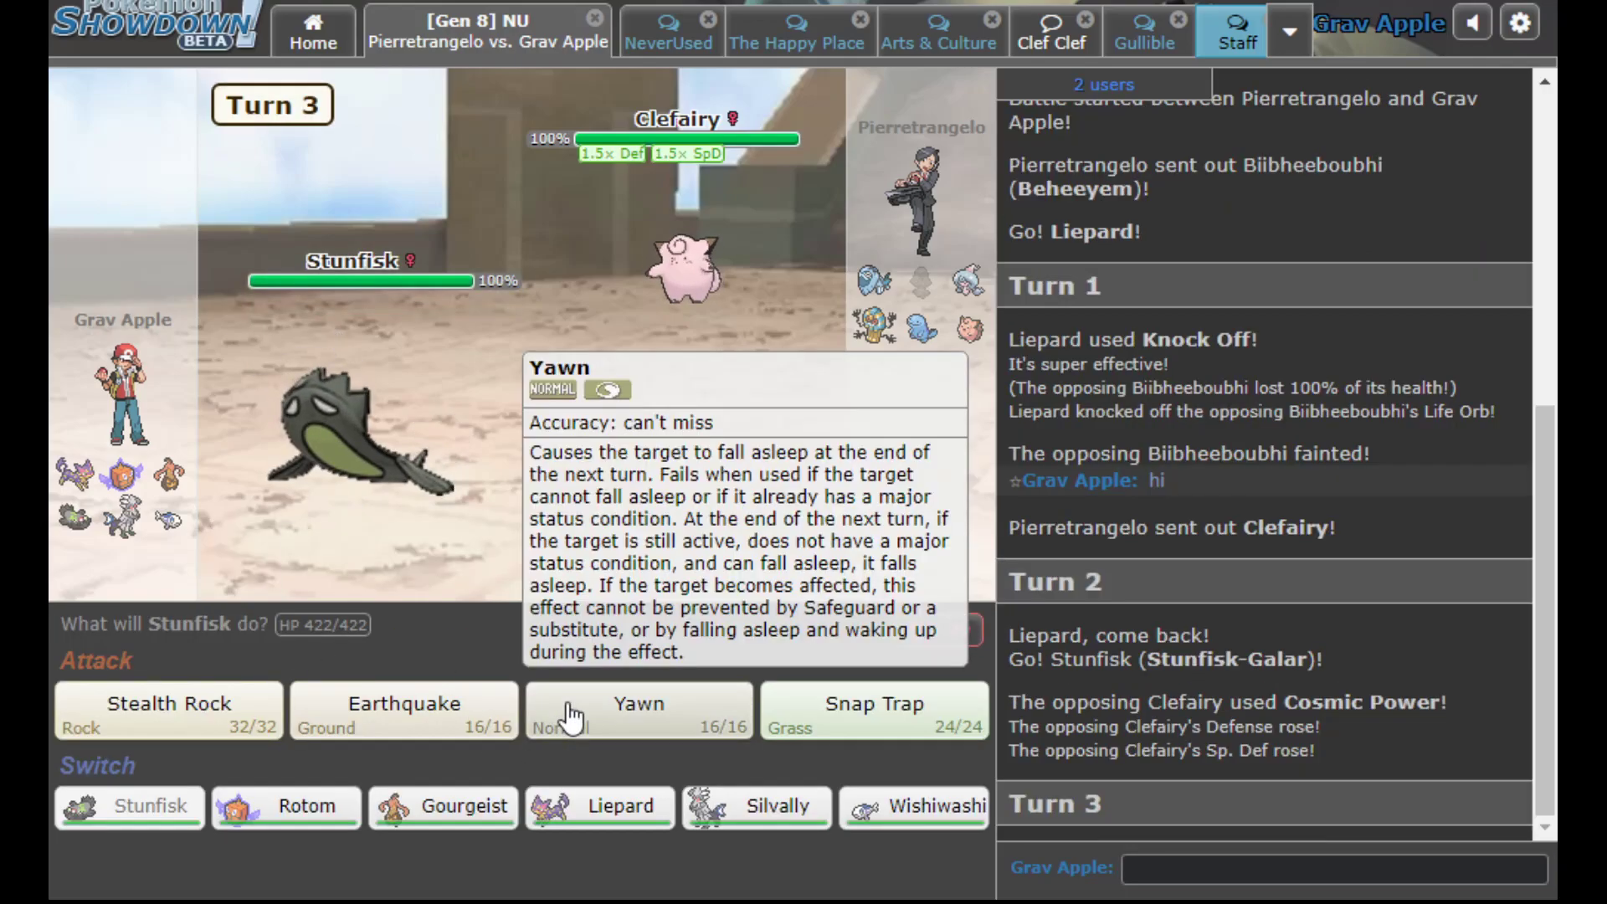
{"action": "left_click", "coordinate": [638, 709]}
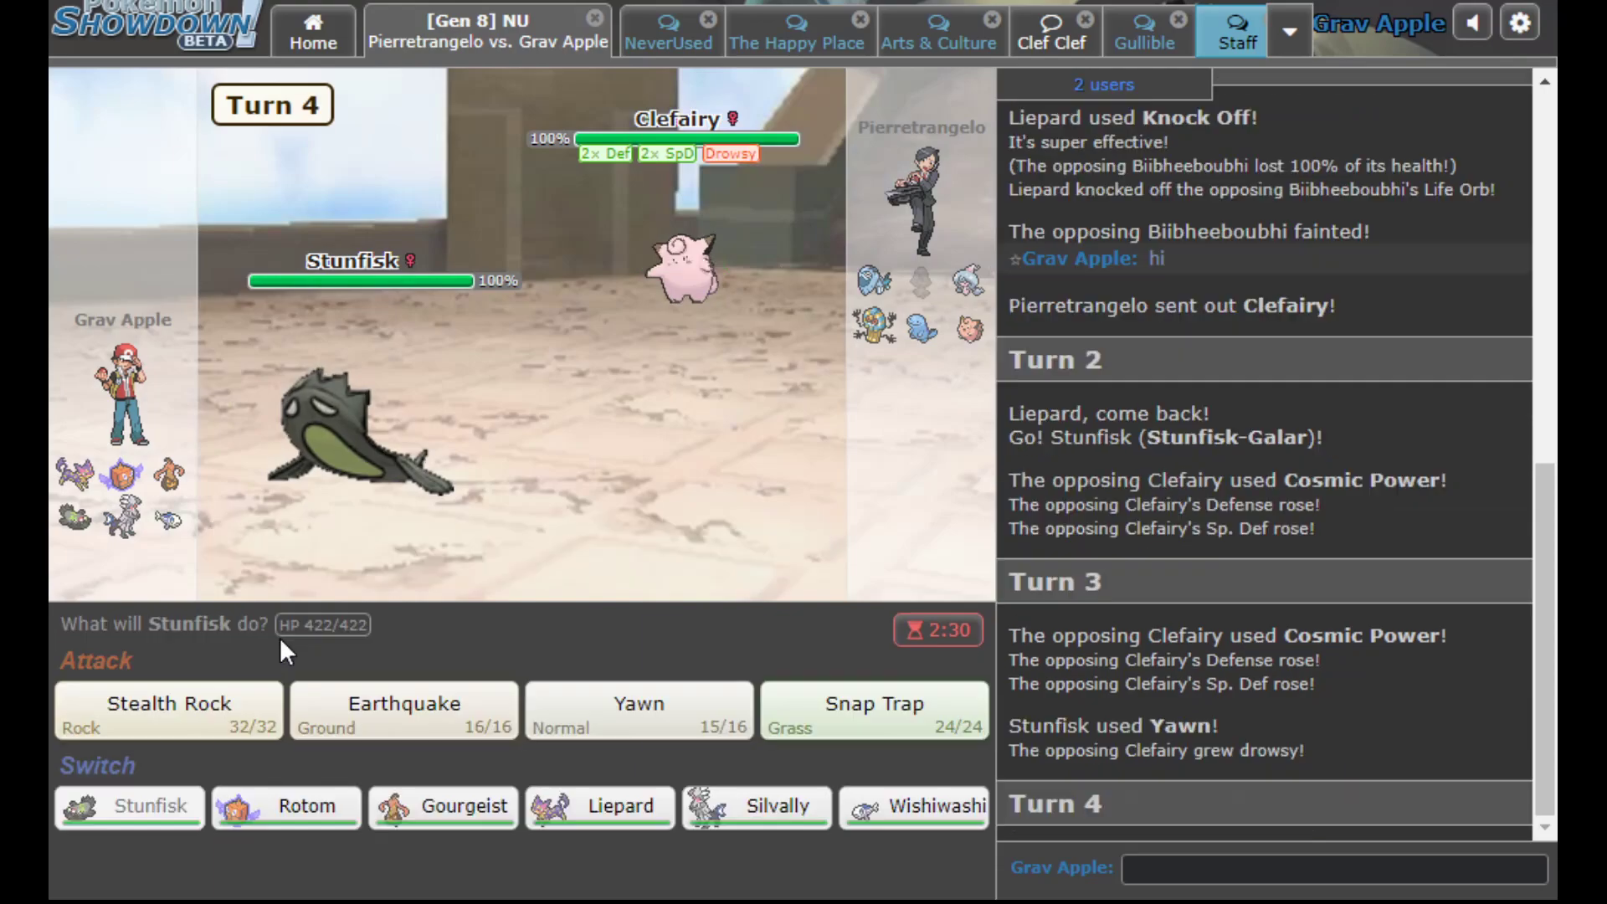
{"action": "mouse_move", "coordinate": [403, 709]}
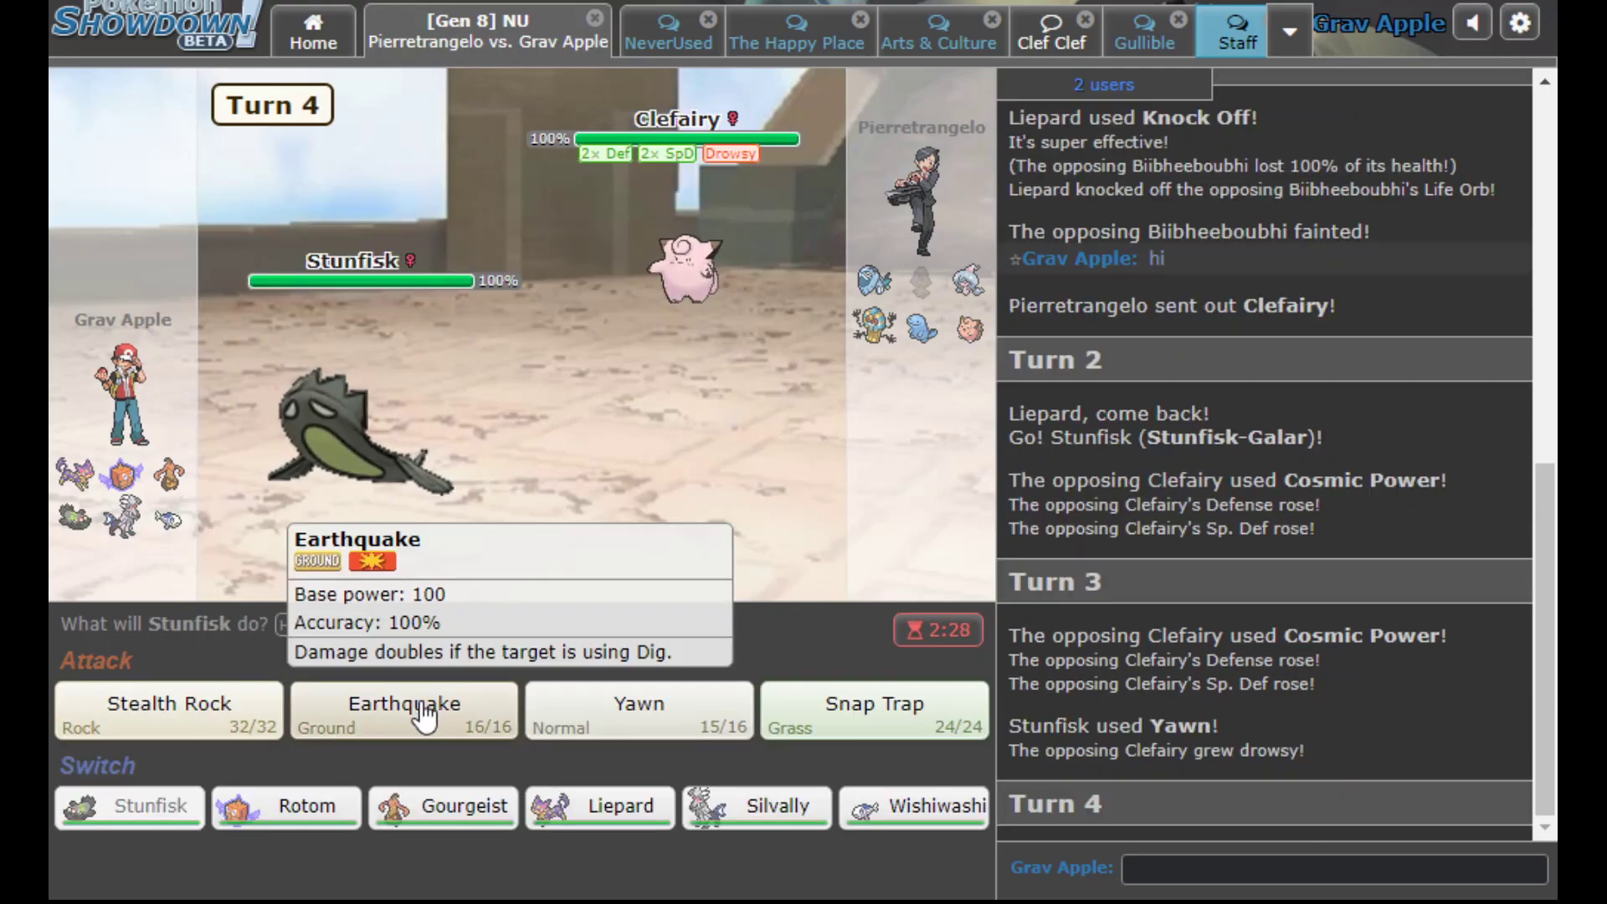
{"action": "left_click", "coordinate": [403, 710]}
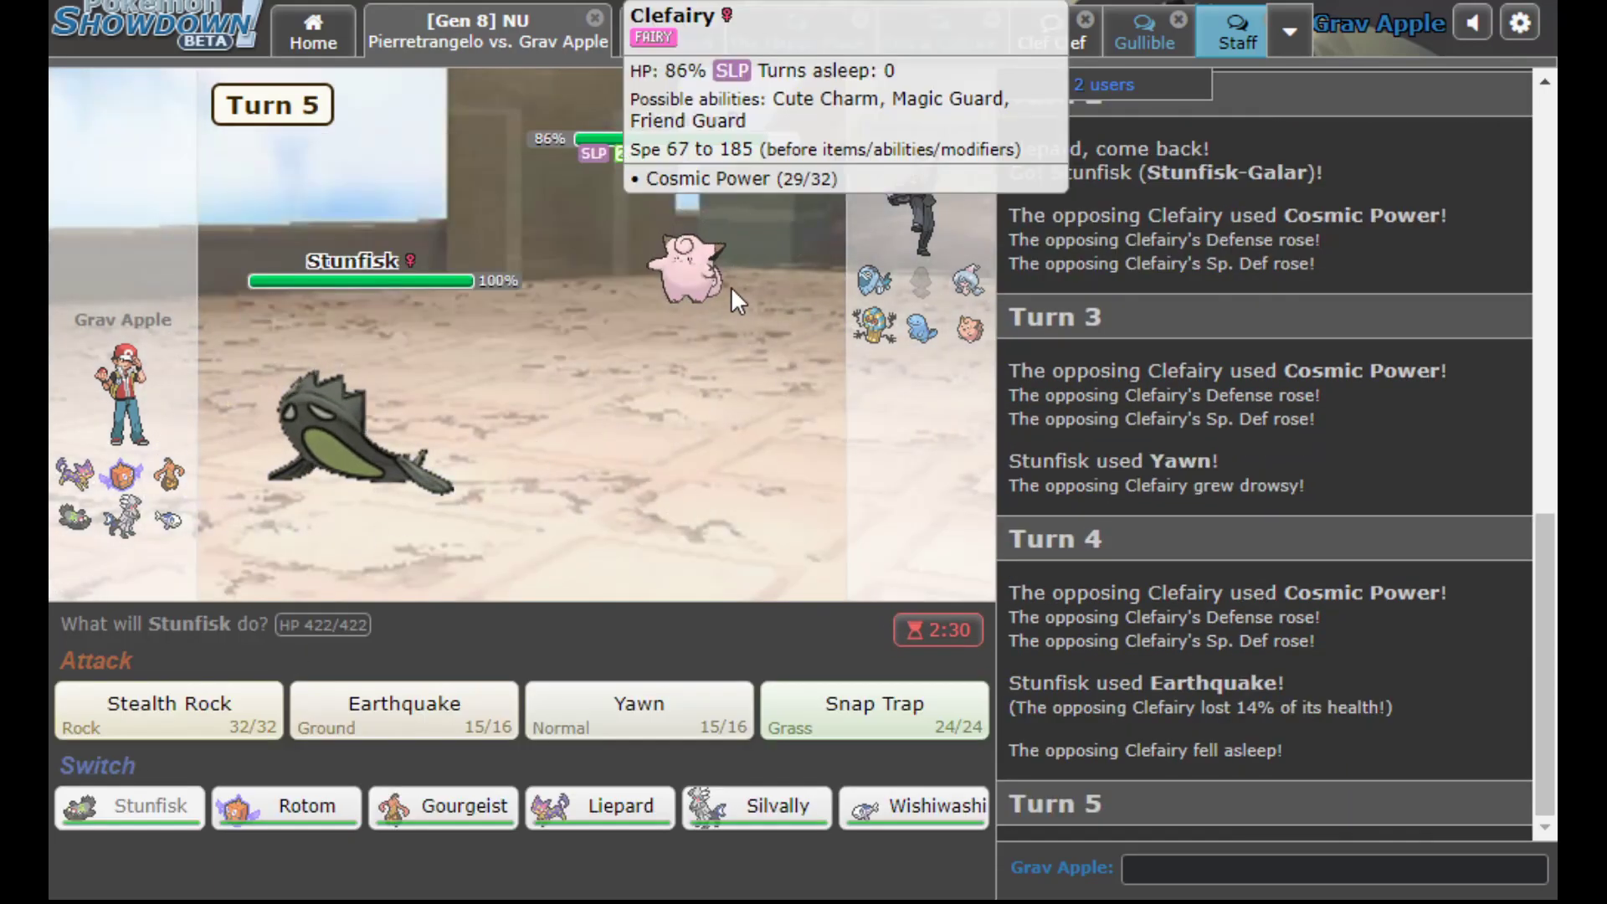
{"action": "mouse_move", "coordinate": [297, 820]}
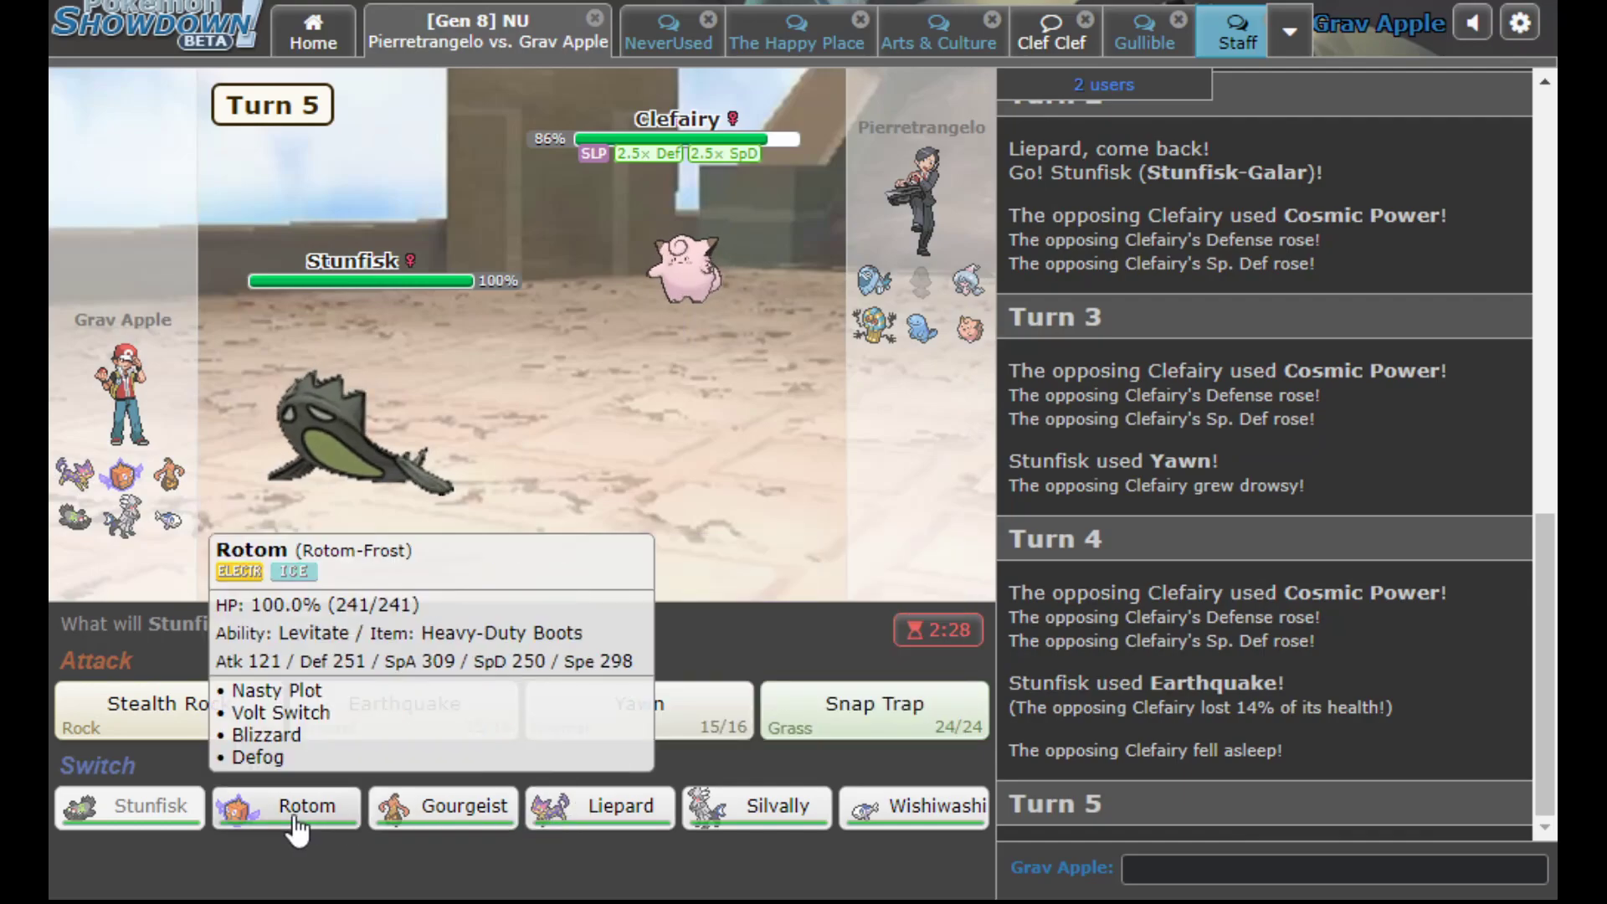
{"action": "mouse_move", "coordinate": [799, 831]}
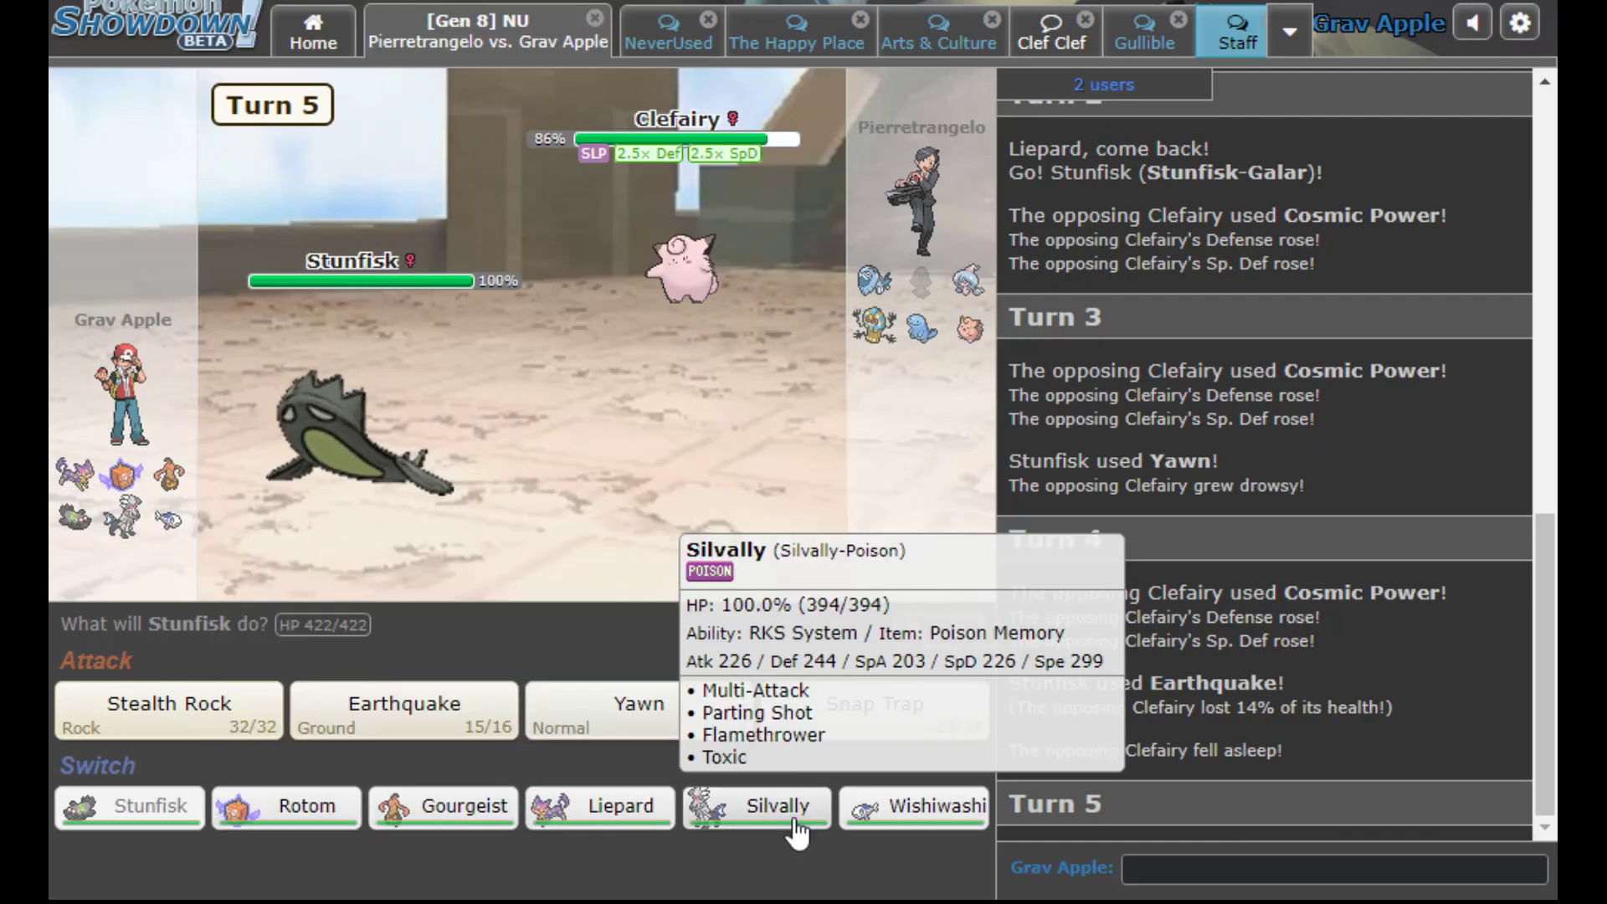
Switch to Silvally, Multi-Attack Clefairy until it faints, then Toxic the incoming Cofagrigus
{"action": "left_click", "coordinate": [757, 807]}
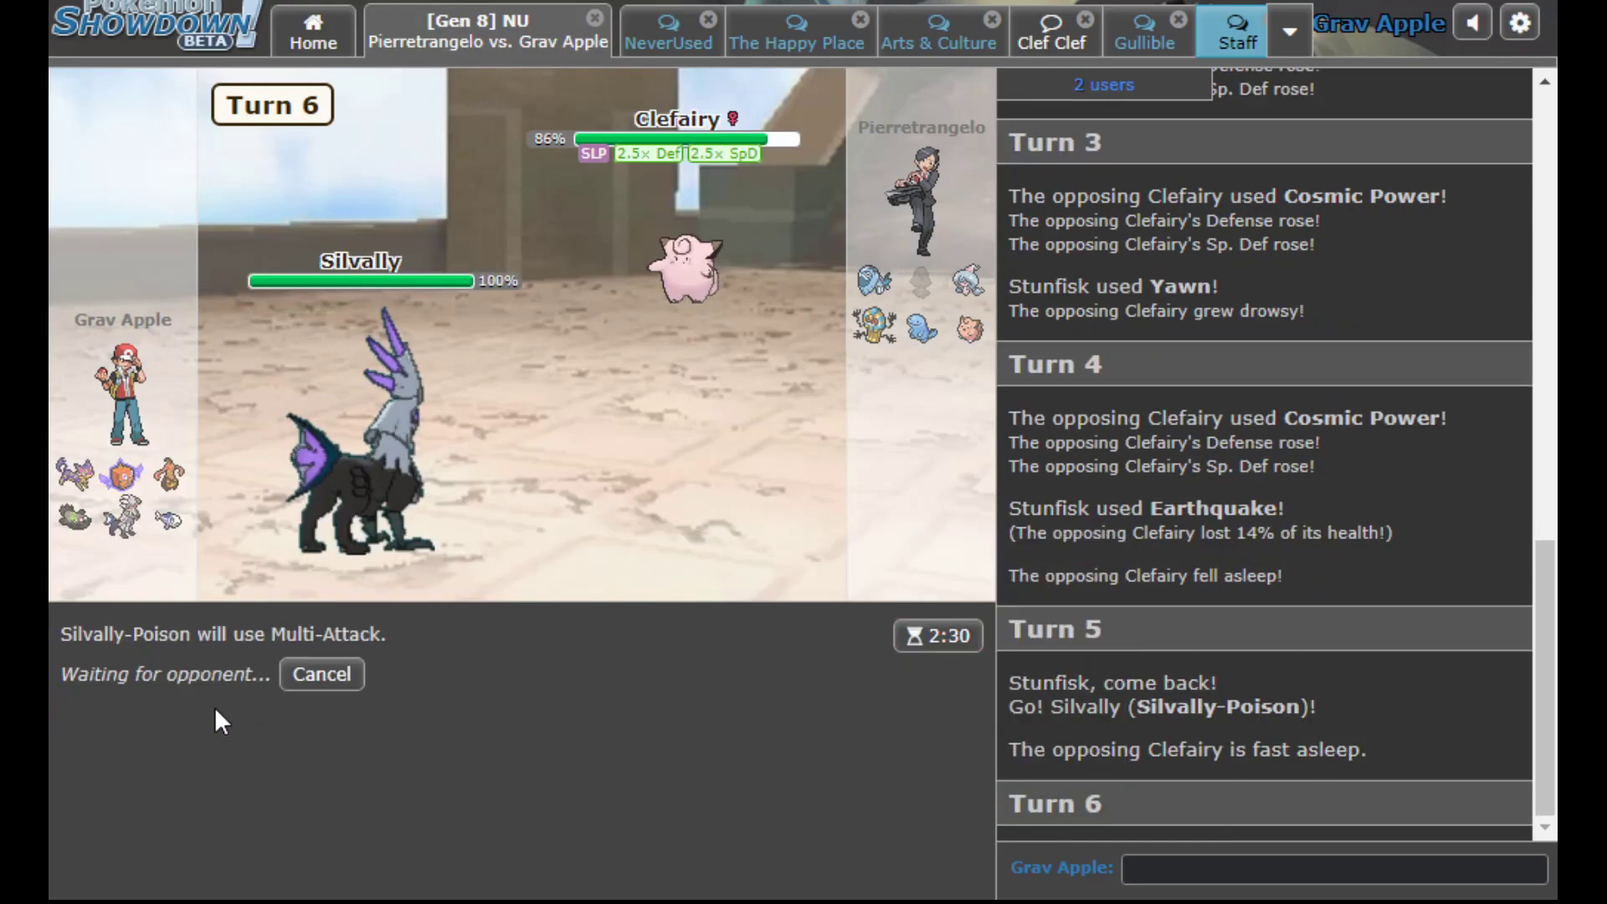
{"action": "mouse_move", "coordinate": [691, 271]}
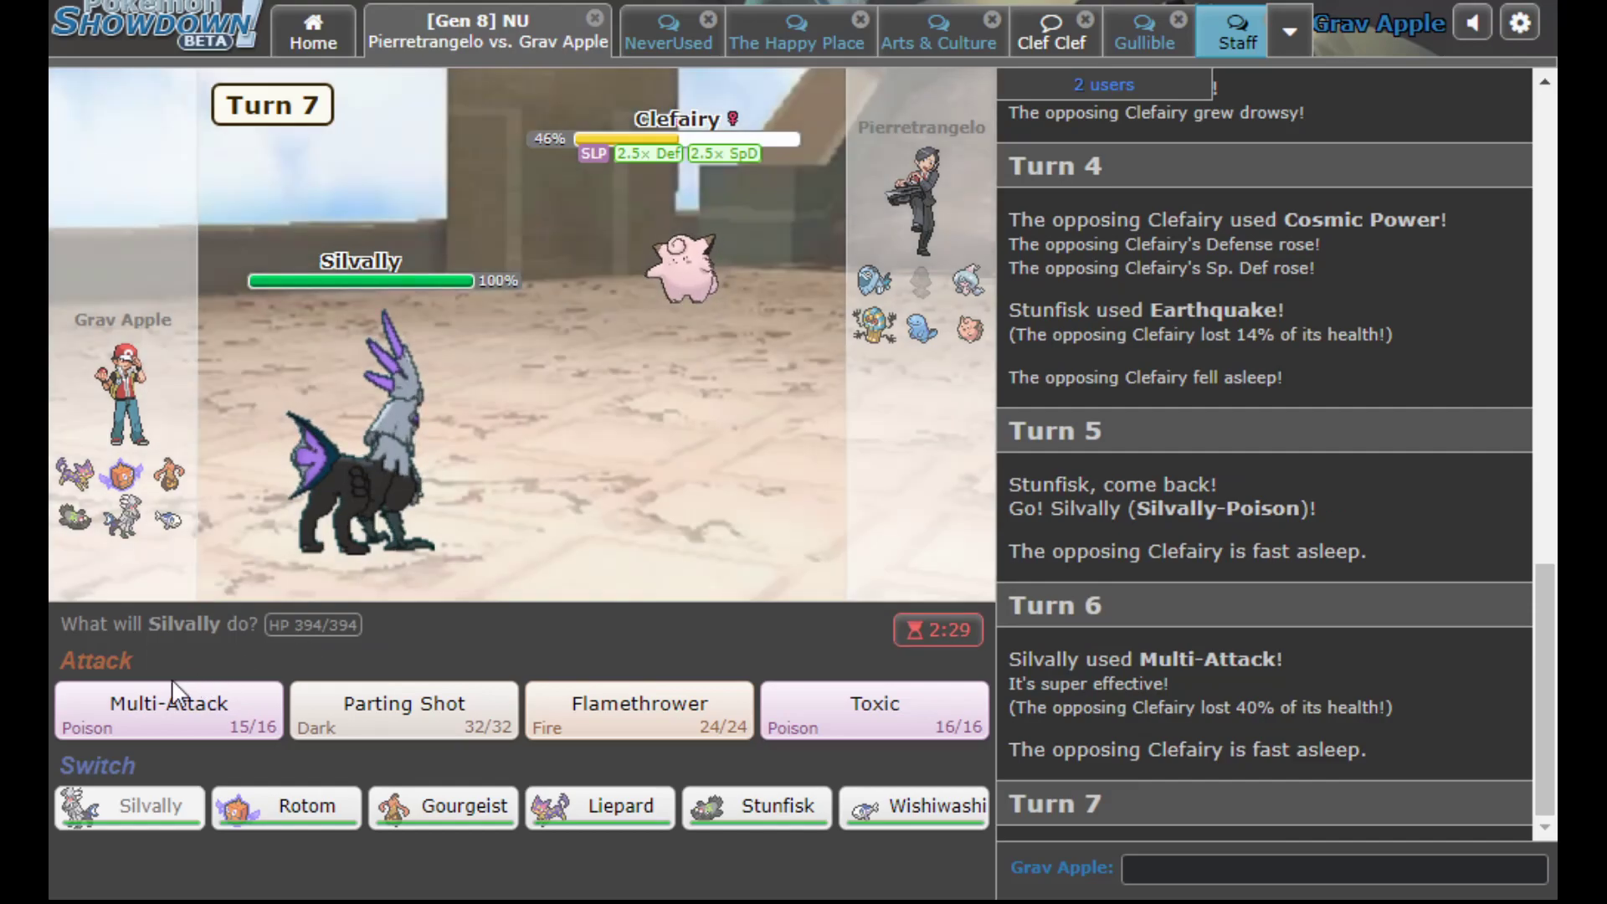
{"action": "left_click", "coordinate": [167, 710]}
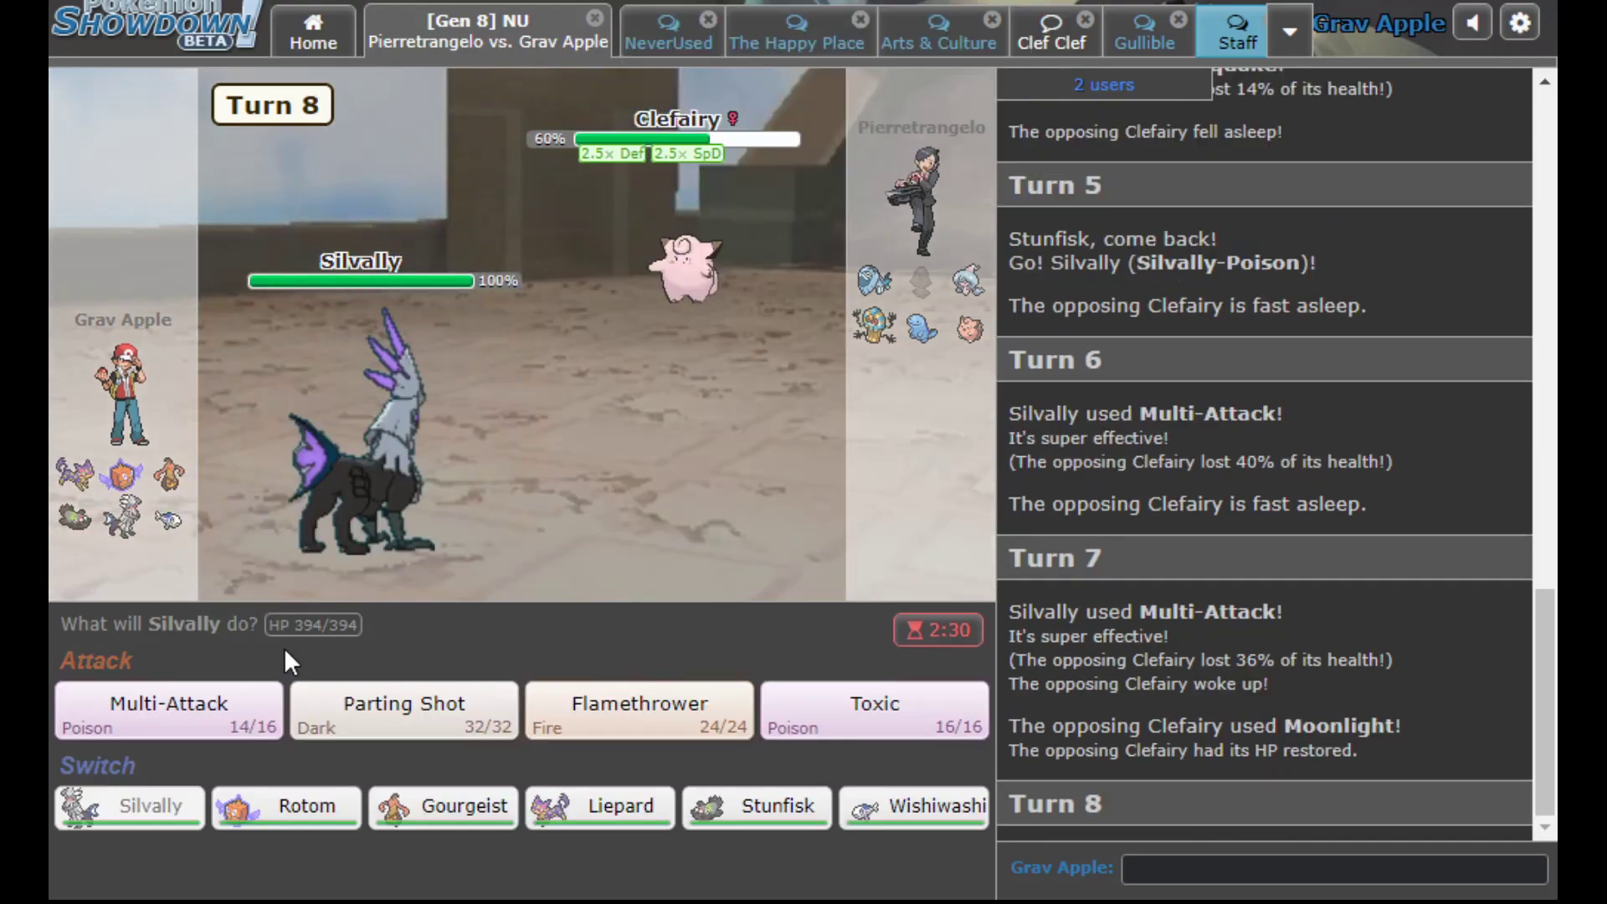
{"action": "left_click", "coordinate": [167, 710]}
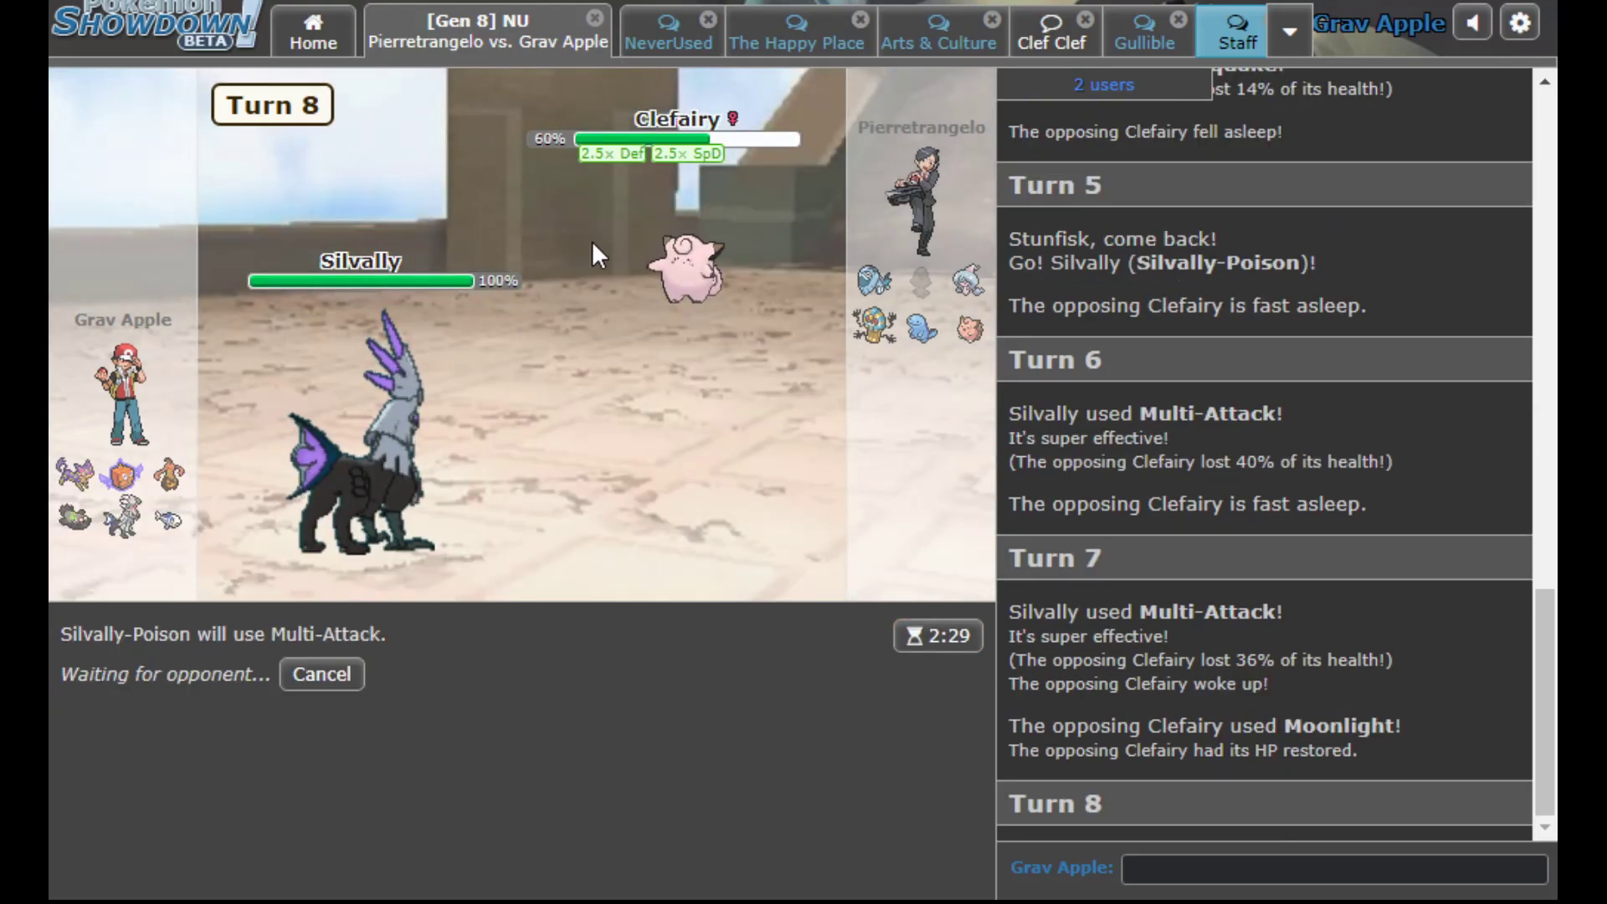
{"action": "mouse_move", "coordinate": [678, 276]}
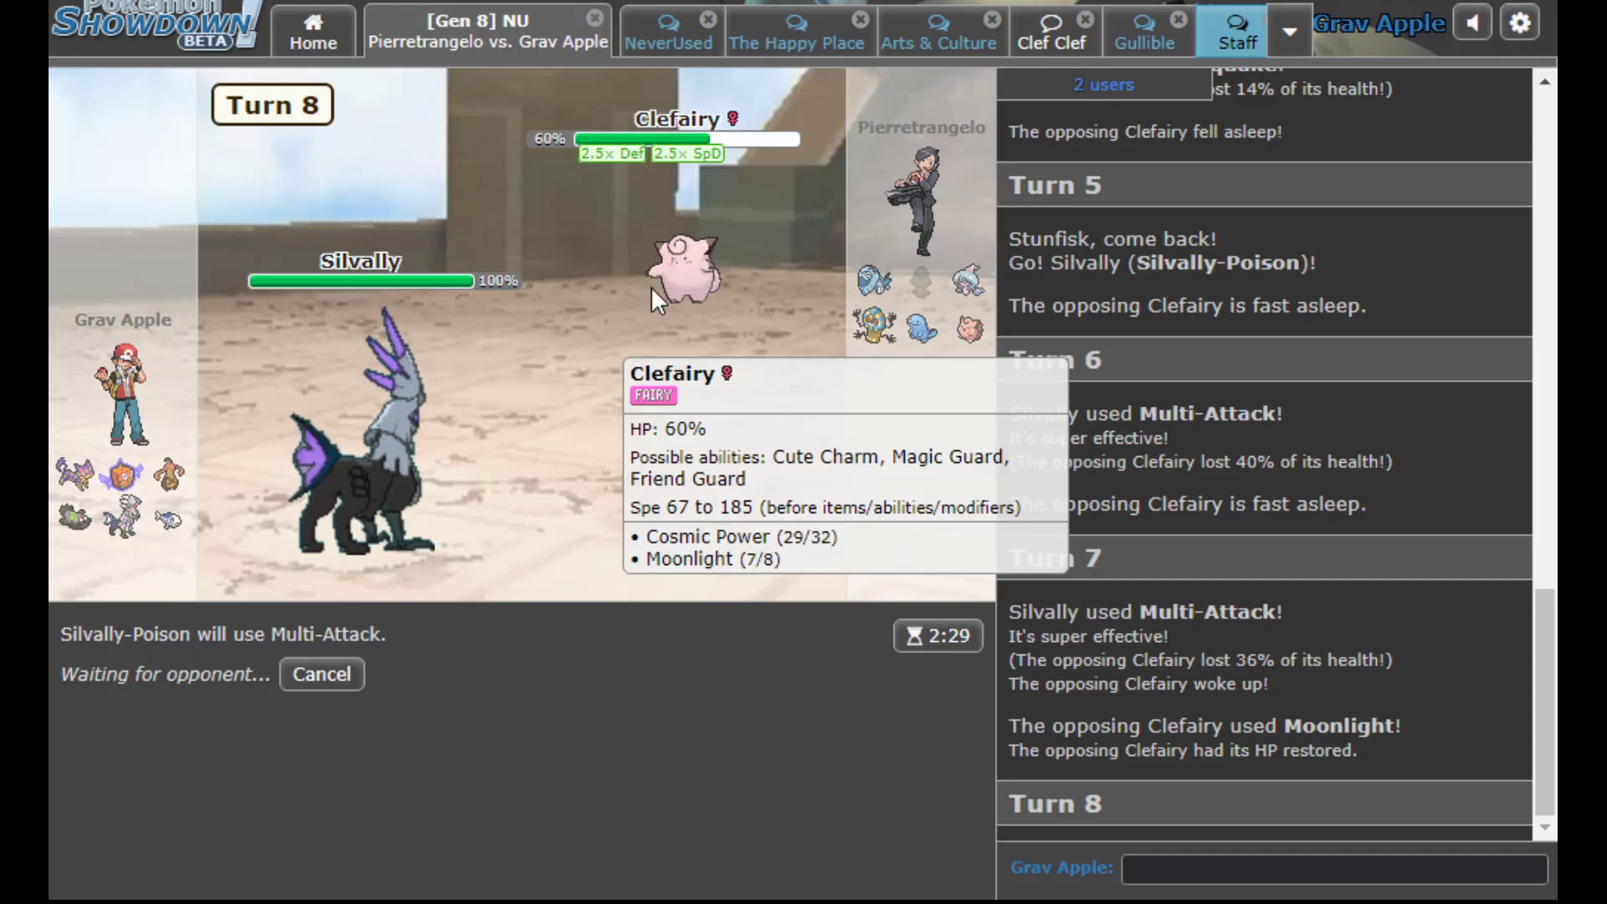
{"action": "mouse_move", "coordinate": [573, 467]}
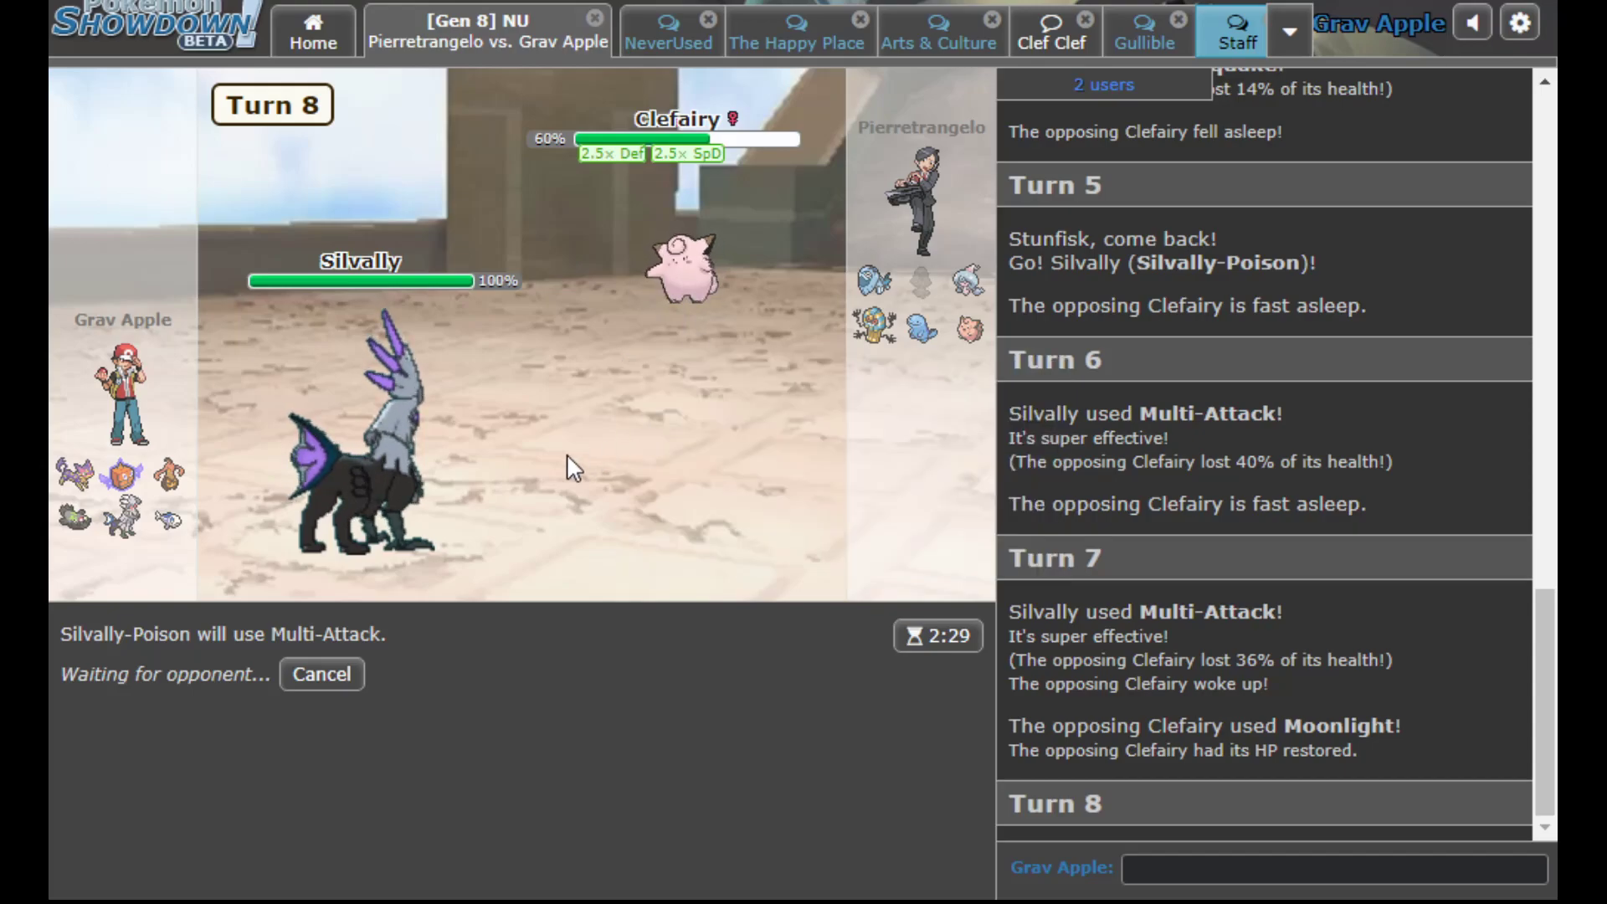
{"action": "mouse_move", "coordinate": [328, 613]}
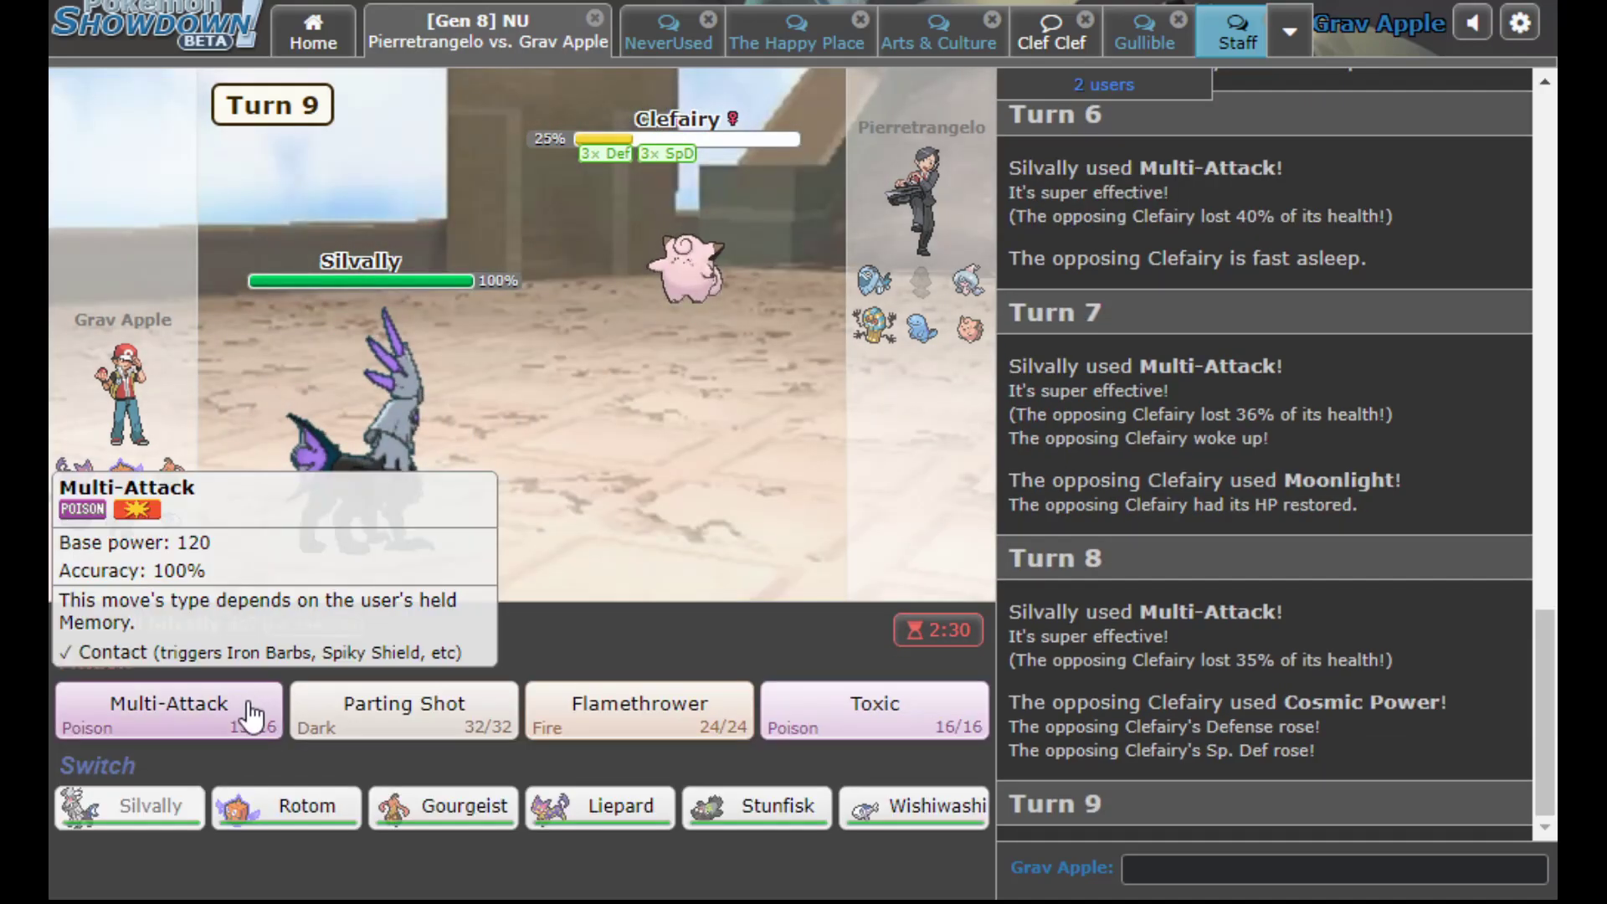
{"action": "left_click", "coordinate": [167, 710]}
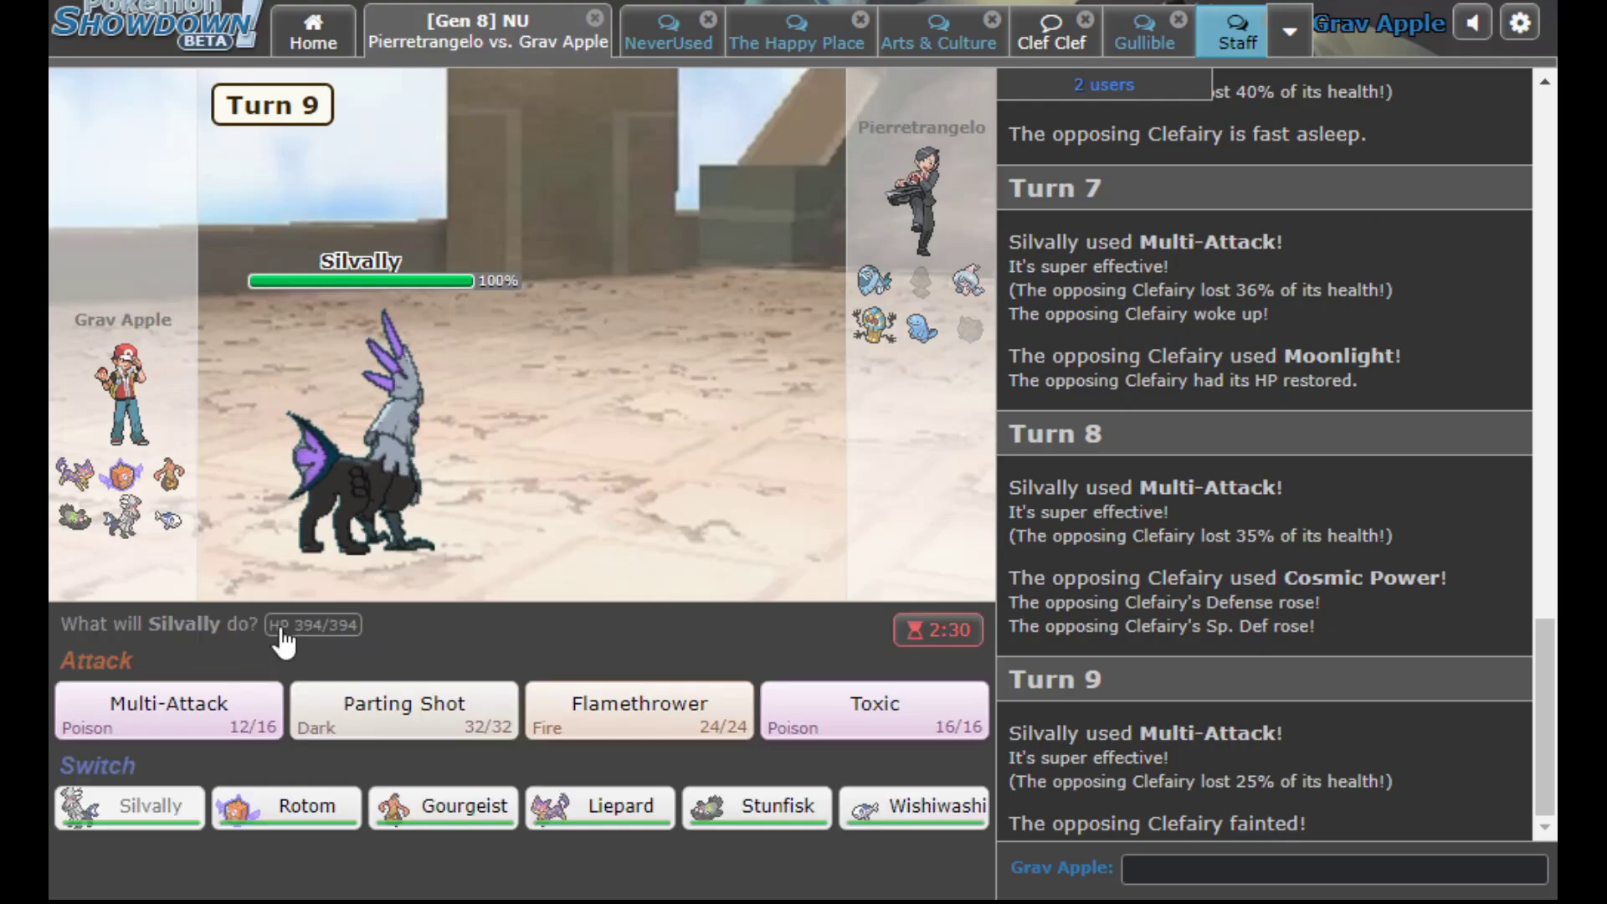
{"action": "left_click", "coordinate": [874, 710]}
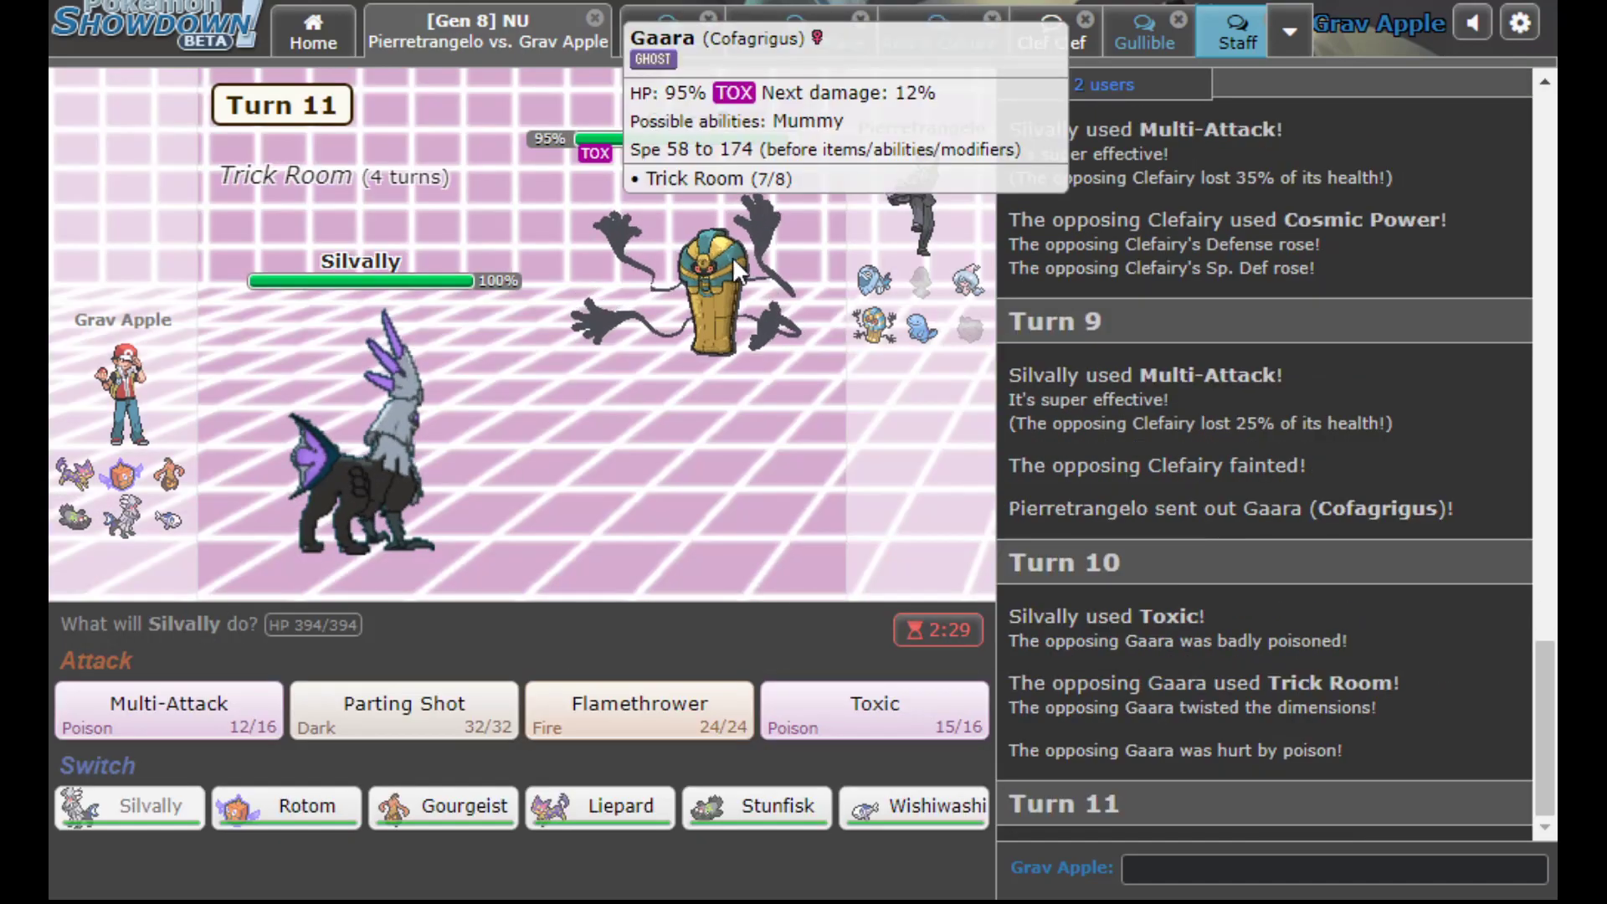
Parting Shot out to Stunfisk and knock out Cofagrigus with two Earthquakes
{"action": "left_click", "coordinate": [404, 710]}
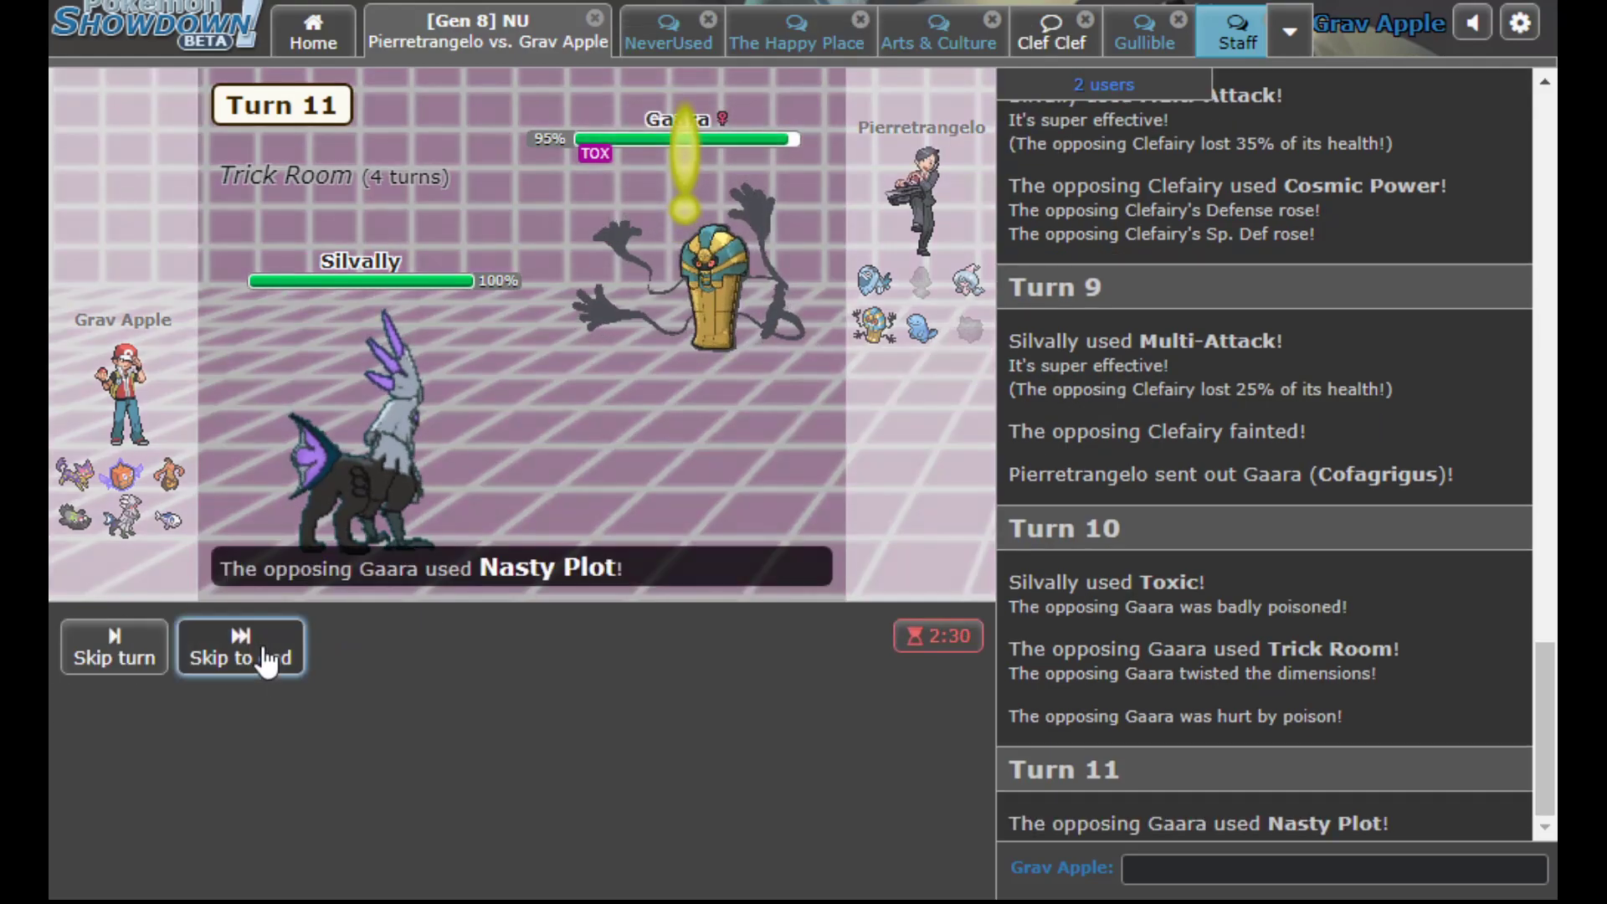
{"action": "left_click", "coordinate": [239, 646]}
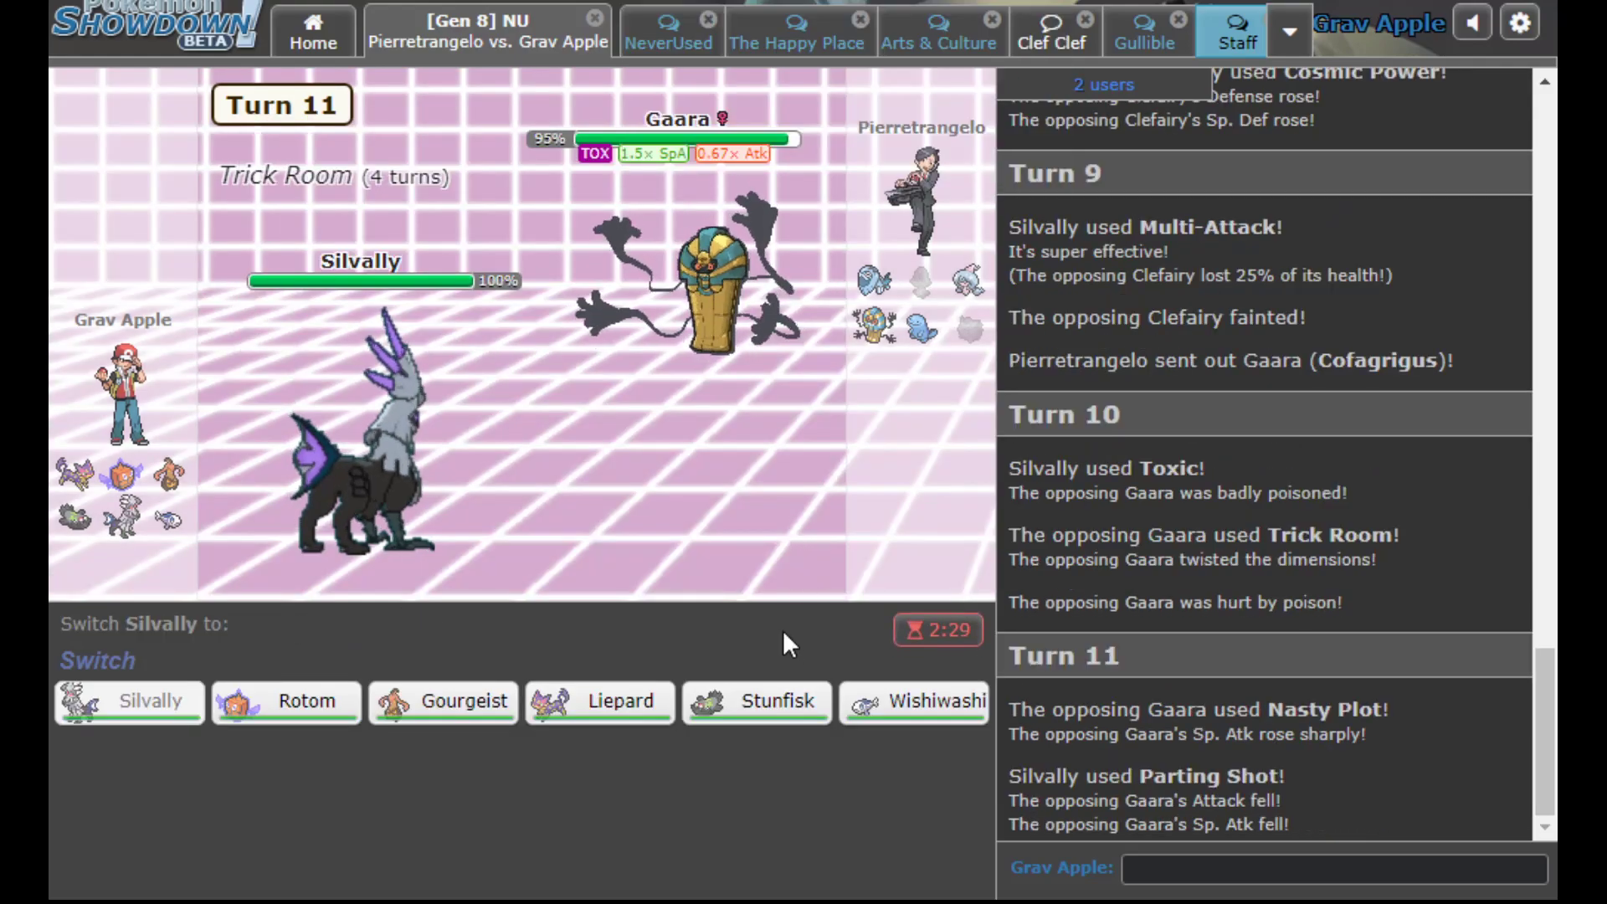
{"action": "mouse_move", "coordinate": [600, 701]}
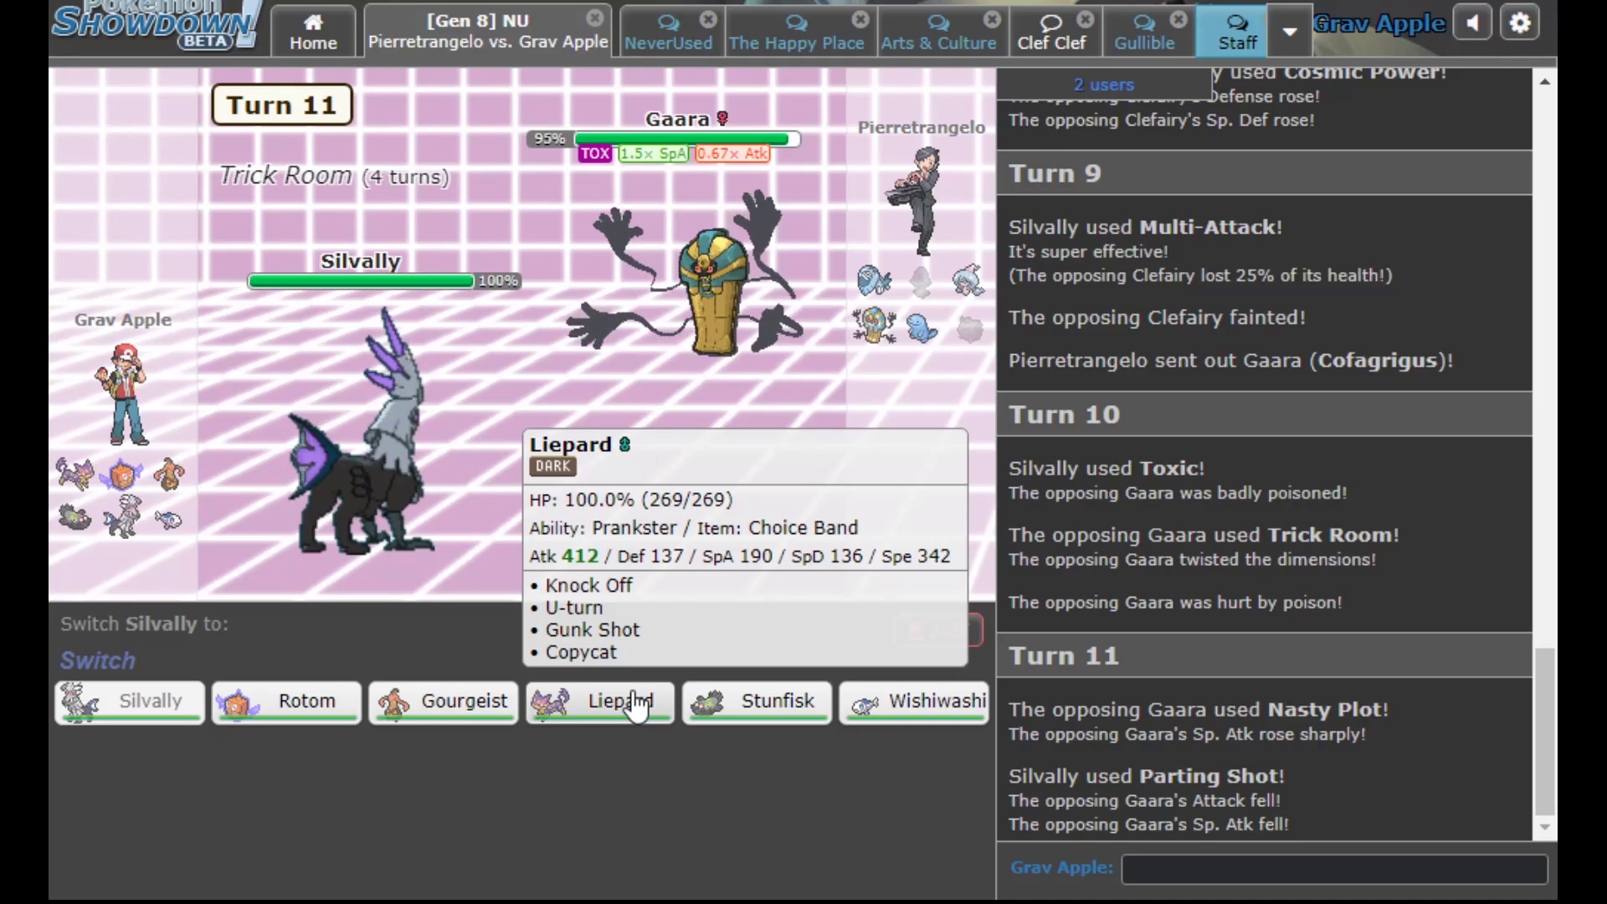
{"action": "mouse_move", "coordinate": [720, 606]}
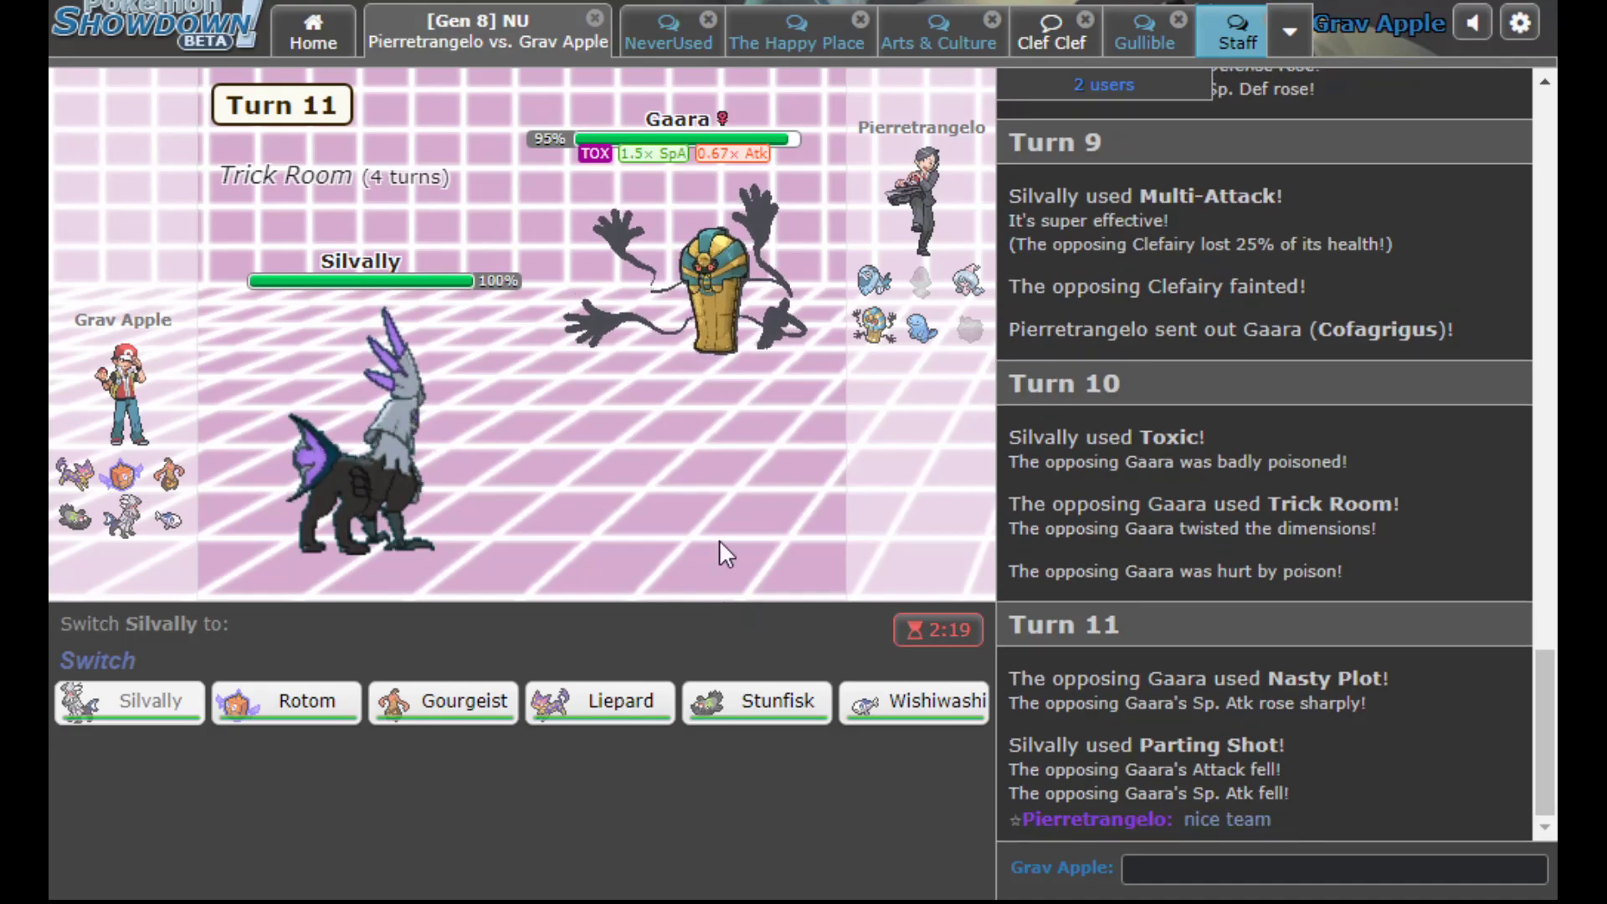
{"action": "left_click", "coordinate": [756, 701]}
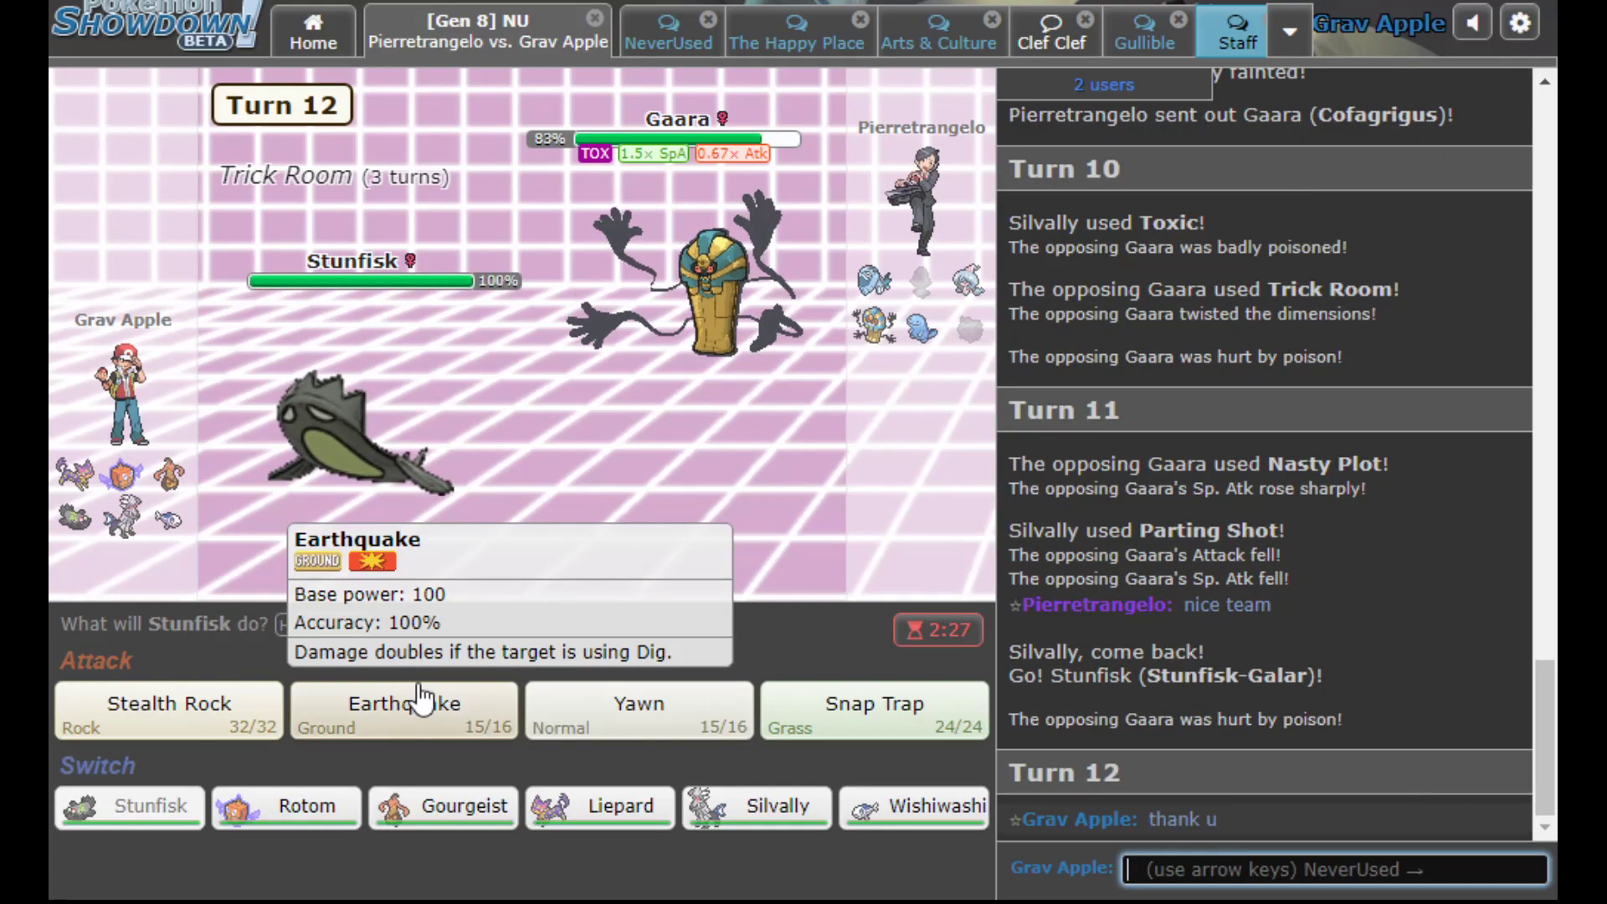
{"action": "left_click", "coordinate": [403, 710]}
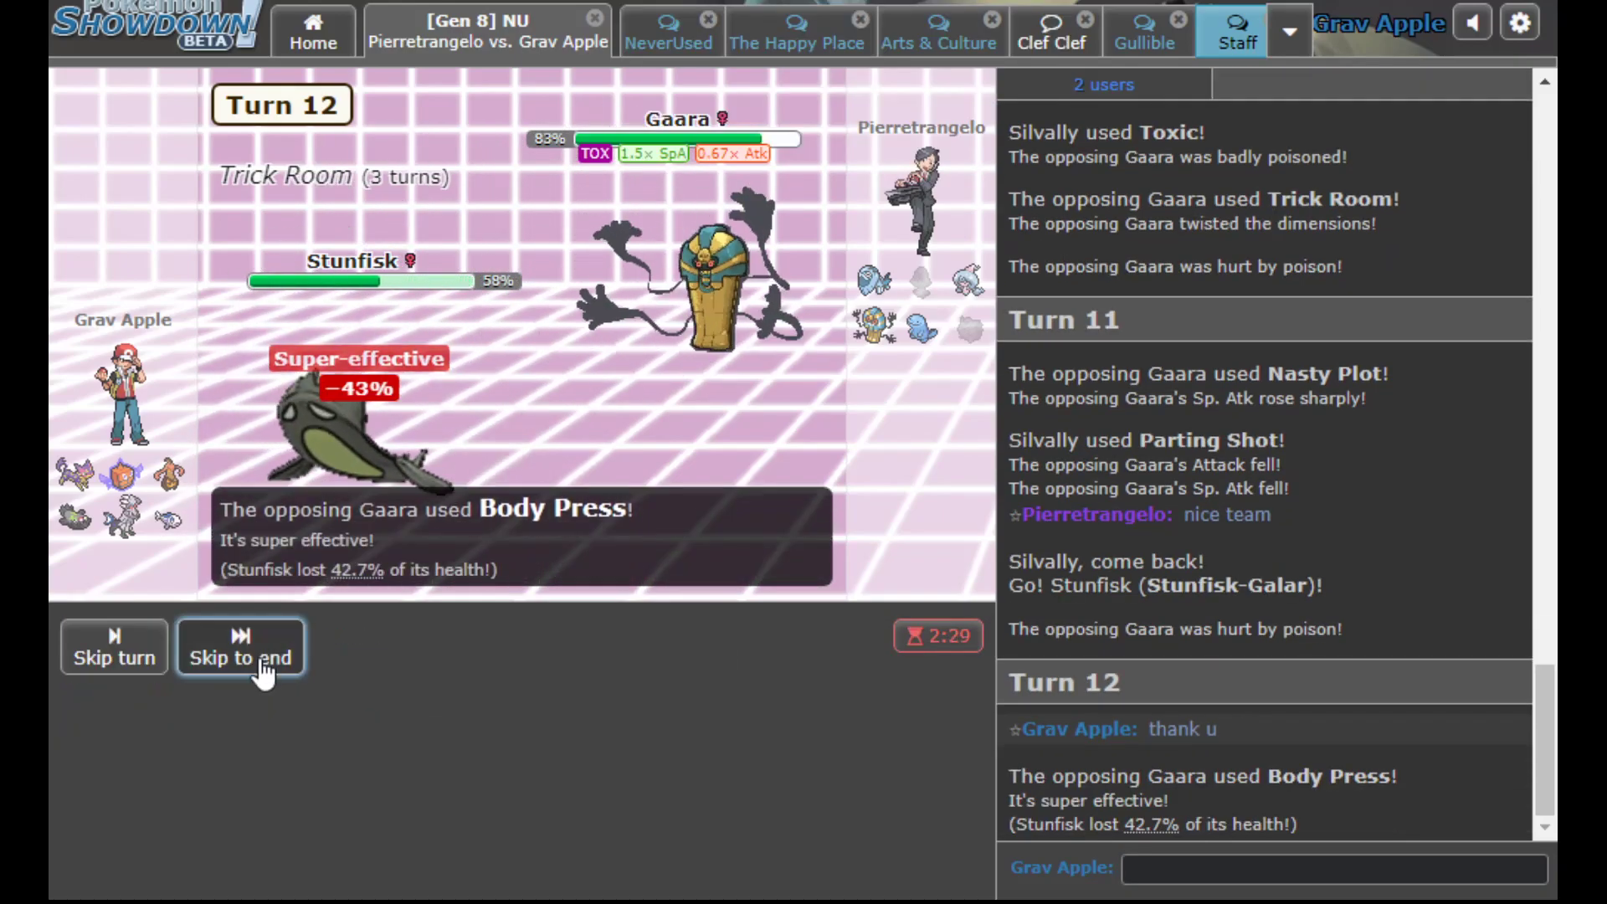
{"action": "left_click", "coordinate": [239, 646]}
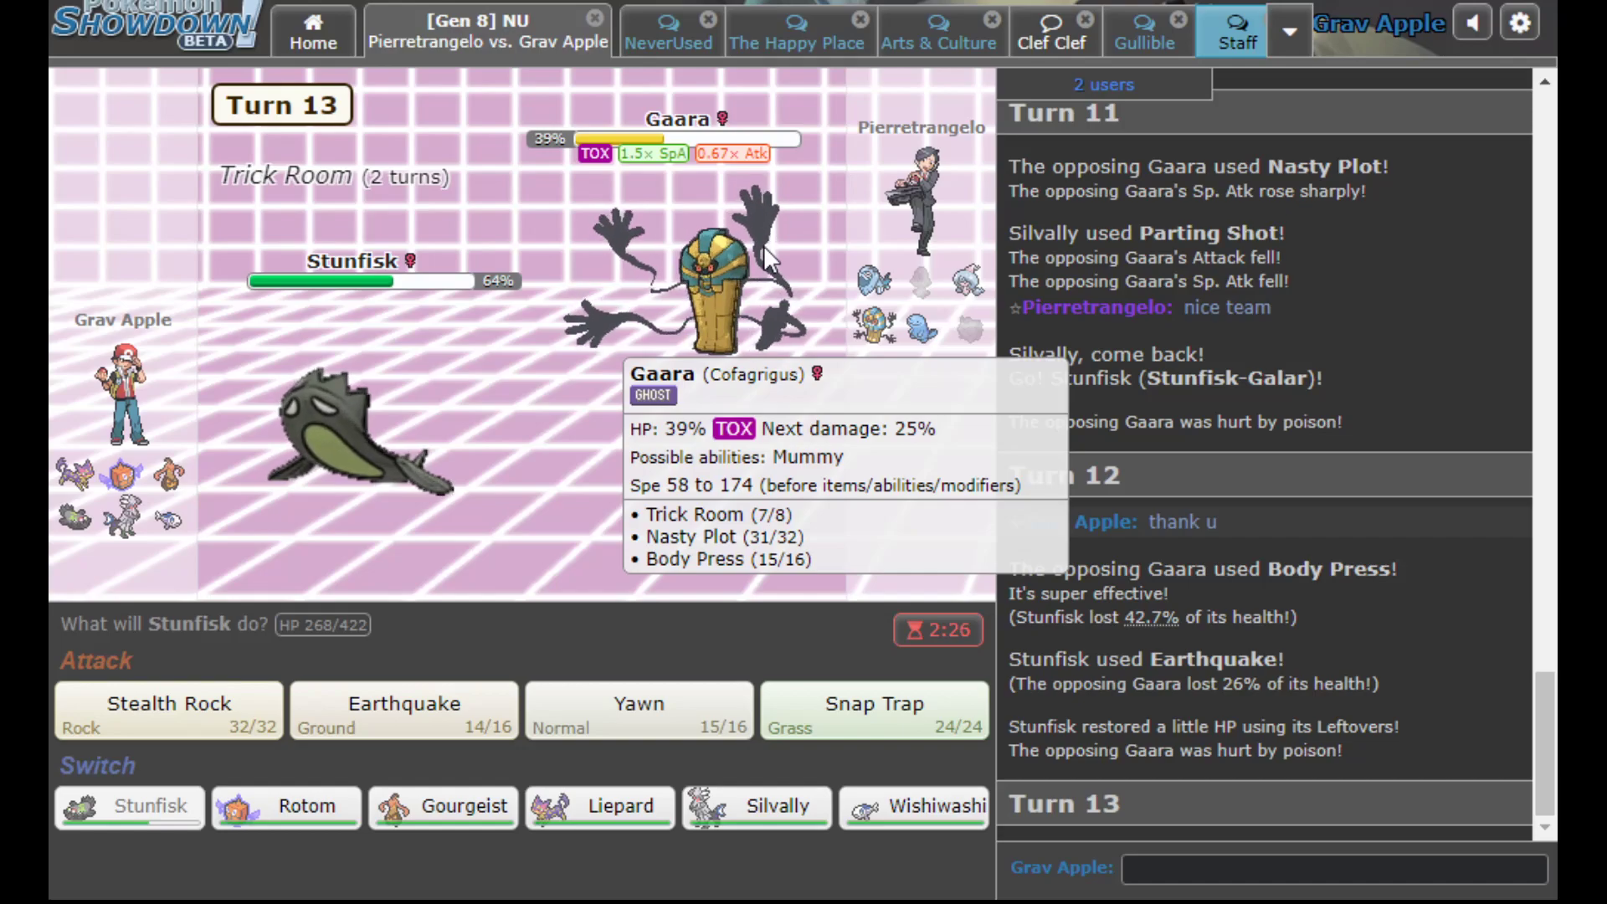
{"action": "left_click", "coordinate": [402, 710]}
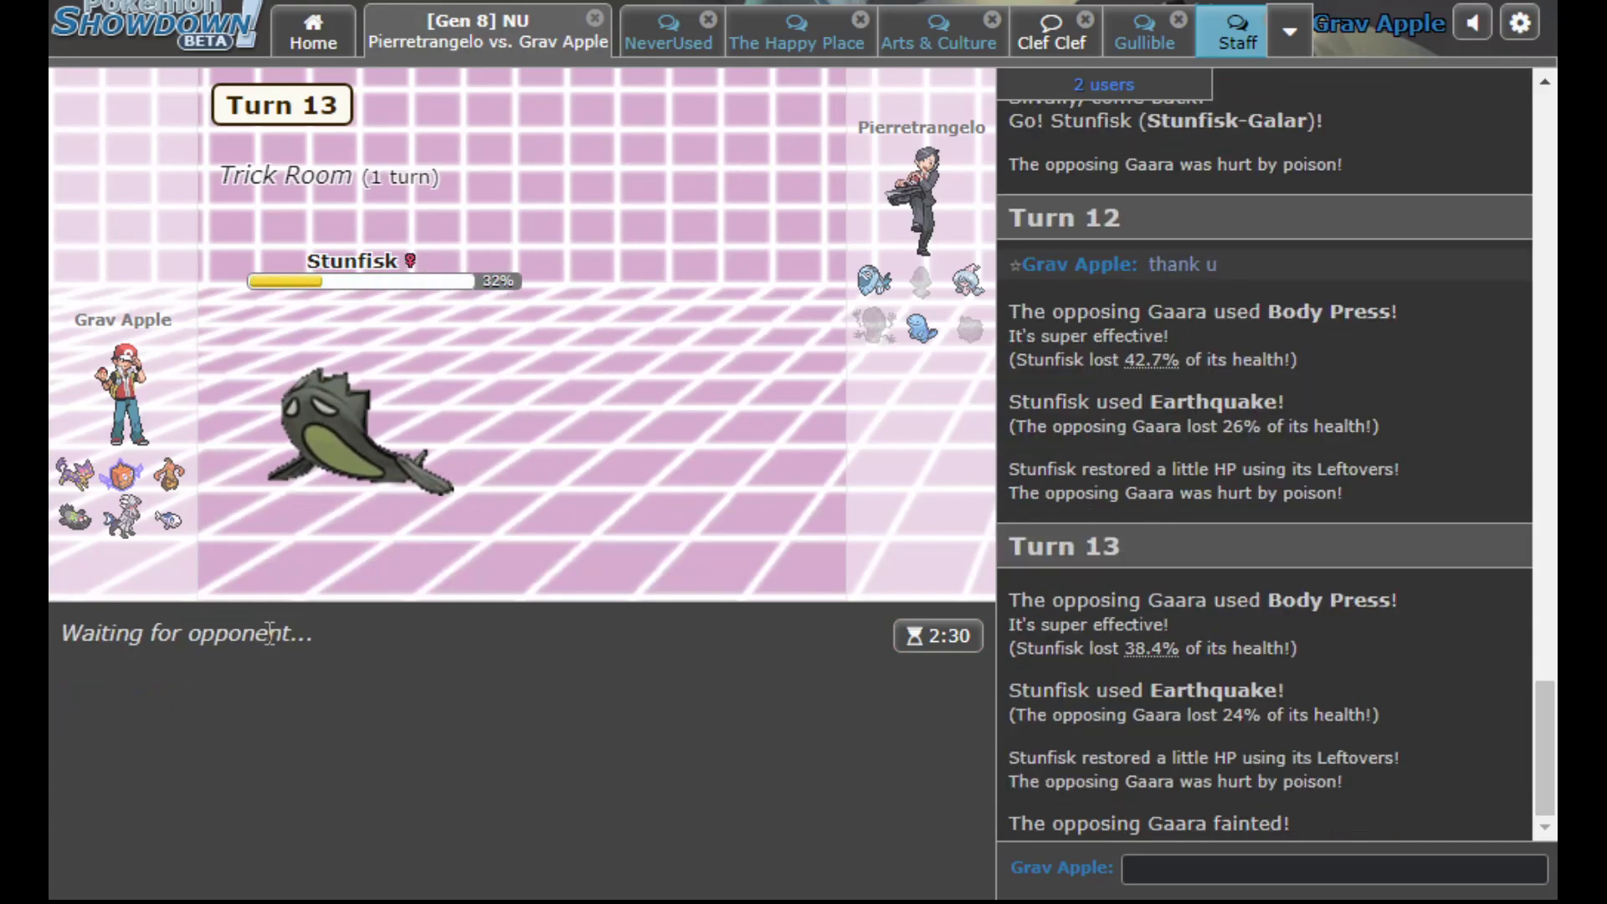
{"action": "mouse_move", "coordinate": [353, 430]}
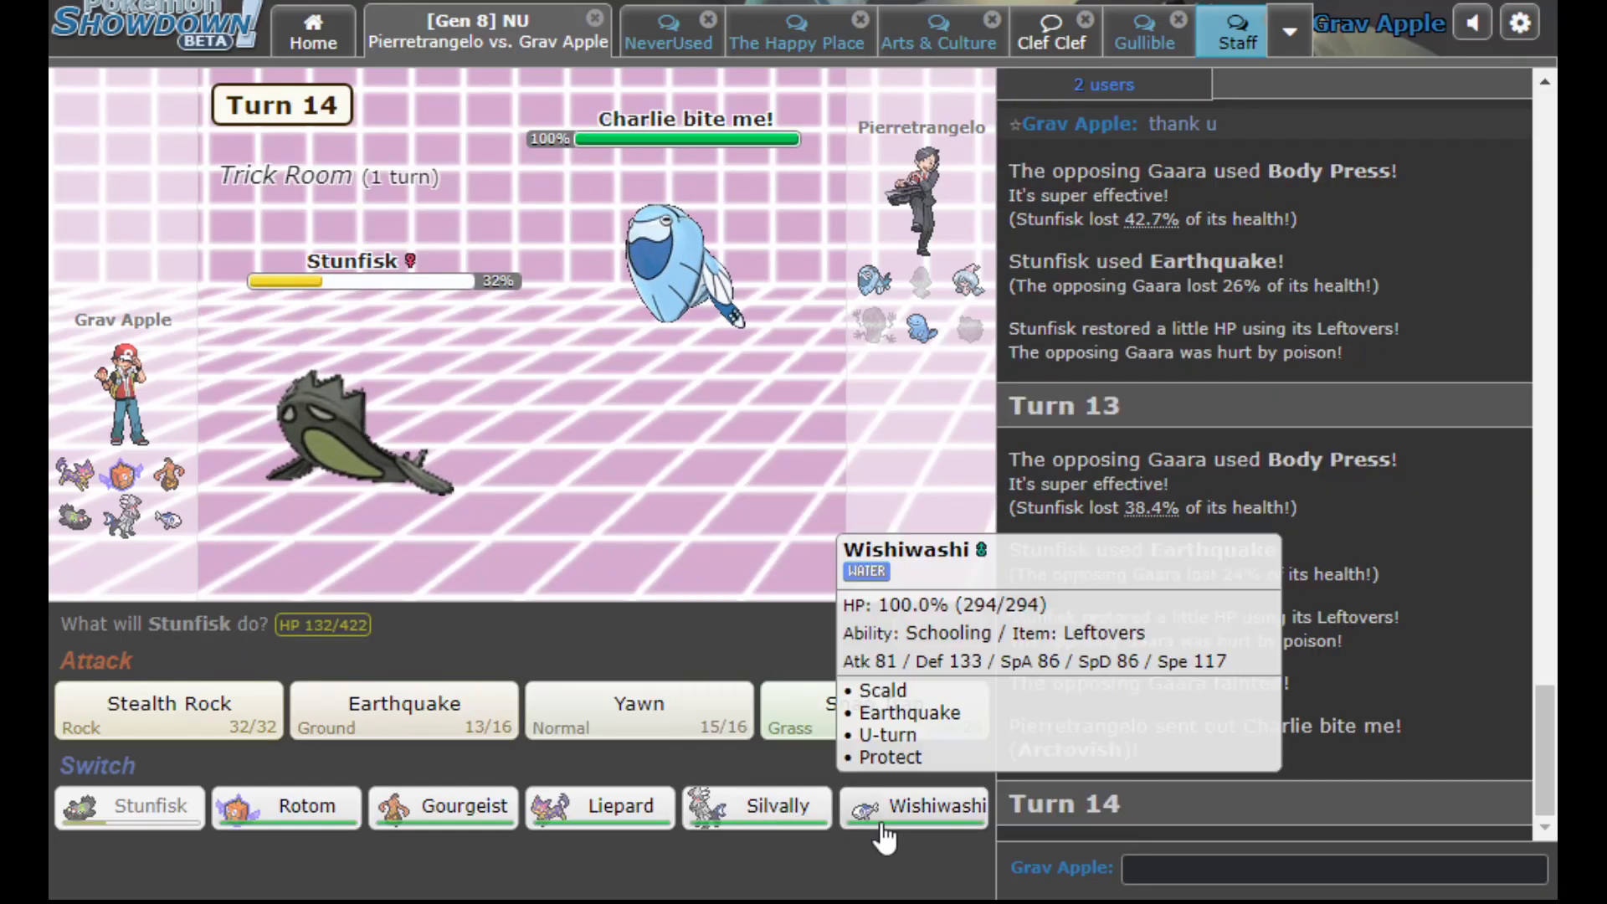
Switch to Wishiwashi, Protect against Arctovish, then bring Stunfisk back in
{"action": "left_click", "coordinate": [914, 807]}
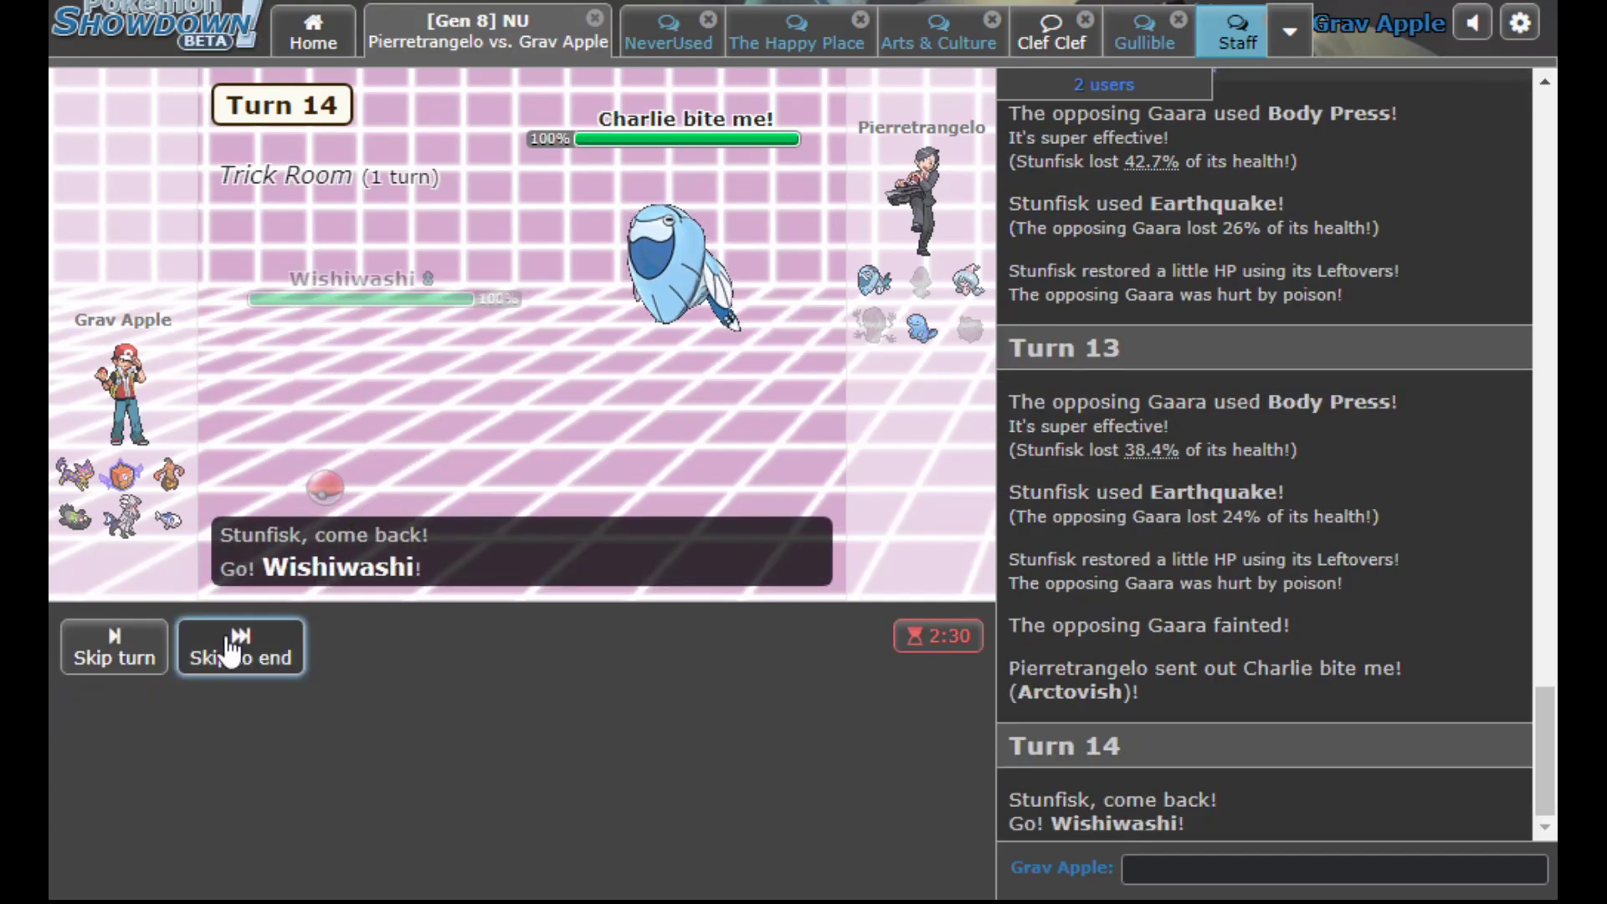
{"action": "left_click", "coordinate": [239, 646]}
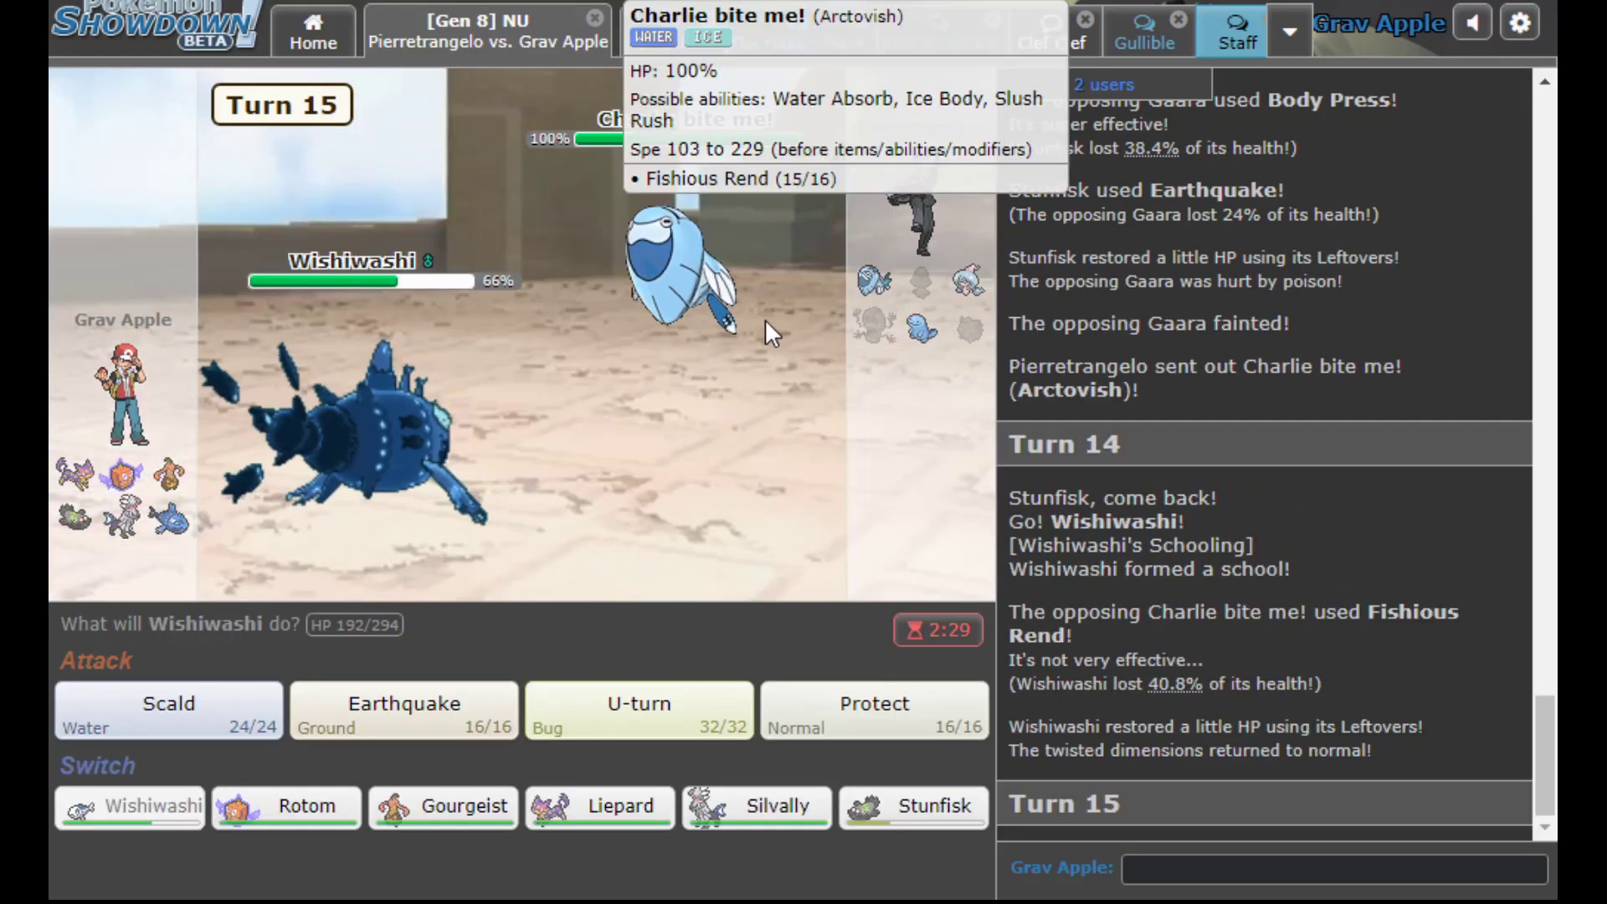
{"action": "mouse_move", "coordinate": [482, 415]}
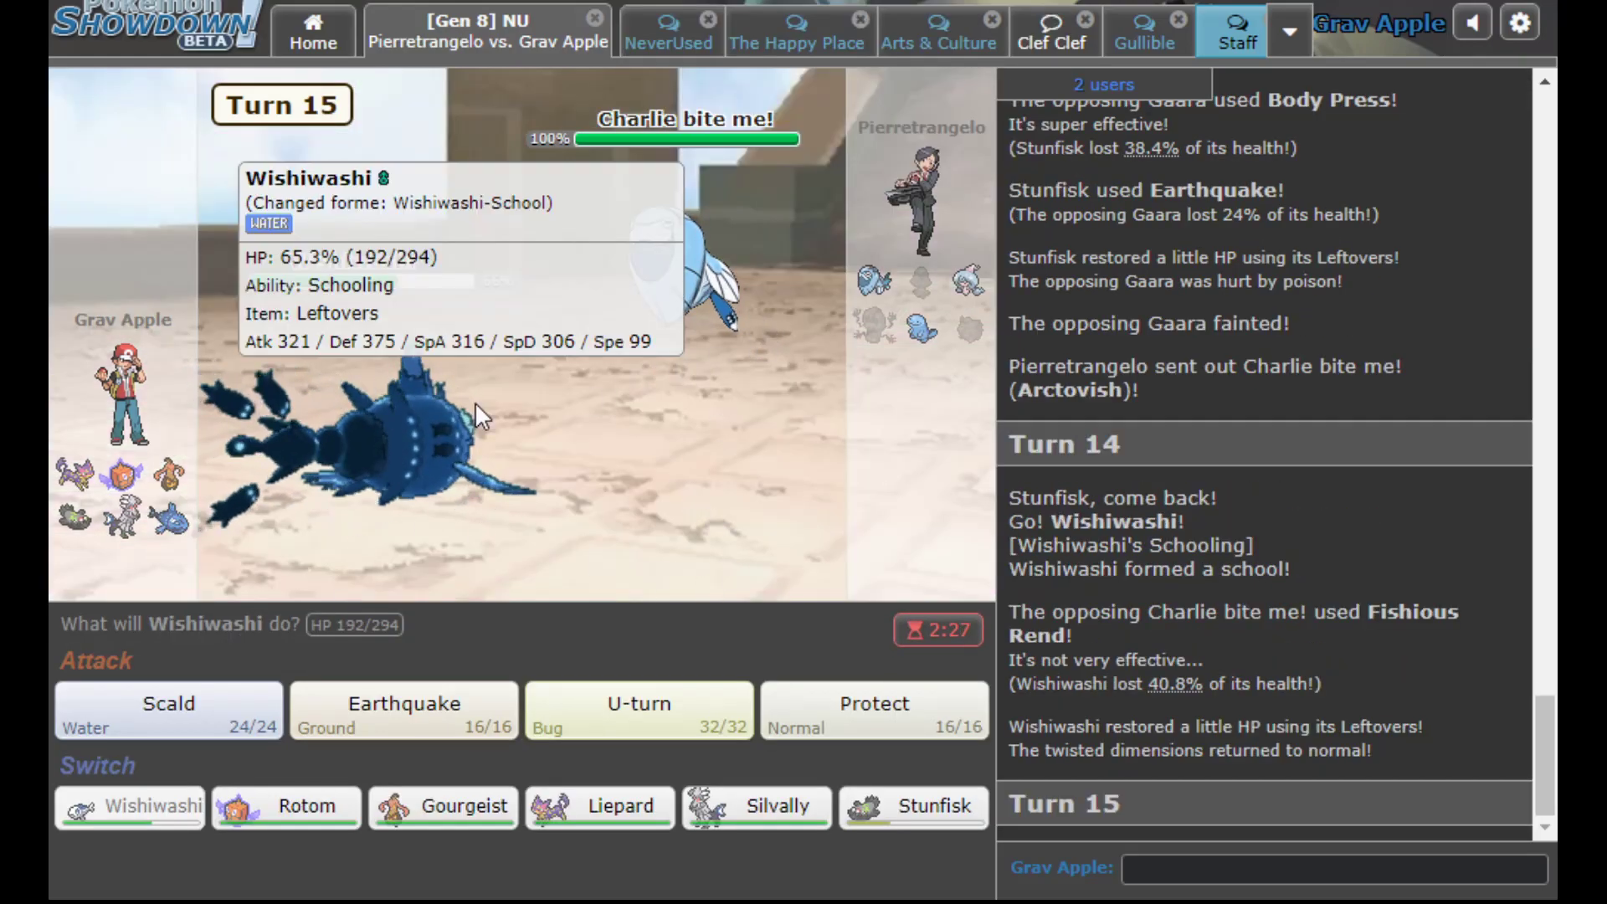
{"action": "left_click", "coordinate": [874, 710]}
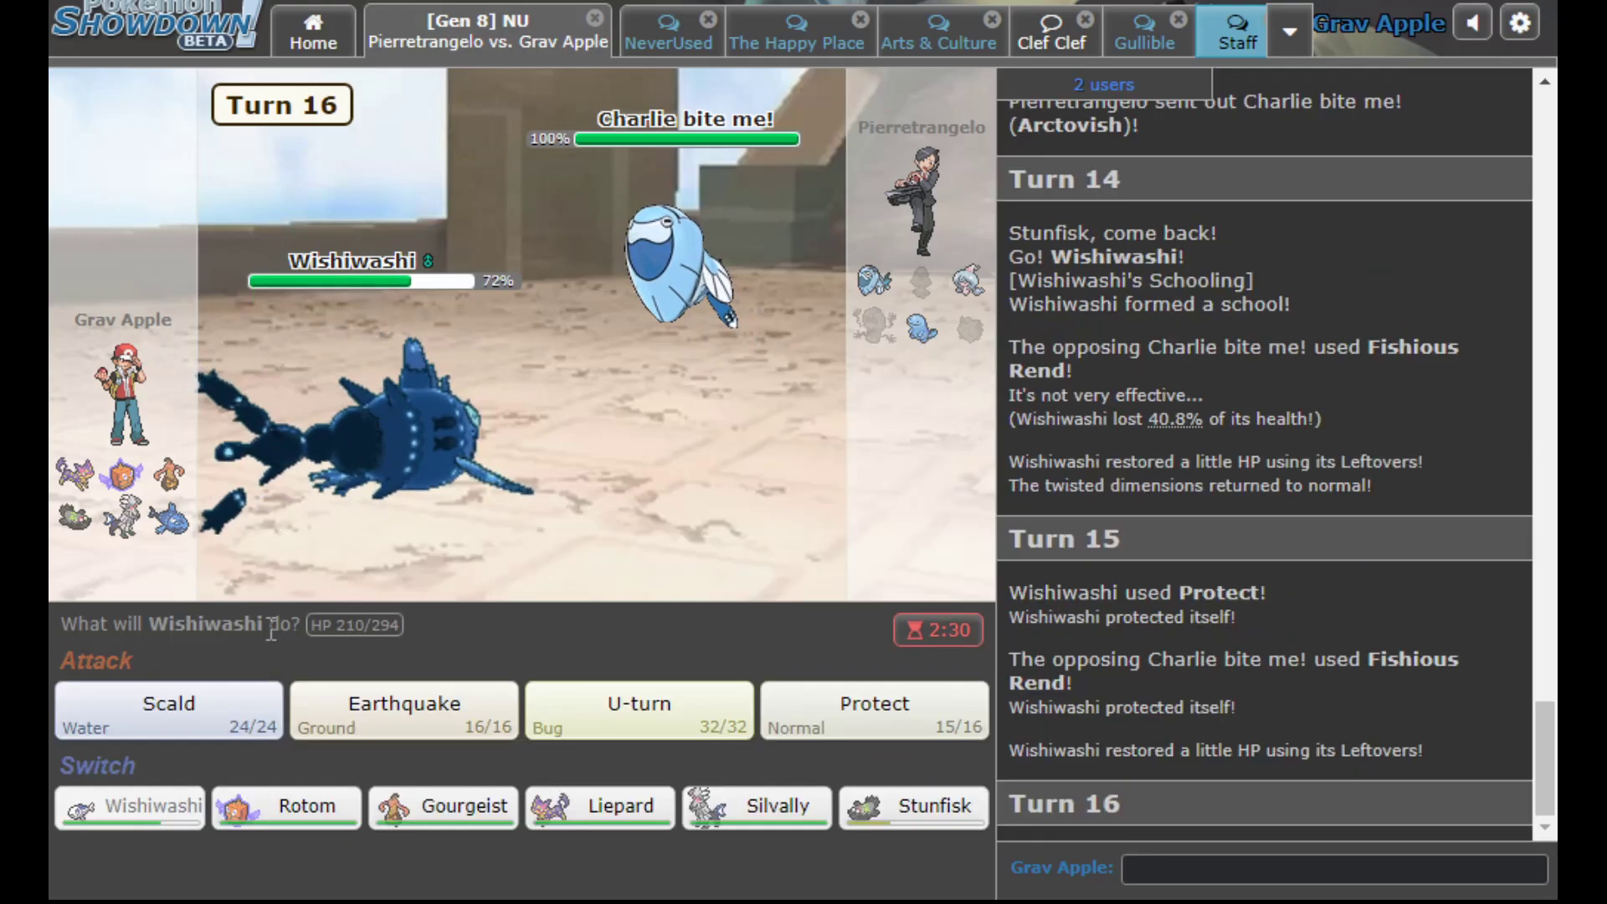
{"action": "mouse_move", "coordinate": [404, 710]}
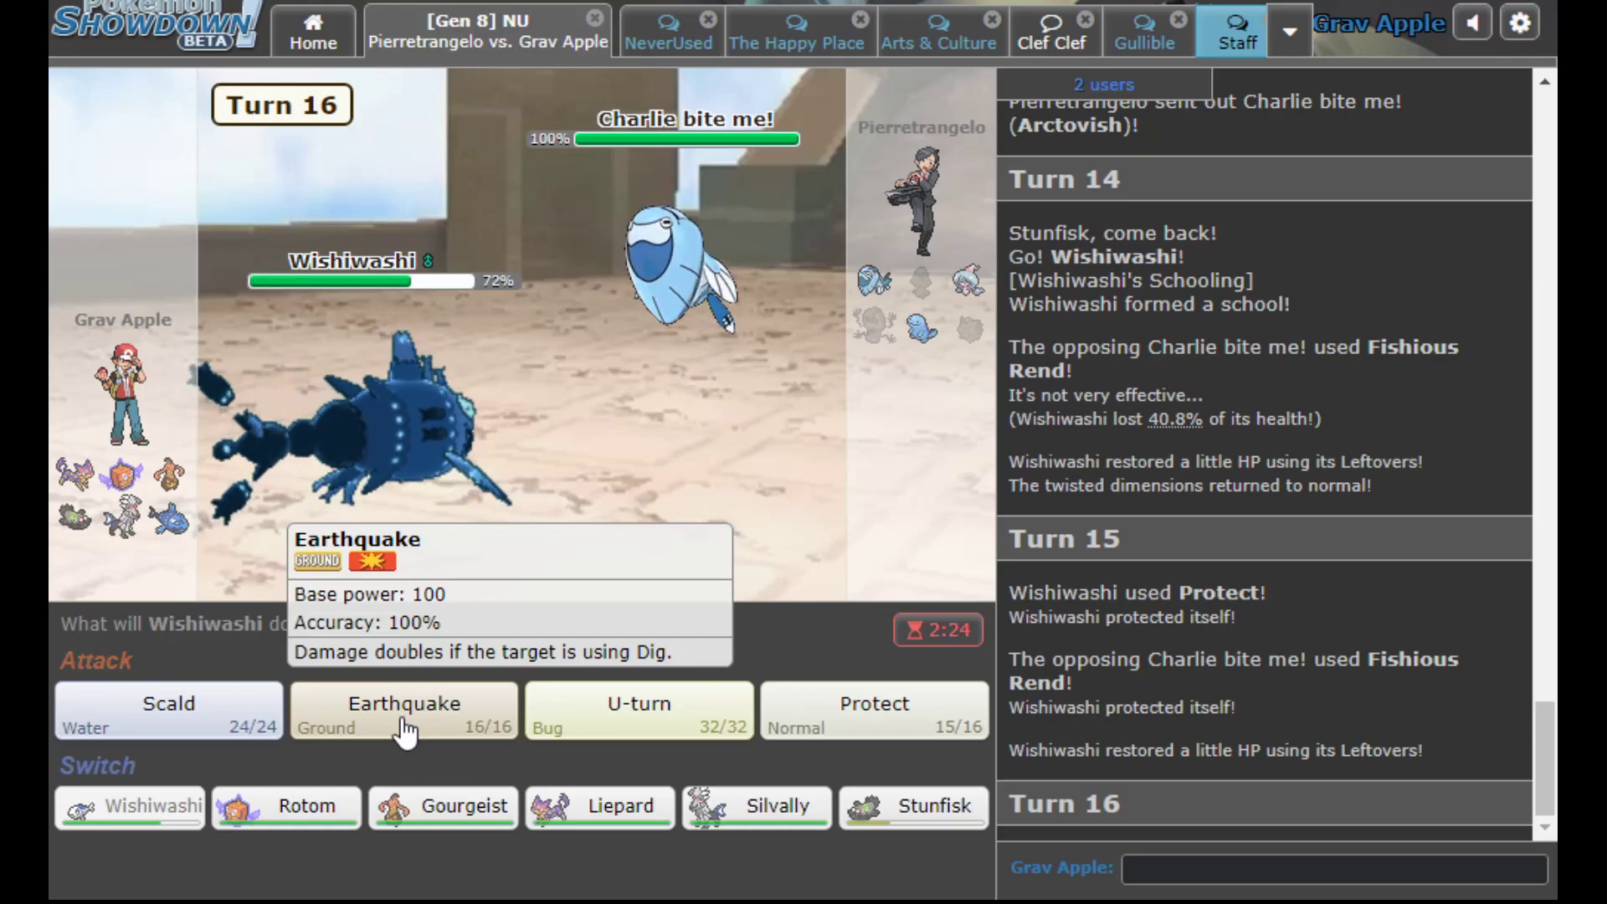
{"action": "mouse_move", "coordinate": [686, 261]}
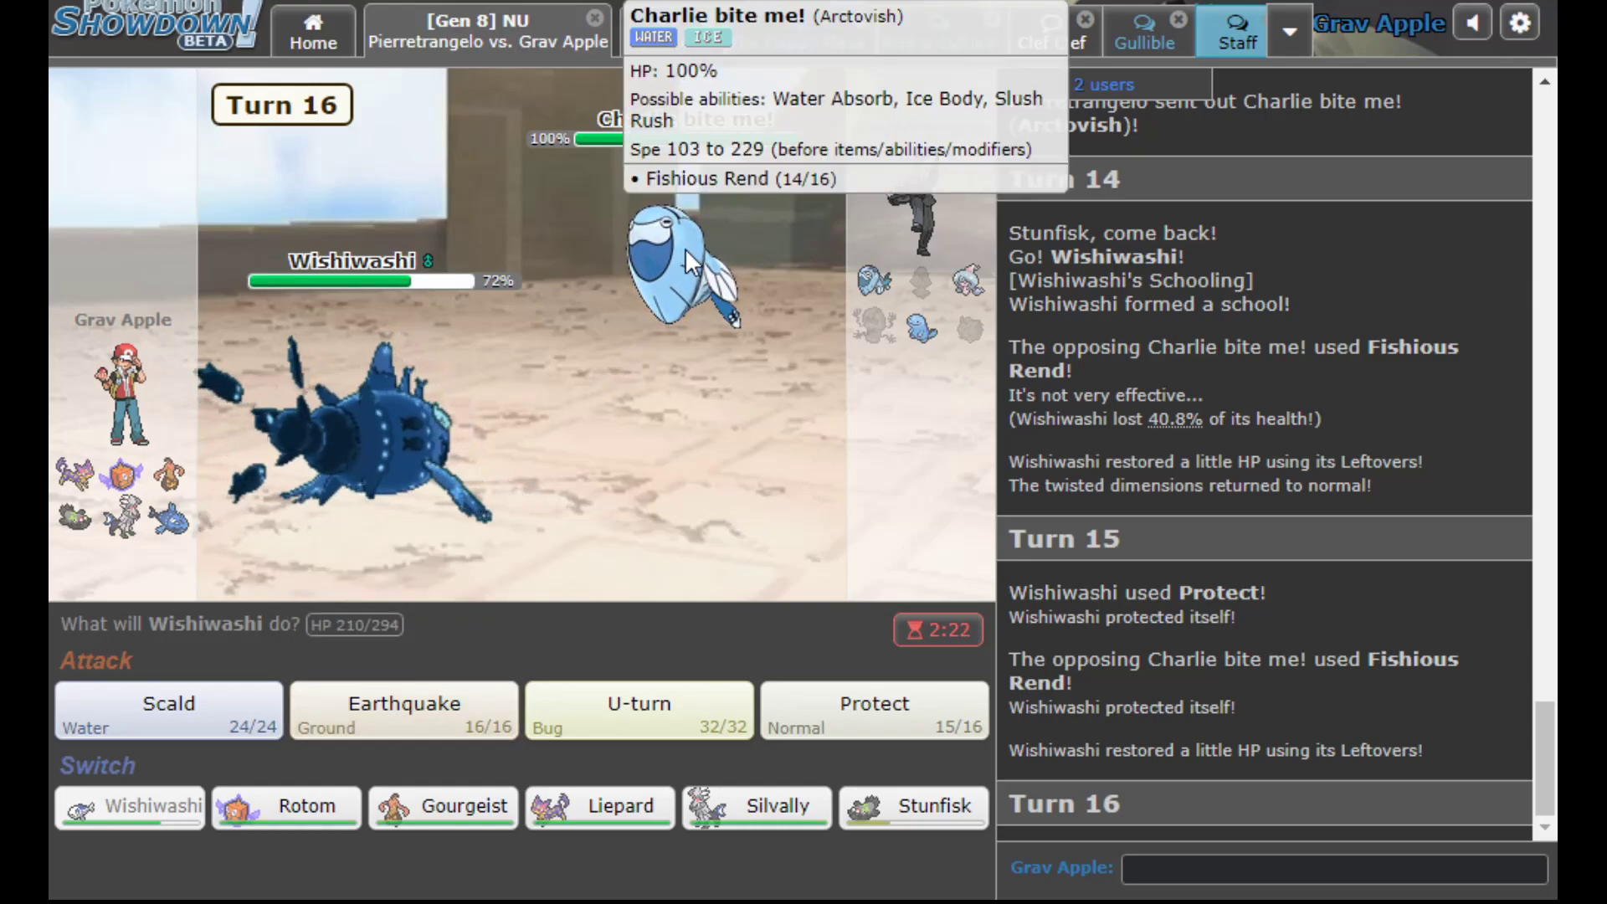
{"action": "mouse_move", "coordinate": [757, 806]}
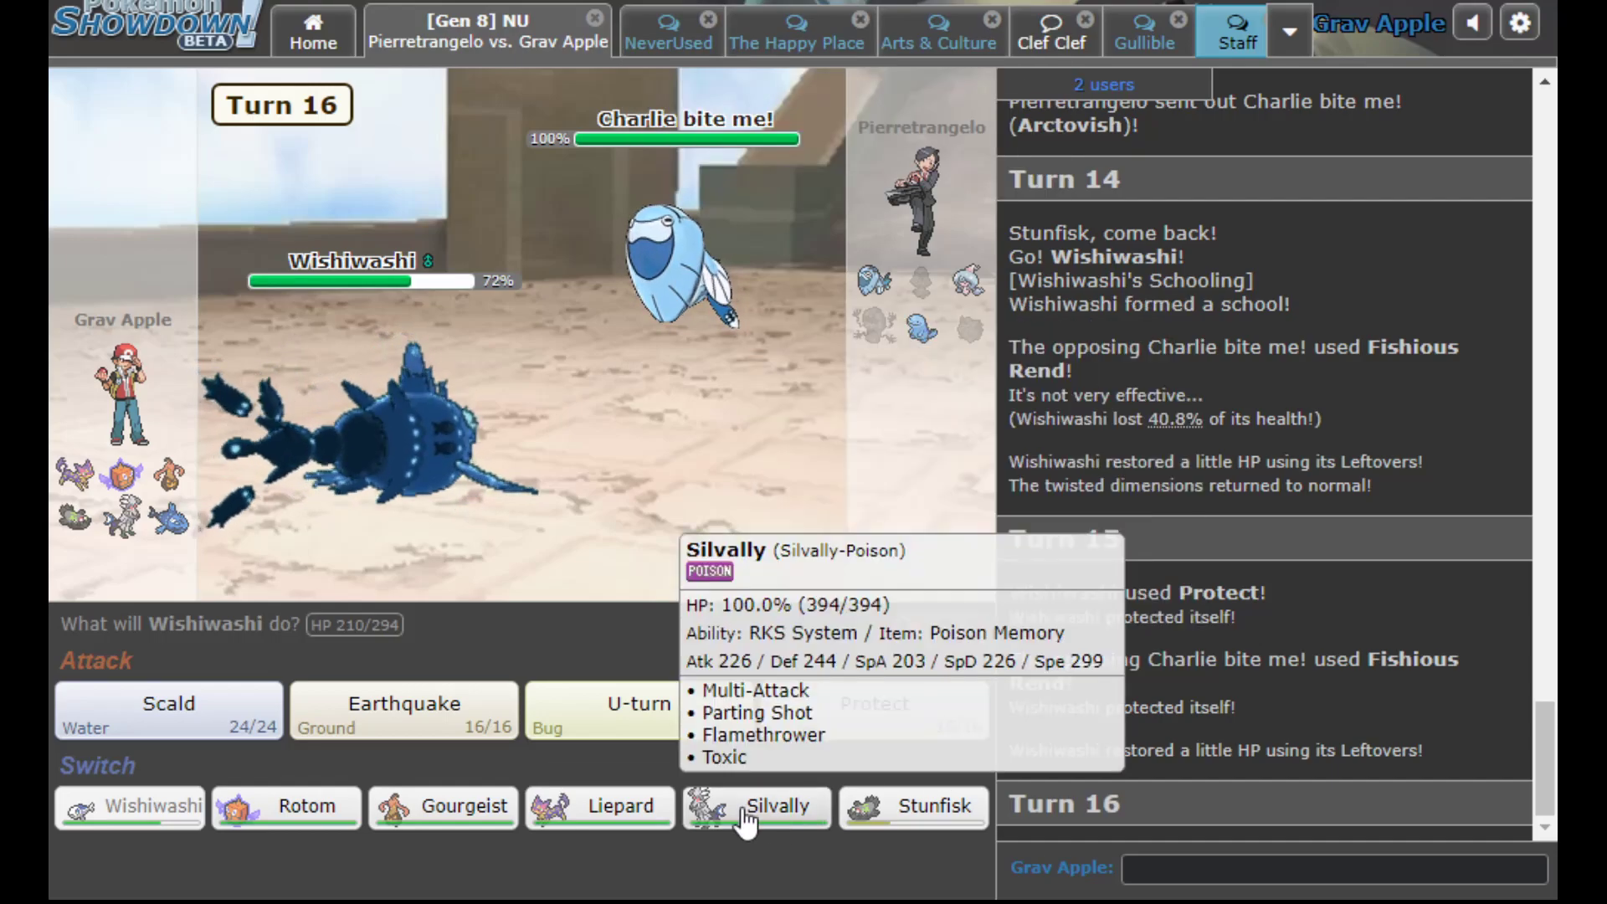
{"action": "mouse_move", "coordinate": [442, 807]}
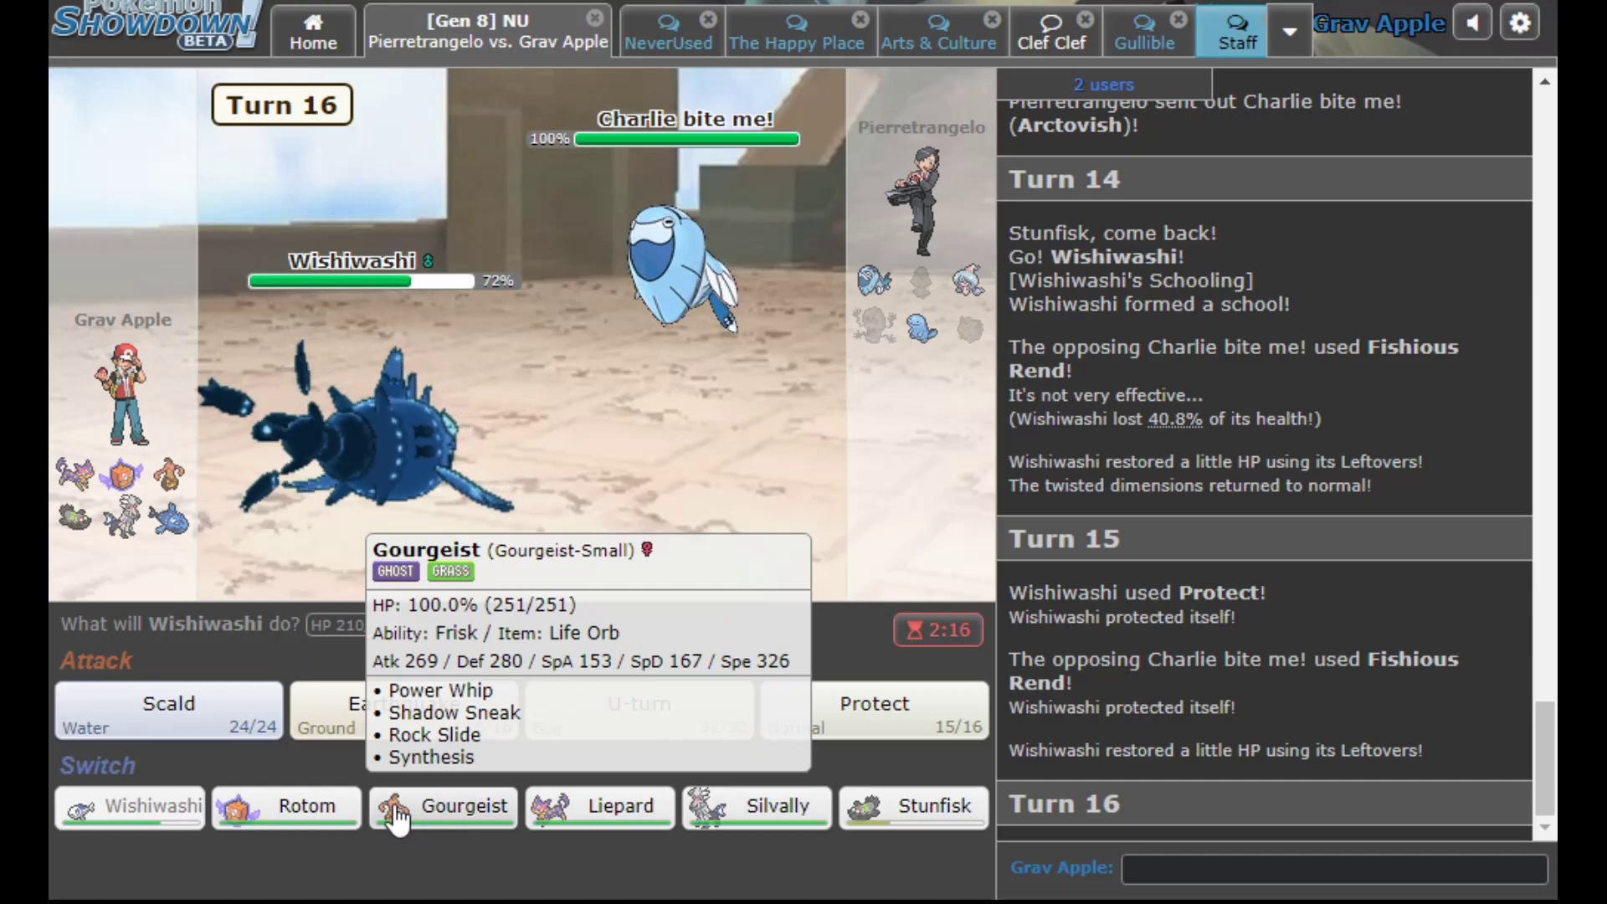
{"action": "mouse_move", "coordinate": [733, 236]}
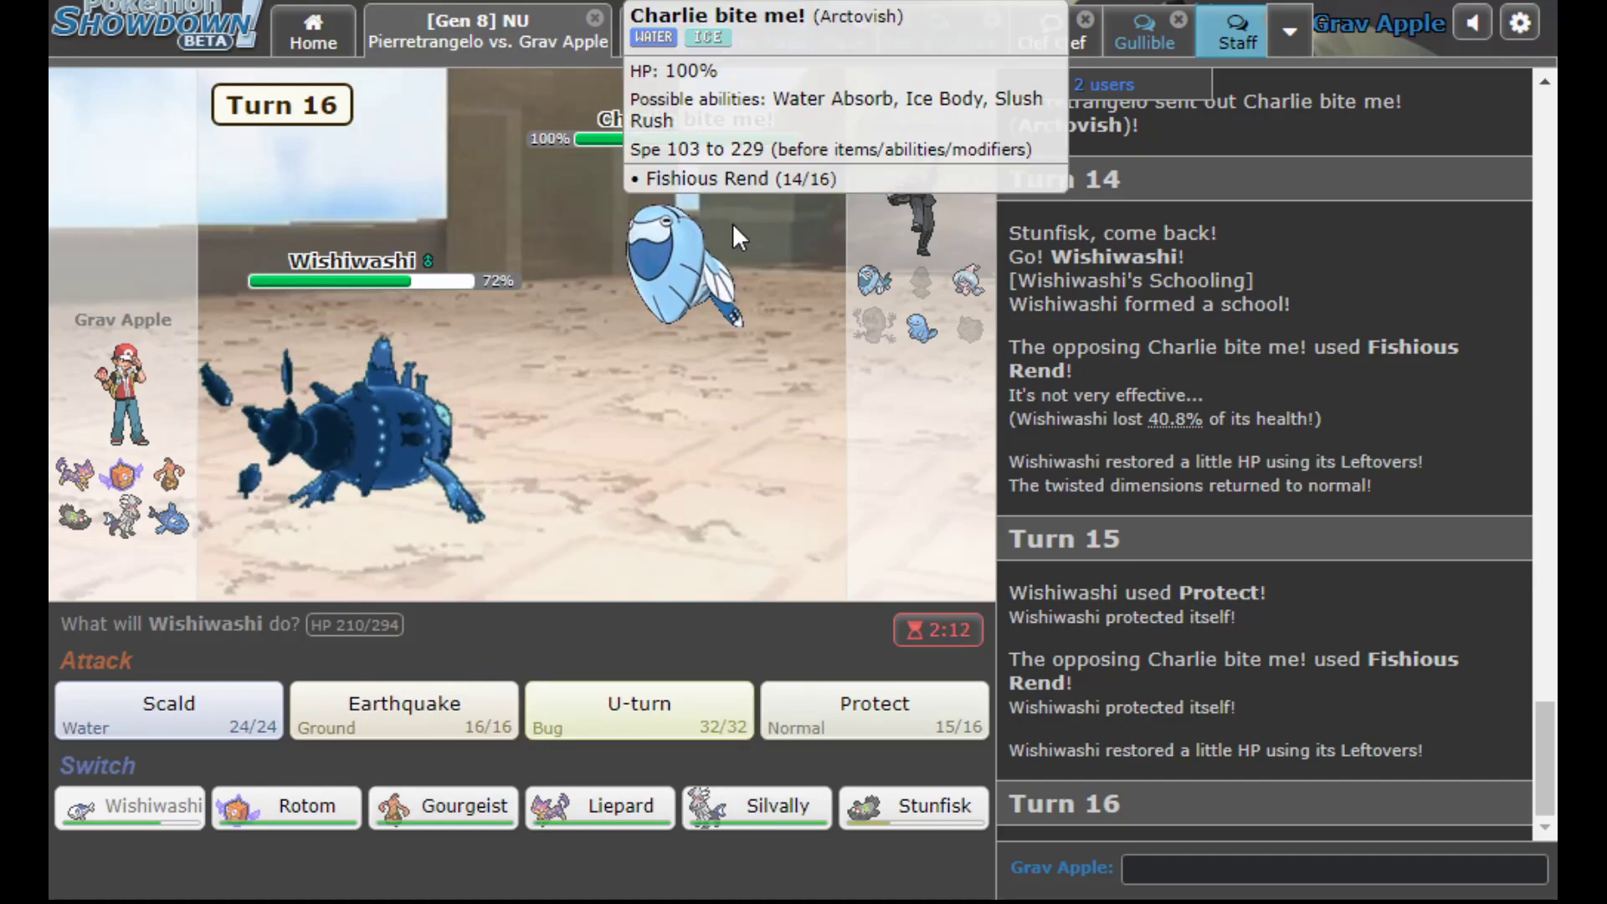
{"action": "mouse_move", "coordinate": [825, 440]}
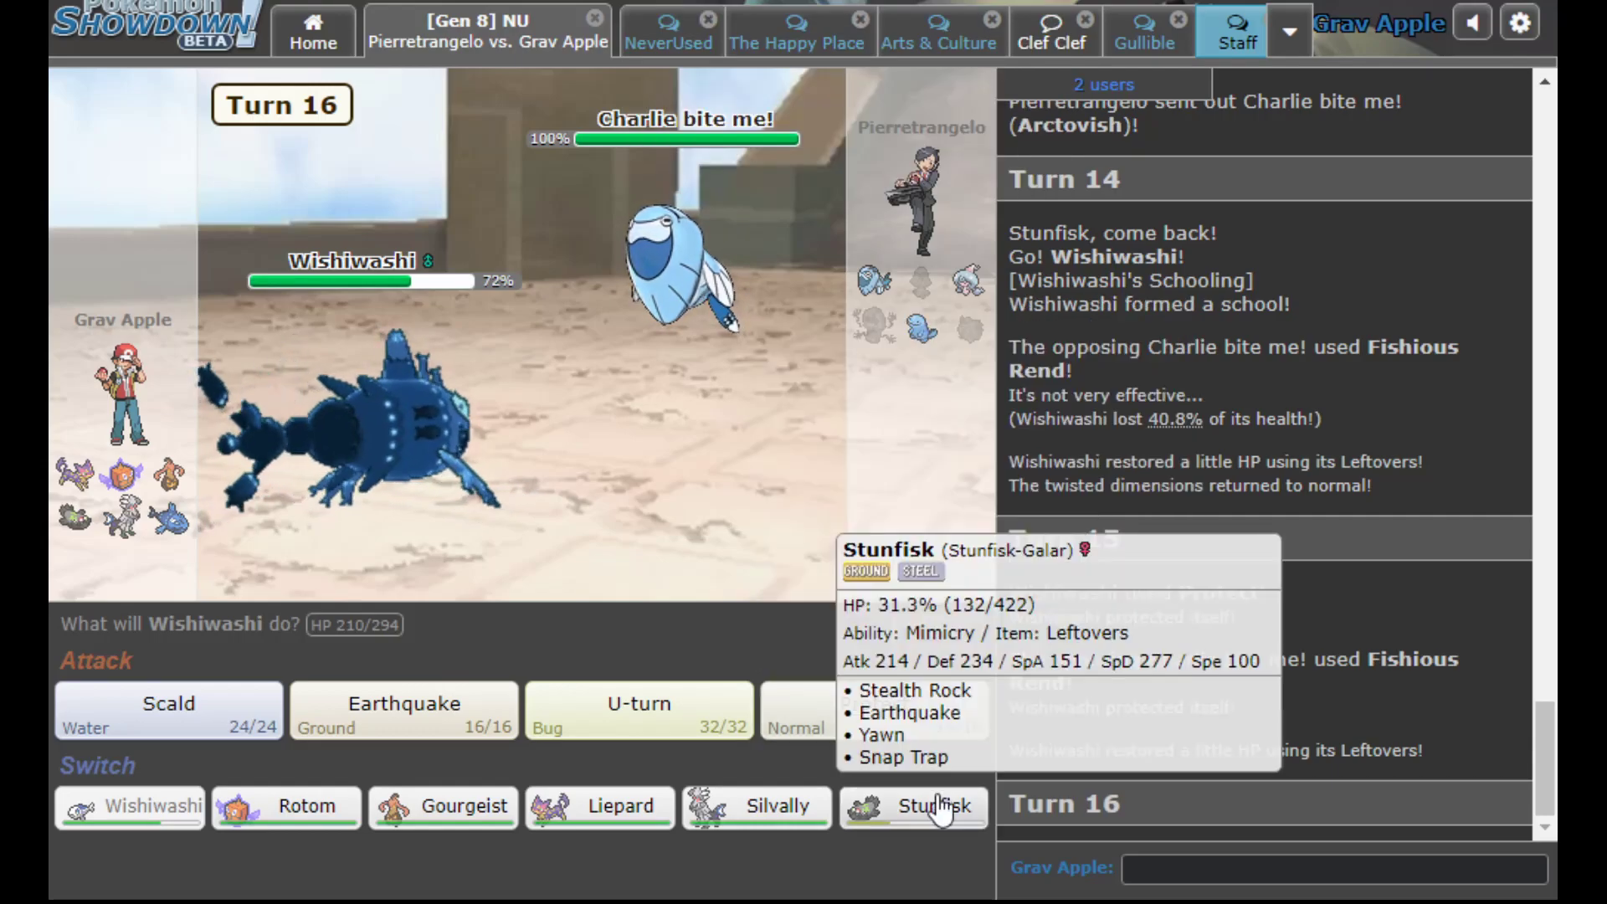
{"action": "left_click", "coordinate": [913, 805]}
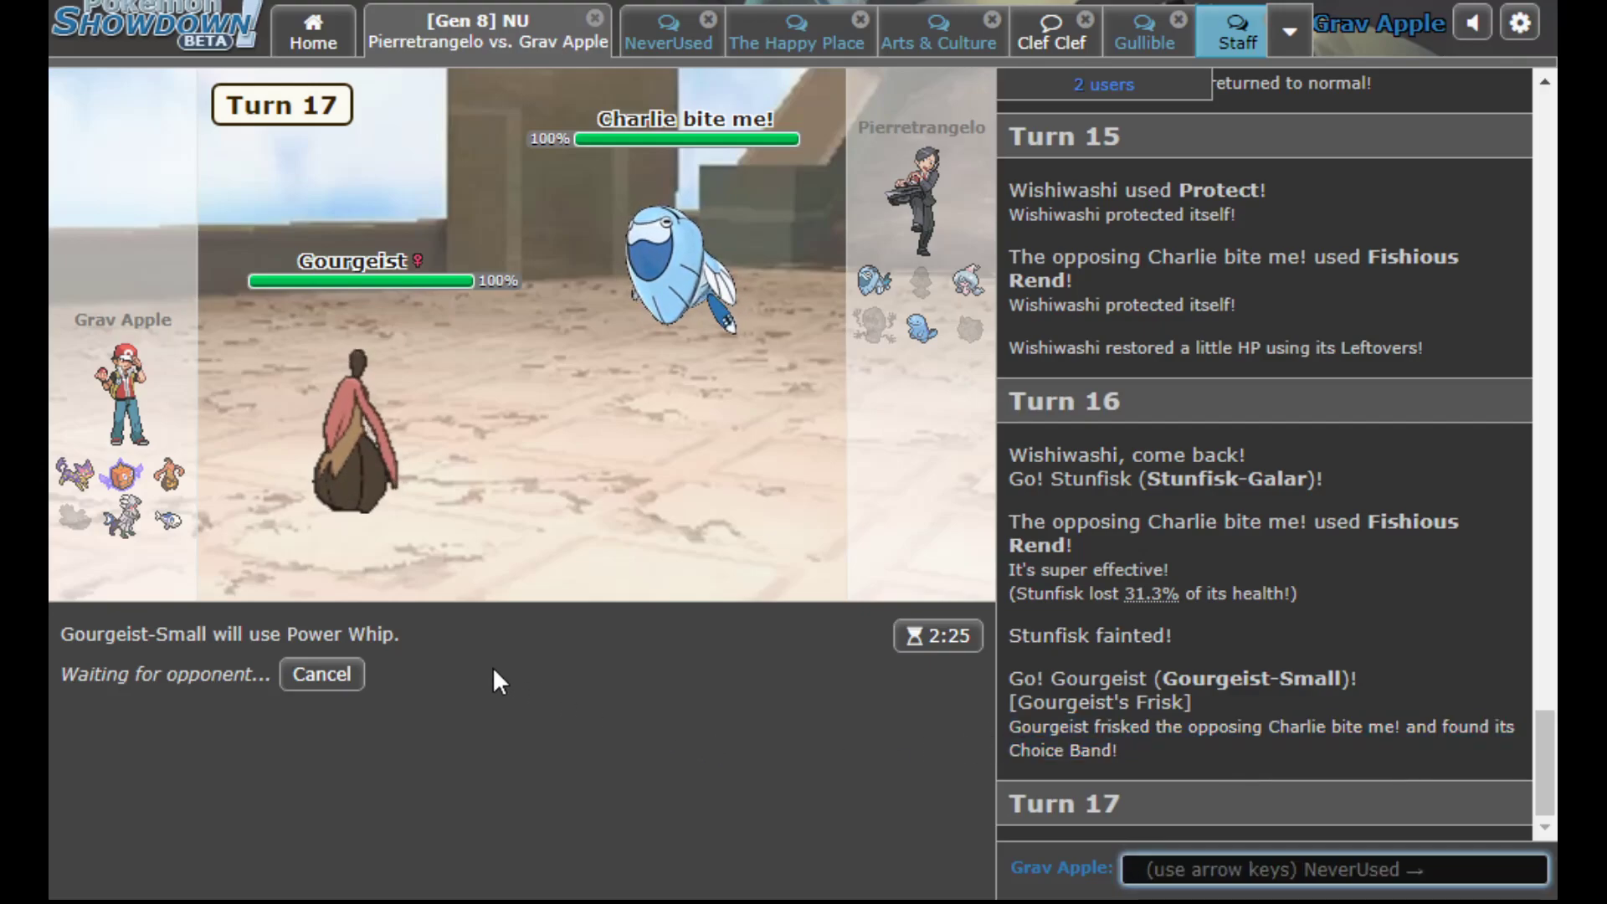
{"action": "mouse_move", "coordinate": [532, 686]}
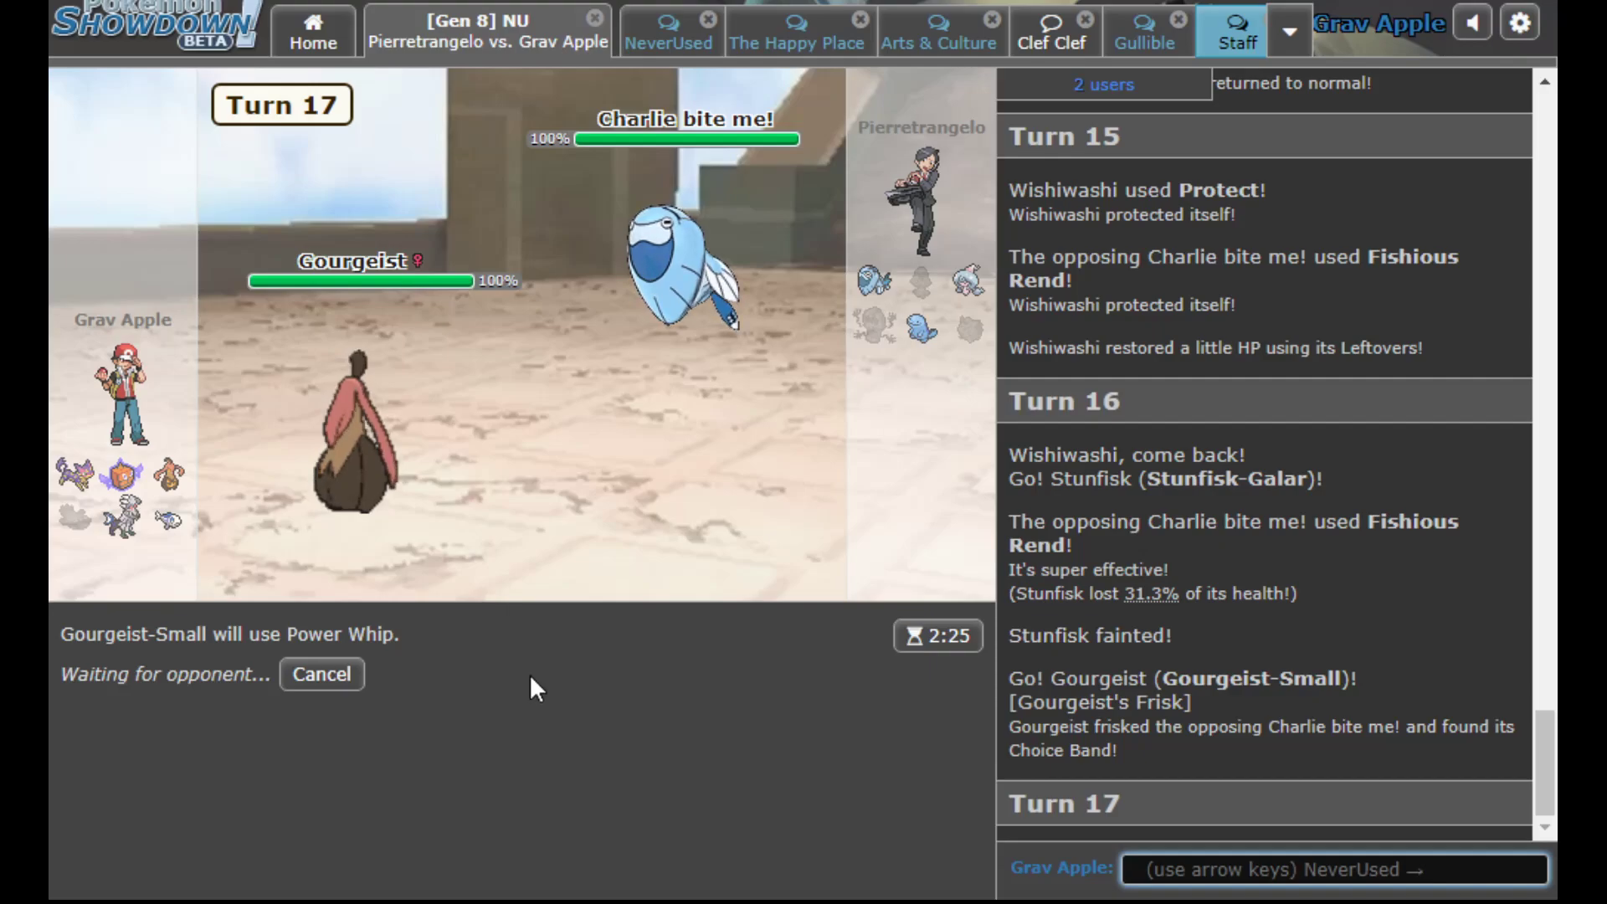
{"action": "mouse_move", "coordinate": [919, 337]}
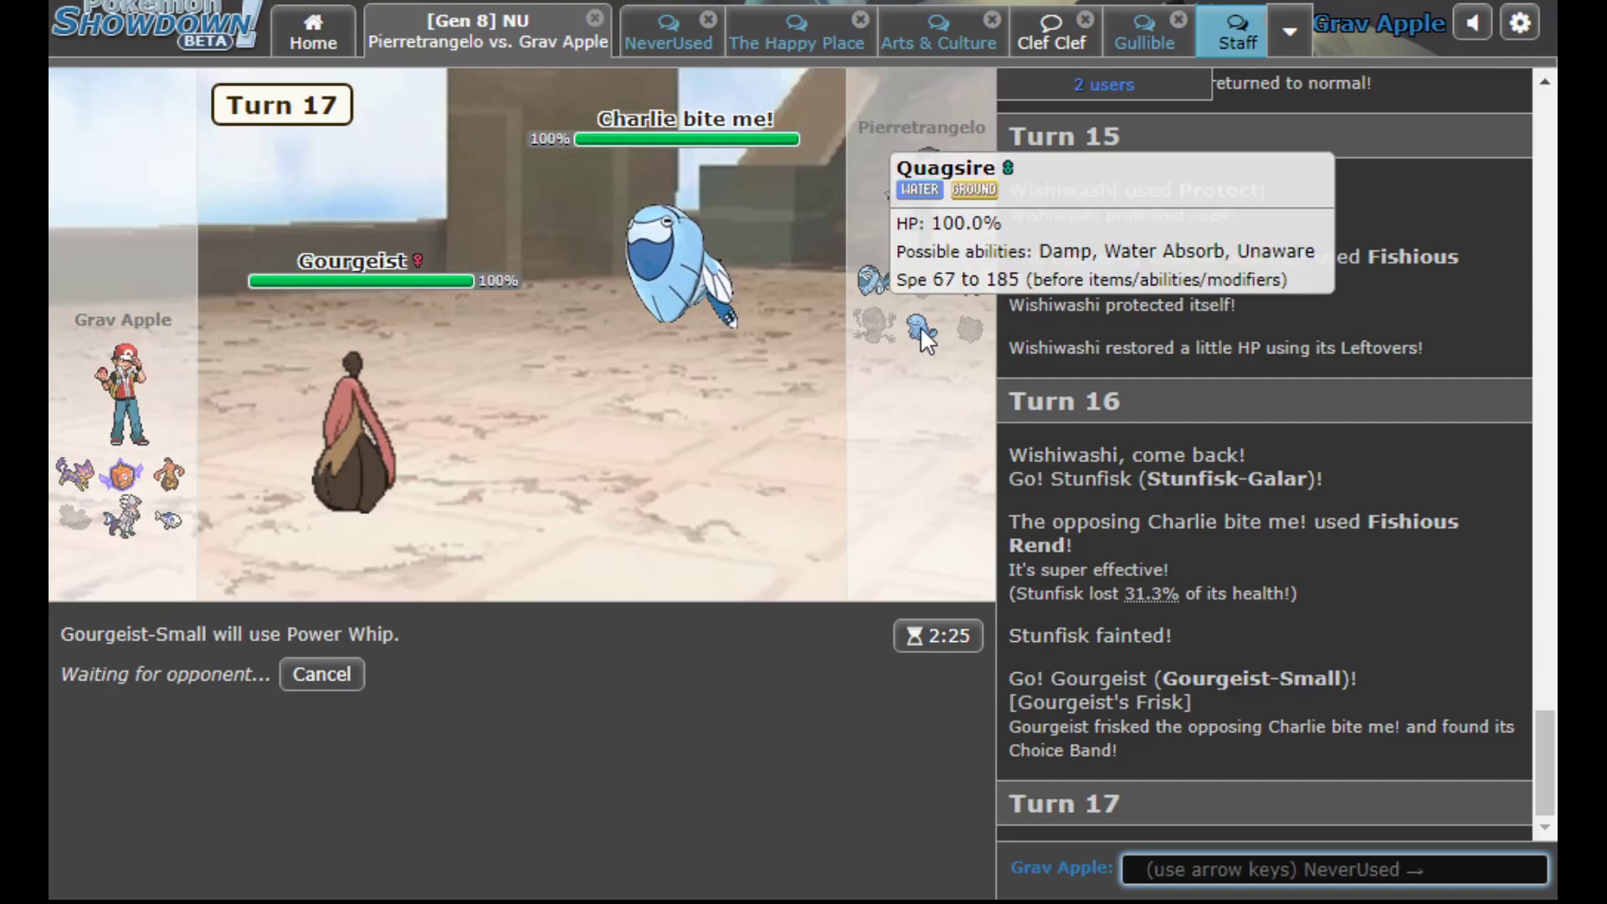
{"action": "mouse_move", "coordinate": [666, 701]}
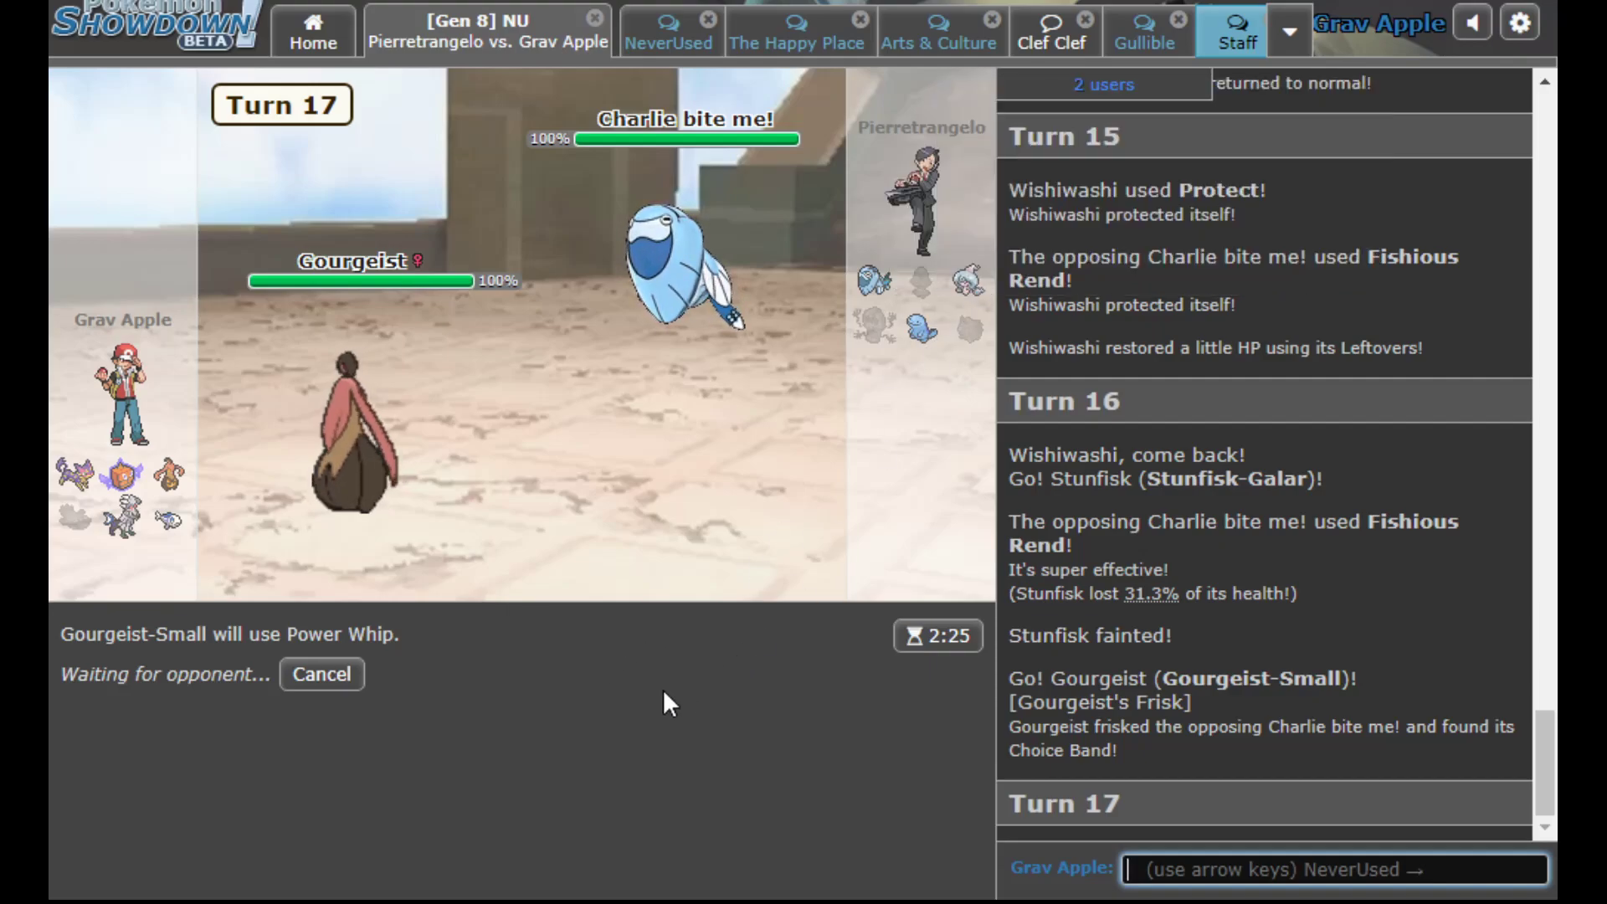
{"action": "mouse_move", "coordinate": [884, 482]}
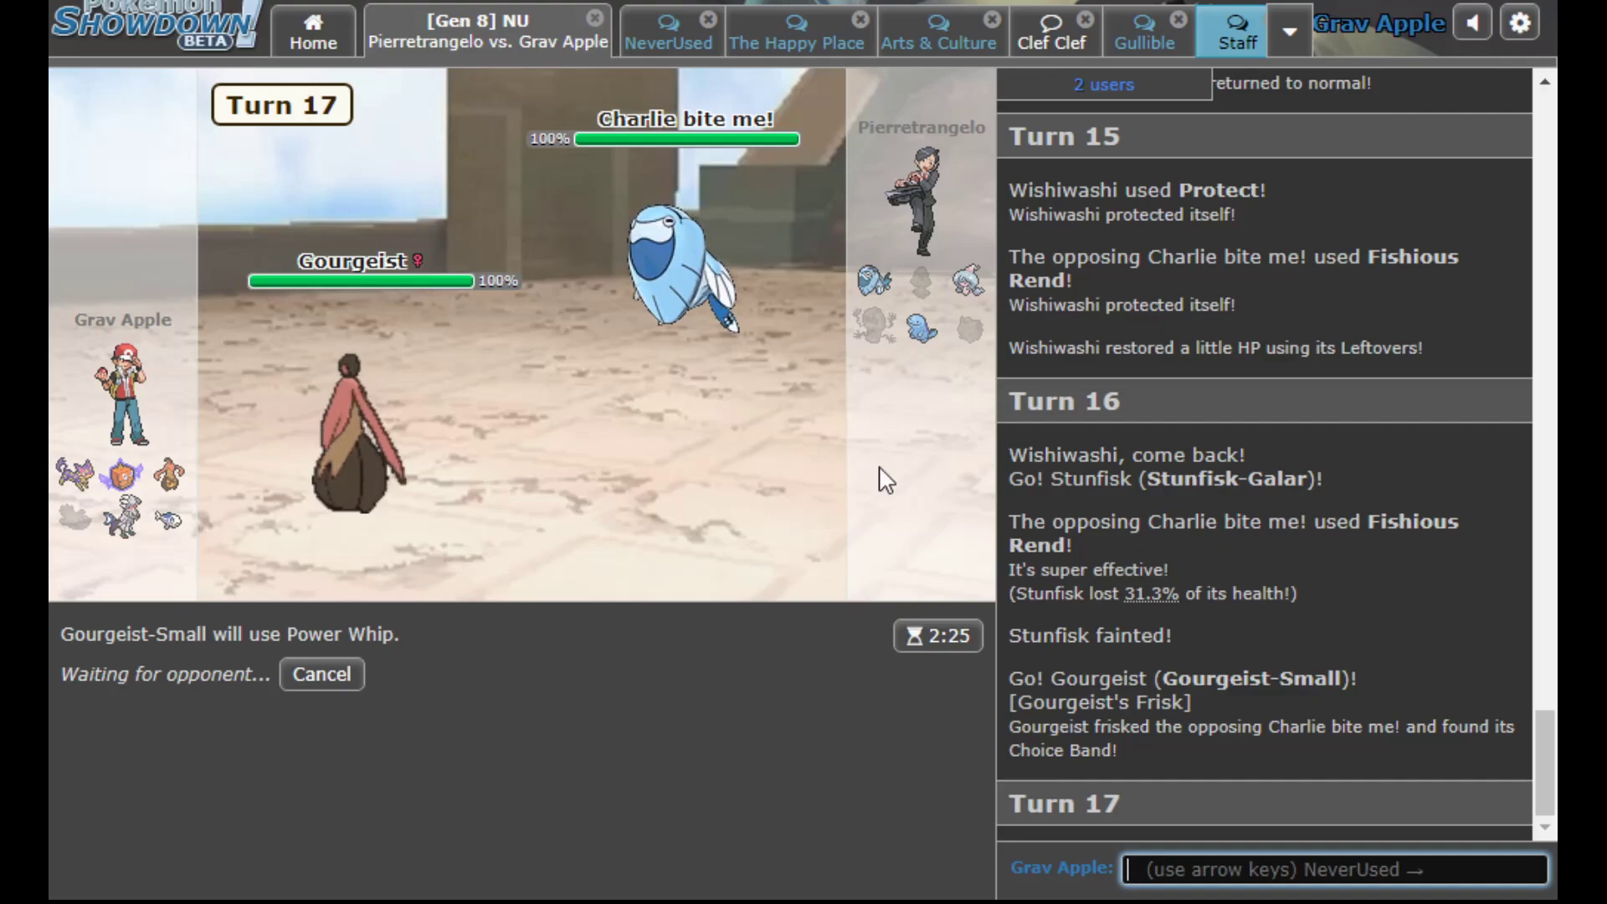
{"action": "mouse_move", "coordinate": [969, 278]}
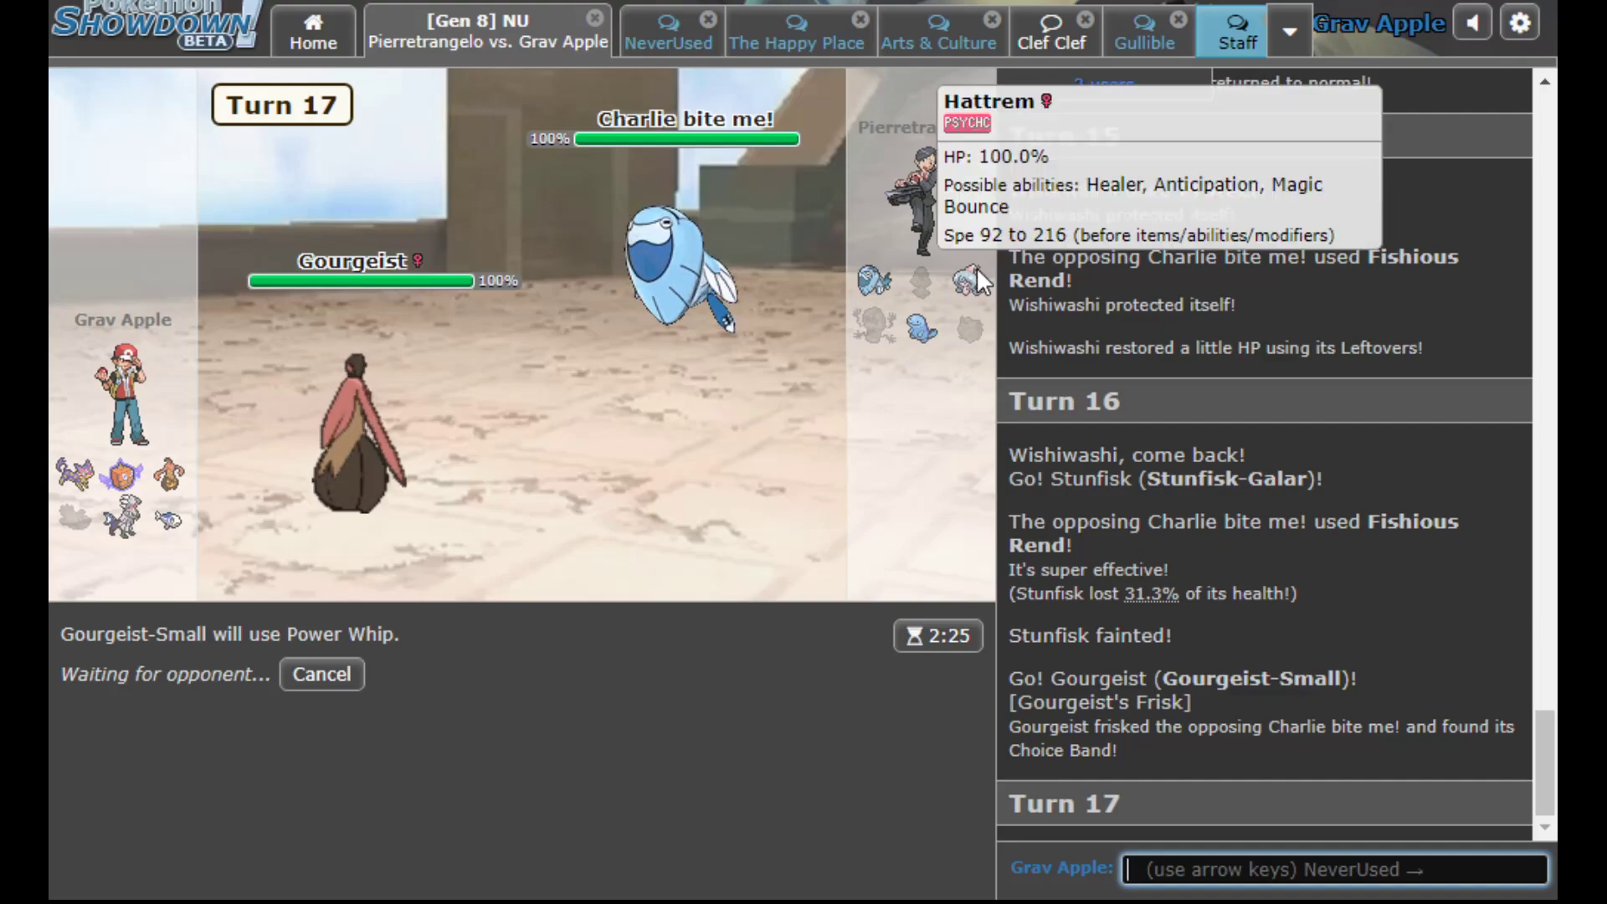
{"action": "mouse_move", "coordinate": [518, 681]}
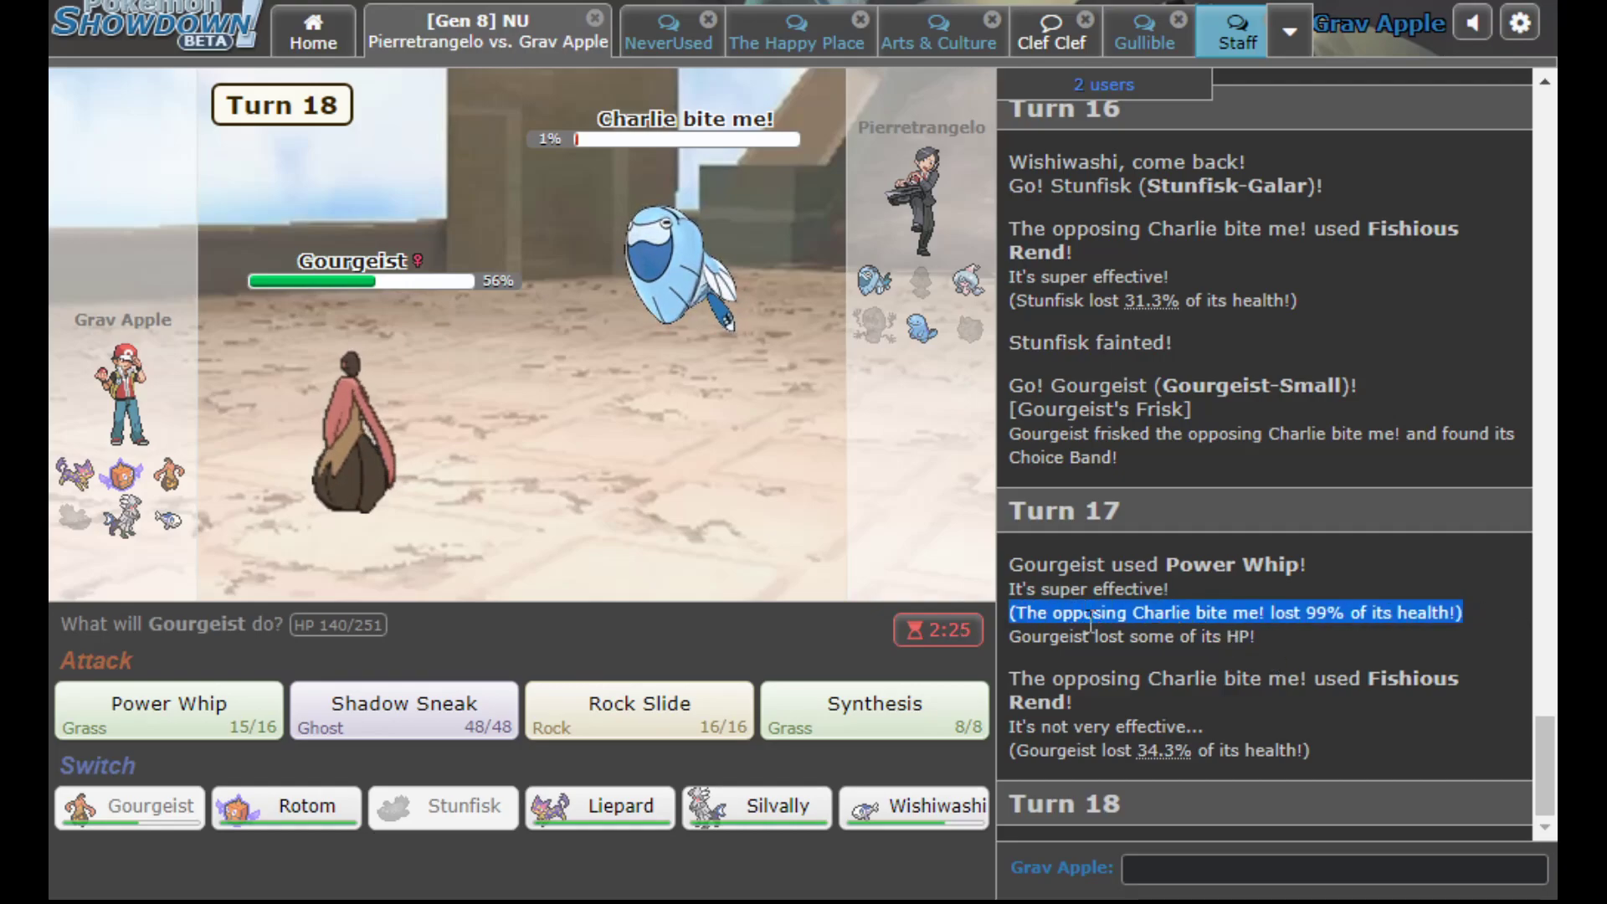
Use Synthesis, finish Wishiwashi with Shadow Sneak, then switch Gourgeist out for Liepard against Hattrem
{"action": "left_click", "coordinate": [872, 710]}
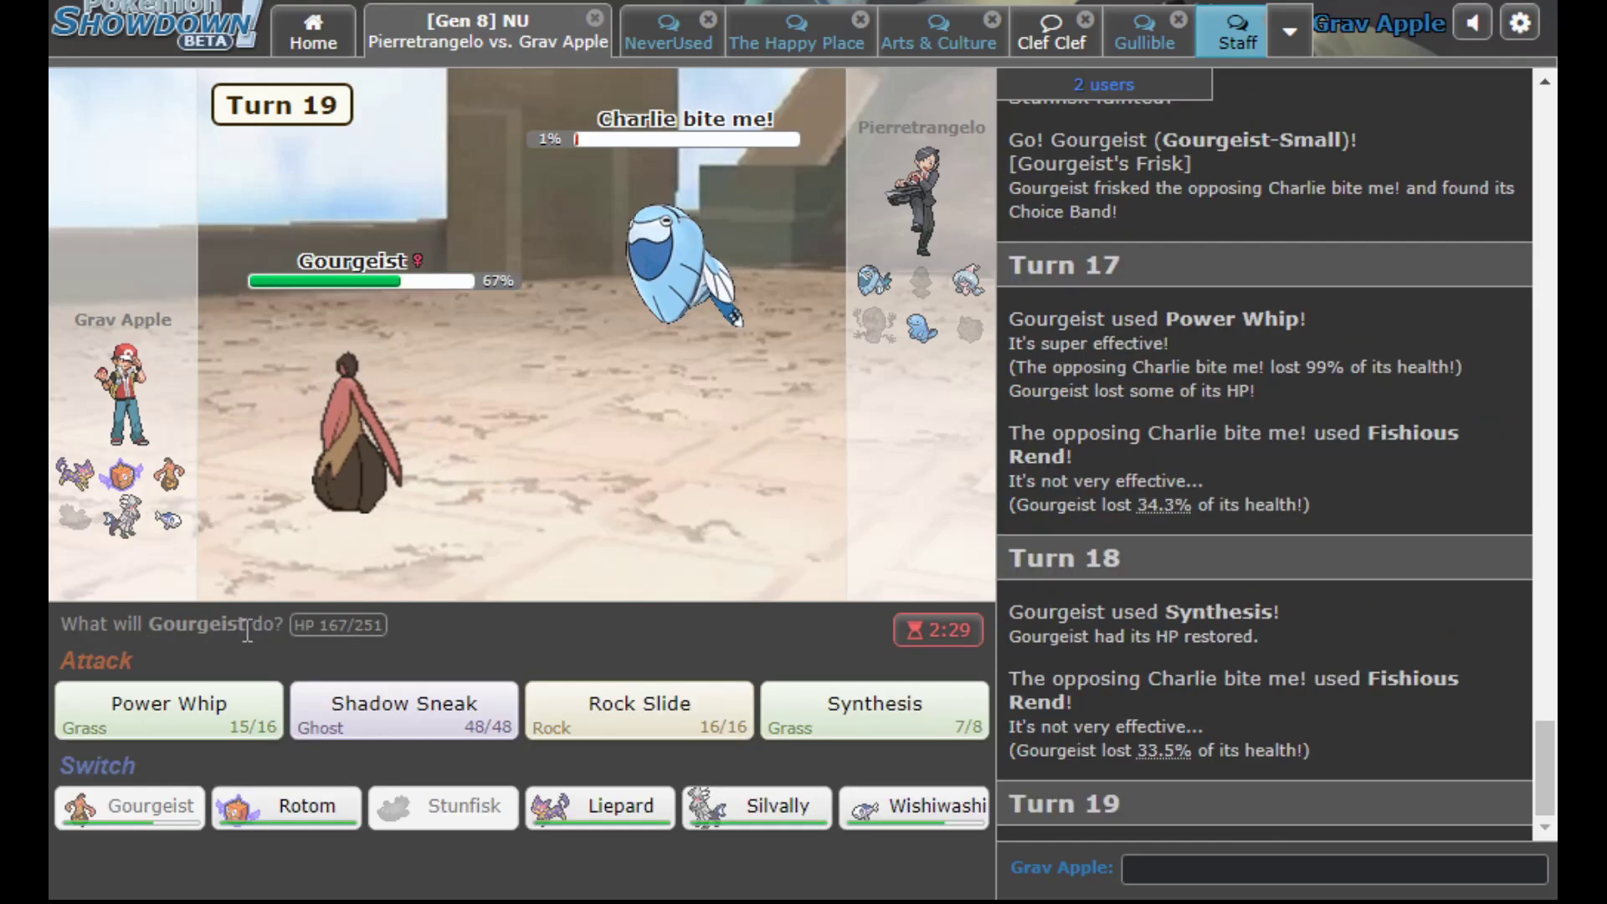
{"action": "left_click", "coordinate": [403, 710]}
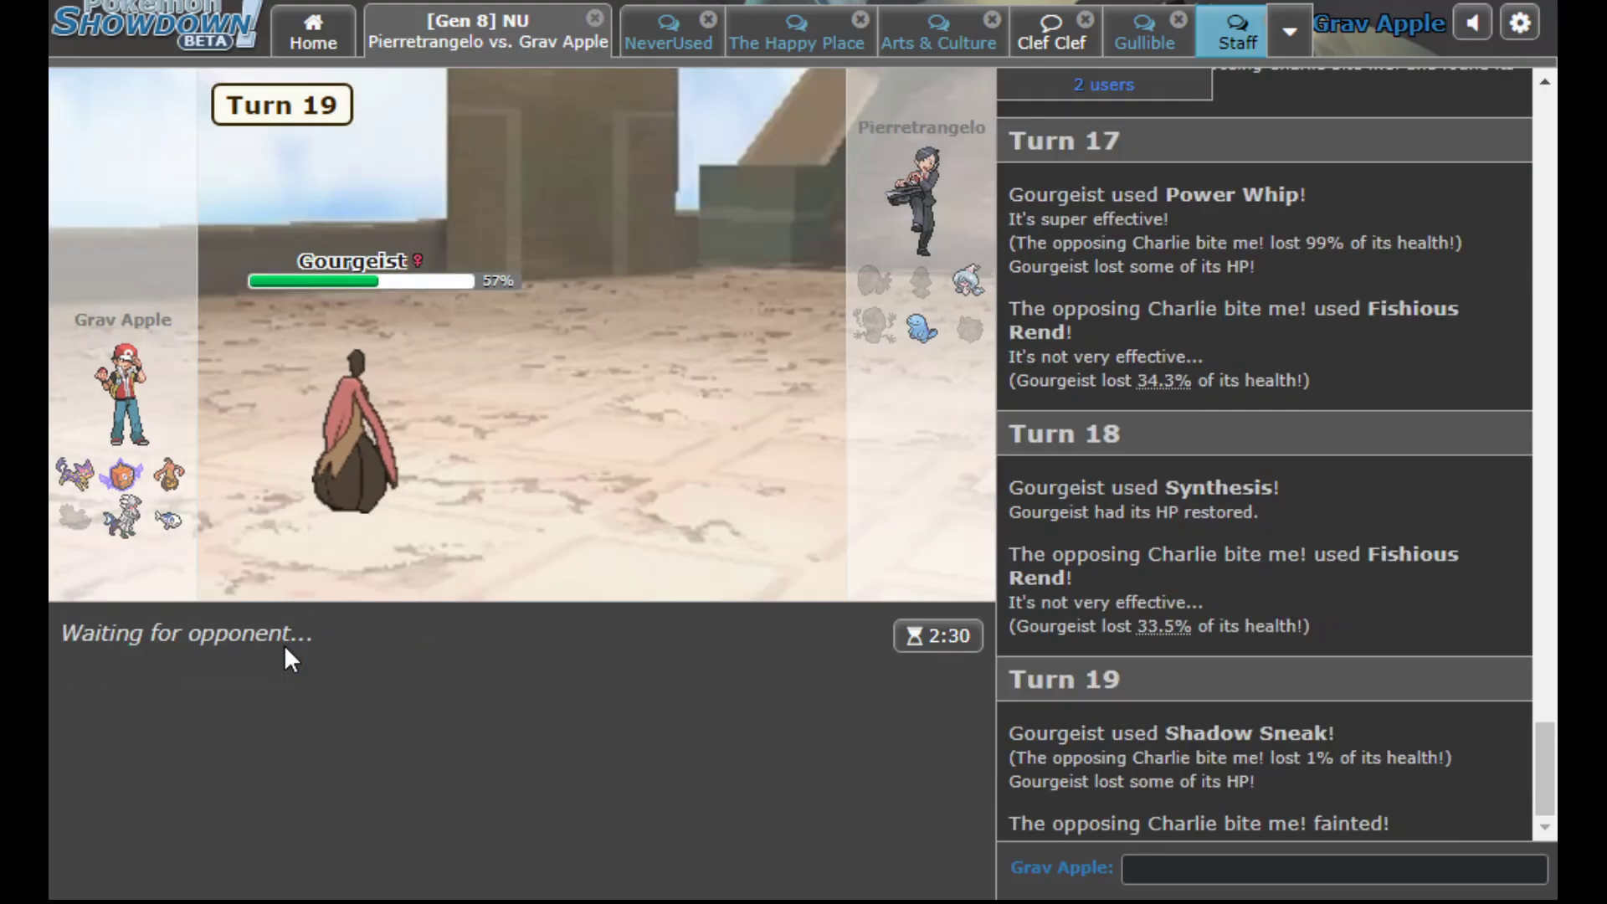
{"action": "mouse_move", "coordinate": [355, 430]}
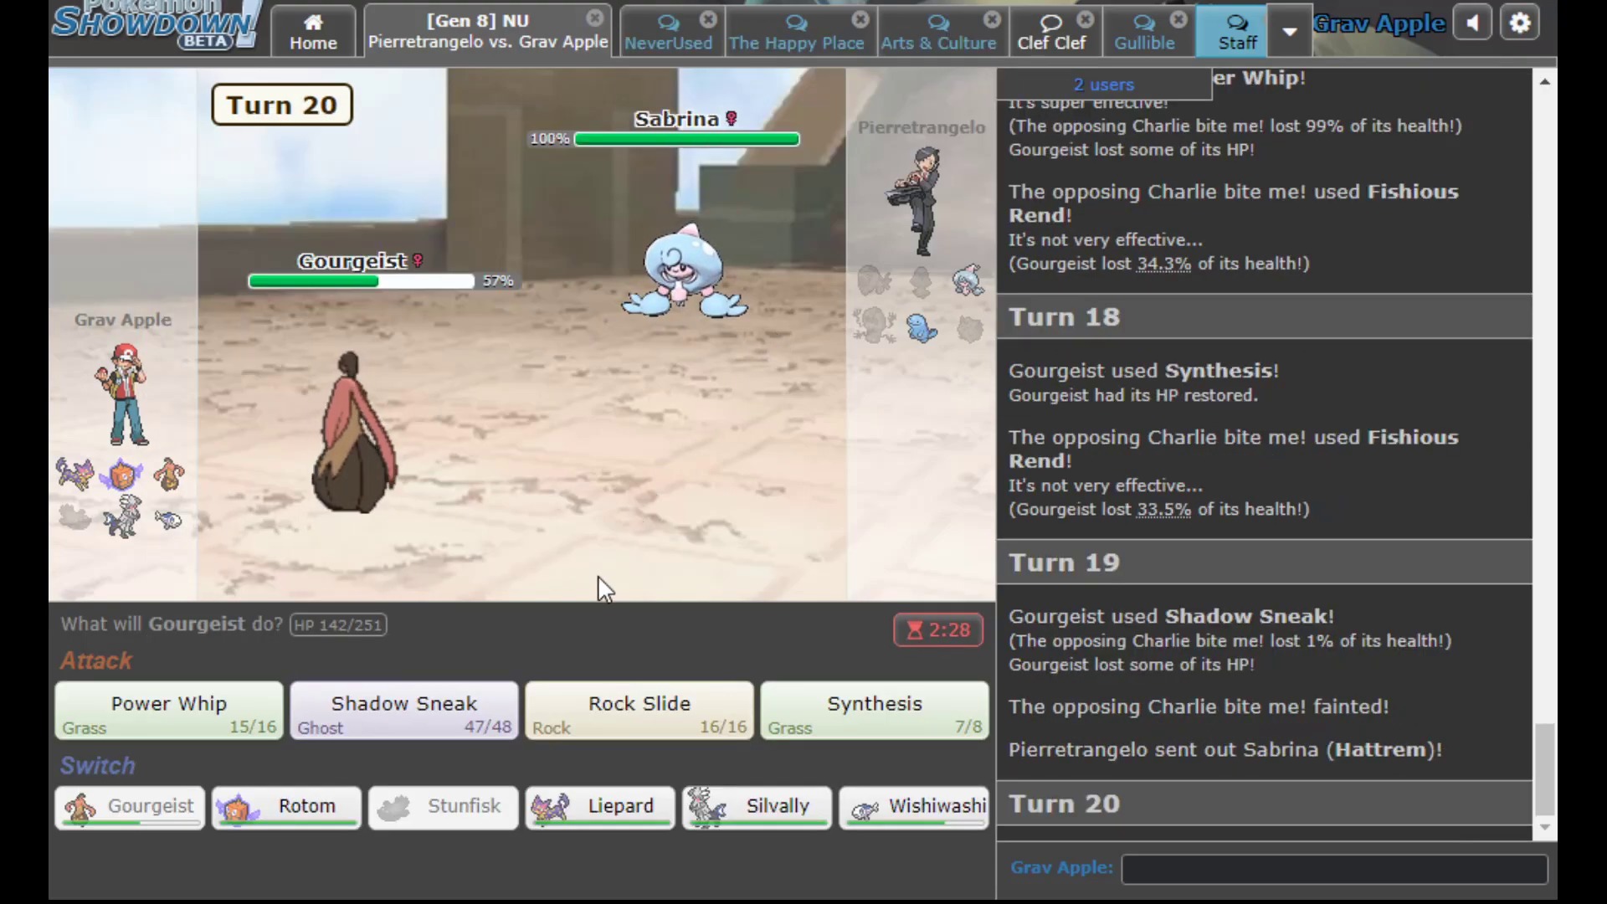
{"action": "mouse_move", "coordinate": [584, 348]}
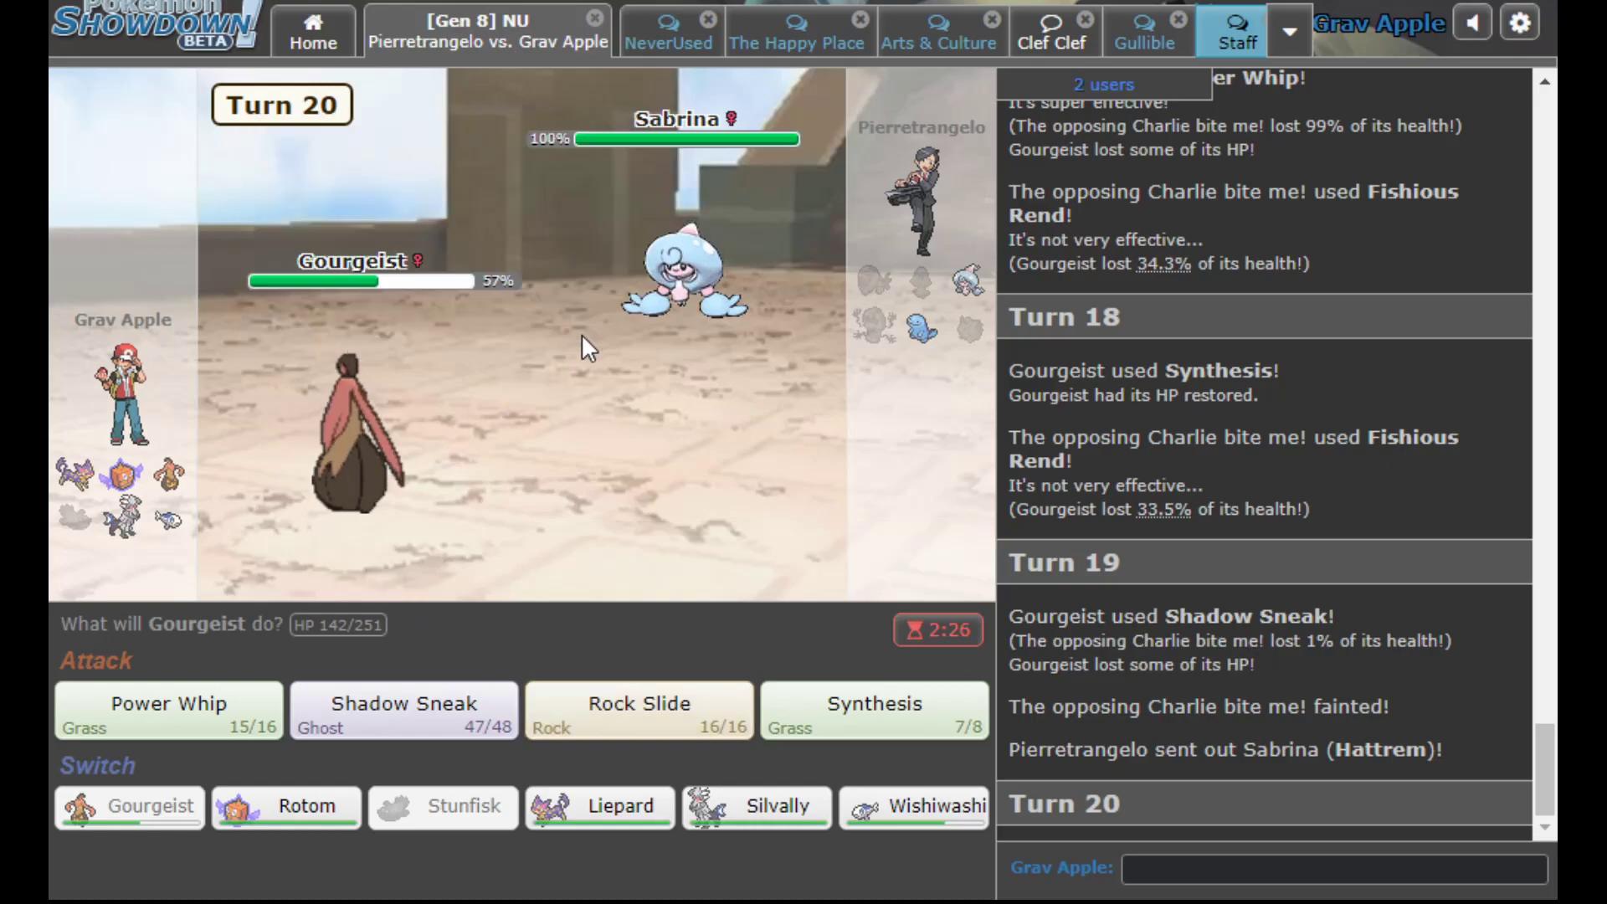
{"action": "mouse_move", "coordinate": [755, 807]}
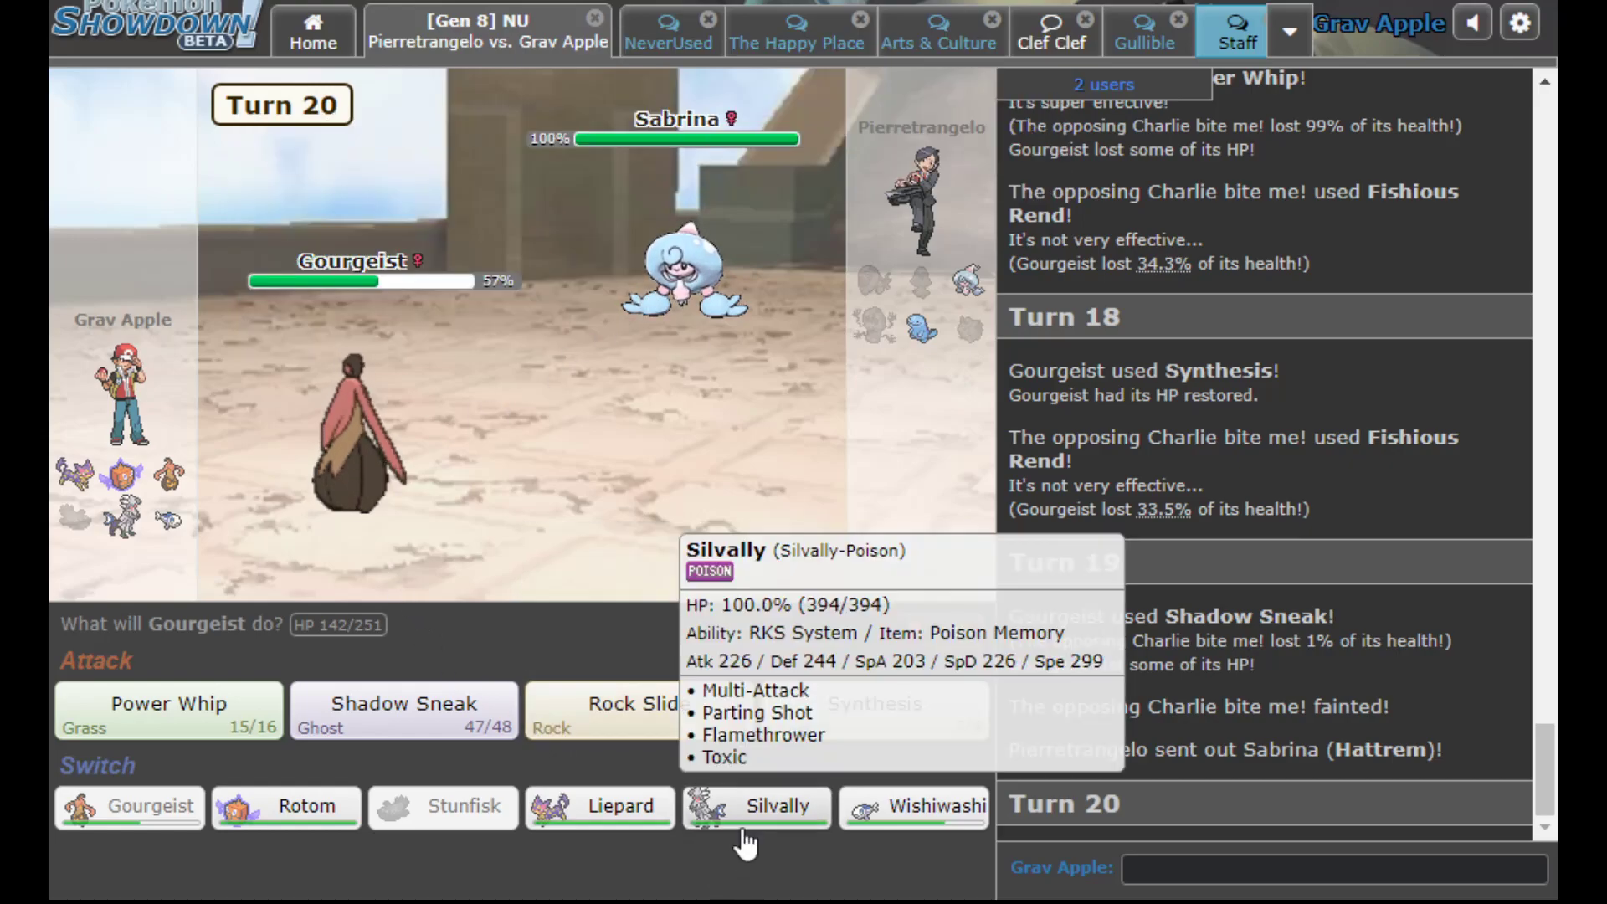
{"action": "left_click", "coordinate": [600, 805]}
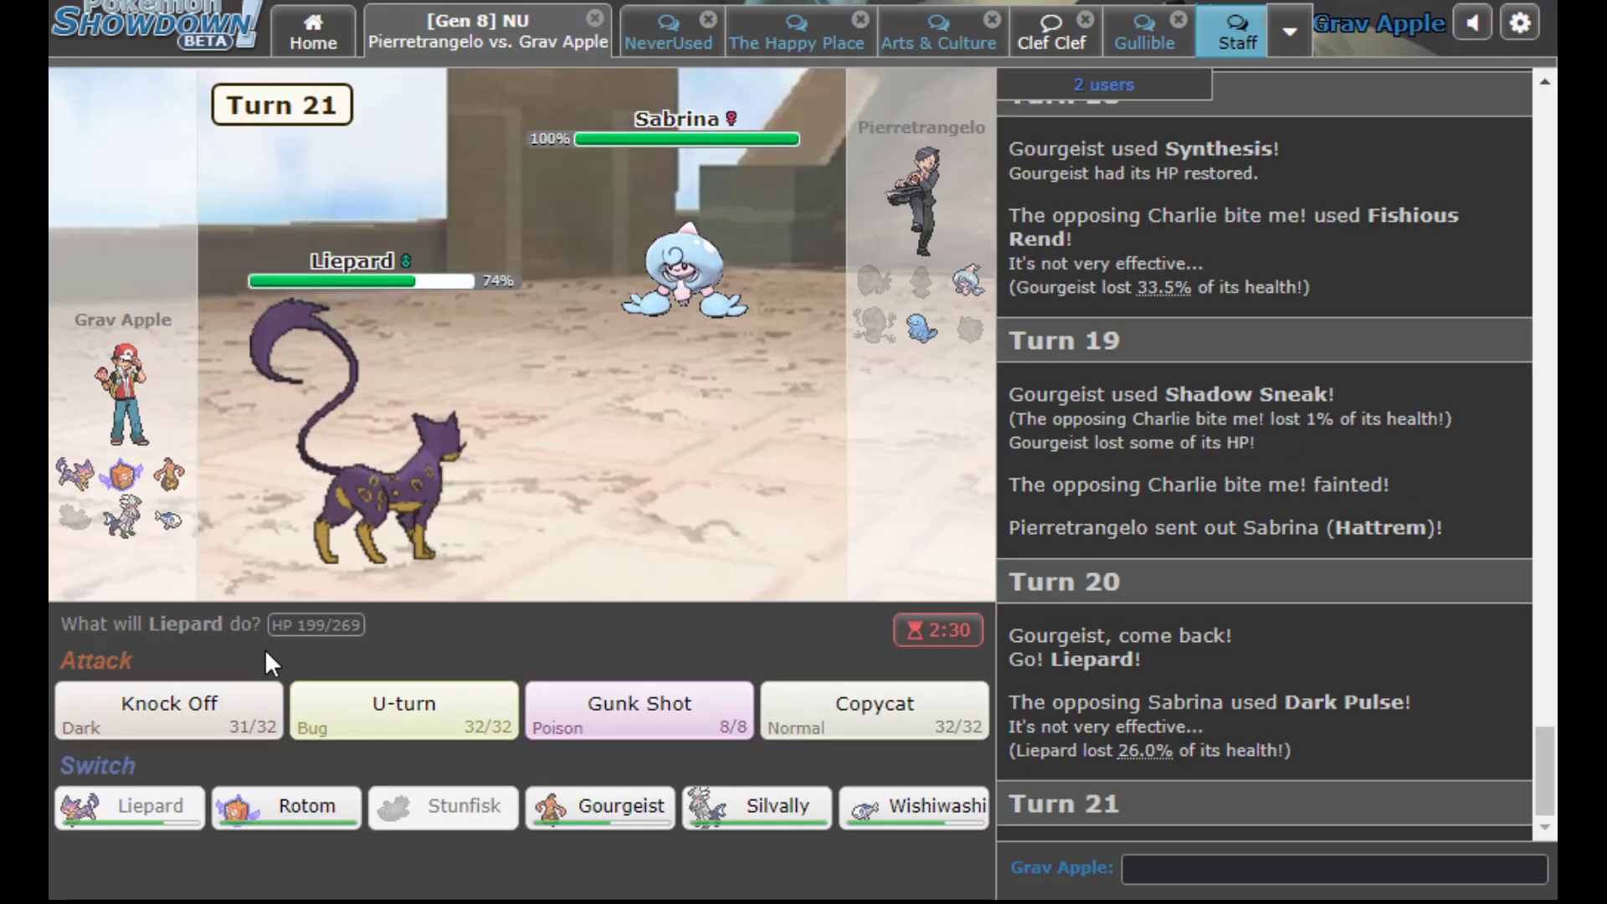
KO Hattrem with Knock Off, check /dt room service, knock off Quagsire's Leftovers, then switch to Silvally
{"action": "left_click", "coordinate": [168, 710]}
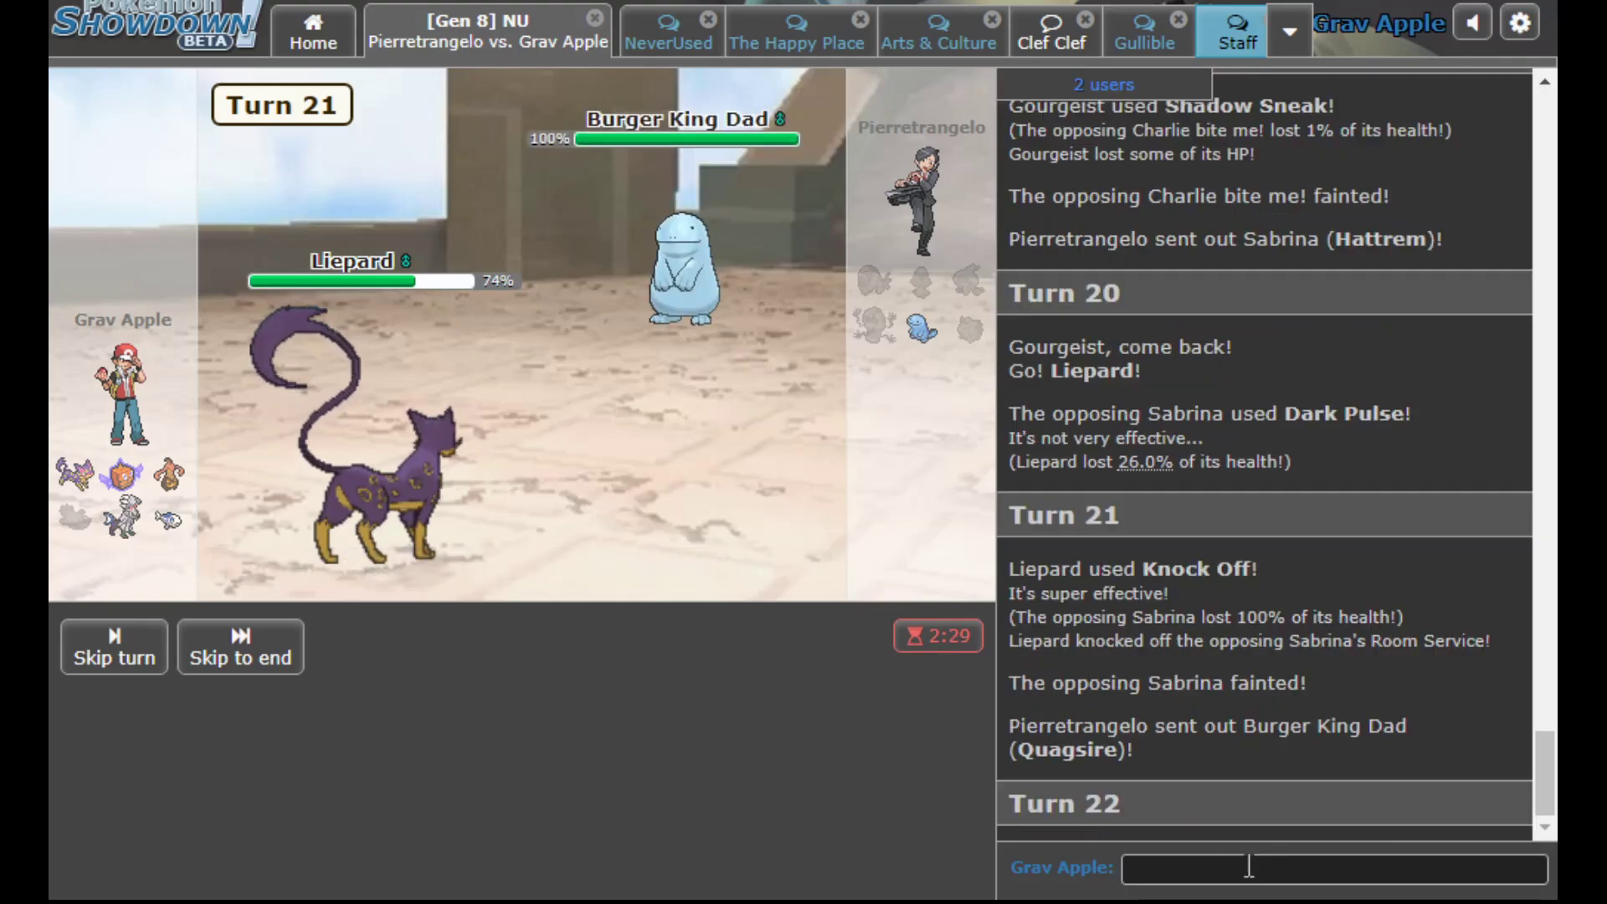
{"action": "type", "text": "/dt room s"}
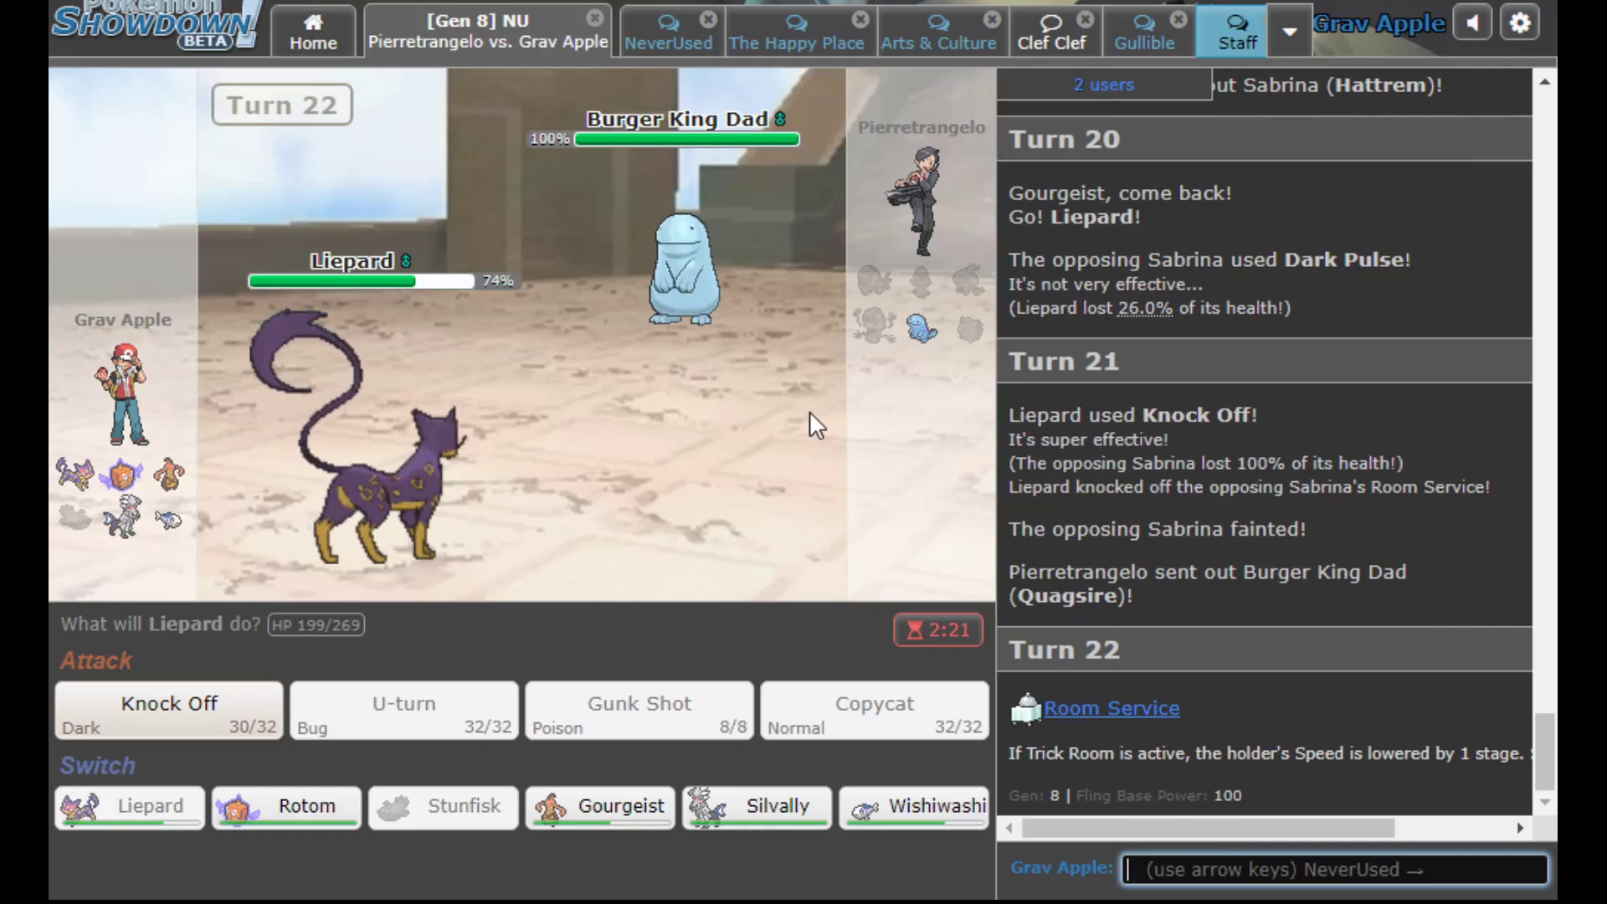
{"action": "left_click", "coordinate": [168, 711]}
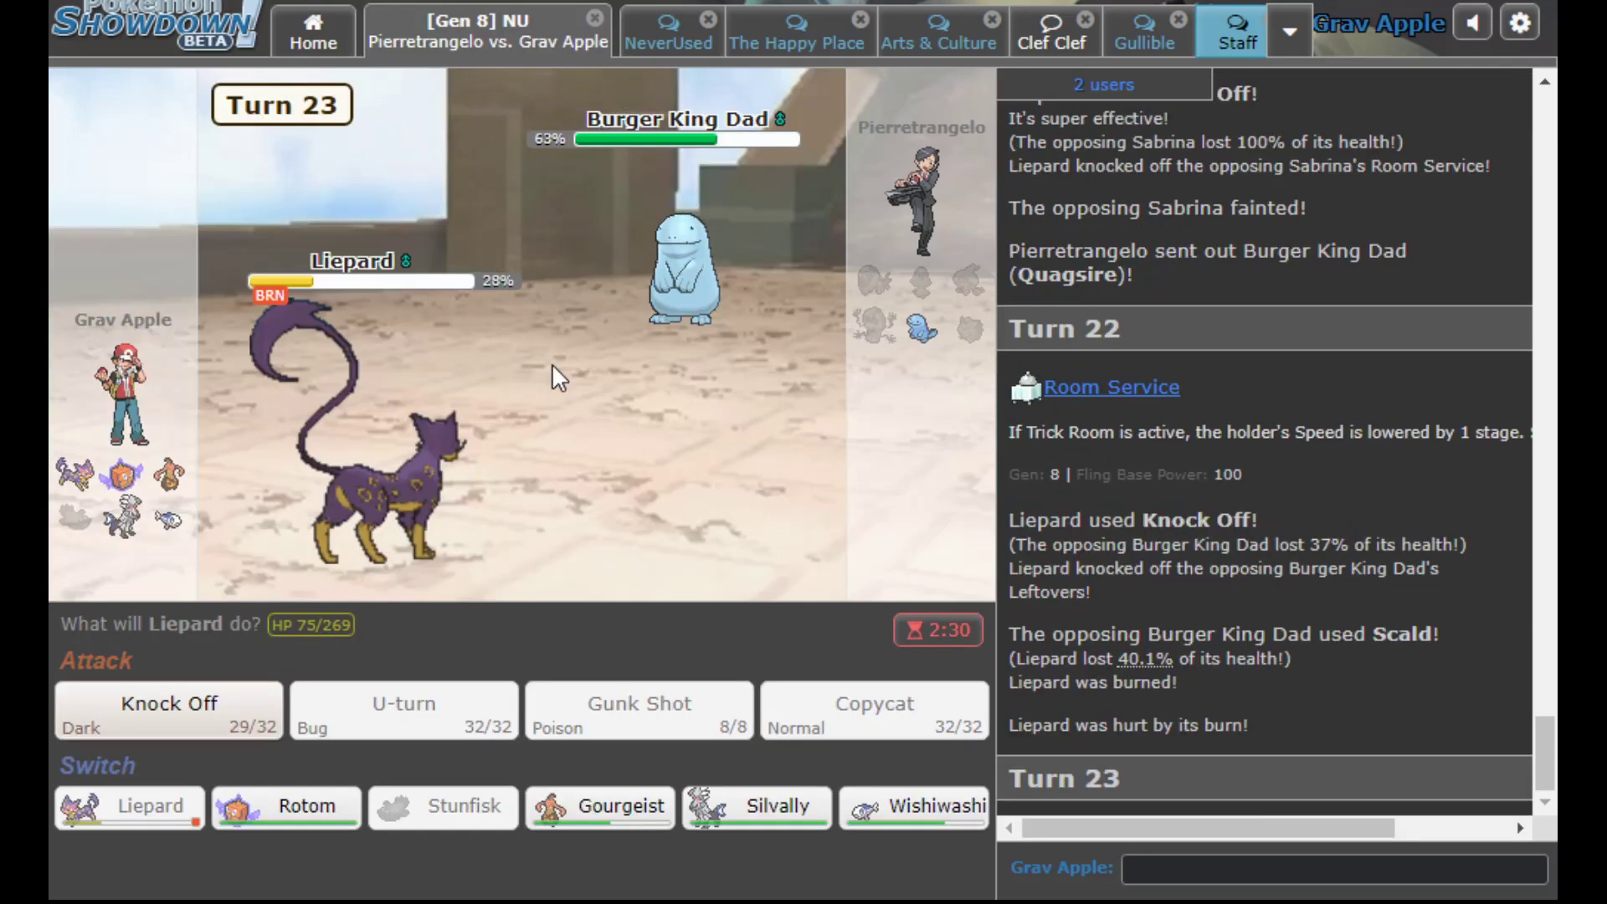
{"action": "left_click", "coordinate": [1333, 868]}
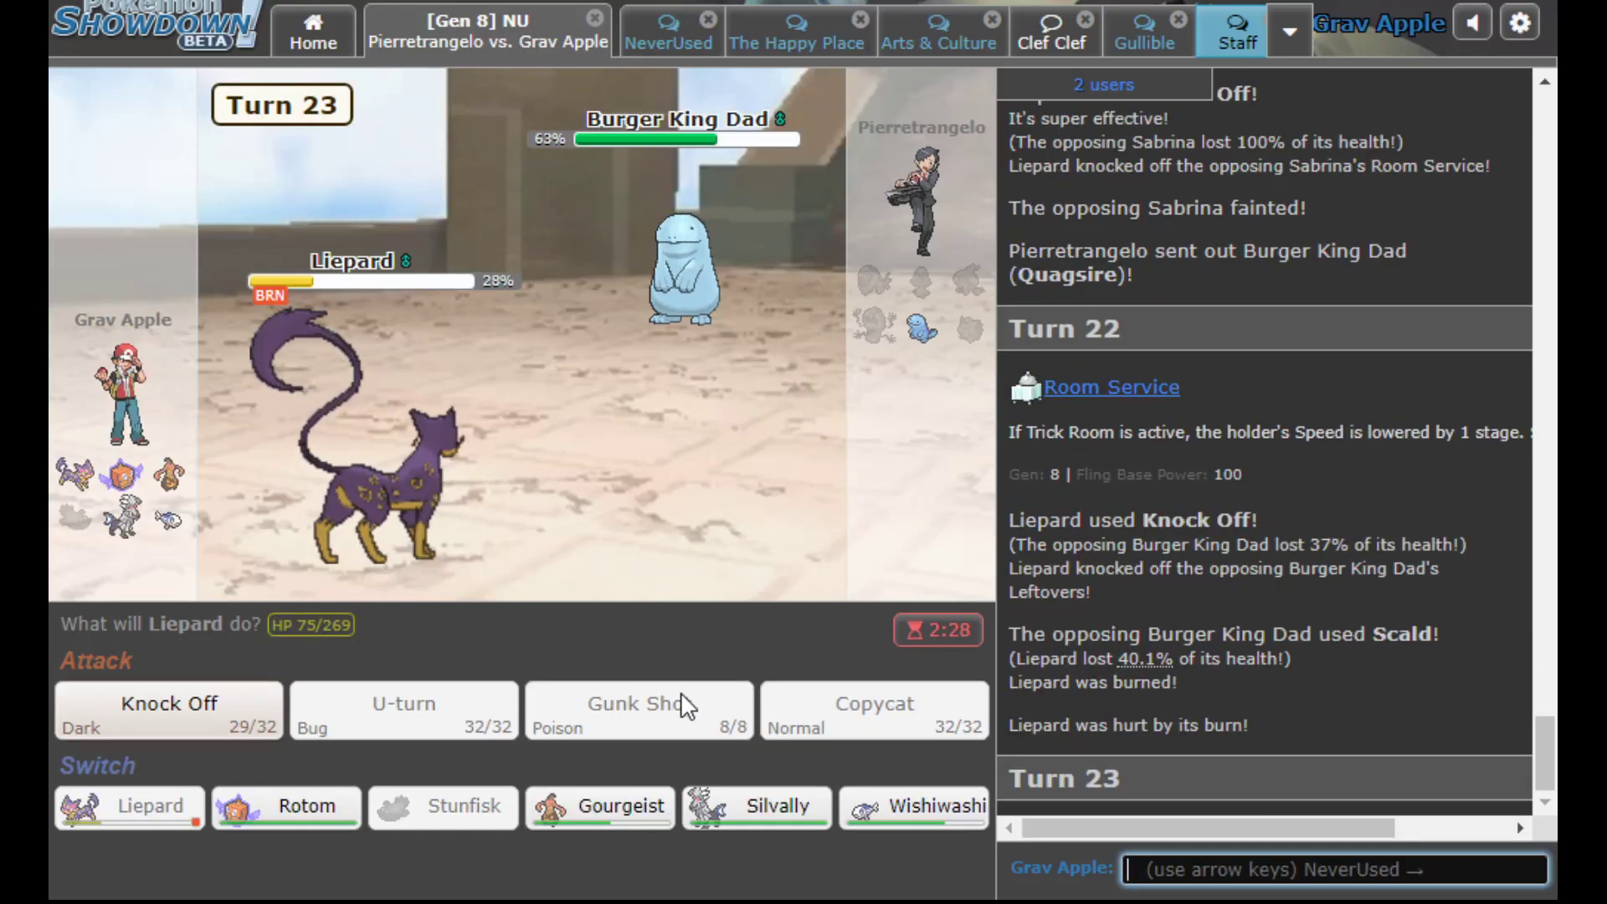
{"action": "mouse_move", "coordinate": [912, 805]}
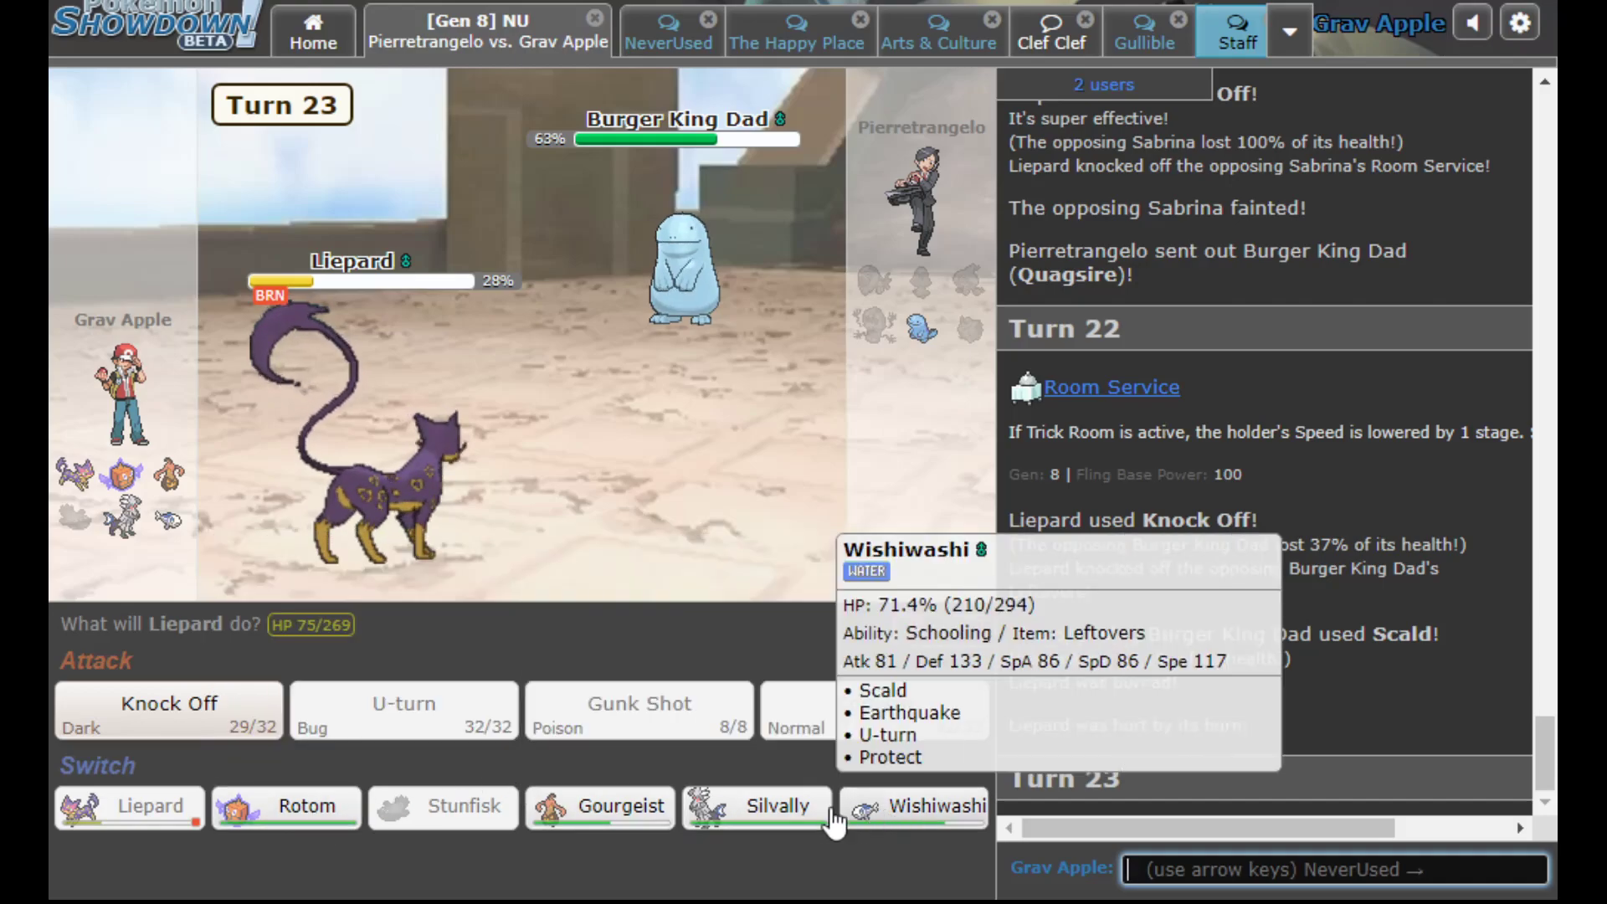
{"action": "left_click", "coordinate": [757, 807]}
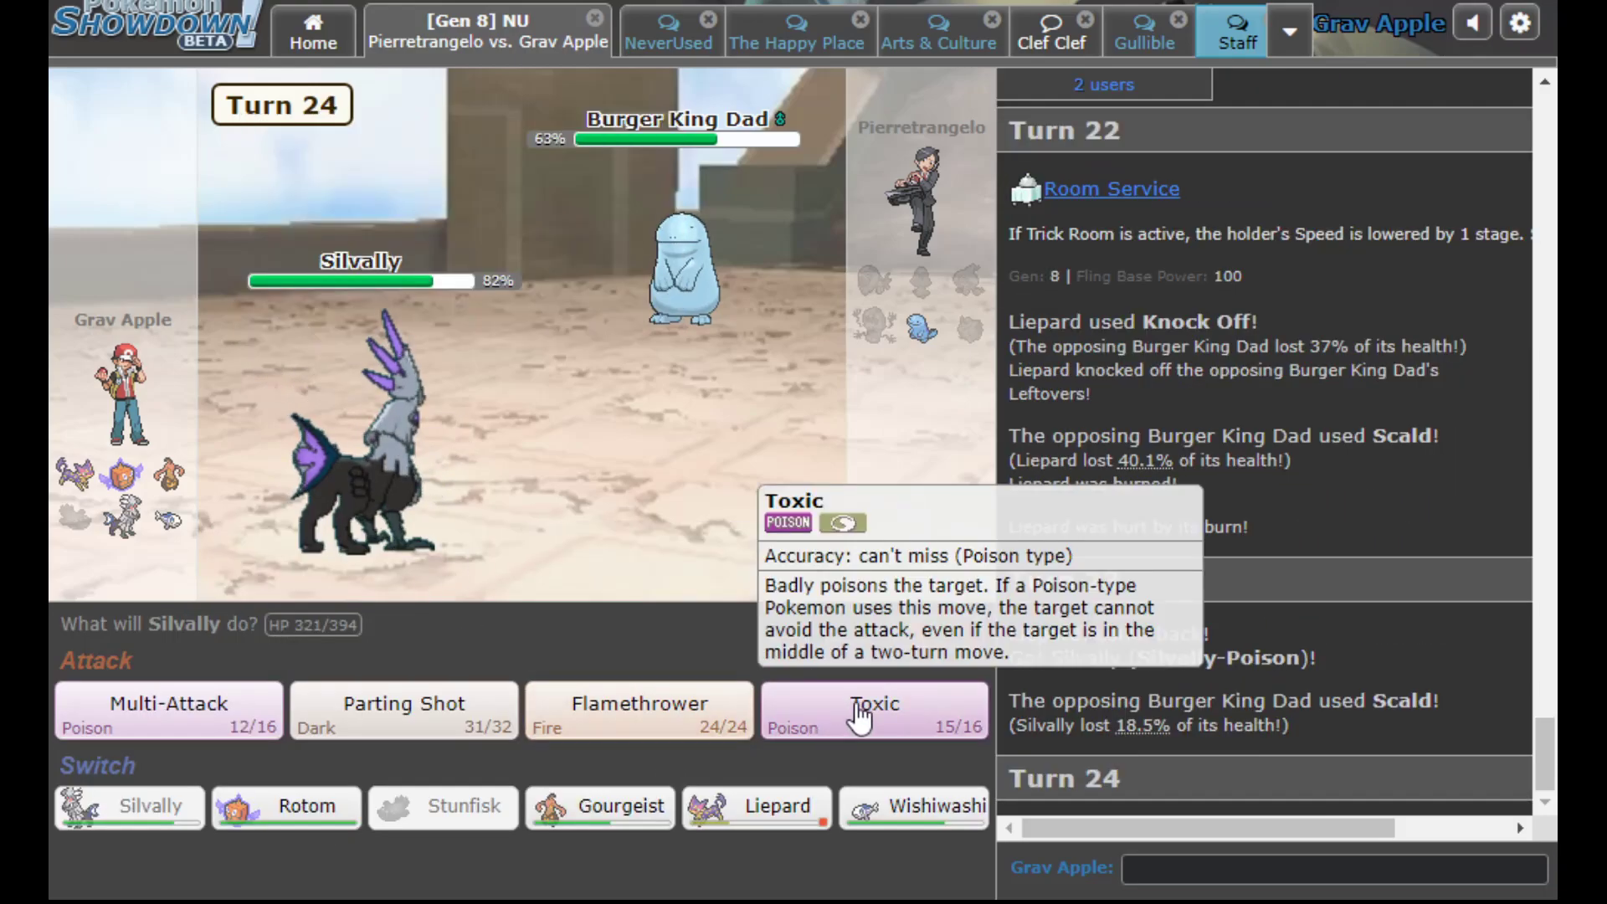
Toxic Quagsire, Parting Shot into Gourgeist to finish with Power Whip, then close the won battle
{"action": "left_click", "coordinate": [874, 710]}
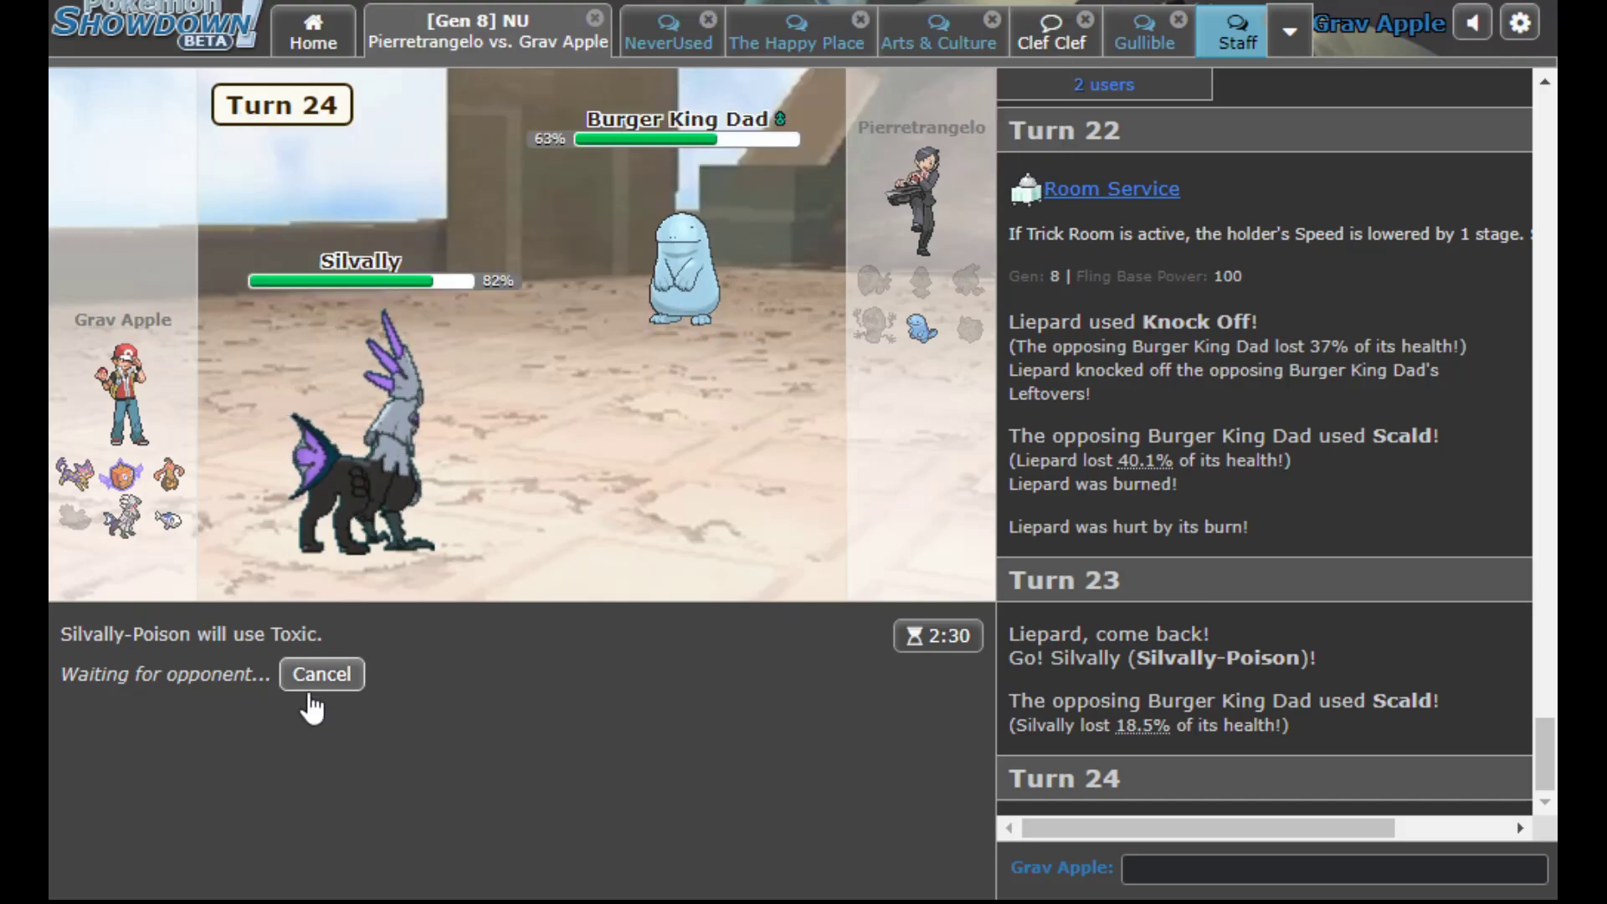
{"action": "mouse_move", "coordinate": [492, 579]}
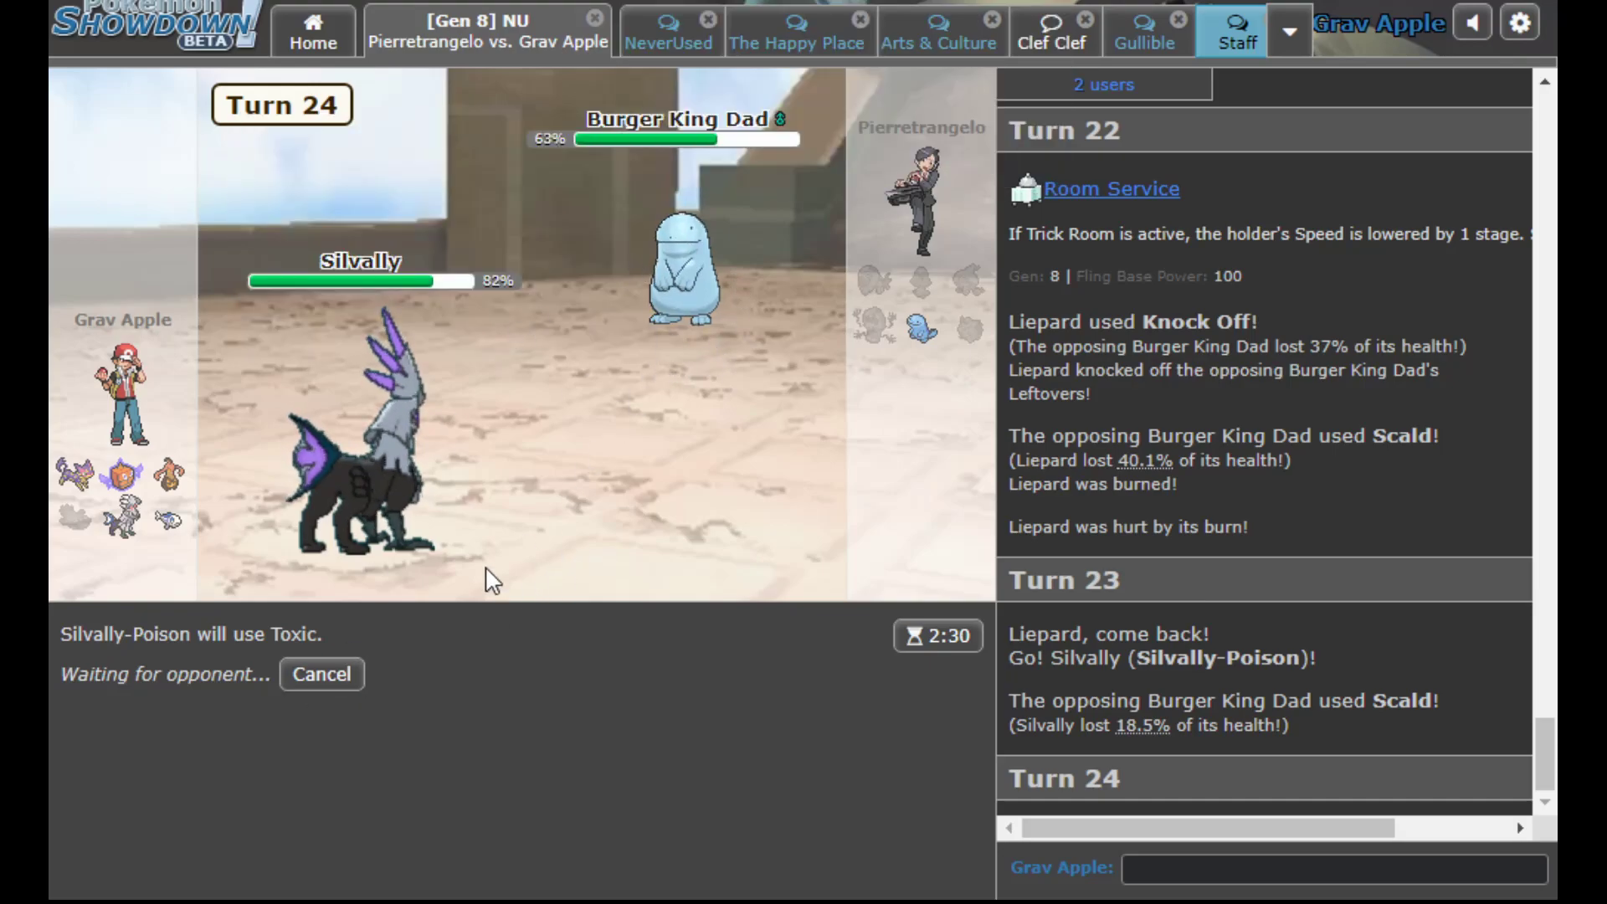
{"action": "mouse_move", "coordinate": [597, 742]}
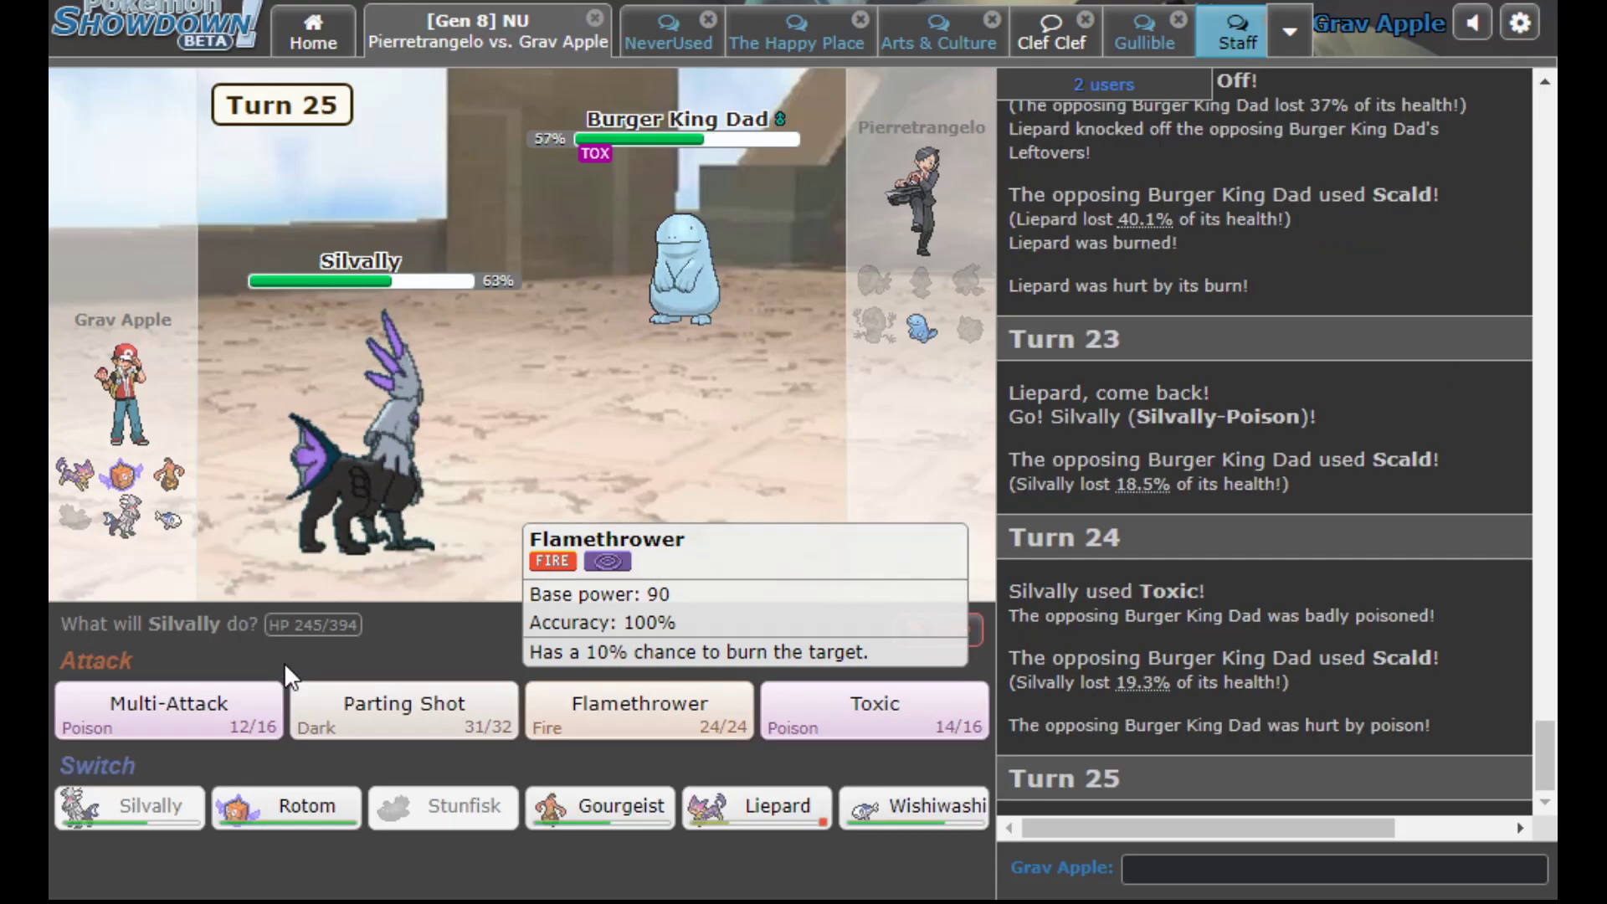
{"action": "mouse_move", "coordinate": [404, 704]}
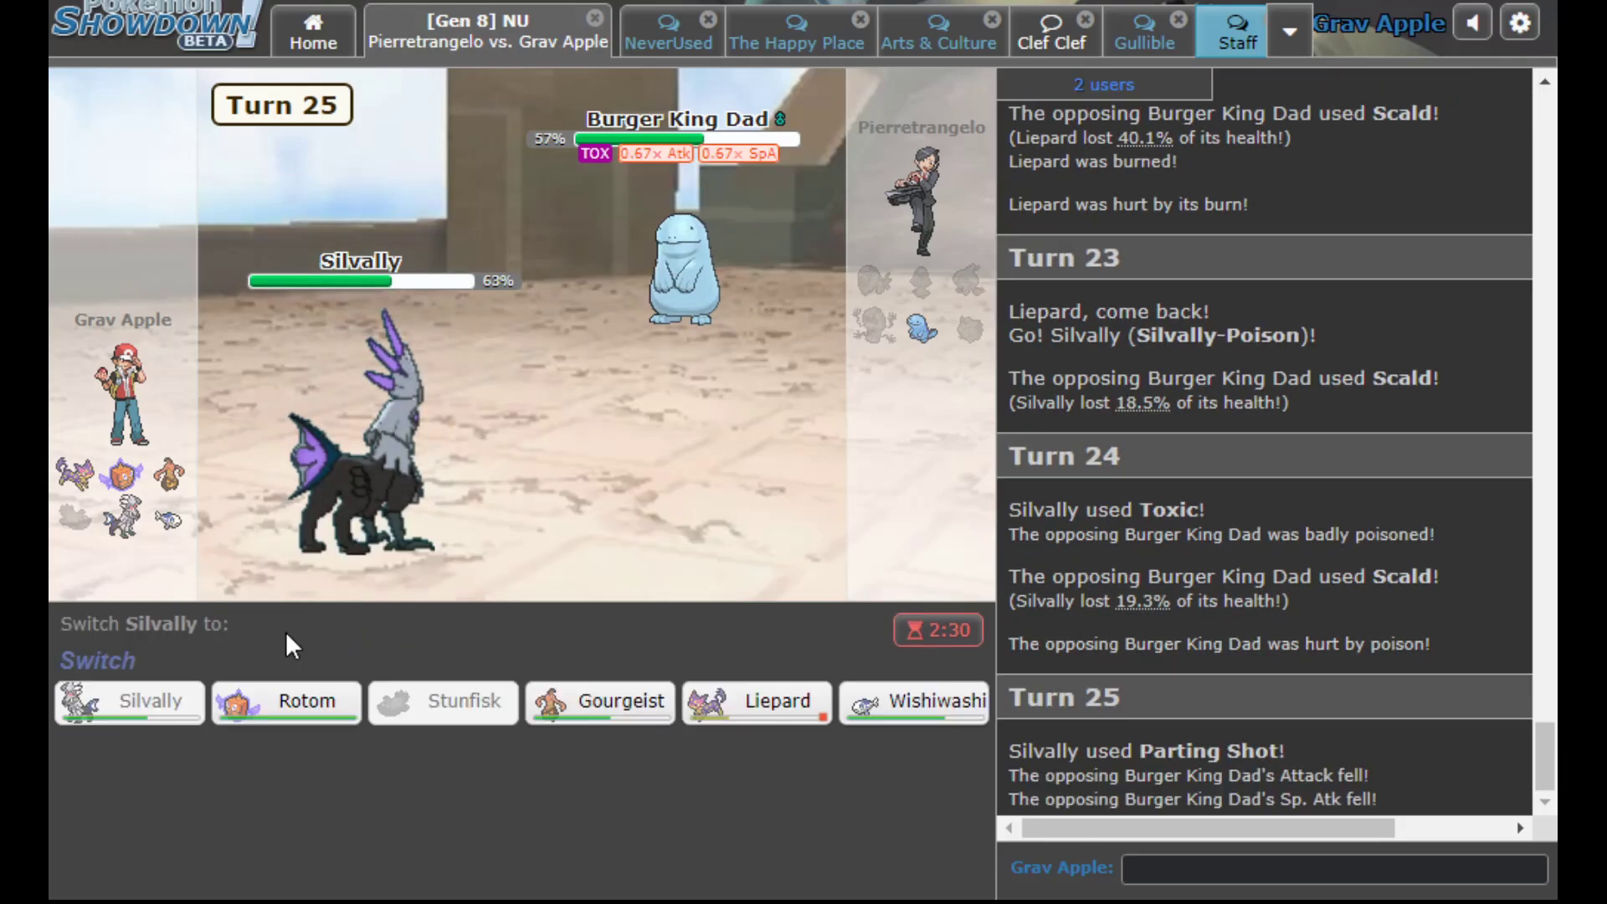
{"action": "mouse_move", "coordinate": [599, 701]}
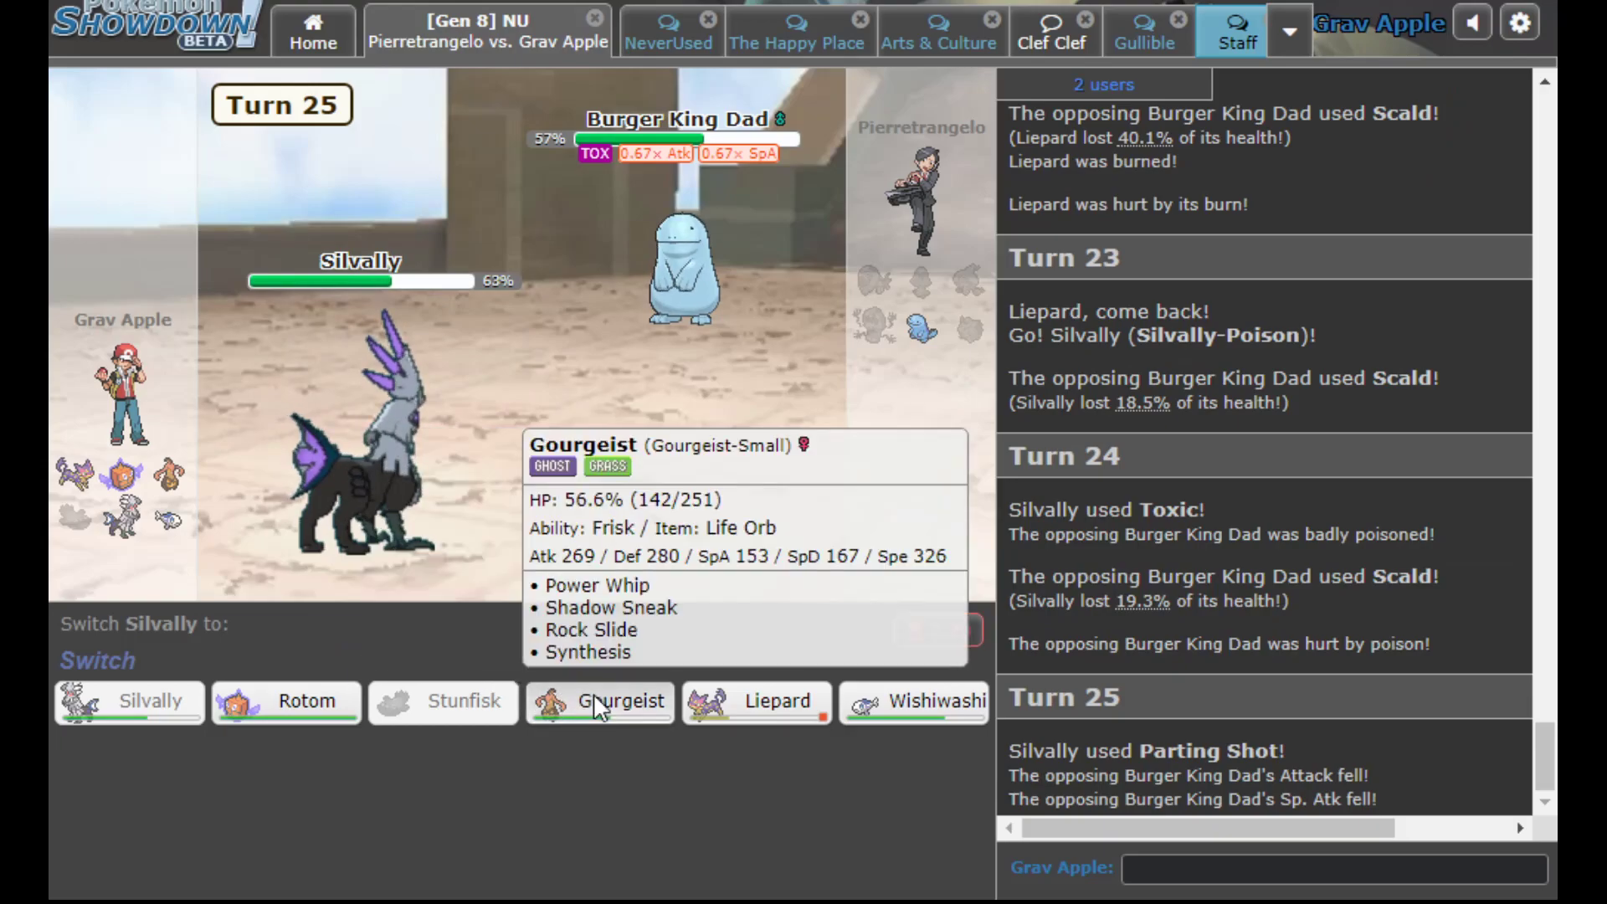
{"action": "left_click", "coordinate": [600, 702]}
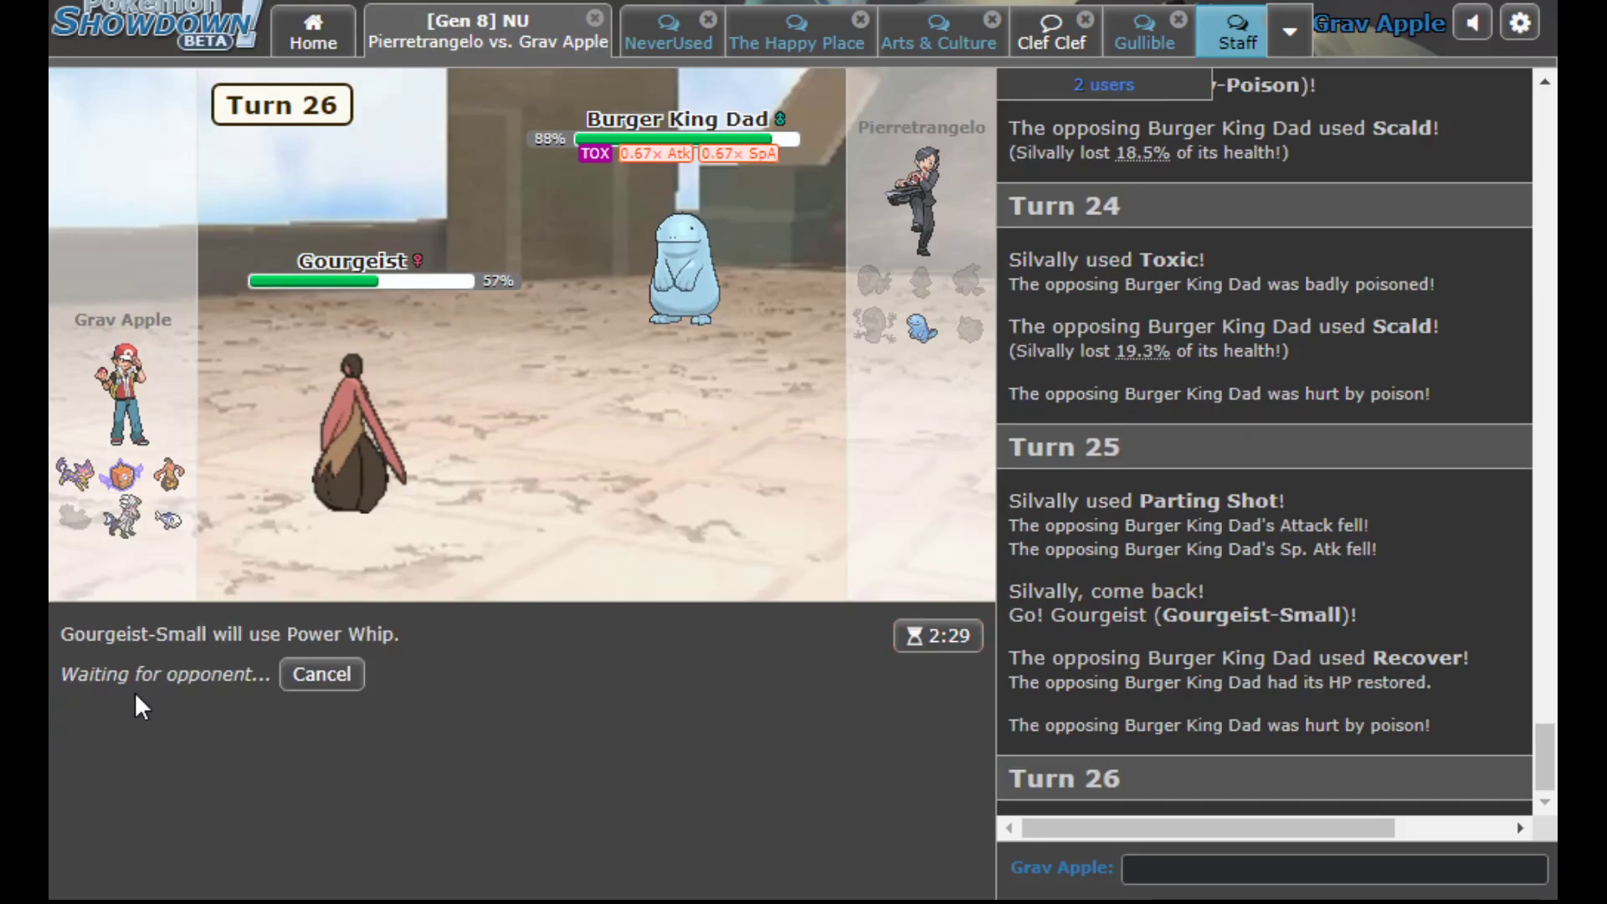
{"action": "mouse_move", "coordinate": [492, 654]}
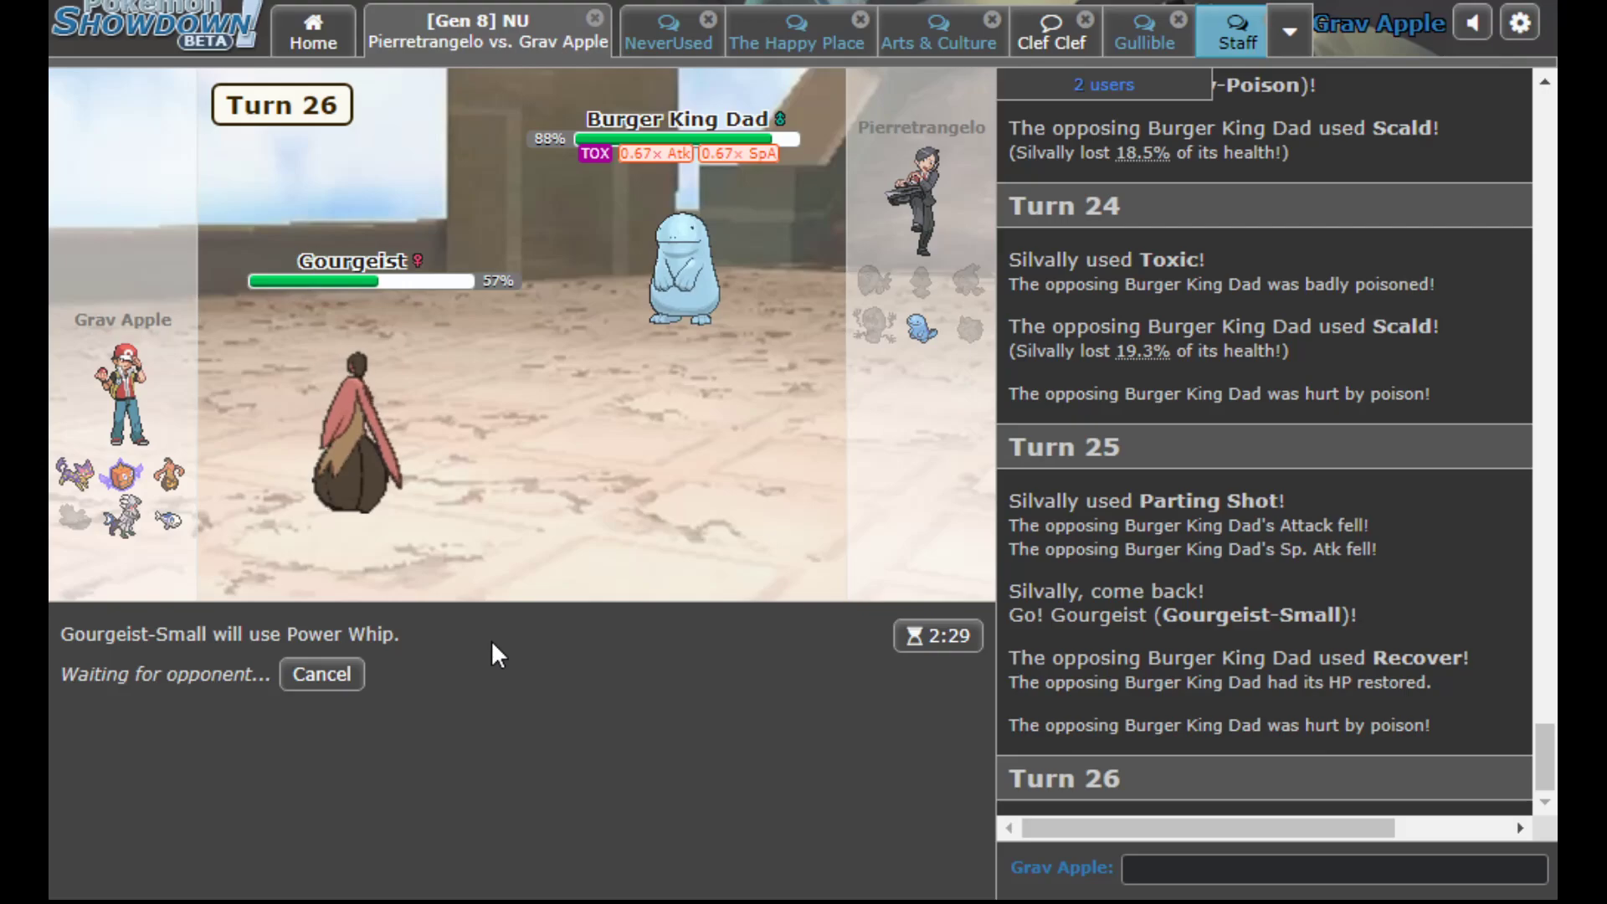
{"action": "mouse_move", "coordinate": [600, 599]}
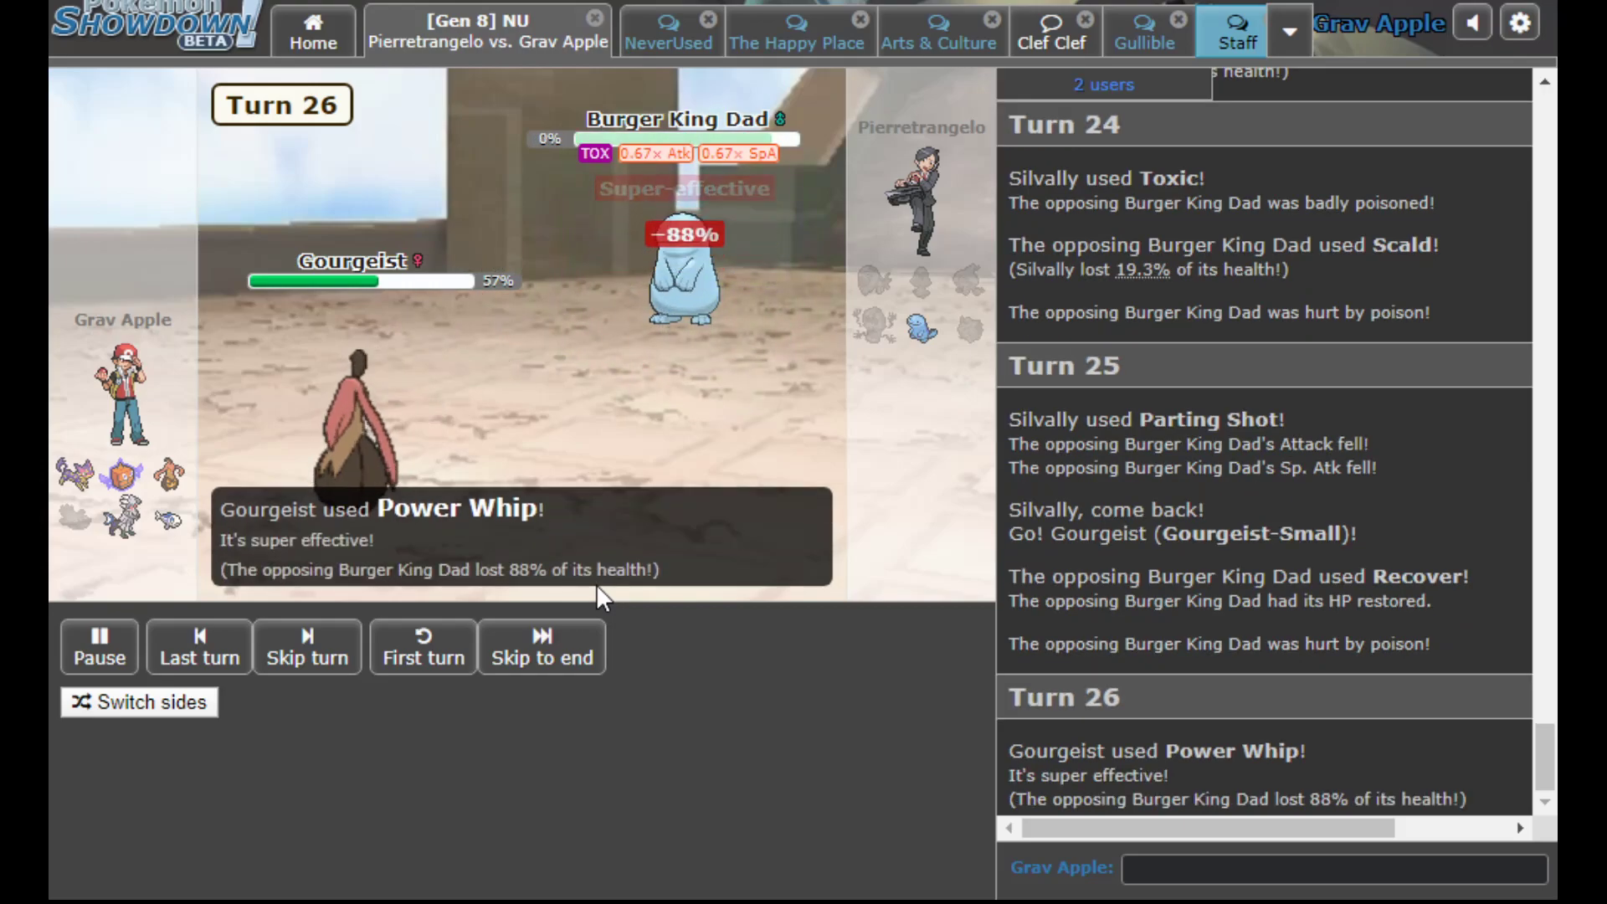
{"action": "left_click", "coordinate": [542, 646]}
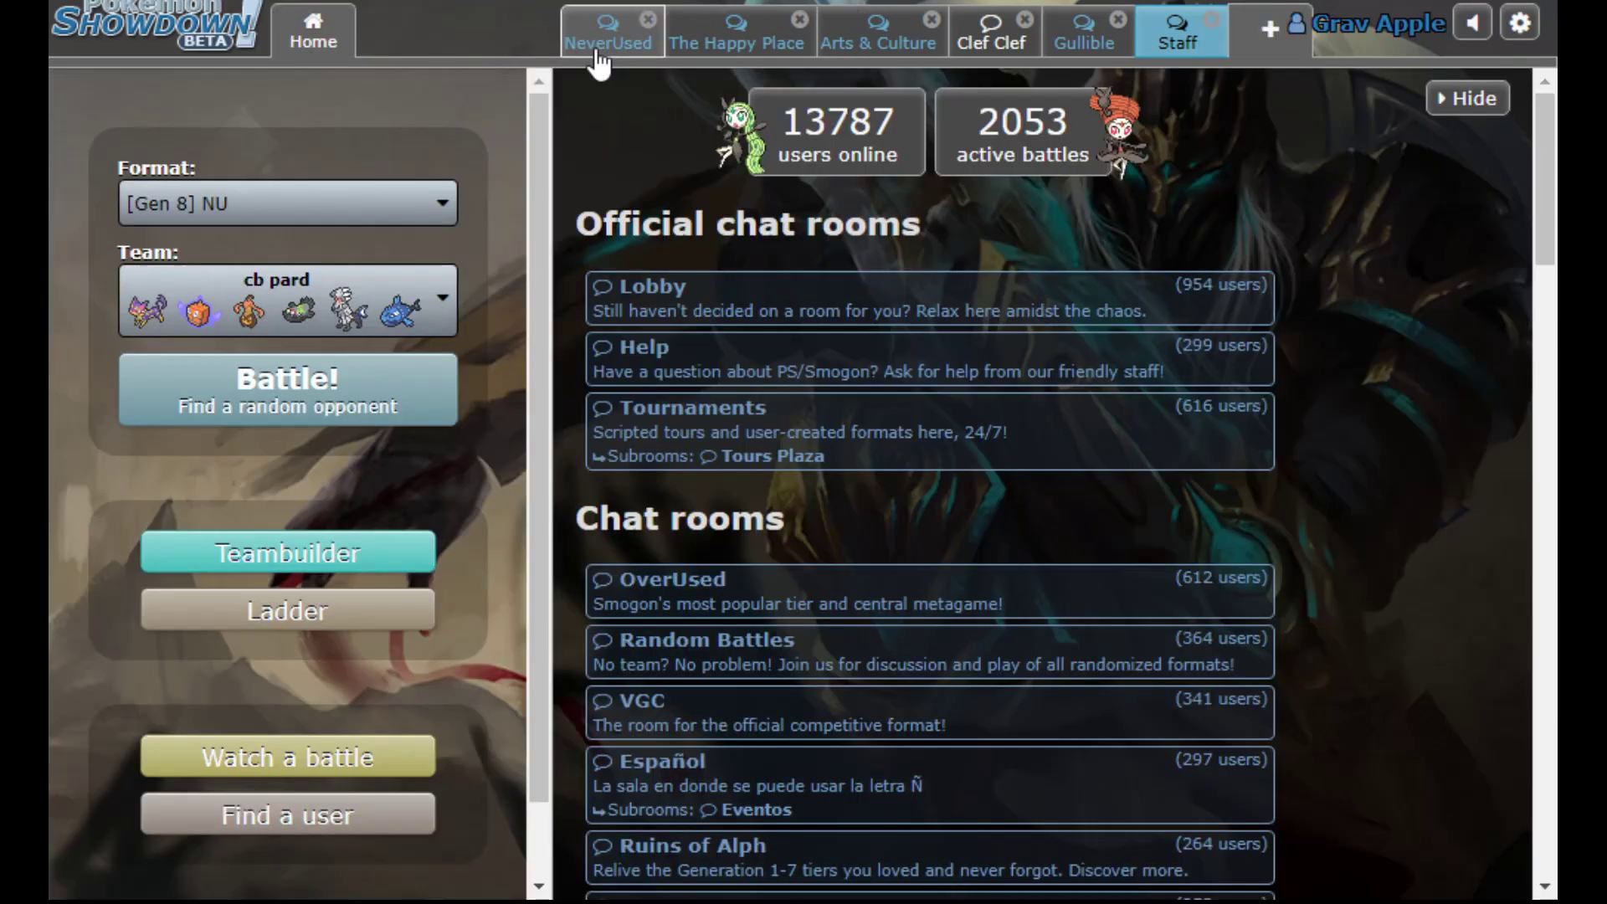
{"action": "mouse_move", "coordinate": [531, 284]}
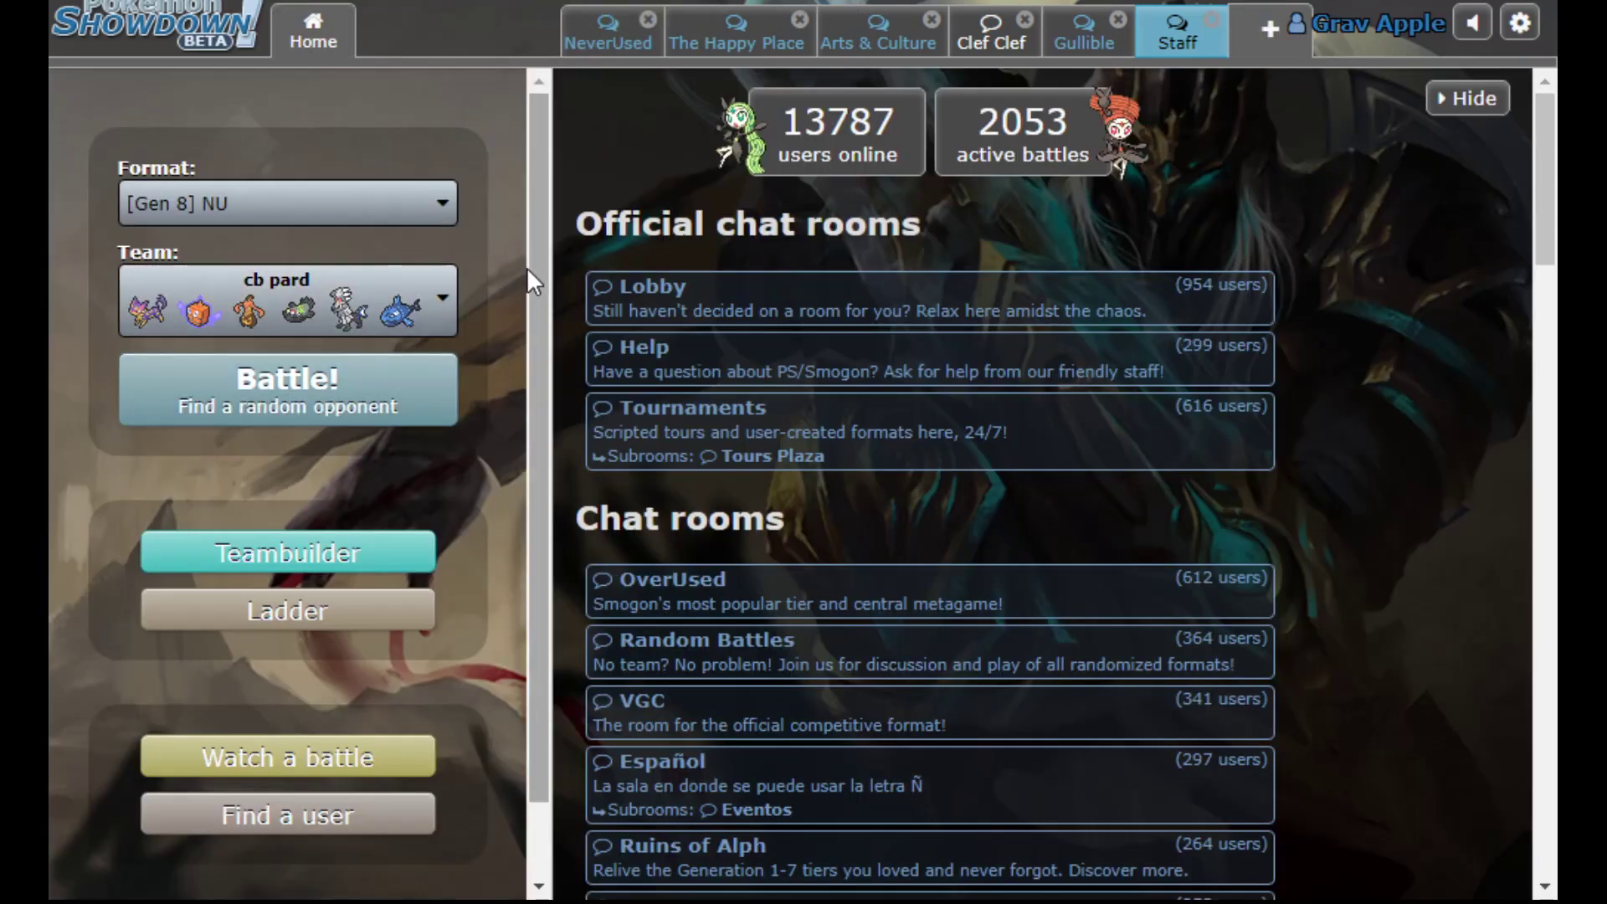
{"action": "mouse_move", "coordinate": [507, 261]}
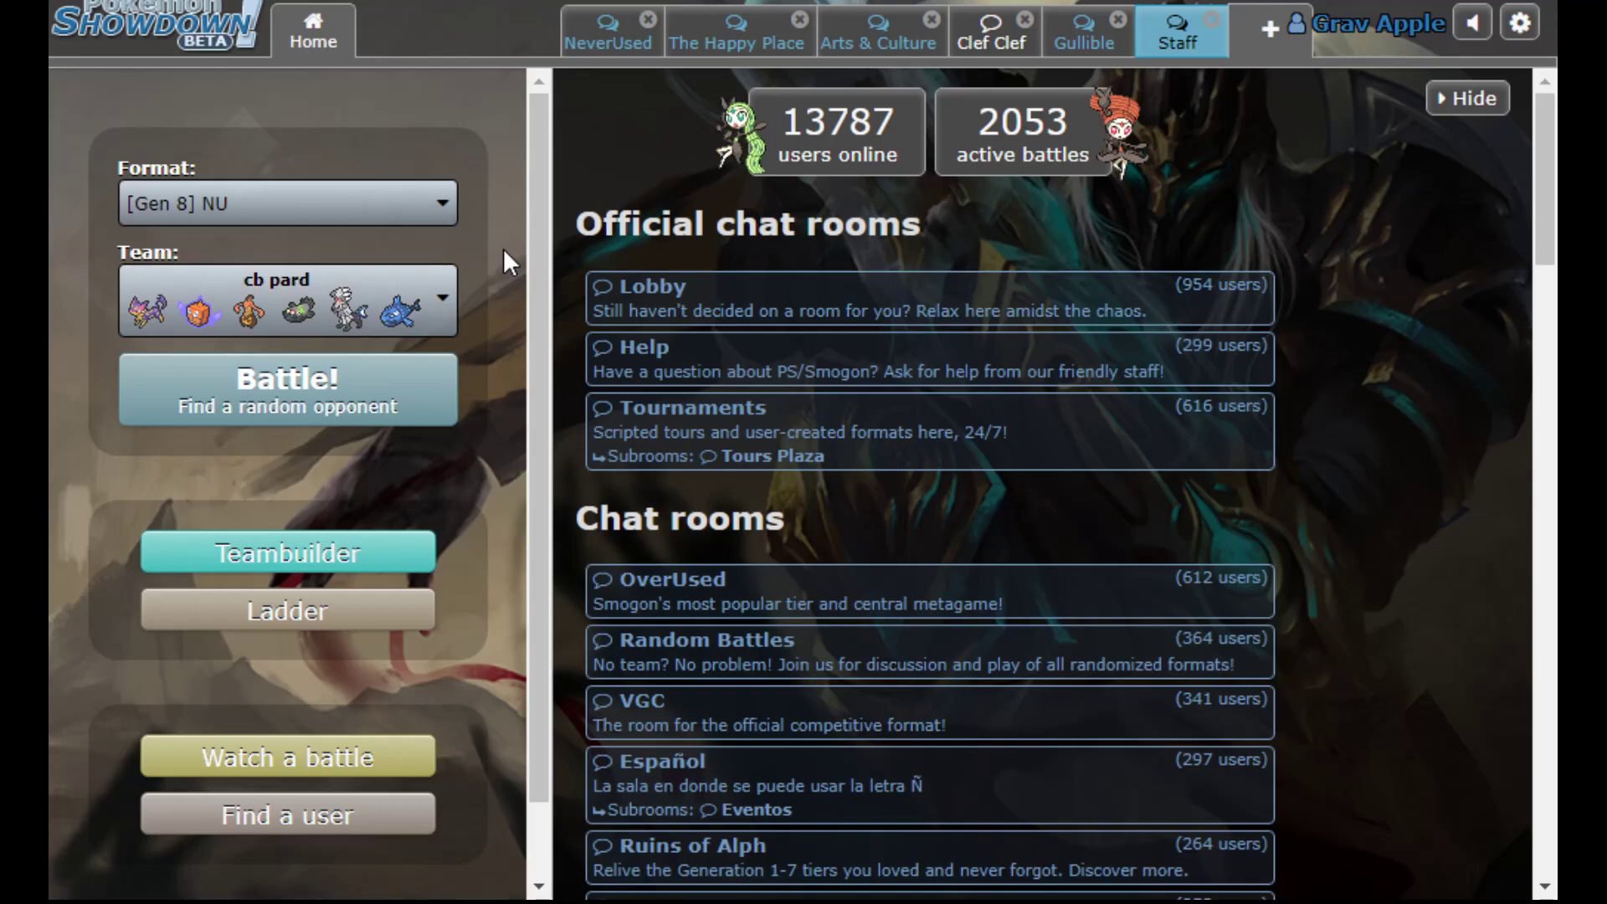
{"action": "mouse_move", "coordinate": [467, 256]}
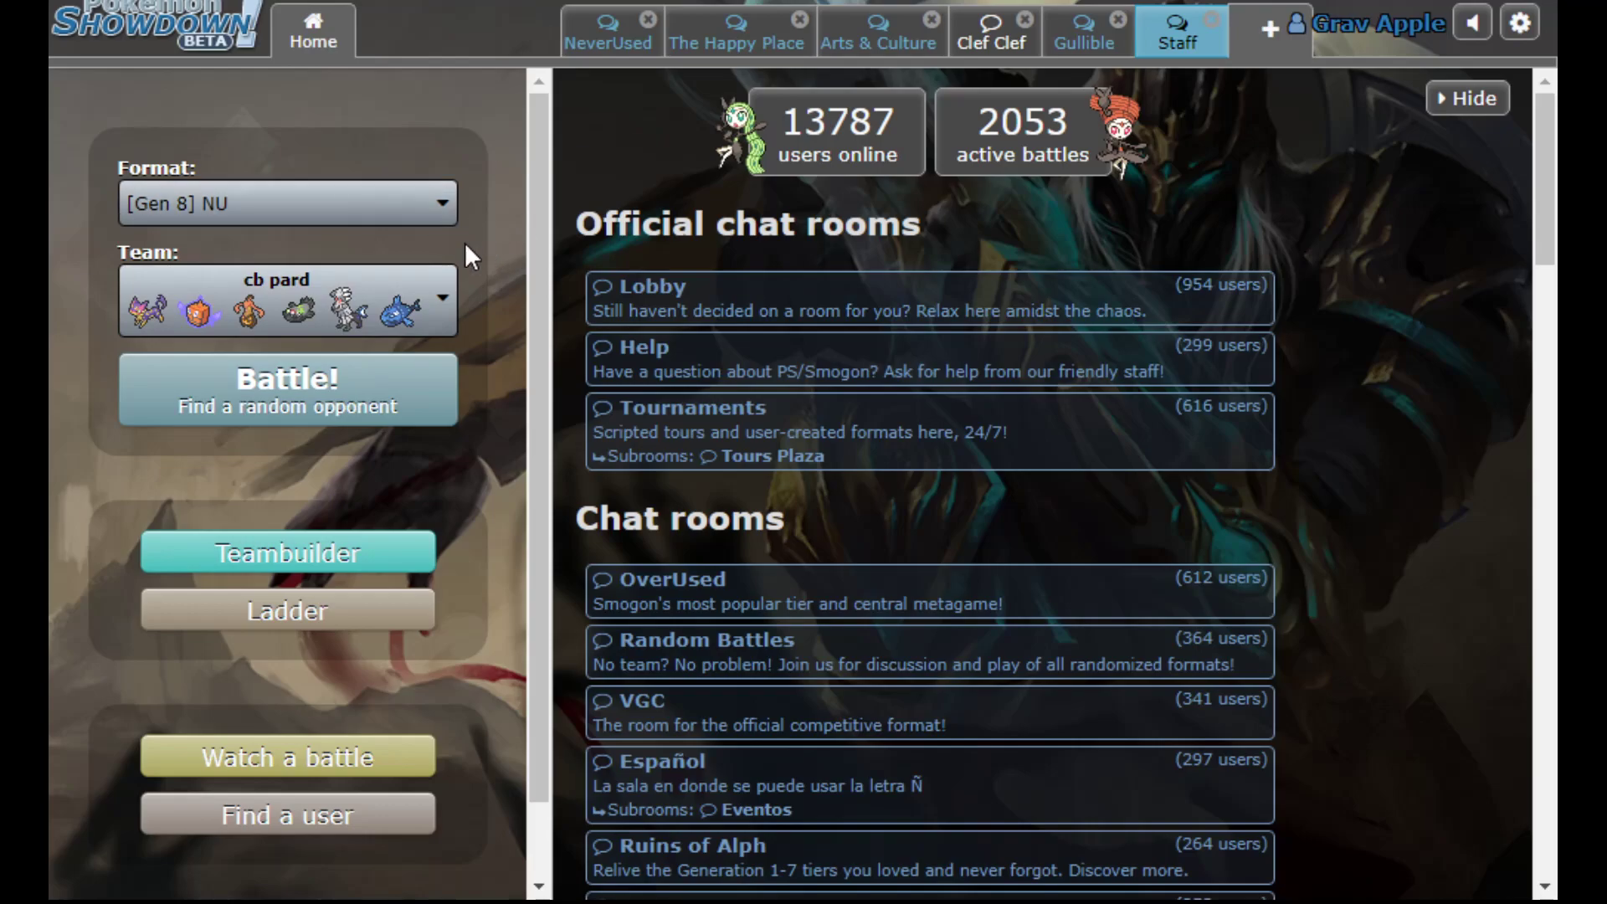
{"action": "mouse_move", "coordinate": [57, 537]}
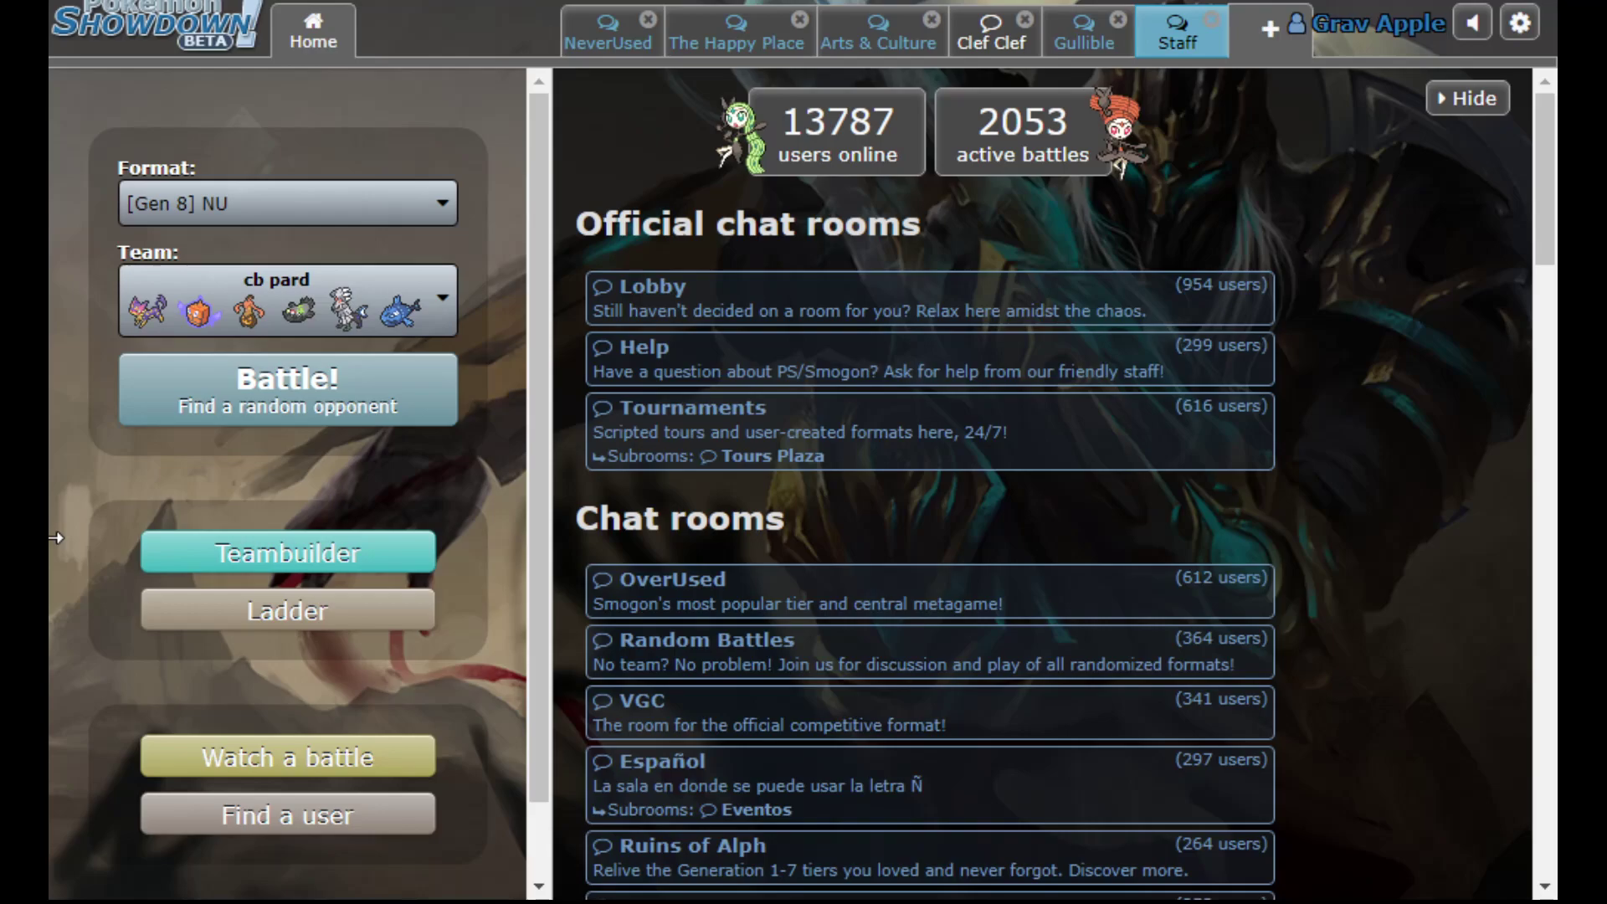